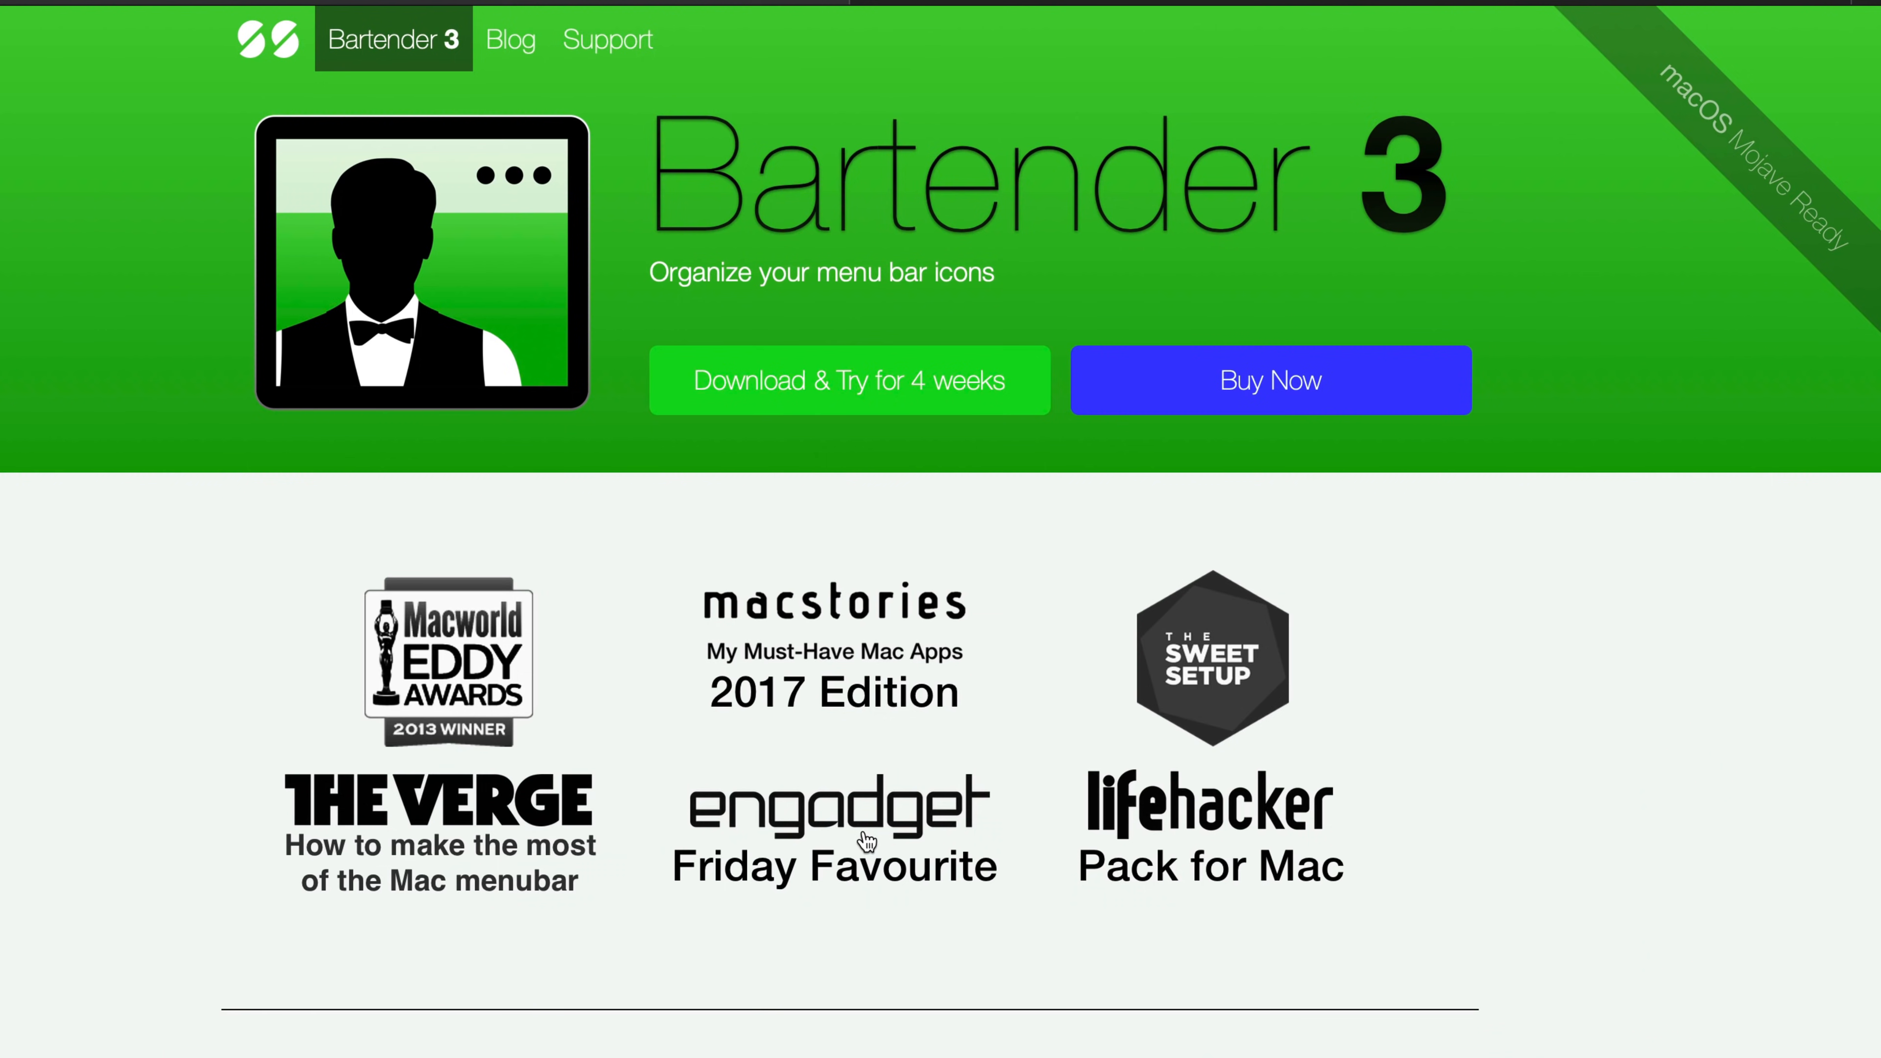
{"action": "mouse_move", "coordinate": [877, 877]}
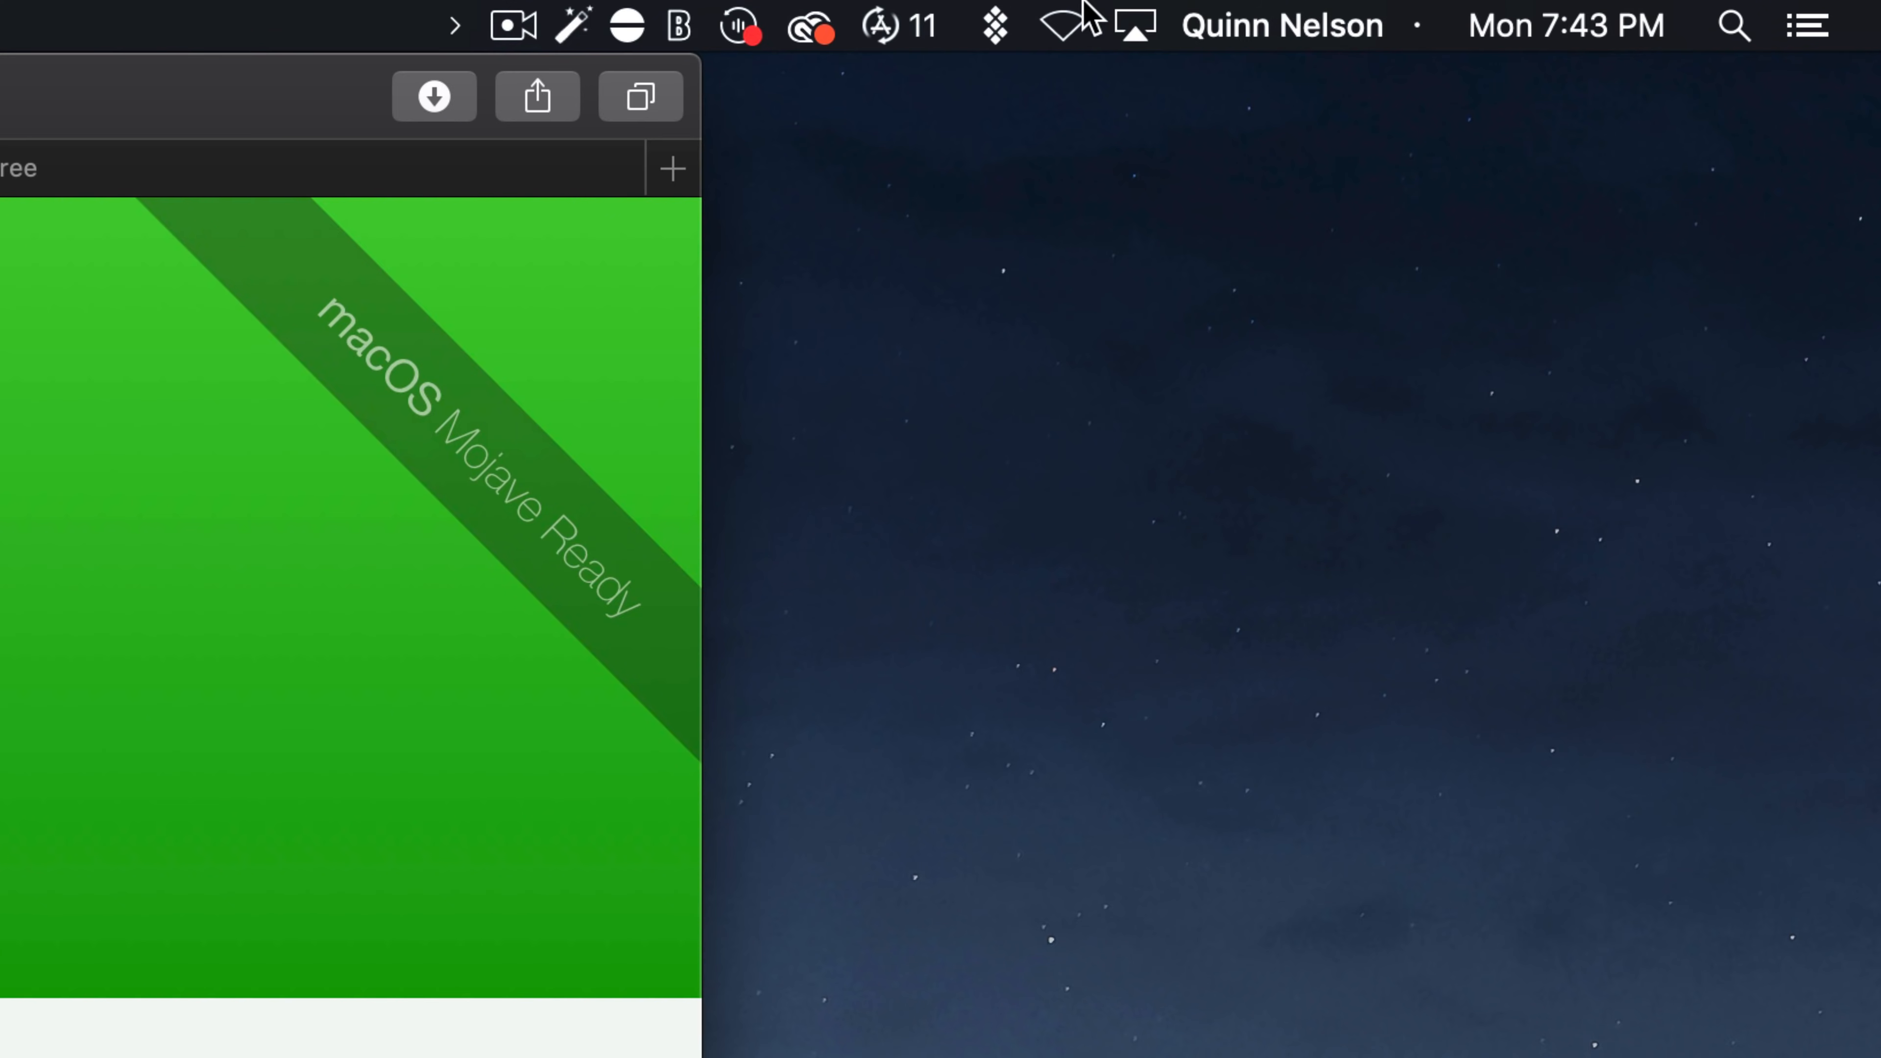
{"action": "mouse_move", "coordinate": [714, 36]}
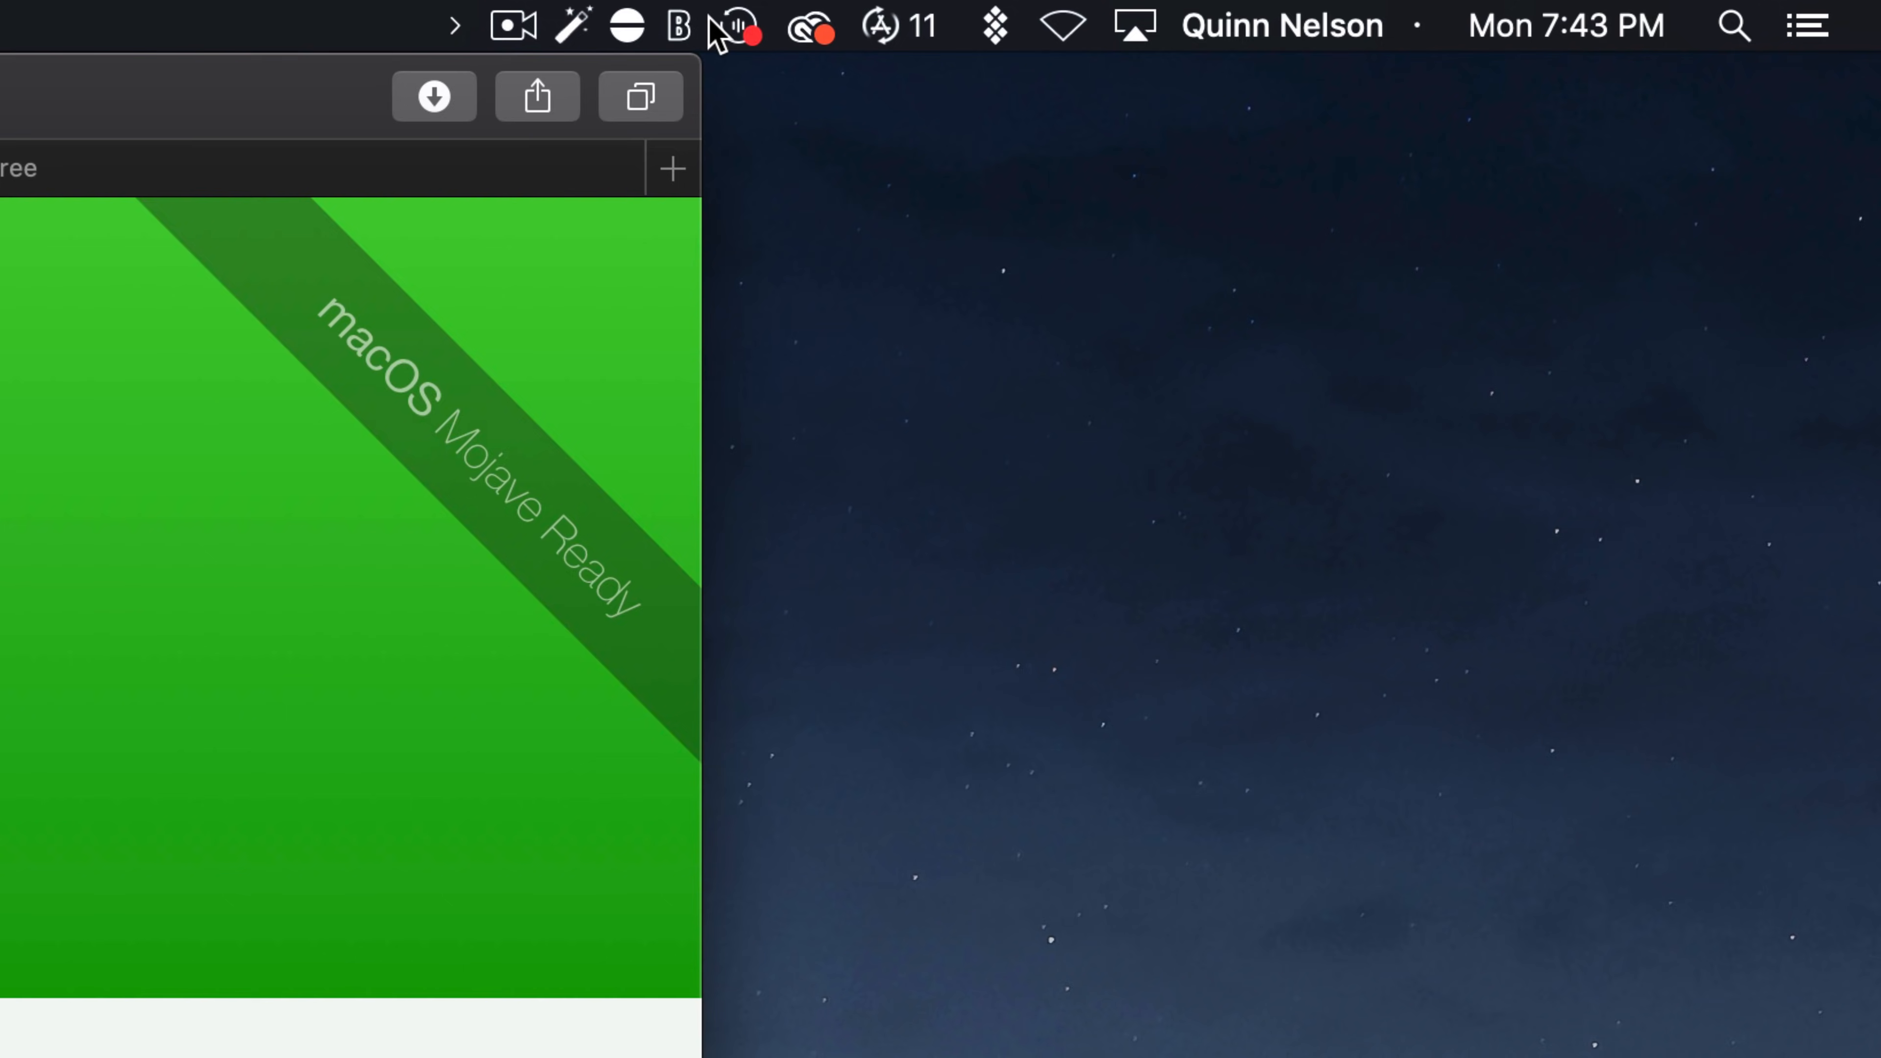
{"action": "mouse_move", "coordinate": [454, 33]}
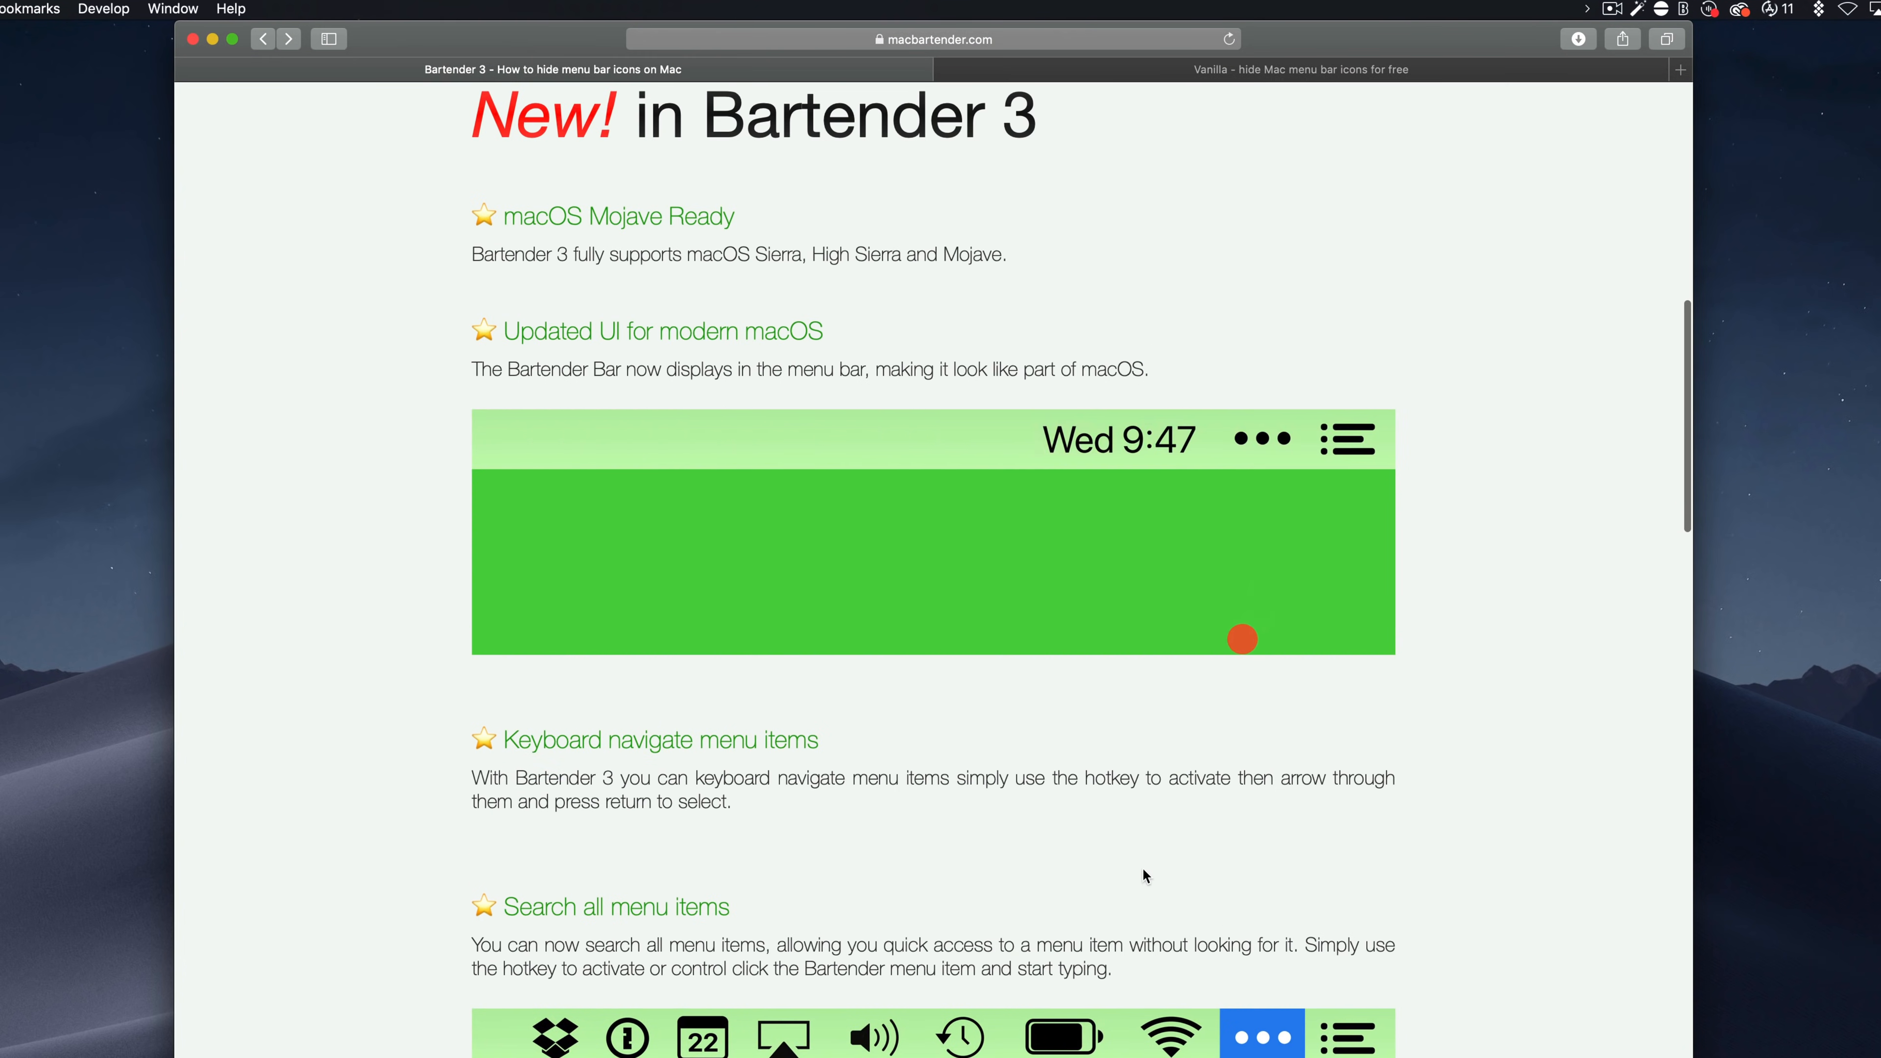
- Scroll the Bartender 3 page, then the Vanilla page down to its Vanilla Pro upgrade offer
{"action": "scroll", "scroll_direction": "down", "scroll_amount": 3}
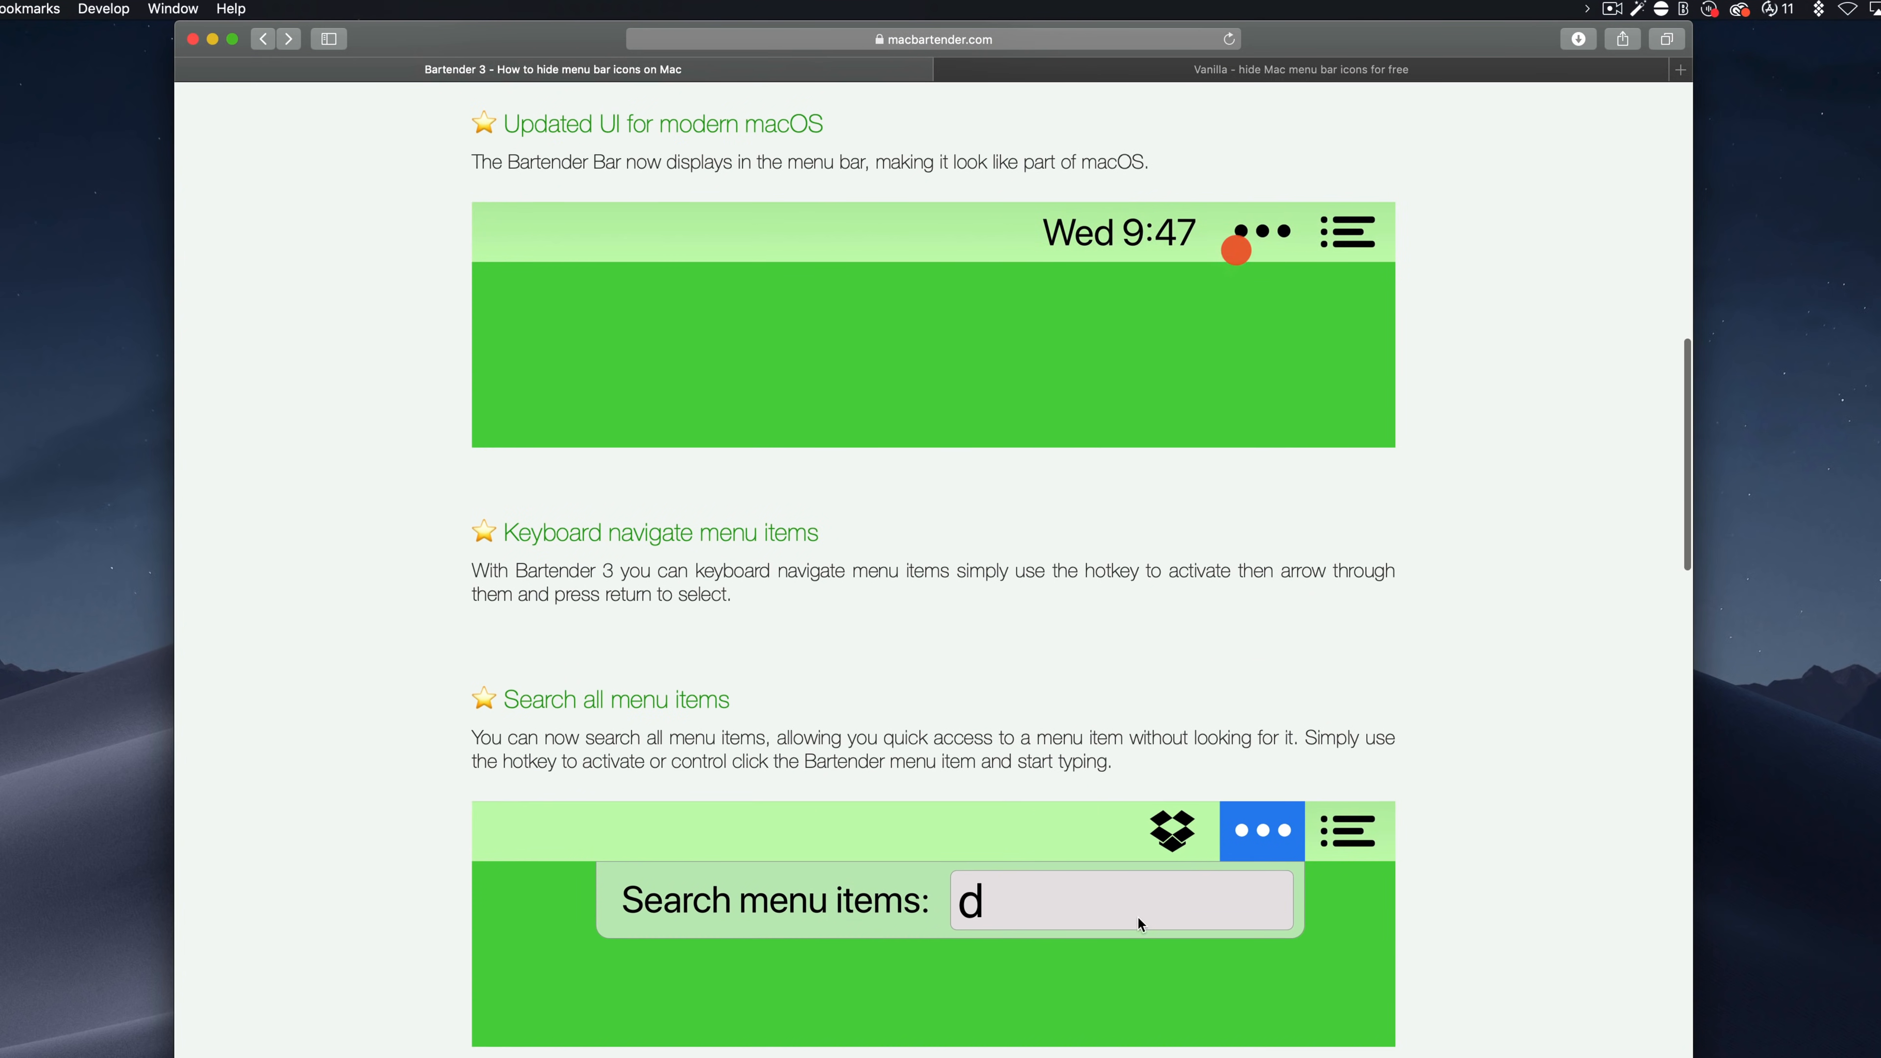
{"action": "scroll", "scroll_direction": "up", "scroll_amount": 3}
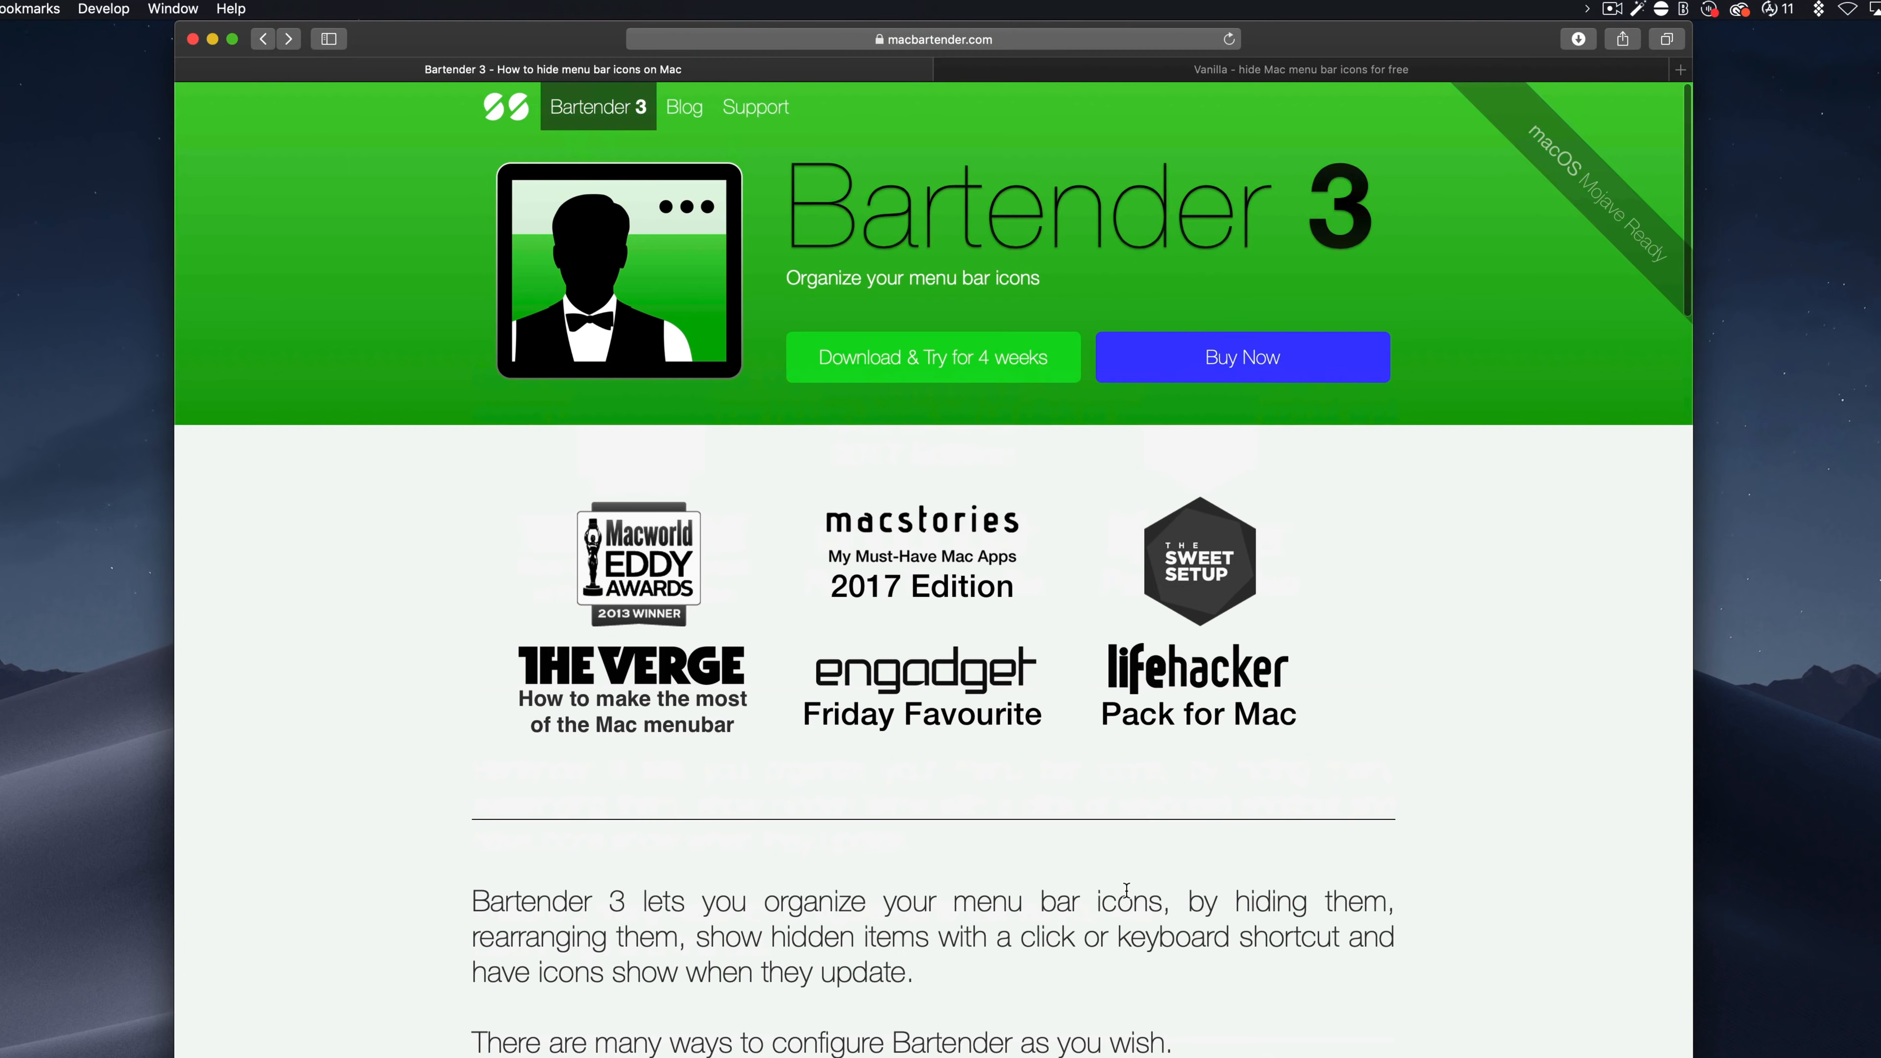
{"action": "mouse_move", "coordinate": [1243, 356]}
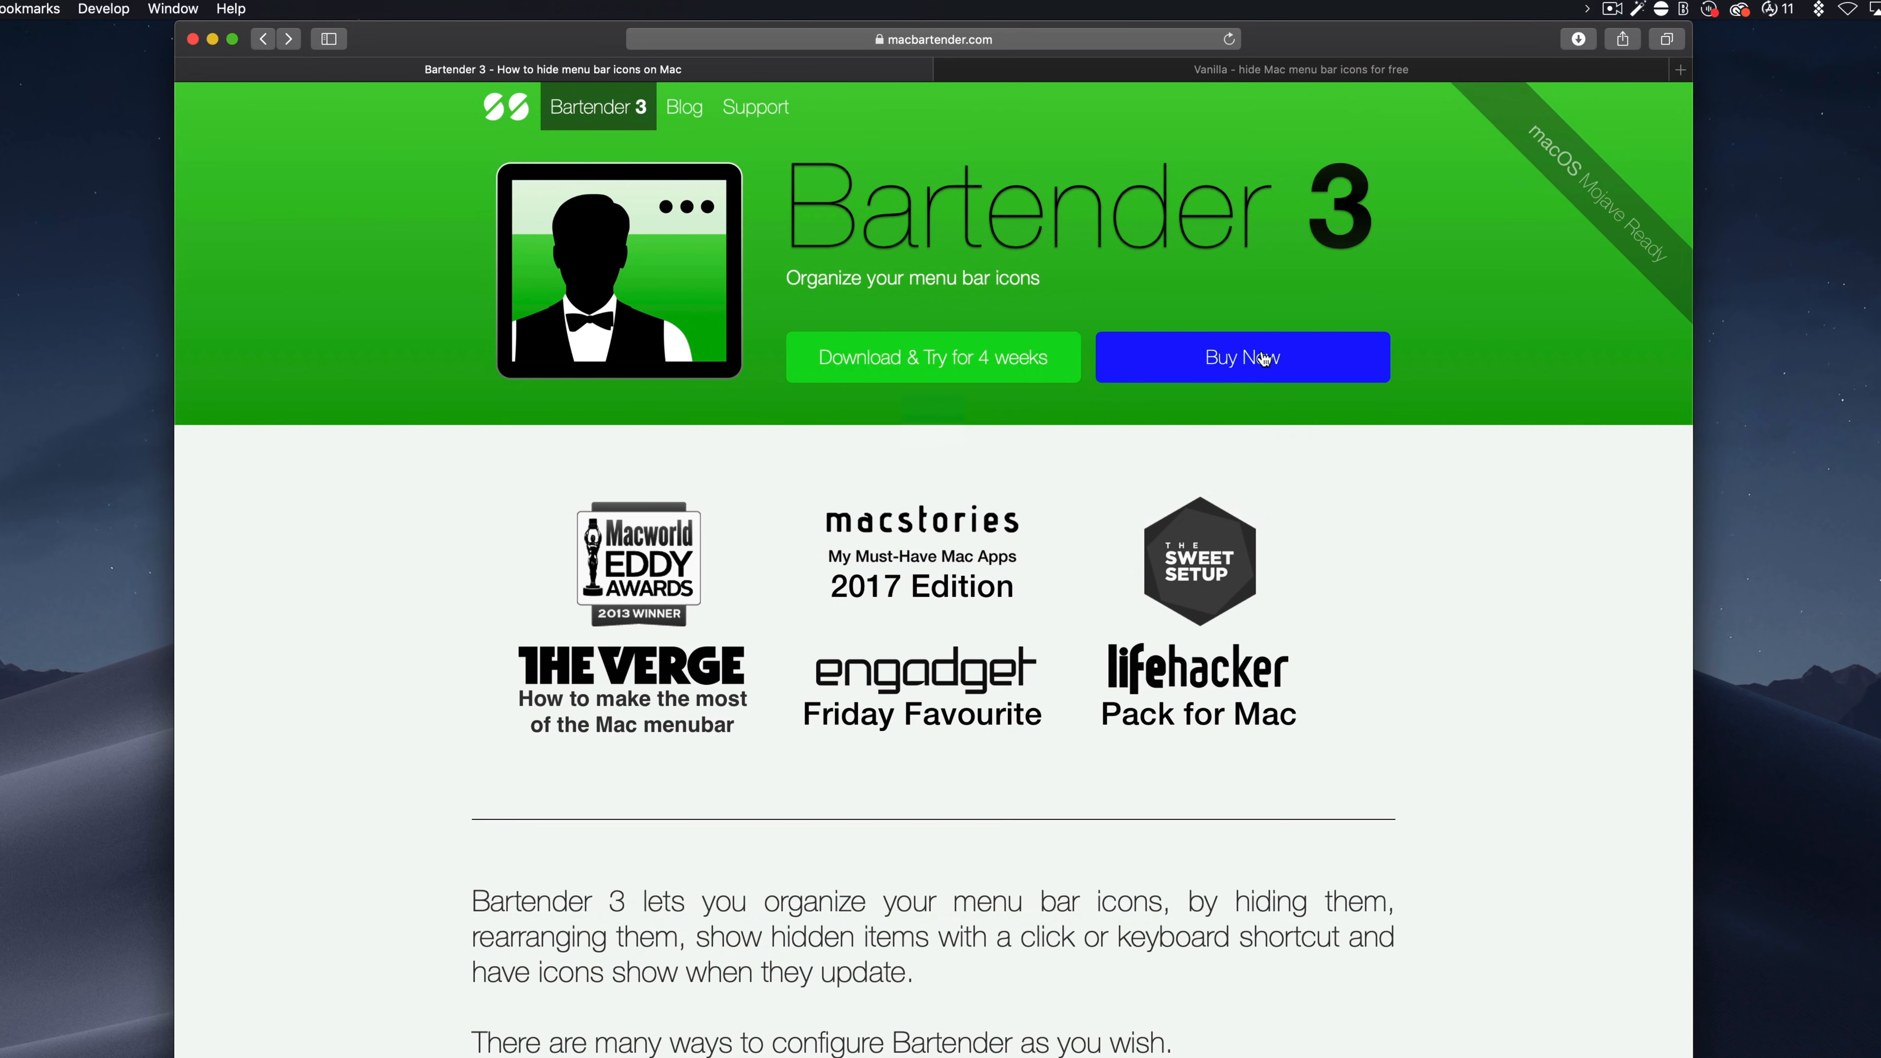
{"action": "mouse_move", "coordinate": [1454, 625]}
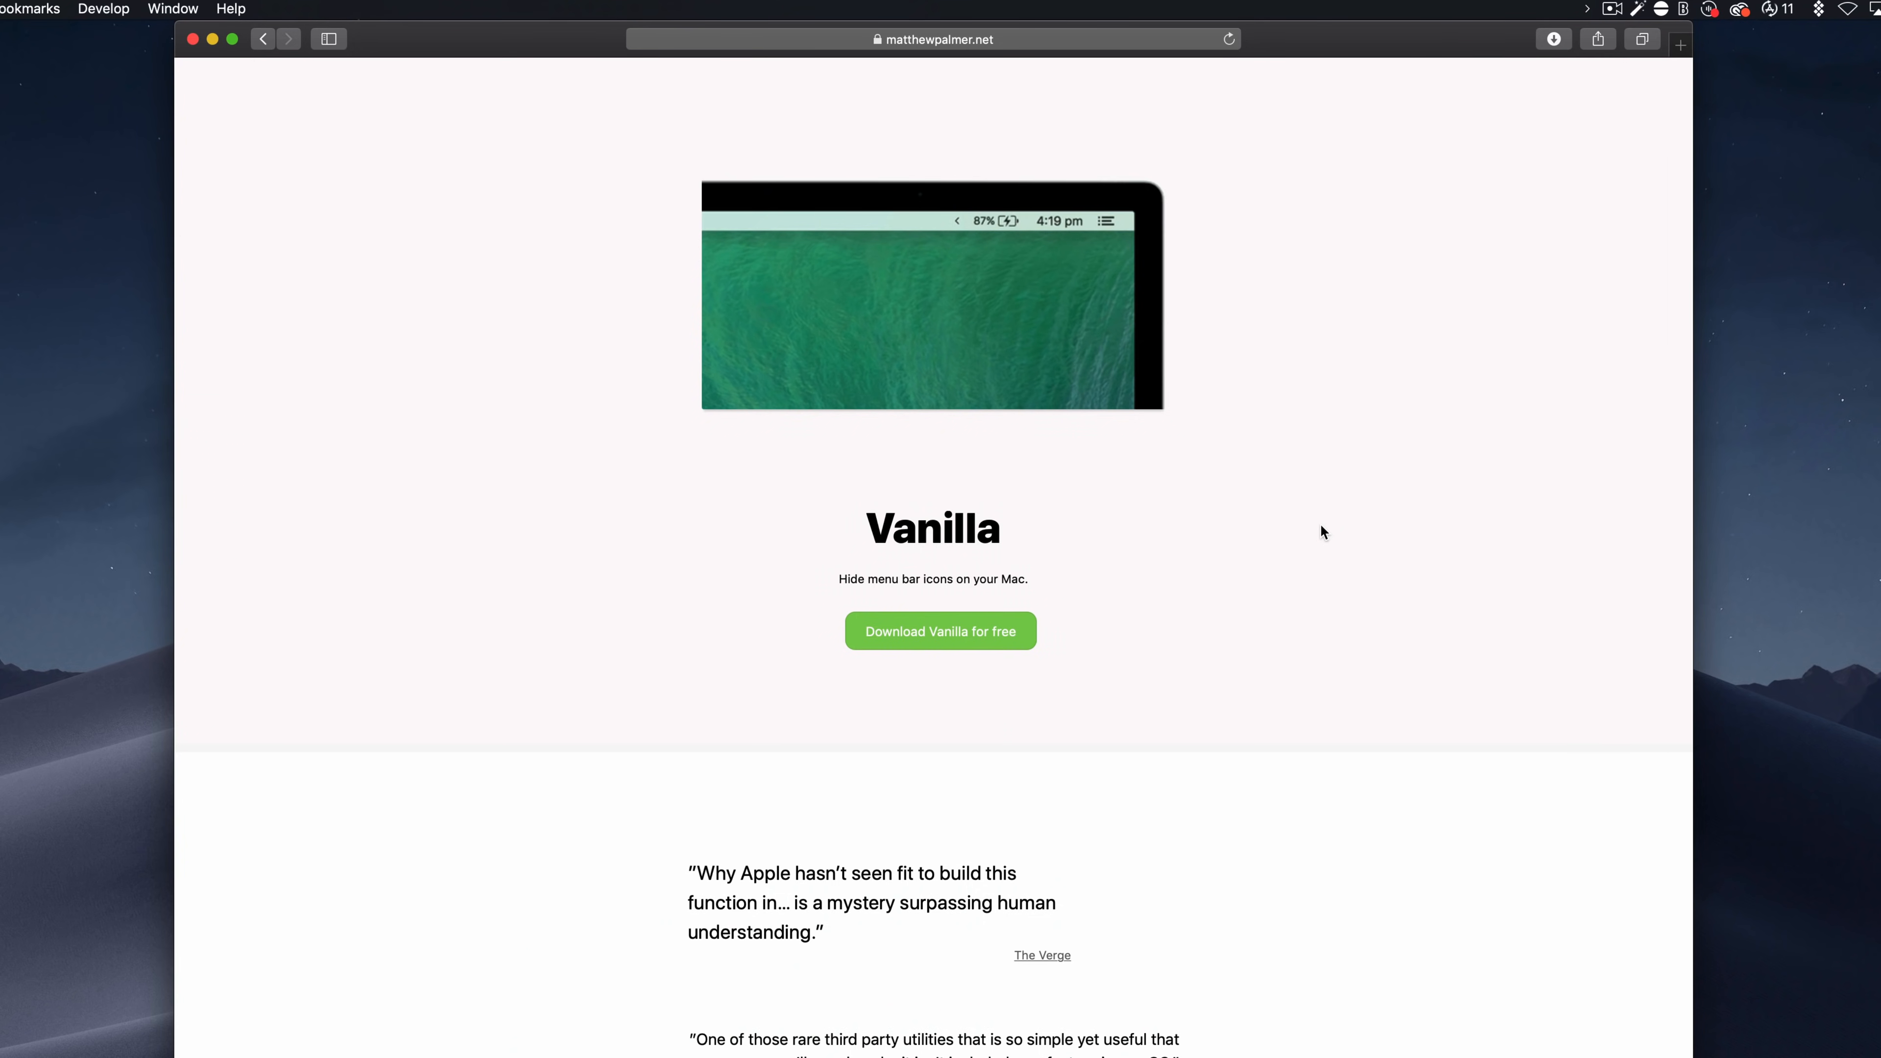
{"action": "scroll", "scroll_direction": "down", "scroll_amount": 3}
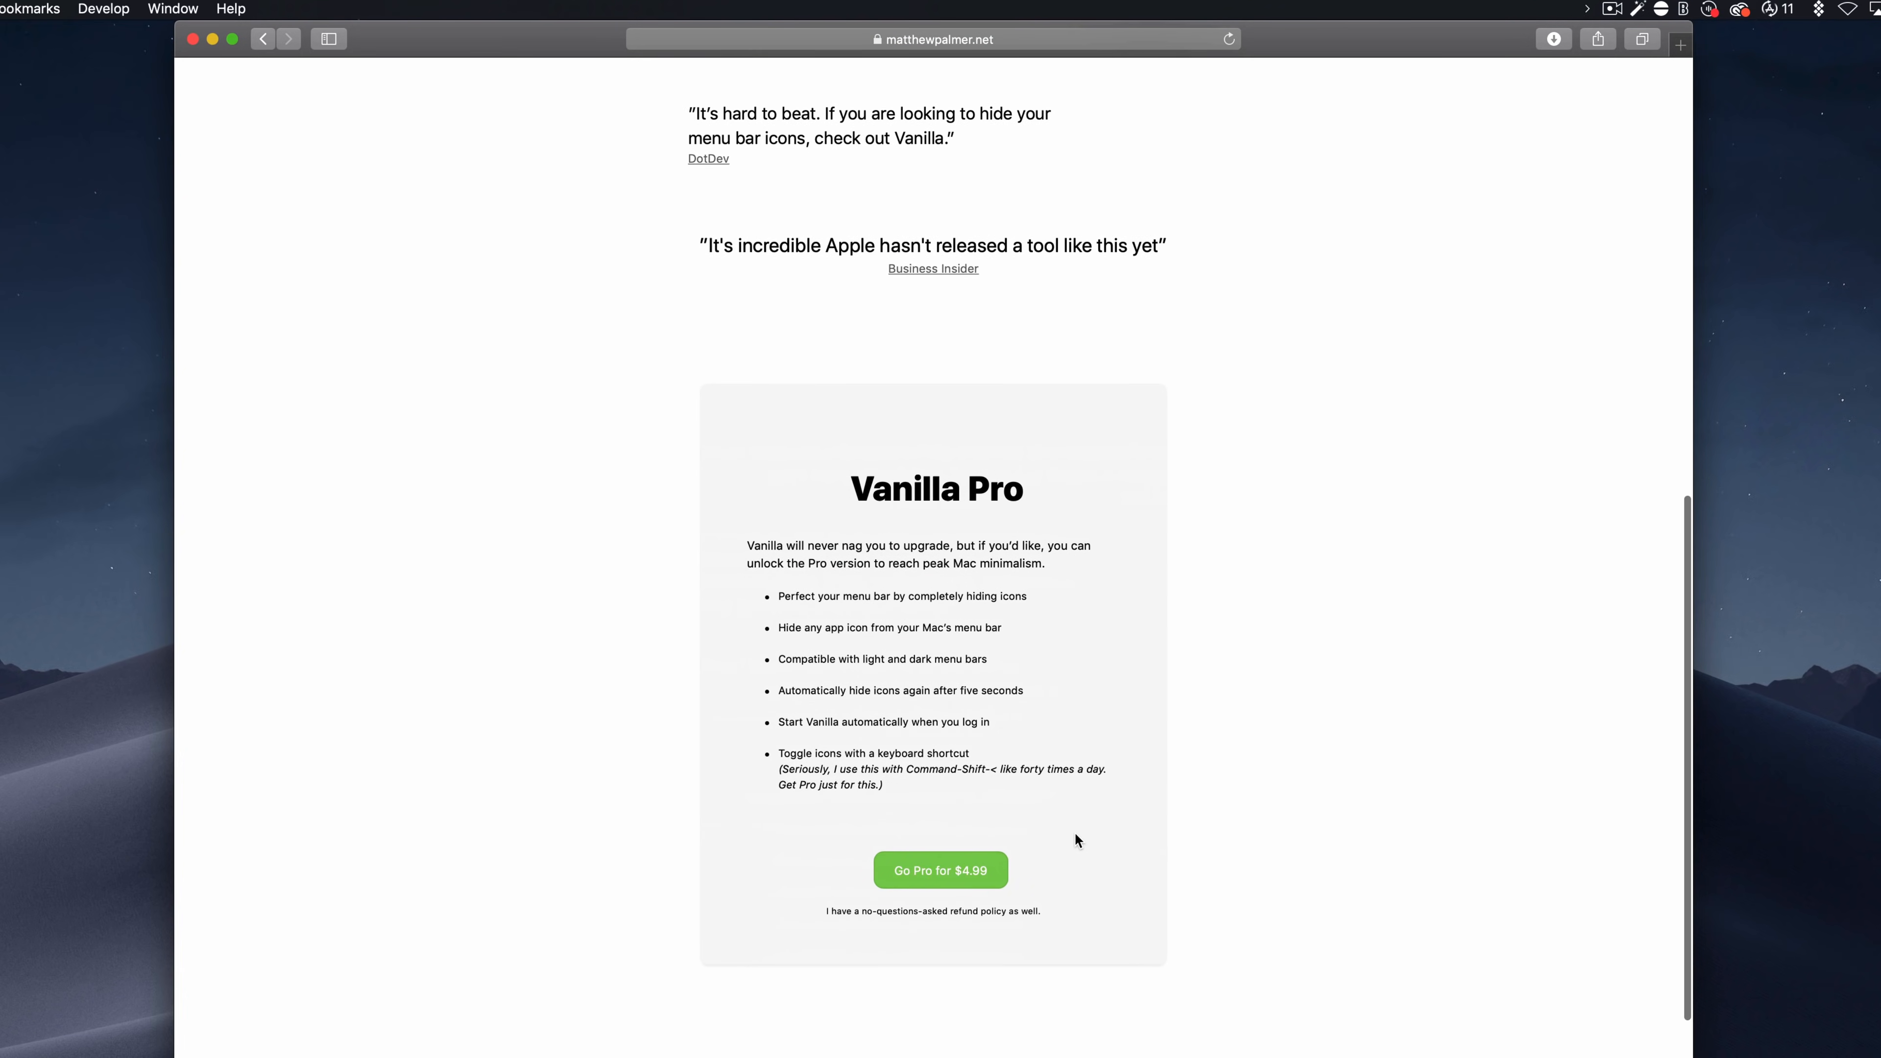
{"action": "scroll", "scroll_direction": "up", "scroll_amount": 3}
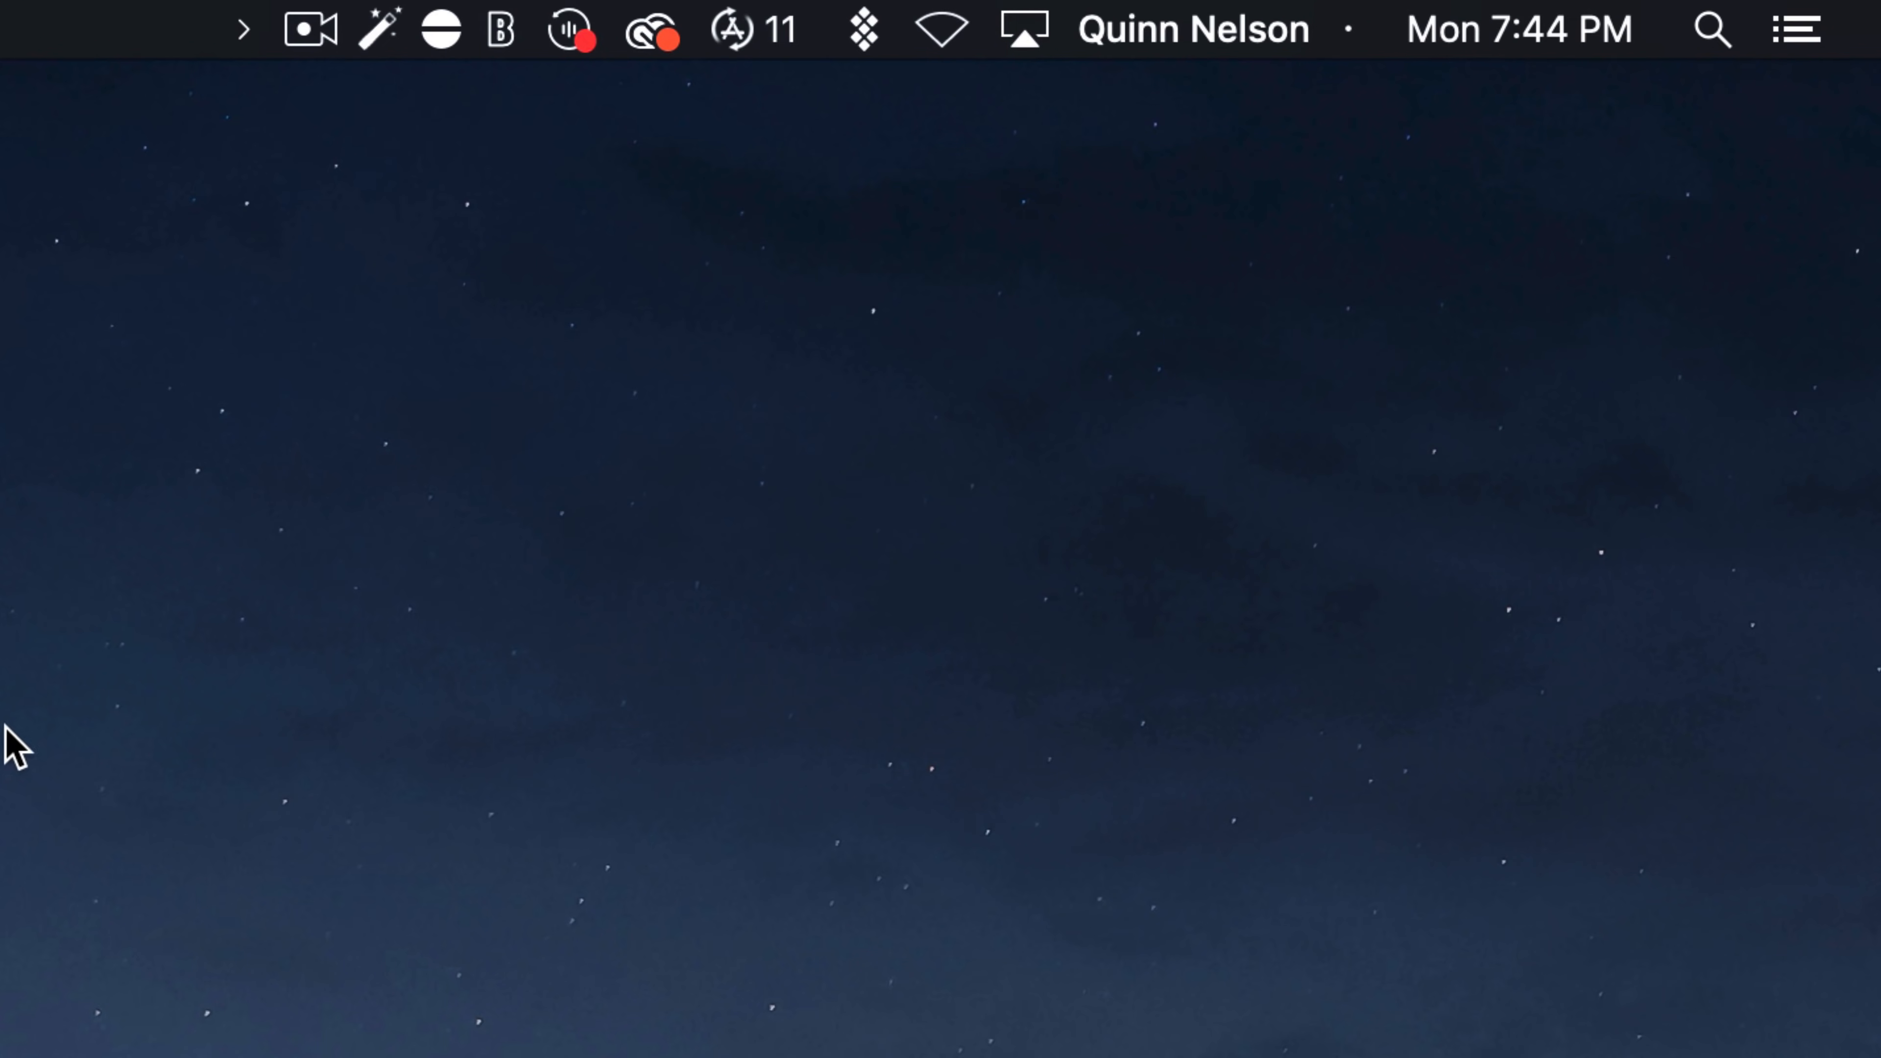
{"action": "mouse_move", "coordinate": [215, 102]}
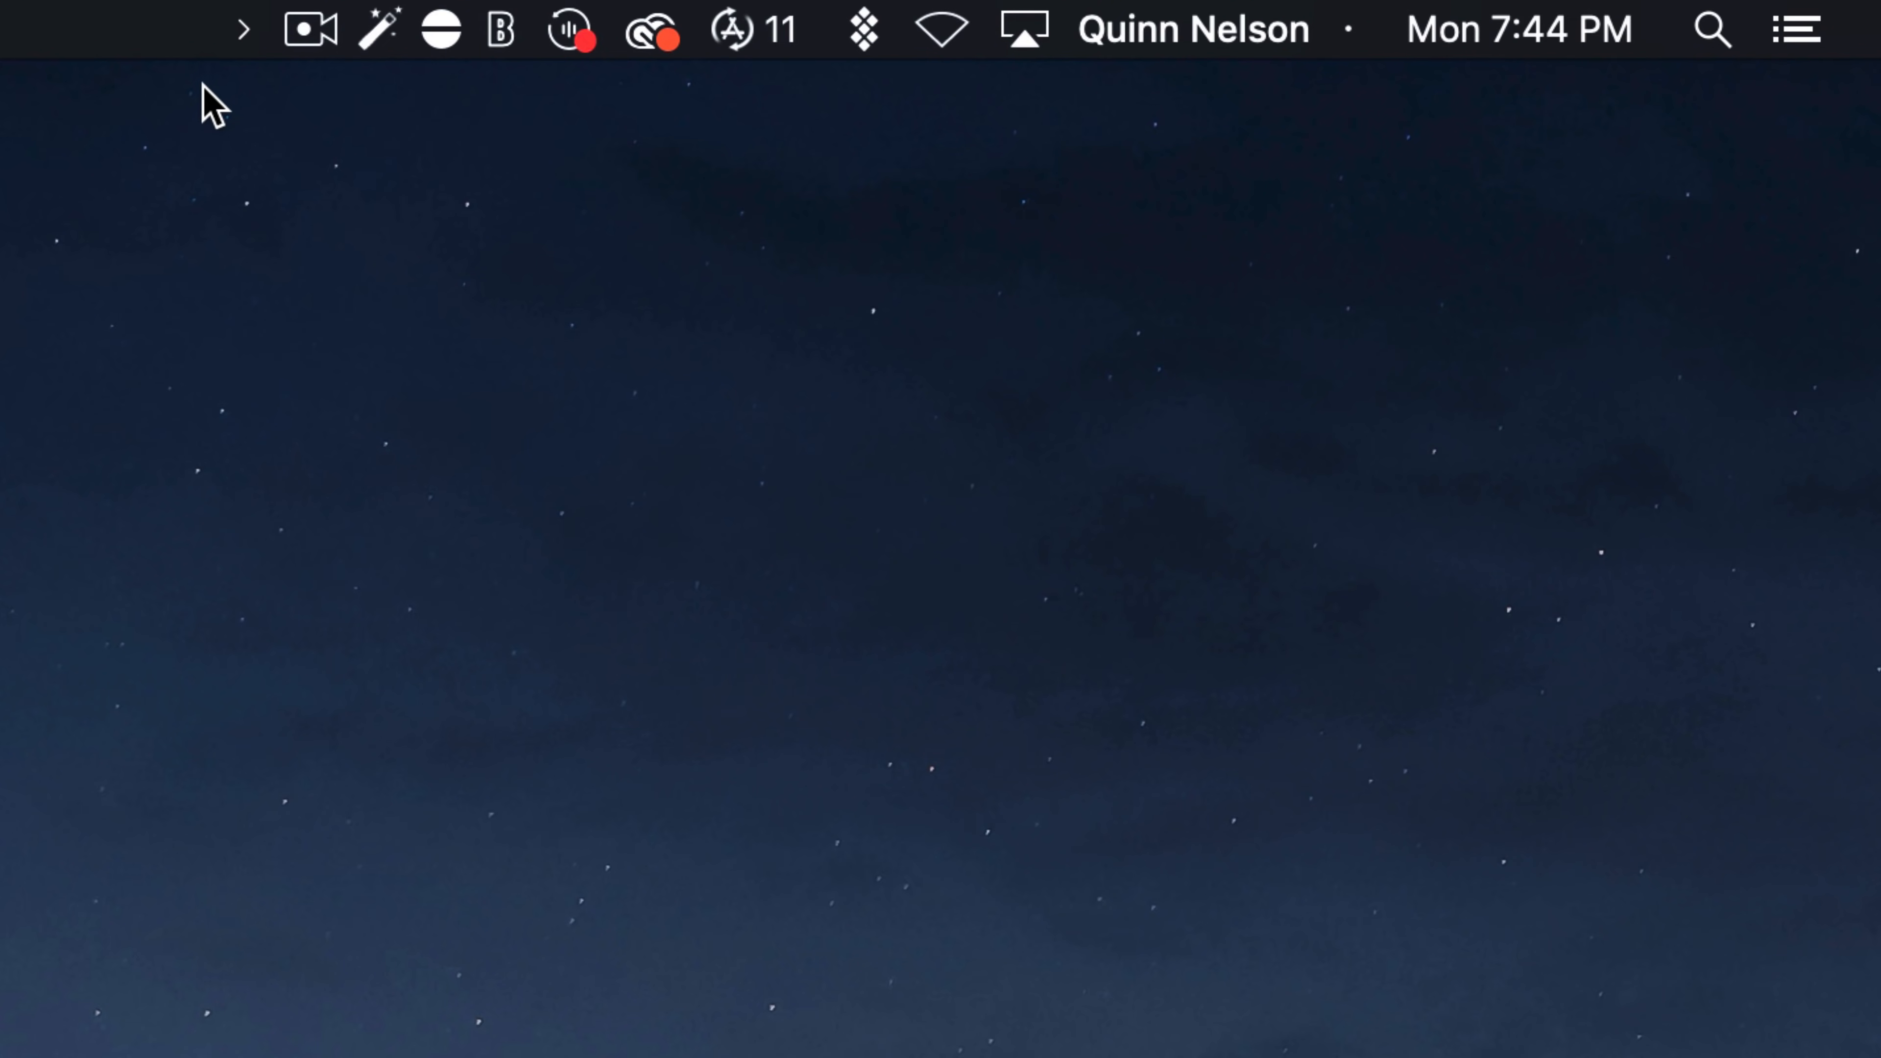
{"action": "mouse_move", "coordinate": [252, 43]}
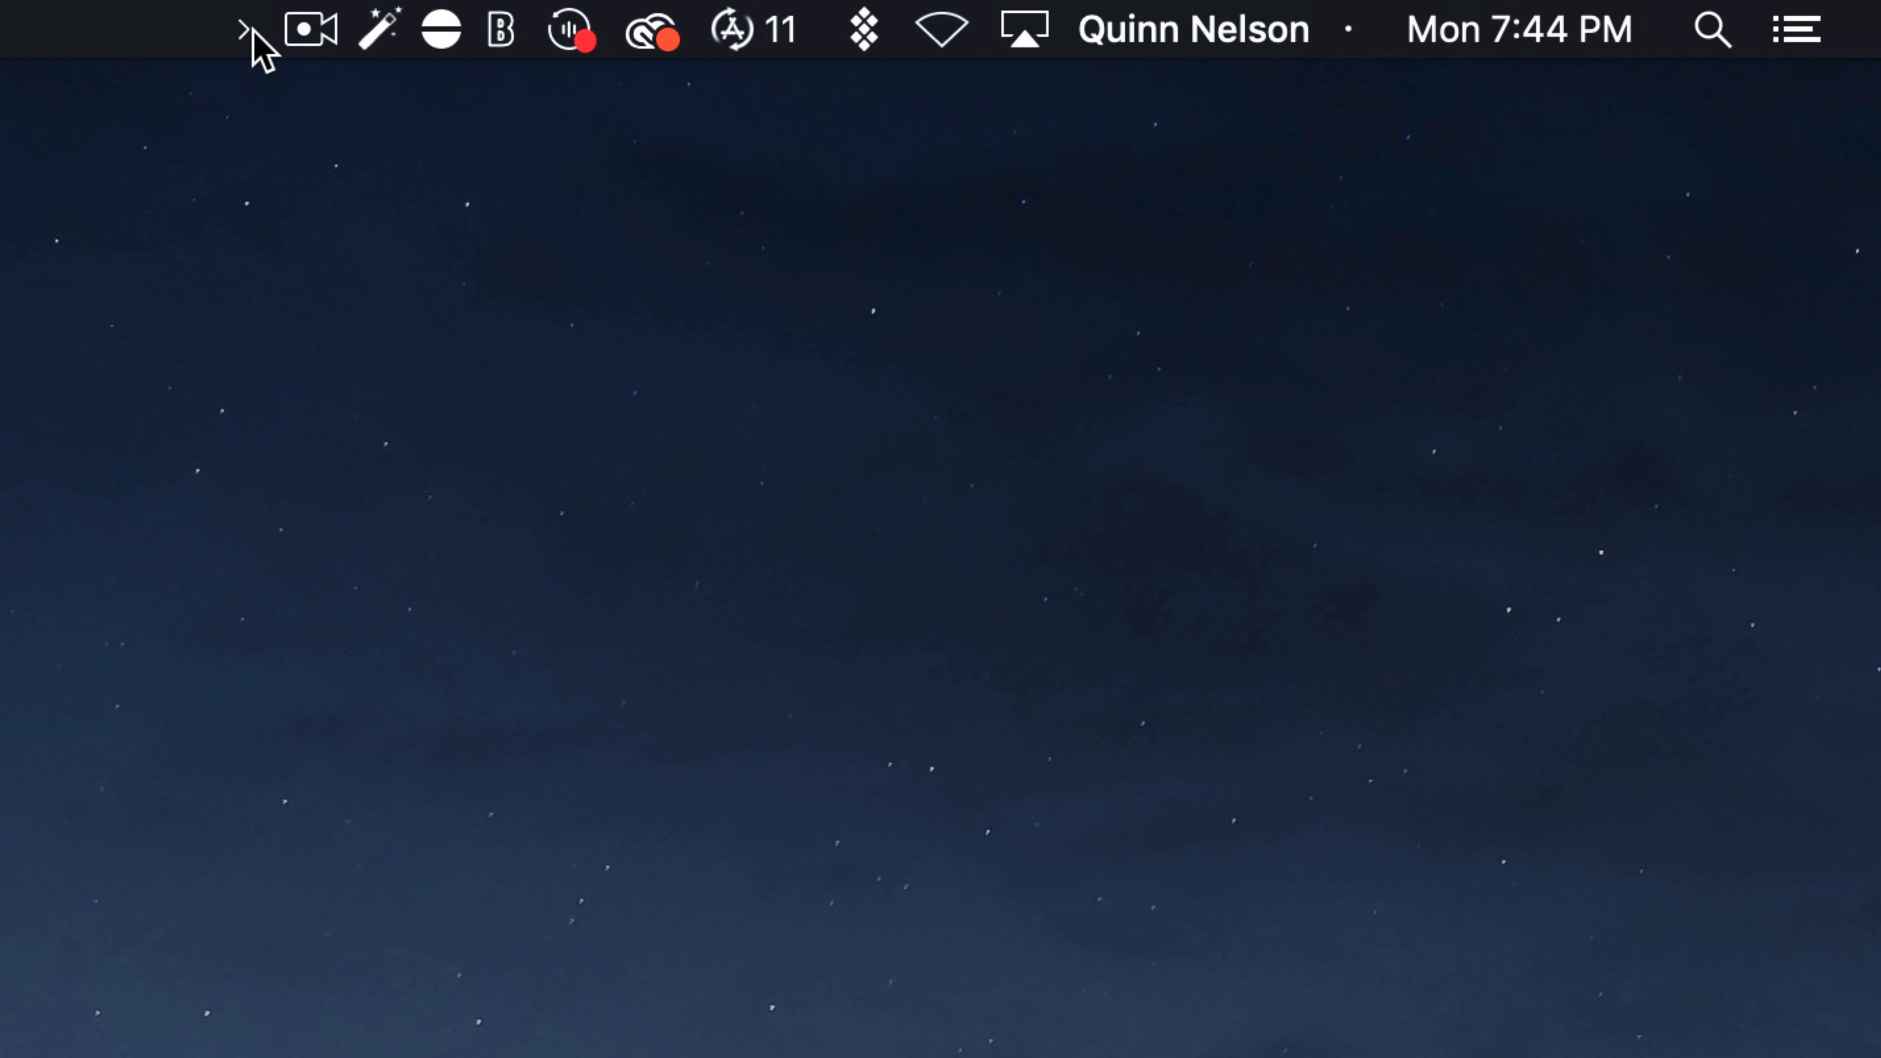
- Collapse and re-expand Vanilla's hidden icons around moving Wi-Fi, ending with all icons shown and settings open
{"action": "left_click", "coordinate": [246, 30]}
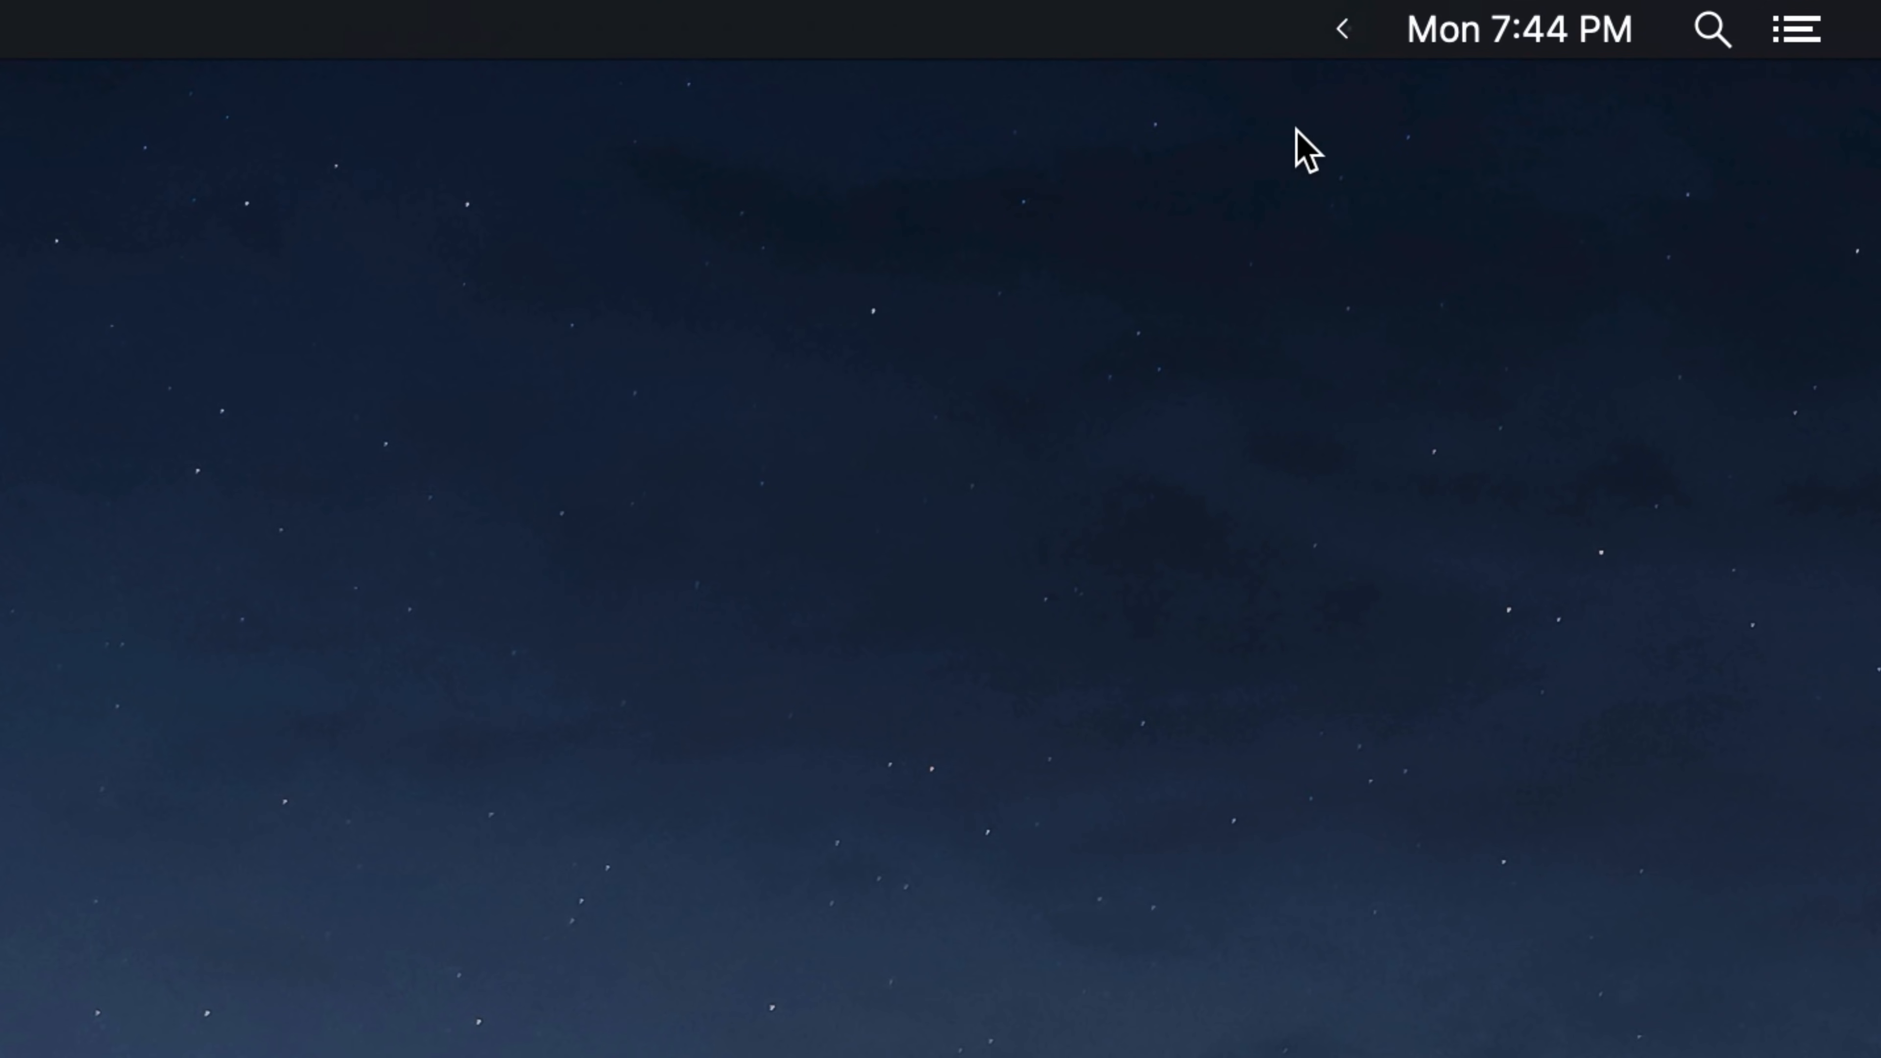
{"action": "left_click", "coordinate": [1341, 27]}
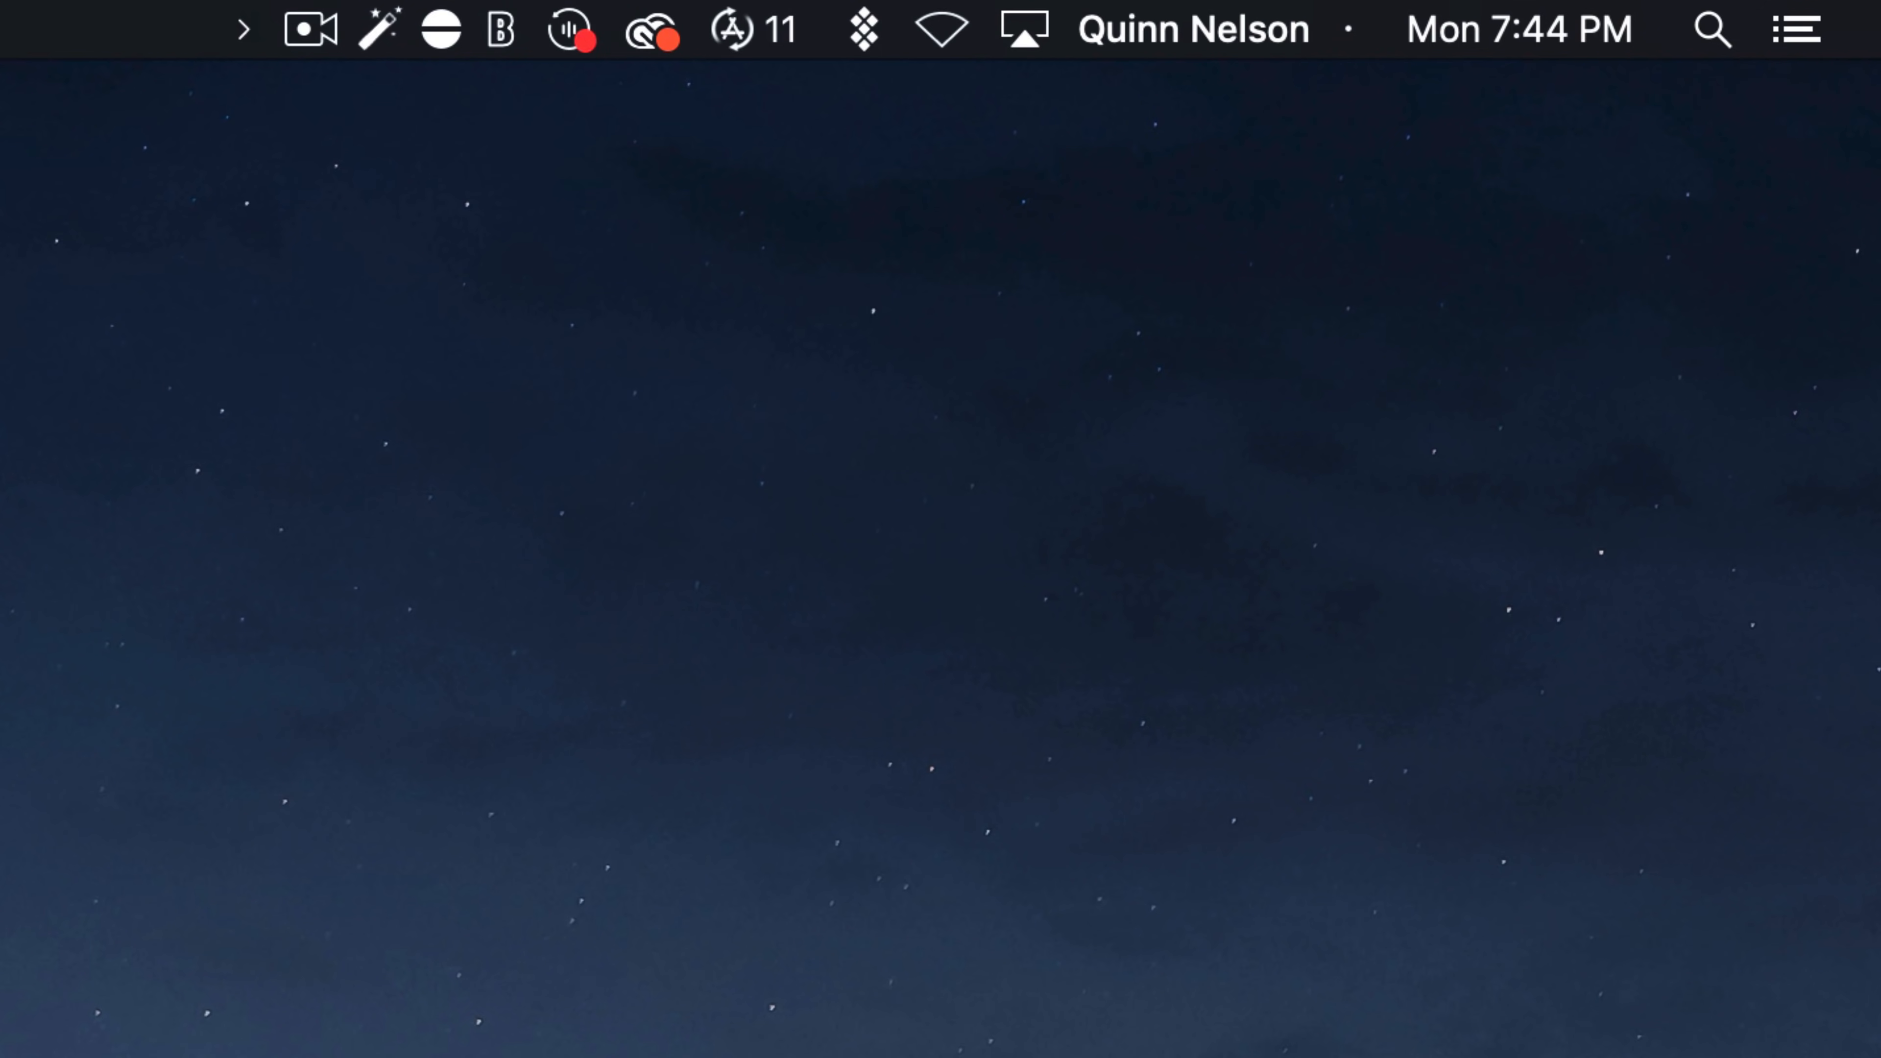
{"action": "mouse_move", "coordinate": [1188, 235]}
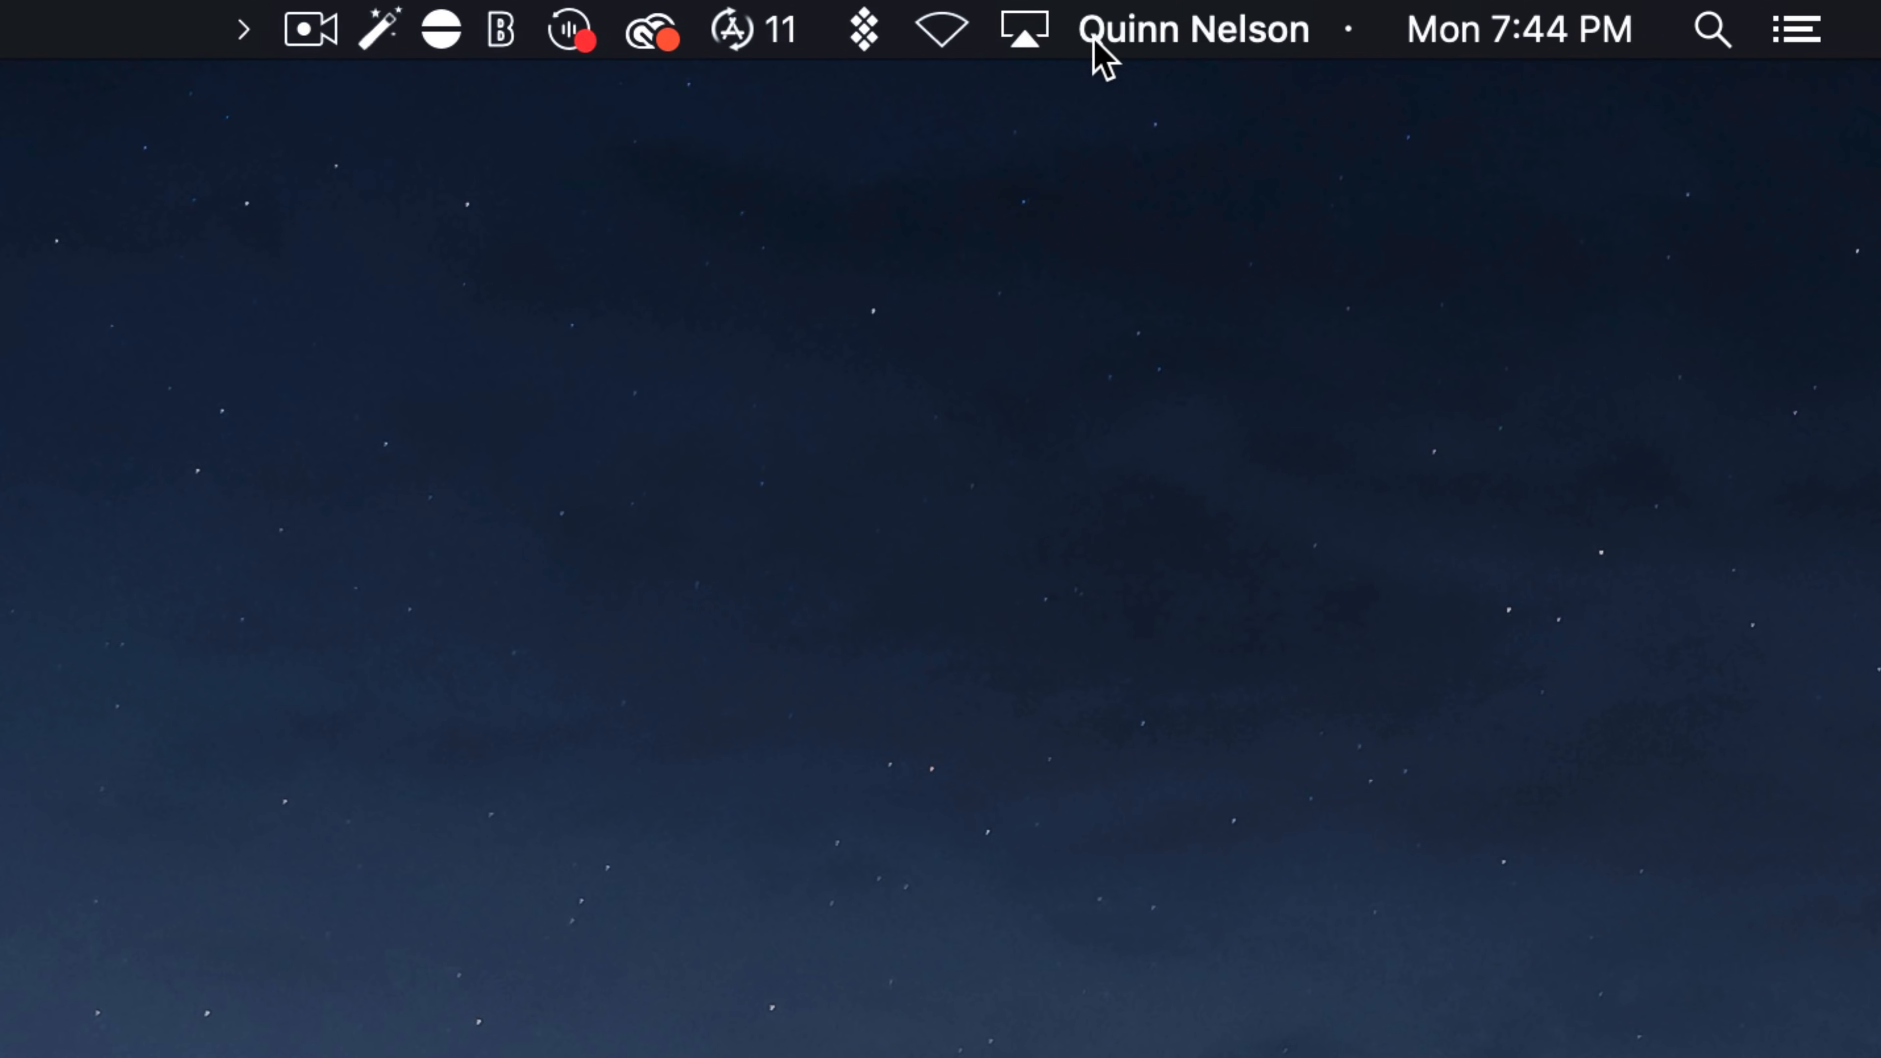
{"action": "mouse_move", "coordinate": [1014, 54]}
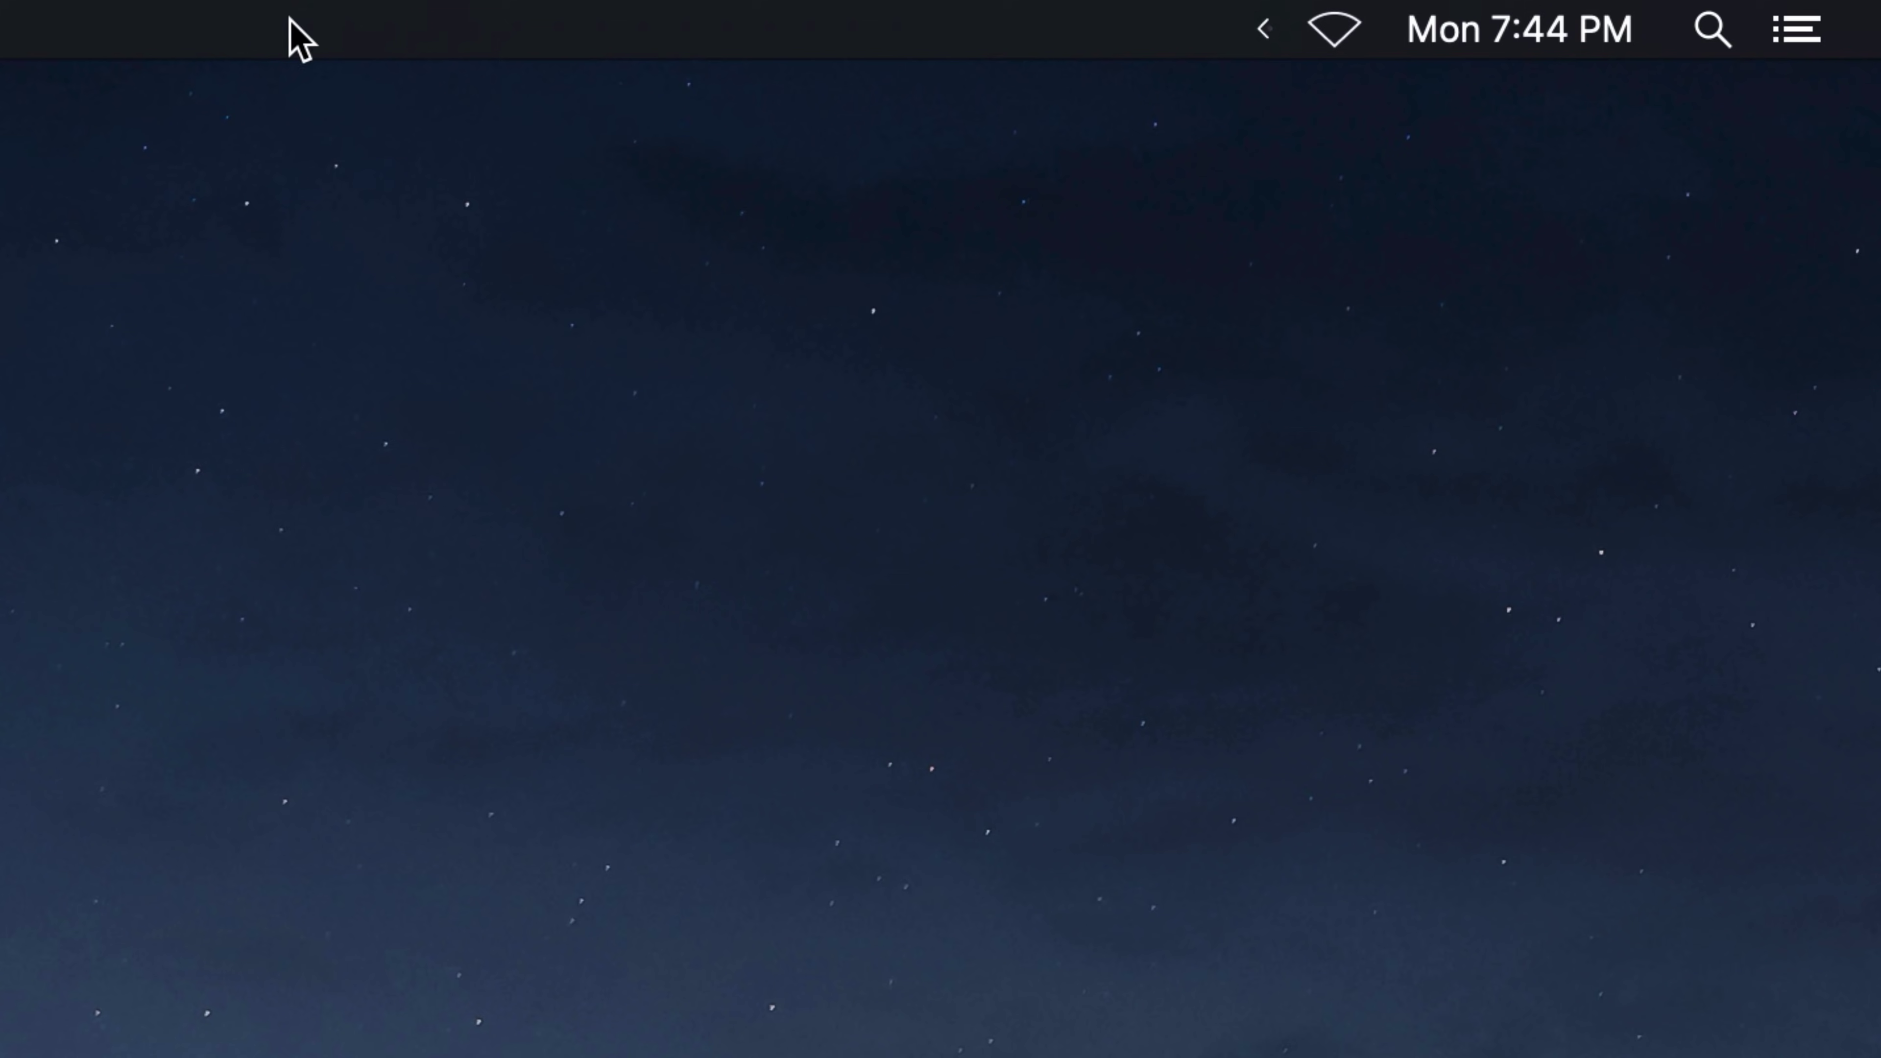
{"action": "left_click", "coordinate": [1261, 29]}
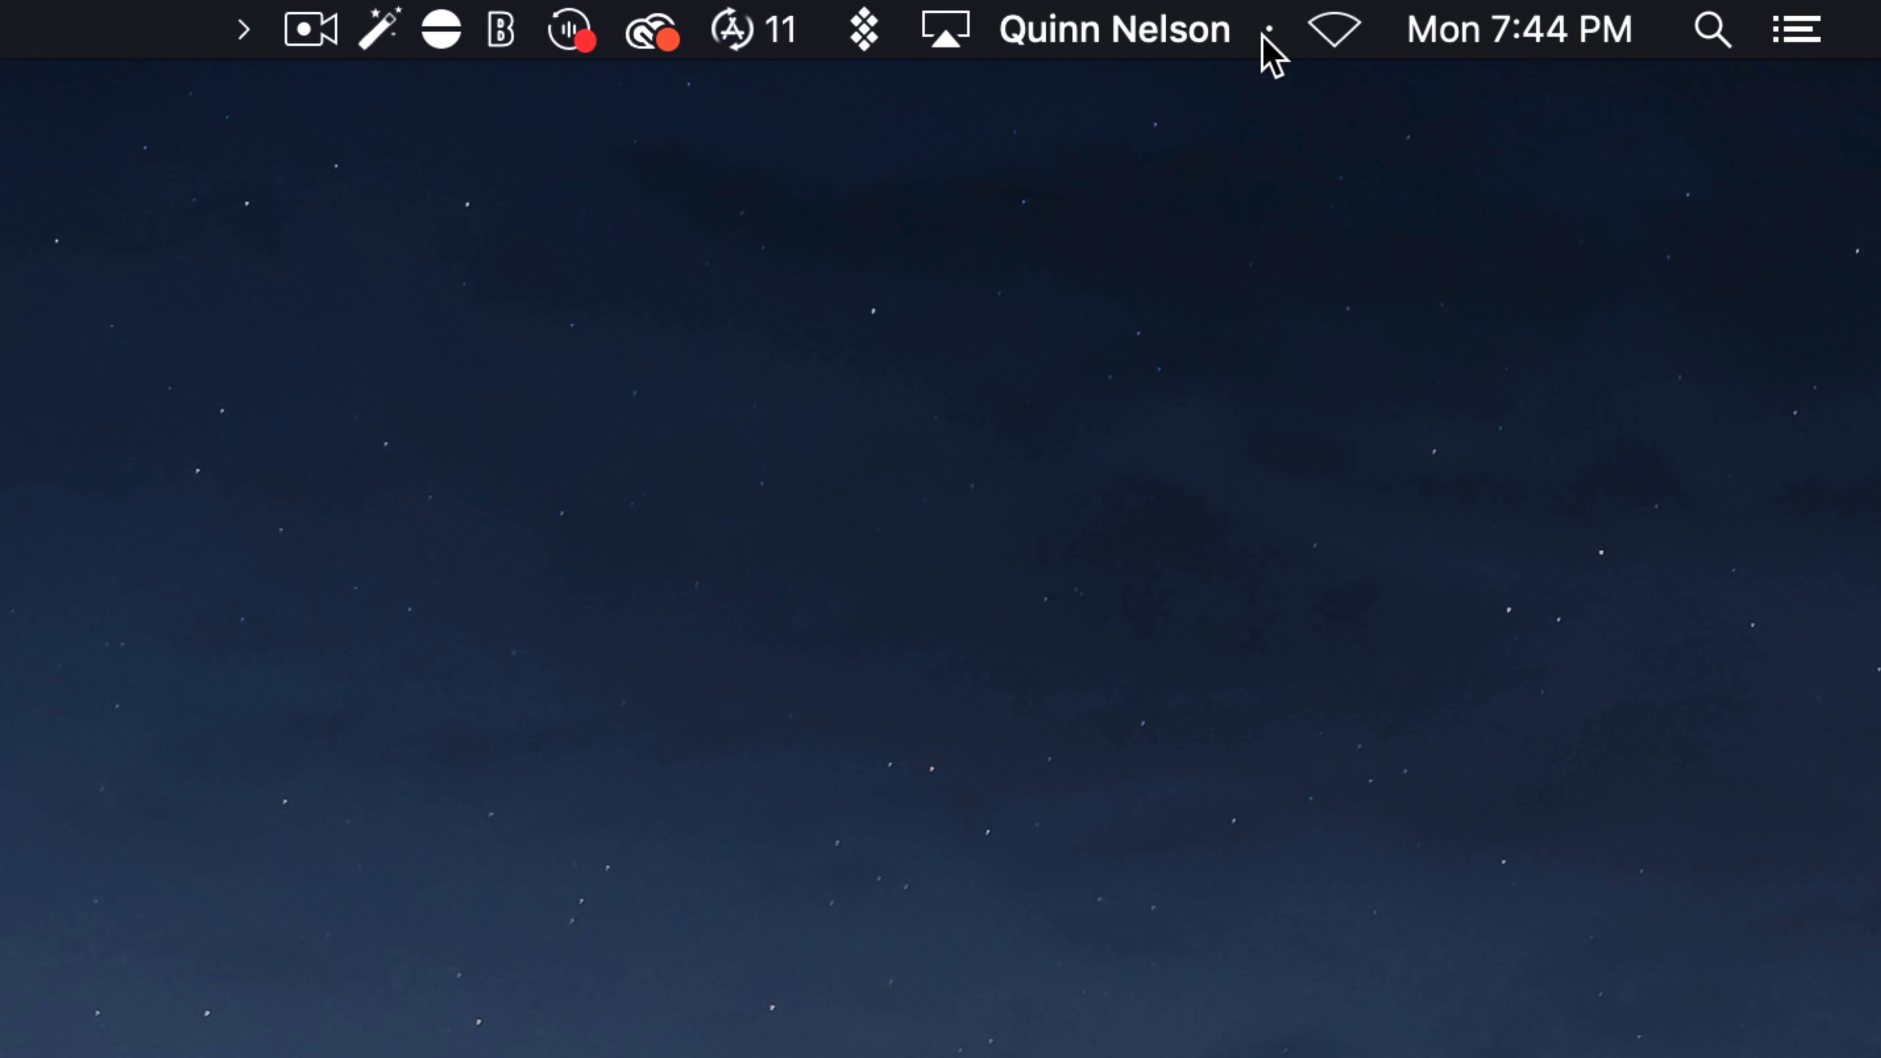
{"action": "mouse_move", "coordinate": [1257, 48]}
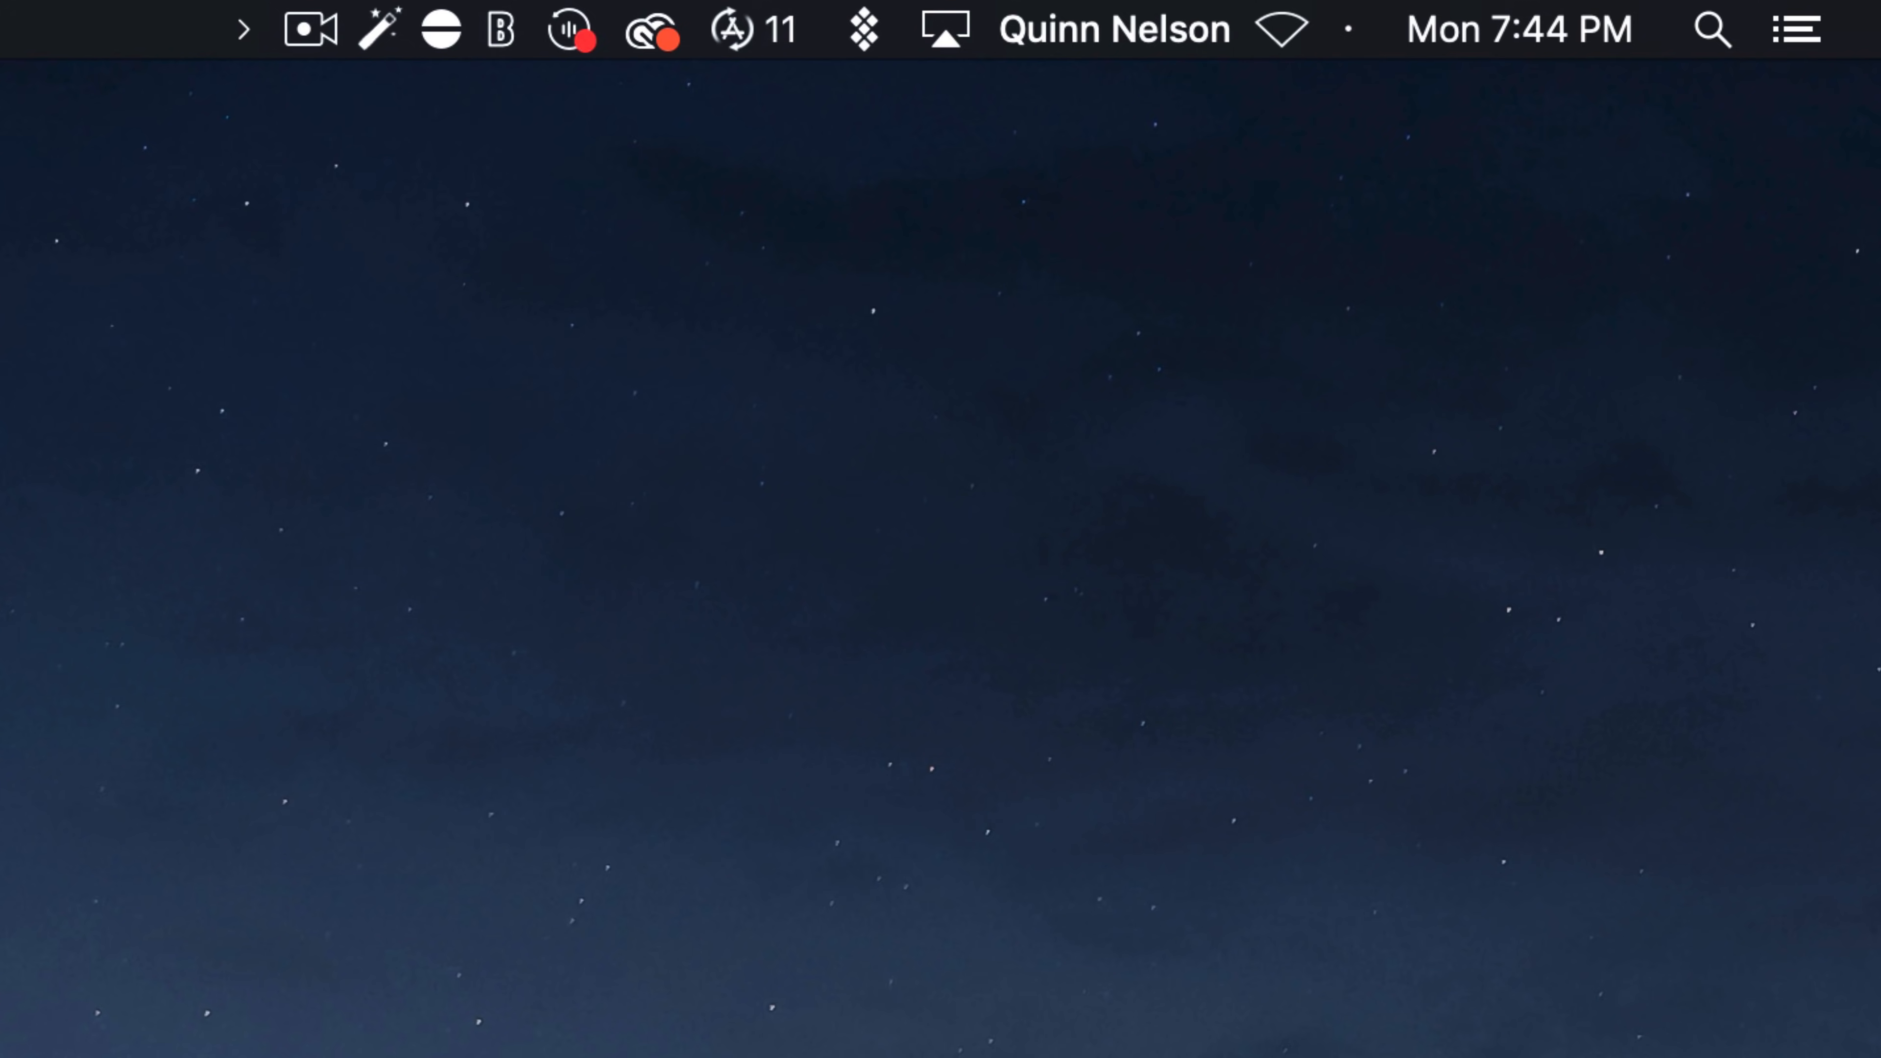
{"action": "left_click", "coordinate": [1345, 28]}
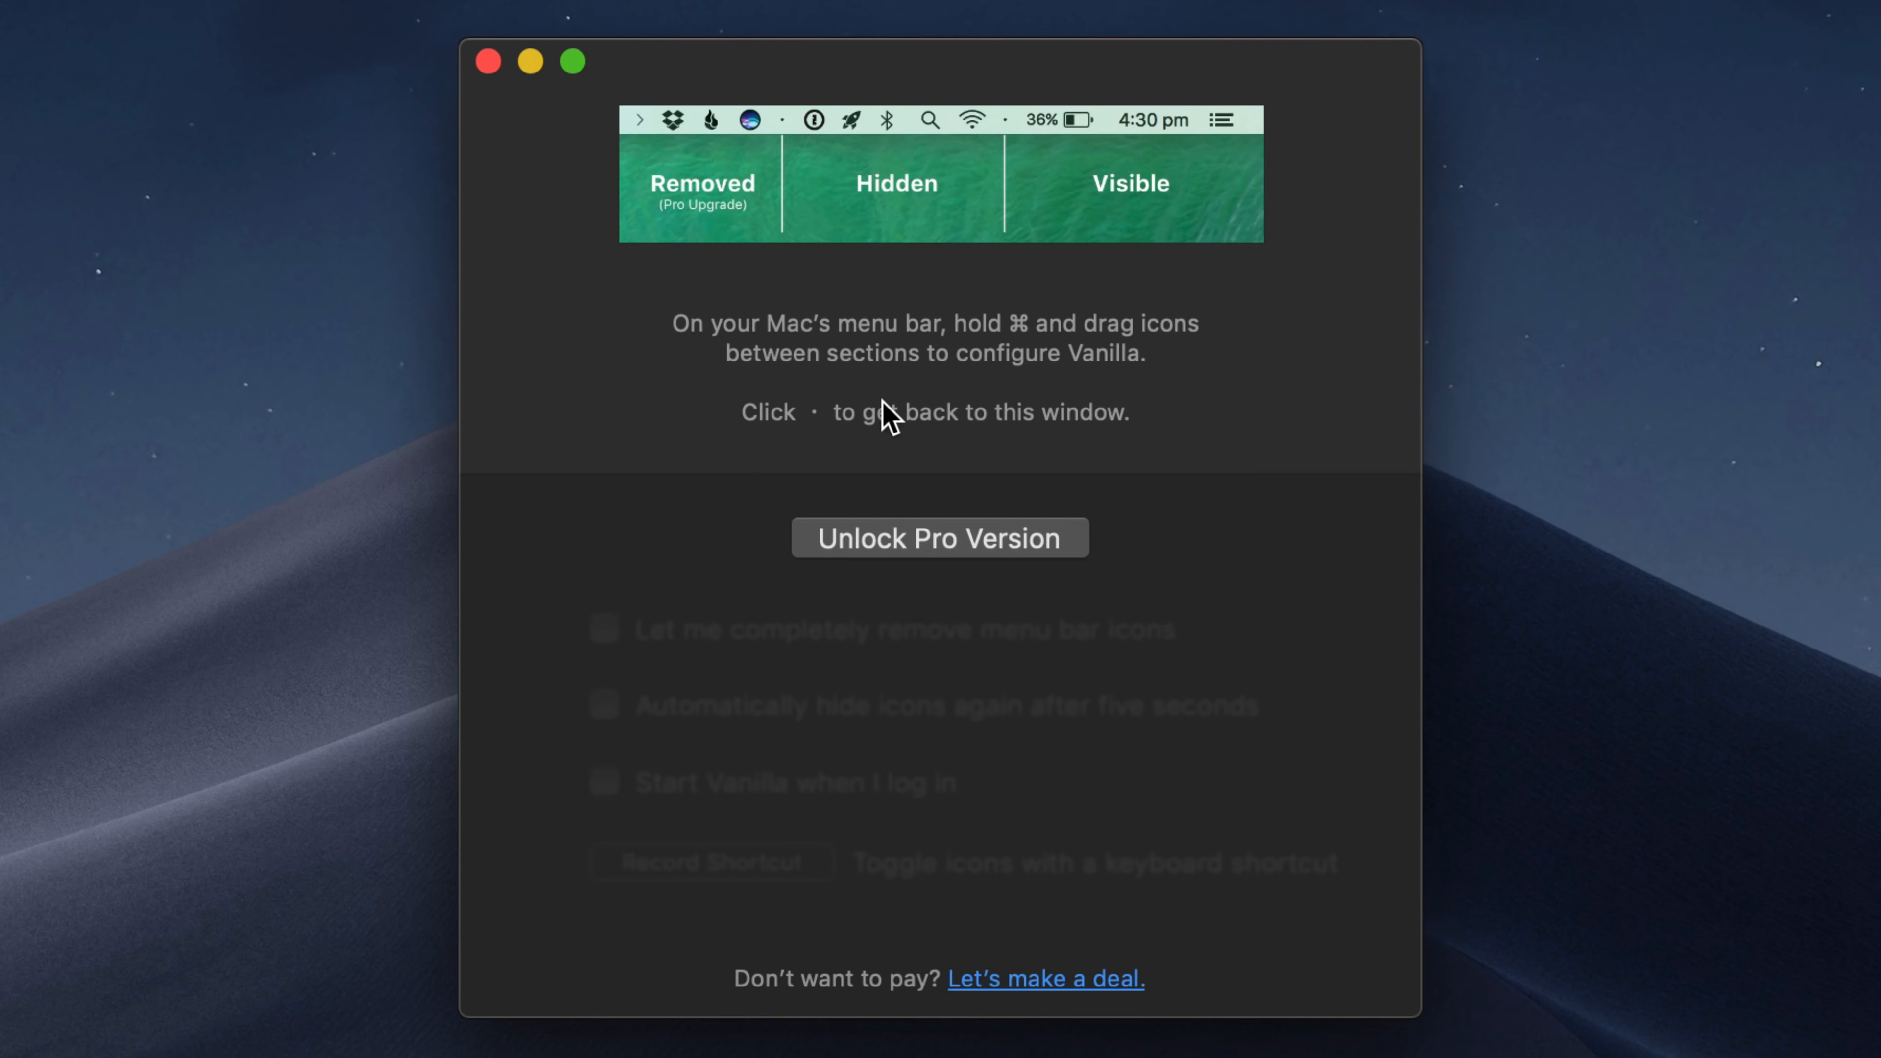
{"action": "mouse_move", "coordinate": [695, 213]}
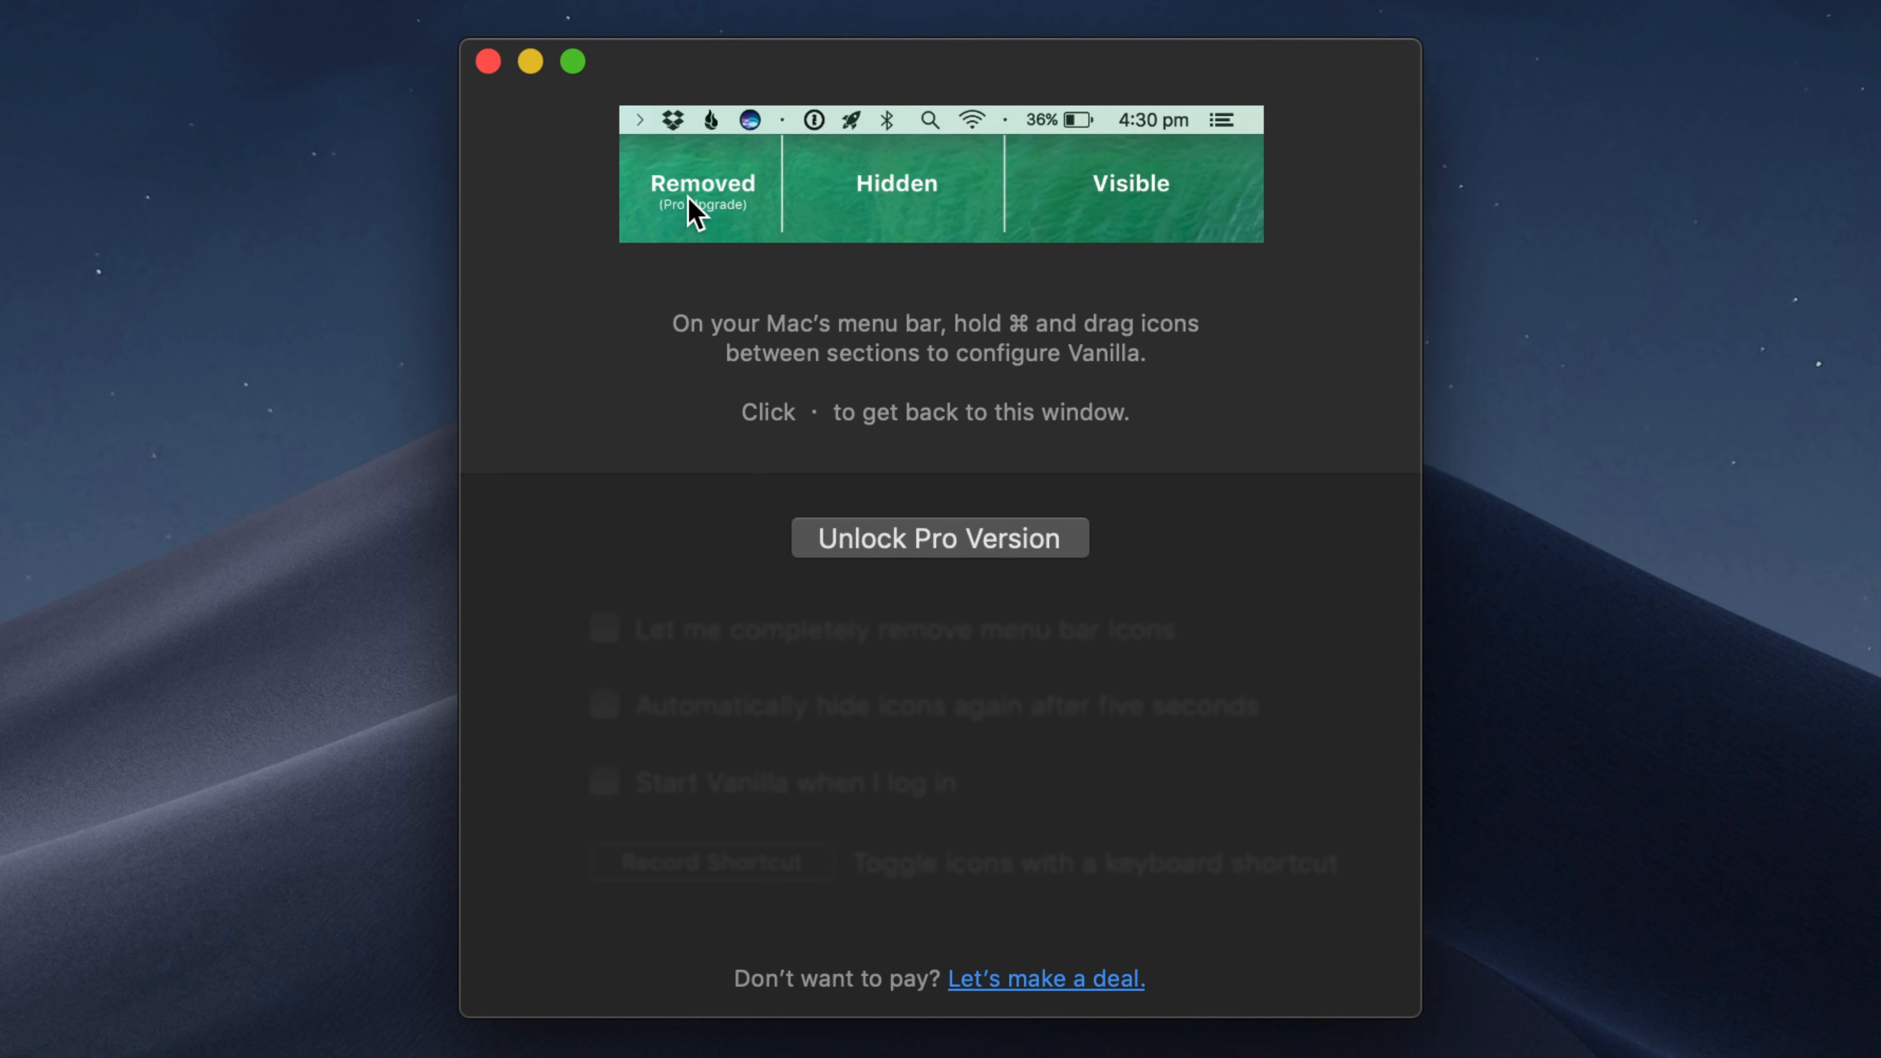
{"action": "mouse_move", "coordinate": [725, 84]}
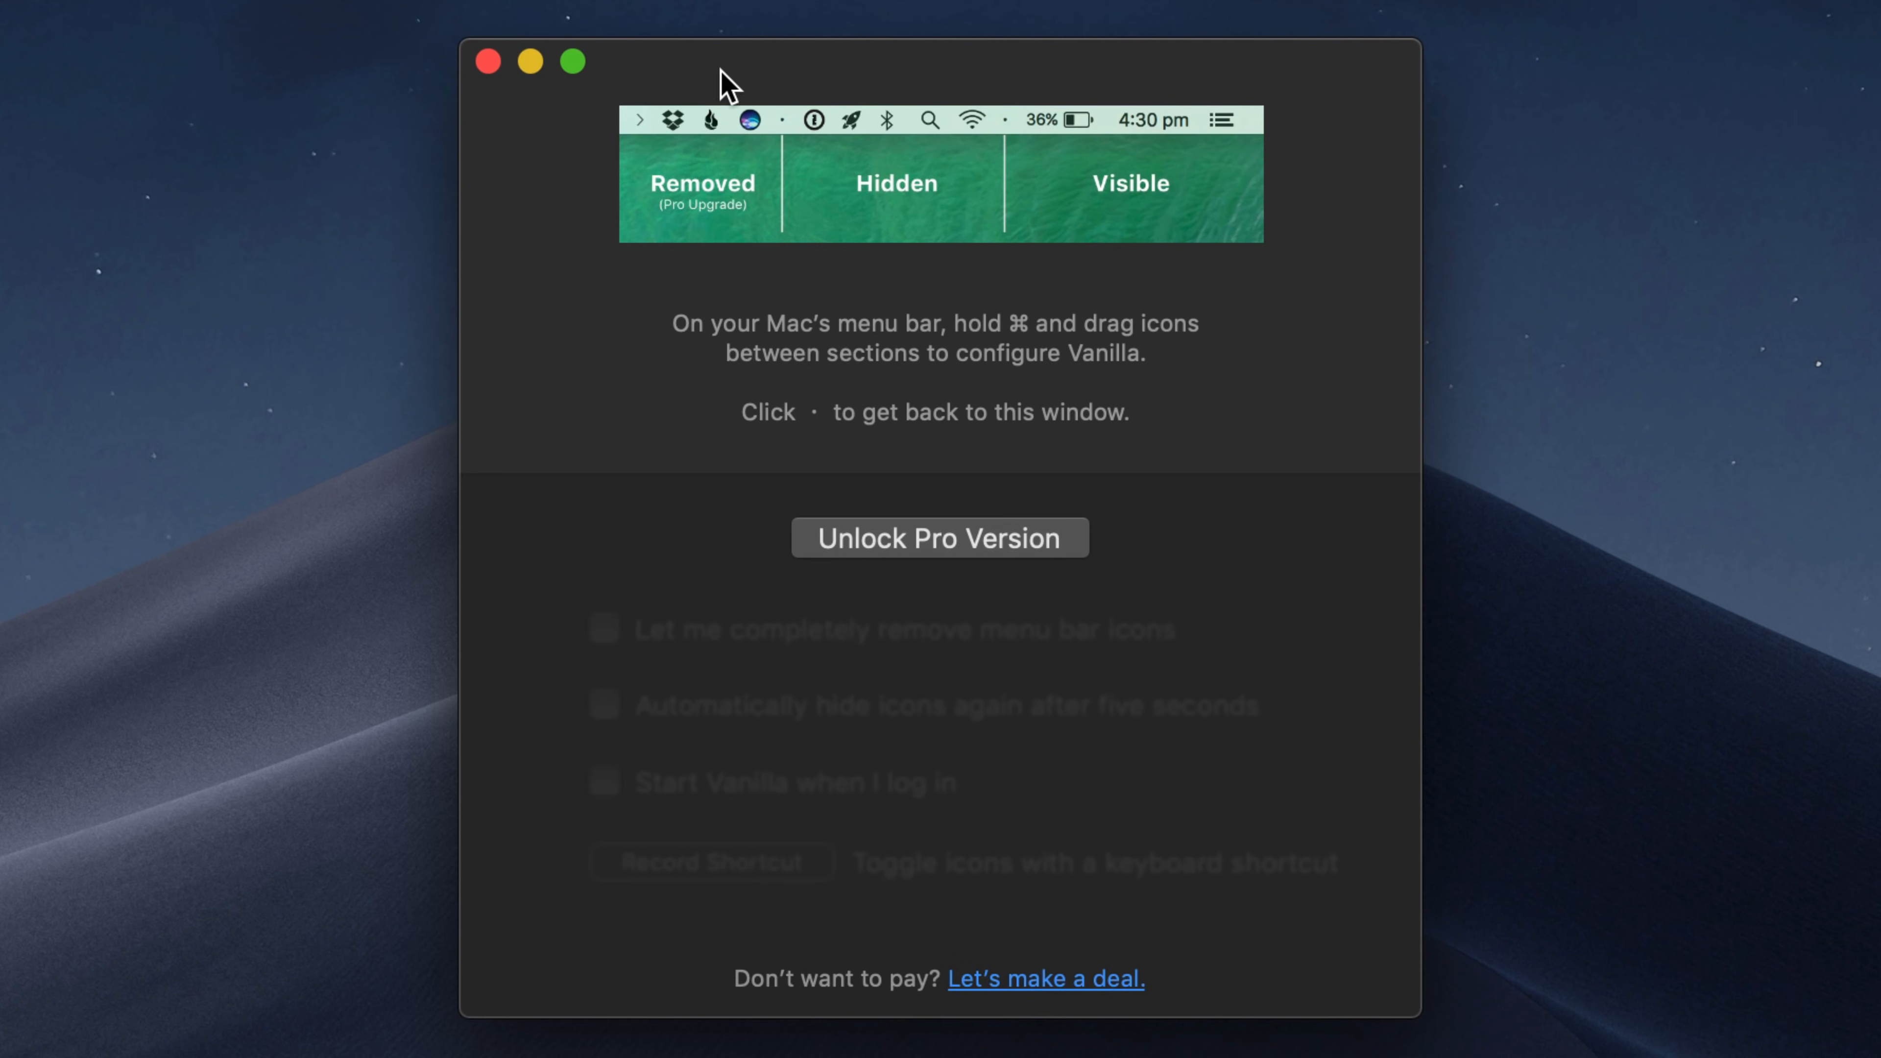
{"action": "mouse_move", "coordinate": [706, 236]}
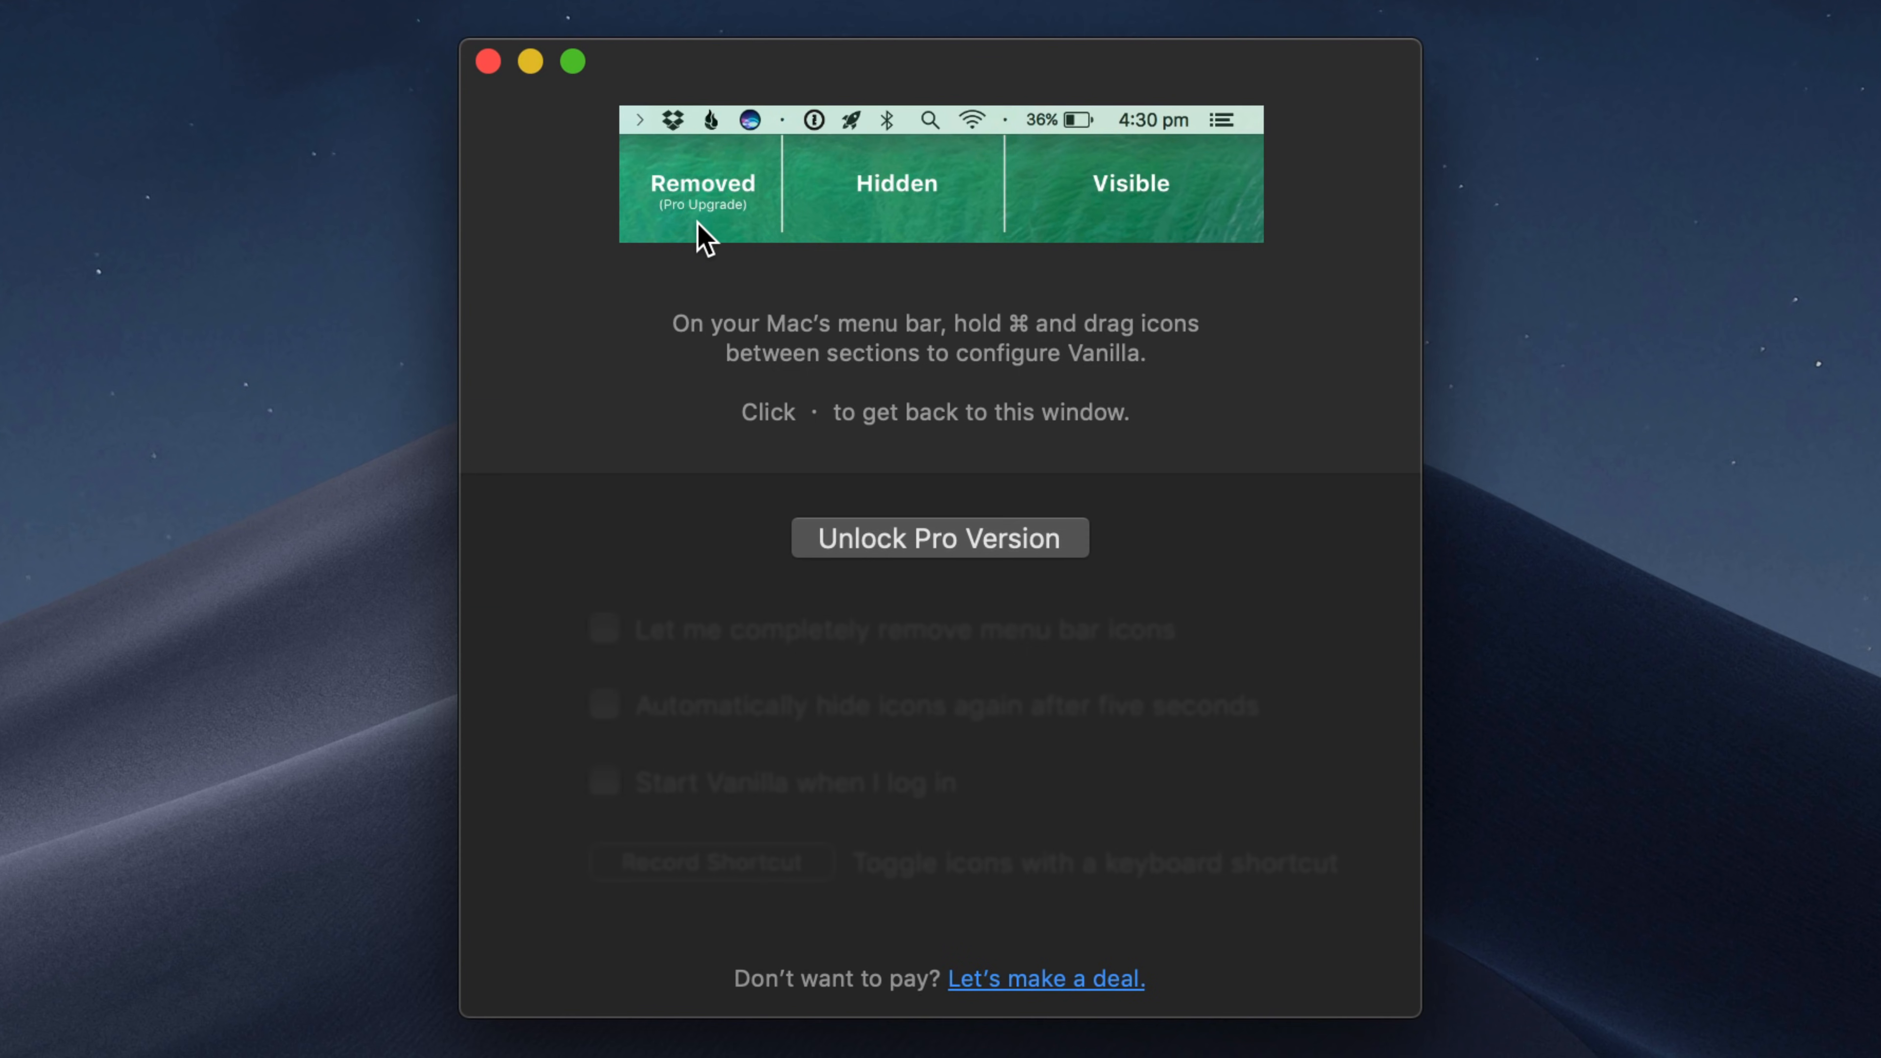
{"action": "mouse_move", "coordinate": [797, 273]}
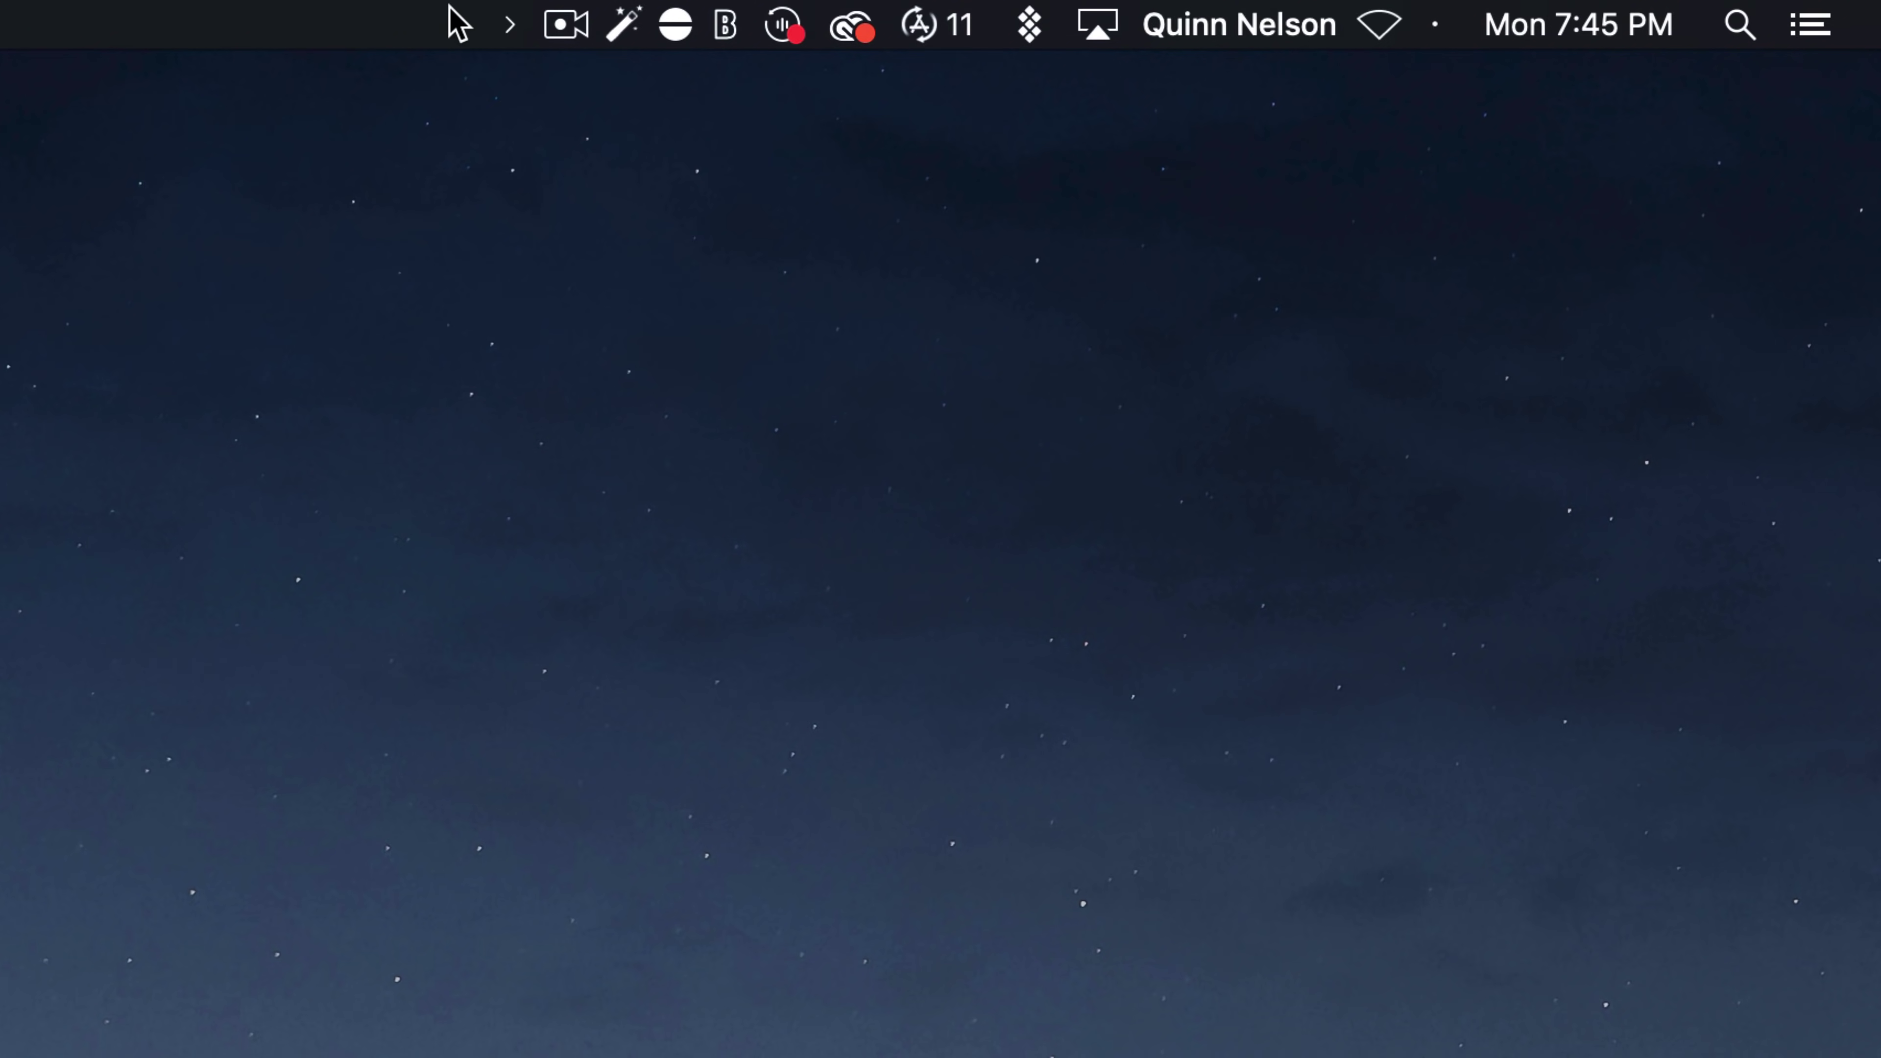
{"action": "mouse_move", "coordinate": [807, 16]}
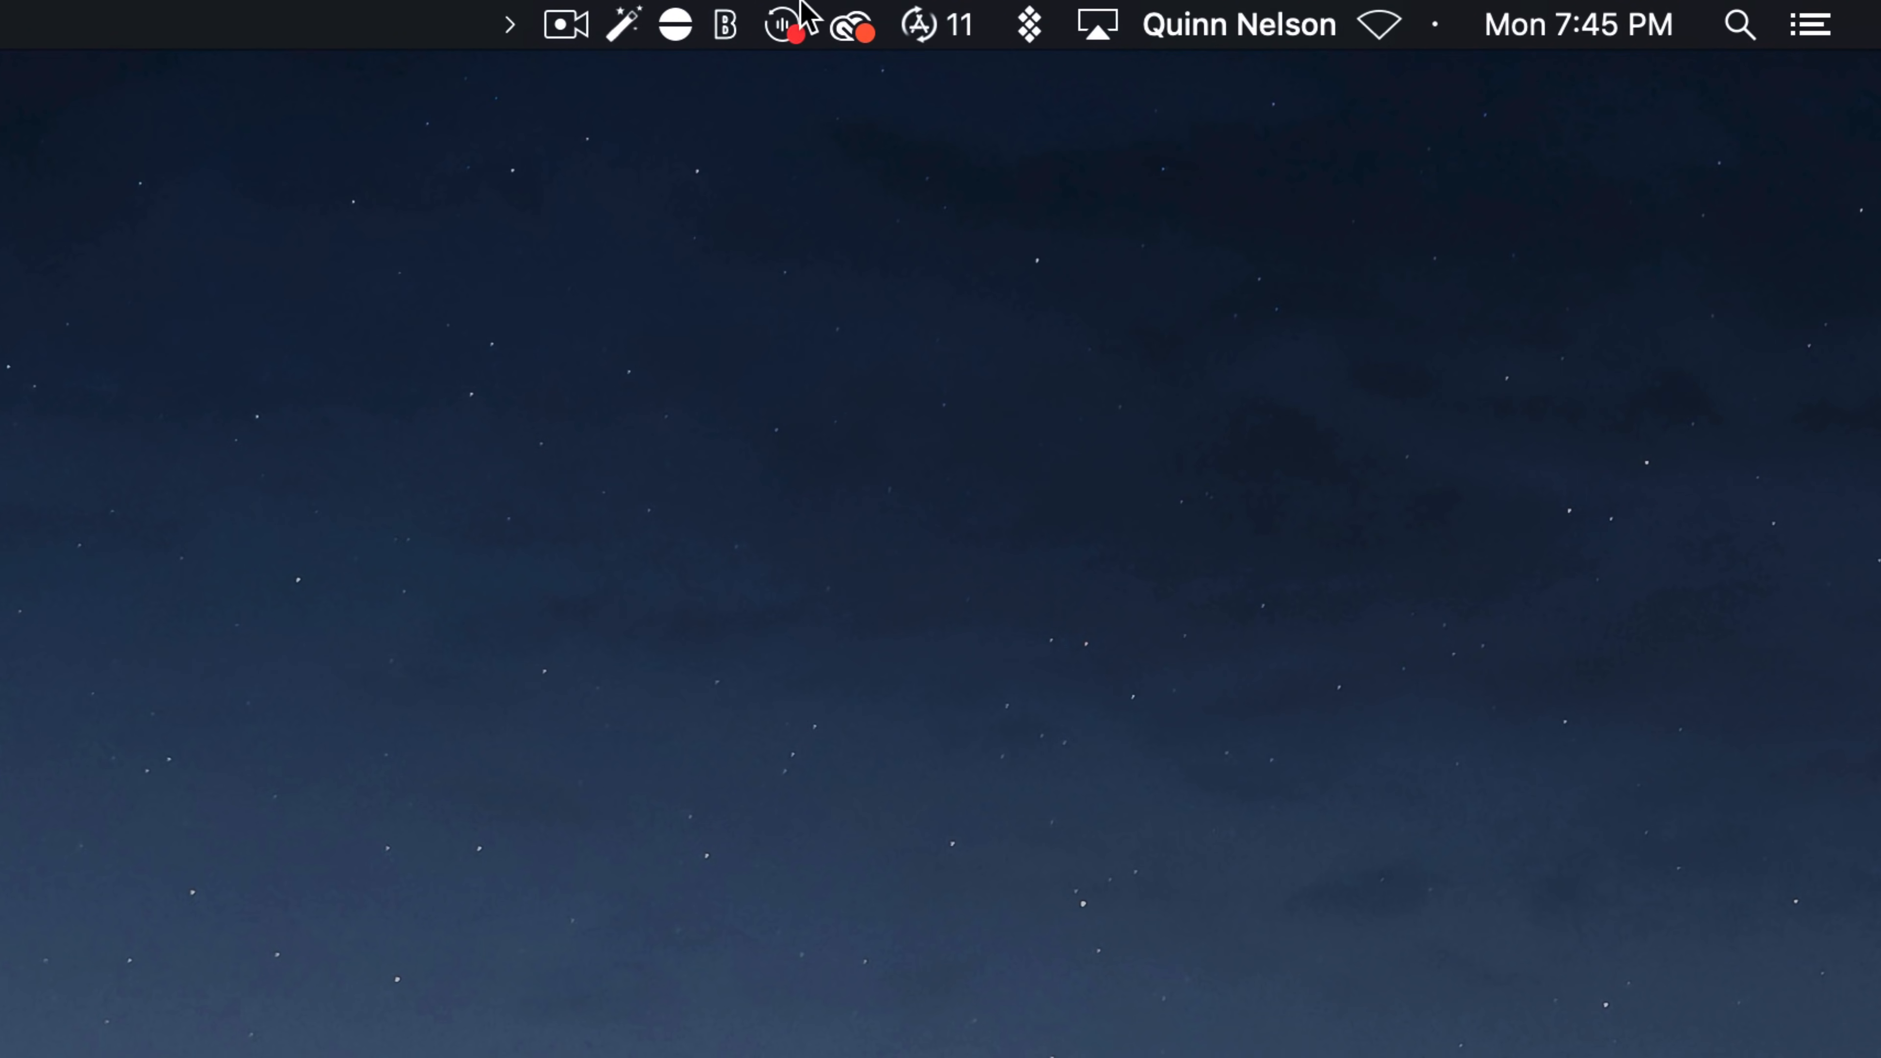
{"action": "left_click", "coordinate": [849, 24]}
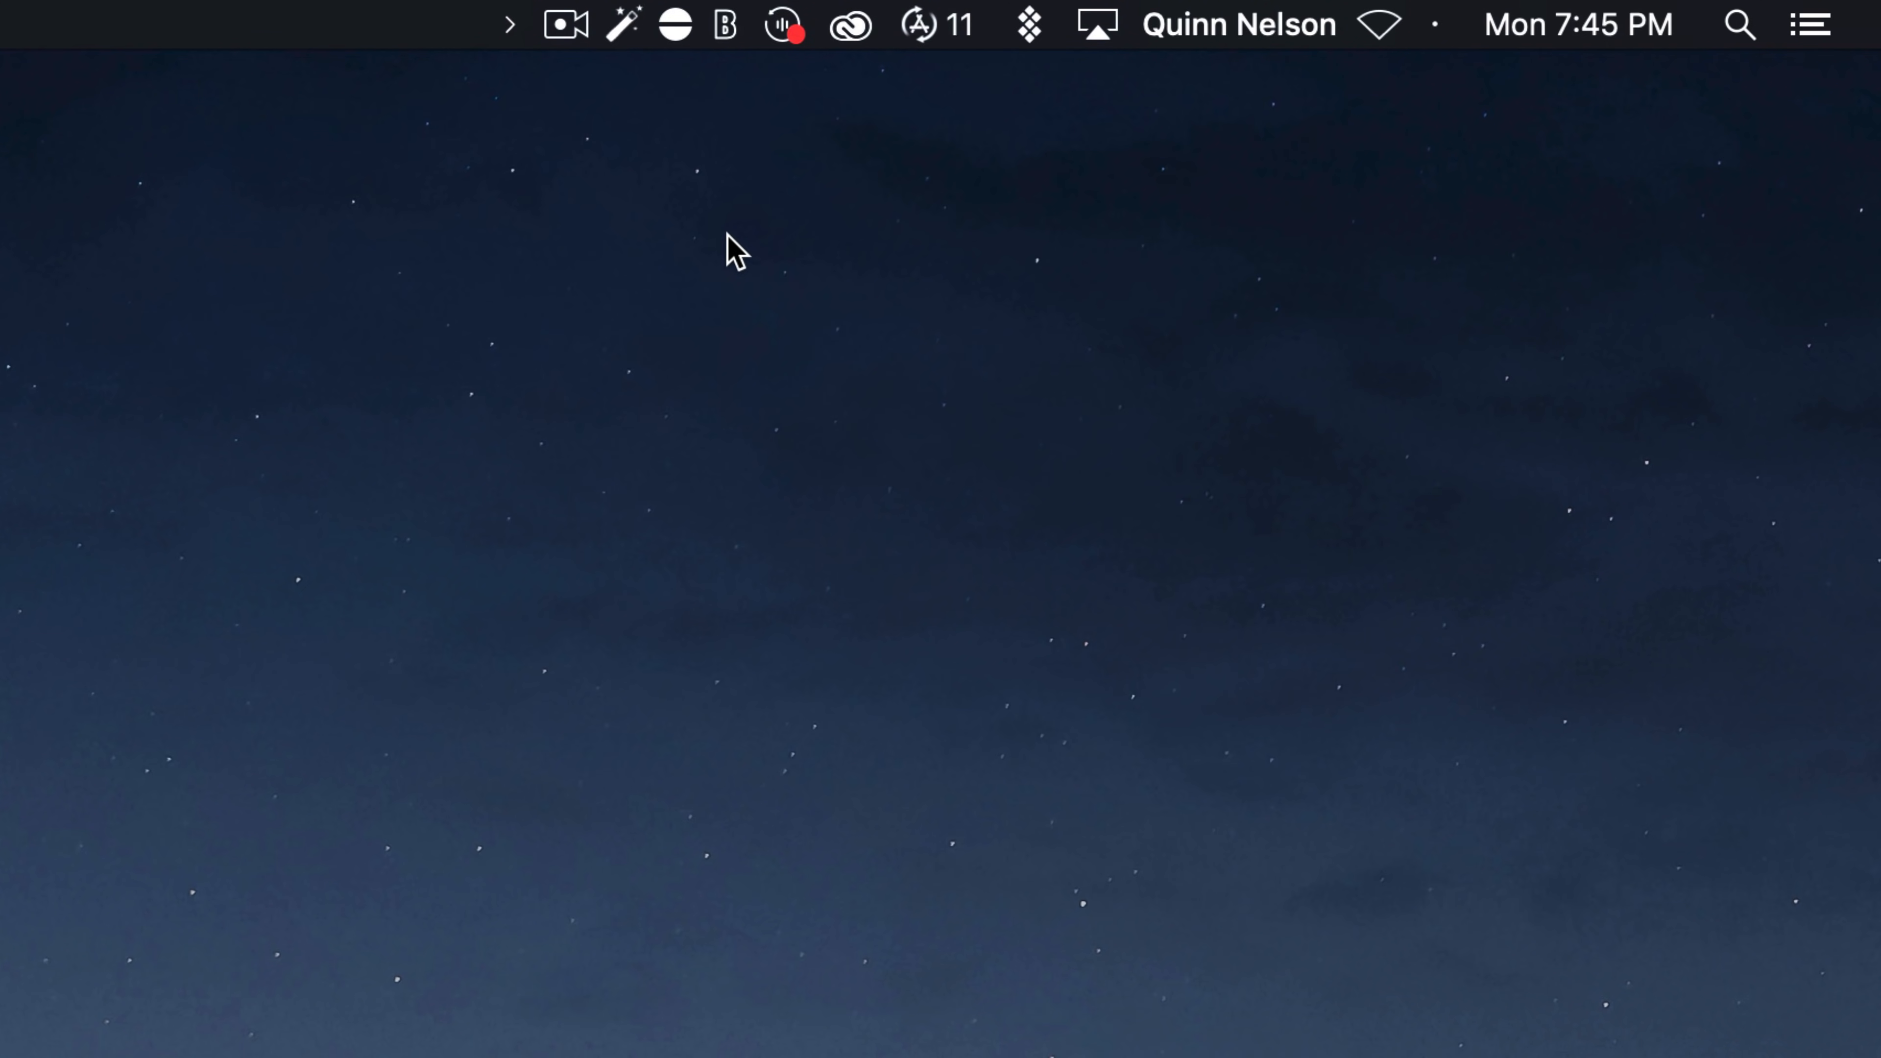
{"action": "left_click", "coordinate": [1433, 23]}
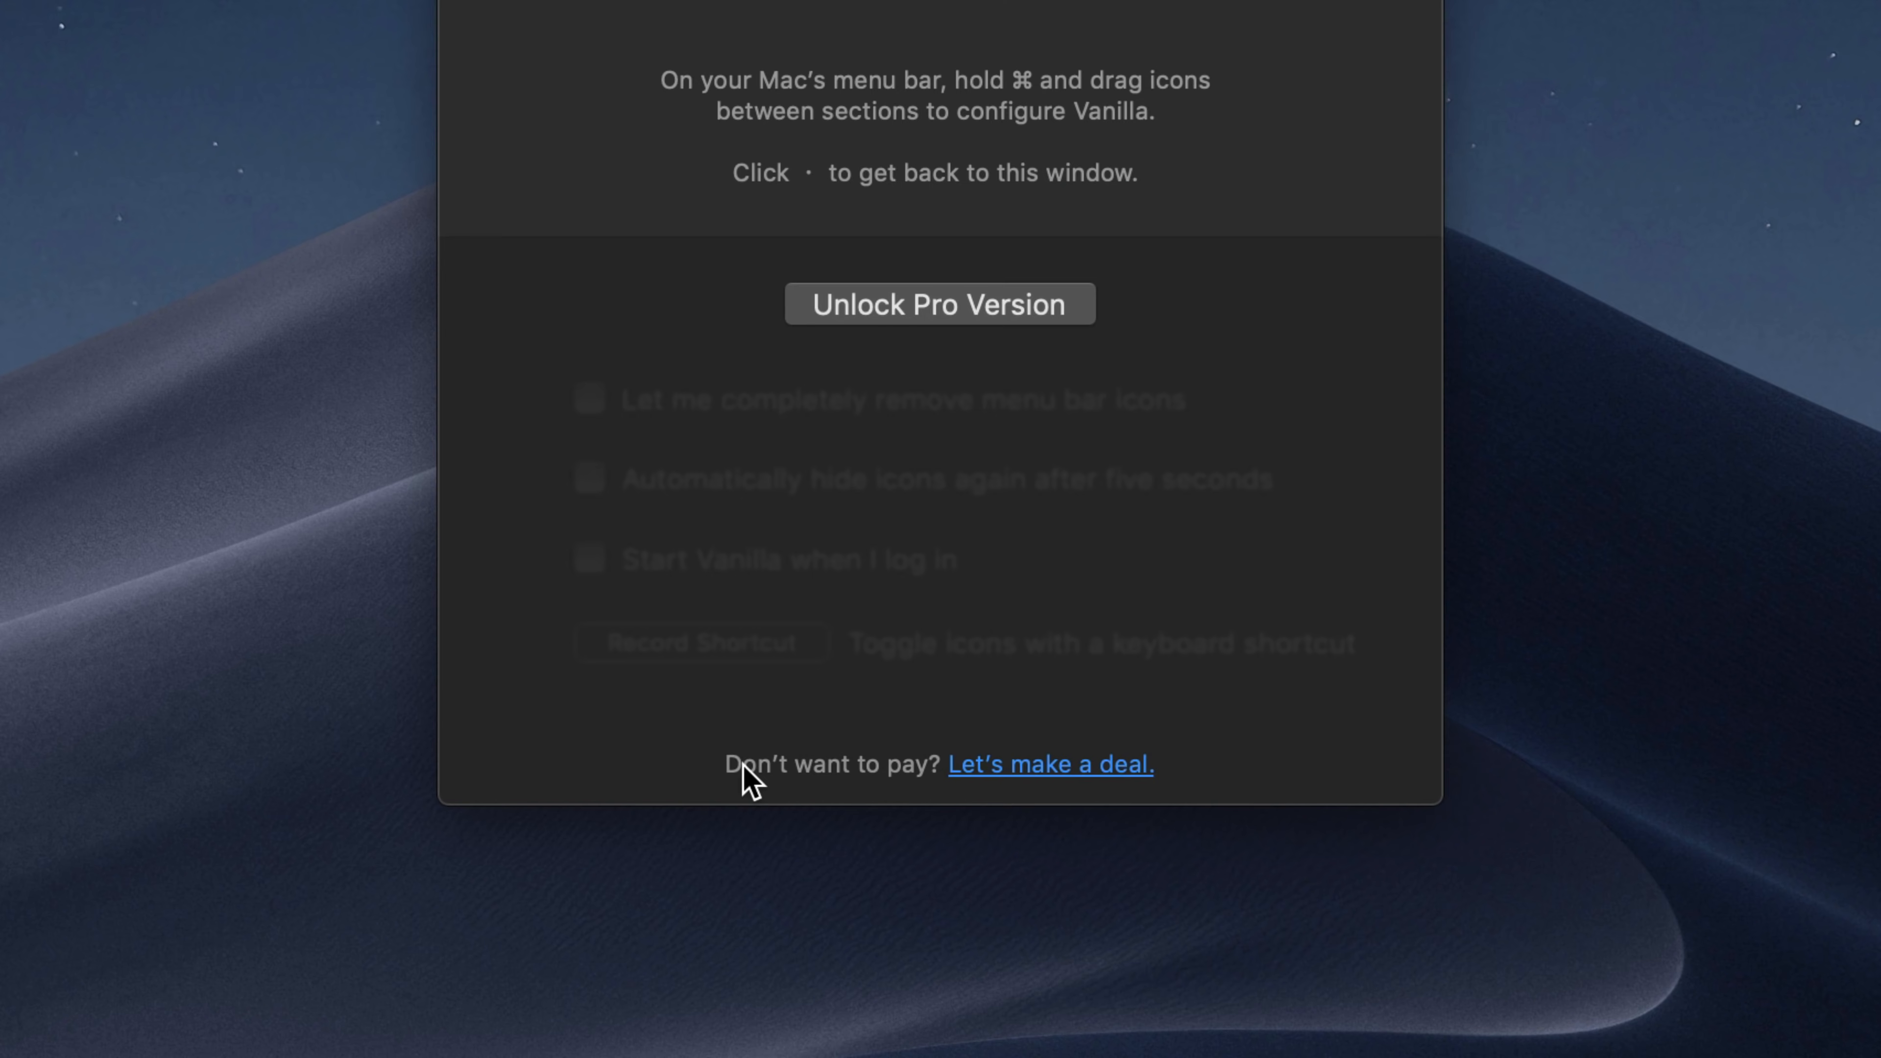
{"action": "mouse_move", "coordinate": [1090, 780]}
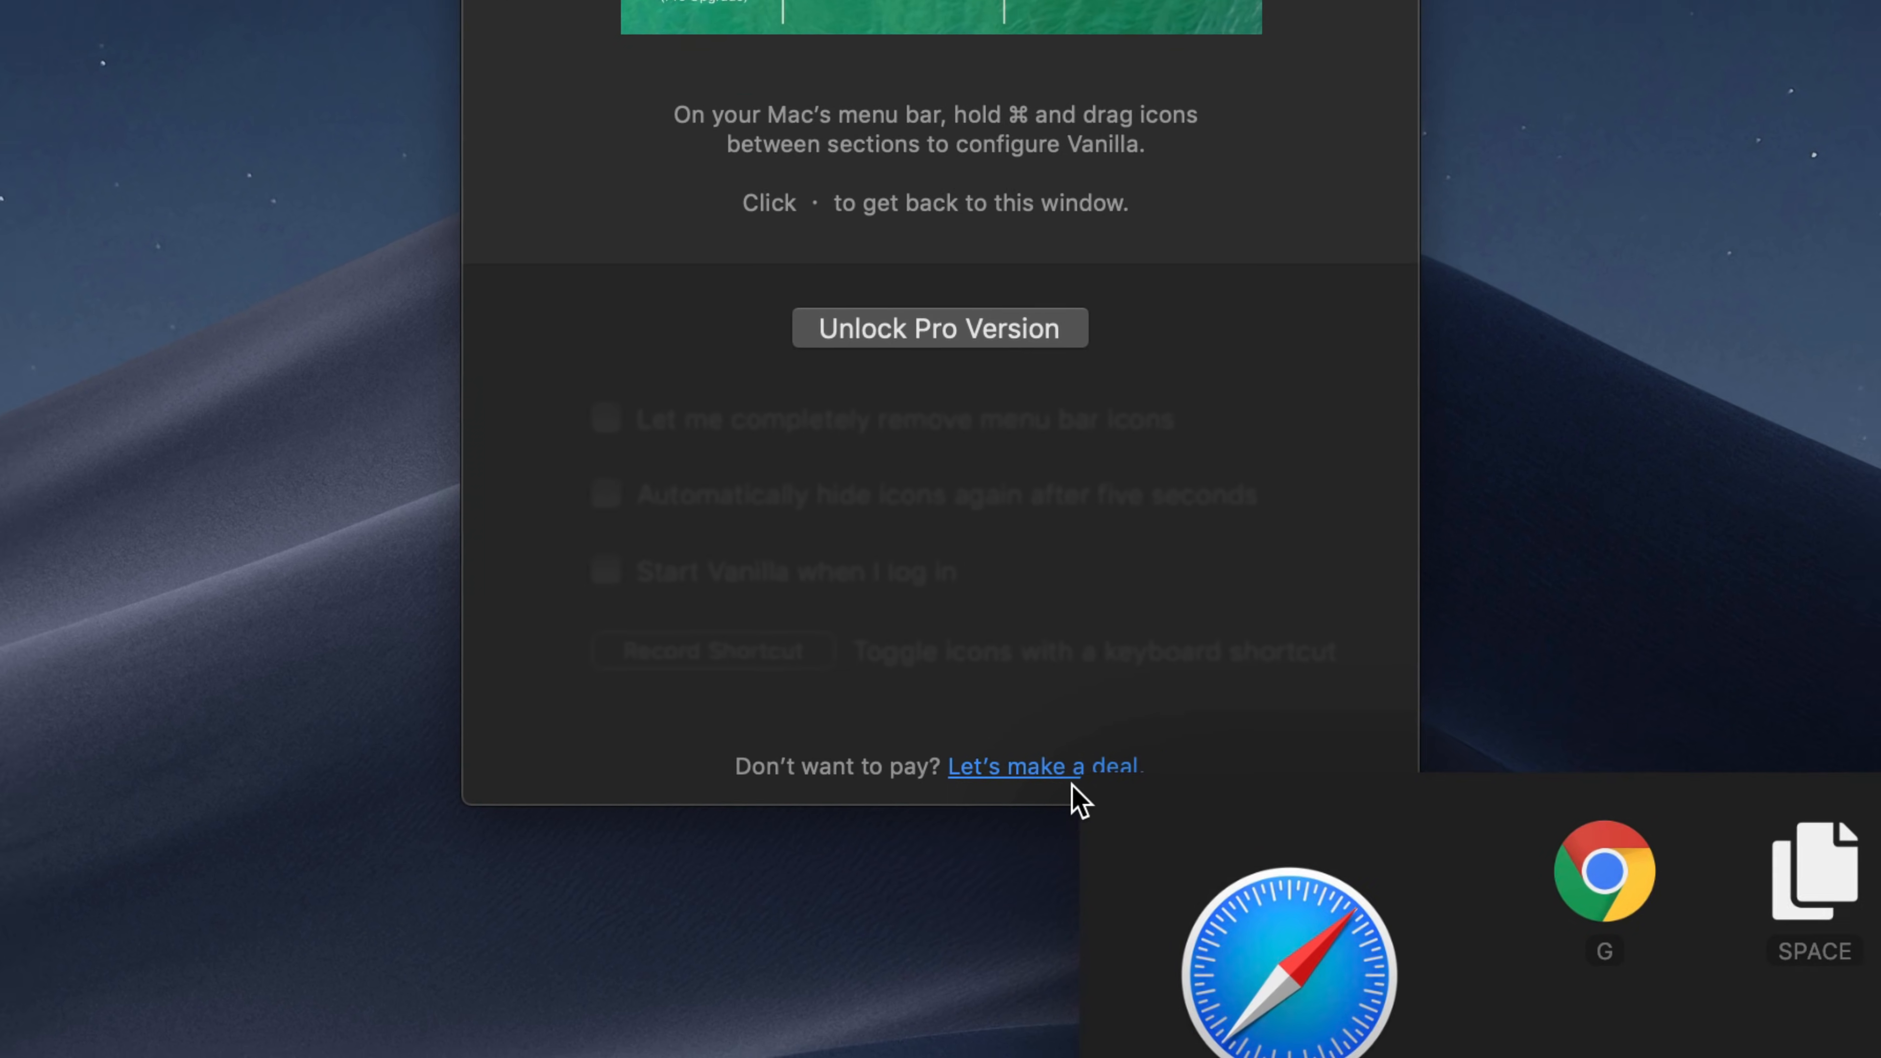
{"action": "left_click", "coordinate": [1045, 766]}
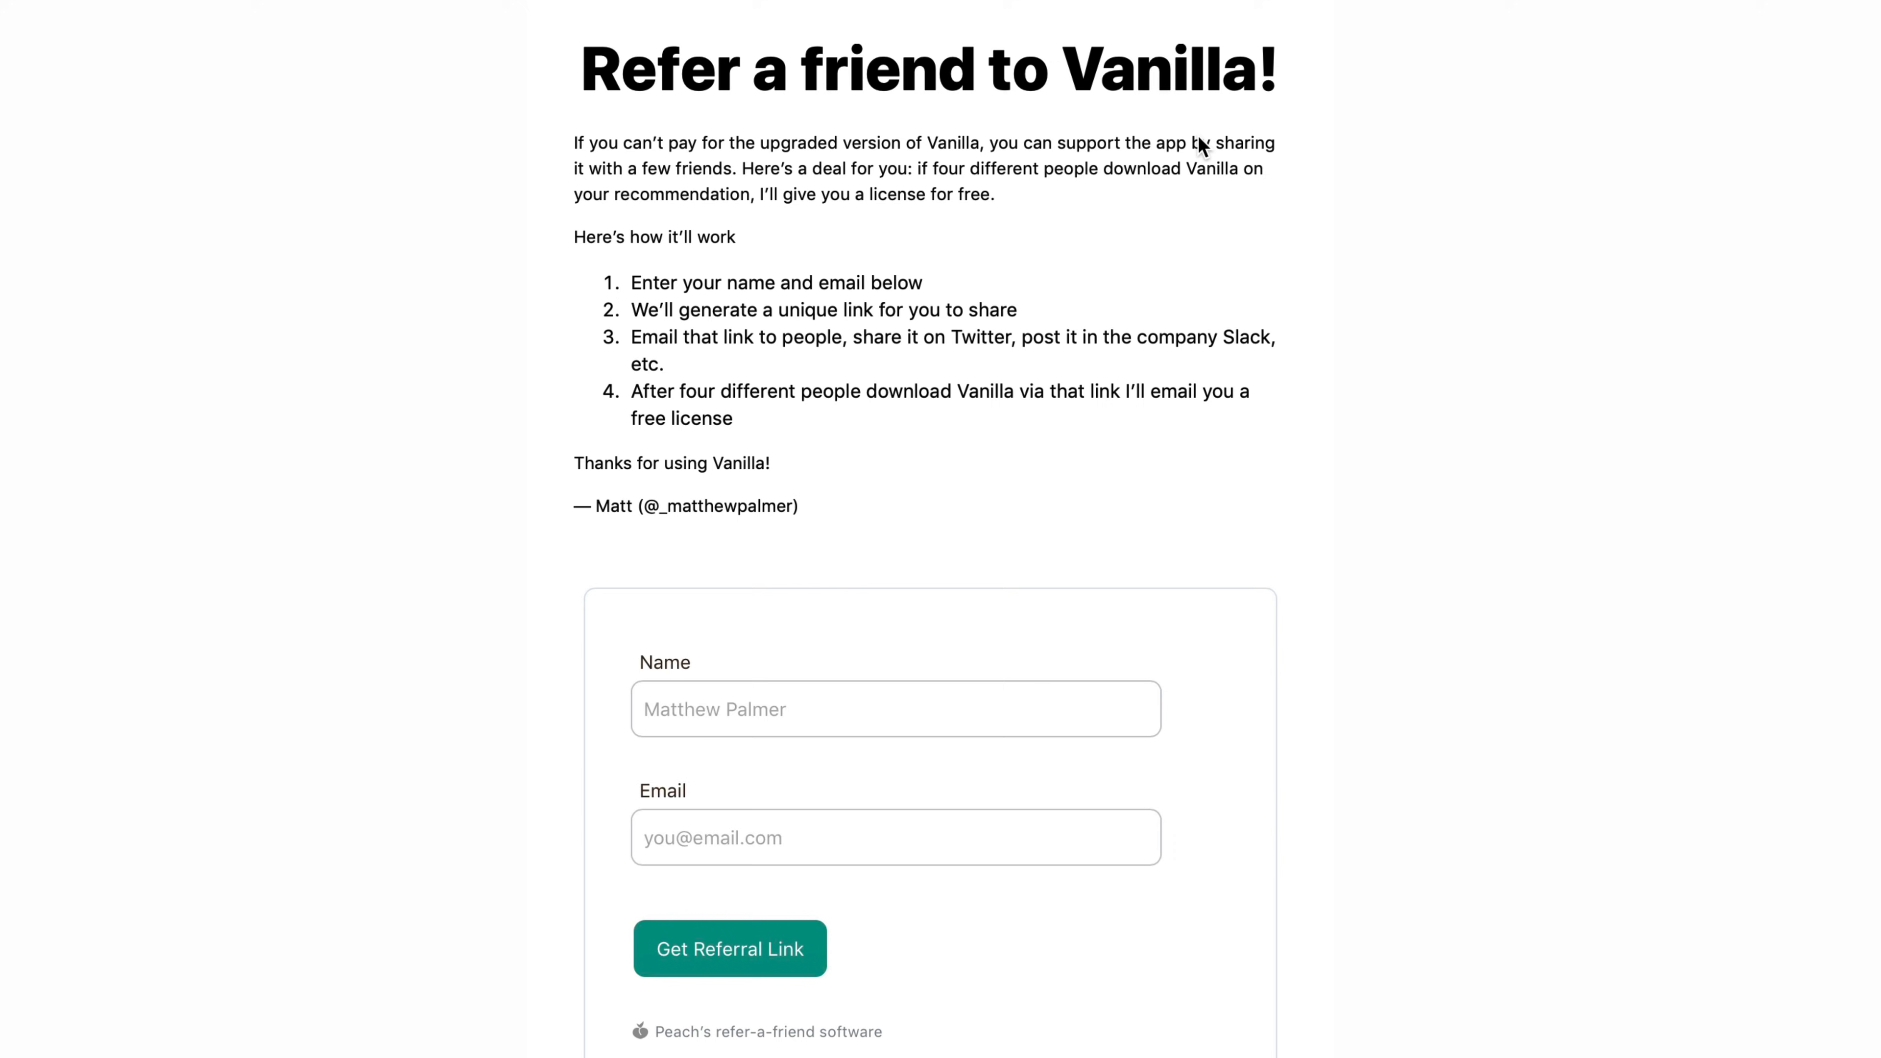
{"action": "mouse_move", "coordinate": [1158, 321]}
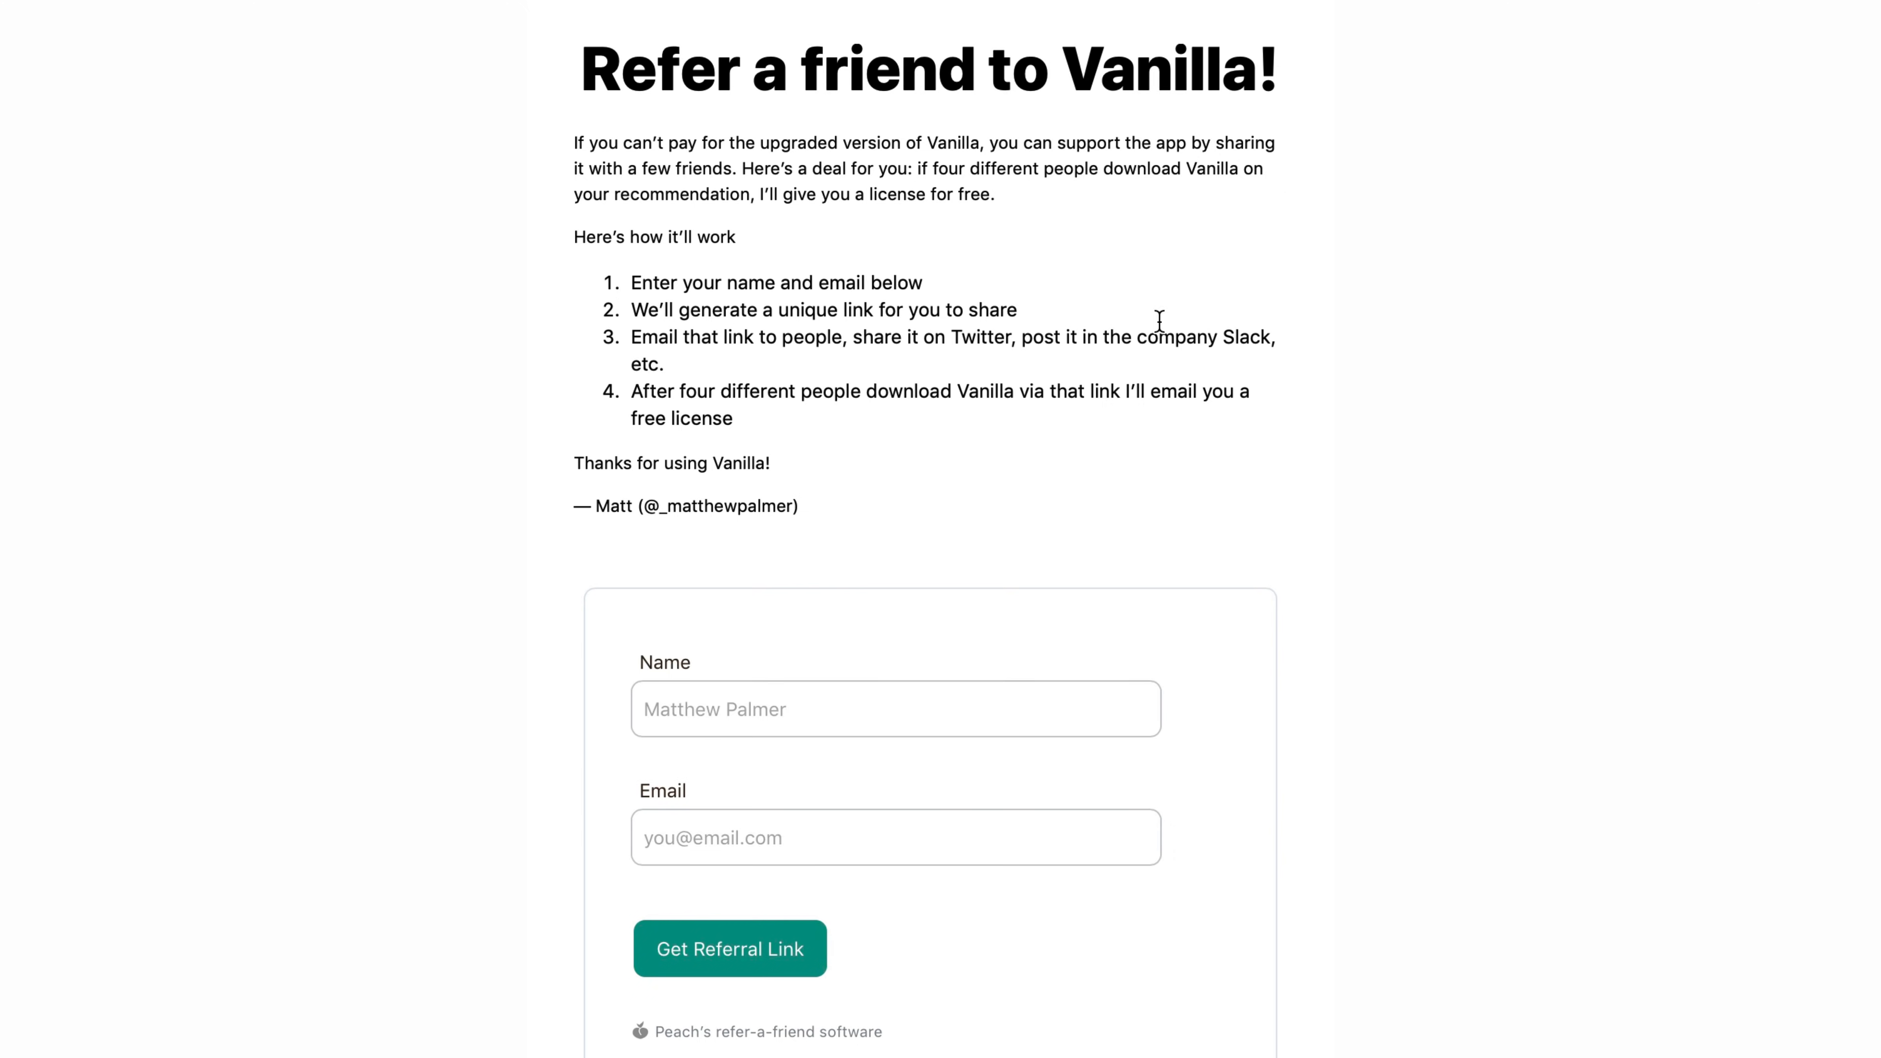
{"action": "mouse_move", "coordinate": [763, 157]}
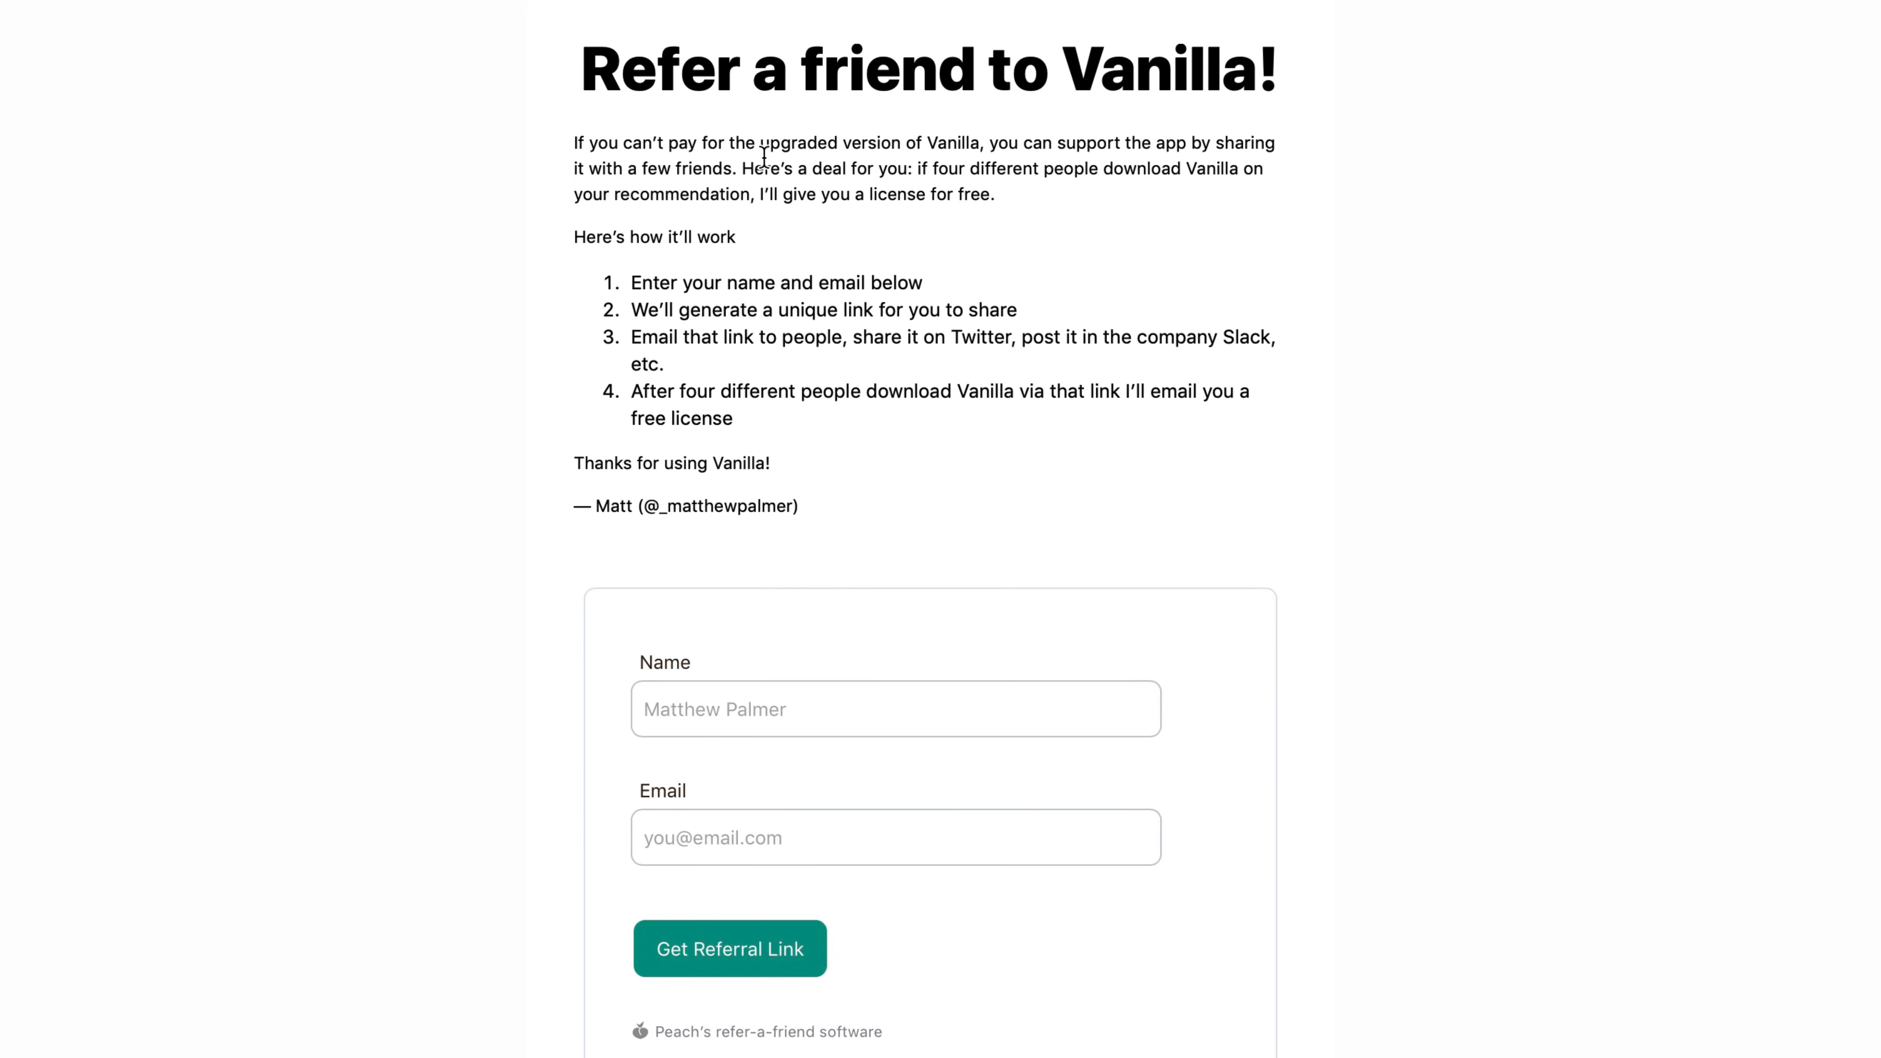
{"action": "mouse_move", "coordinate": [1075, 214]}
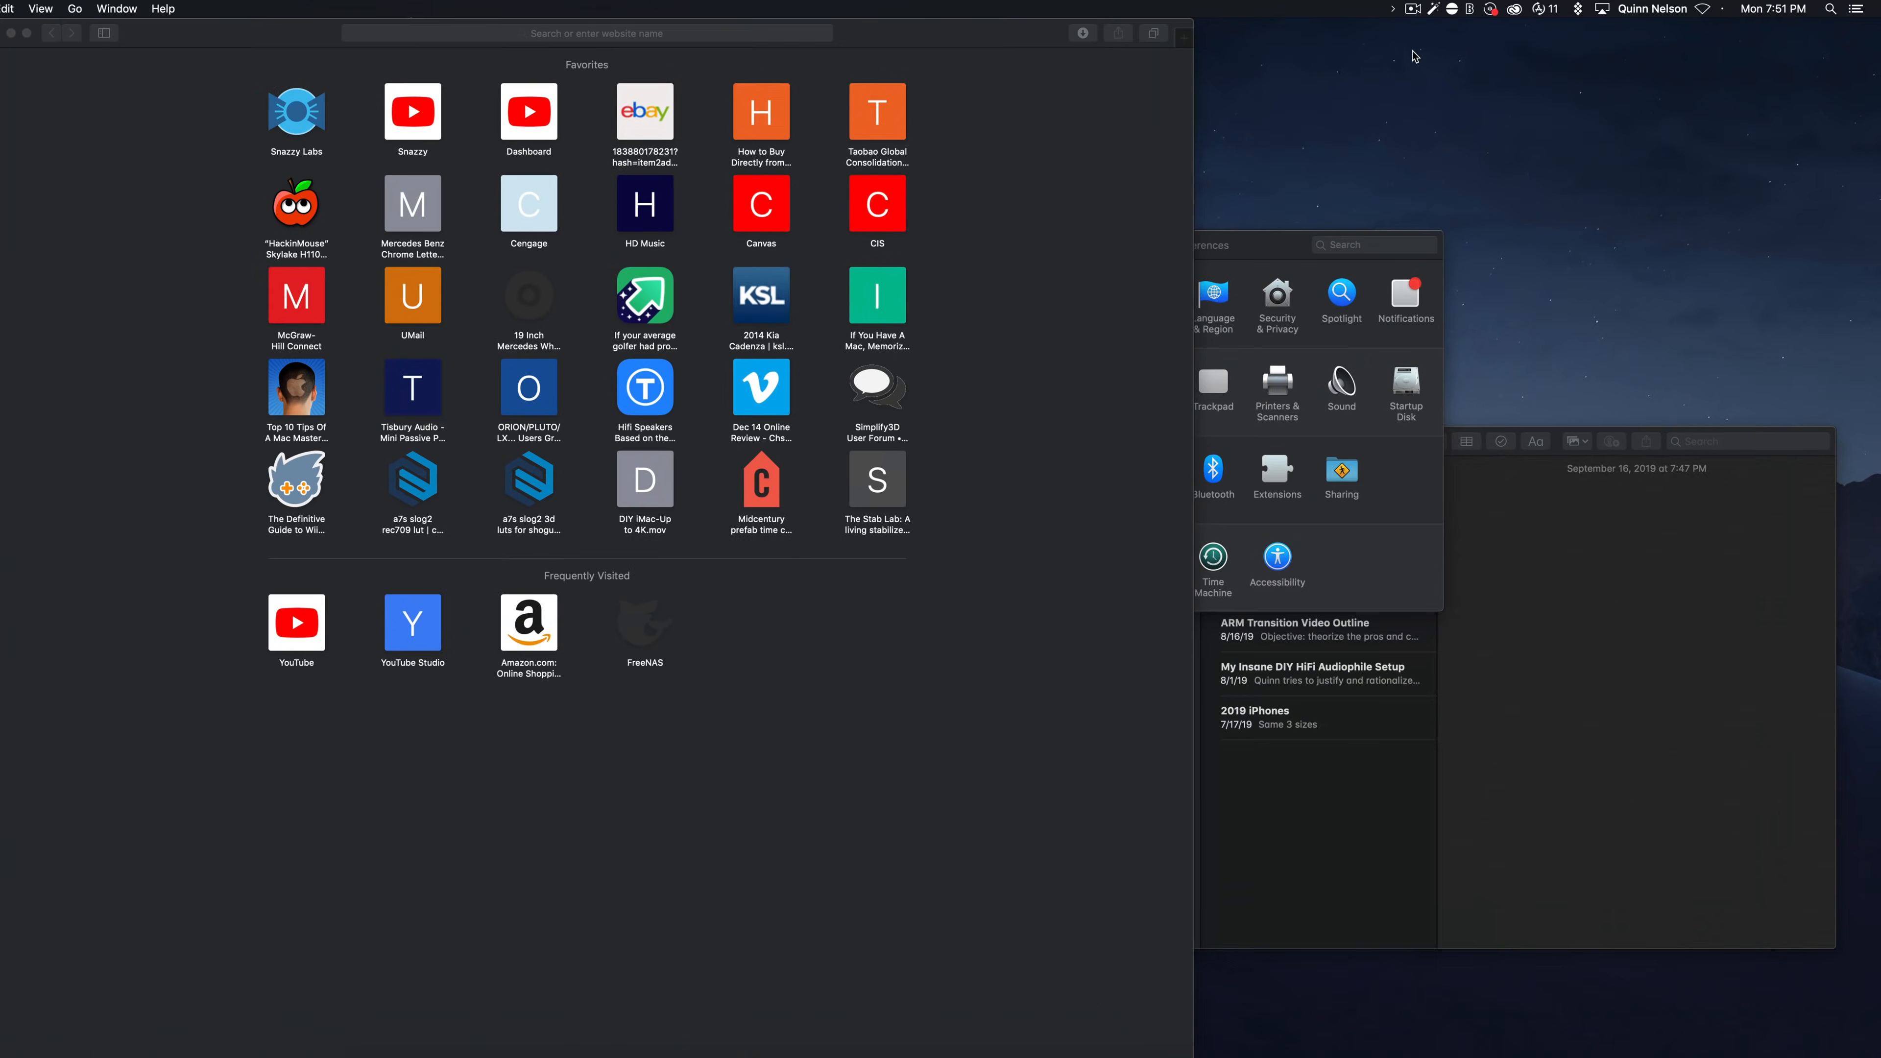
- Review Hocus Focus's visible and hidden apps and disable auto-hiding for Safari and System Preferences
{"action": "left_click", "coordinate": [779, 22]}
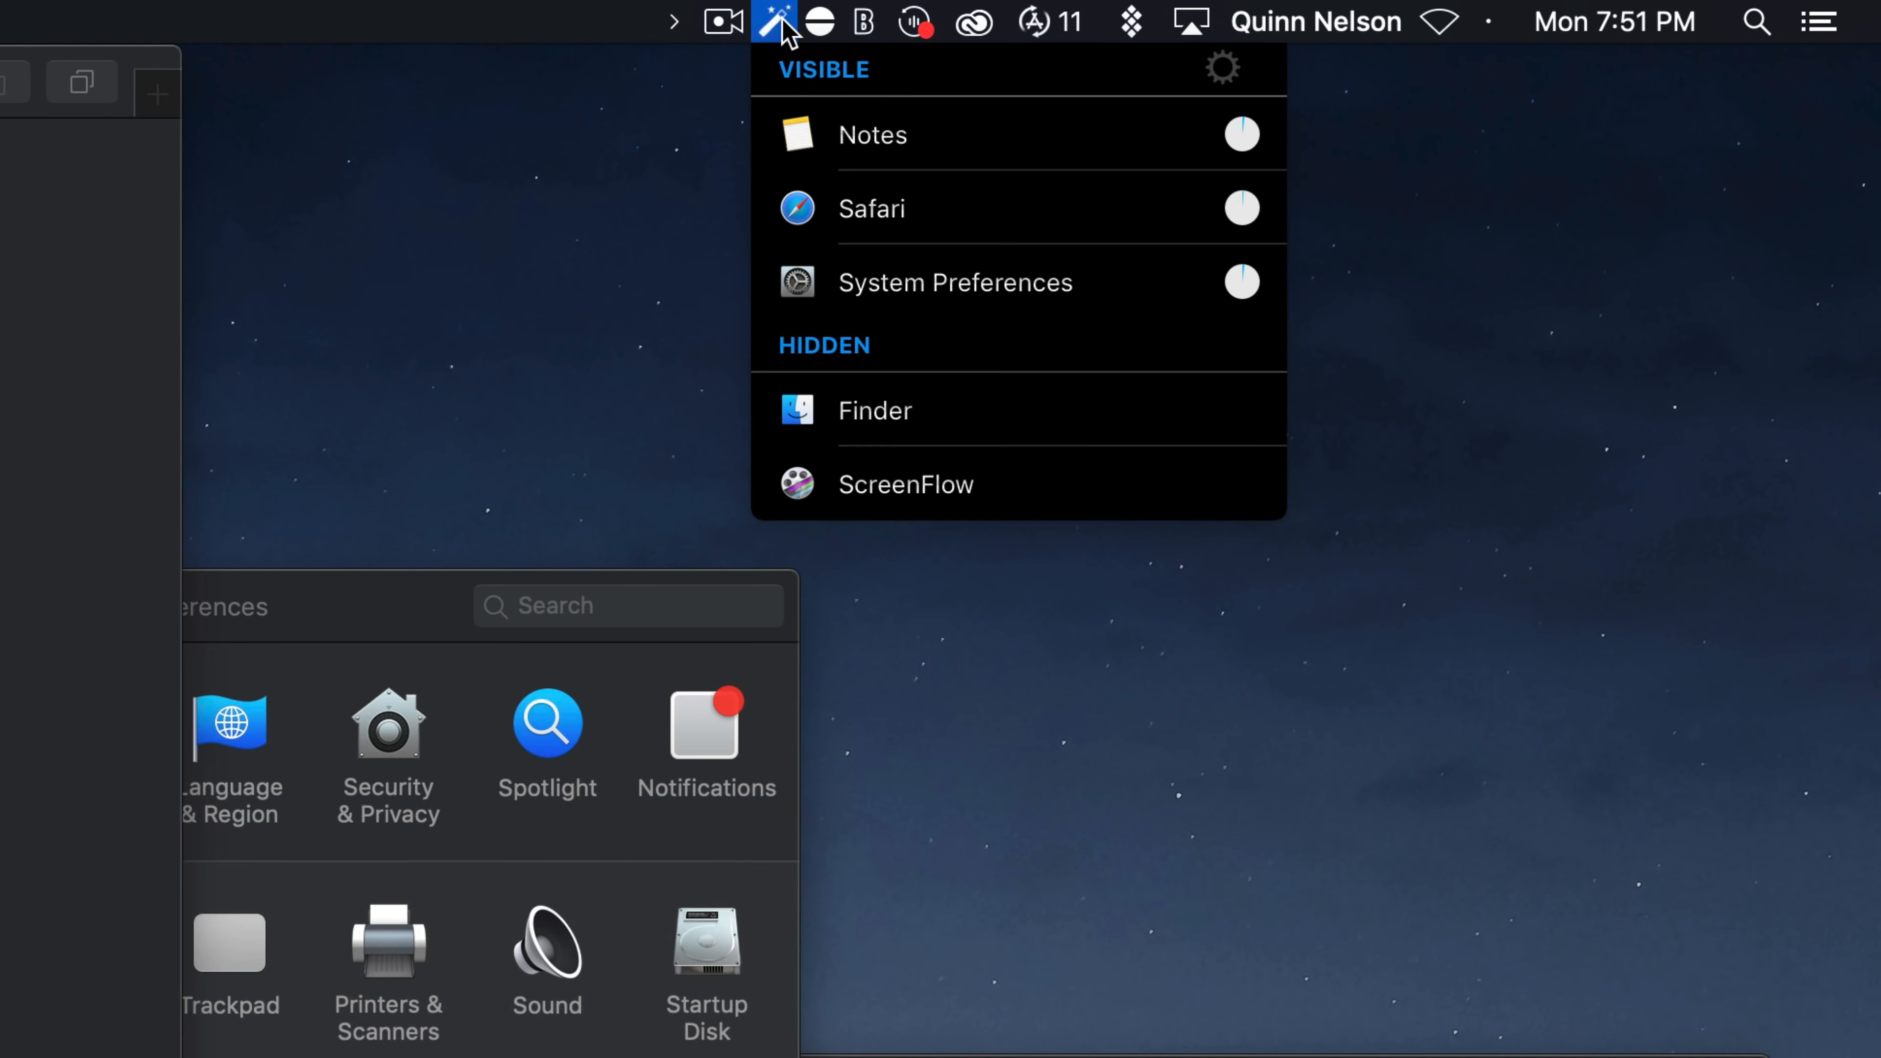
{"action": "mouse_move", "coordinate": [900, 359]}
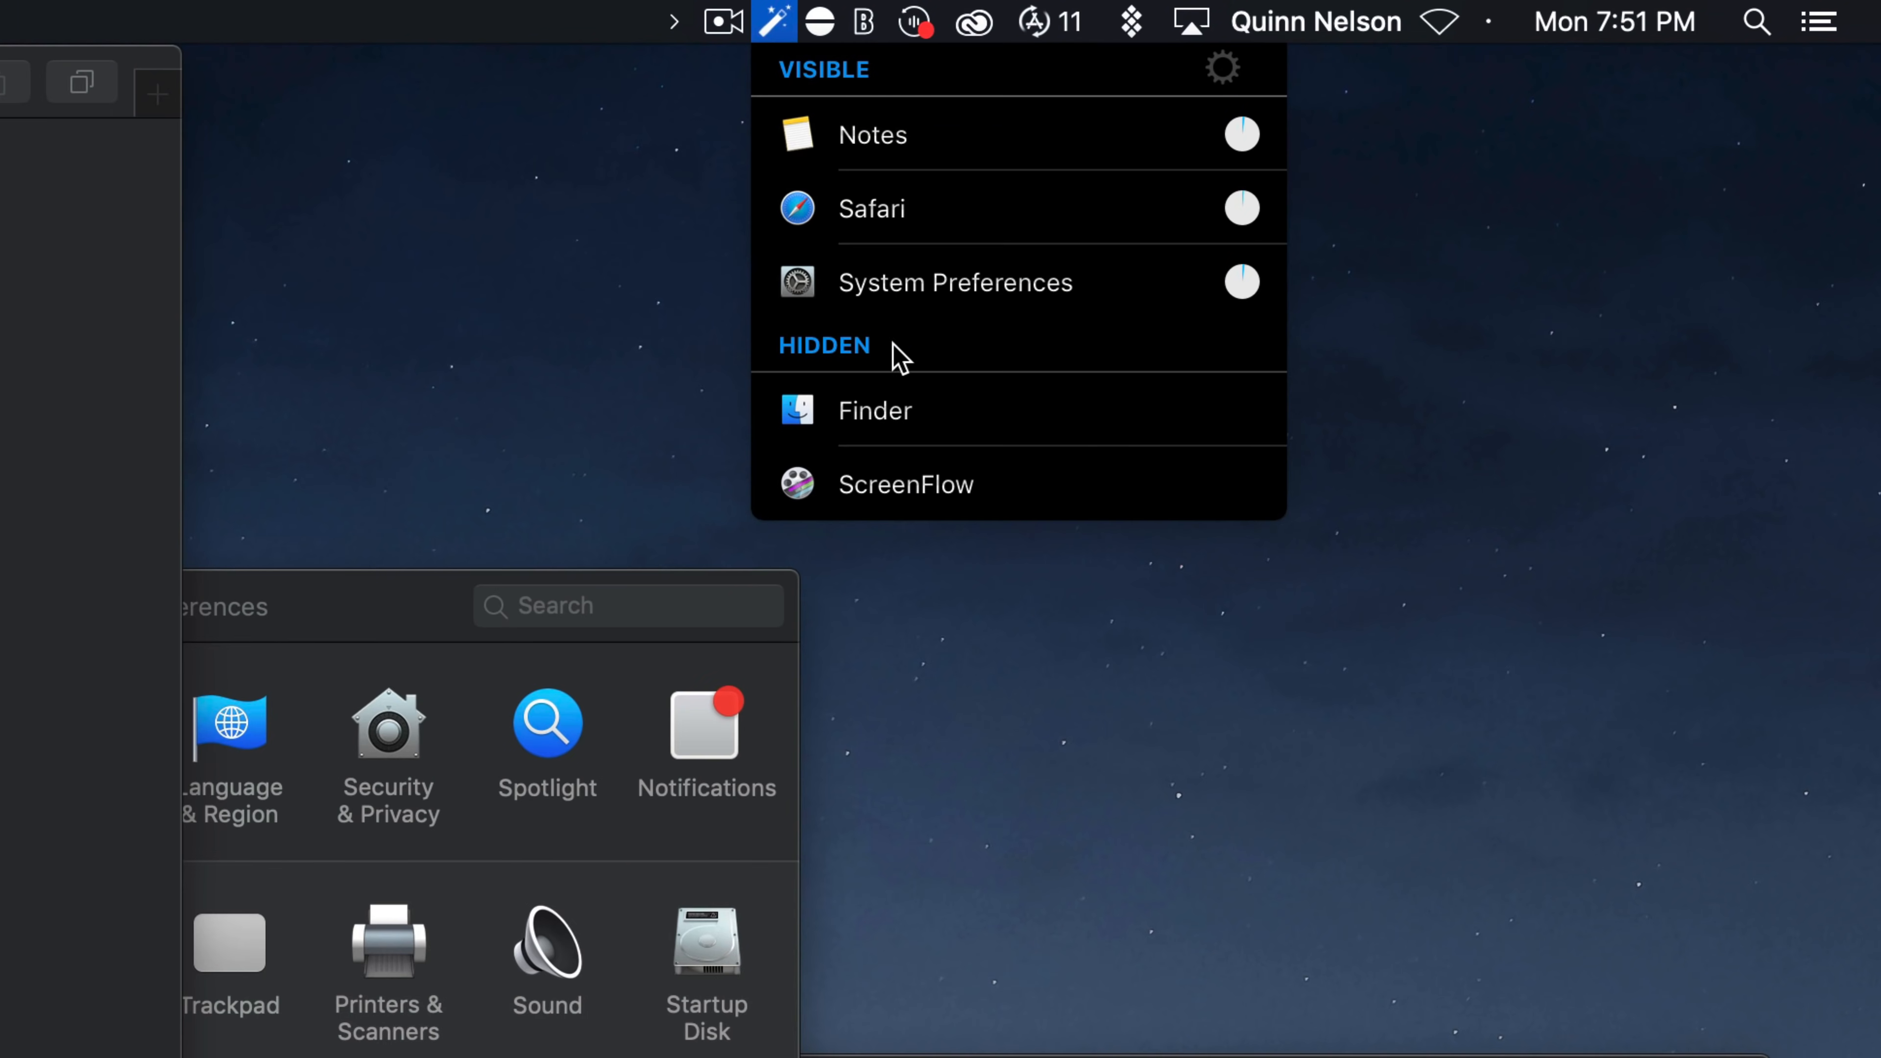
{"action": "mouse_move", "coordinate": [962, 336]}
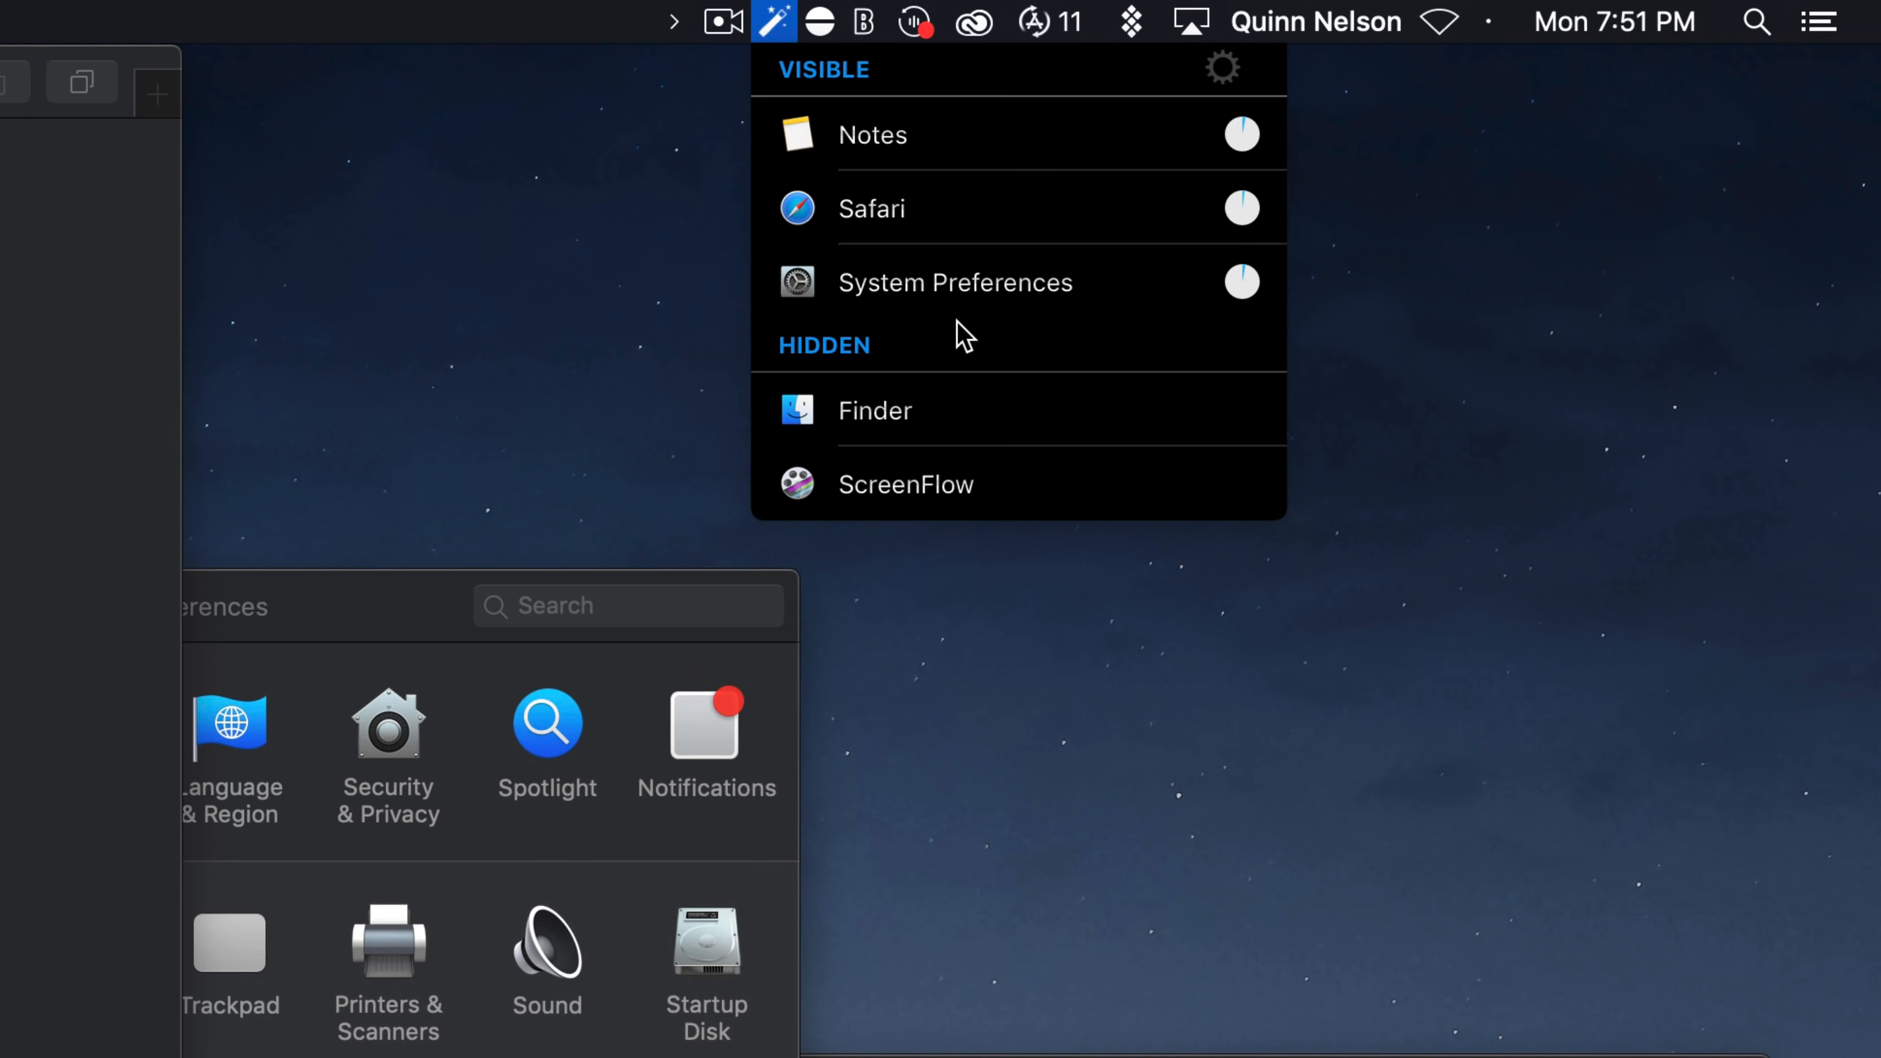
{"action": "left_click", "coordinate": [872, 208]}
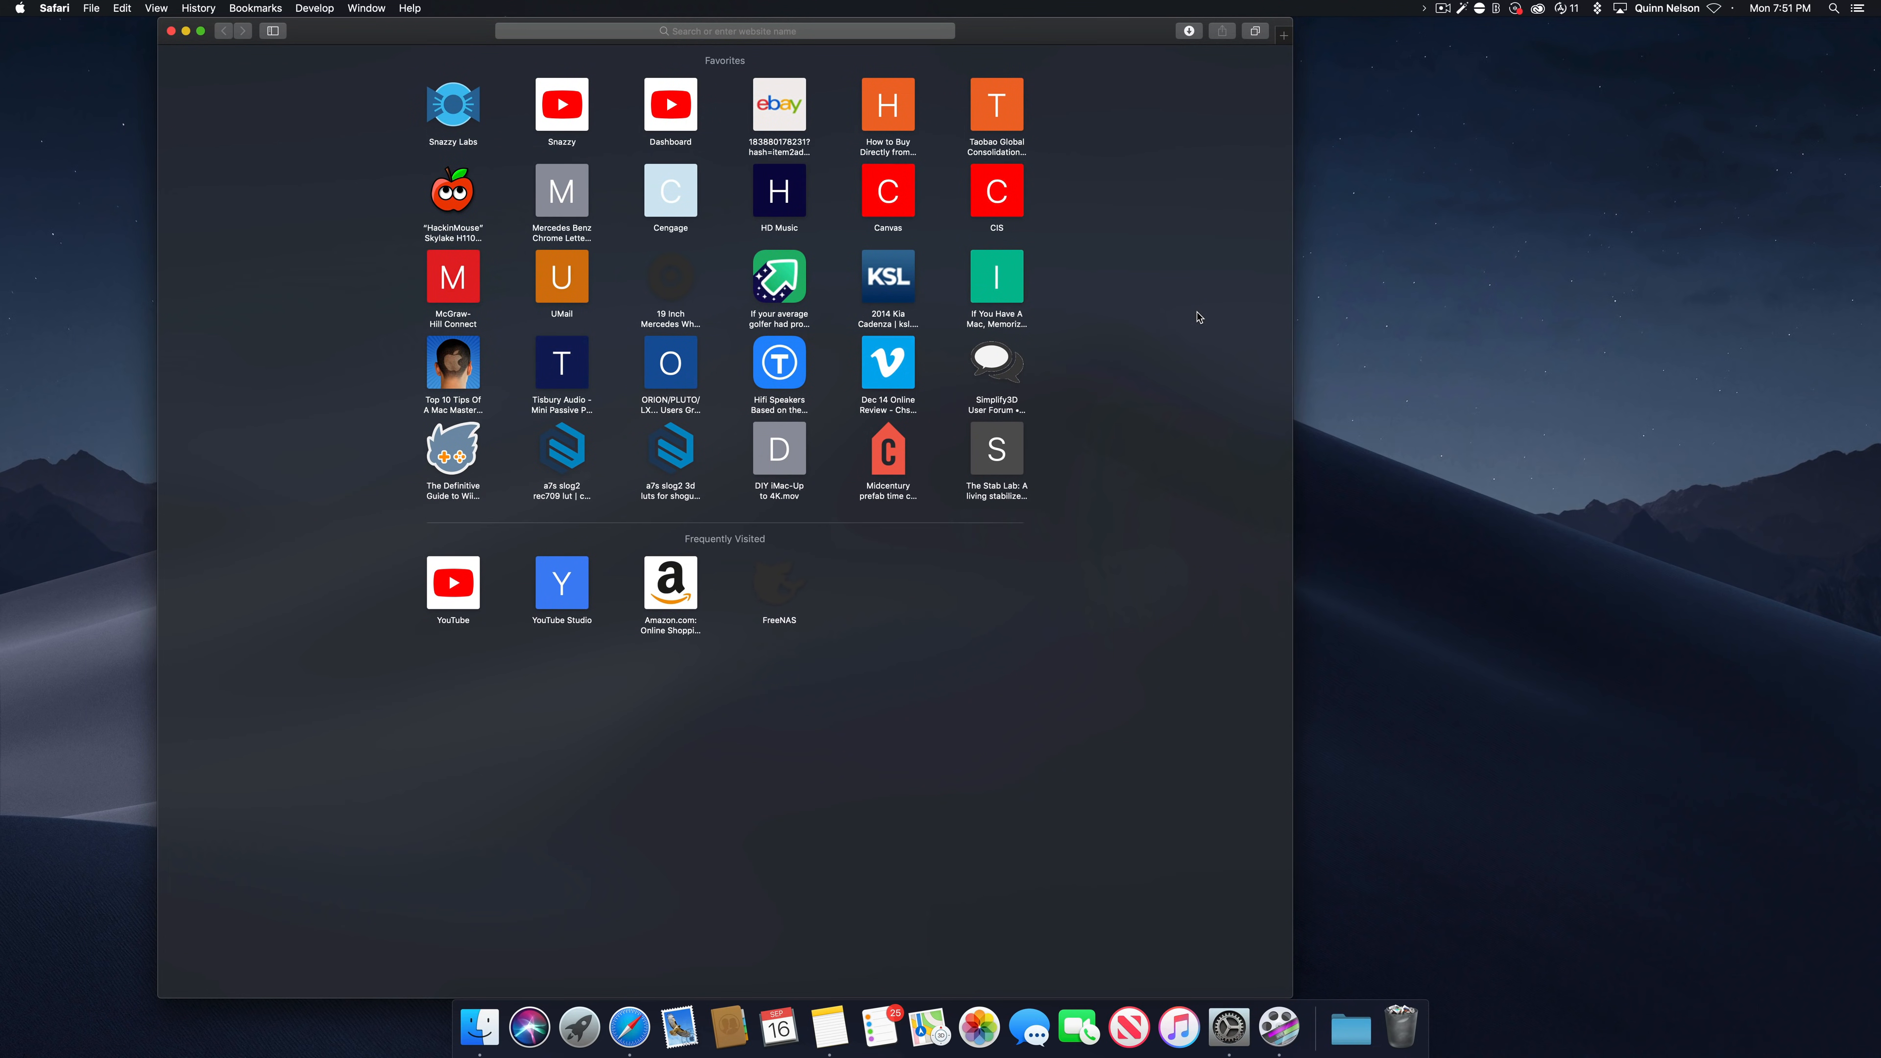
{"action": "mouse_move", "coordinate": [1228, 1028]}
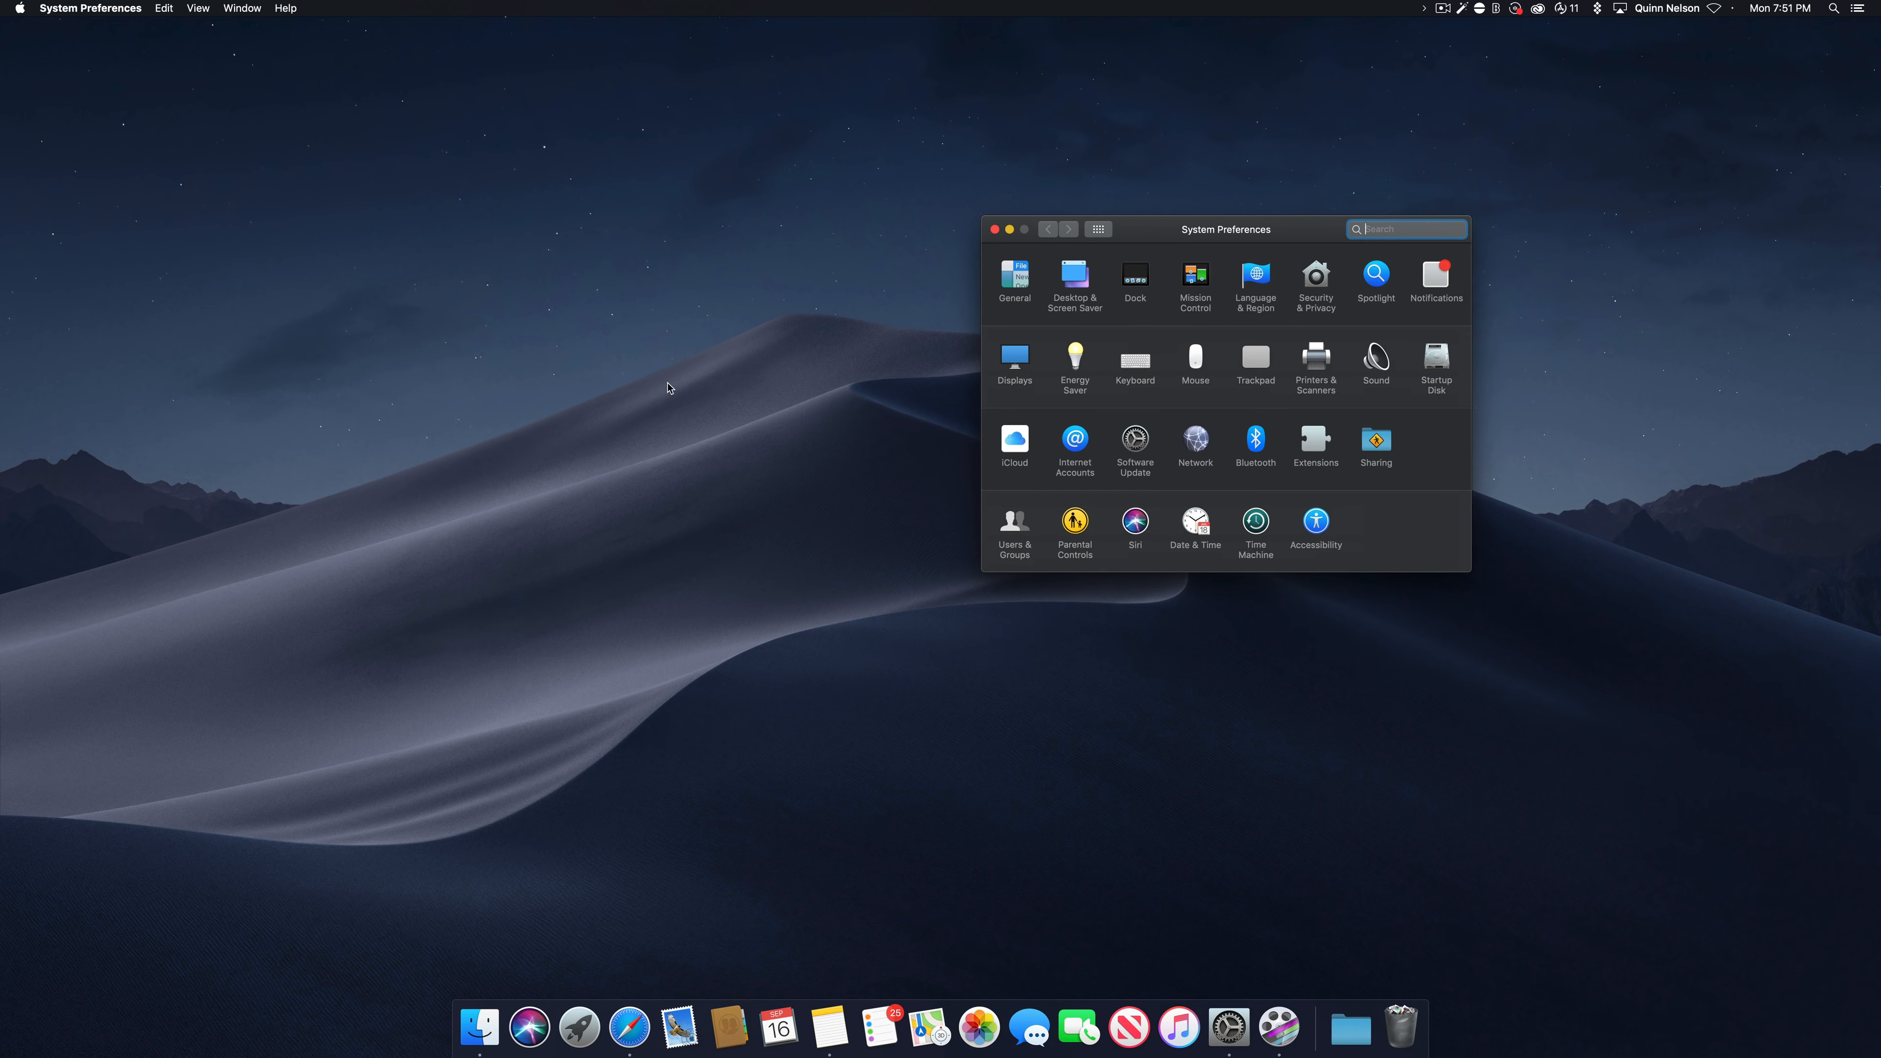
{"action": "left_click", "coordinate": [627, 1028]}
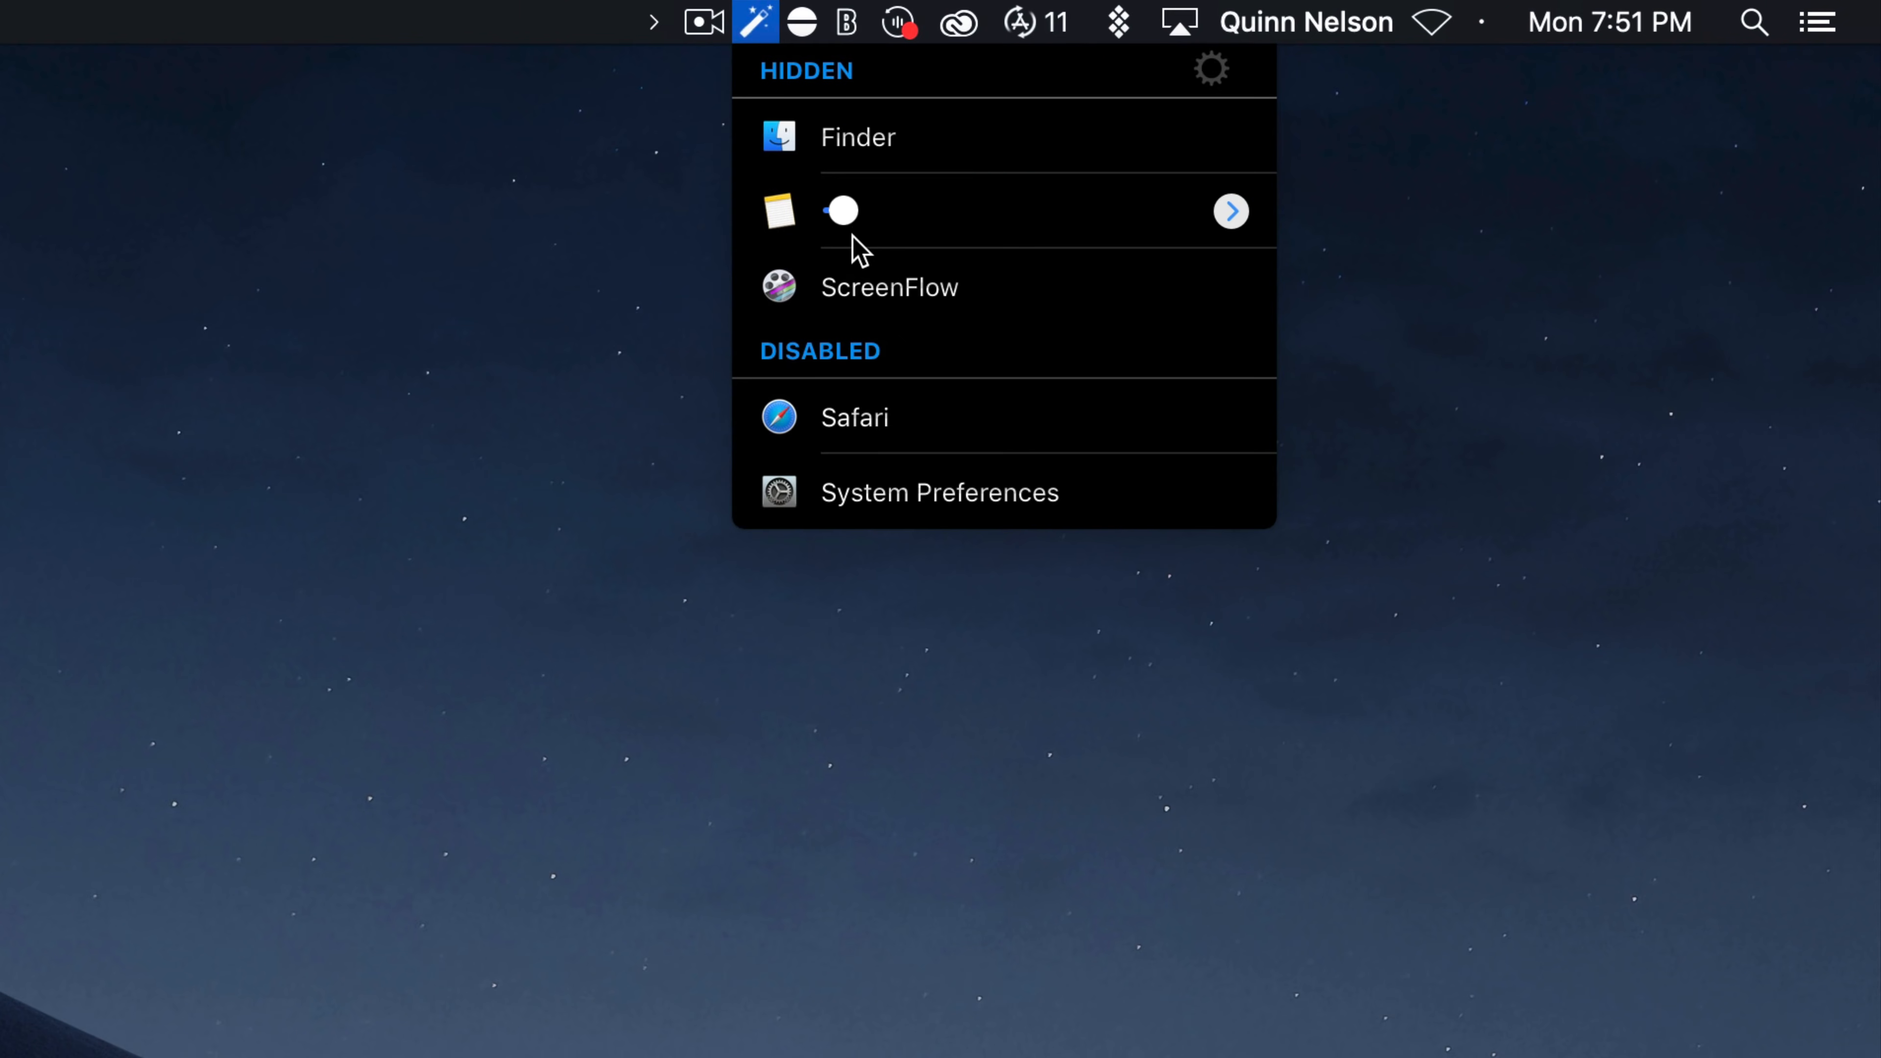
{"action": "mouse_move", "coordinate": [1229, 216]}
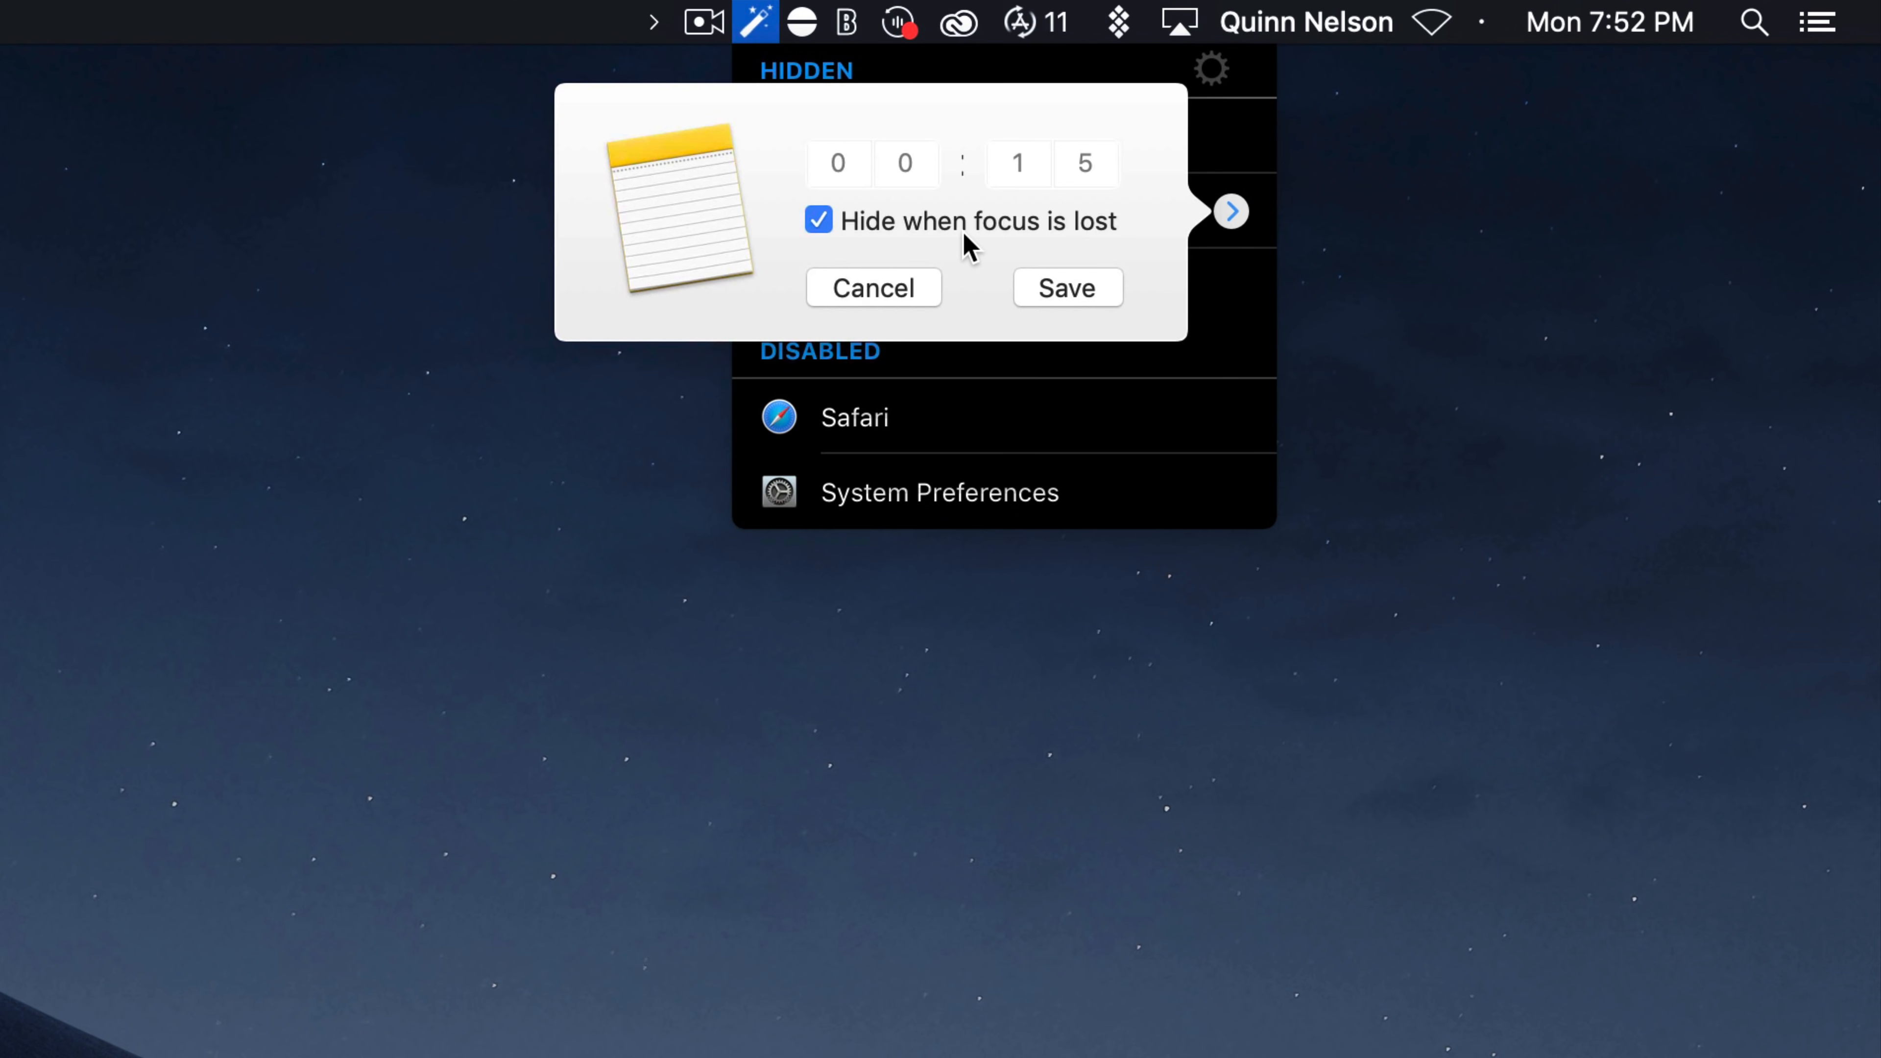
- Save Notes' 45-second hide timeout without hiding on focus loss, then bring Notes and Safari forward
{"action": "left_click", "coordinate": [818, 221]}
{"action": "type", "text": "4"}
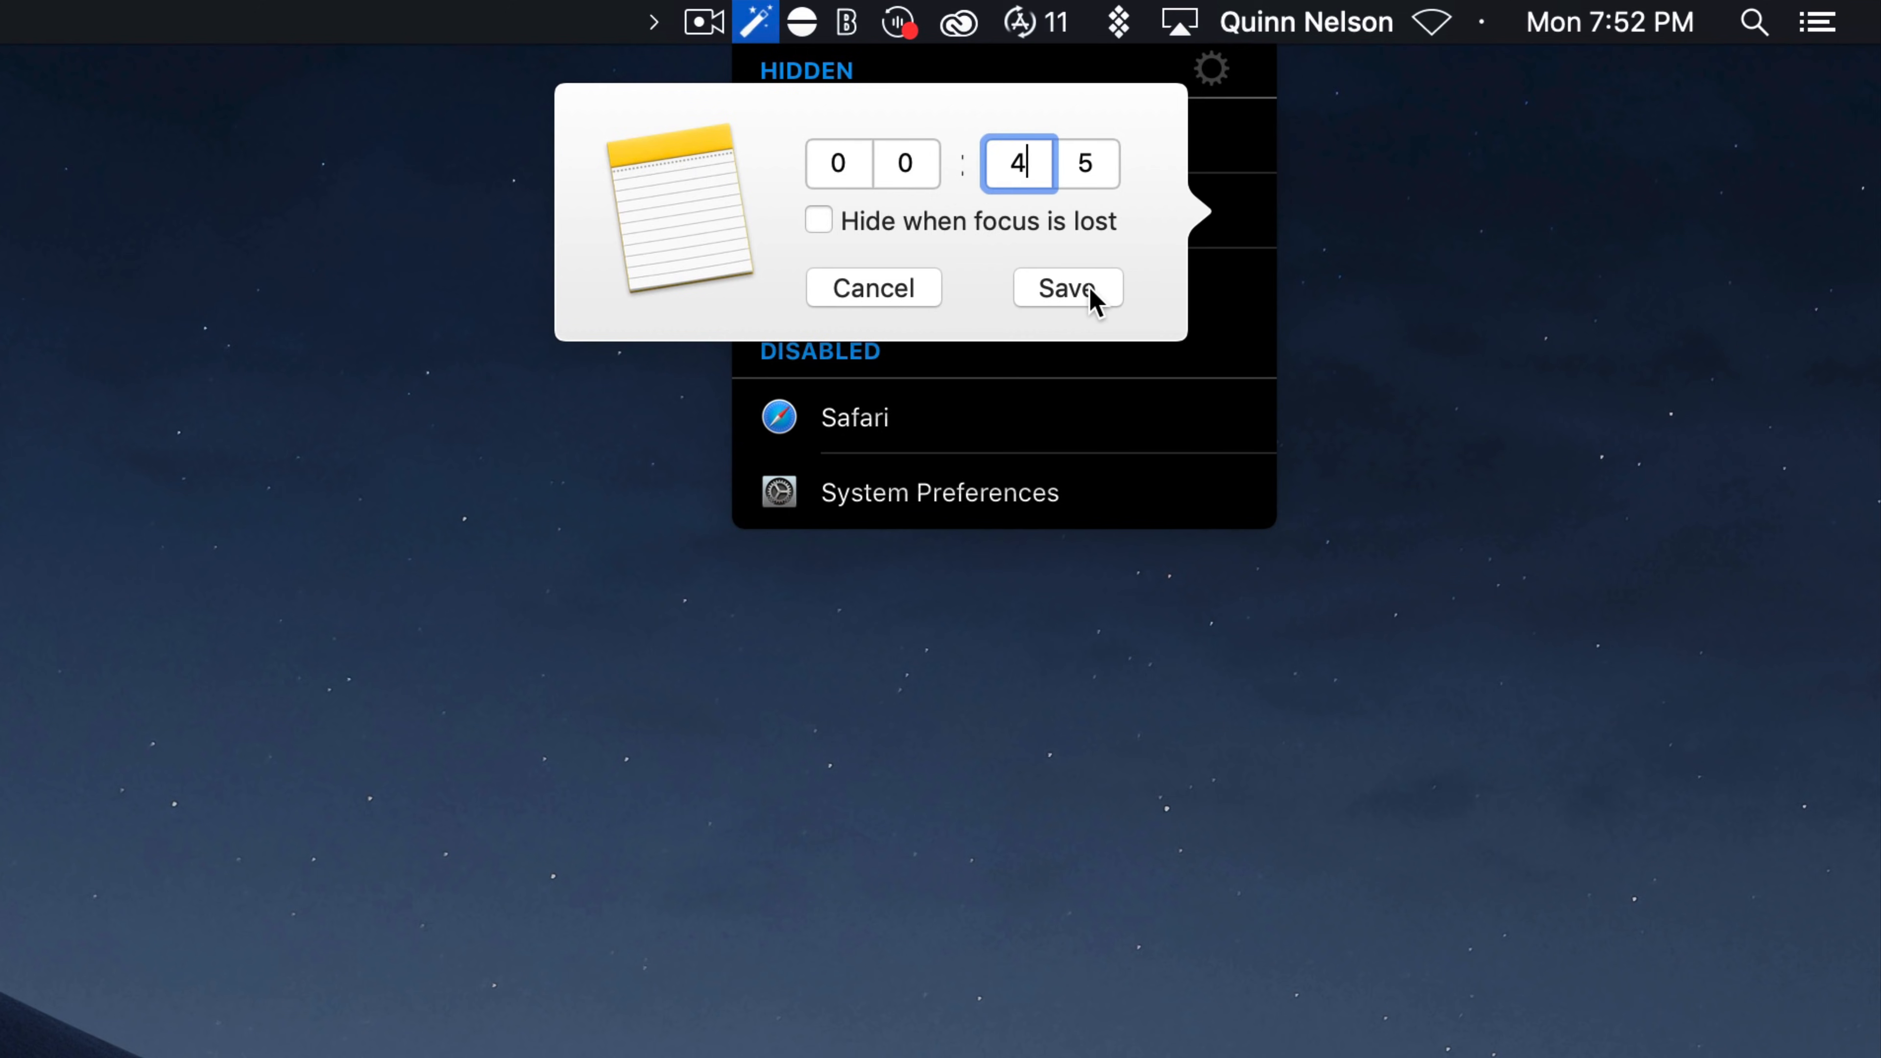
{"action": "left_click", "coordinate": [1067, 288]}
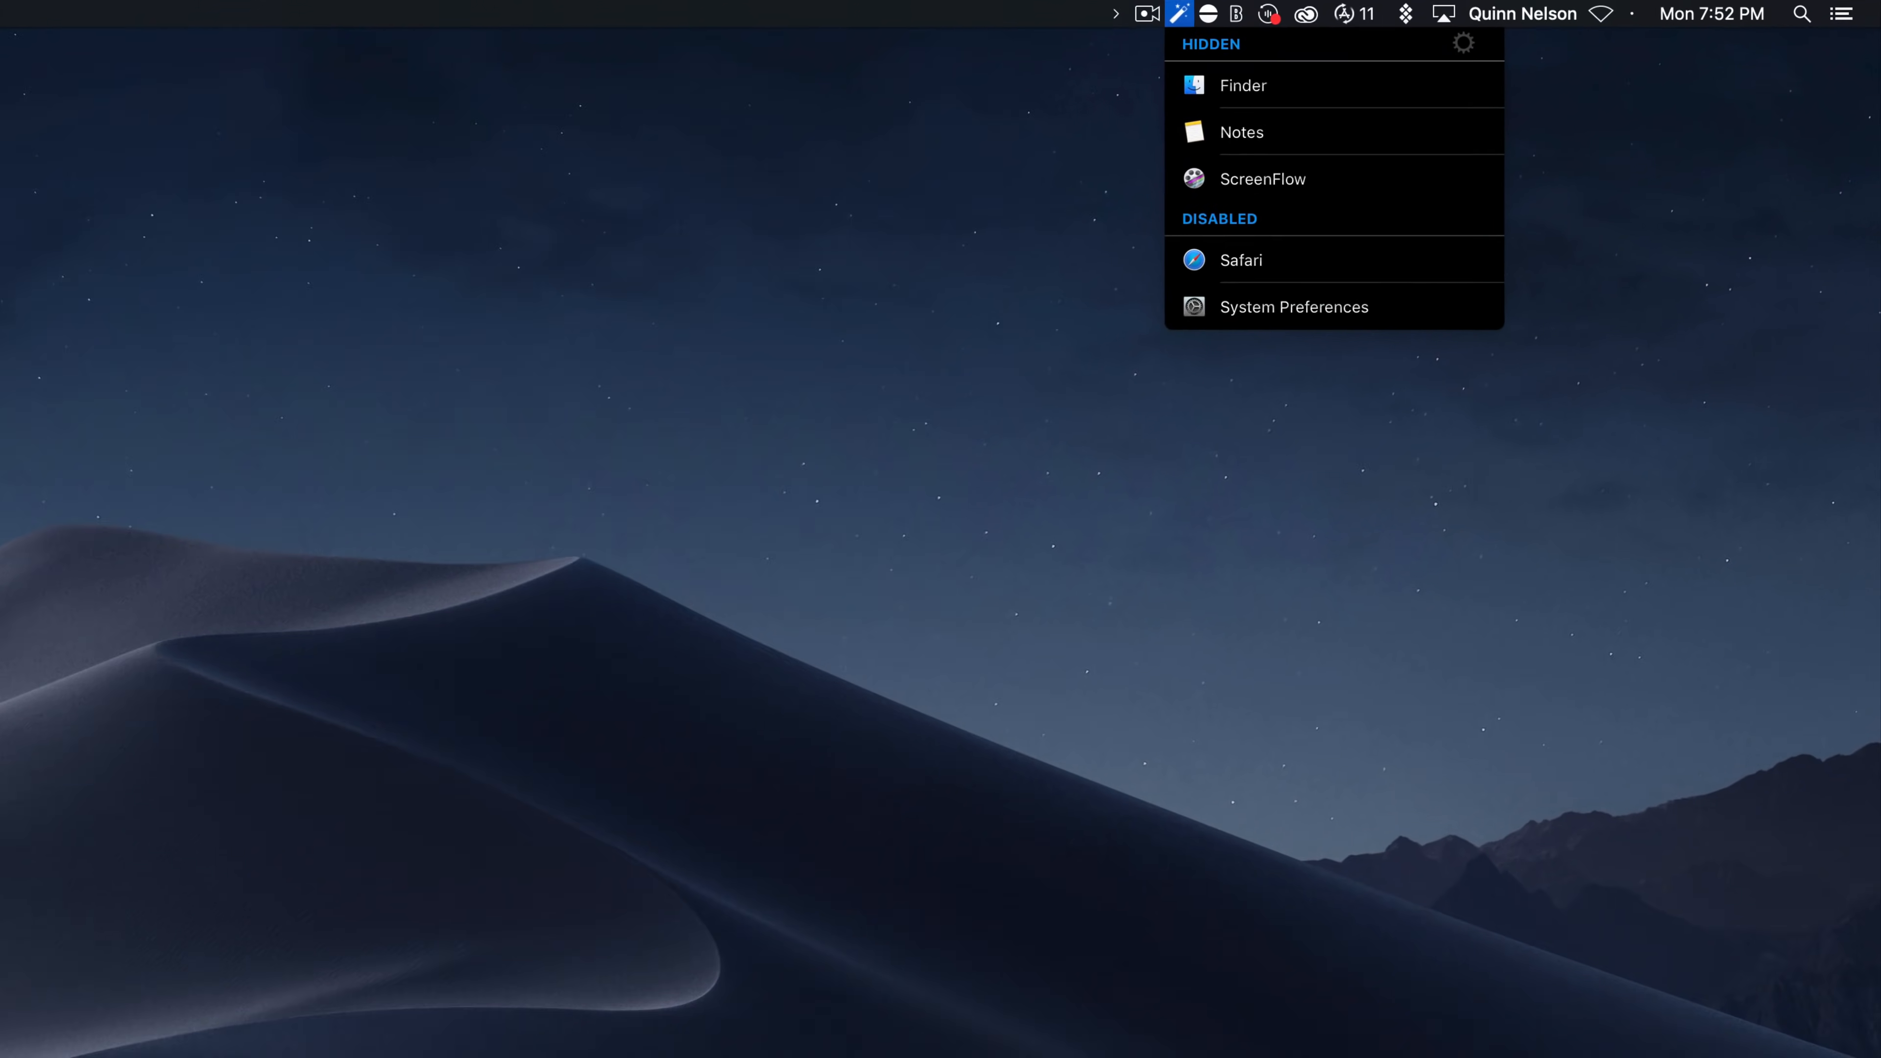
{"action": "left_click", "coordinate": [1242, 132]}
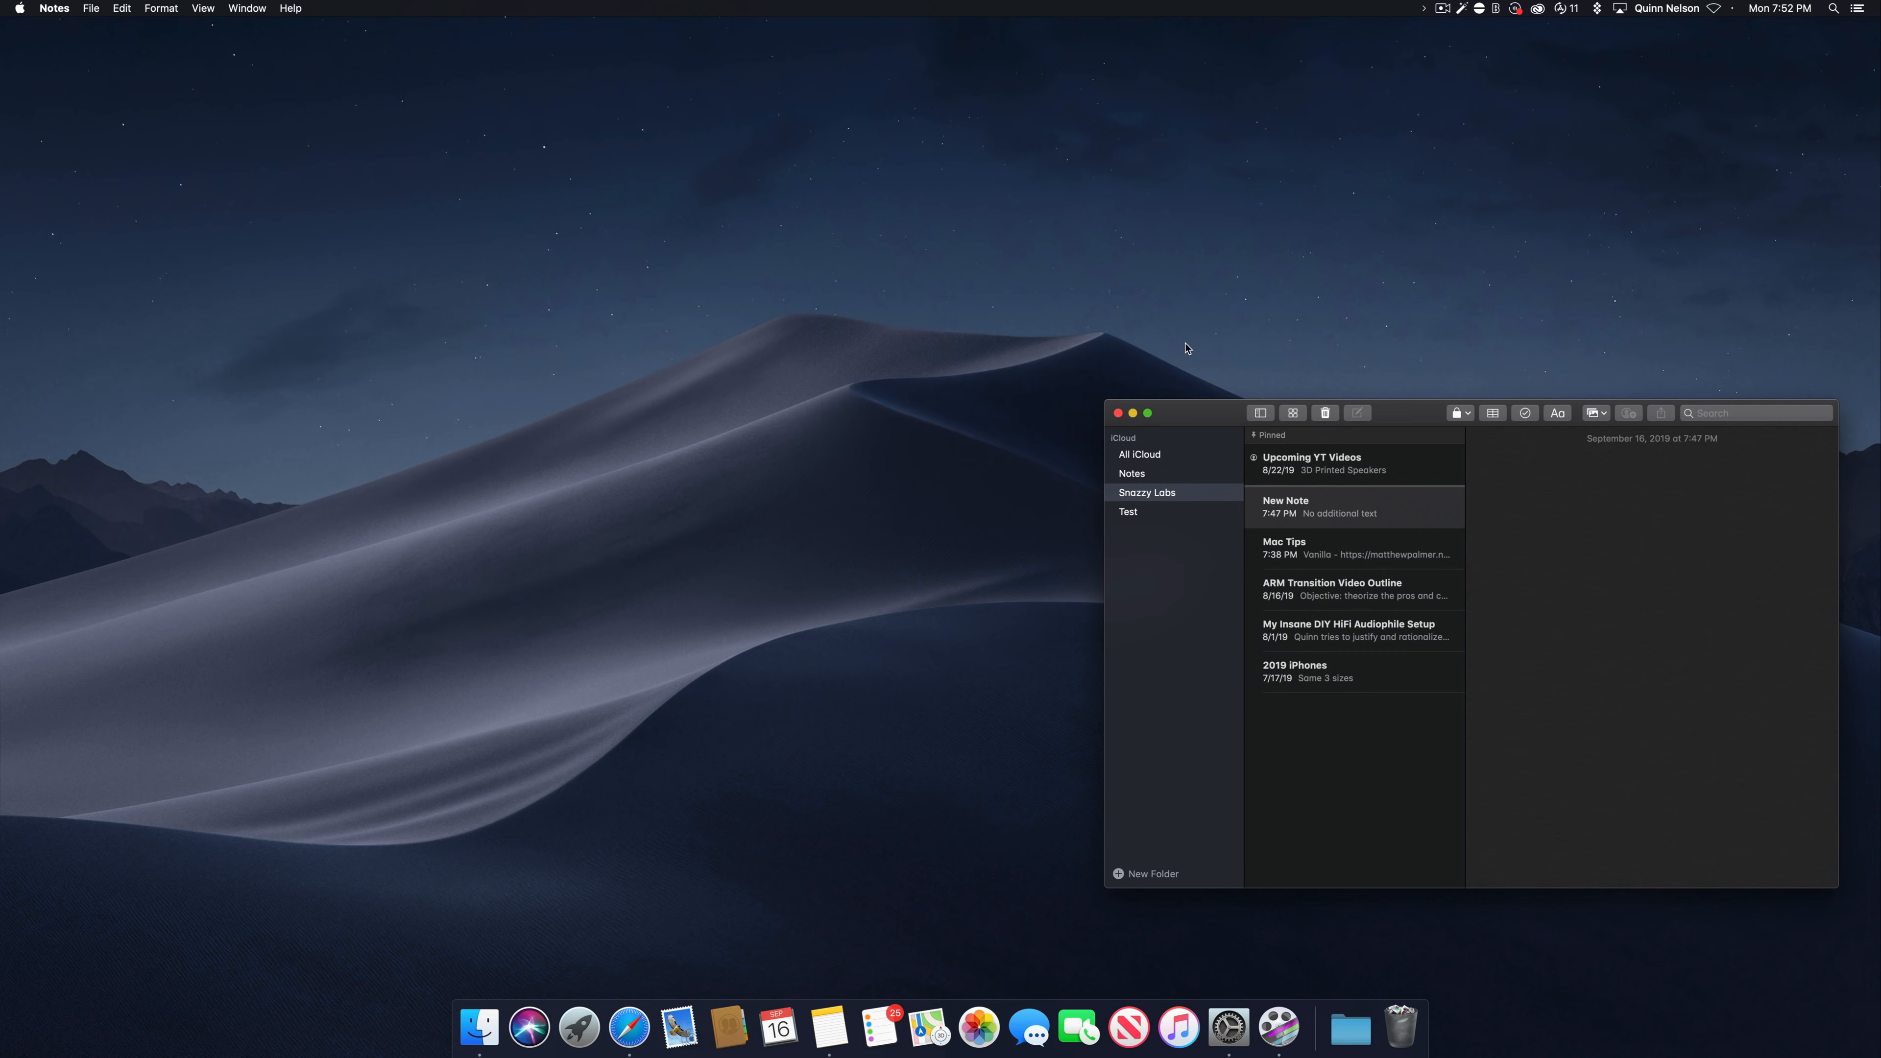
{"action": "mouse_move", "coordinate": [629, 1027]}
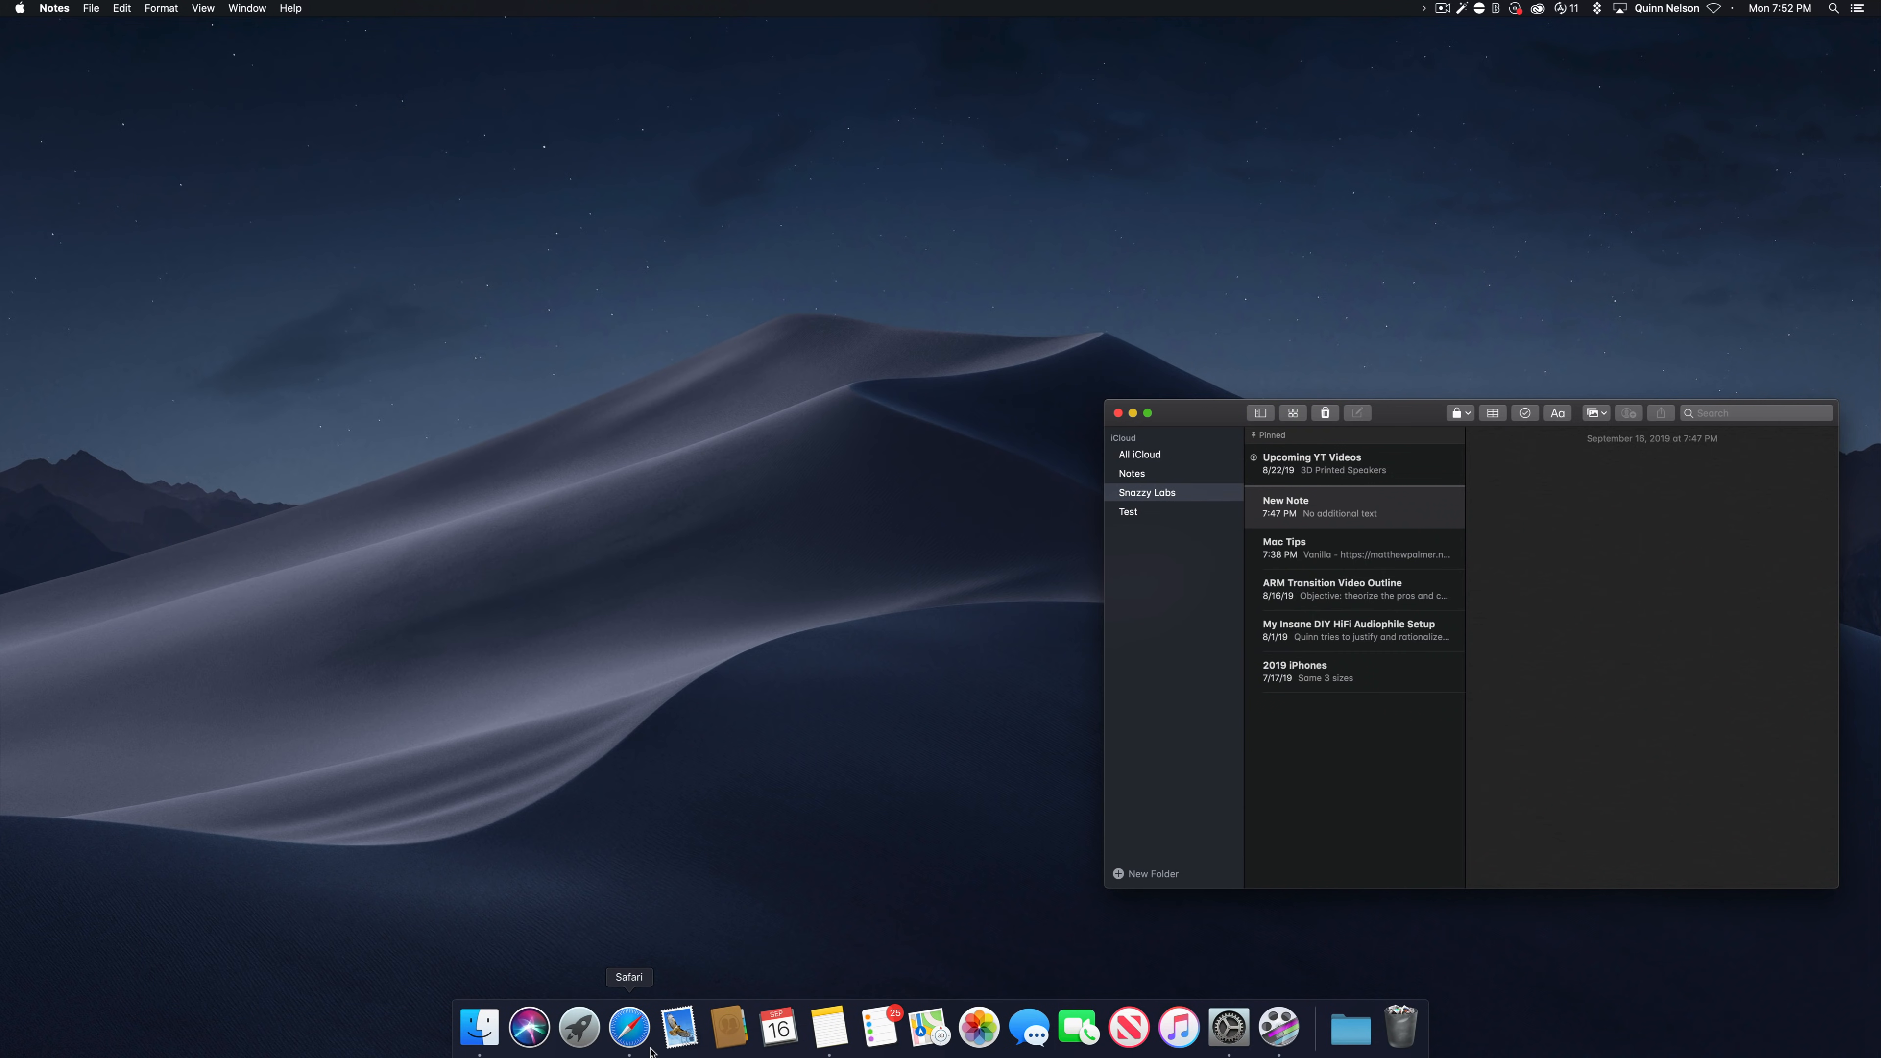
{"action": "left_click", "coordinate": [629, 1028]}
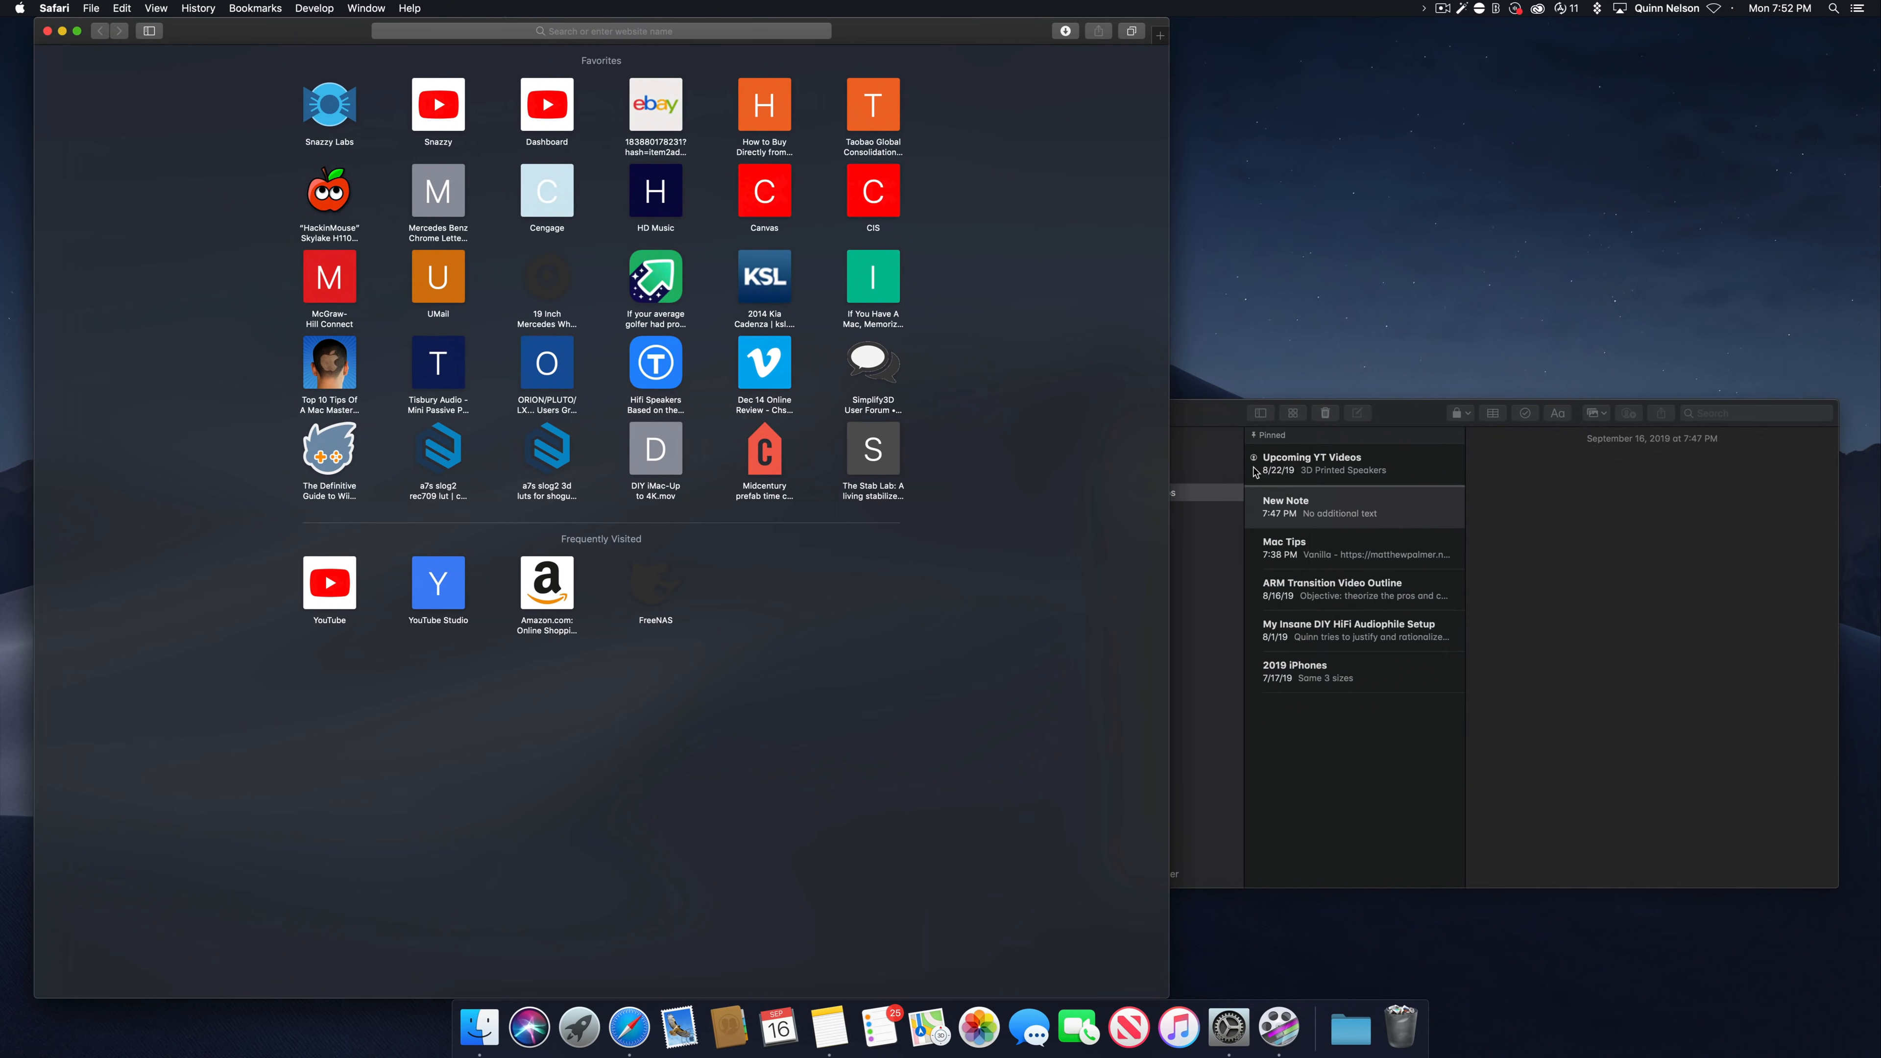
{"action": "mouse_move", "coordinate": [1313, 187]}
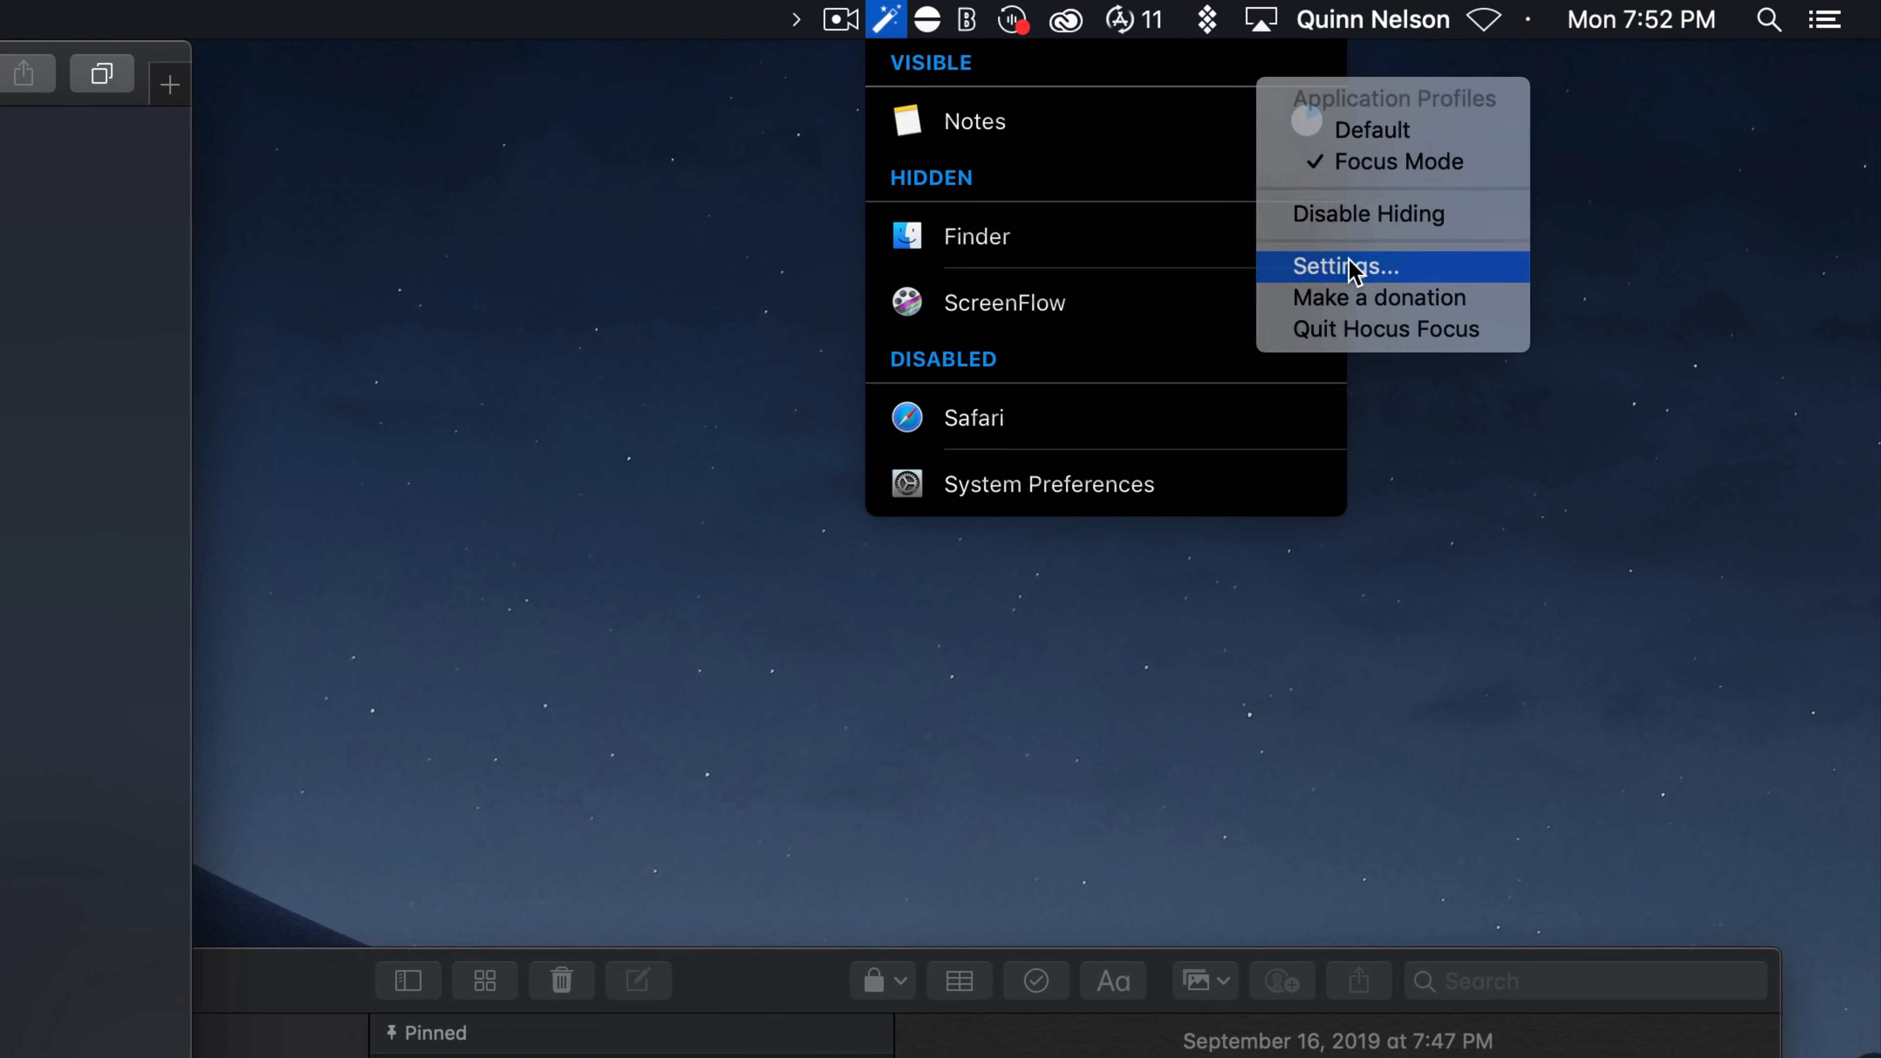
- In Hocus Focus settings' Profiles, select the Default profile with its 900-second timeout
{"action": "left_click", "coordinate": [1340, 266]}
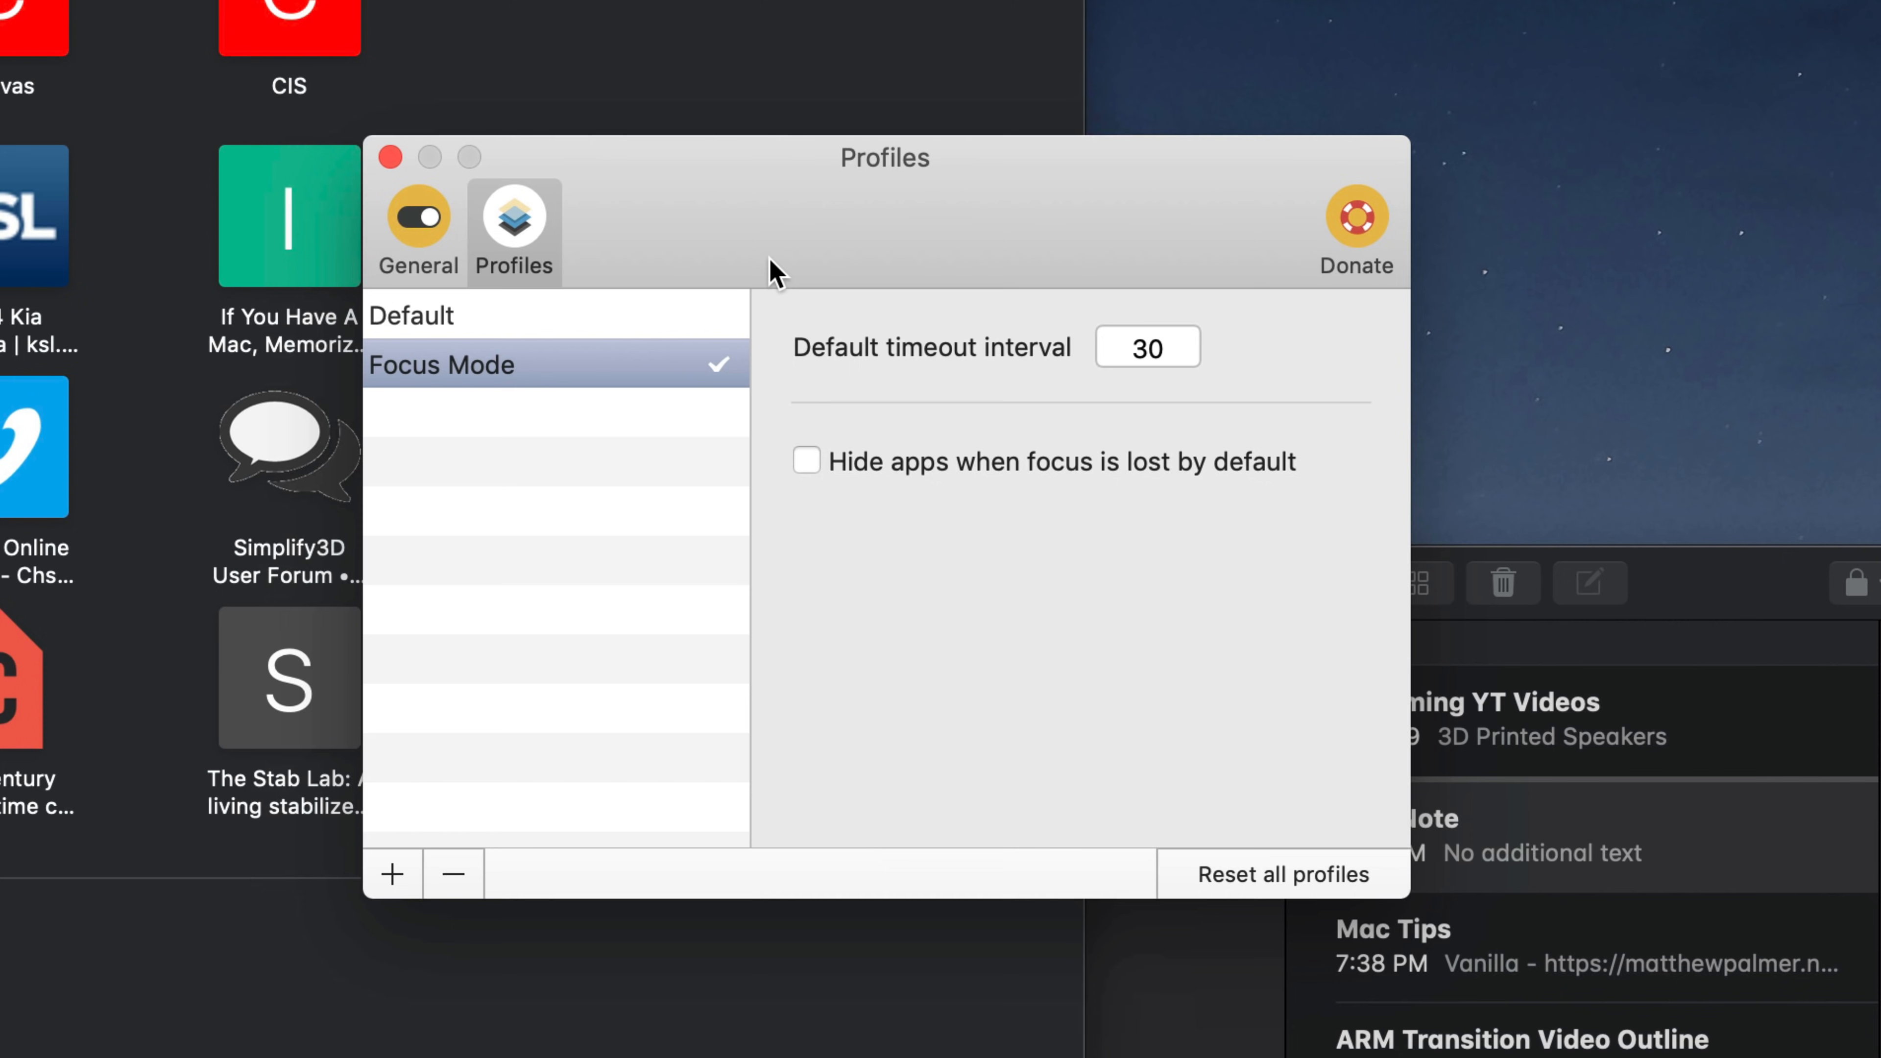
{"action": "mouse_move", "coordinate": [396, 369]}
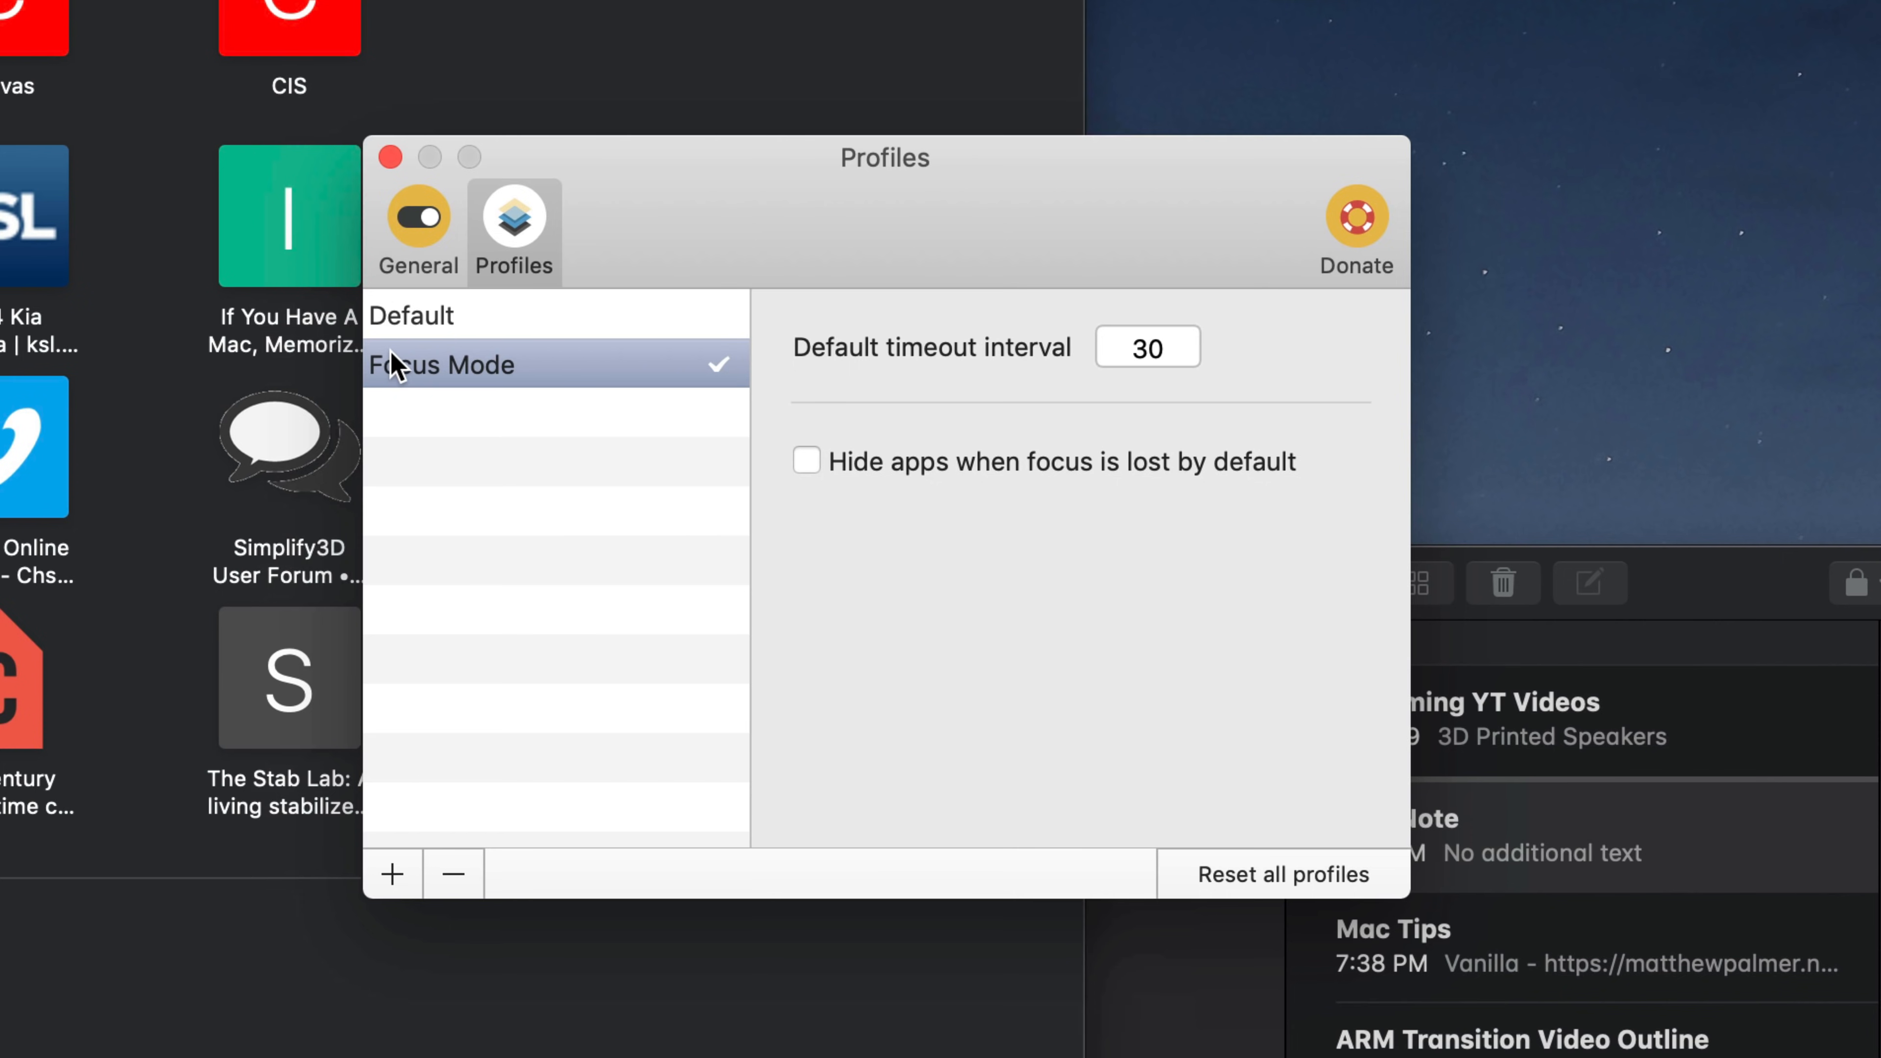
{"action": "mouse_move", "coordinate": [1076, 373]}
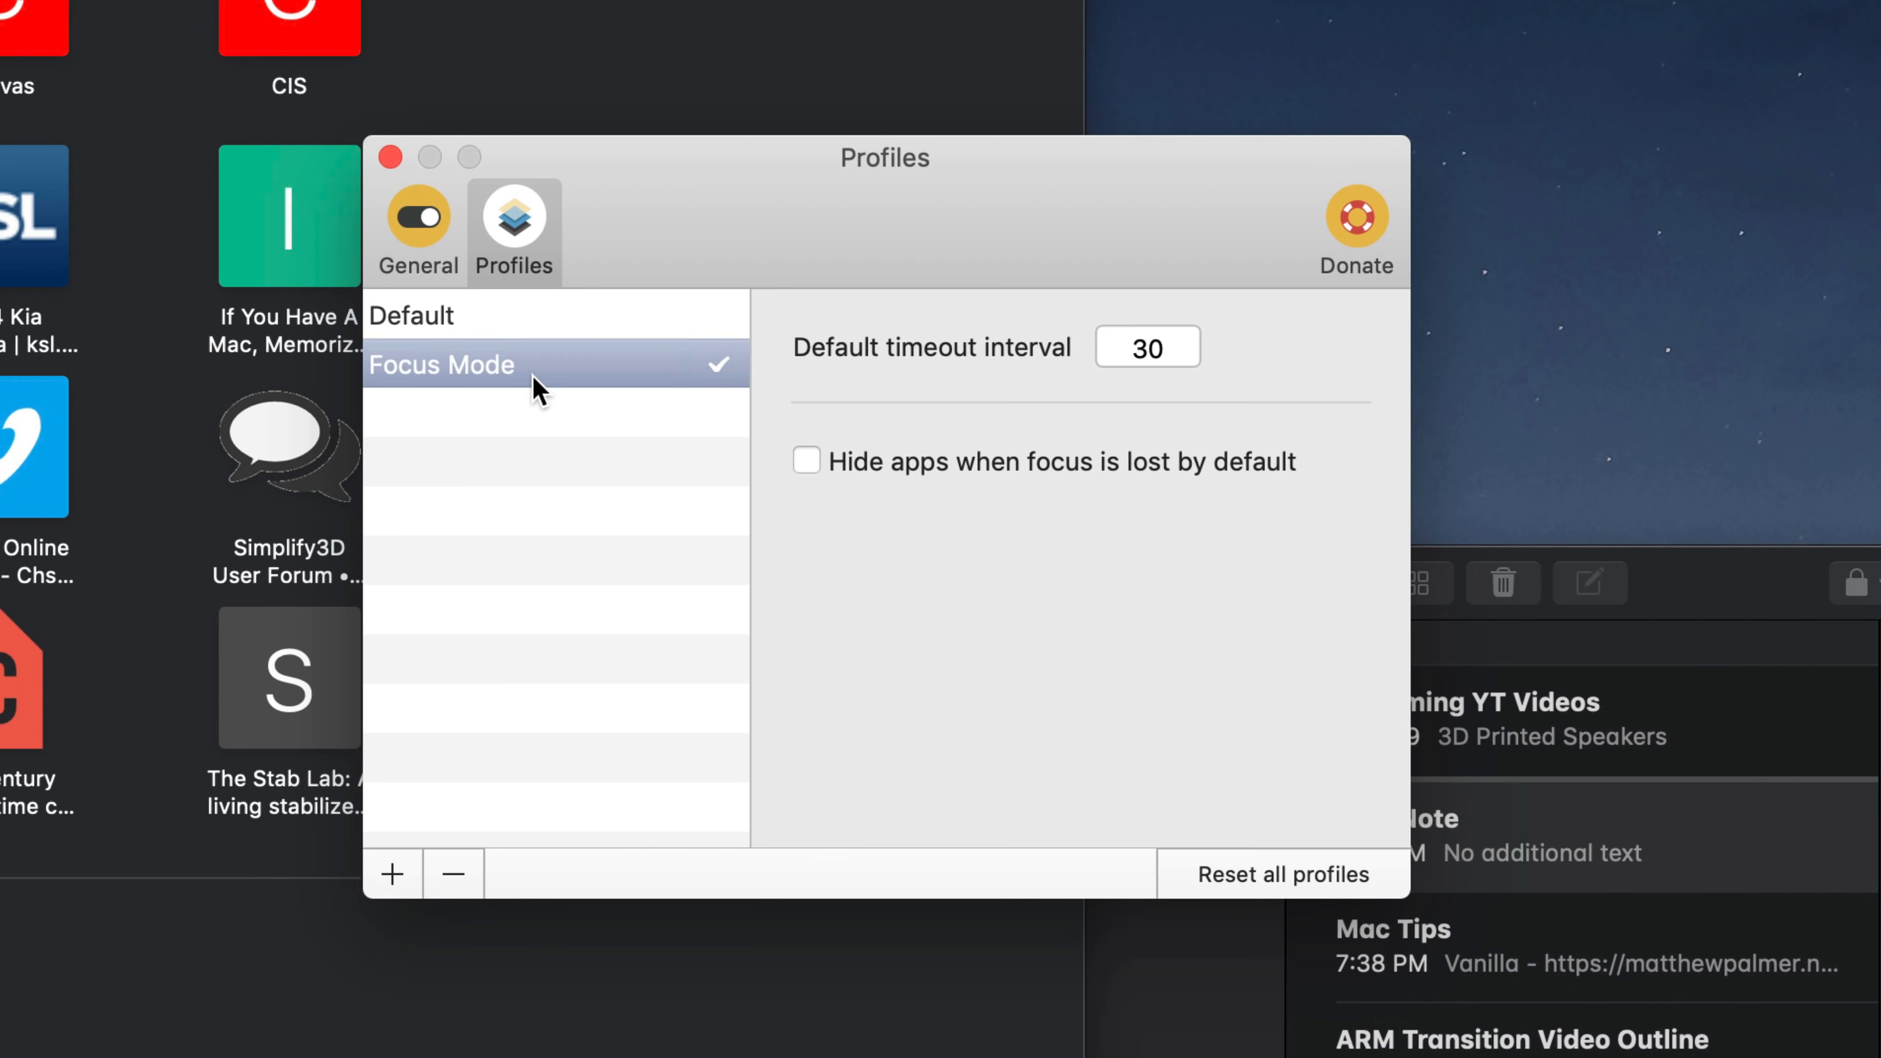
{"action": "mouse_move", "coordinate": [573, 381]}
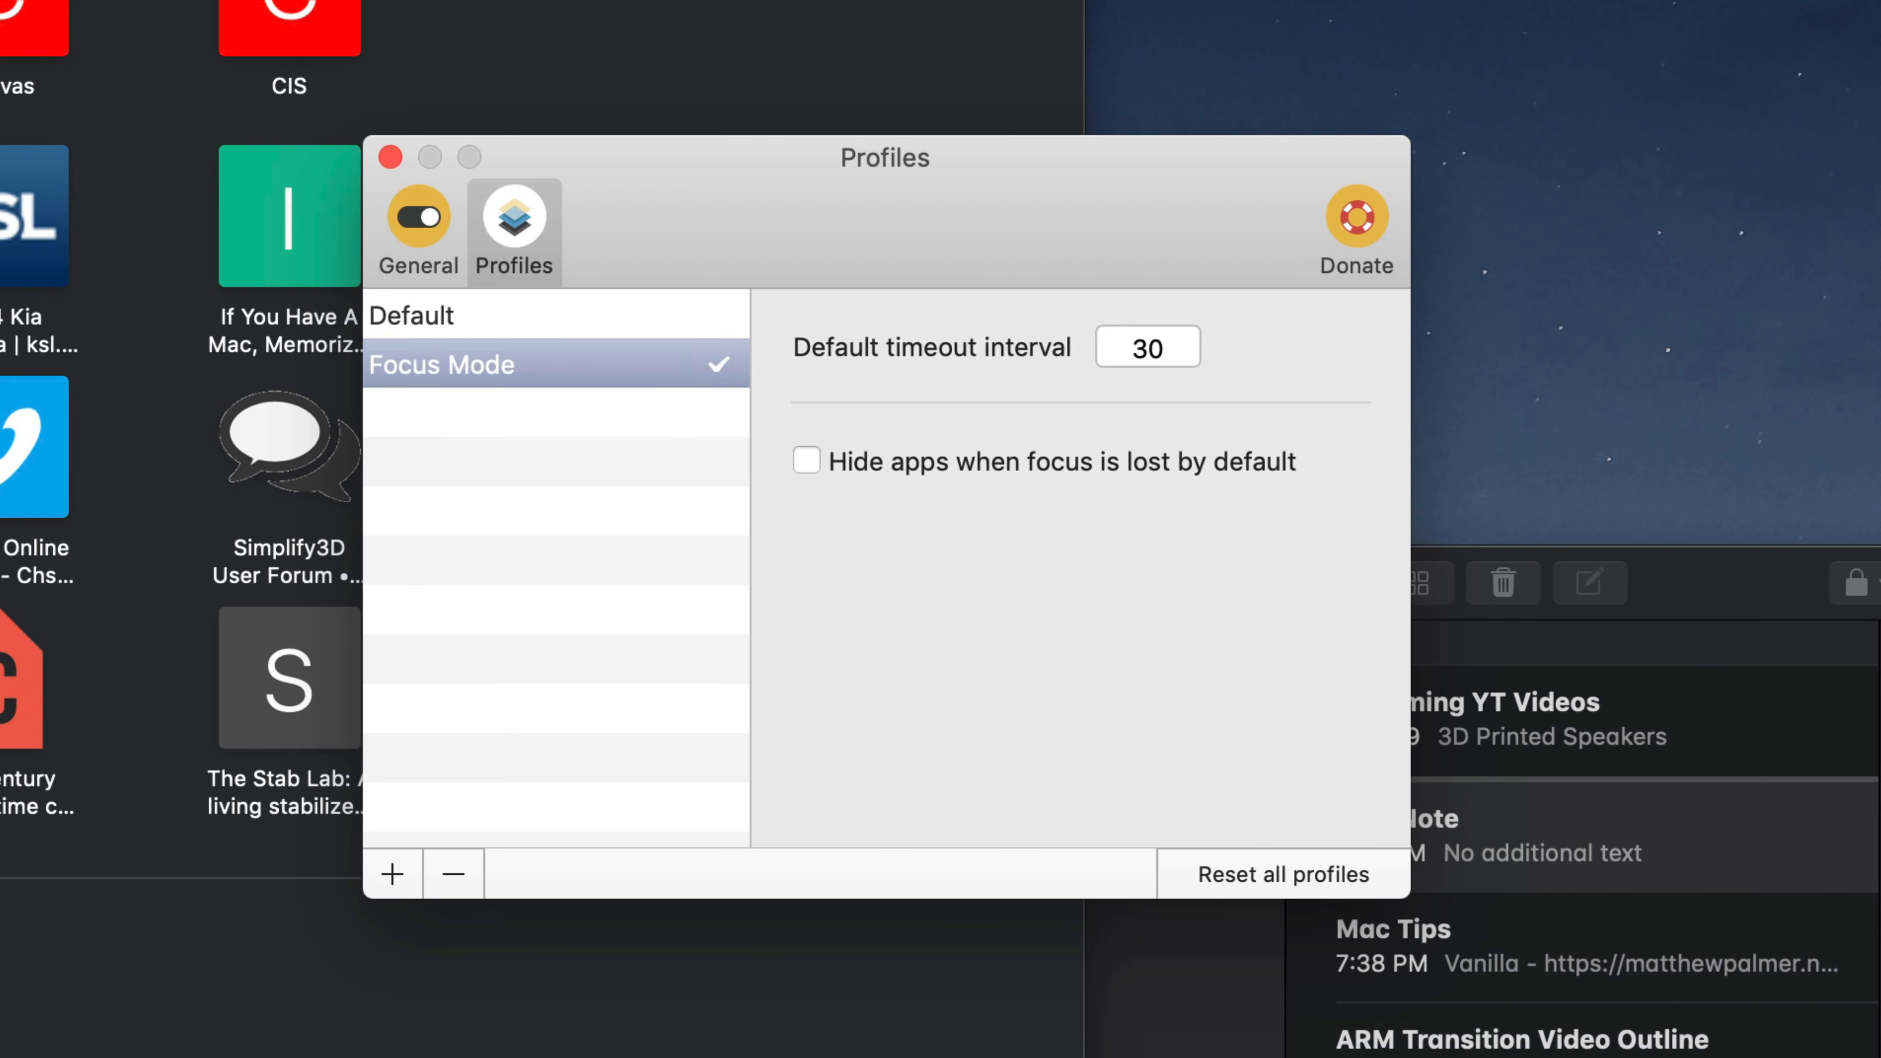
{"action": "mouse_move", "coordinate": [12, 1034]}
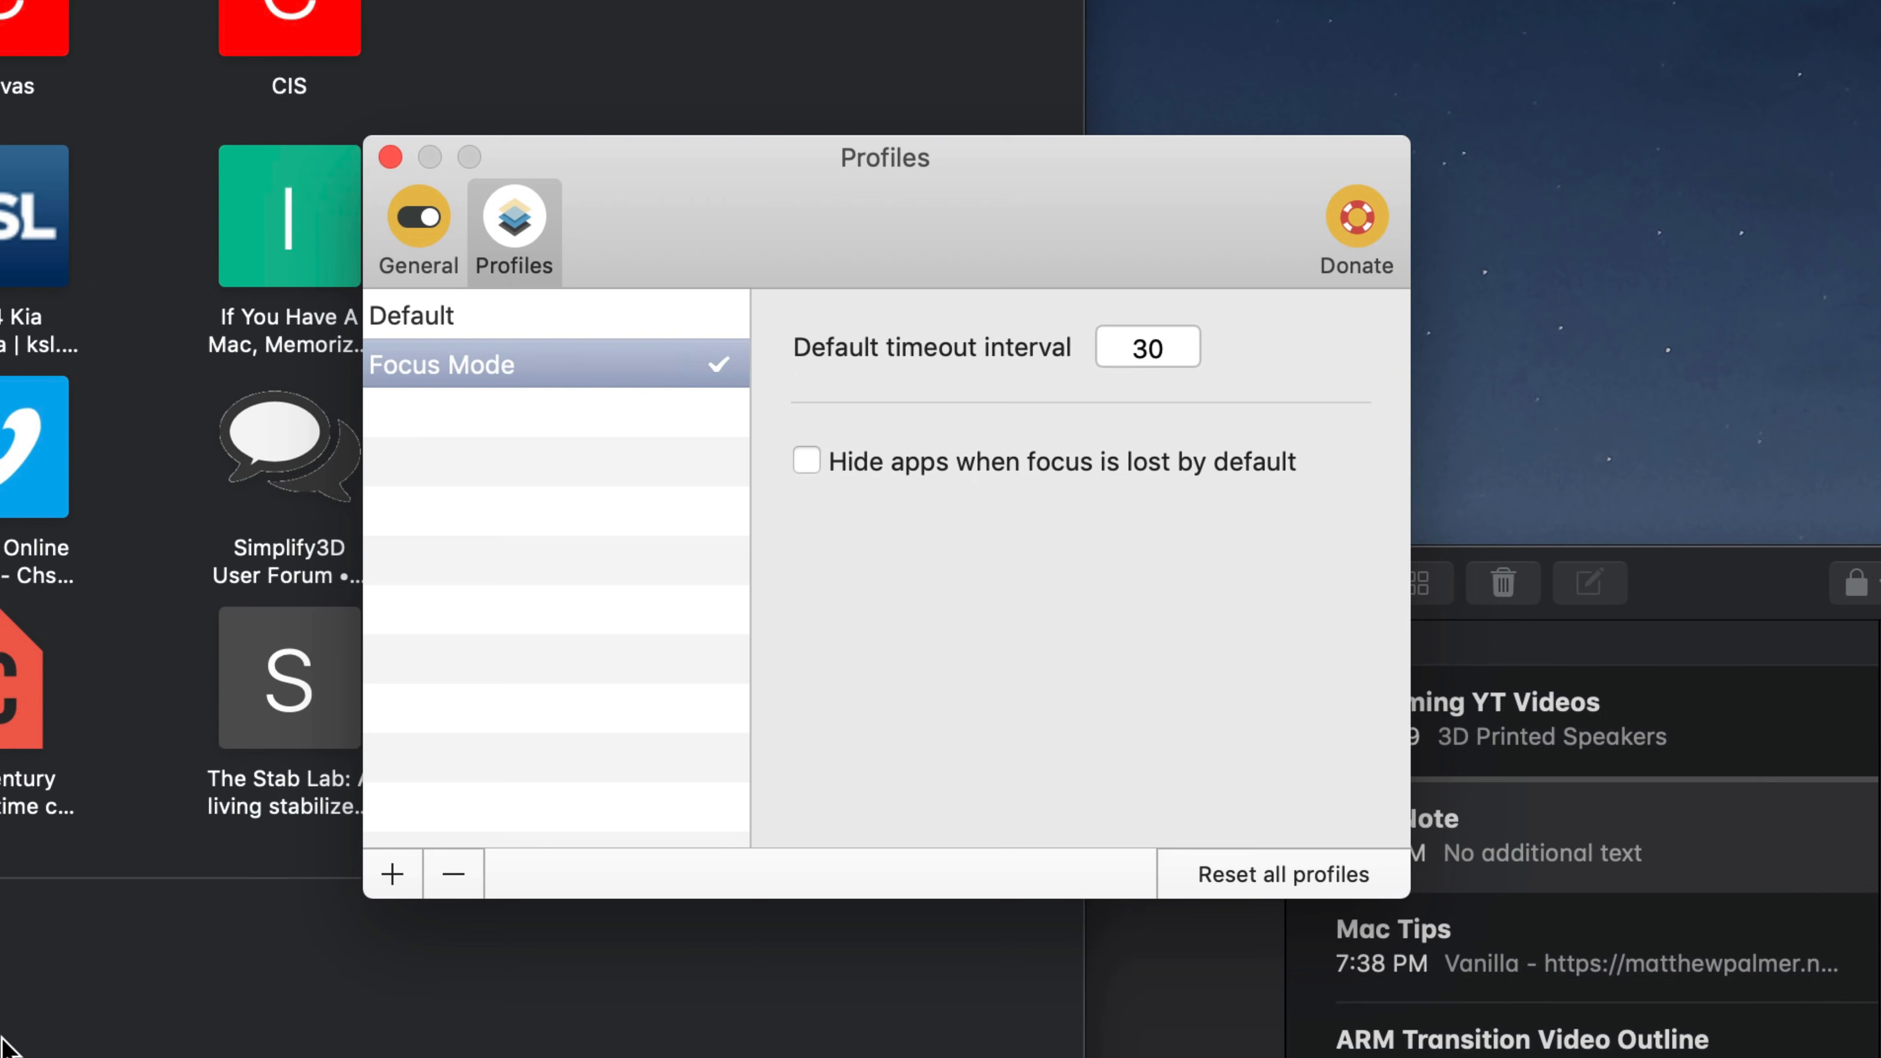
{"action": "left_click", "coordinate": [410, 314]}
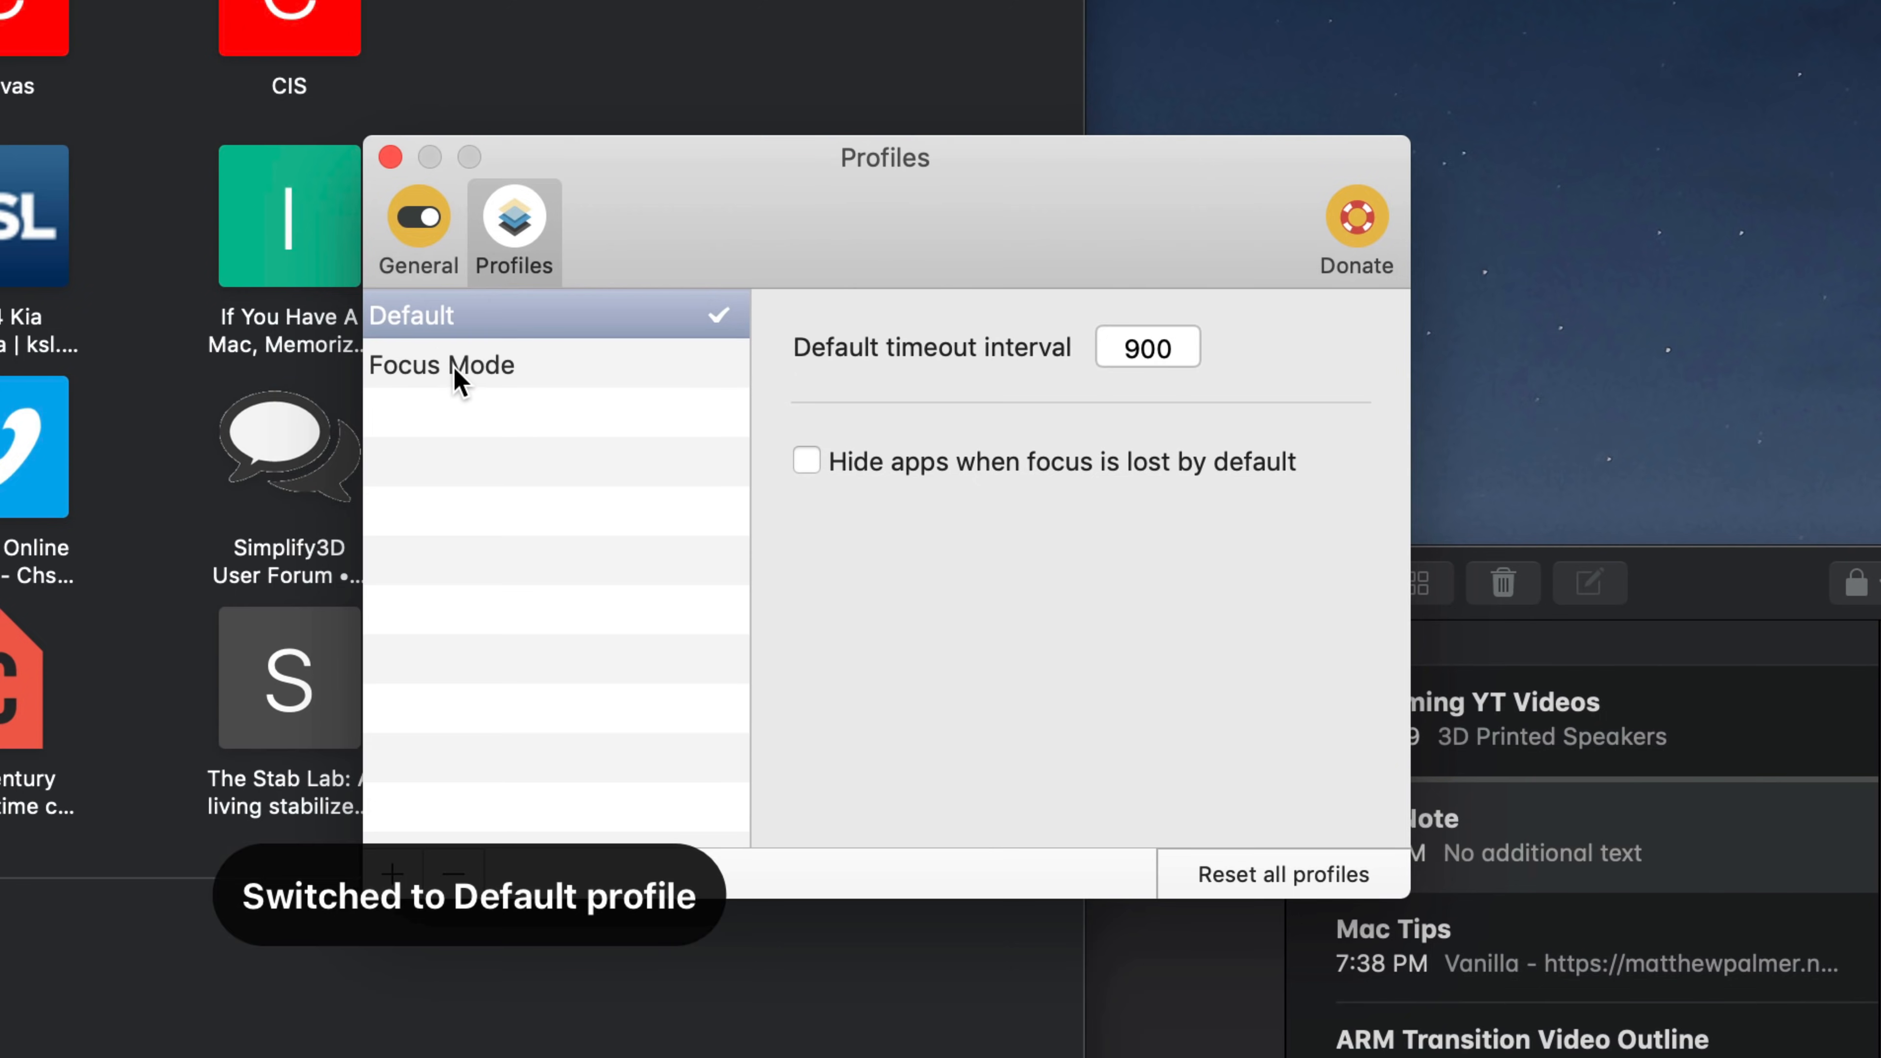
{"action": "left_click", "coordinate": [439, 365]}
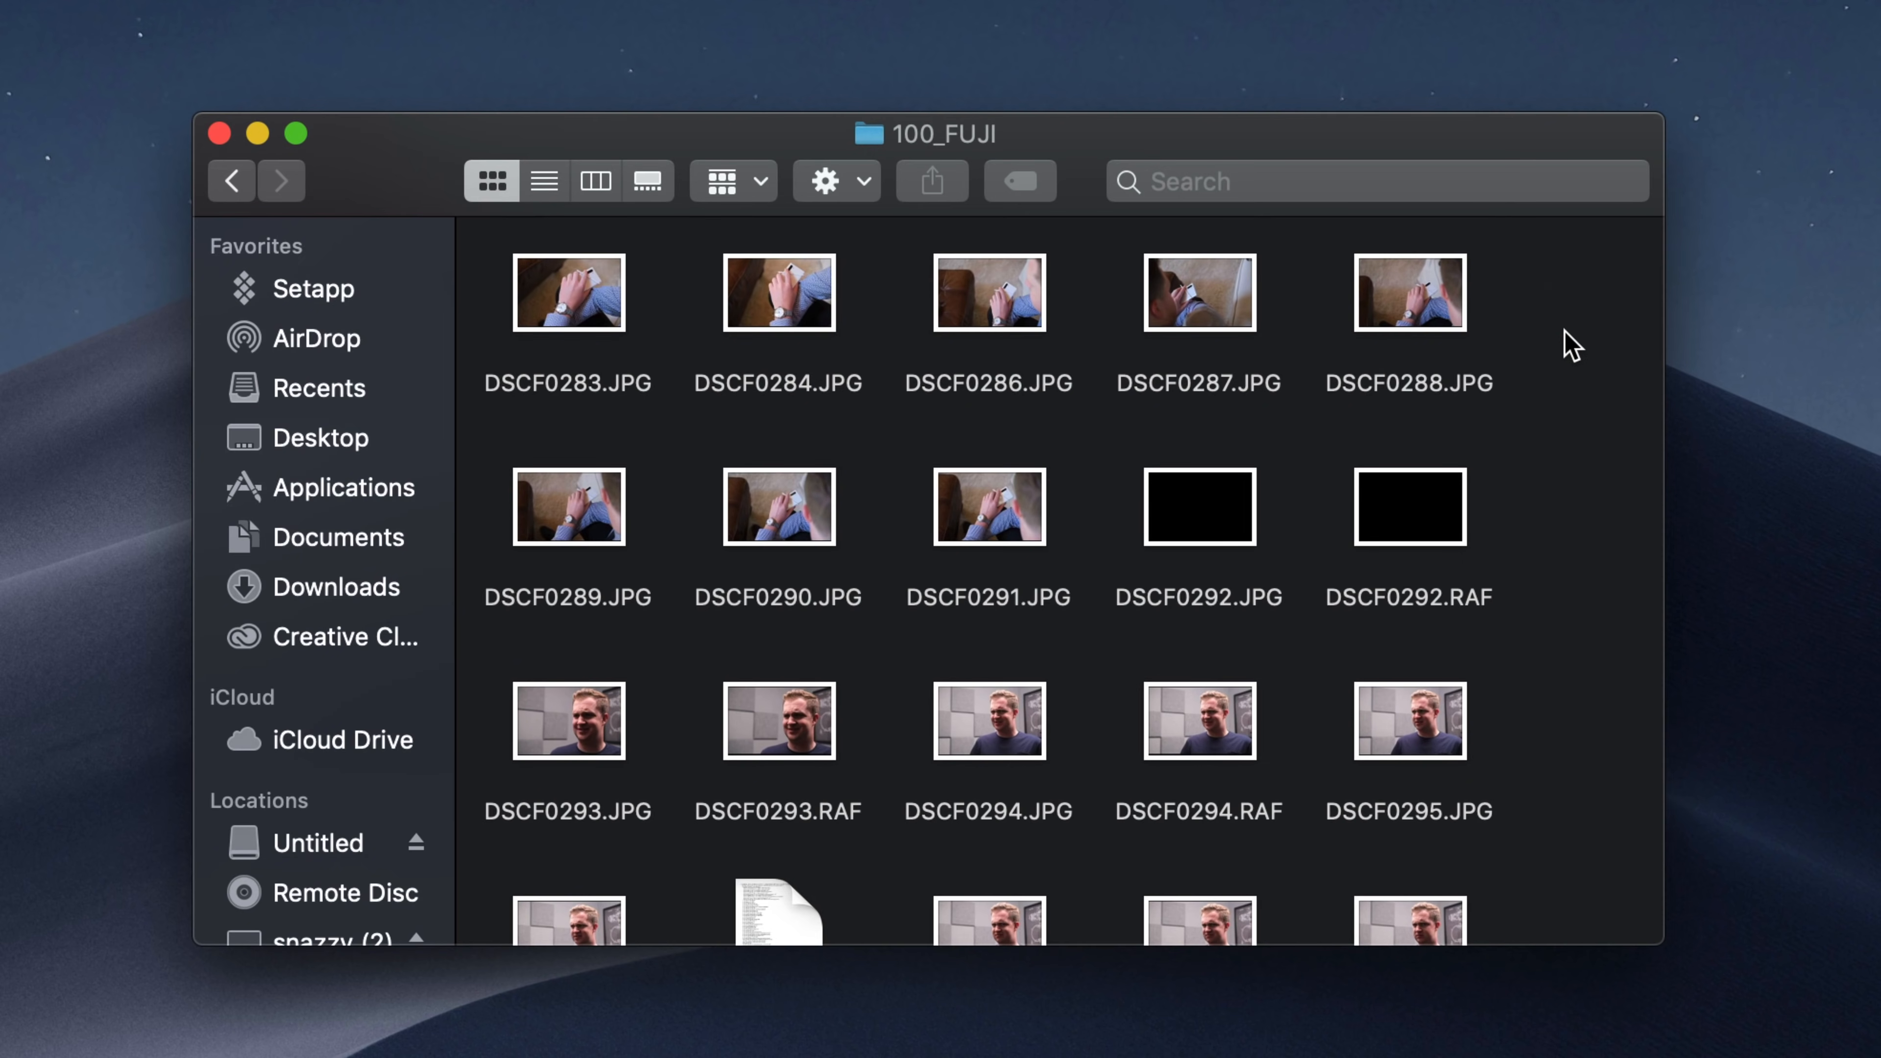
{"action": "mouse_move", "coordinate": [1561, 336]}
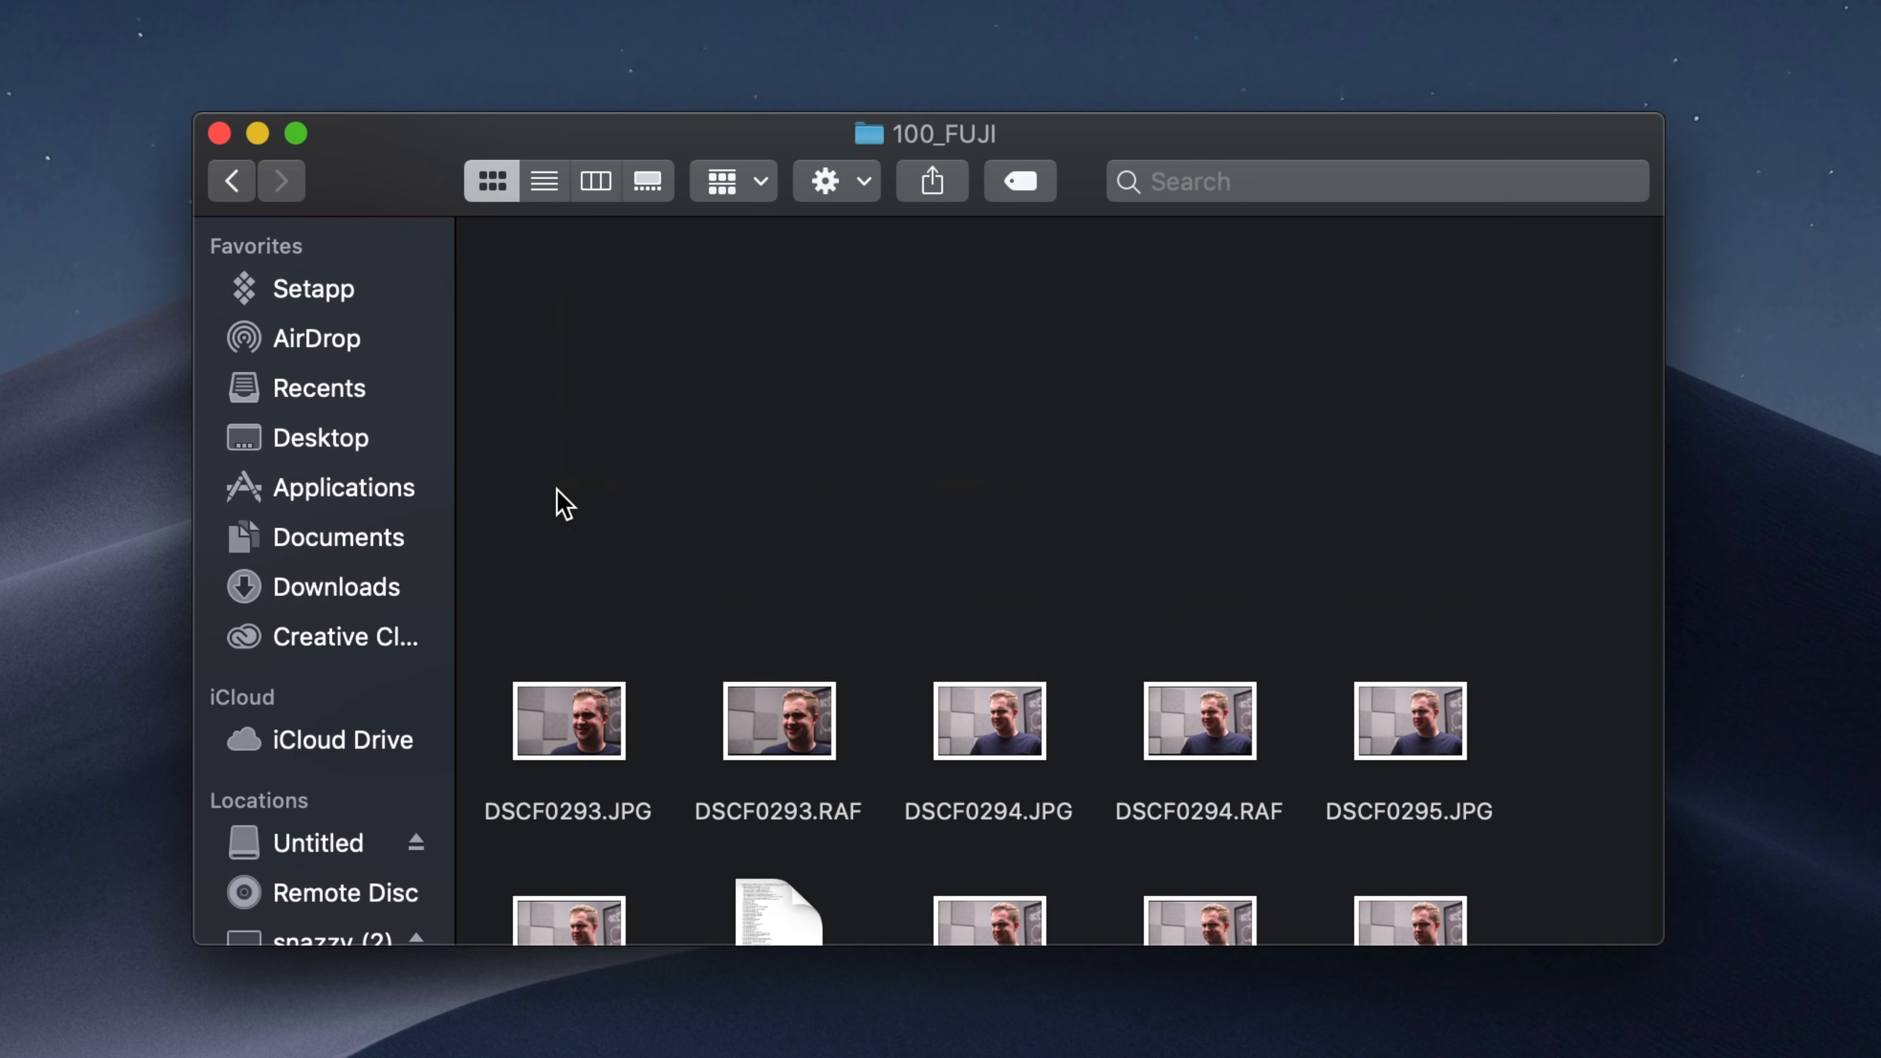
- Scroll through the remaining 100_FUJI photos after deleting DSCF0283 through DSCF0292
{"action": "scroll", "scroll_direction": "down", "scroll_amount": 3}
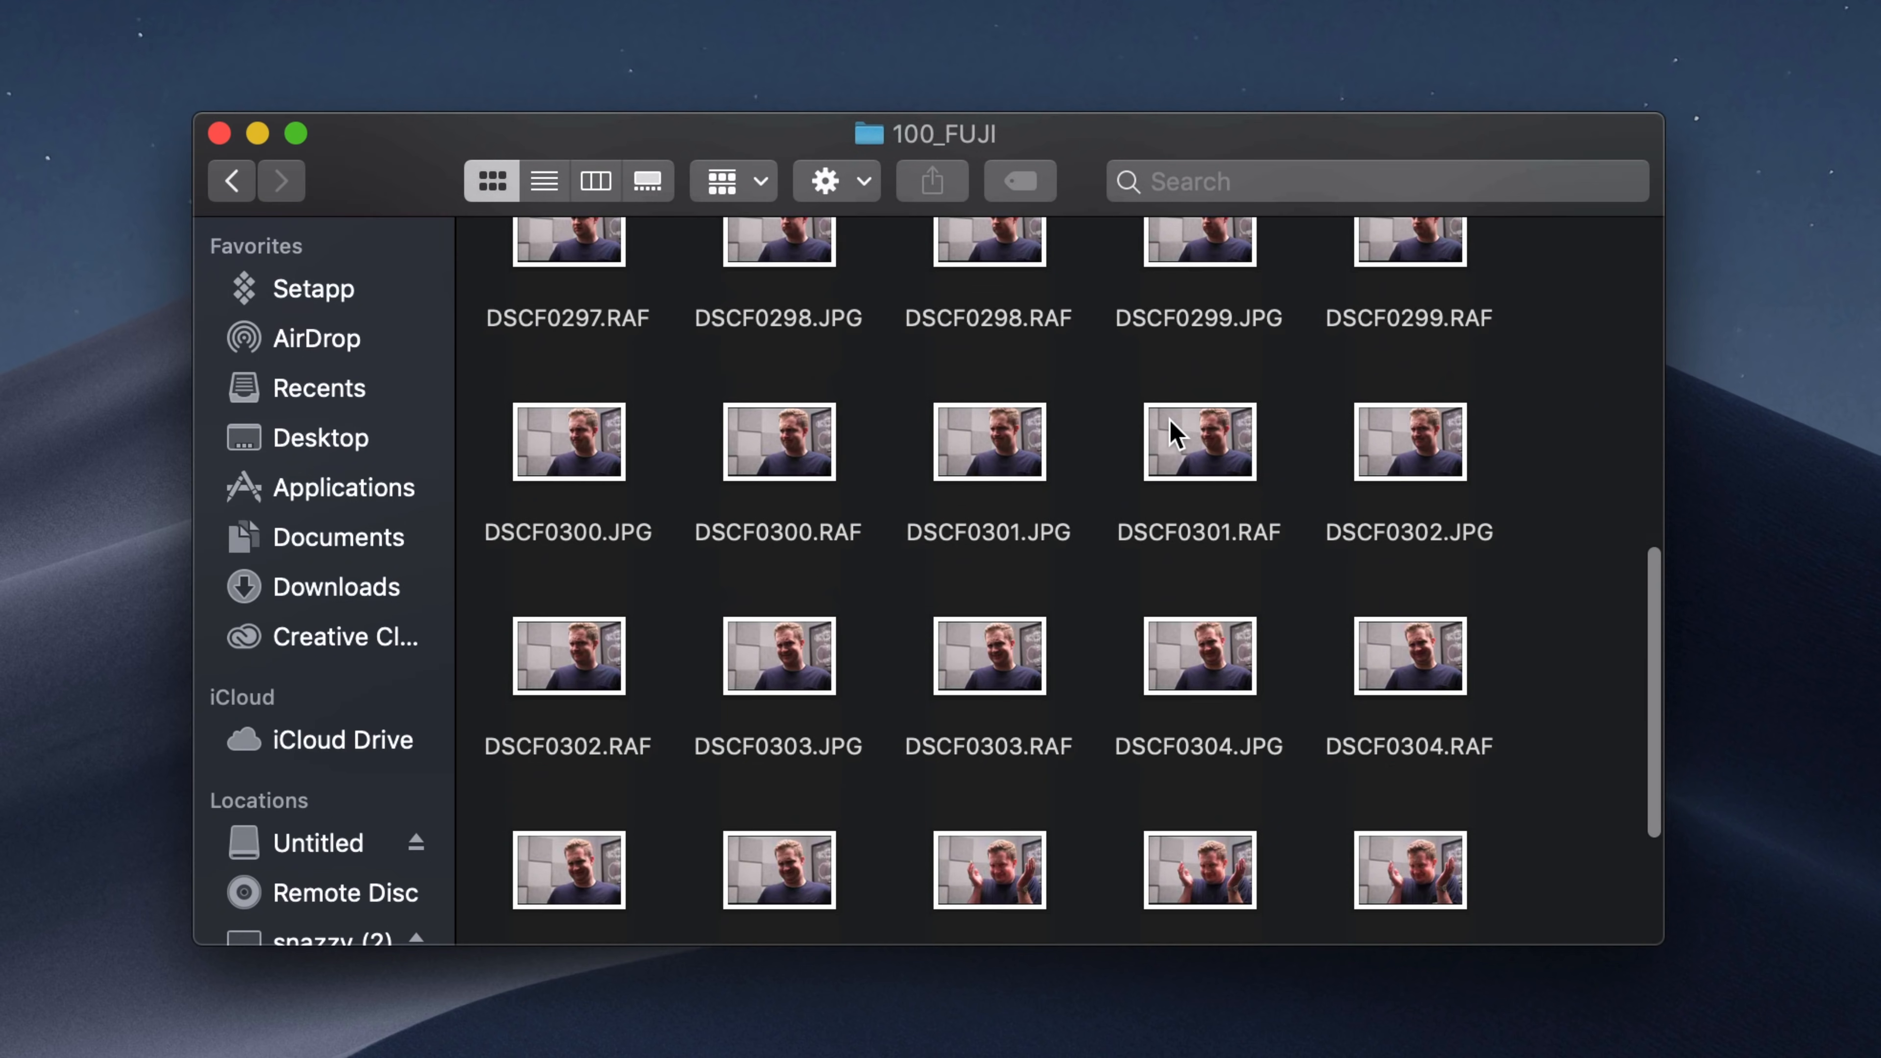
{"action": "scroll", "scroll_direction": "up", "scroll_amount": 3}
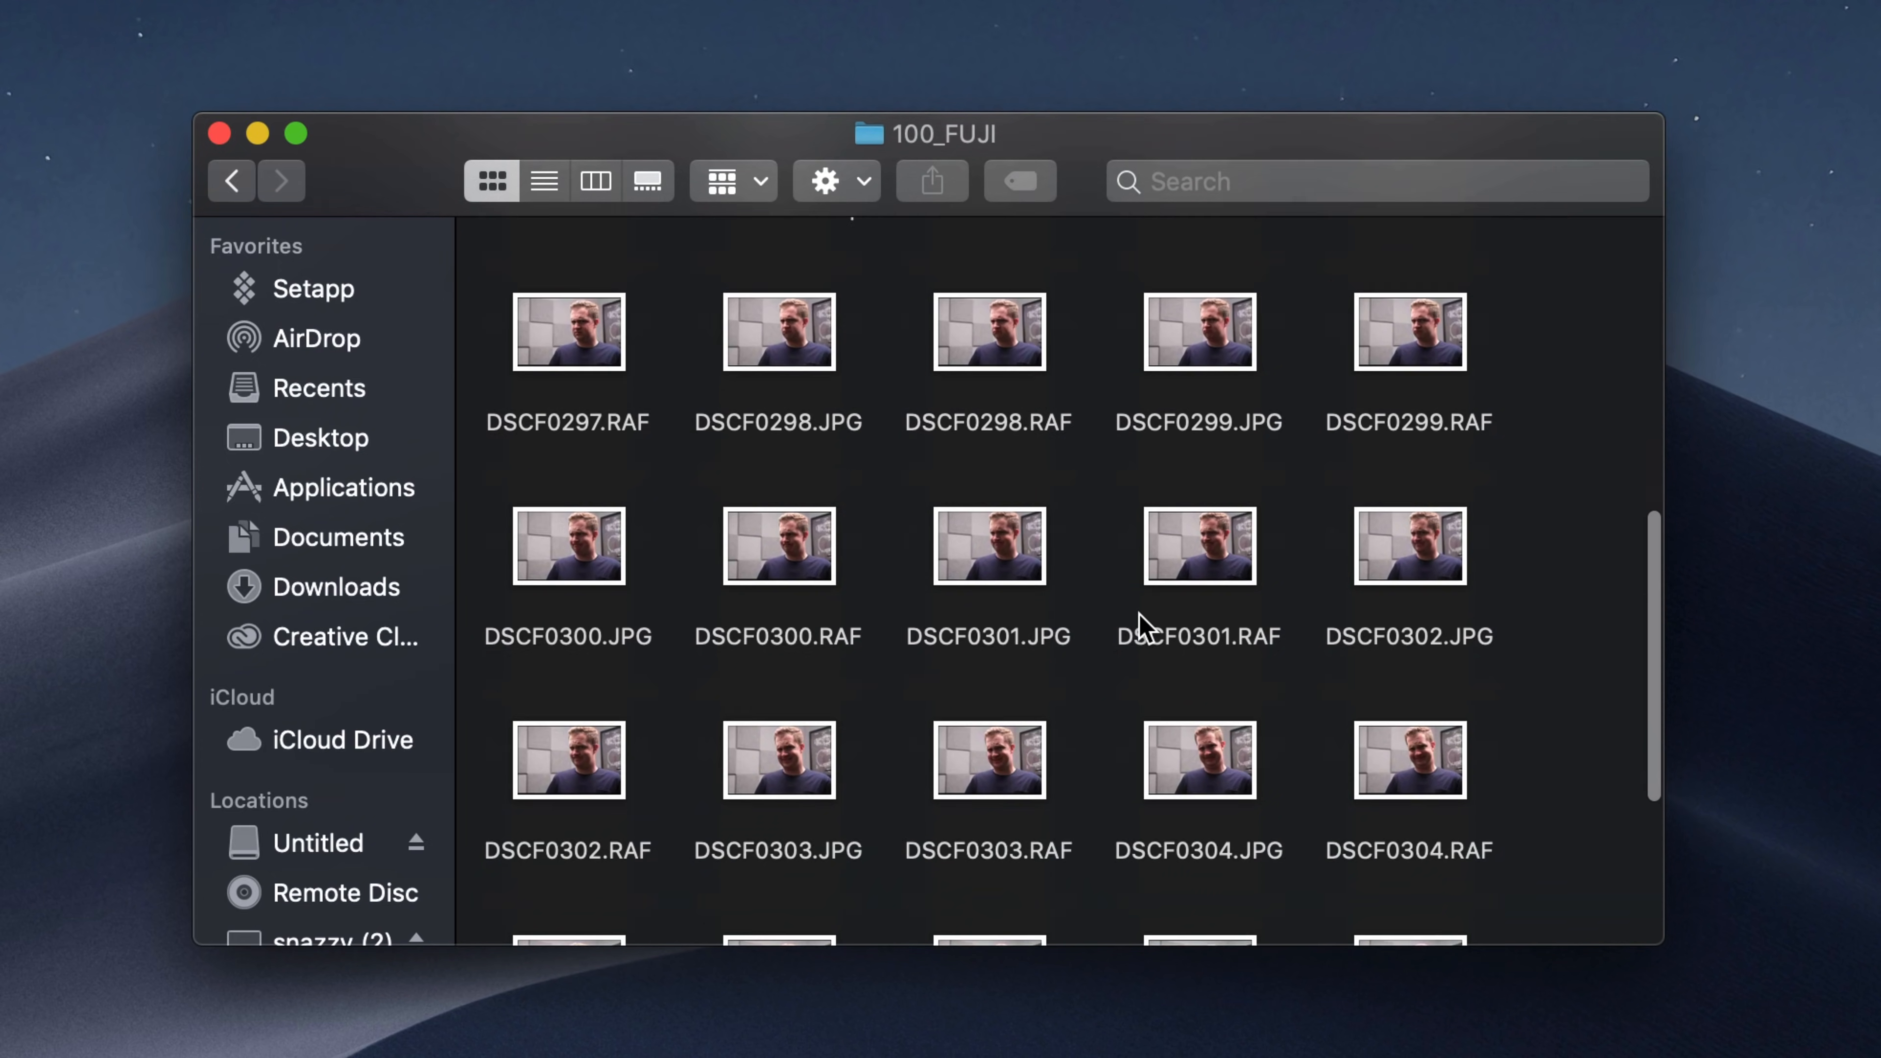
{"action": "left_click", "coordinate": [296, 134]}
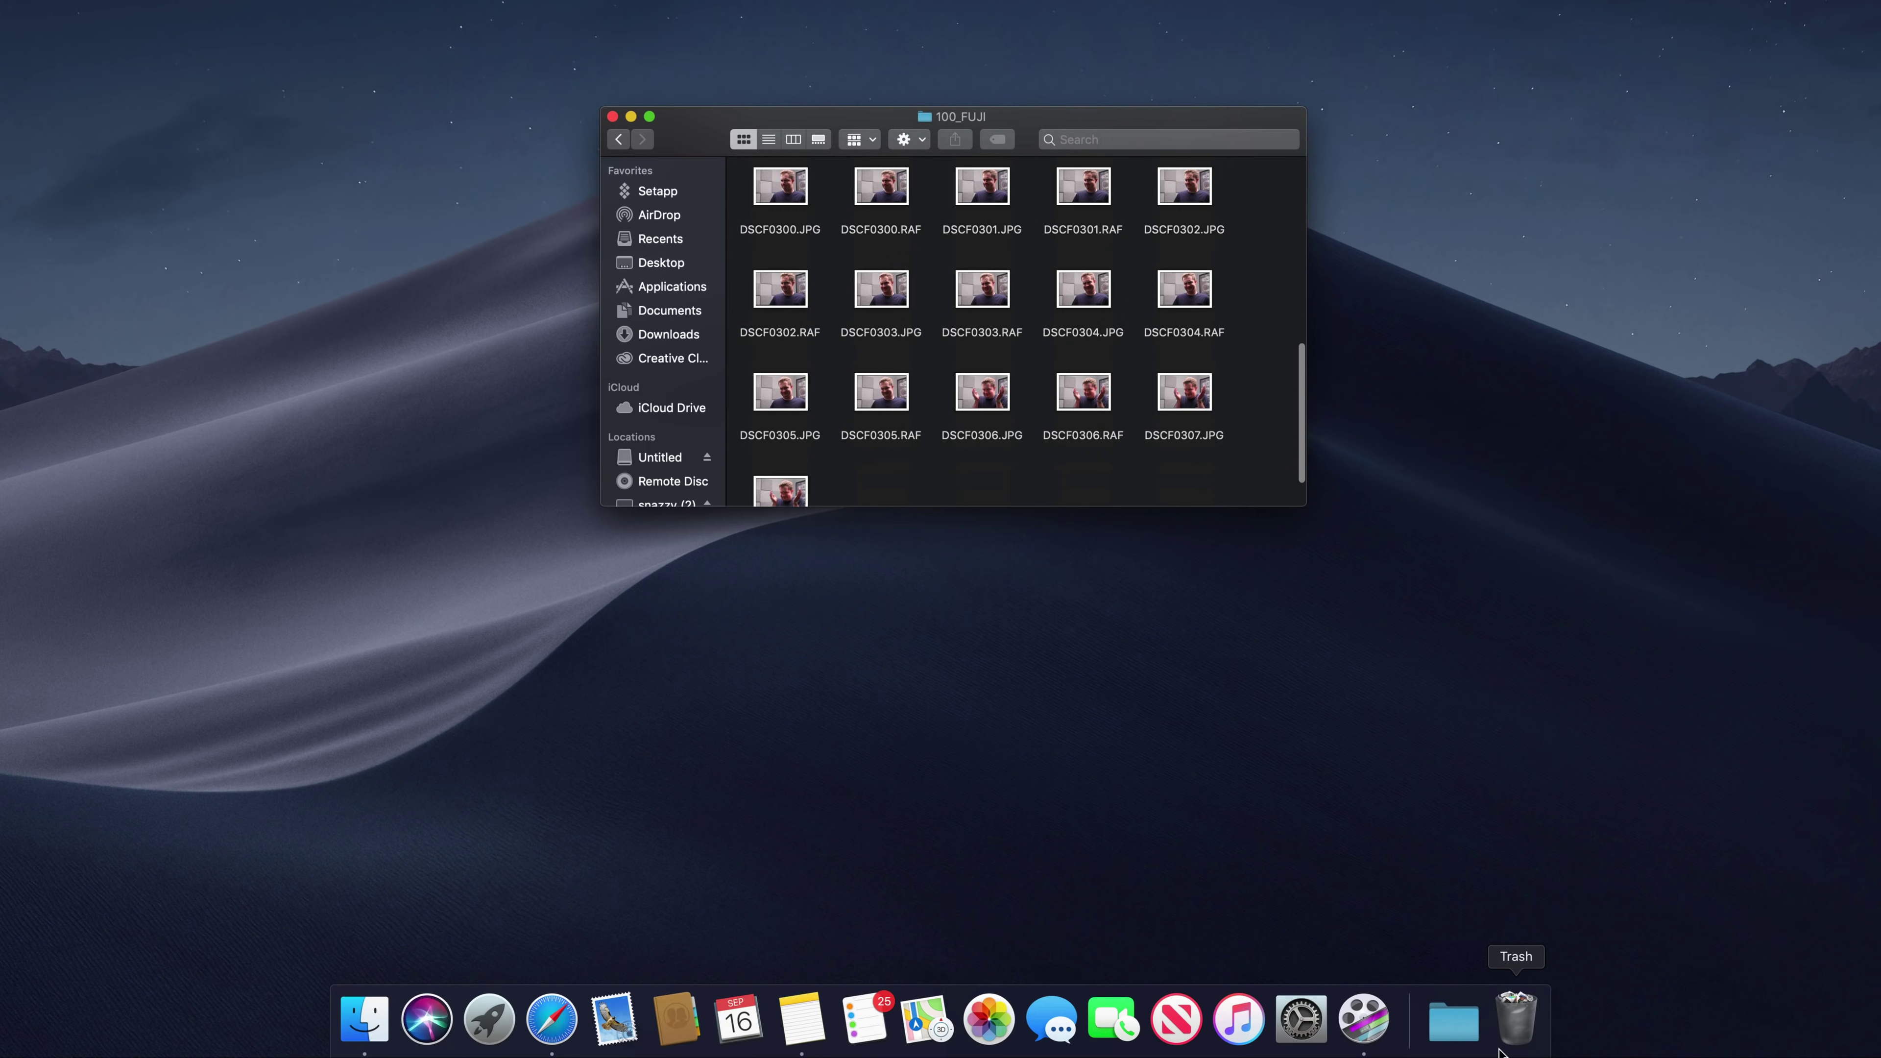
{"action": "left_click", "coordinate": [1516, 1019]}
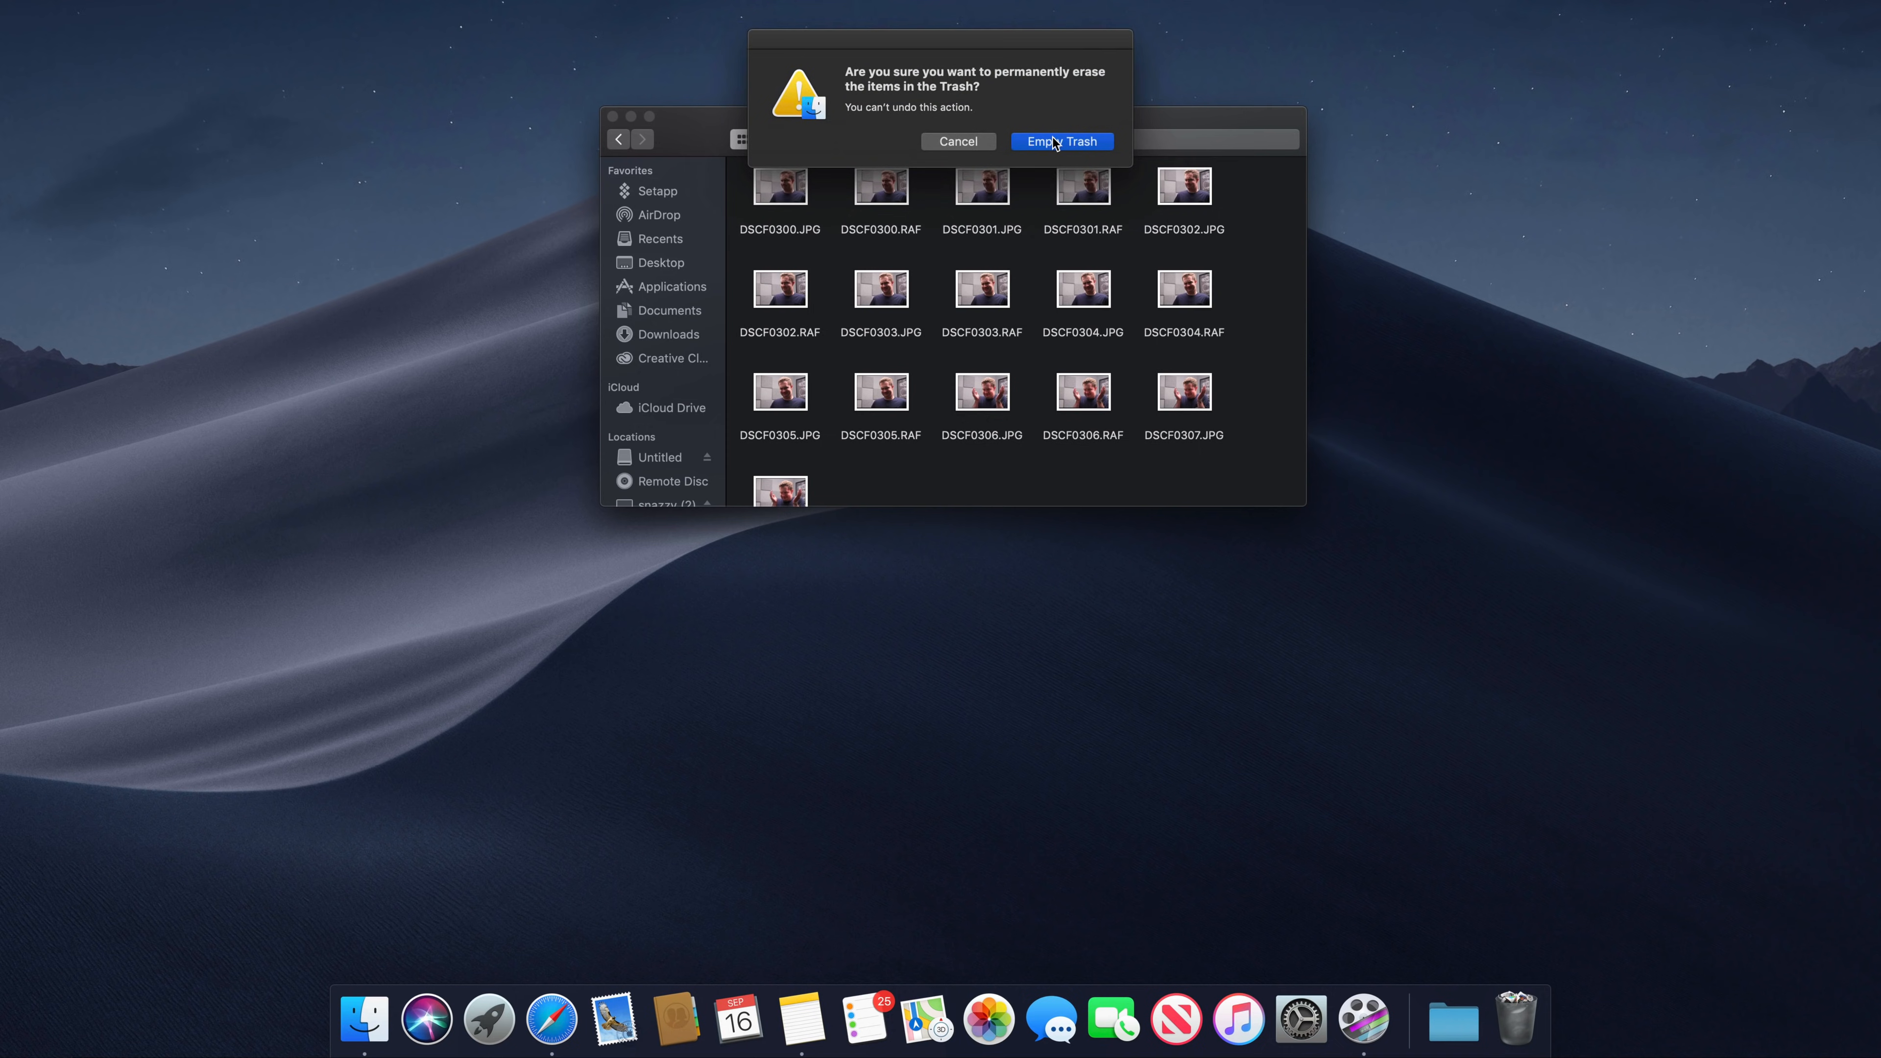
{"action": "left_click", "coordinate": [1059, 141]}
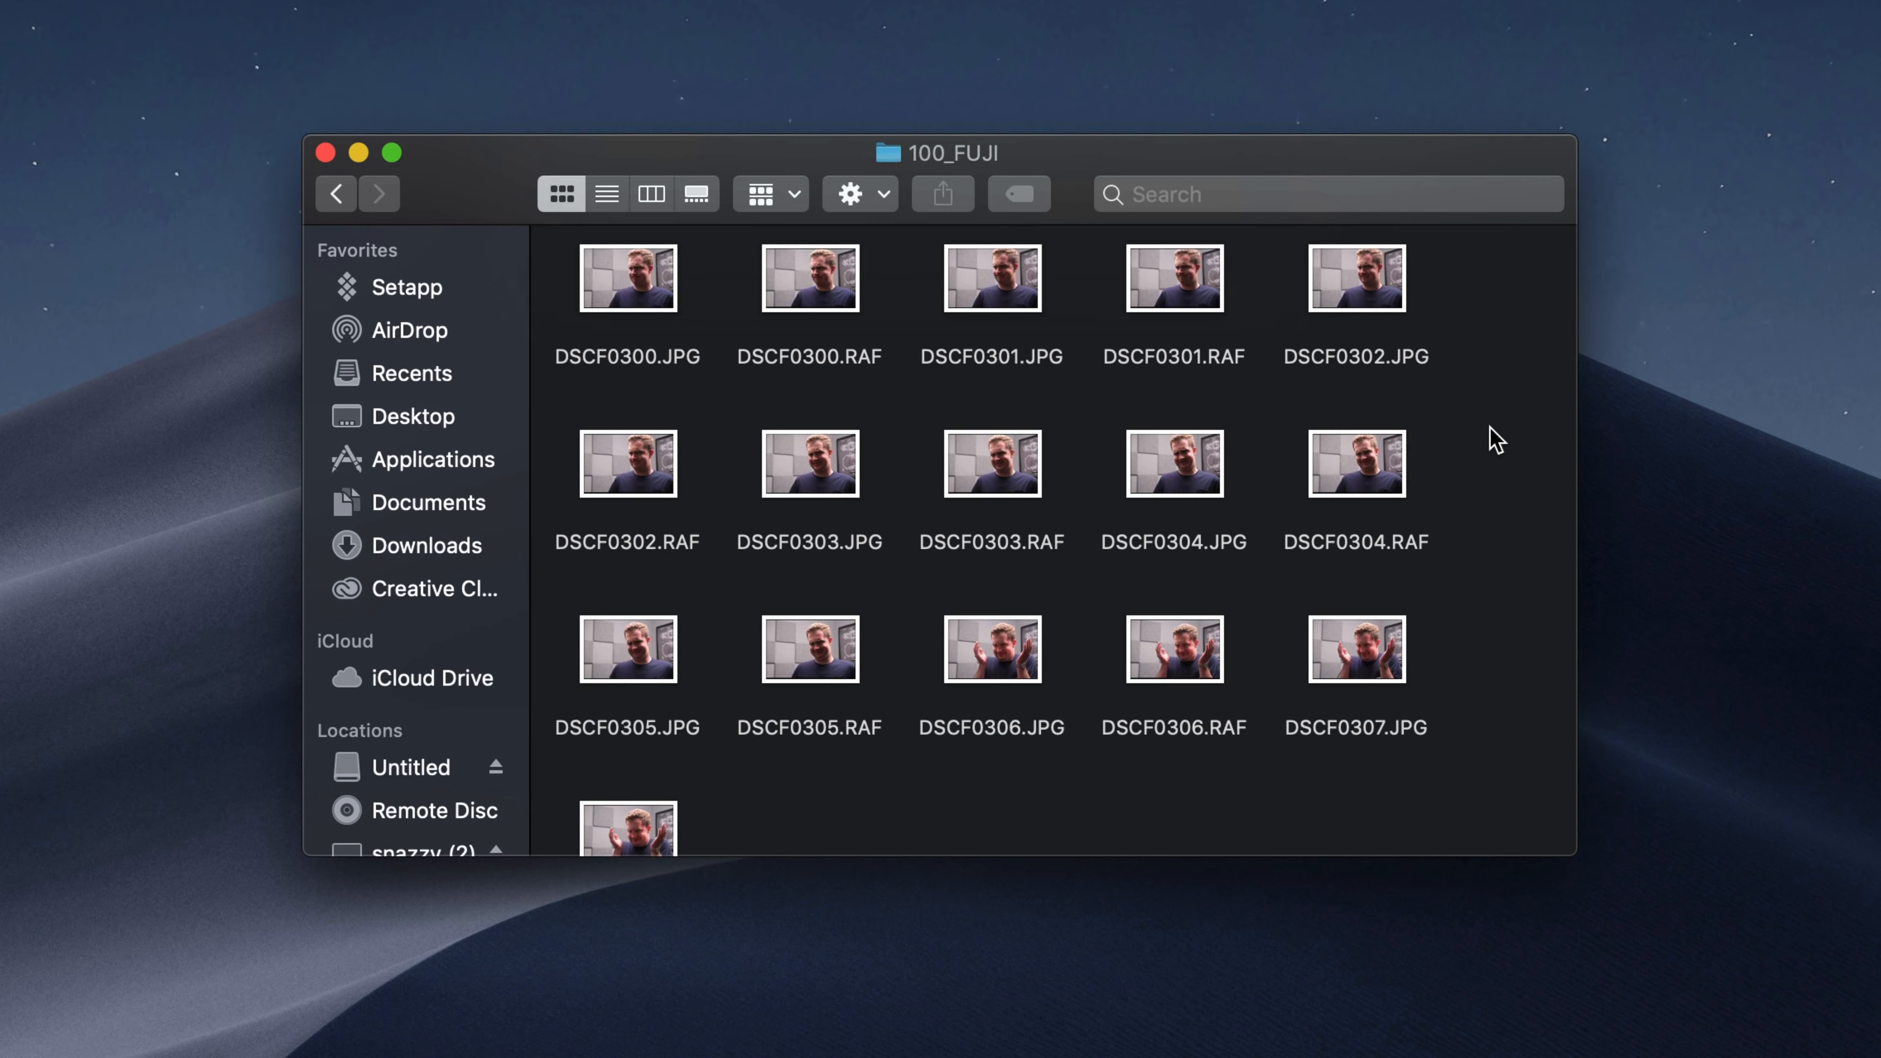
{"action": "mouse_move", "coordinate": [1537, 474]}
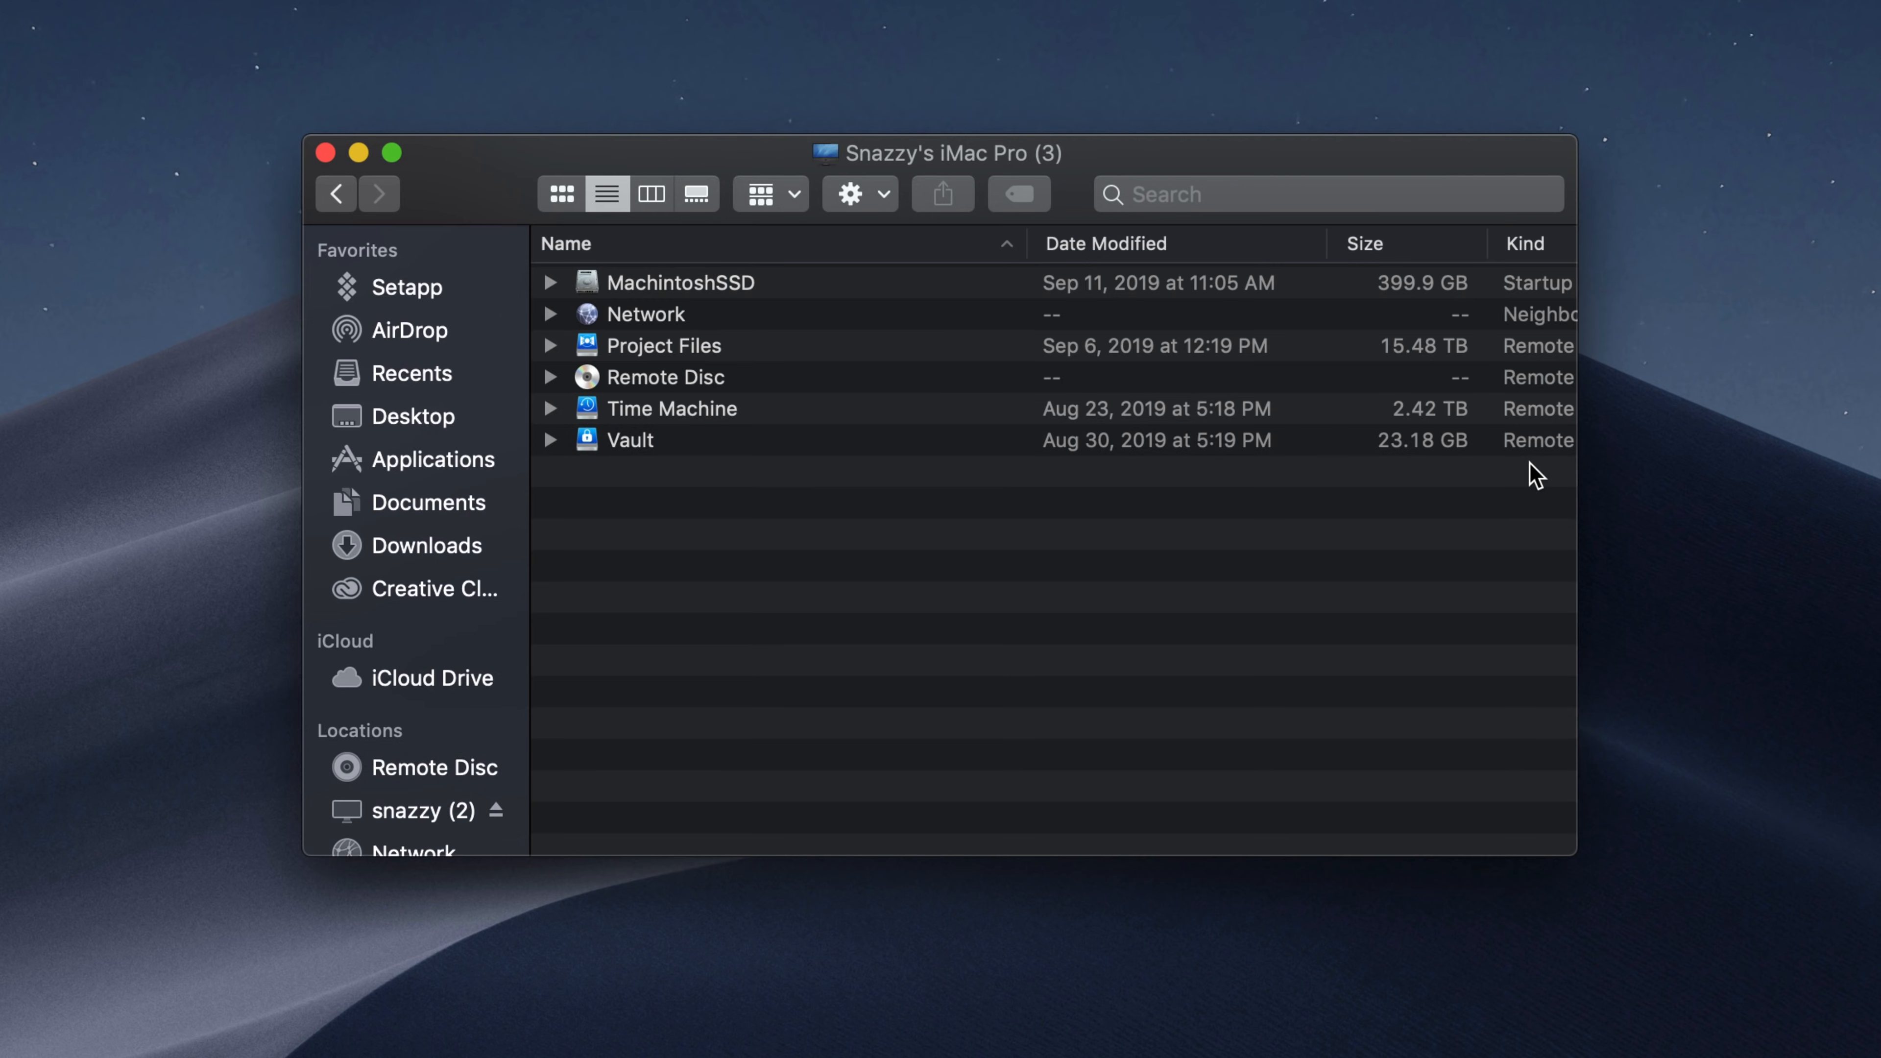
{"action": "mouse_move", "coordinate": [1029, 111]}
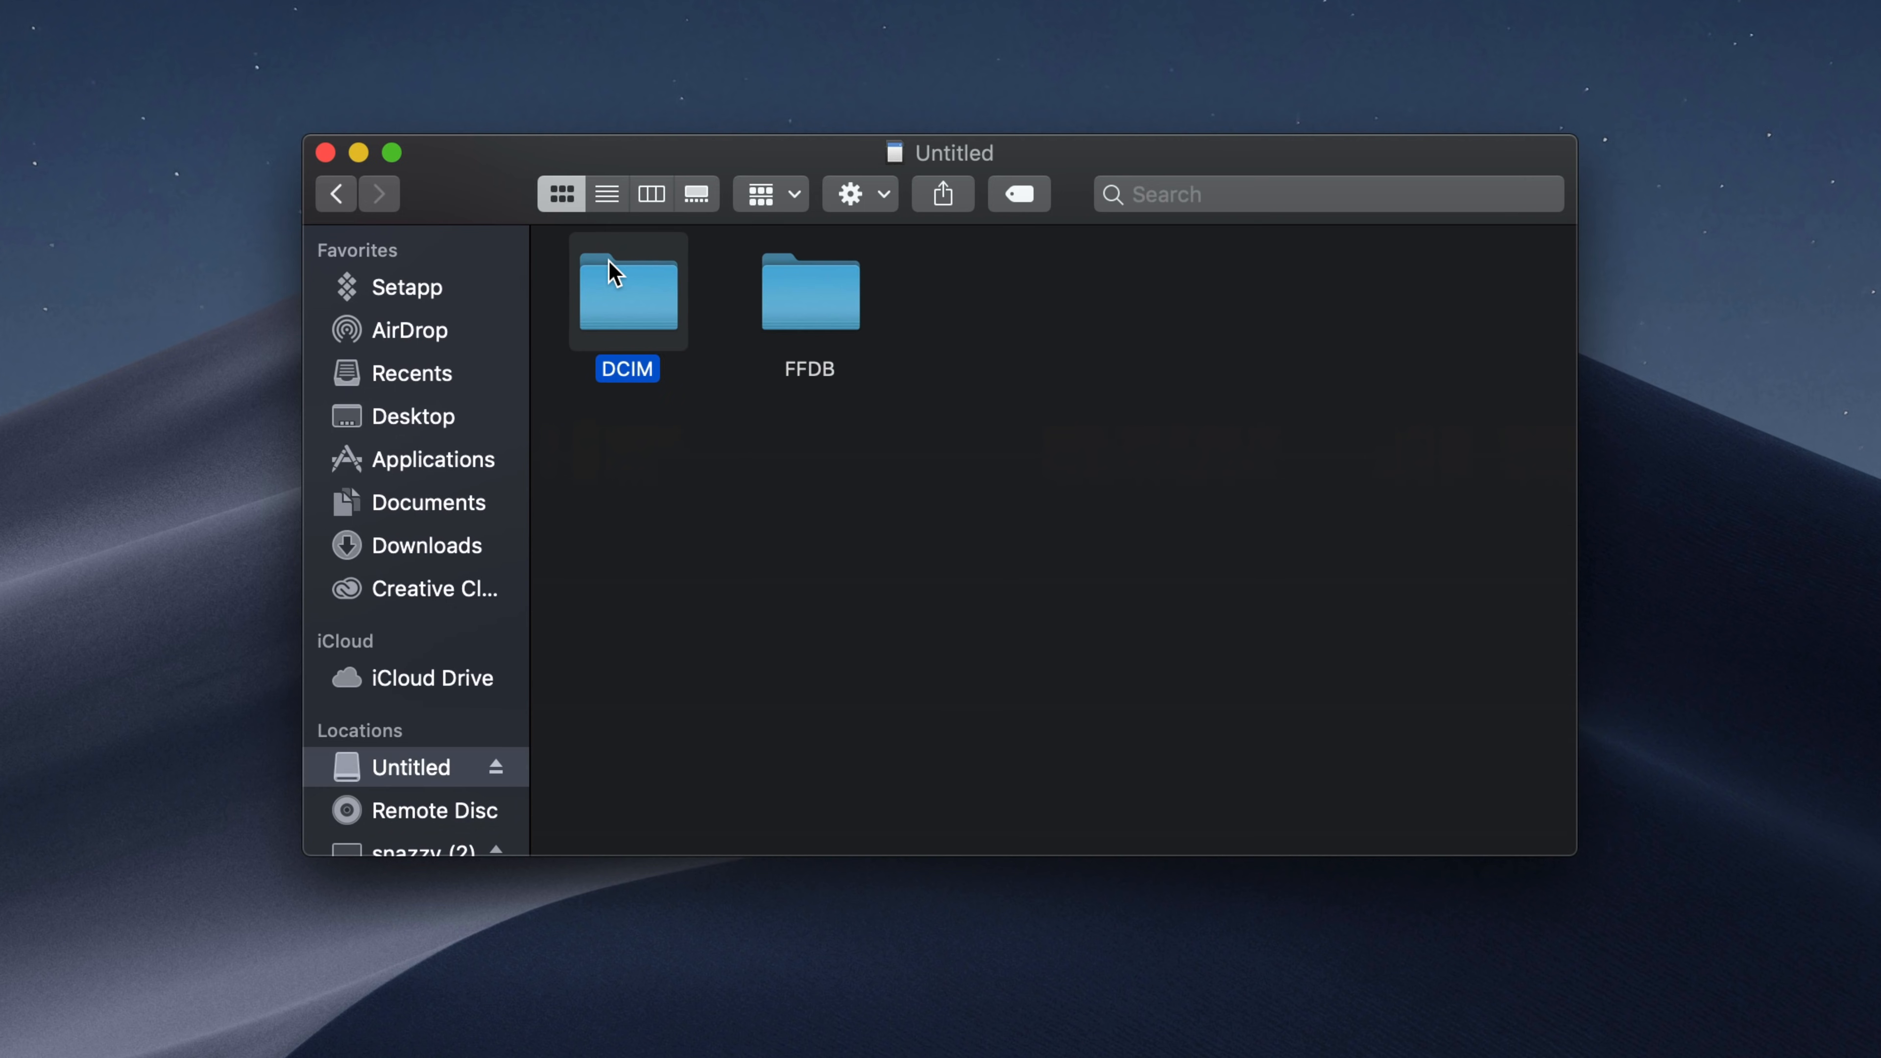
{"action": "double_click", "coordinate": [626, 292]}
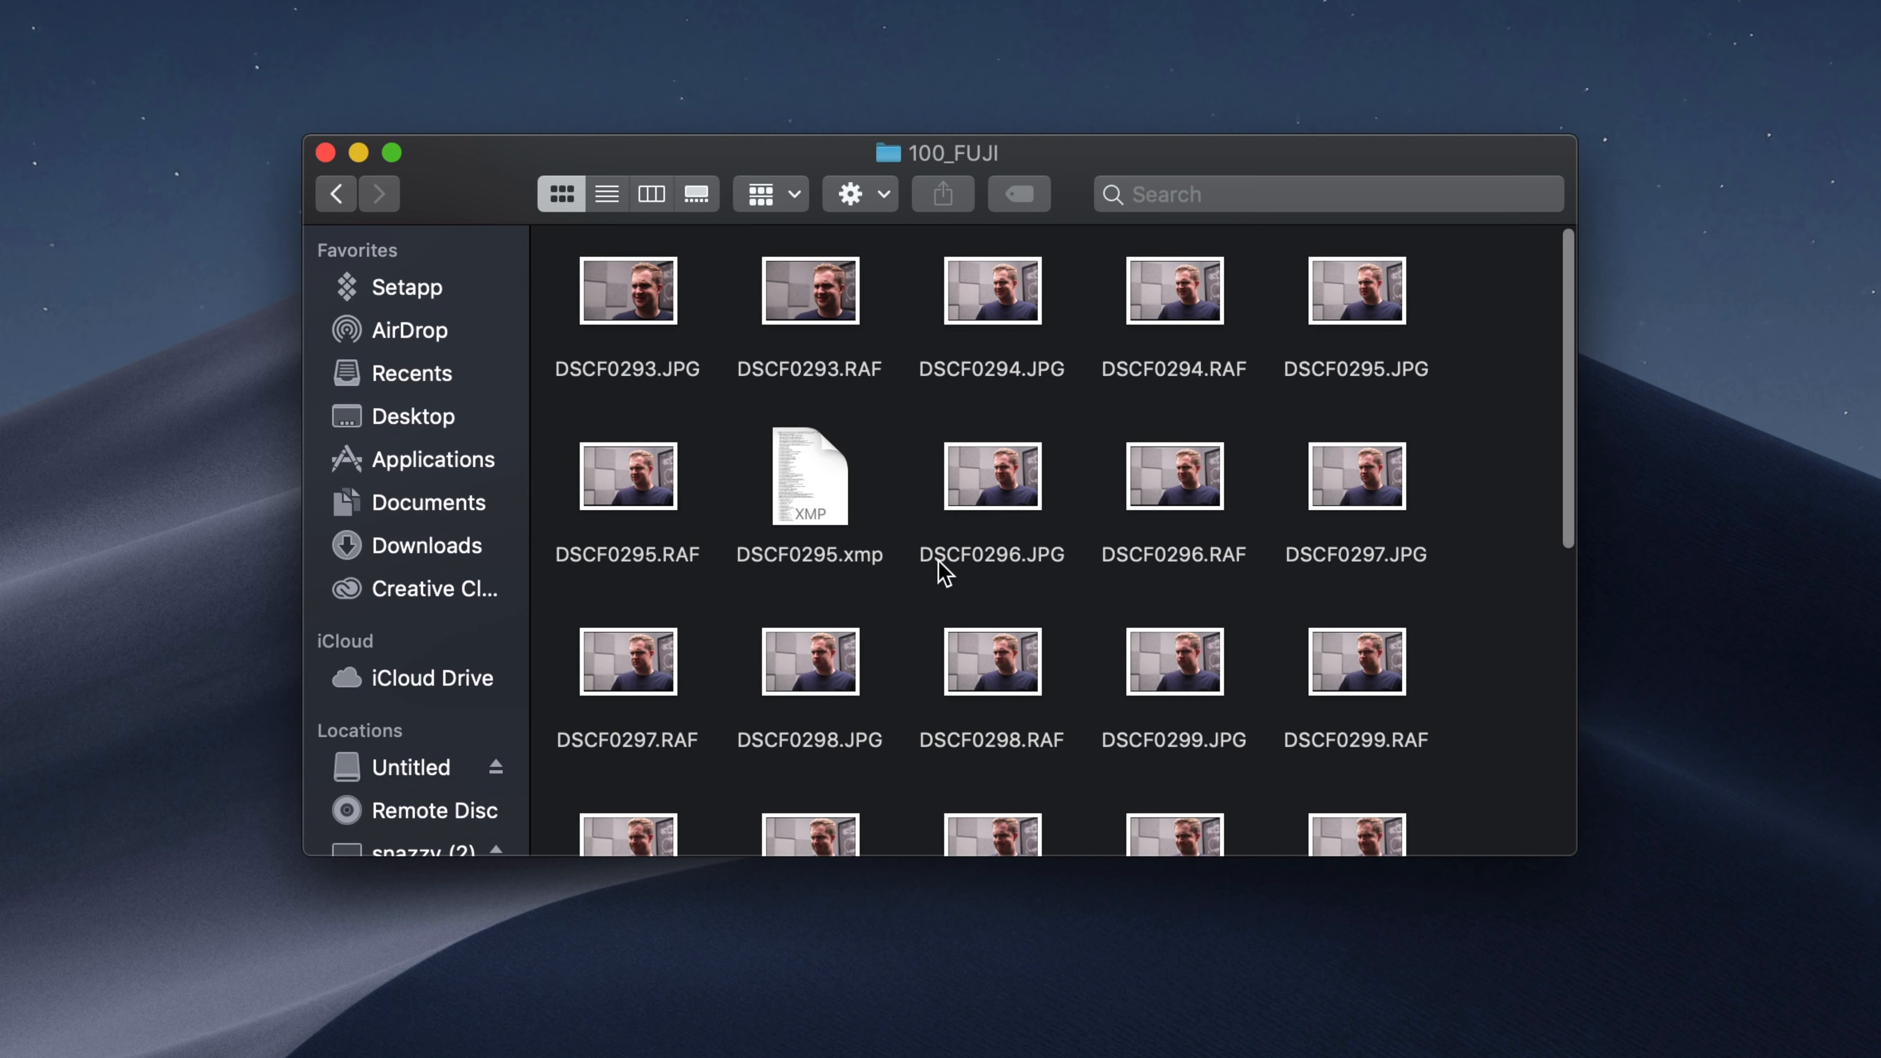
{"action": "mouse_move", "coordinate": [771, 712]}
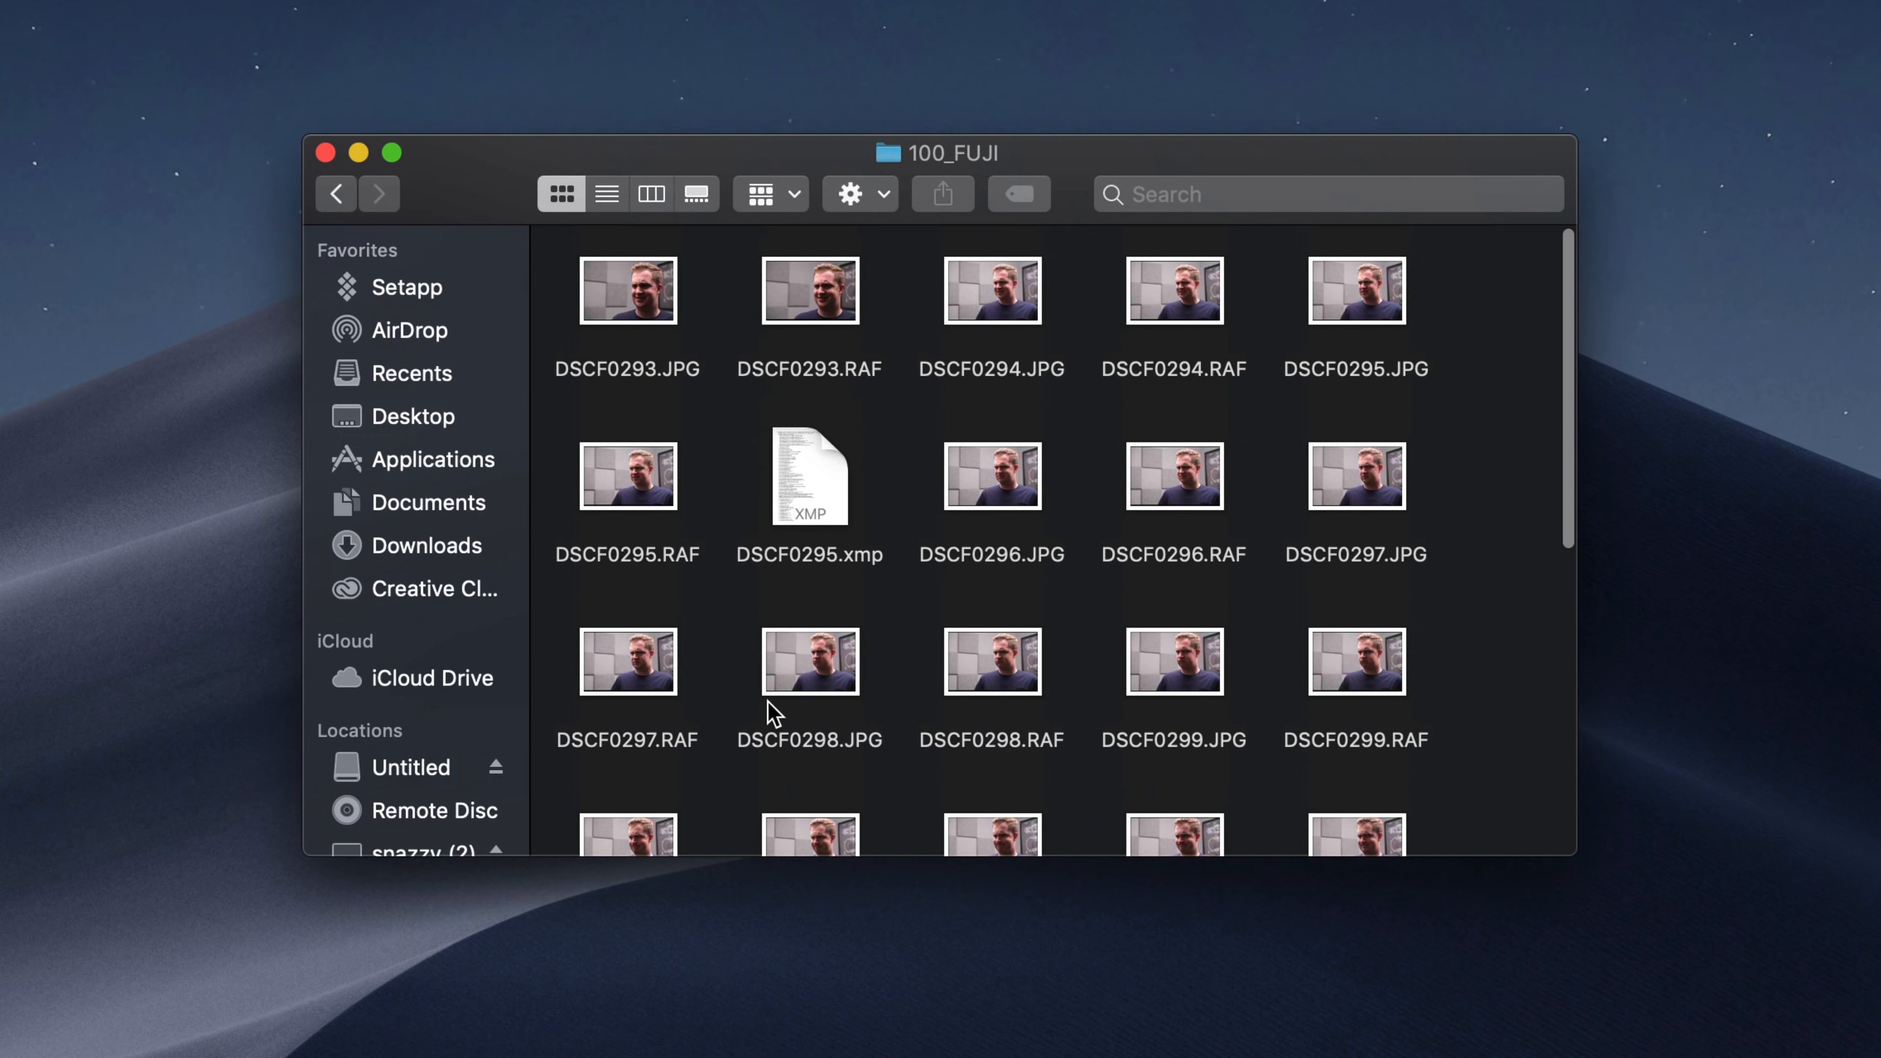
{"action": "mouse_move", "coordinate": [432, 546]}
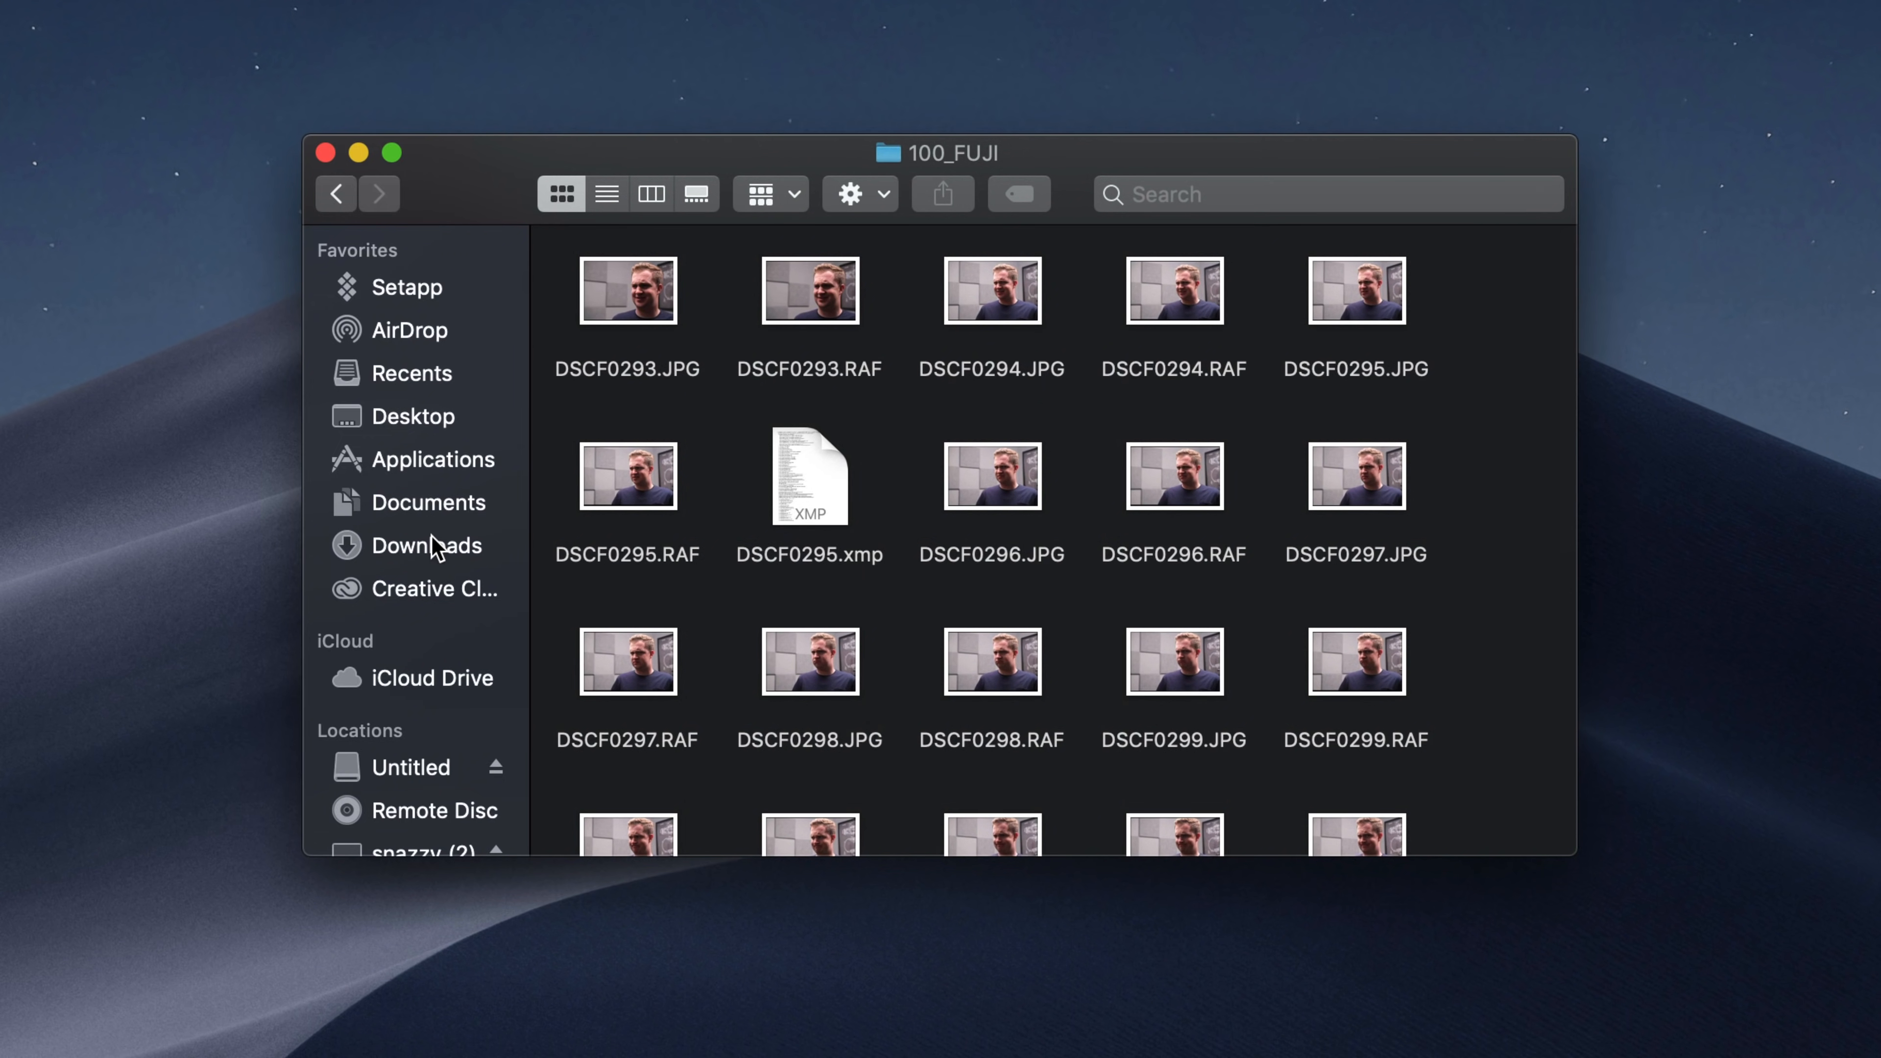
- Go to Downloads, enter testdisk-7.1 and bring up the action menu for photorec
{"action": "left_click", "coordinate": [429, 545]}
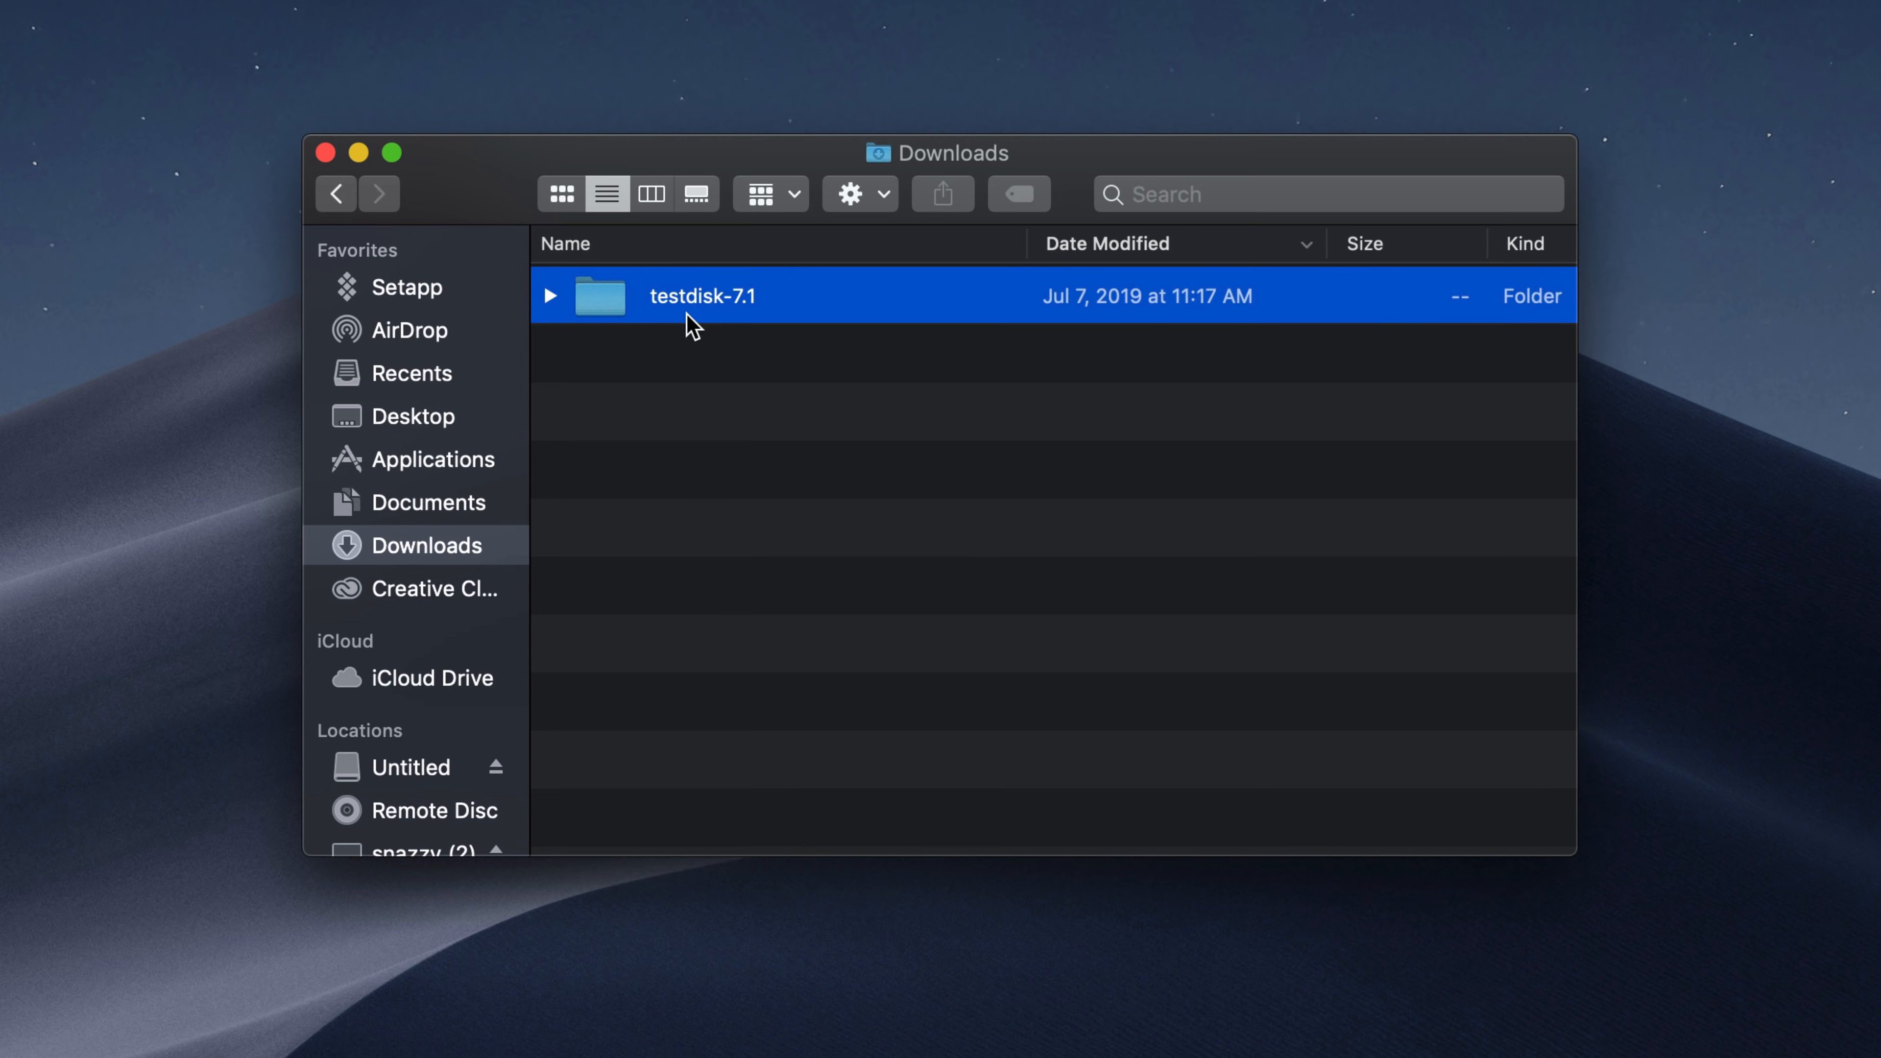
{"action": "double_click", "coordinate": [704, 296]}
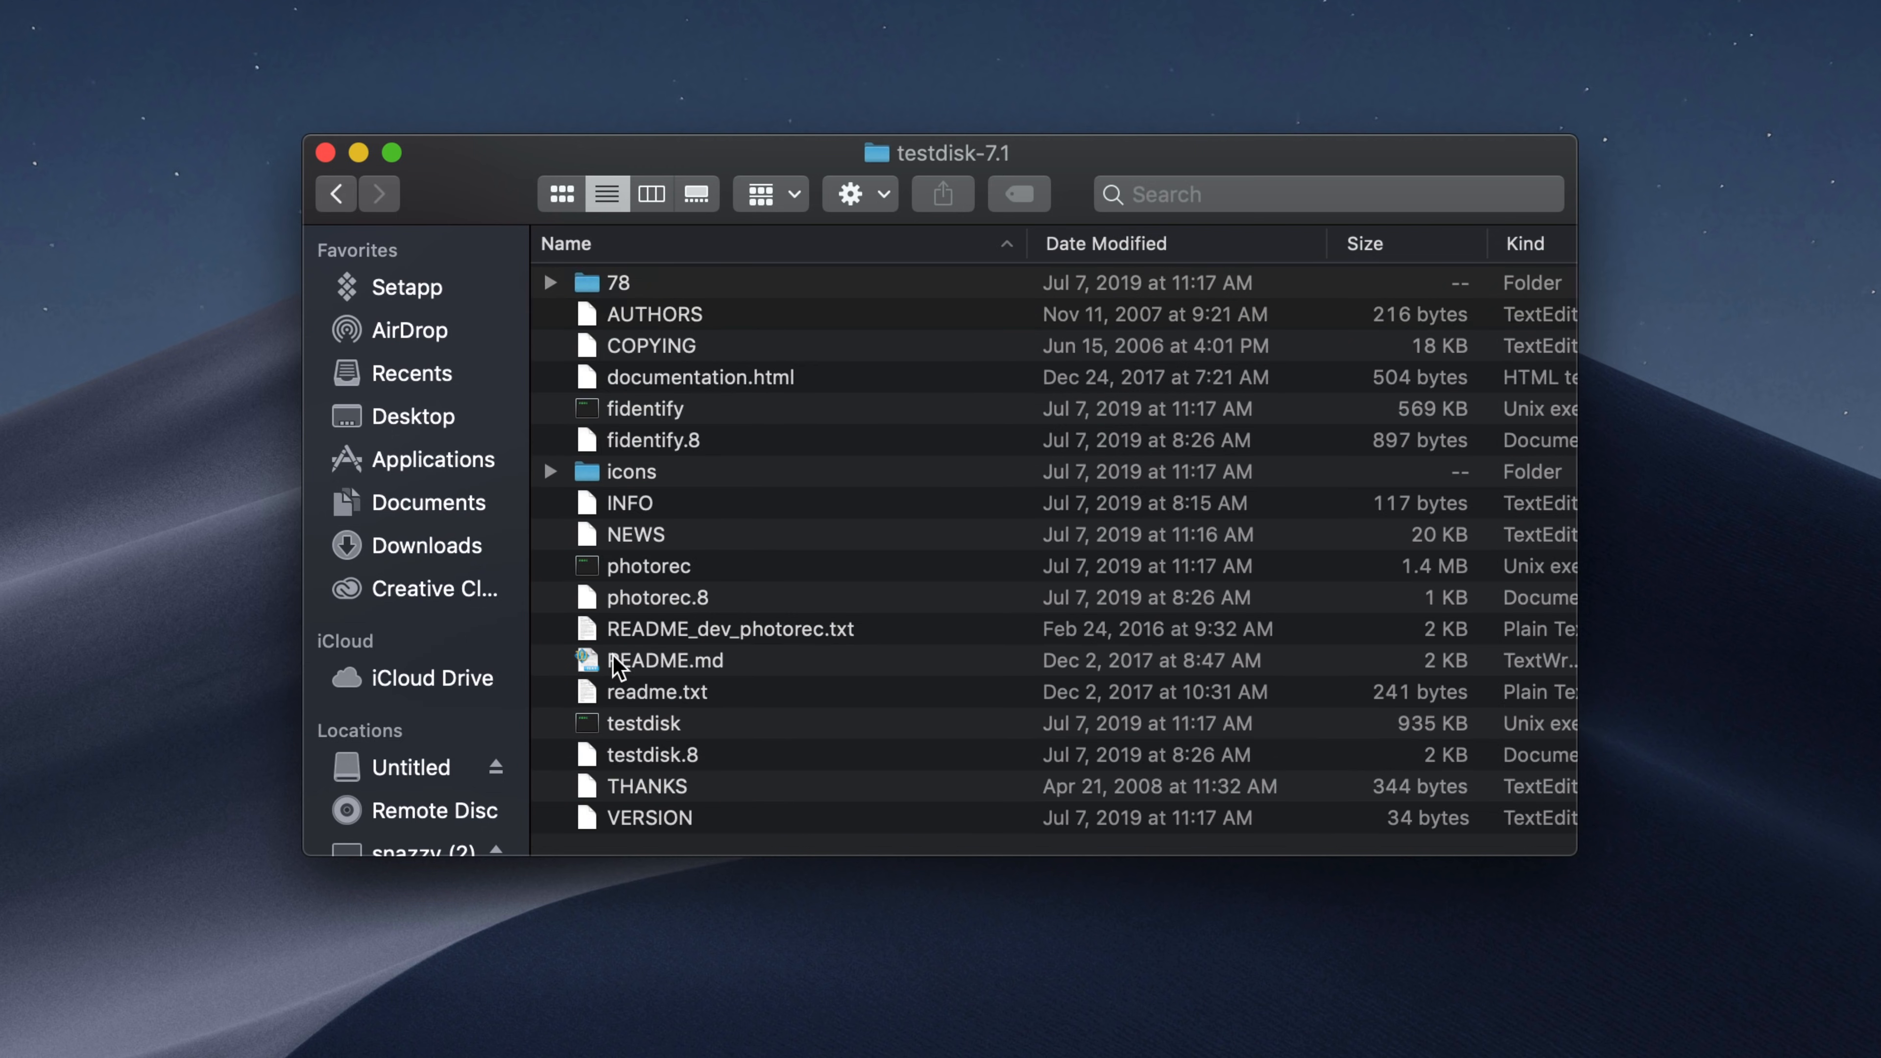
{"action": "left_click", "coordinate": [649, 566]}
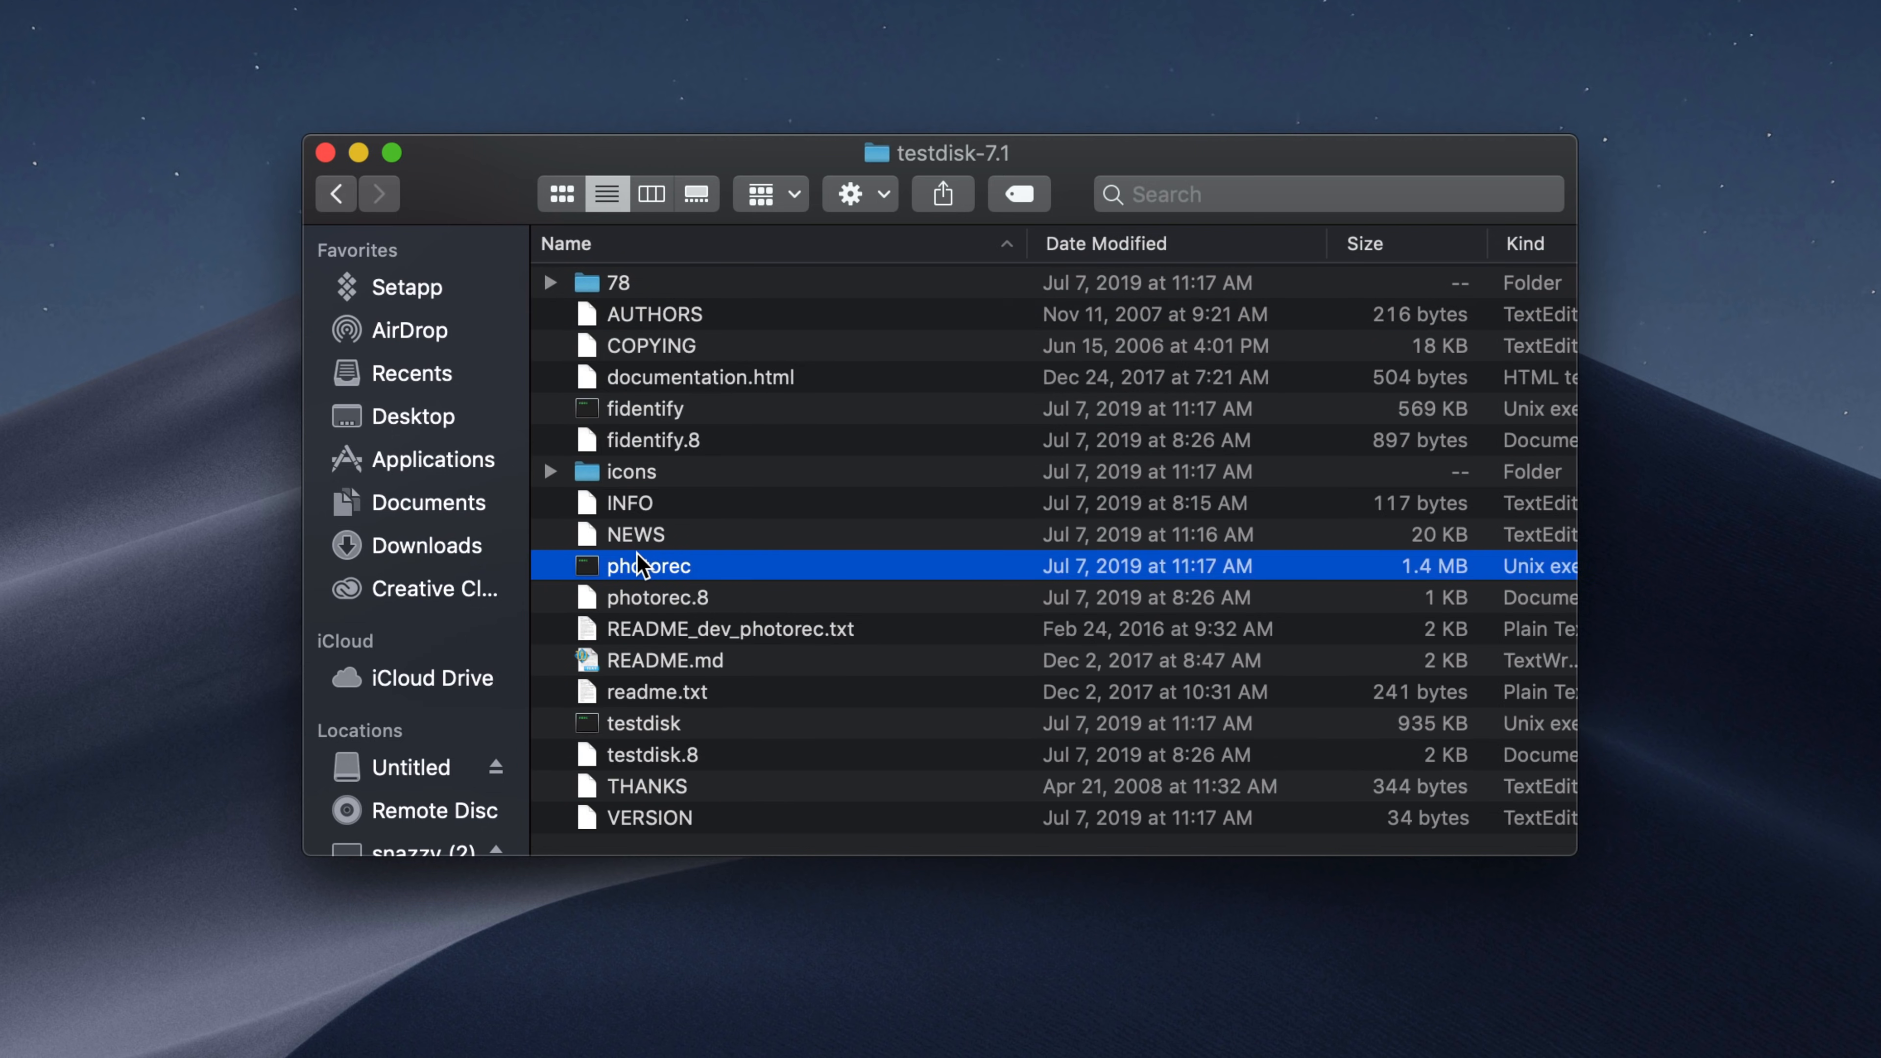
{"action": "right_click", "coordinate": [647, 565]}
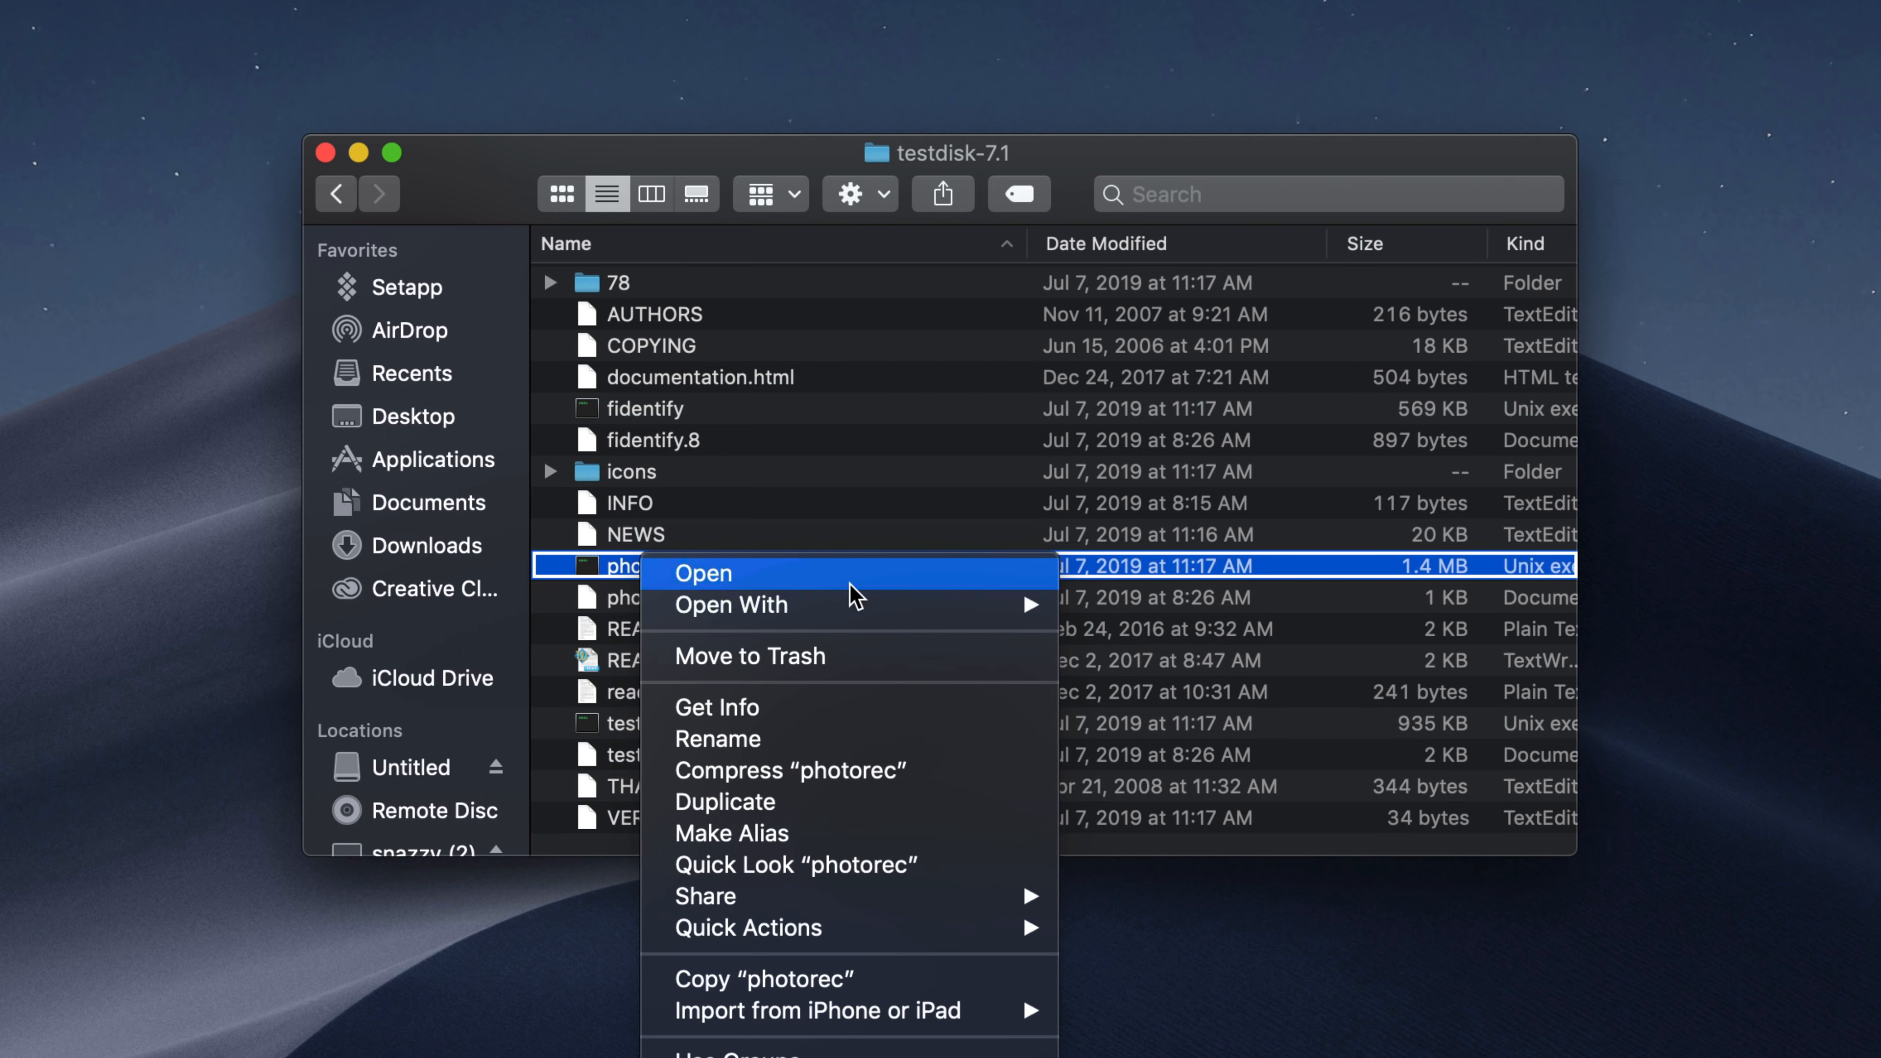
{"action": "mouse_move", "coordinate": [731, 590]}
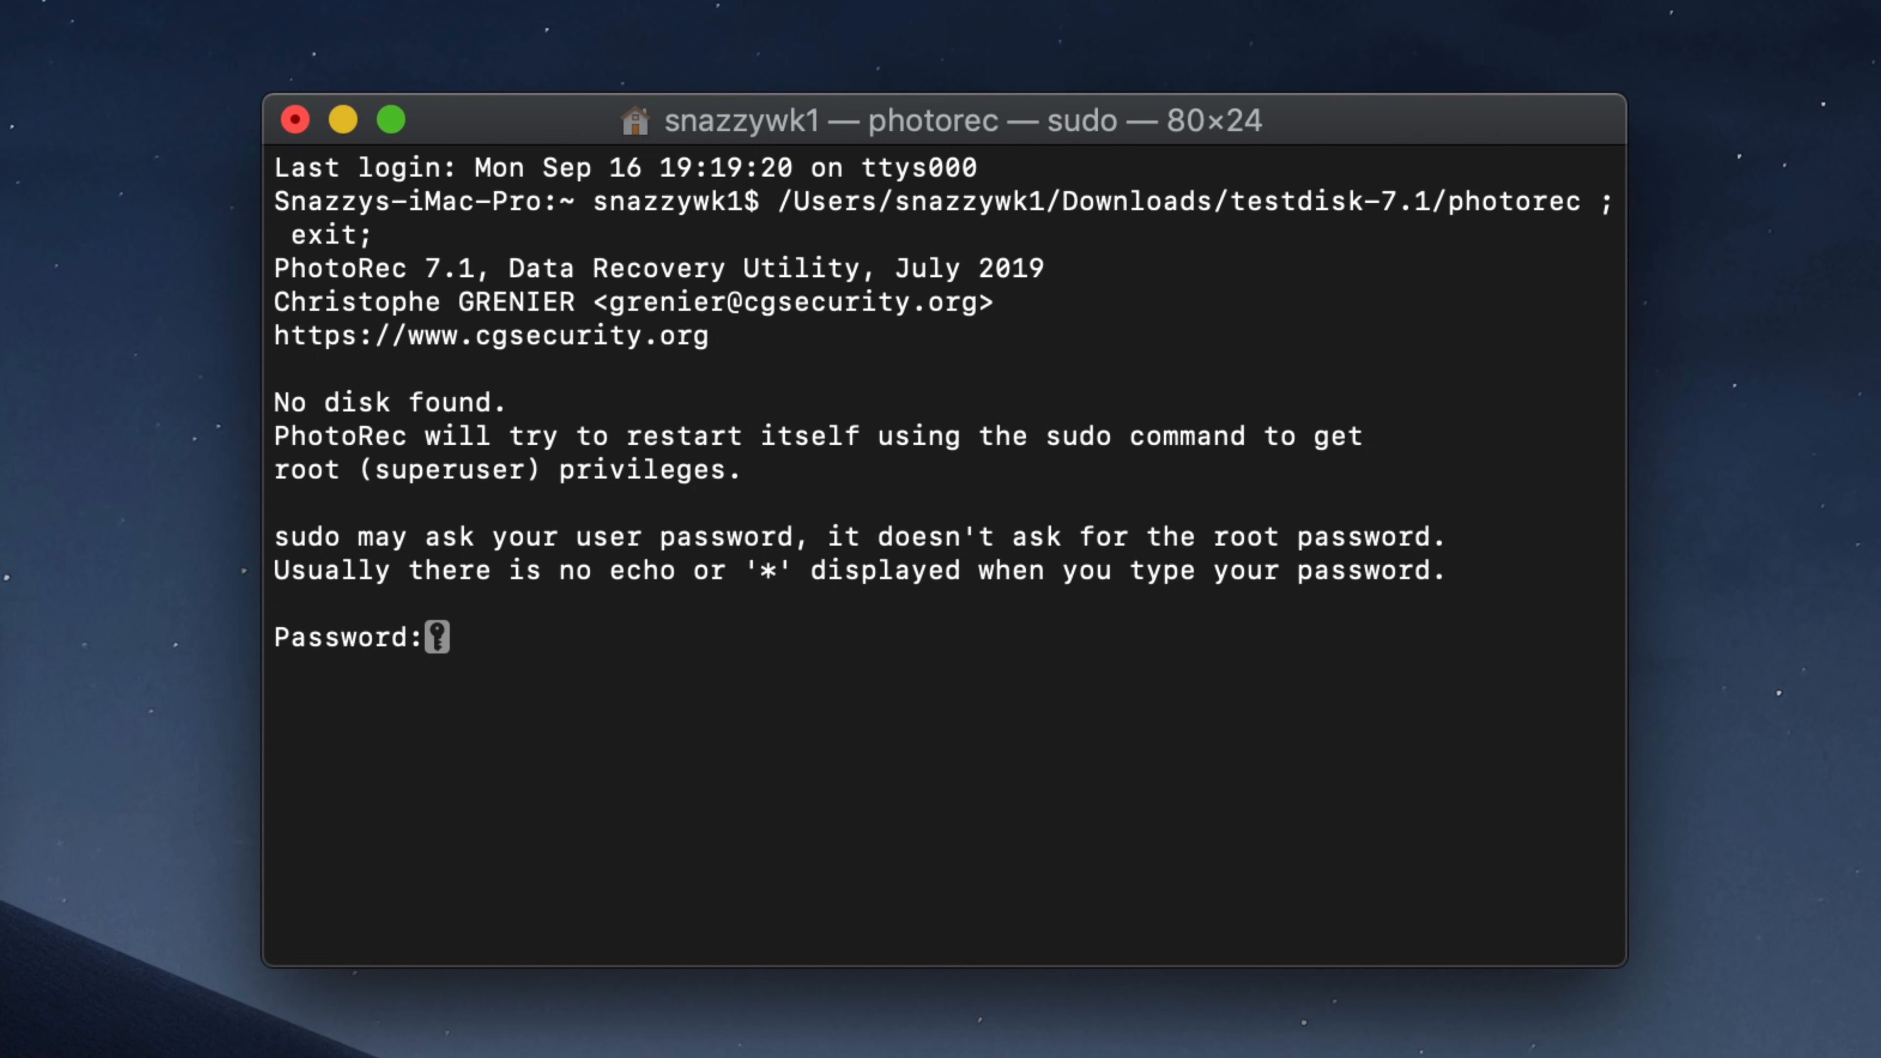
{"action": "mouse_move", "coordinate": [466, 636]}
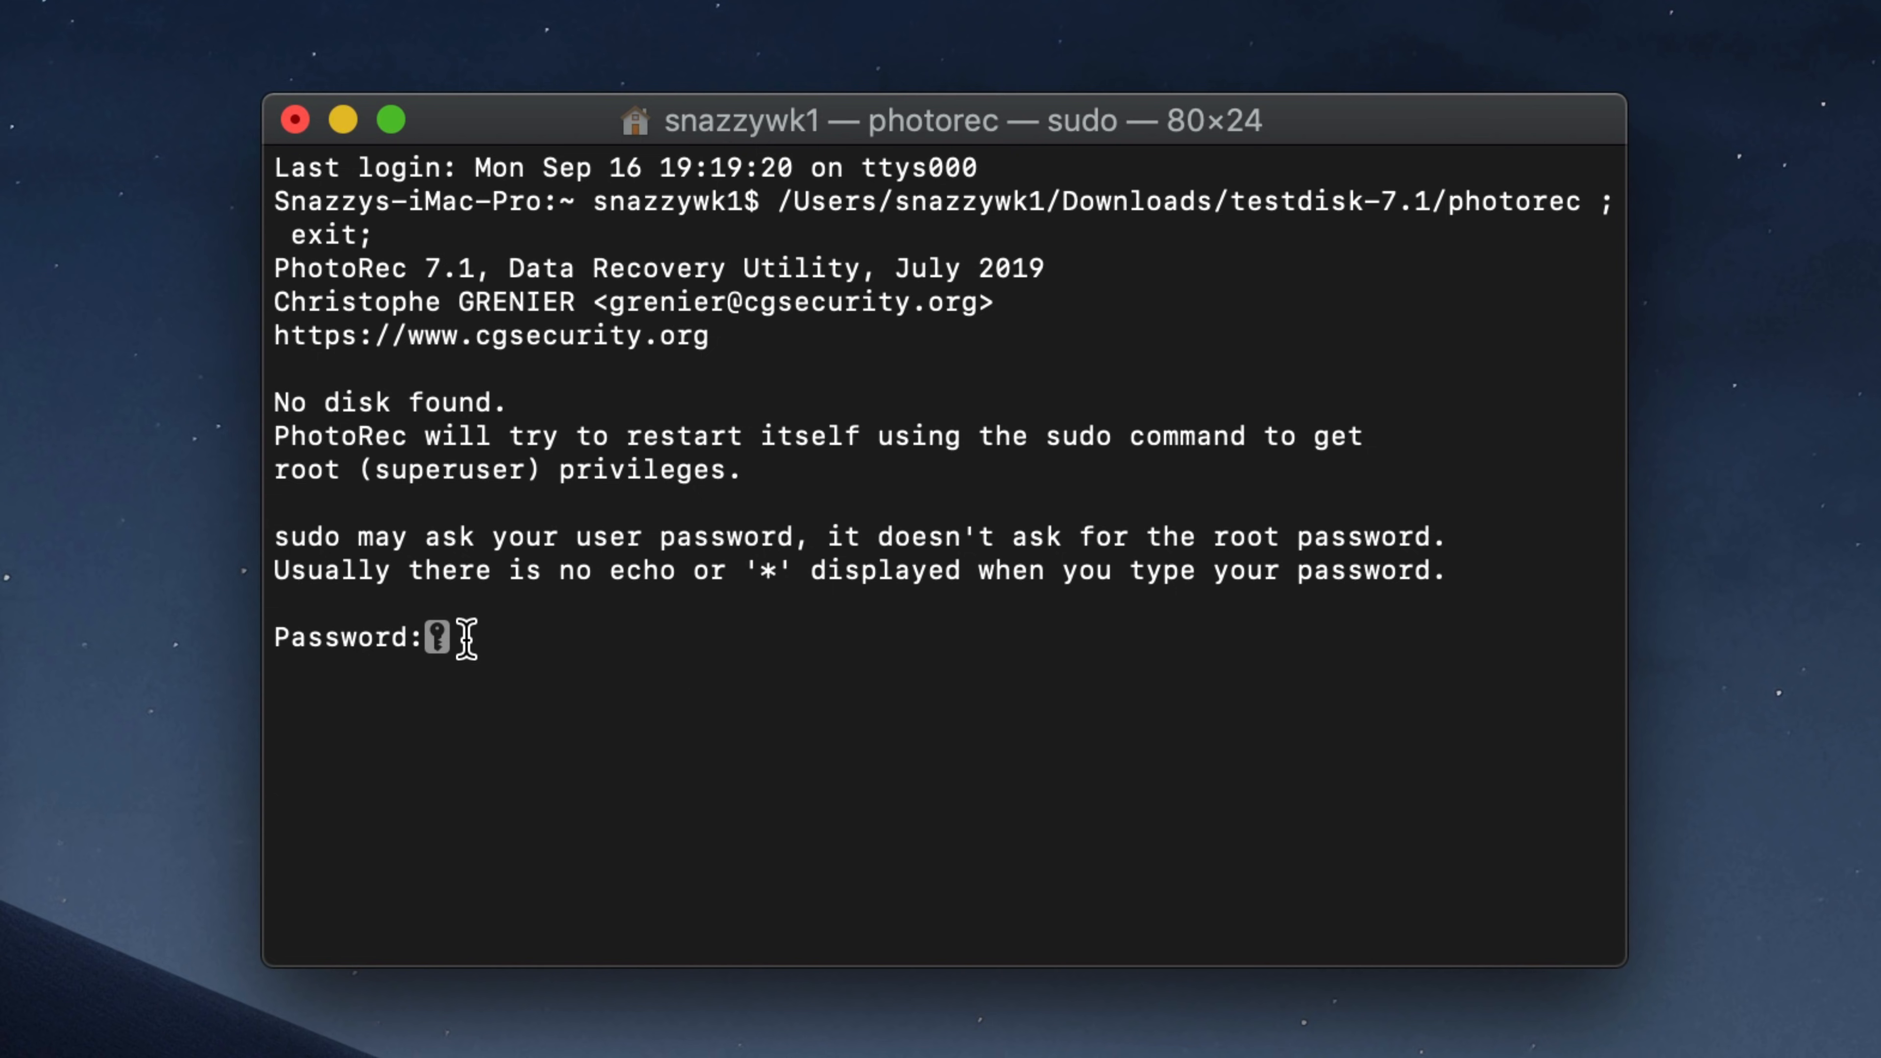
{"action": "mouse_move", "coordinate": [556, 636]}
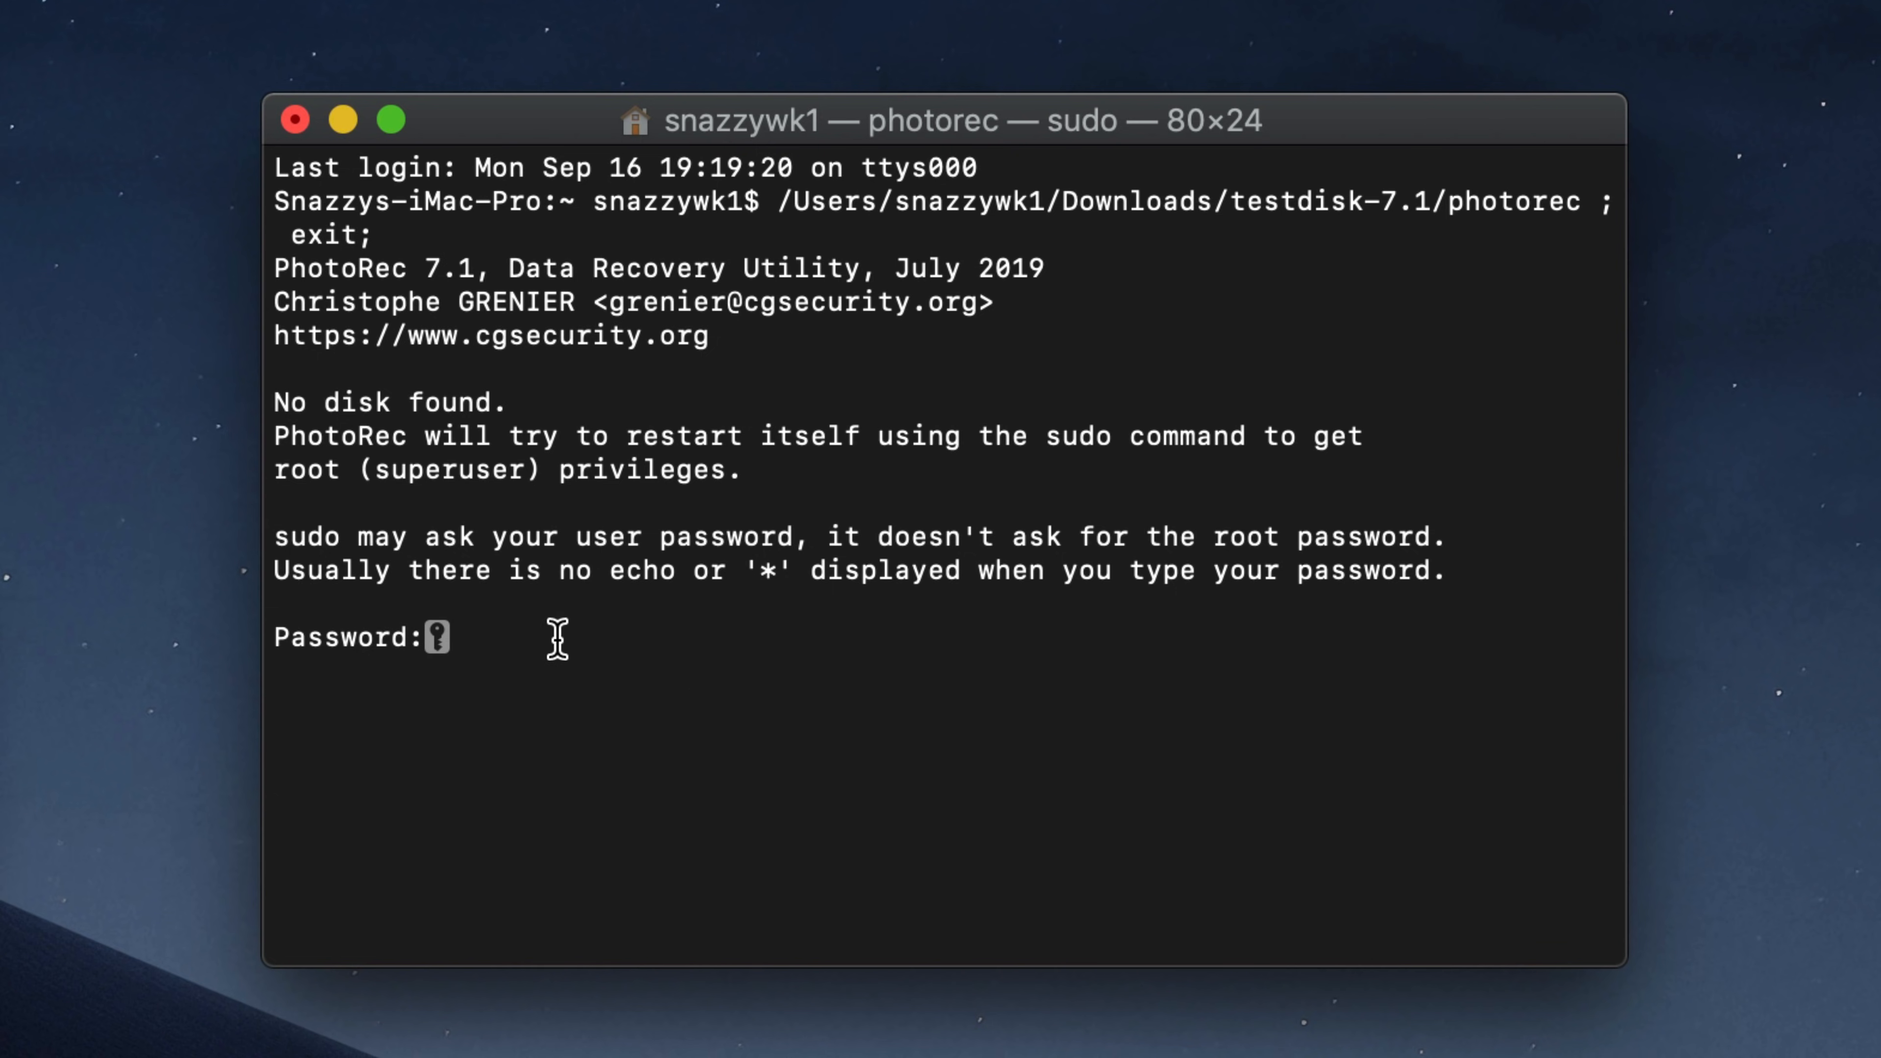
{"action": "mouse_move", "coordinate": [565, 626]}
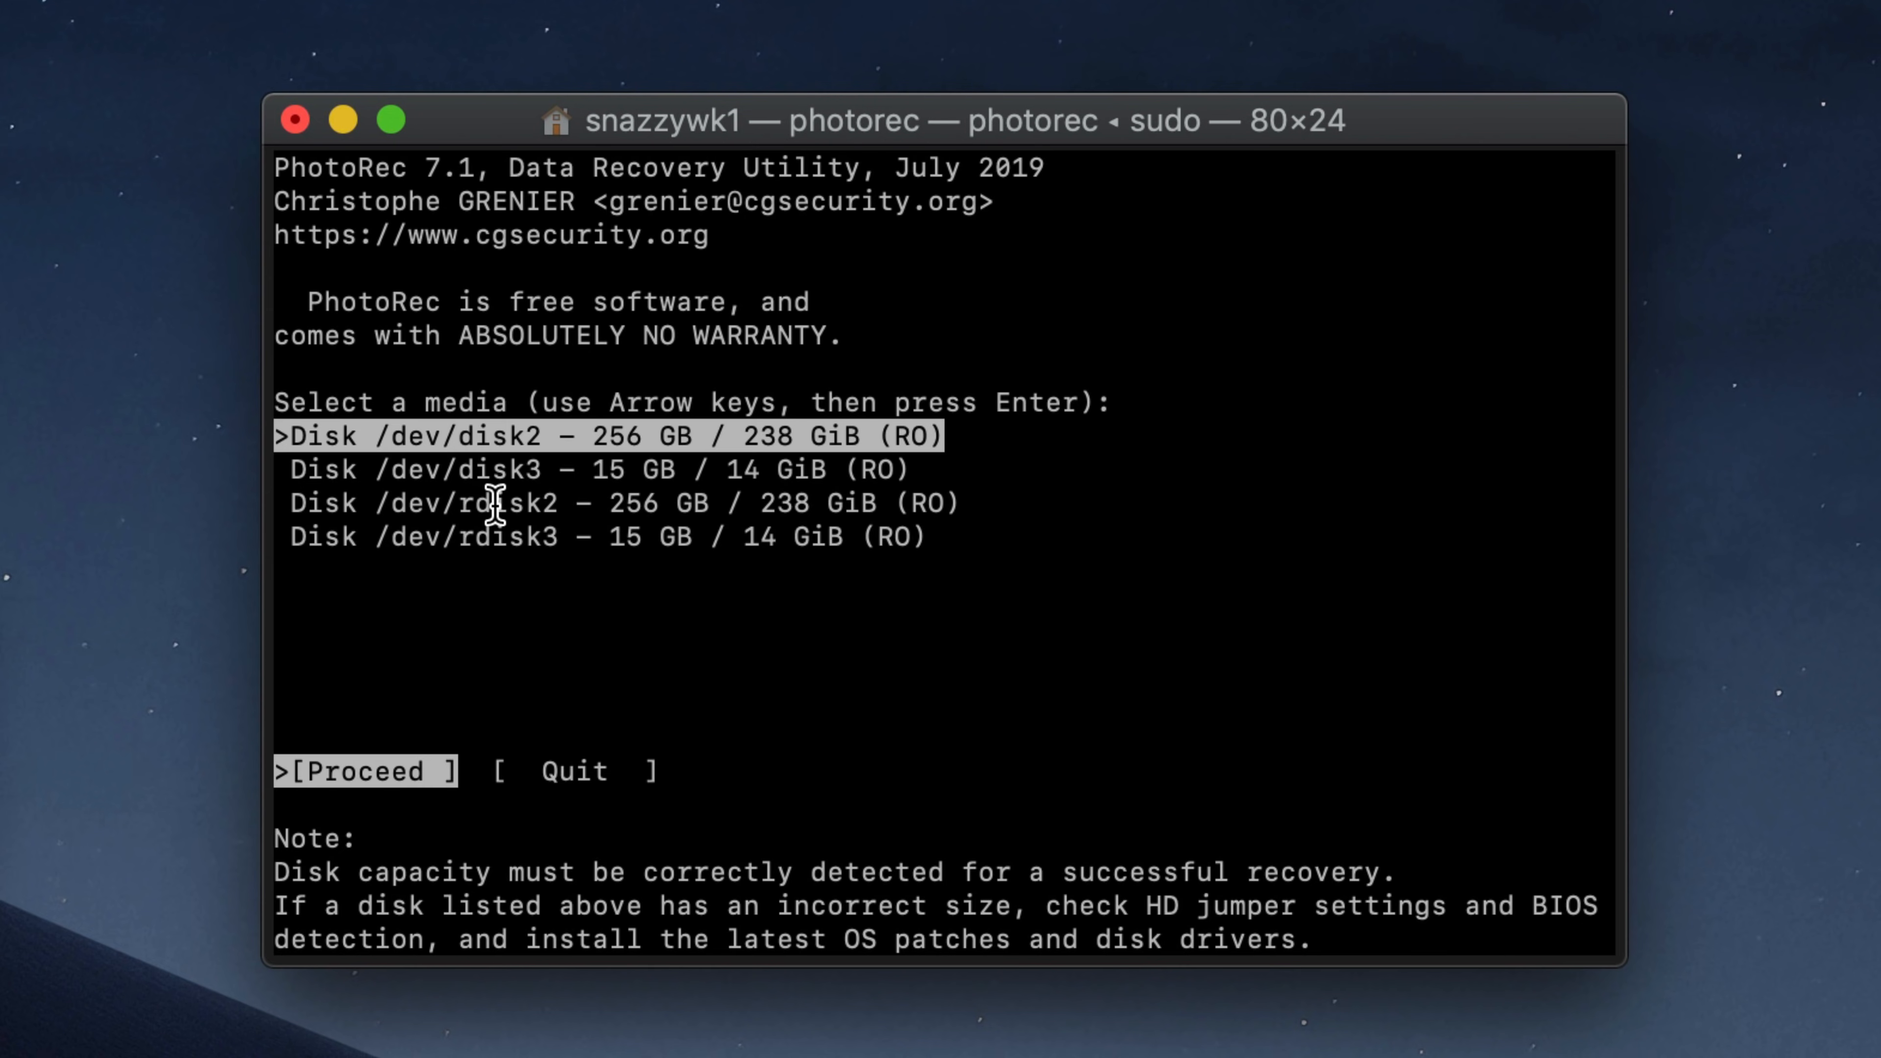
{"action": "mouse_move", "coordinate": [1048, 514]}
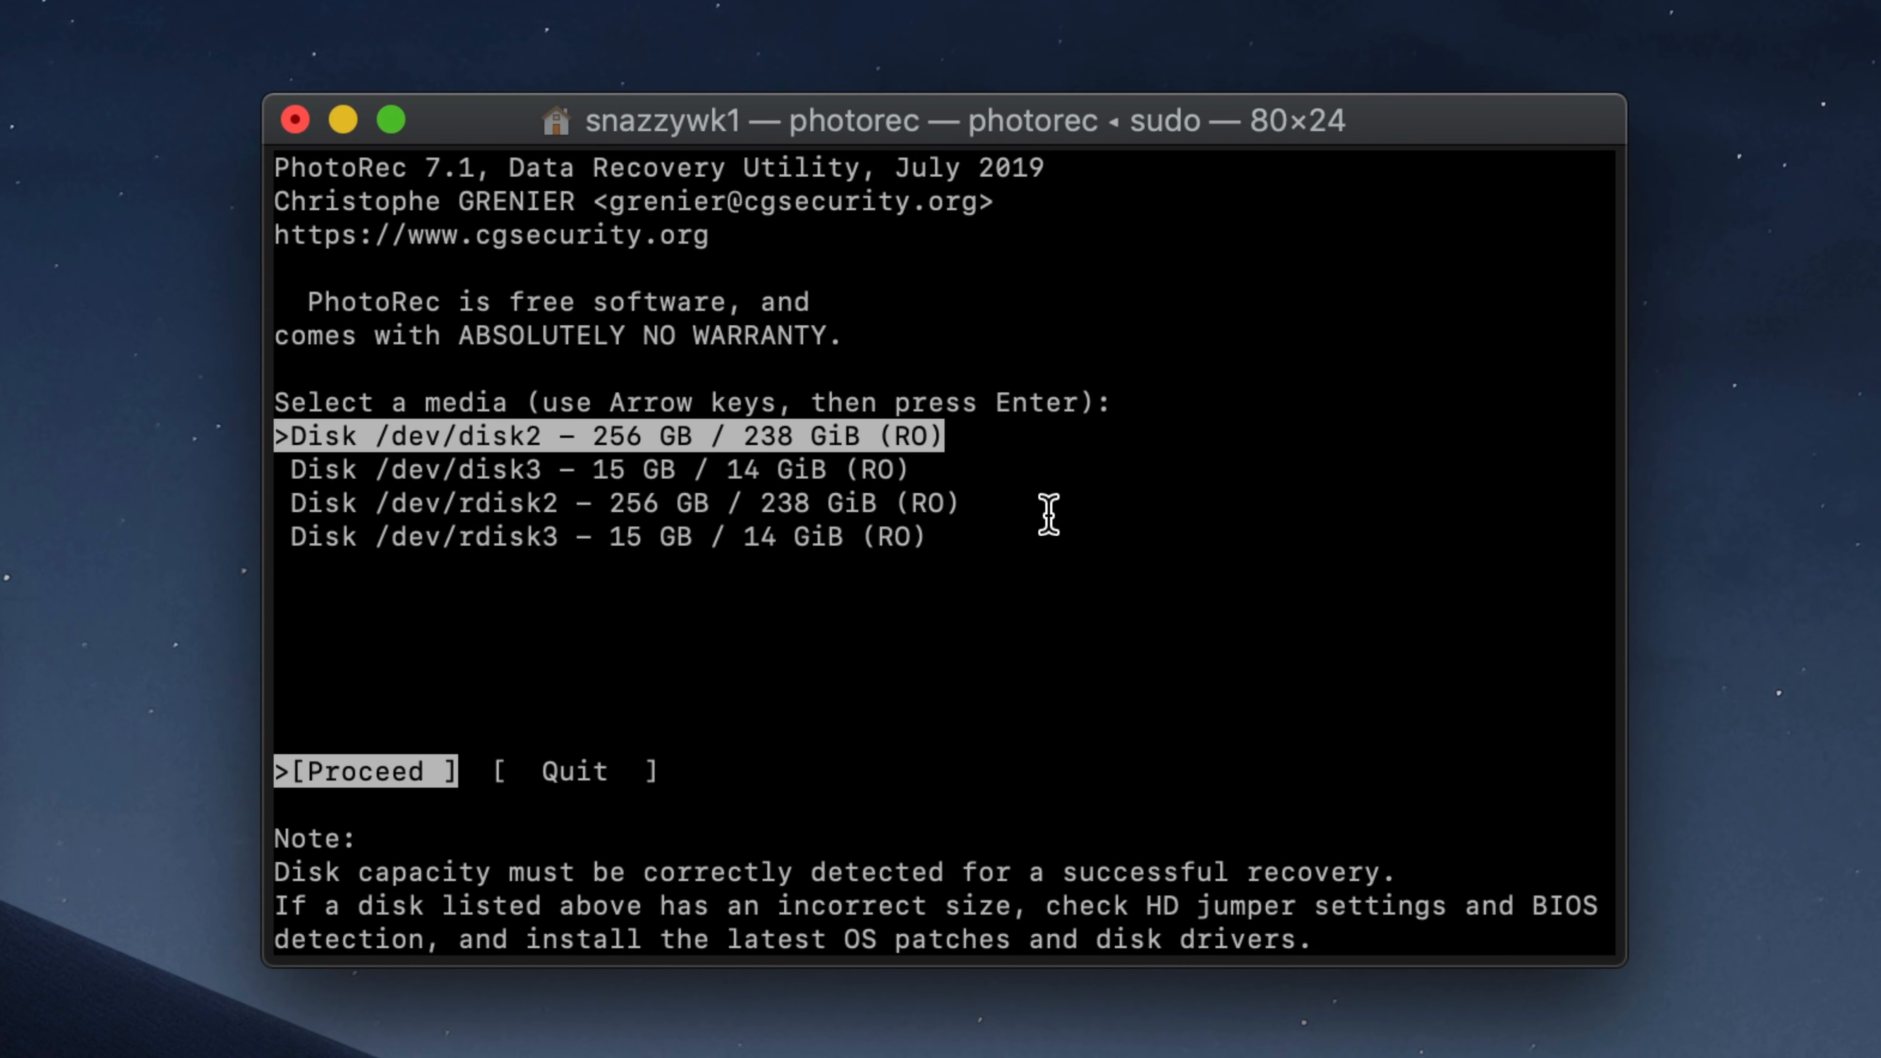
{"action": "mouse_move", "coordinate": [774, 480]}
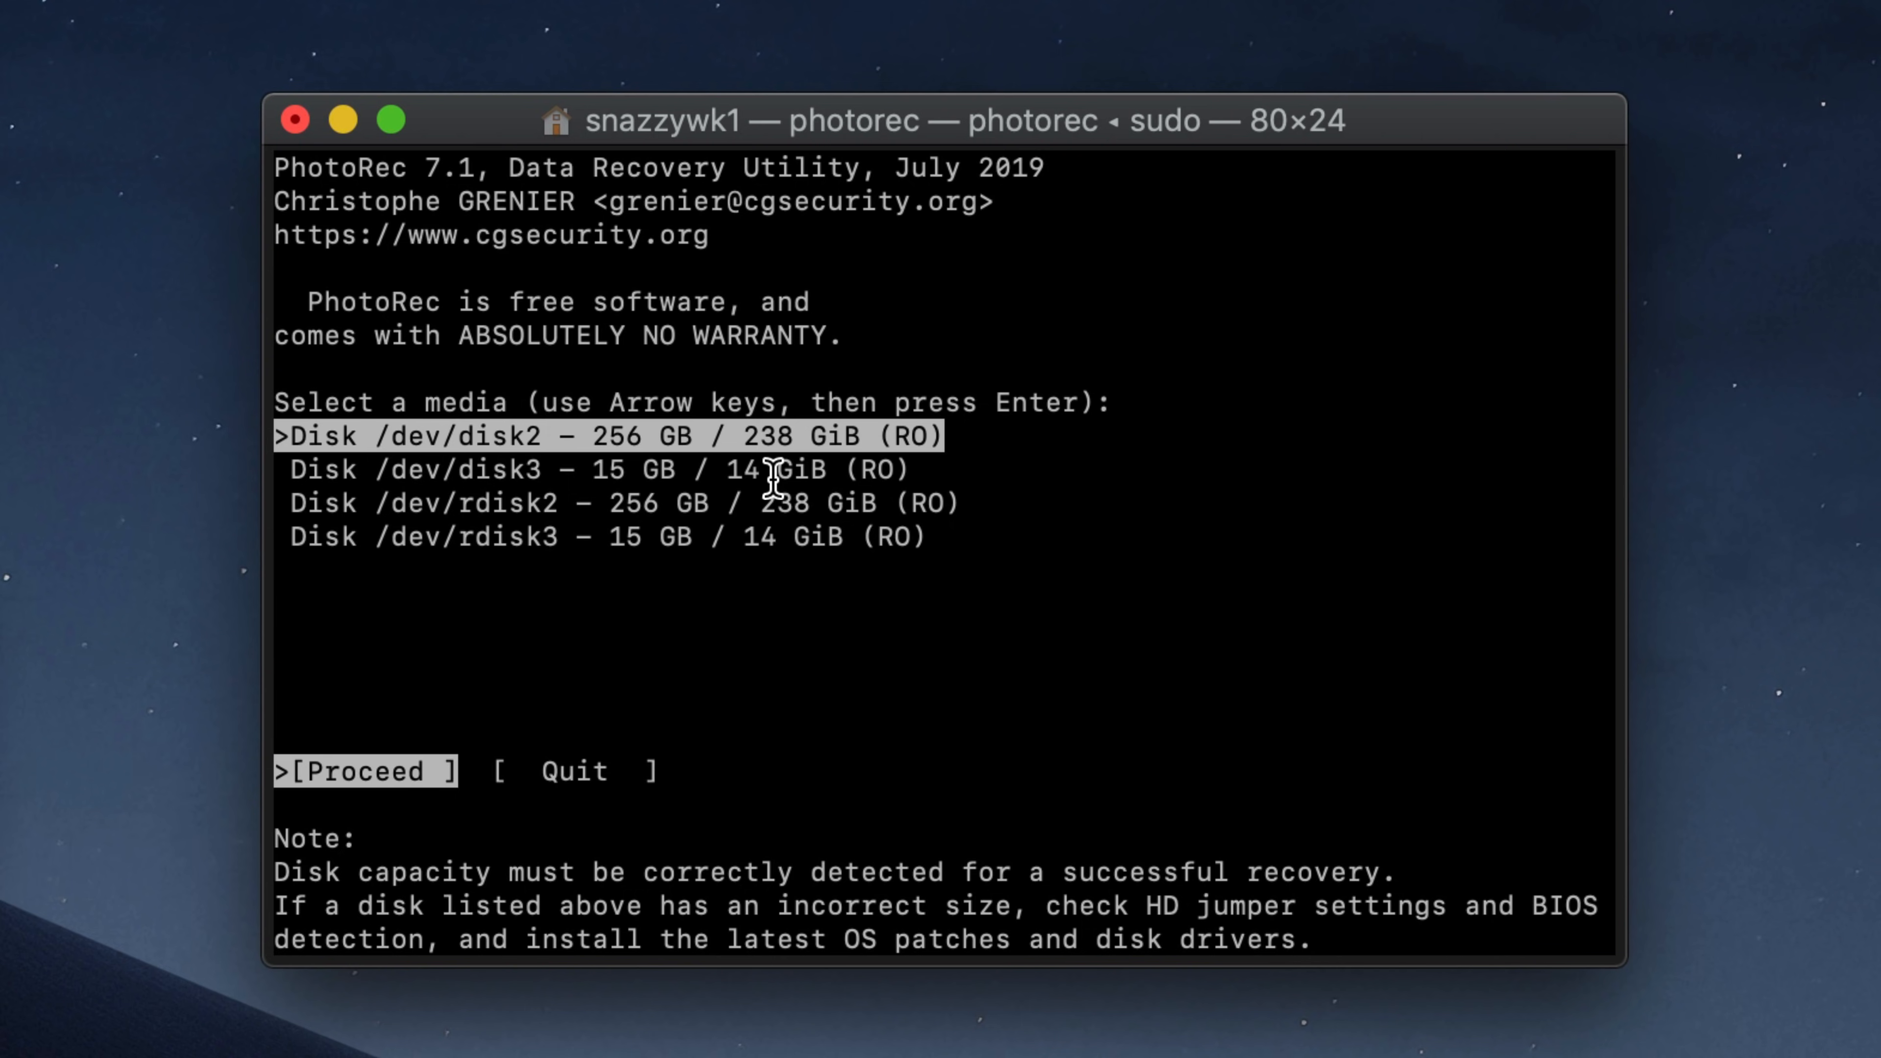
{"action": "mouse_move", "coordinate": [475, 453]}
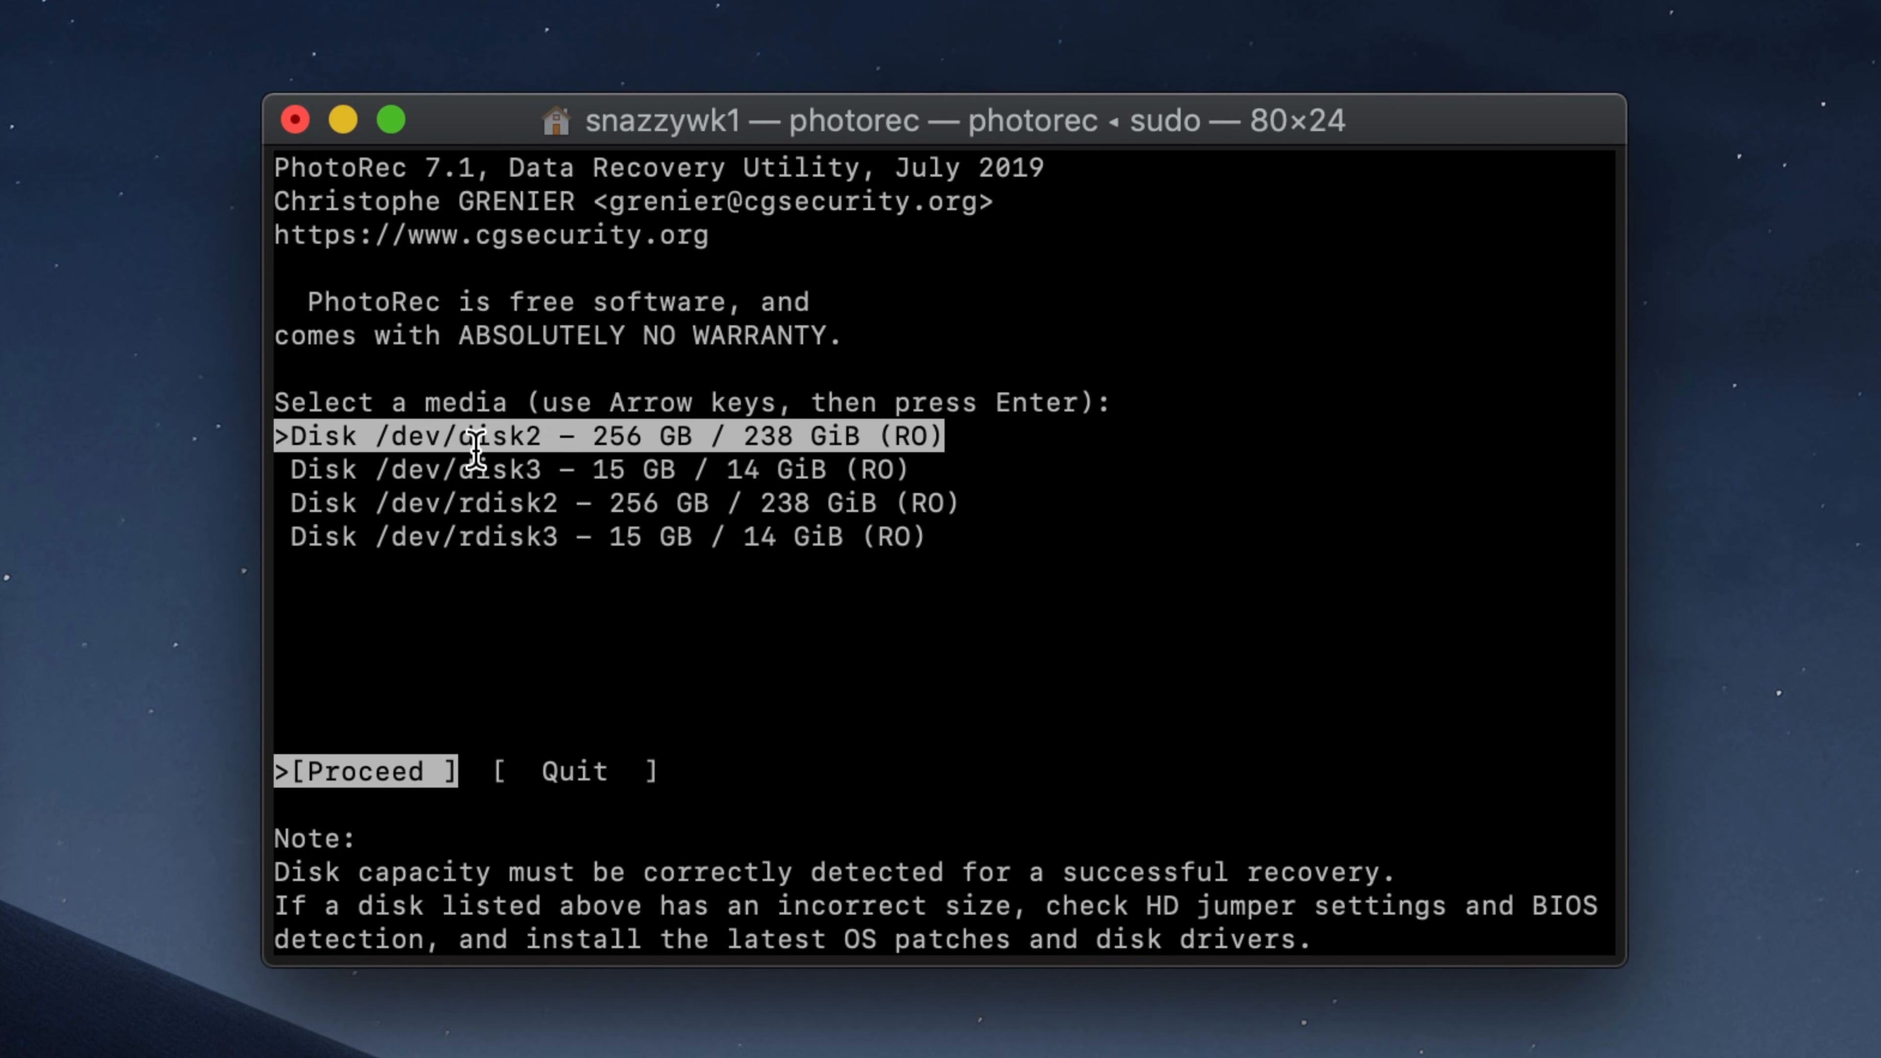
{"action": "mouse_move", "coordinate": [909, 465]}
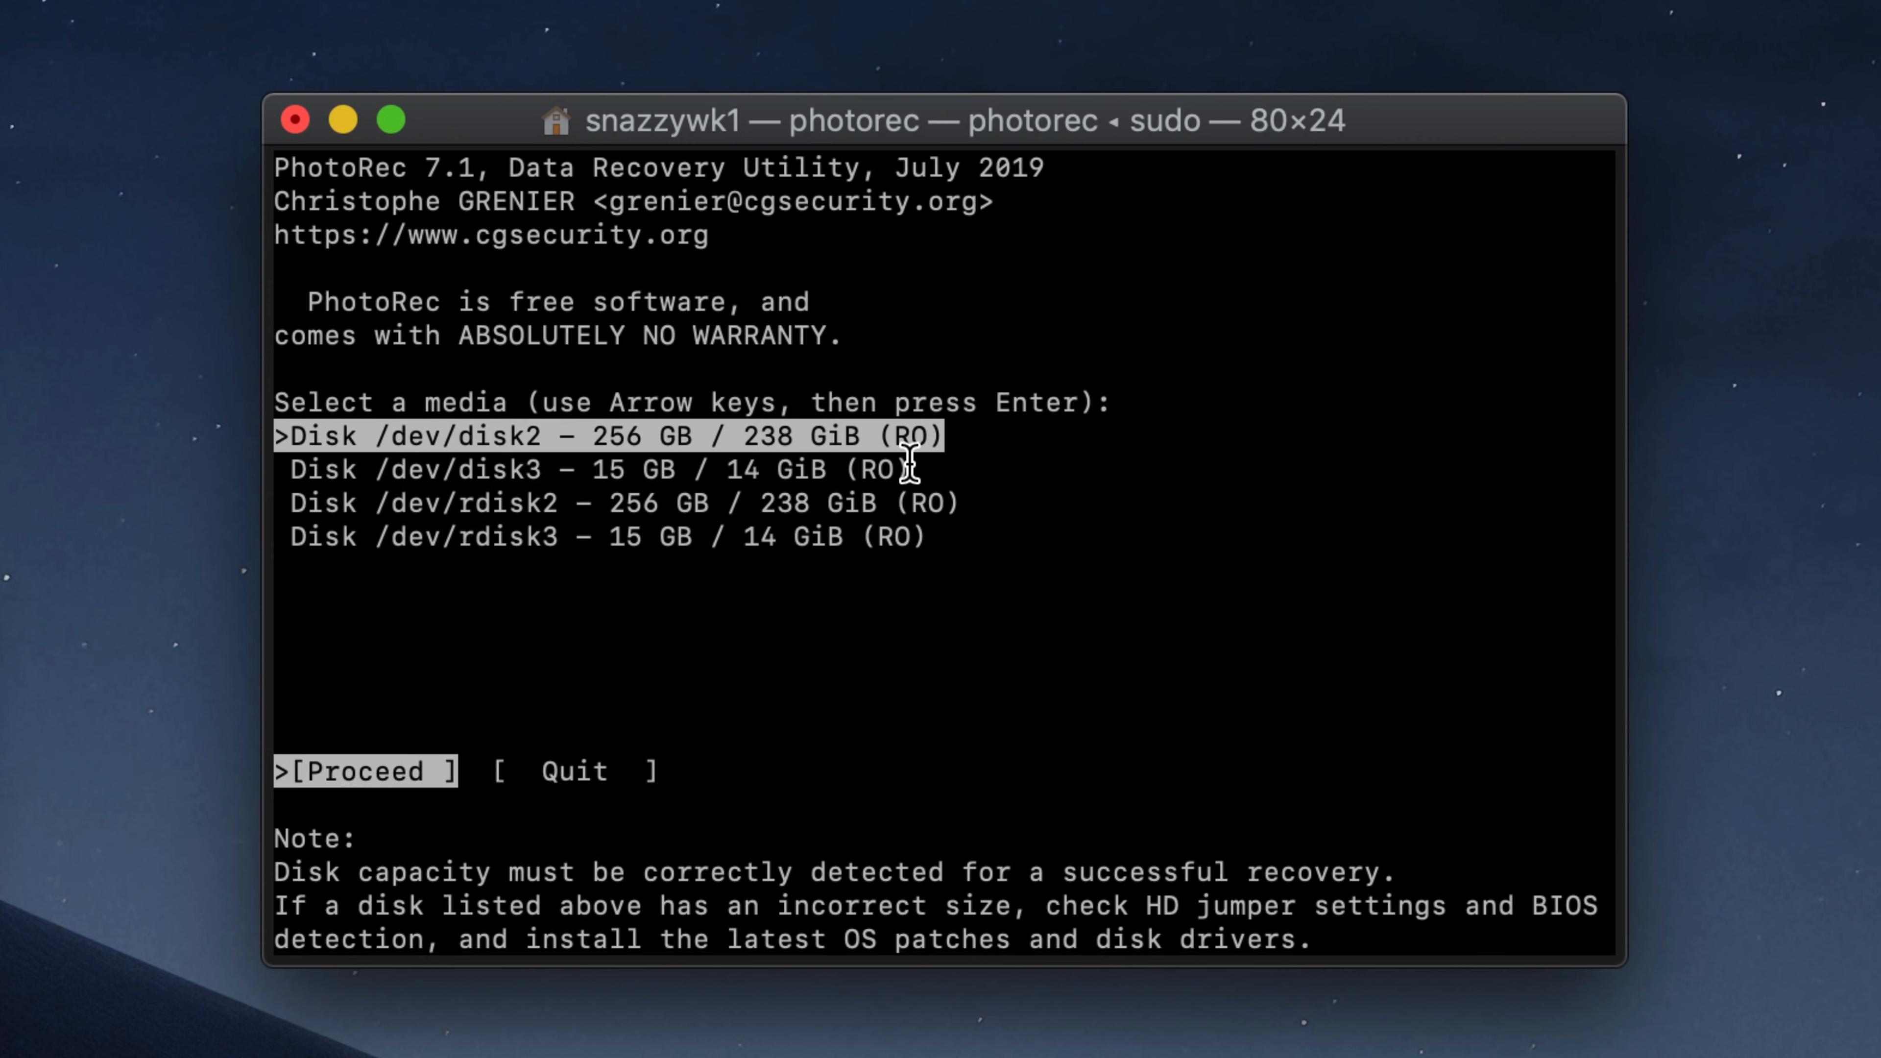
{"action": "mouse_move", "coordinate": [993, 472]}
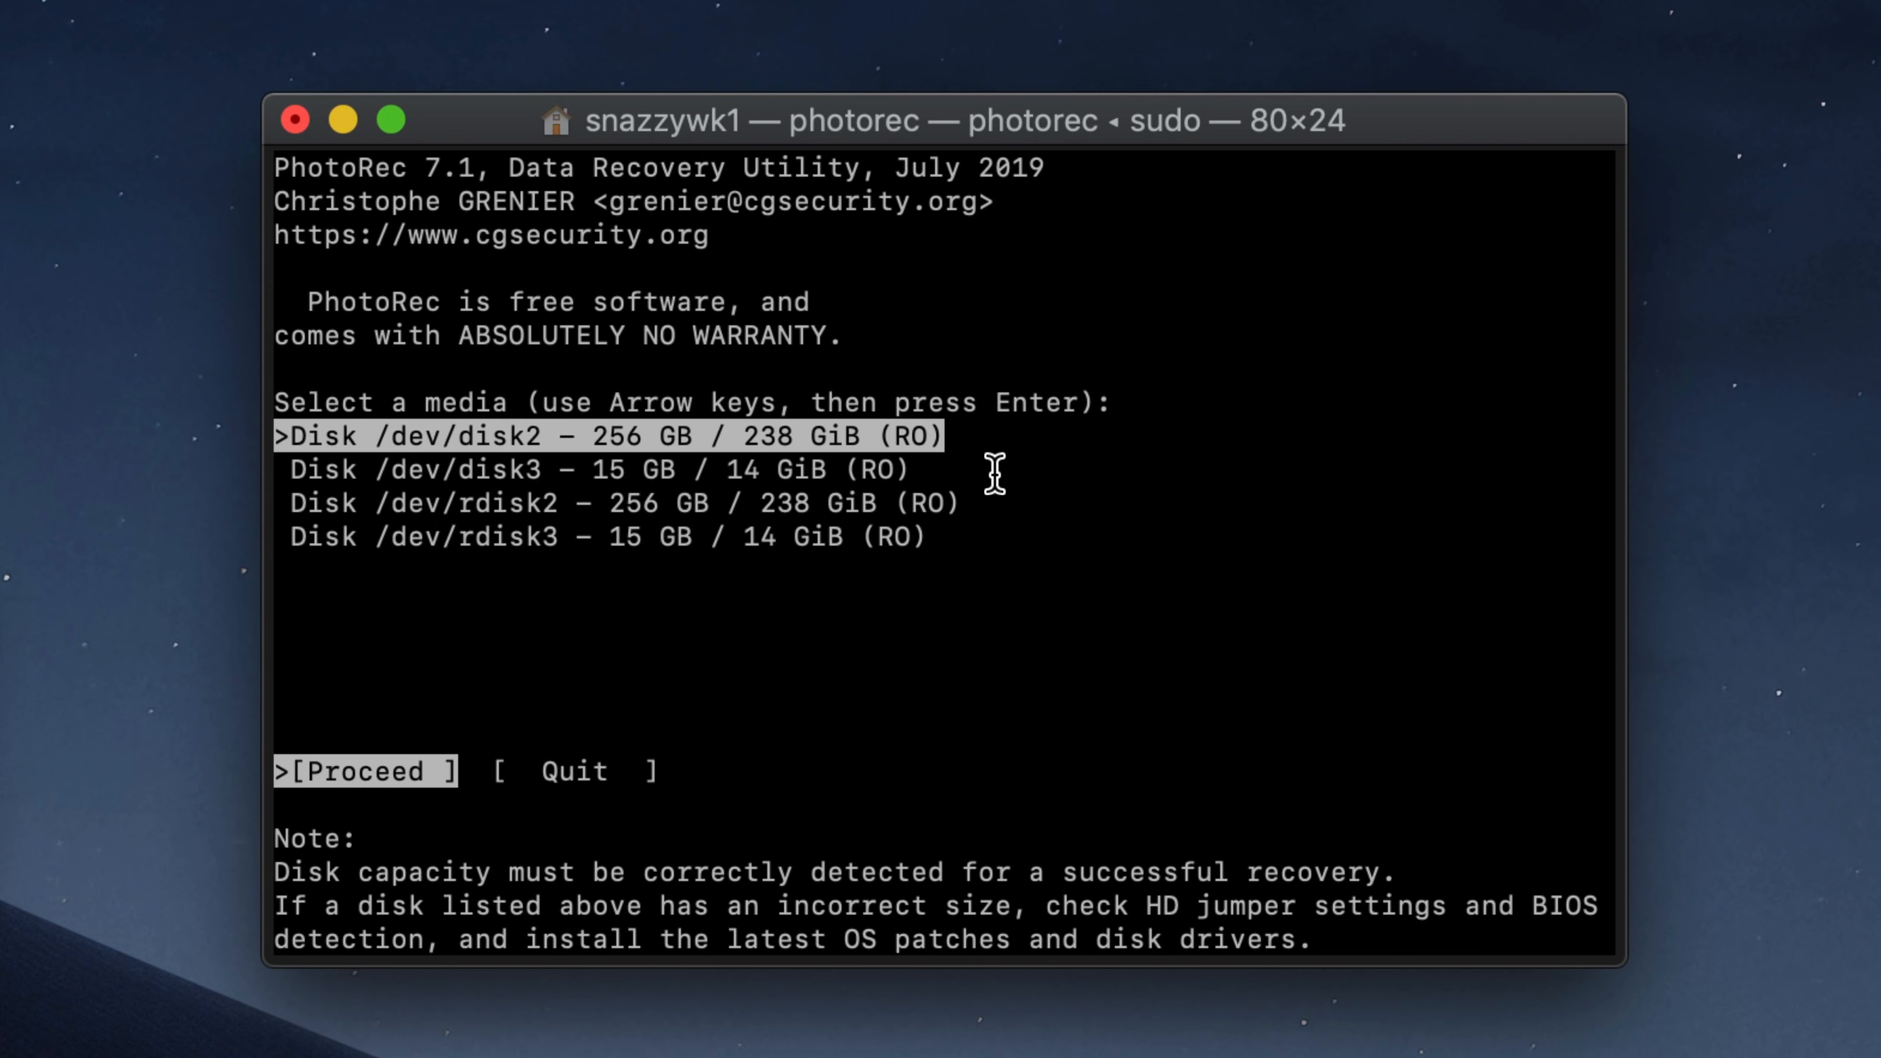
{"action": "mouse_move", "coordinate": [1022, 1032]}
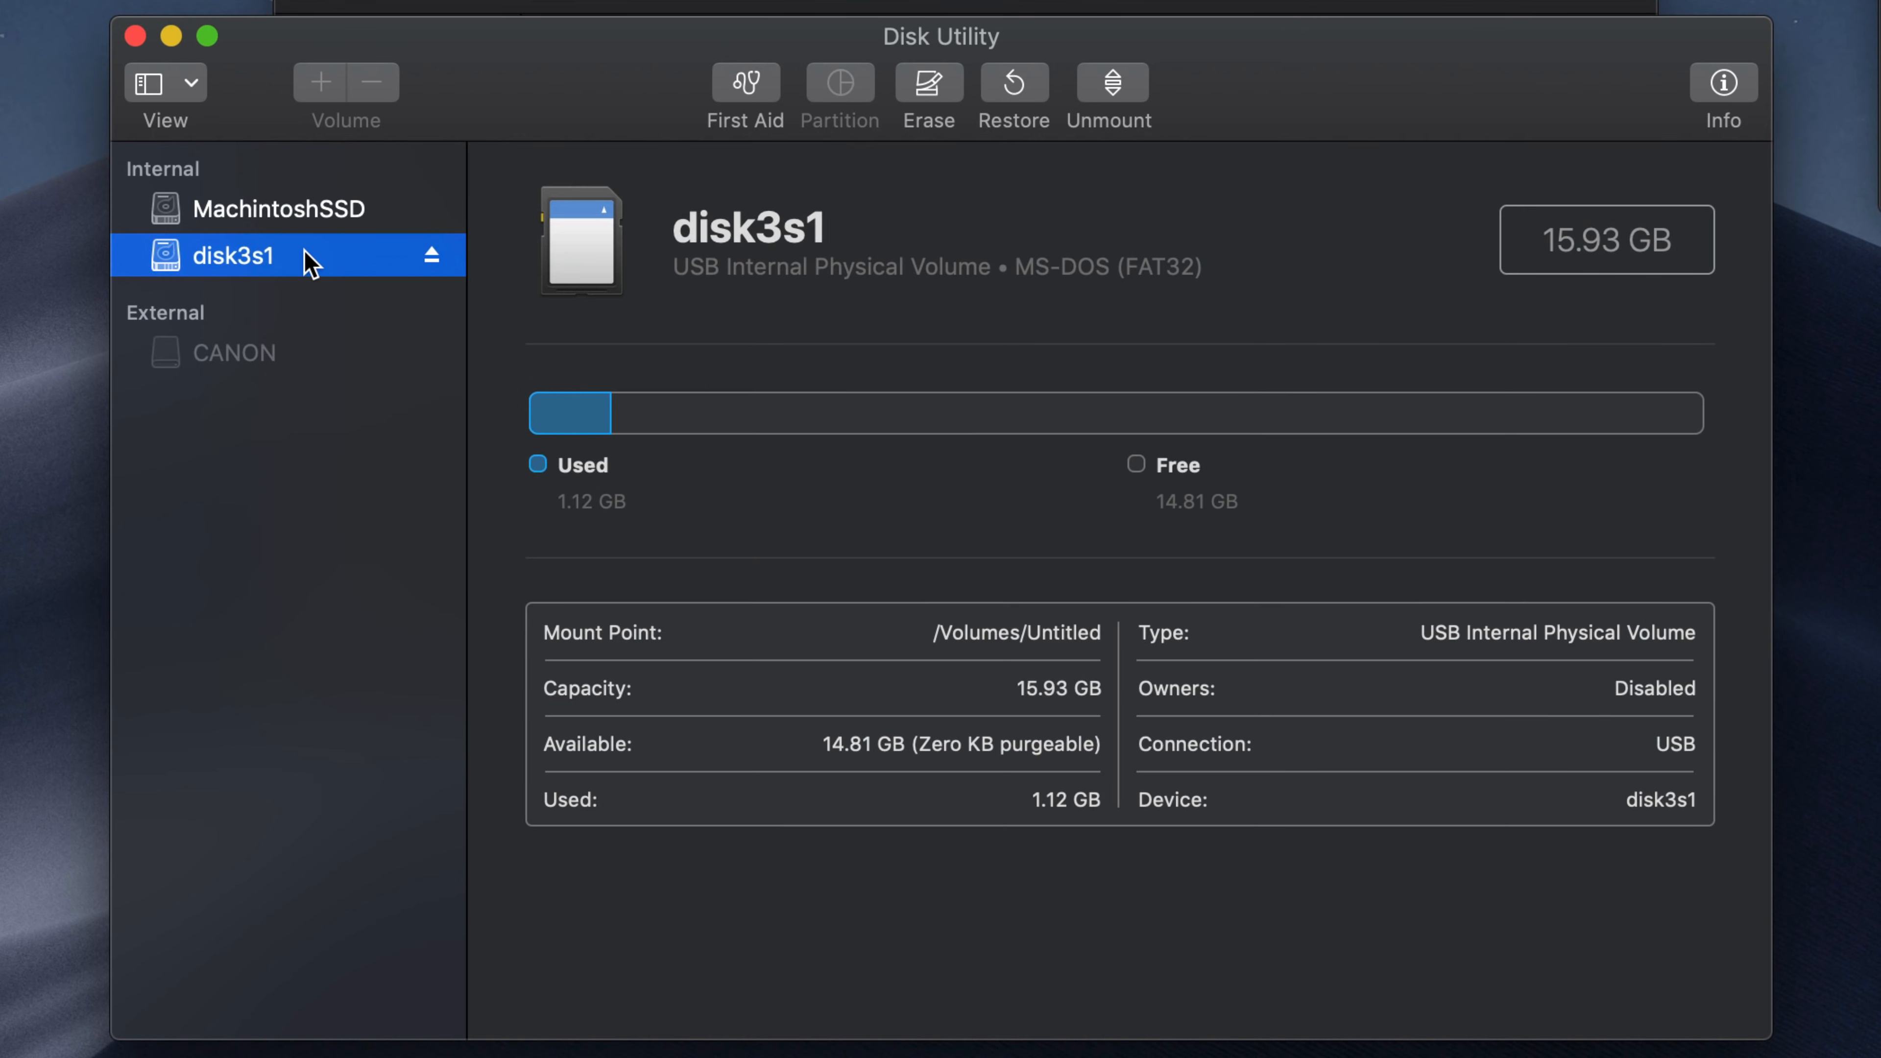
- View MachintoshSSD's details, then the memory card's to confirm its identifier disk3s1
{"action": "left_click", "coordinate": [281, 207]}
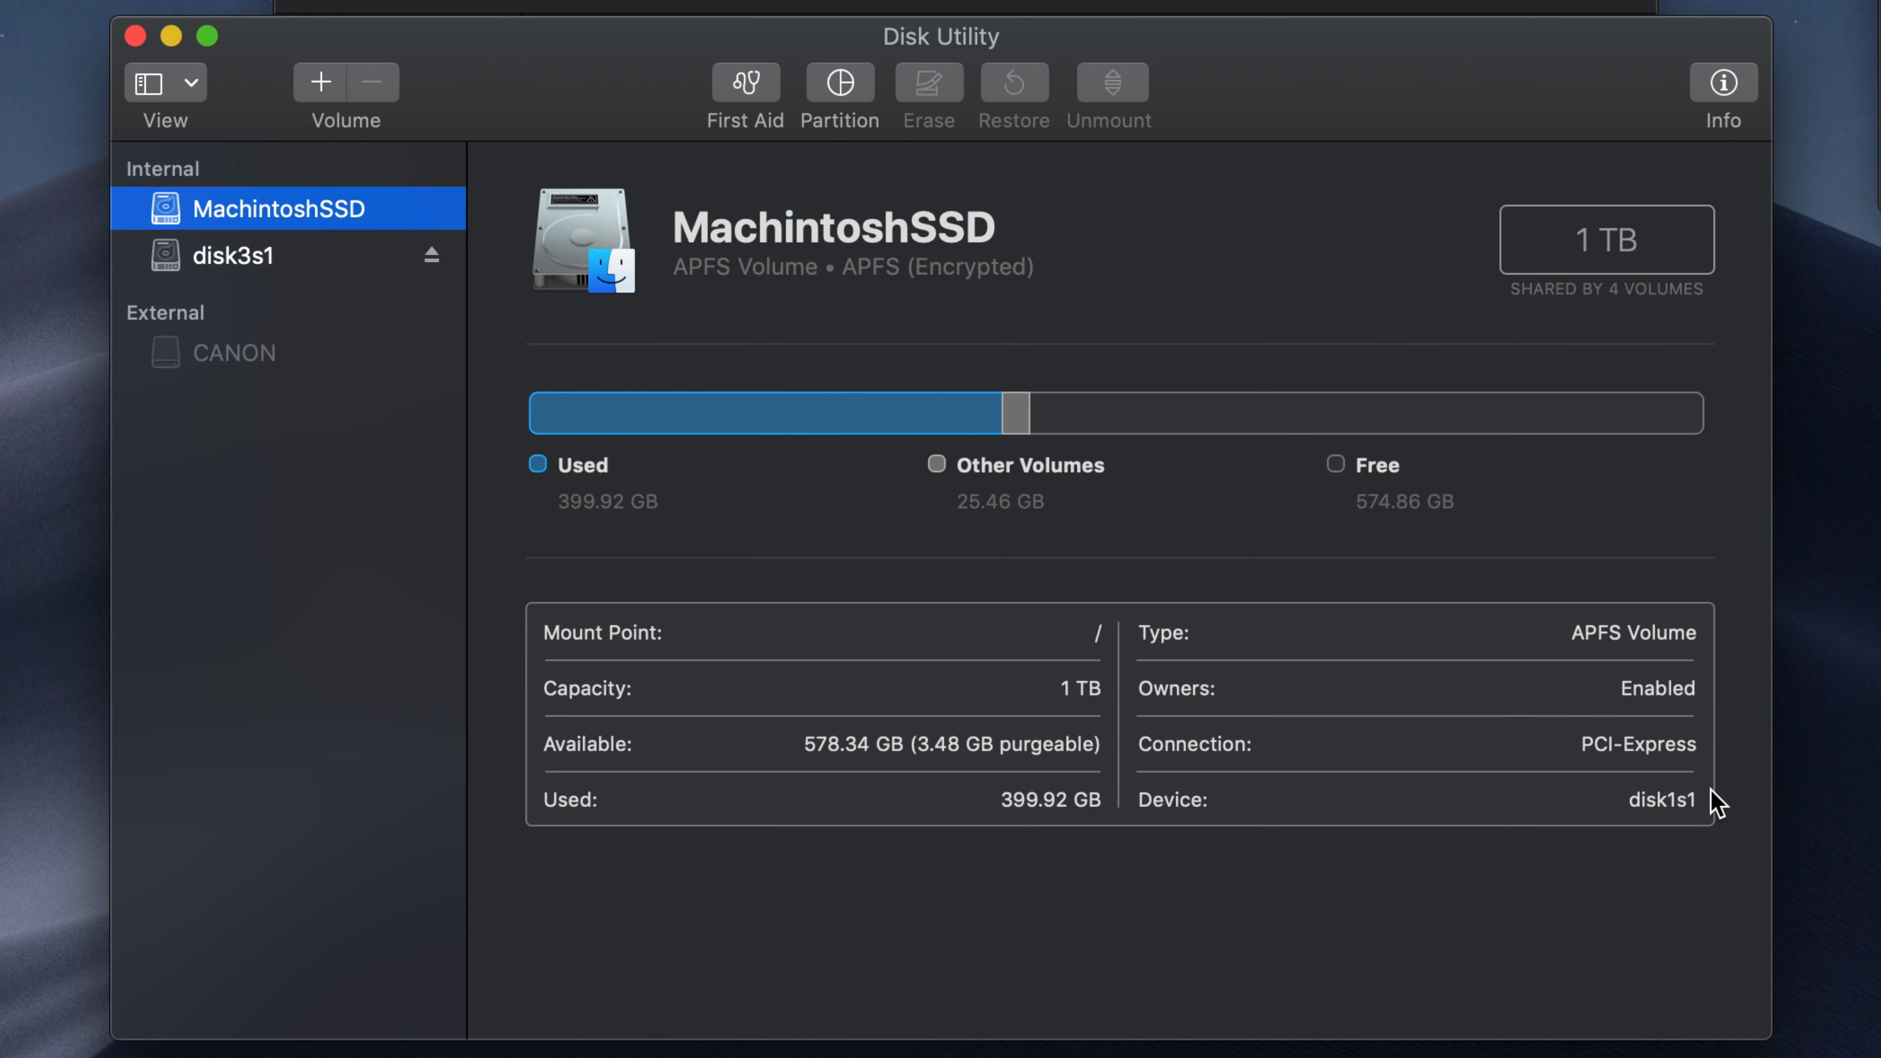
{"action": "mouse_move", "coordinate": [344, 92]}
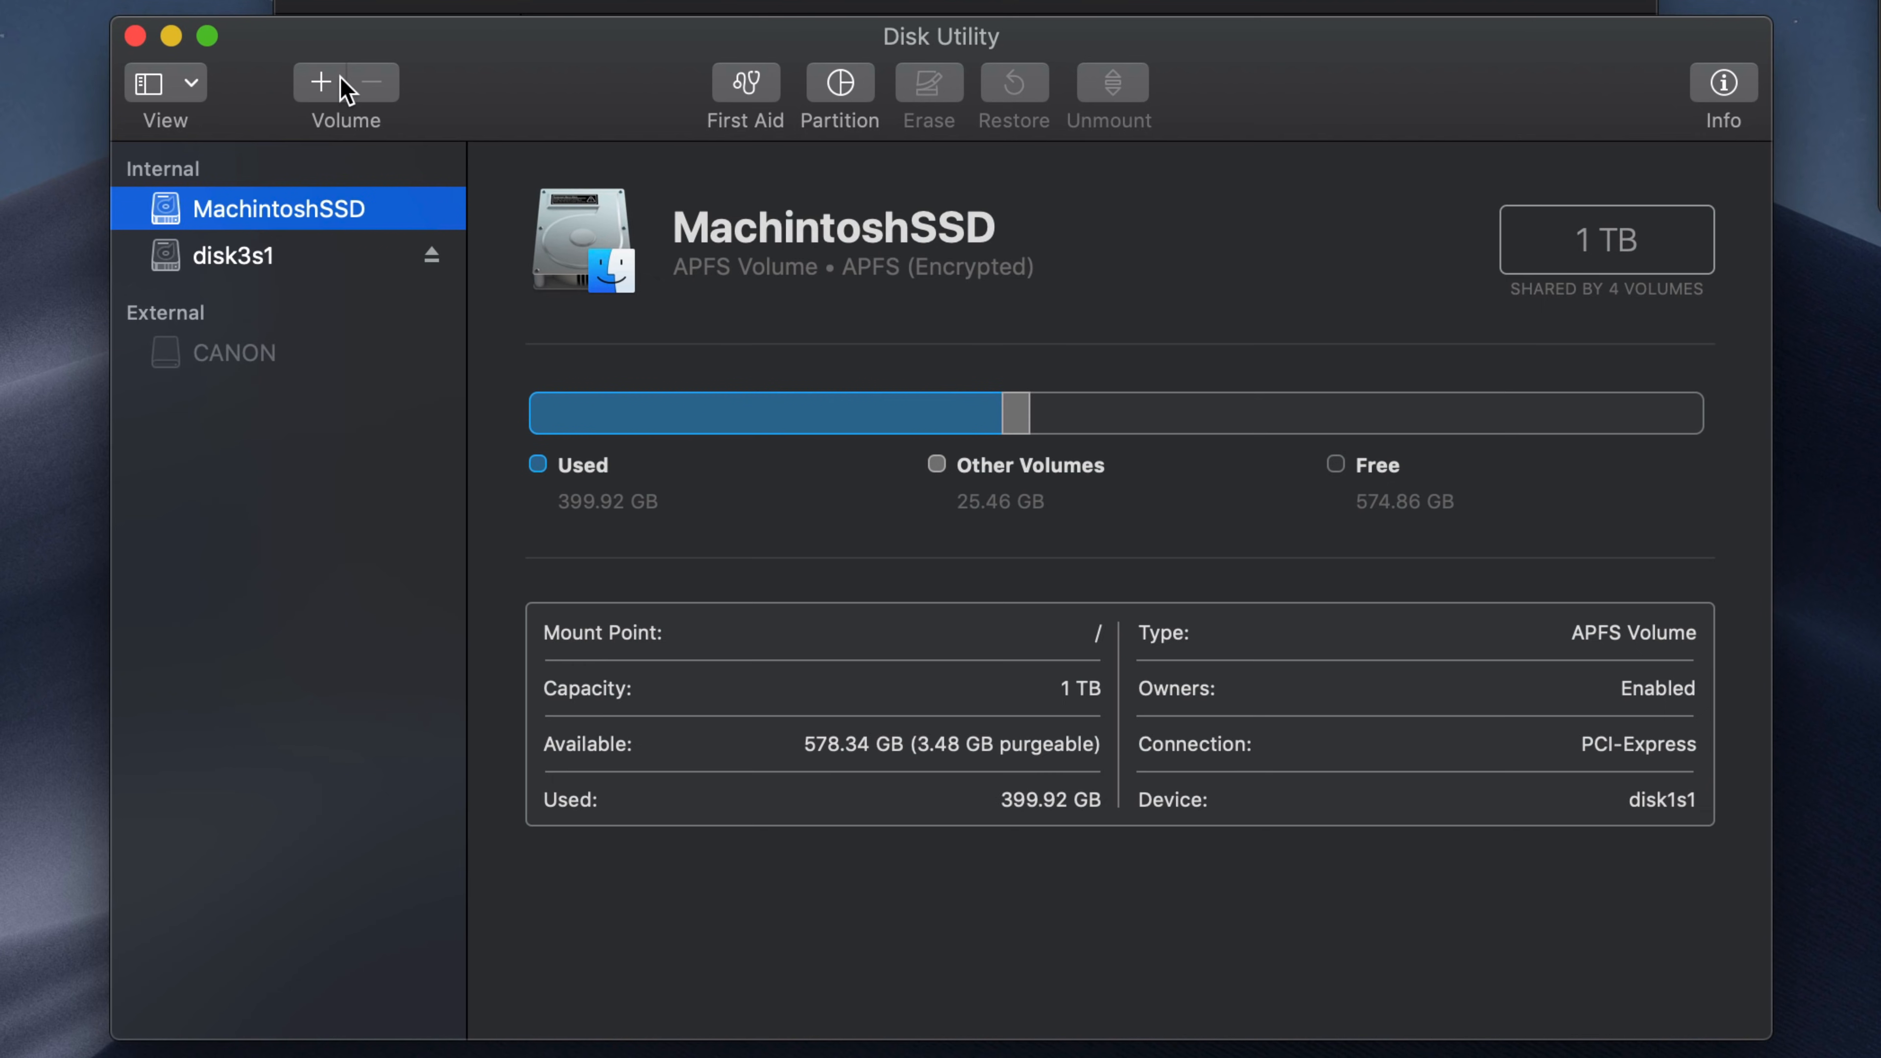
{"action": "left_click", "coordinate": [235, 255]}
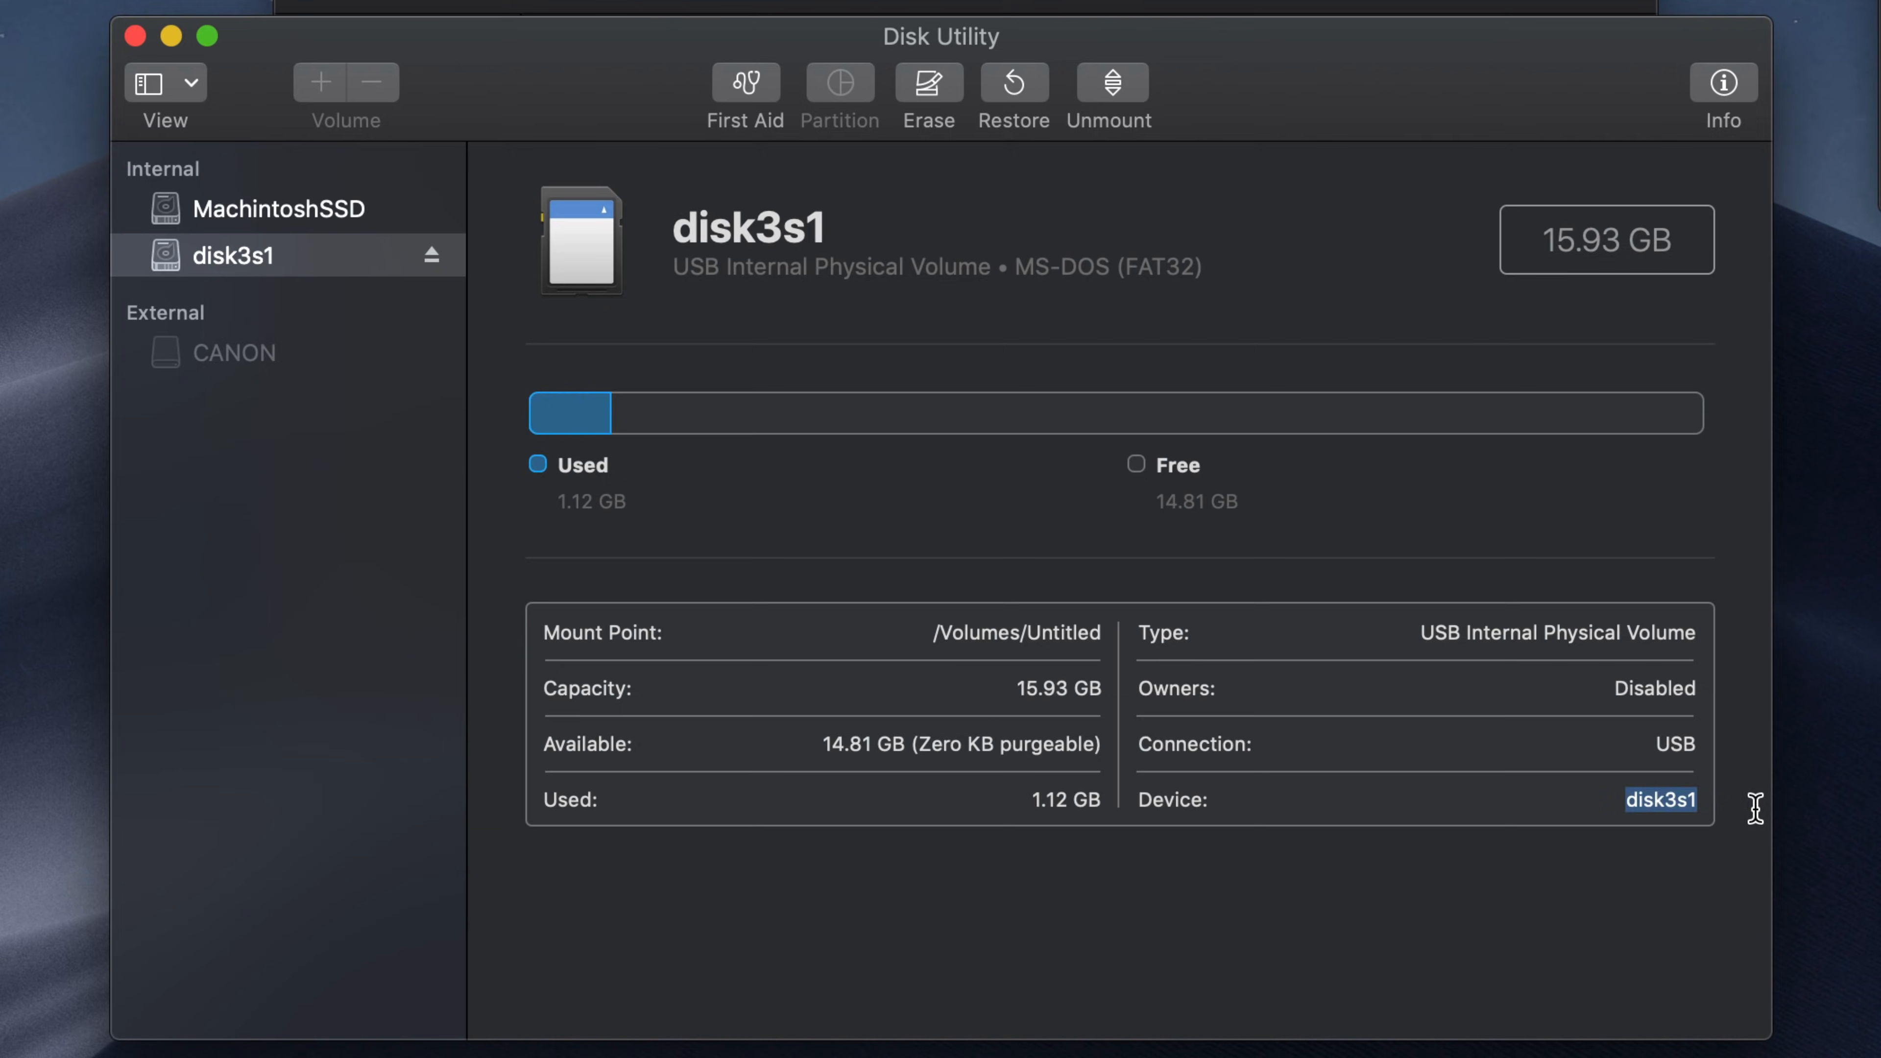
{"action": "mouse_move", "coordinate": [1656, 235]}
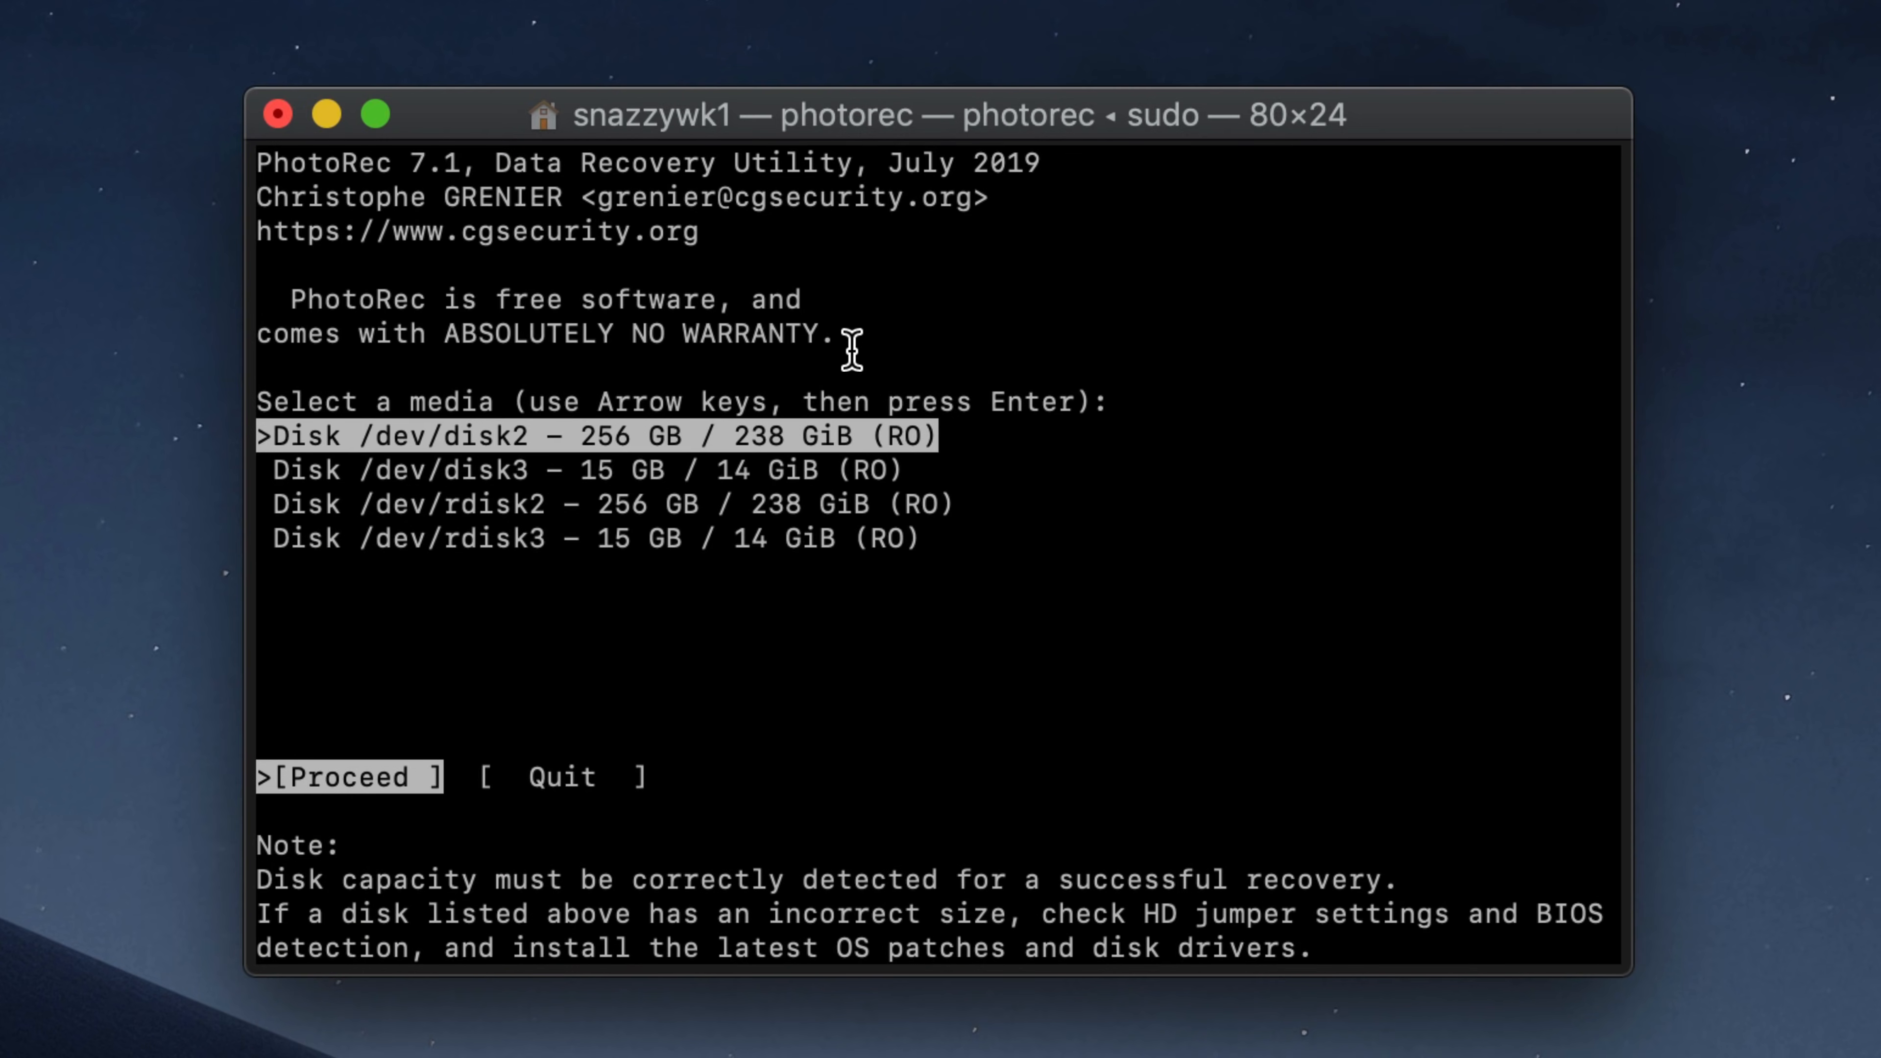
{"action": "mouse_move", "coordinate": [448, 465]}
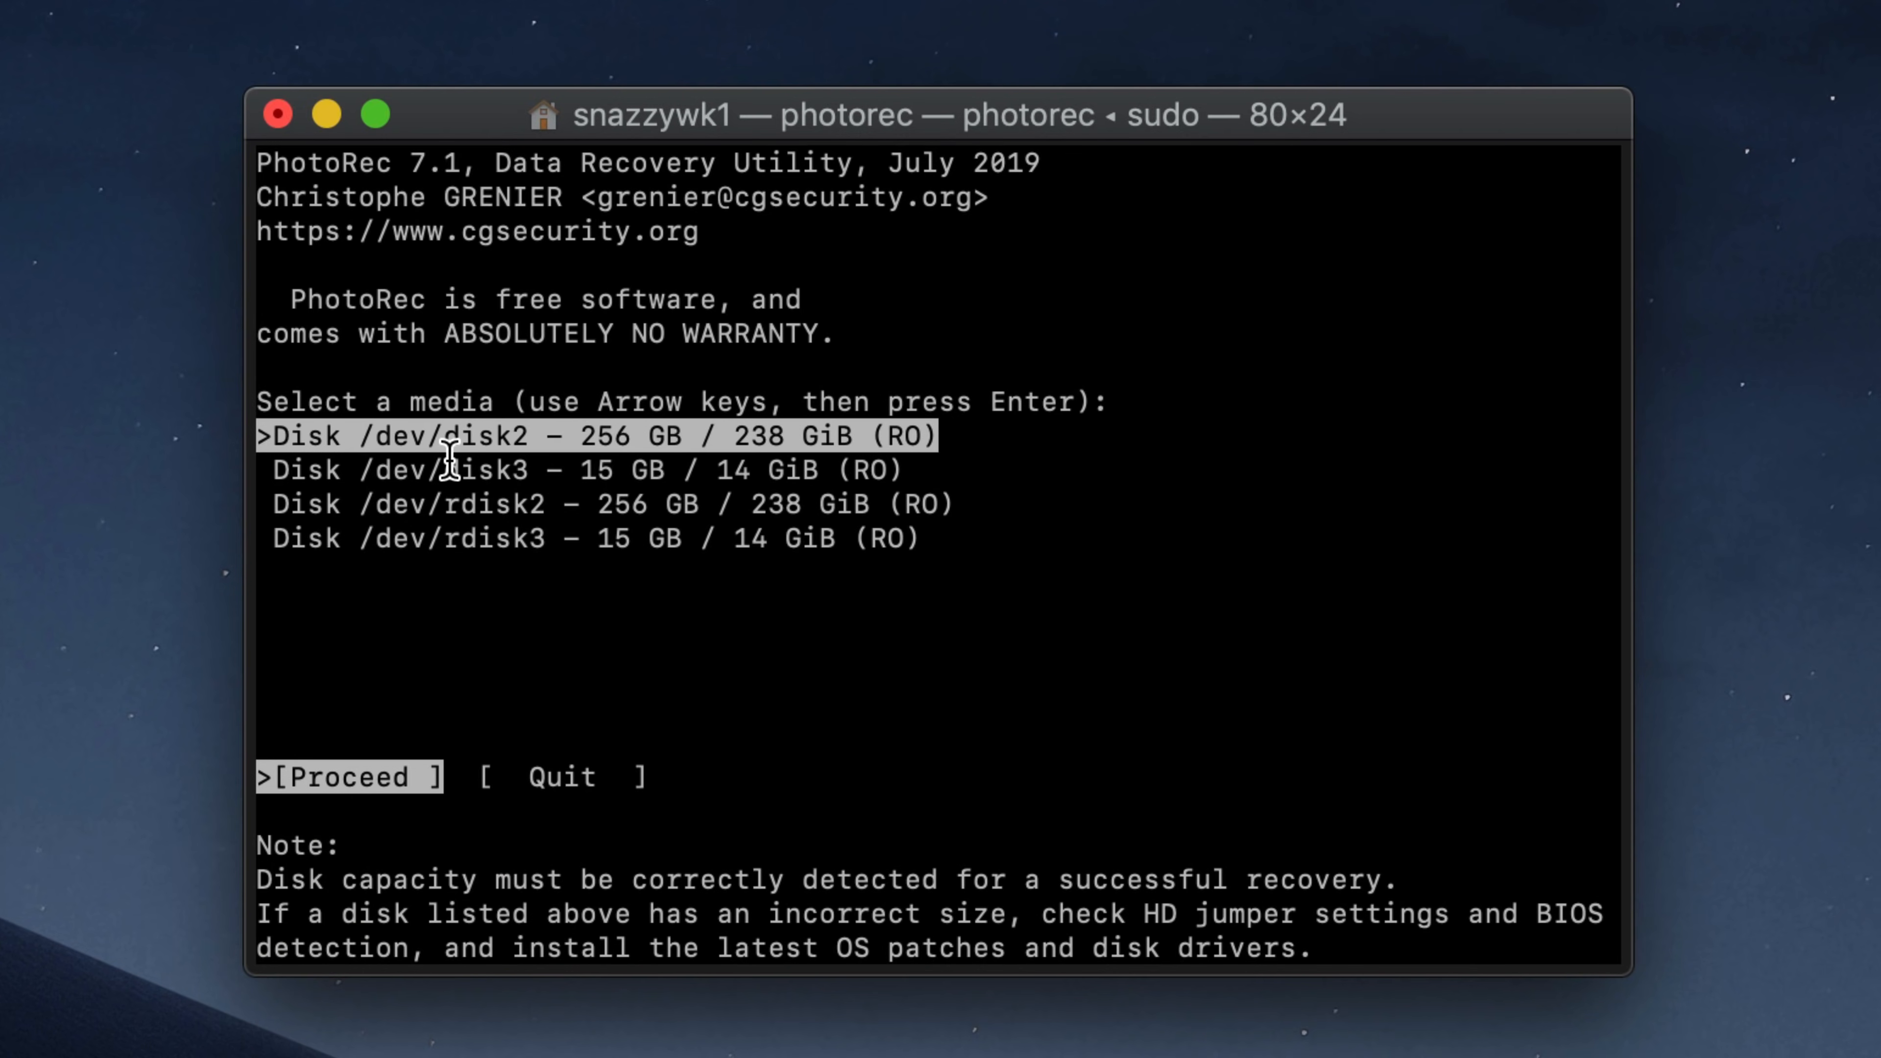
{"action": "mouse_move", "coordinate": [518, 516]}
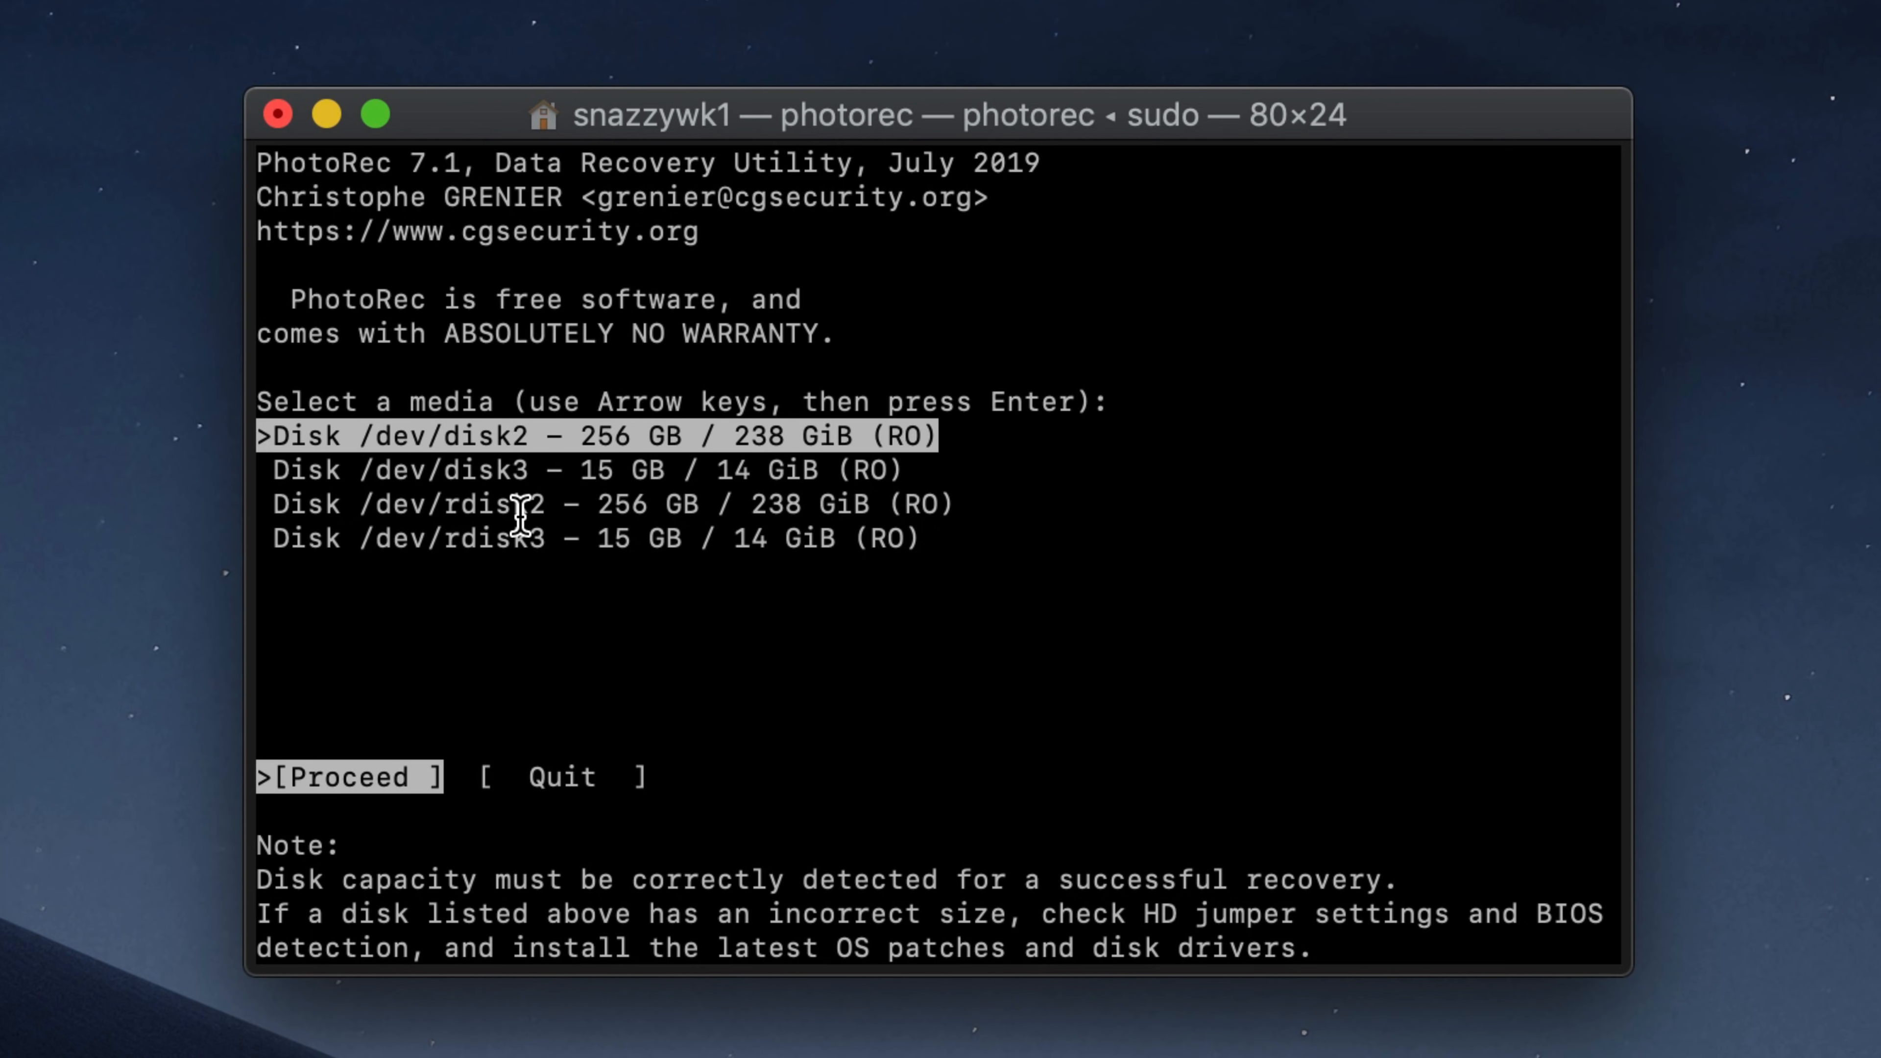
- Select Disk /dev/disk3 - 15 GB as the media and proceed
{"action": "key", "text": "Down"}
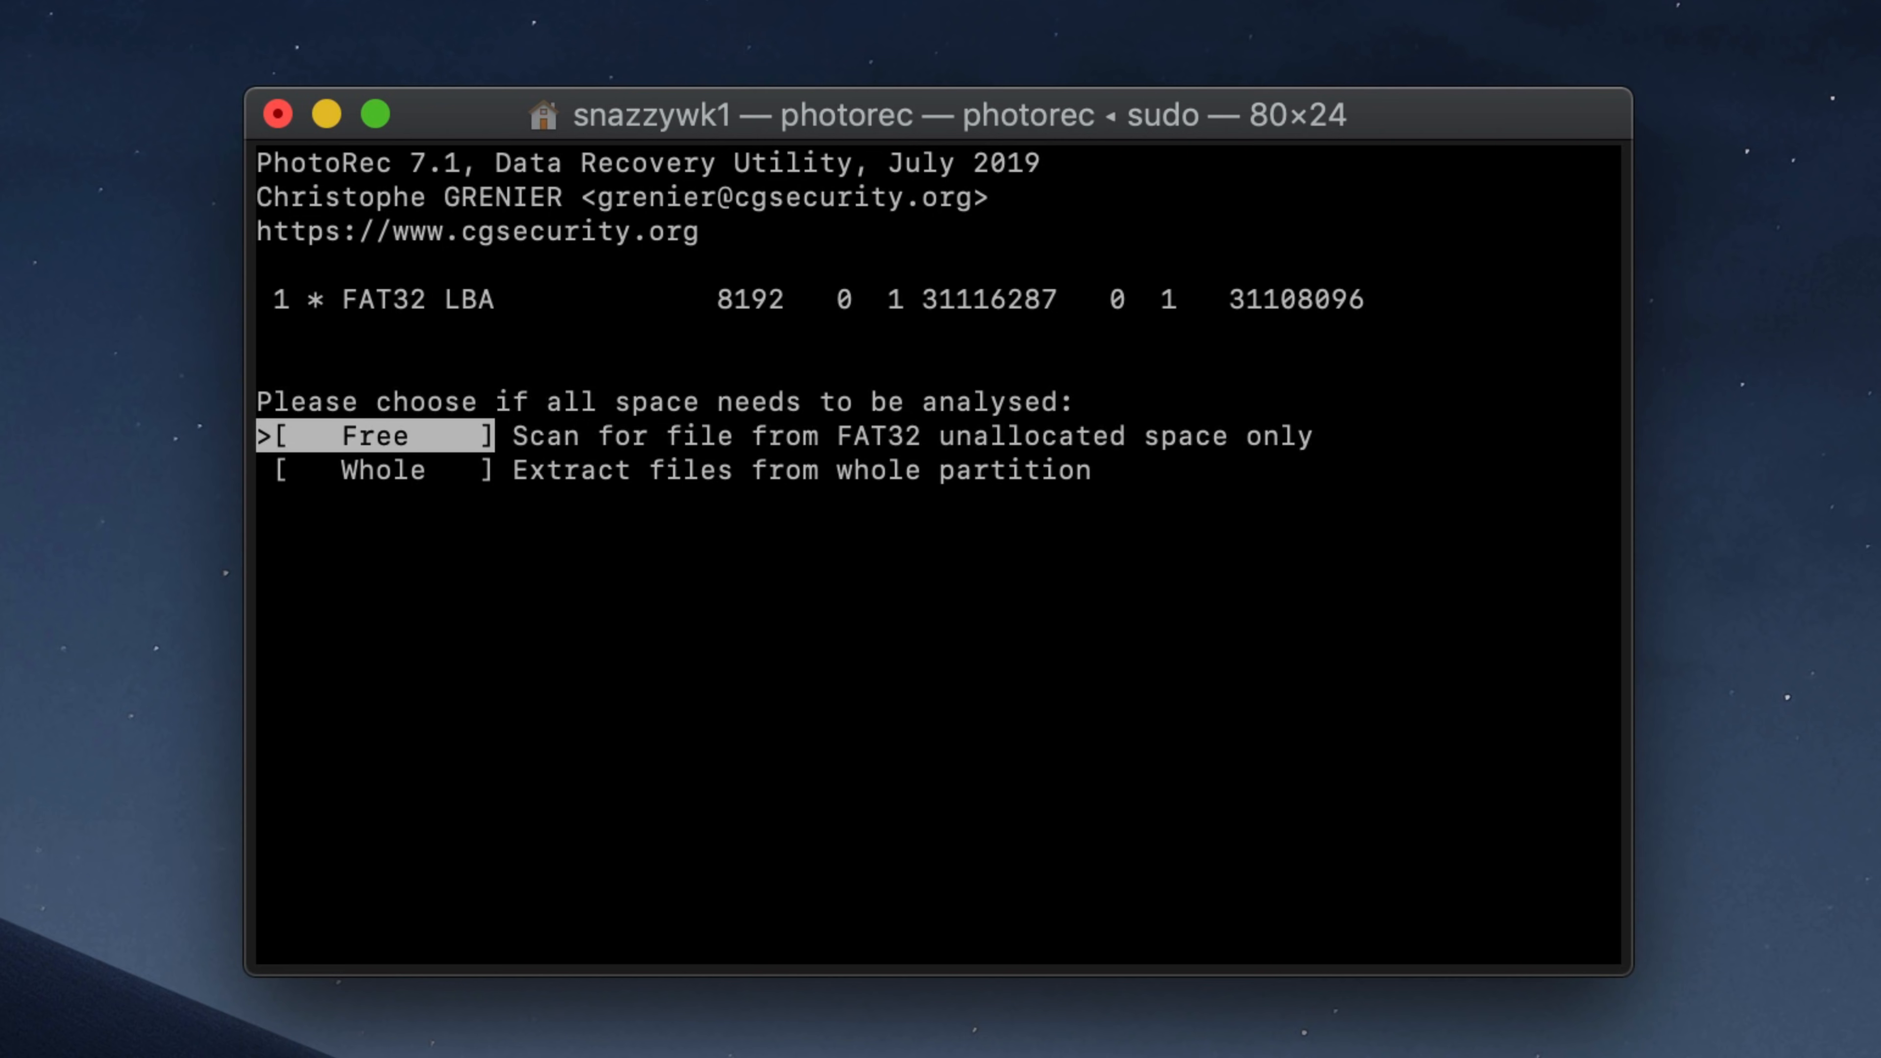
- Choose [ Free ] so the scan covers only the card's unallocated space
{"action": "key", "text": "Down"}
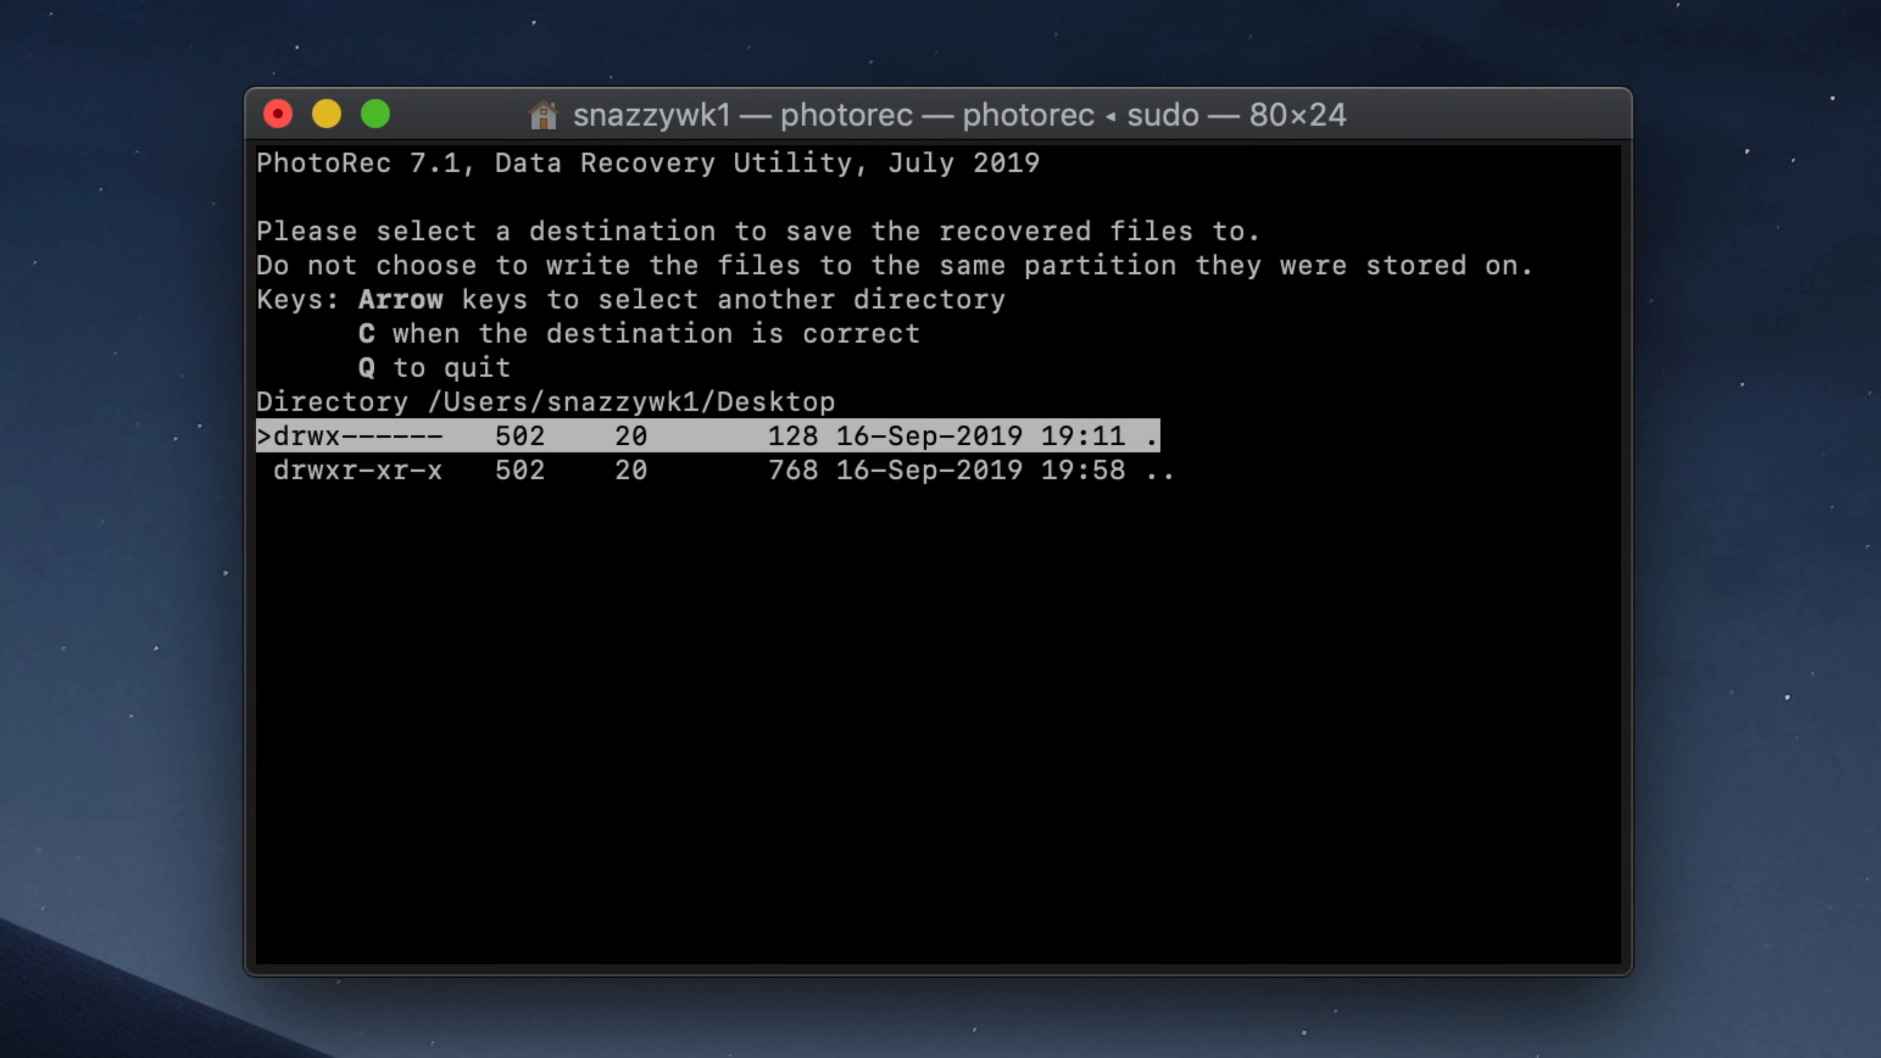
- Accept the Desktop as PhotoRec's destination for recovered files
{"action": "key", "text": "c"}
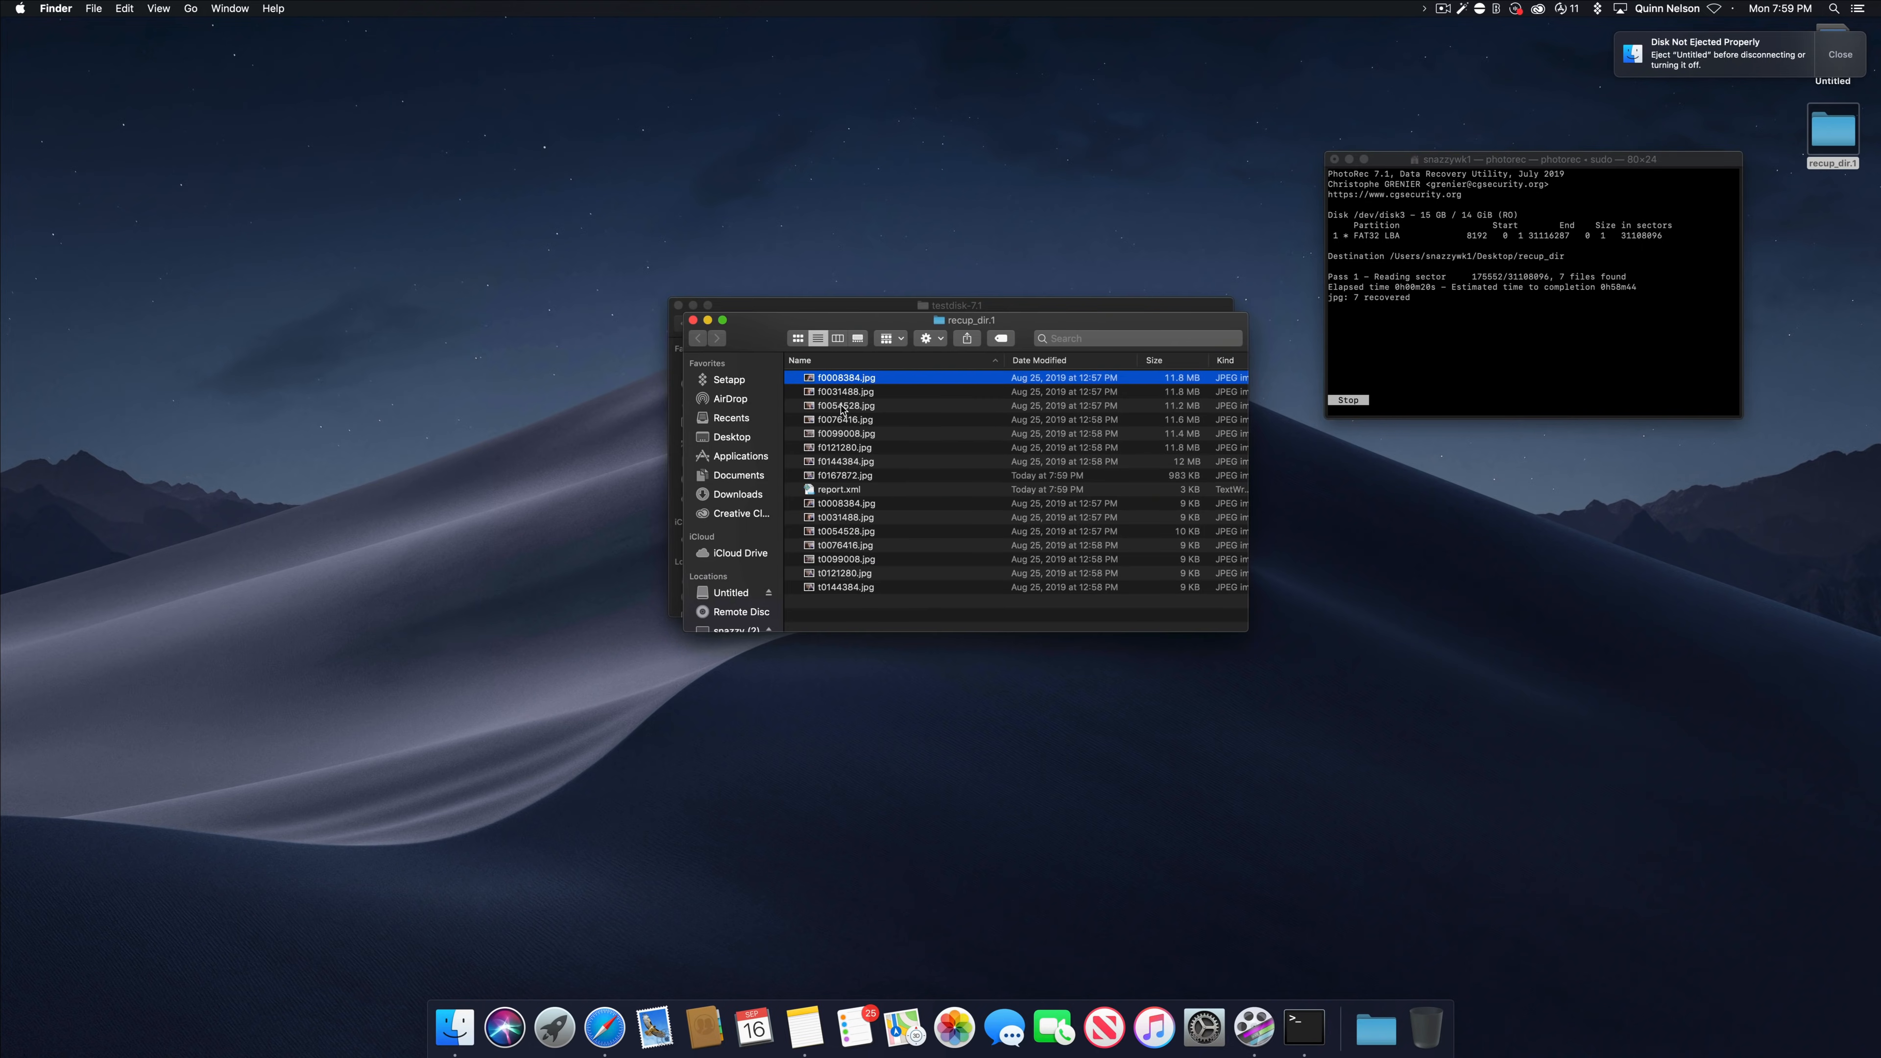
- Select two of the recovered JPEG files in the recup_dir.1 list
{"action": "left_click", "coordinate": [846, 406]}
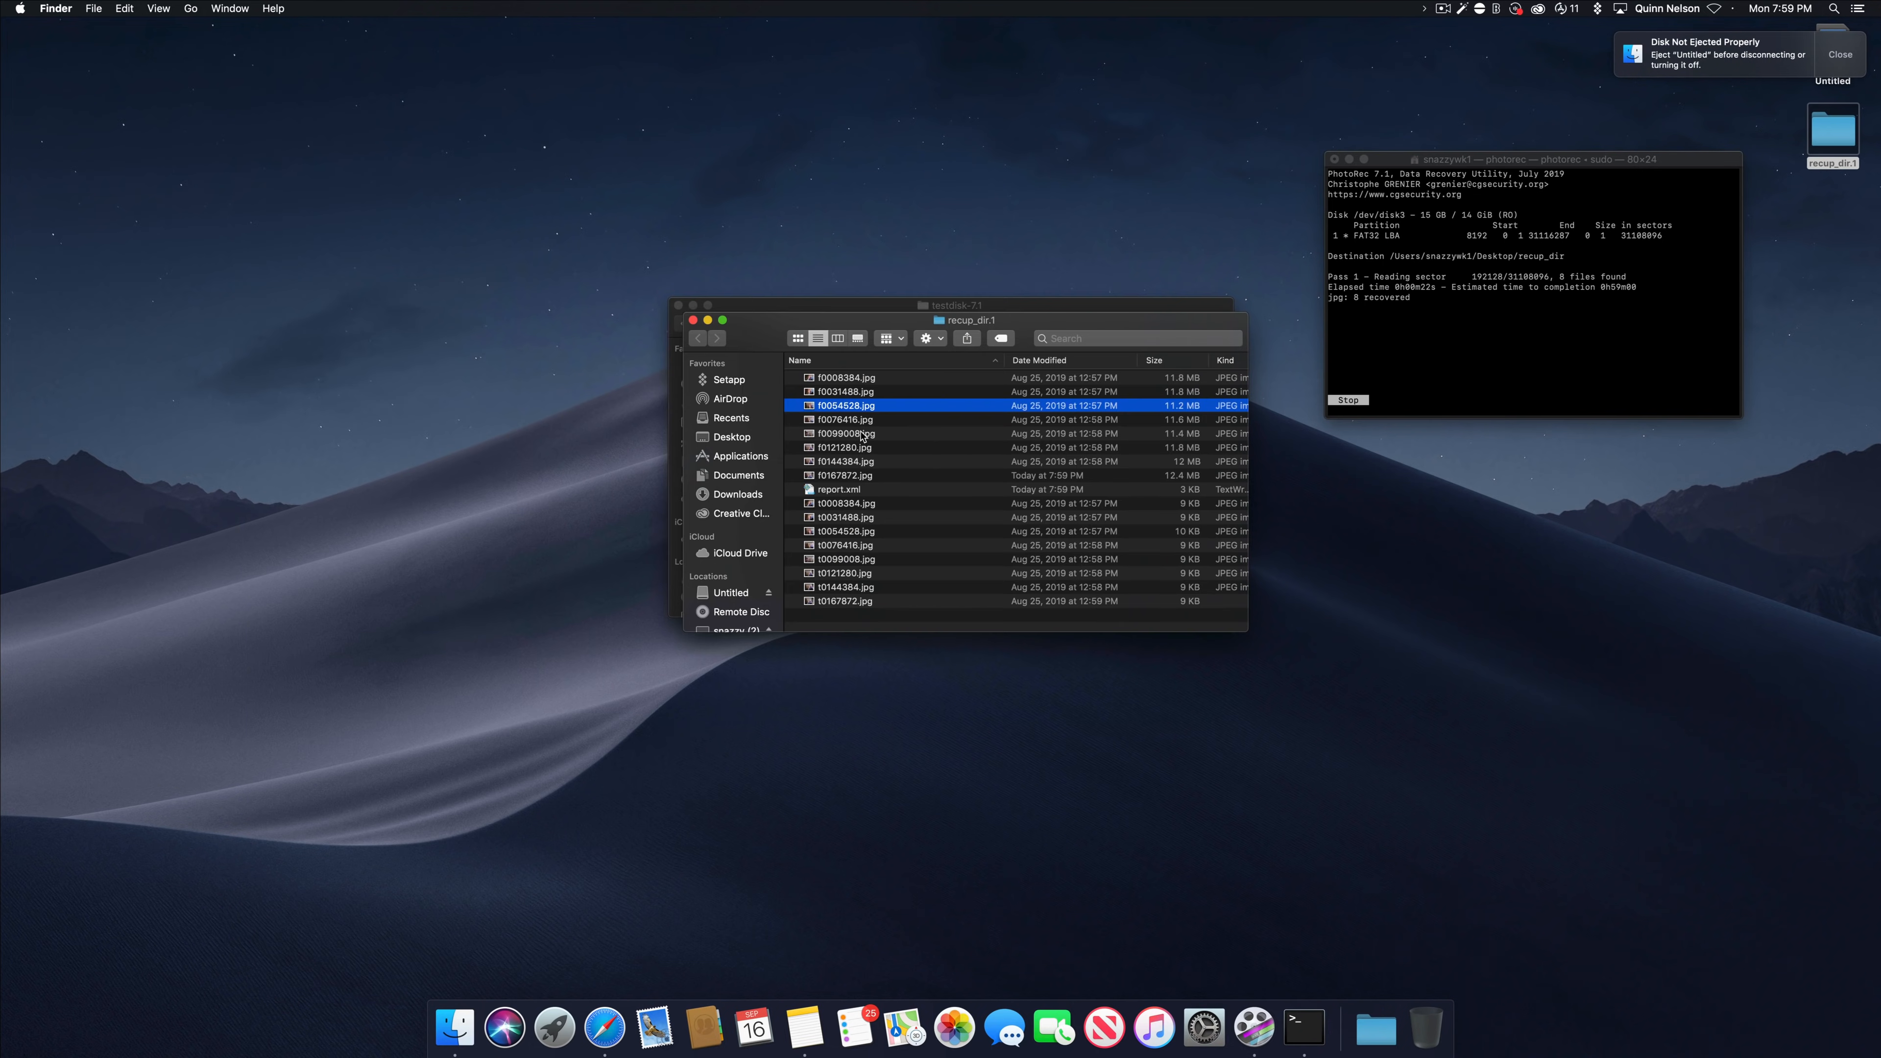
{"action": "left_click", "coordinate": [843, 433]}
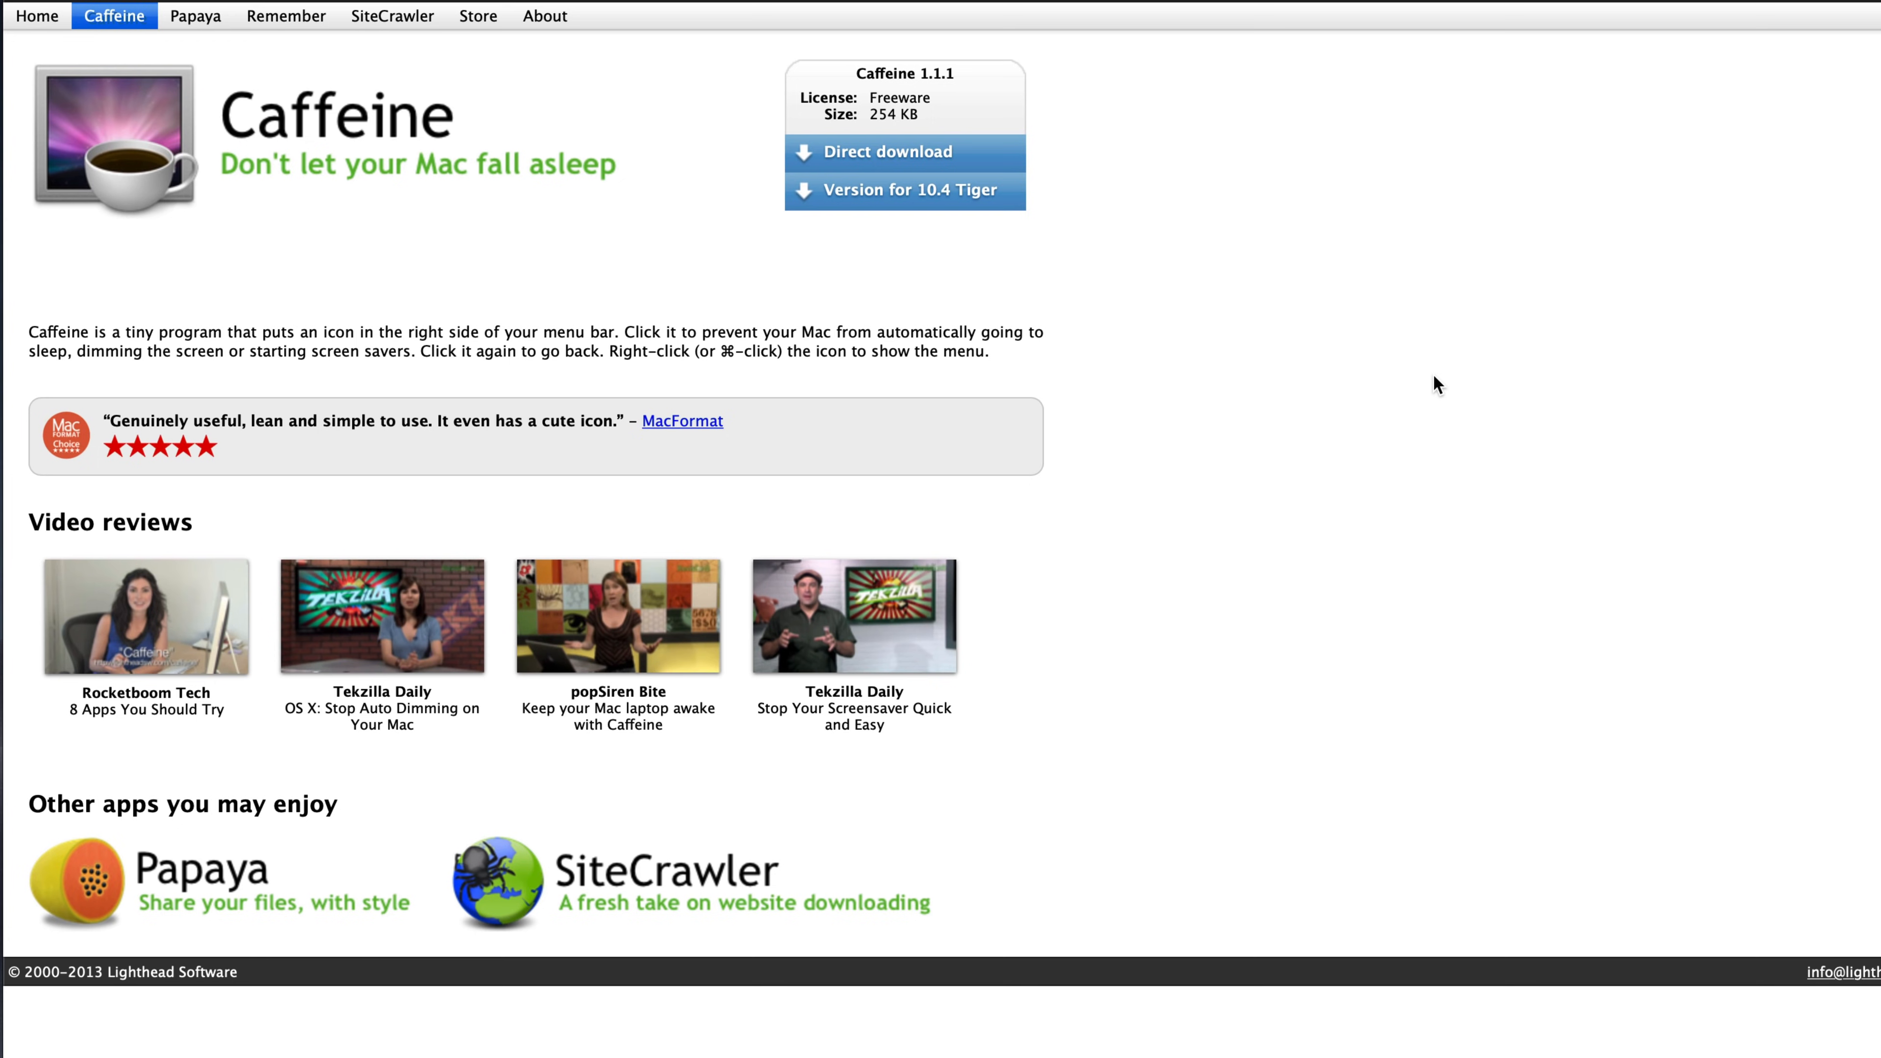
{"action": "mouse_move", "coordinate": [1463, 379]}
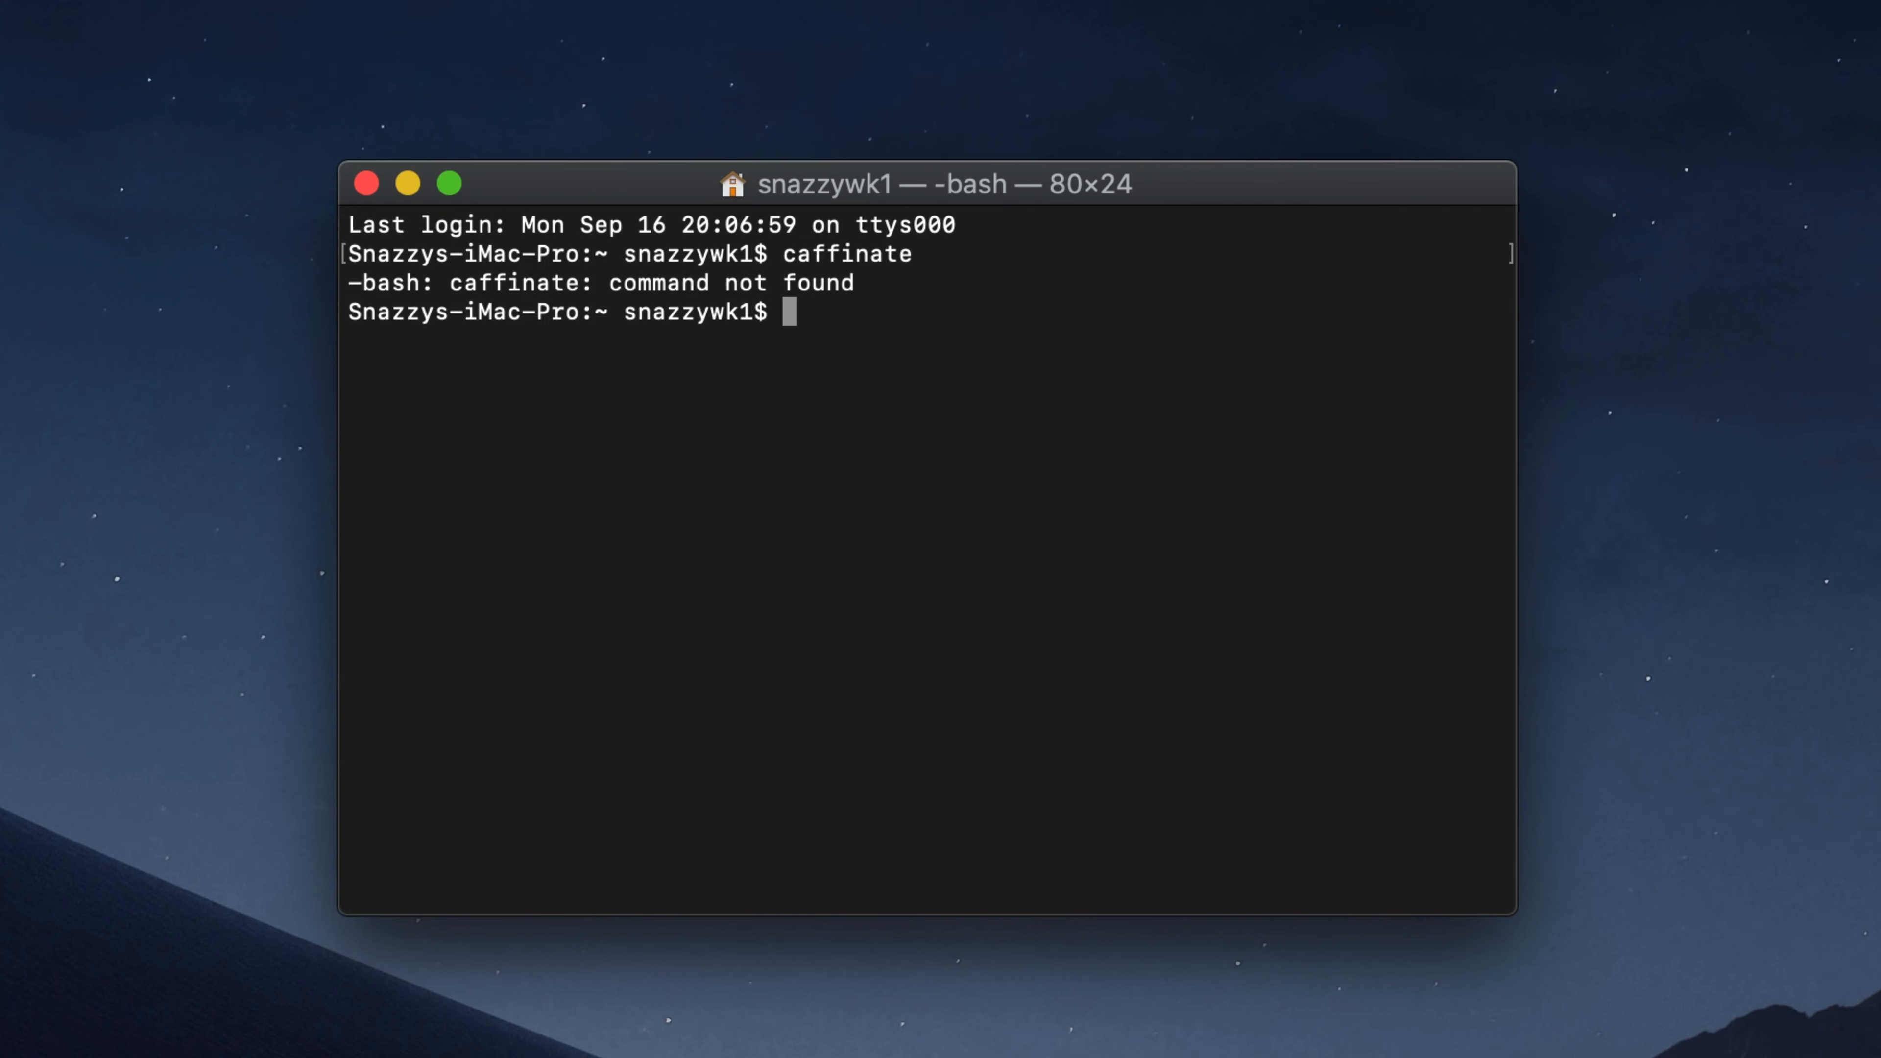
- Run the correctly spelled caffeinate command, then stop it with Ctrl+C
{"action": "type", "text": "caffeinate"}
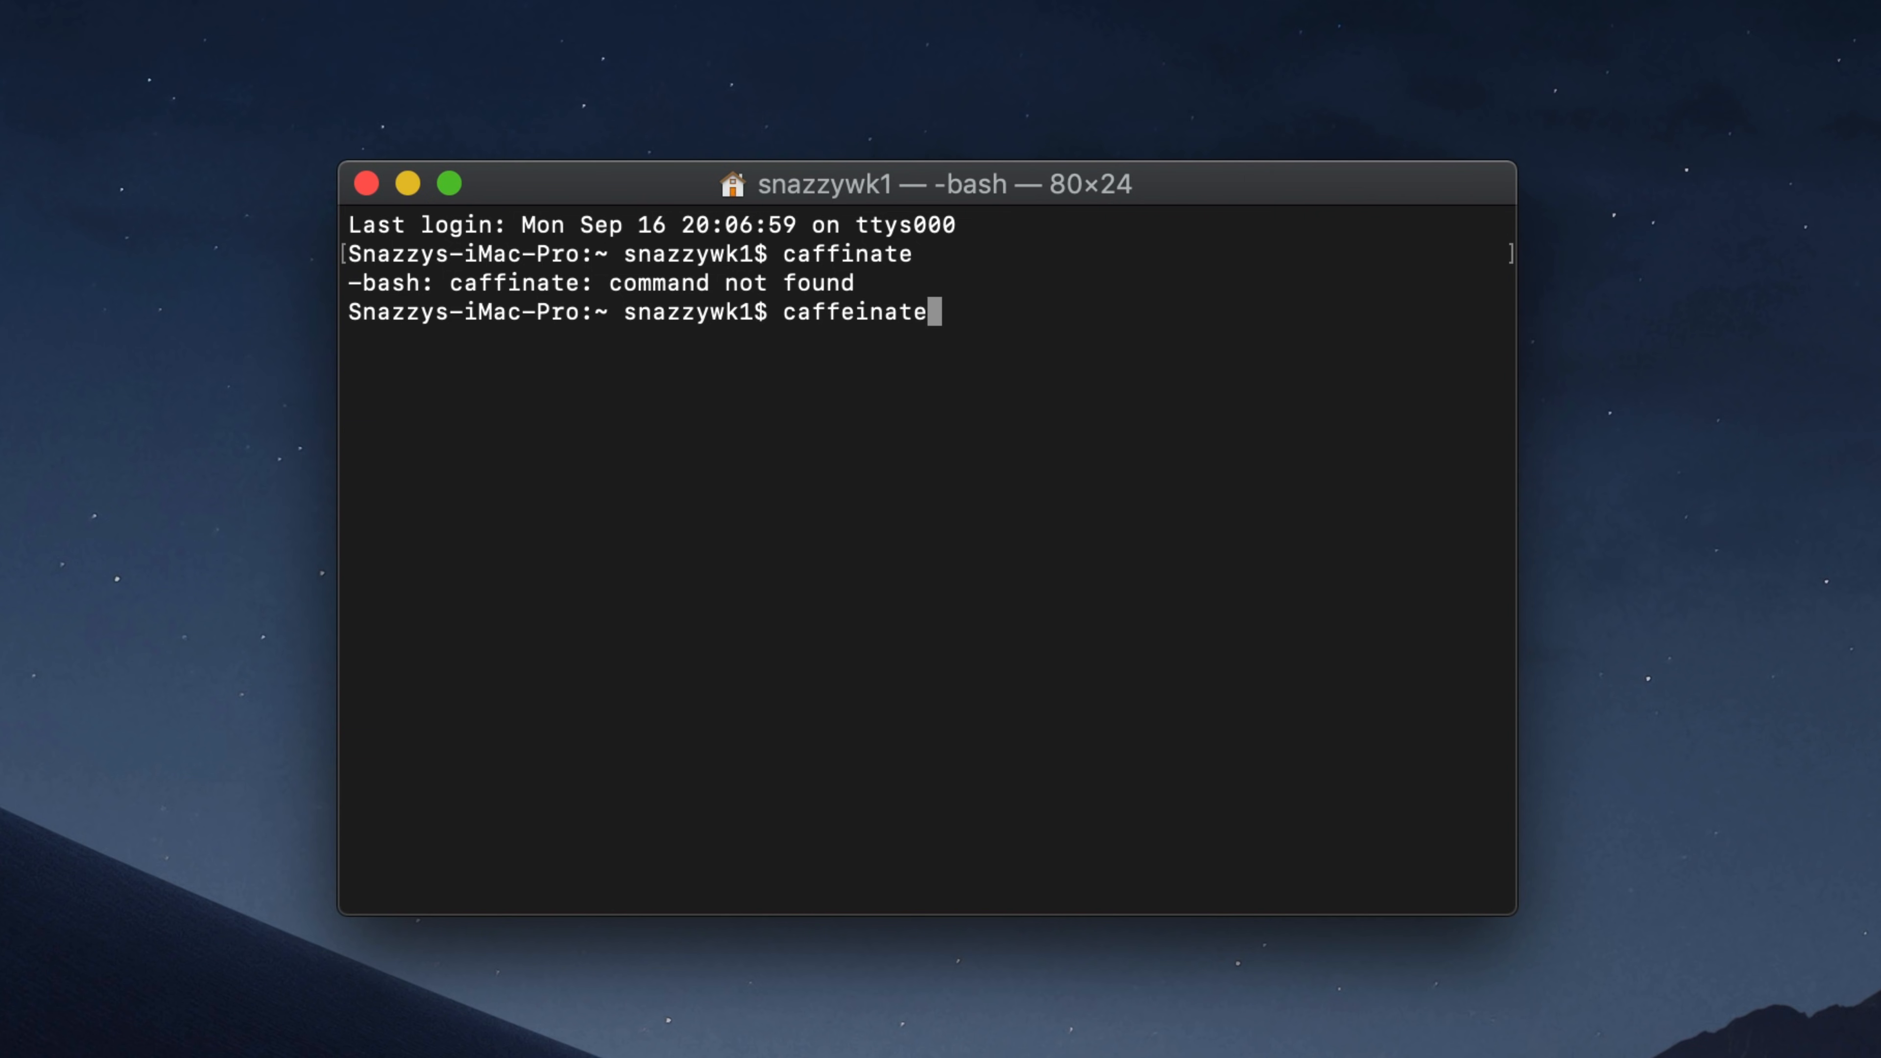
{"action": "key", "text": "Return"}
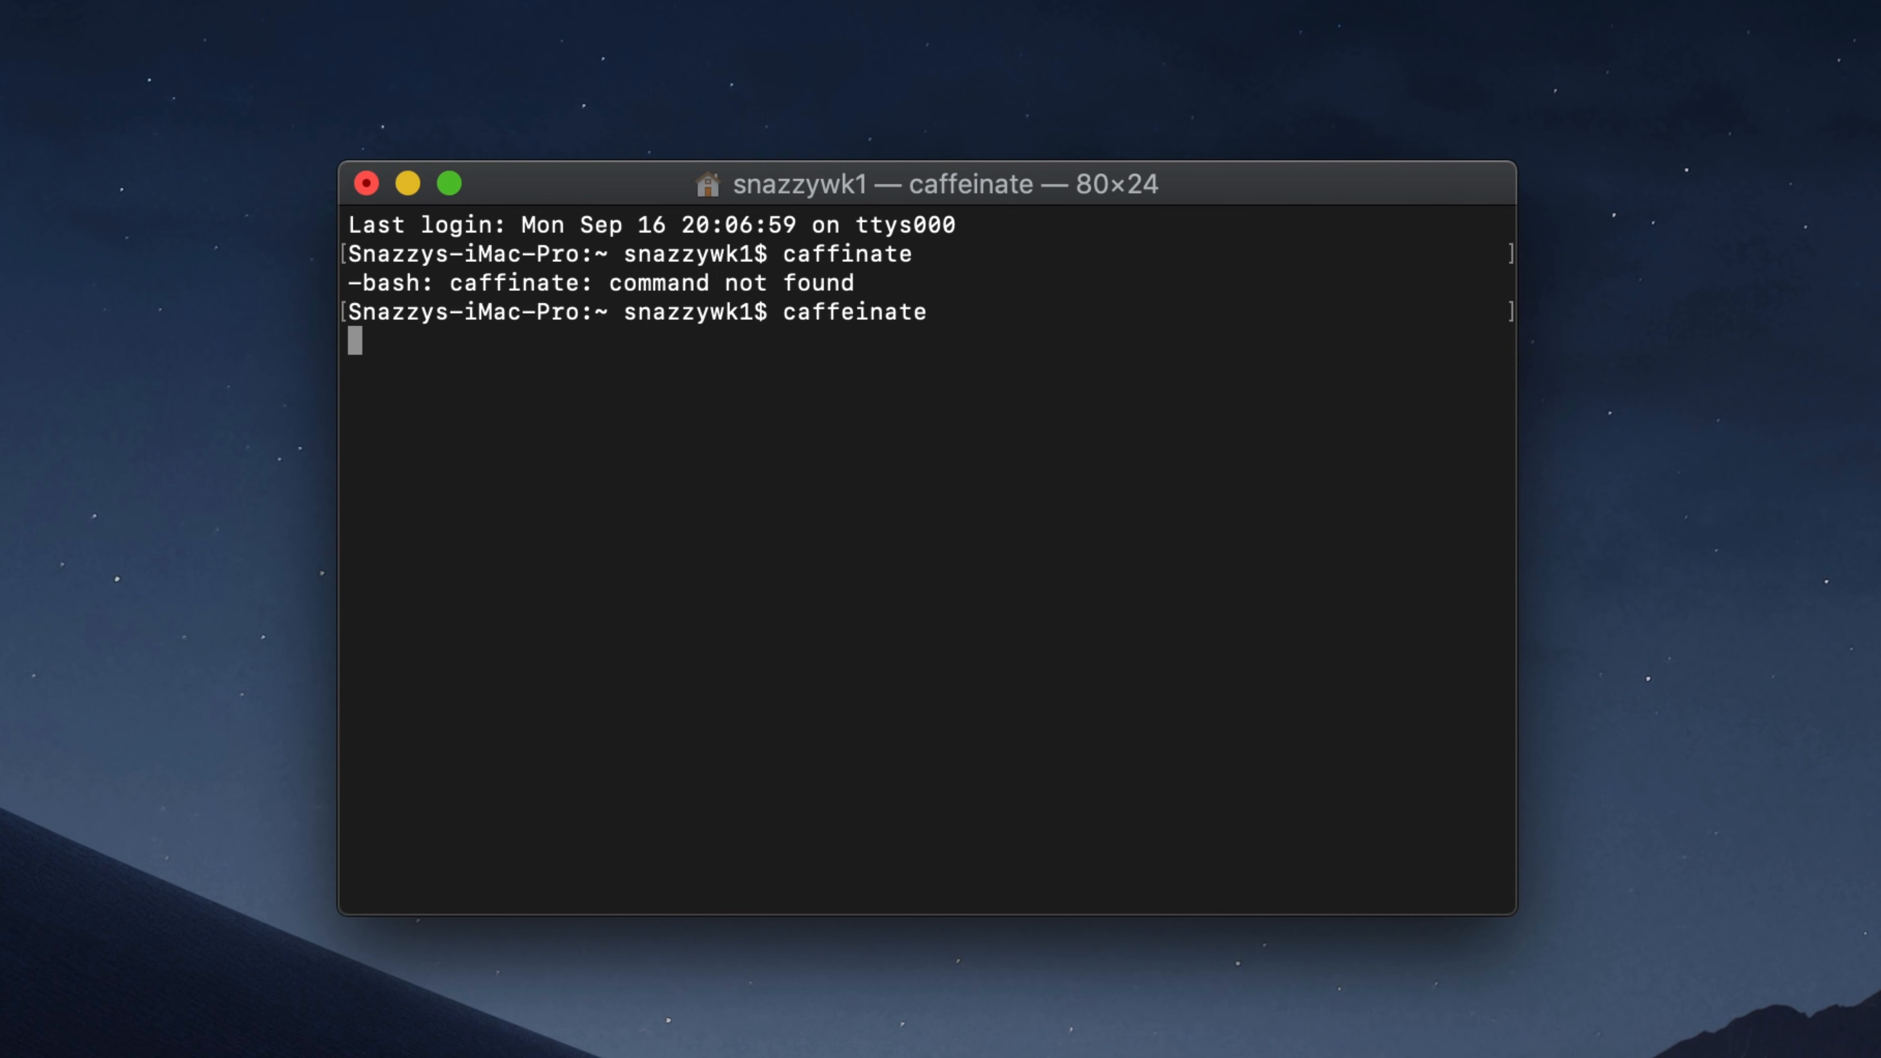
{"action": "mouse_move", "coordinate": [752, 400]}
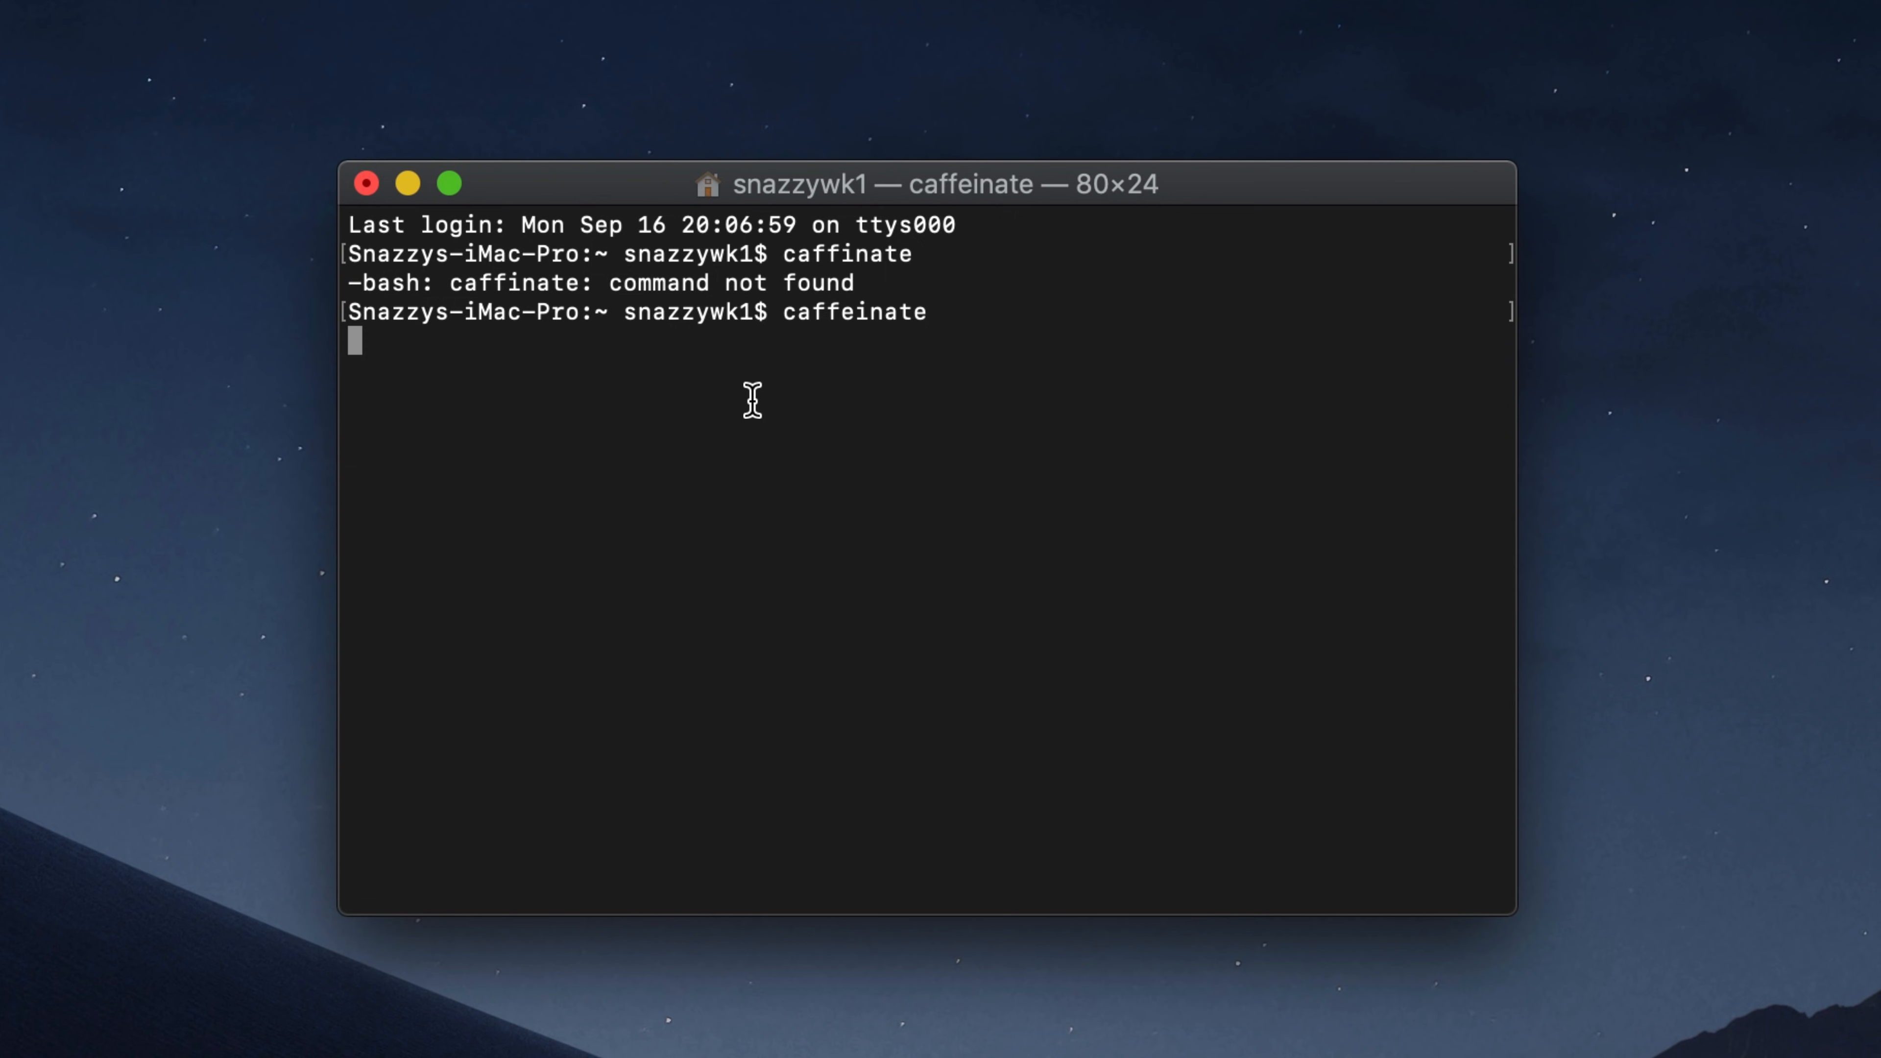
{"action": "key", "text": "ctrl+c"}
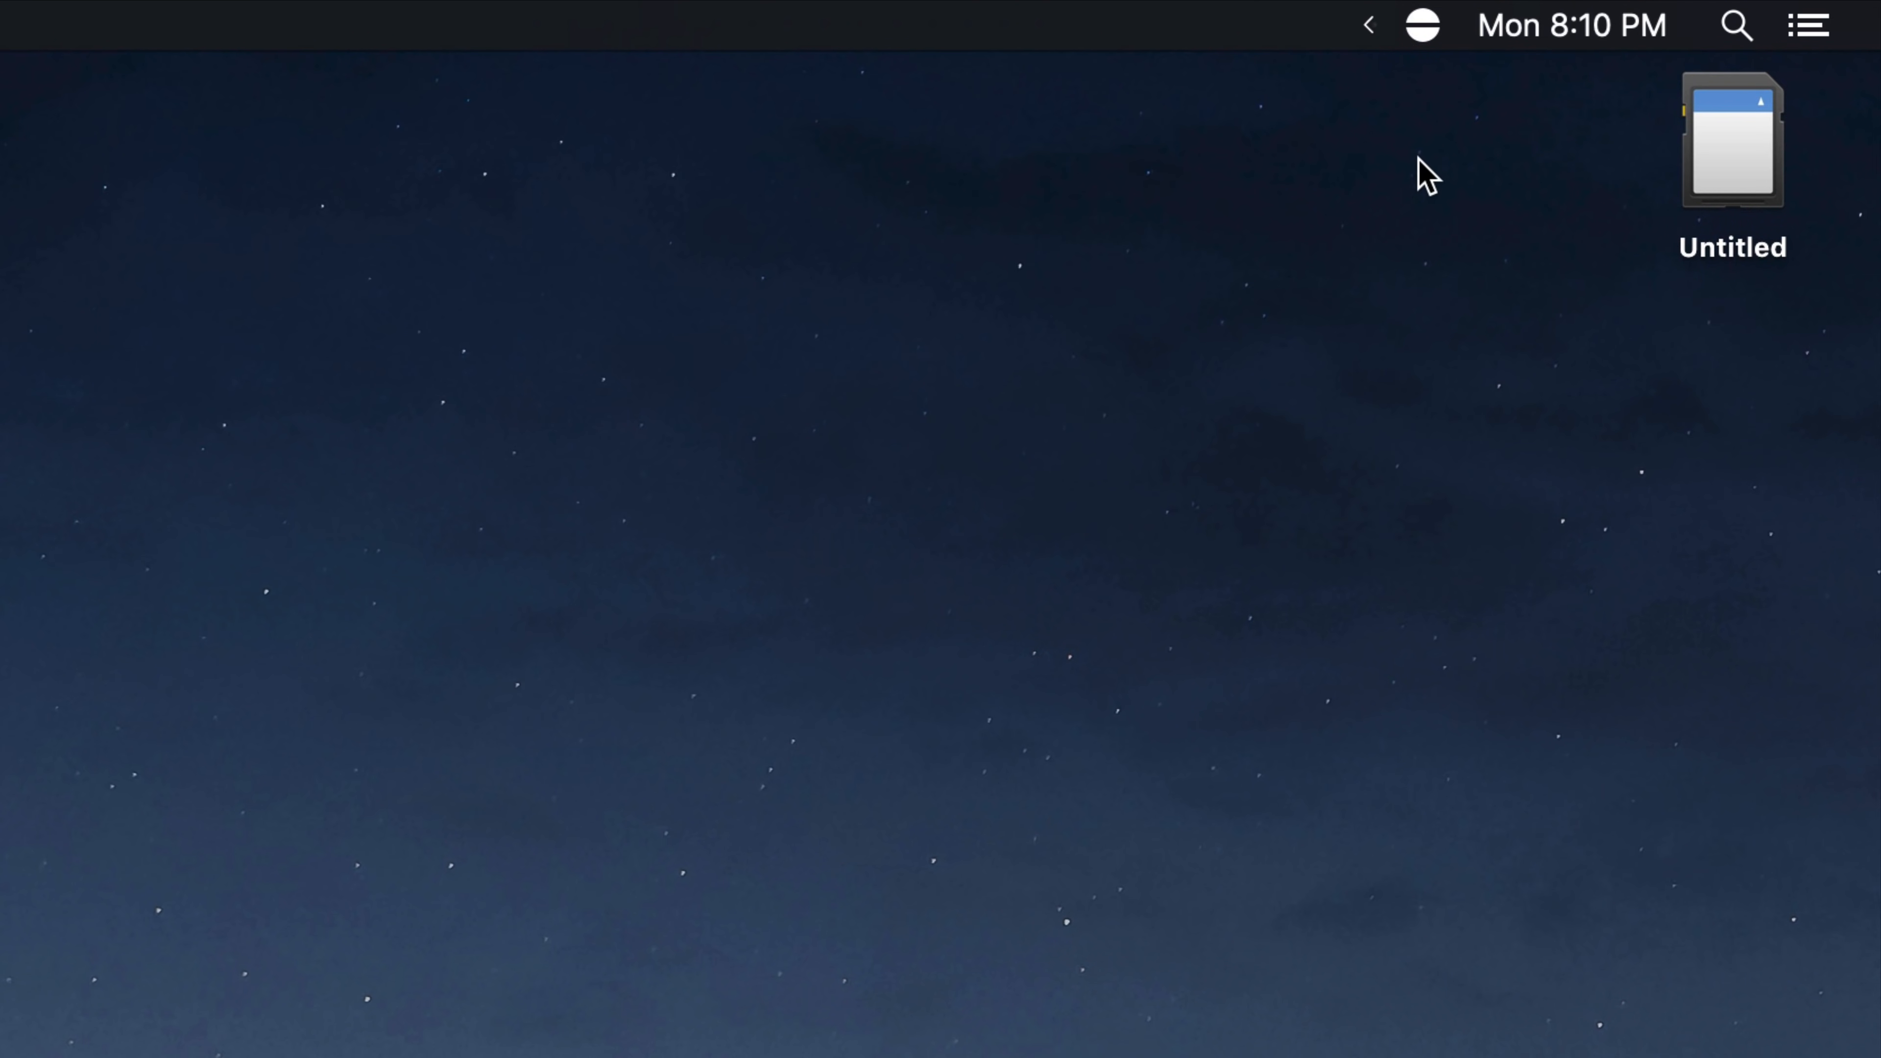
- Start an indefinite keep-awake session, end it, and reopen the duration menu
{"action": "left_click", "coordinate": [1421, 23]}
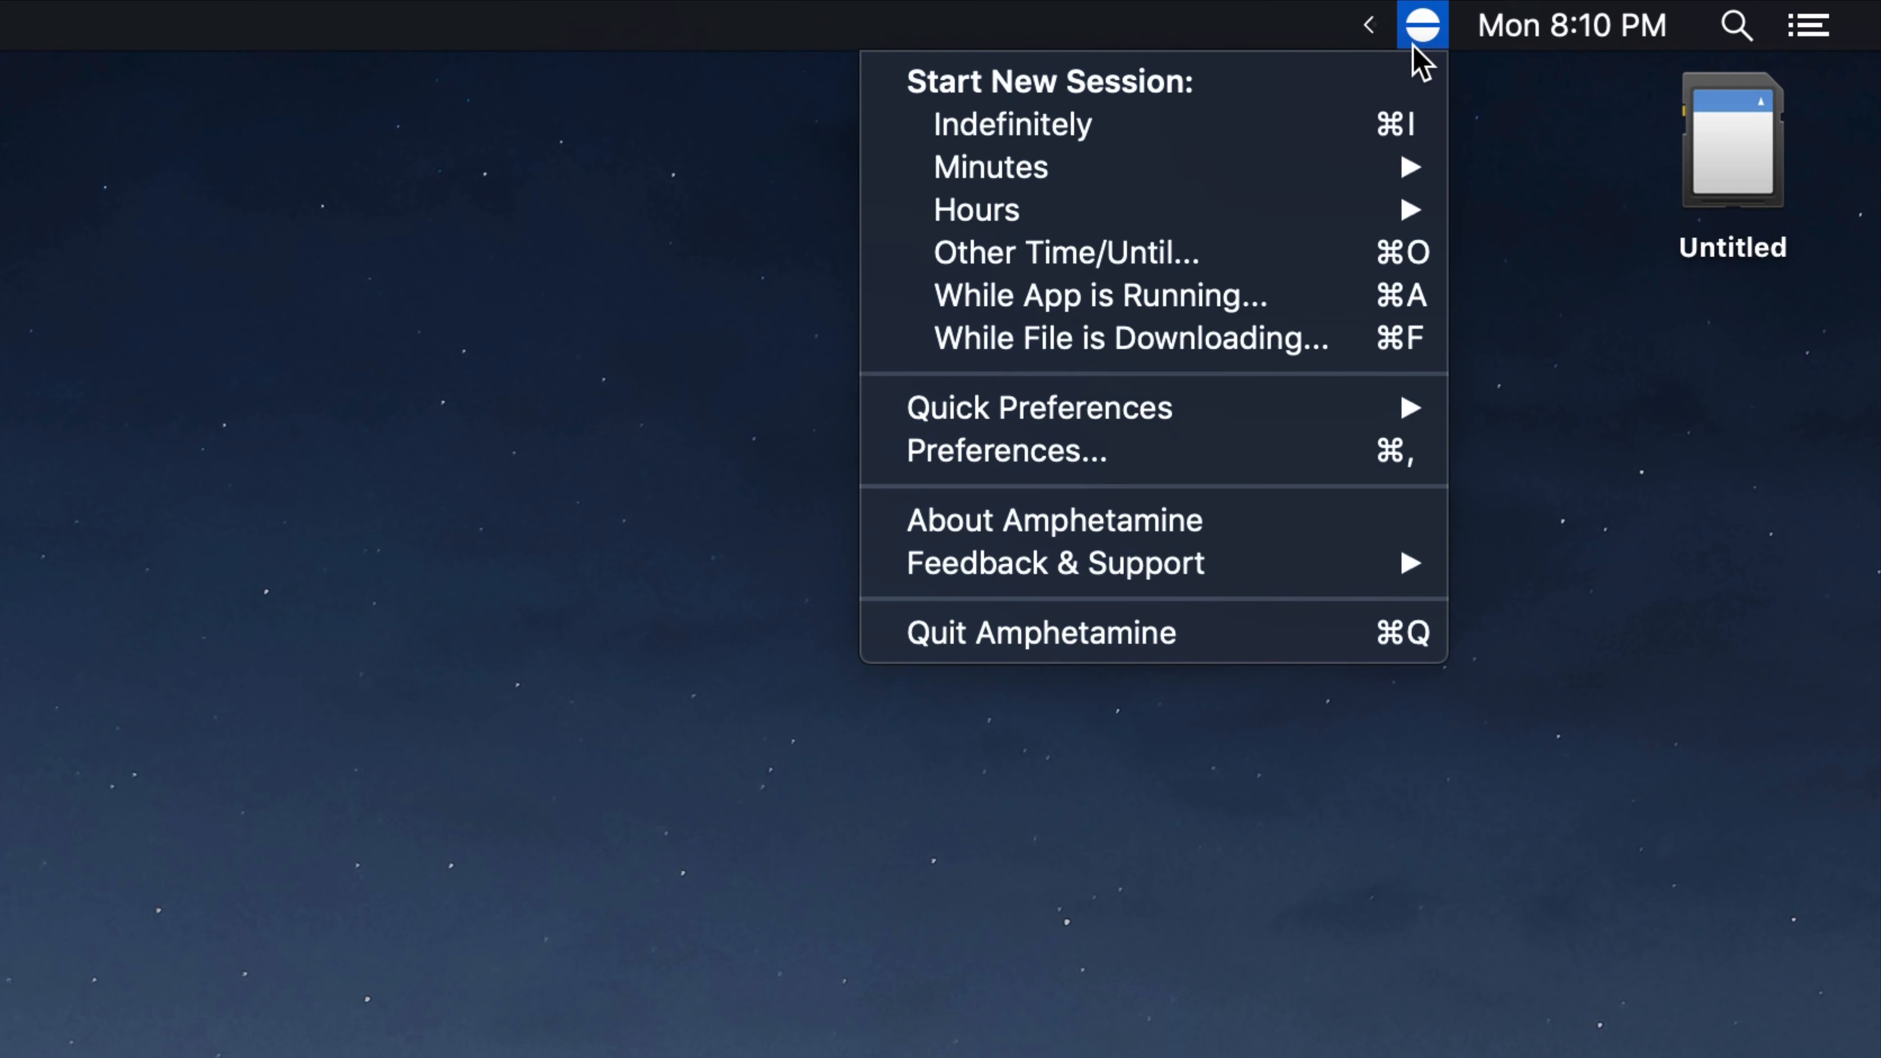
{"action": "mouse_move", "coordinate": [1014, 124]}
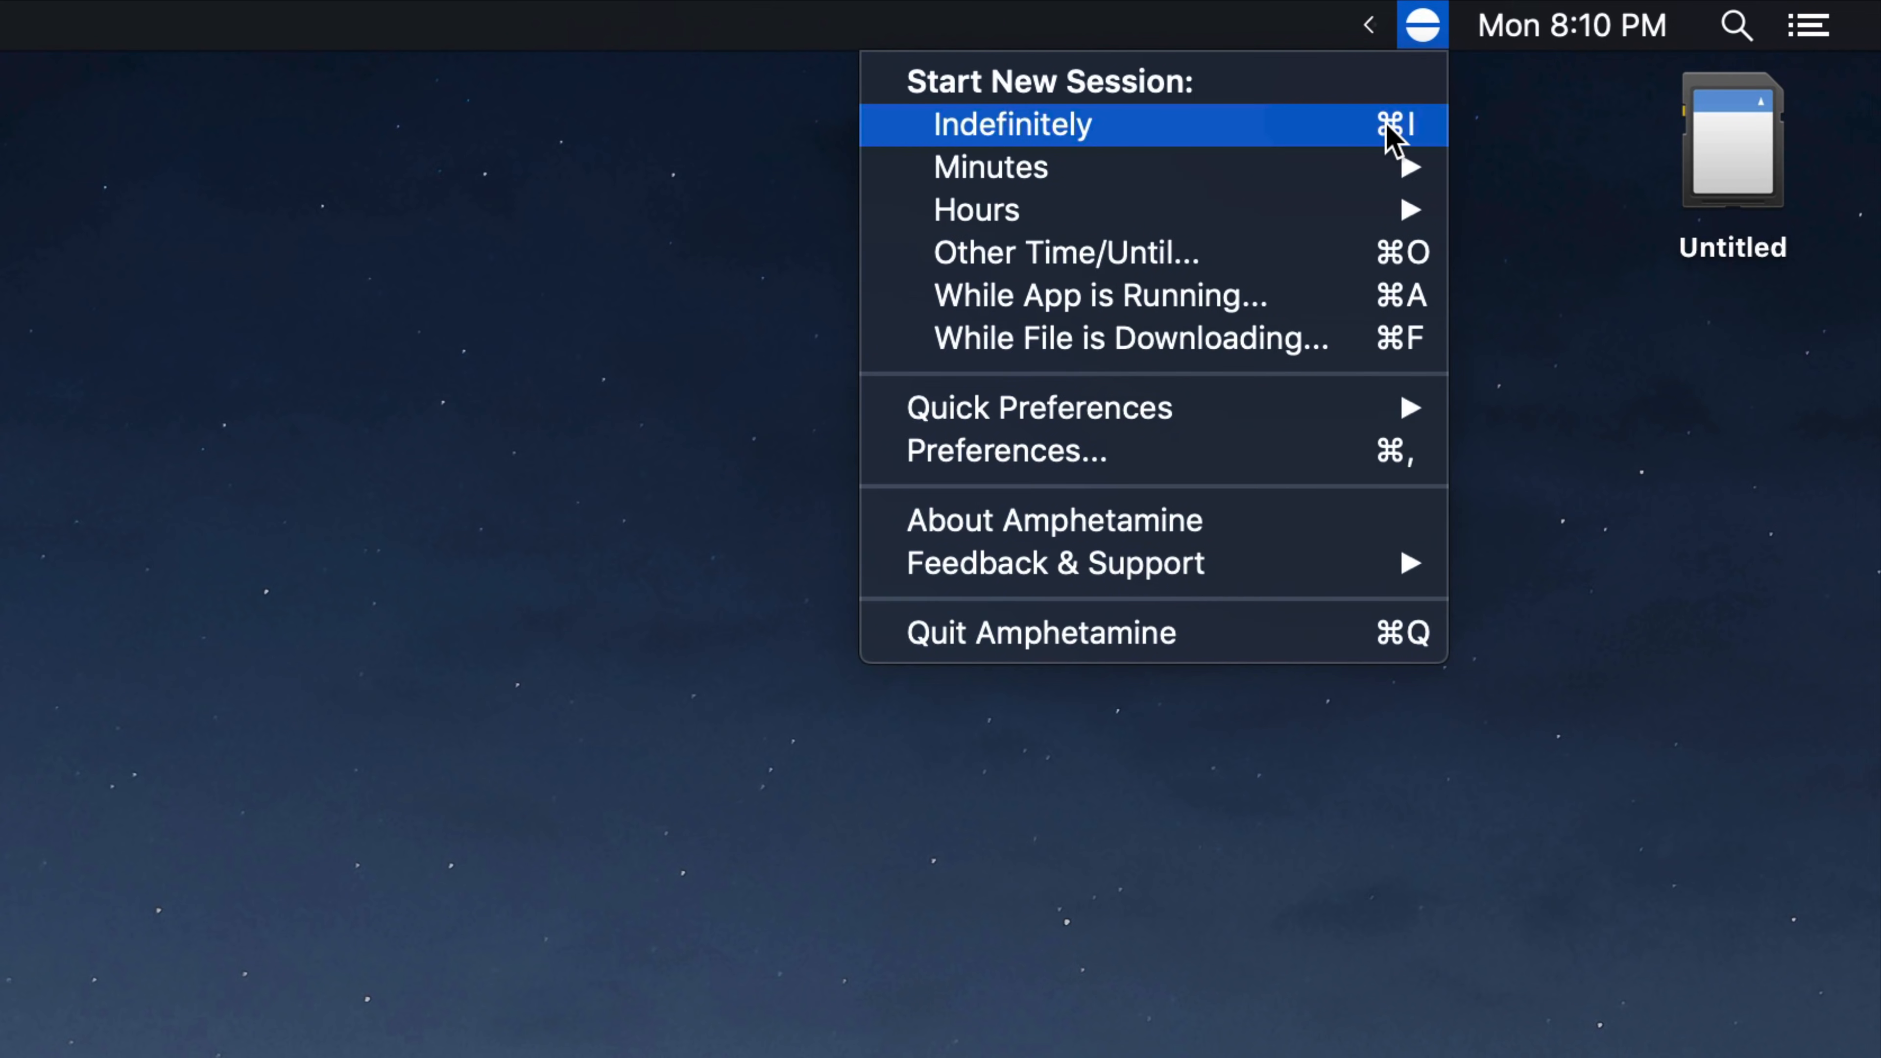
{"action": "mouse_move", "coordinate": [1377, 136]}
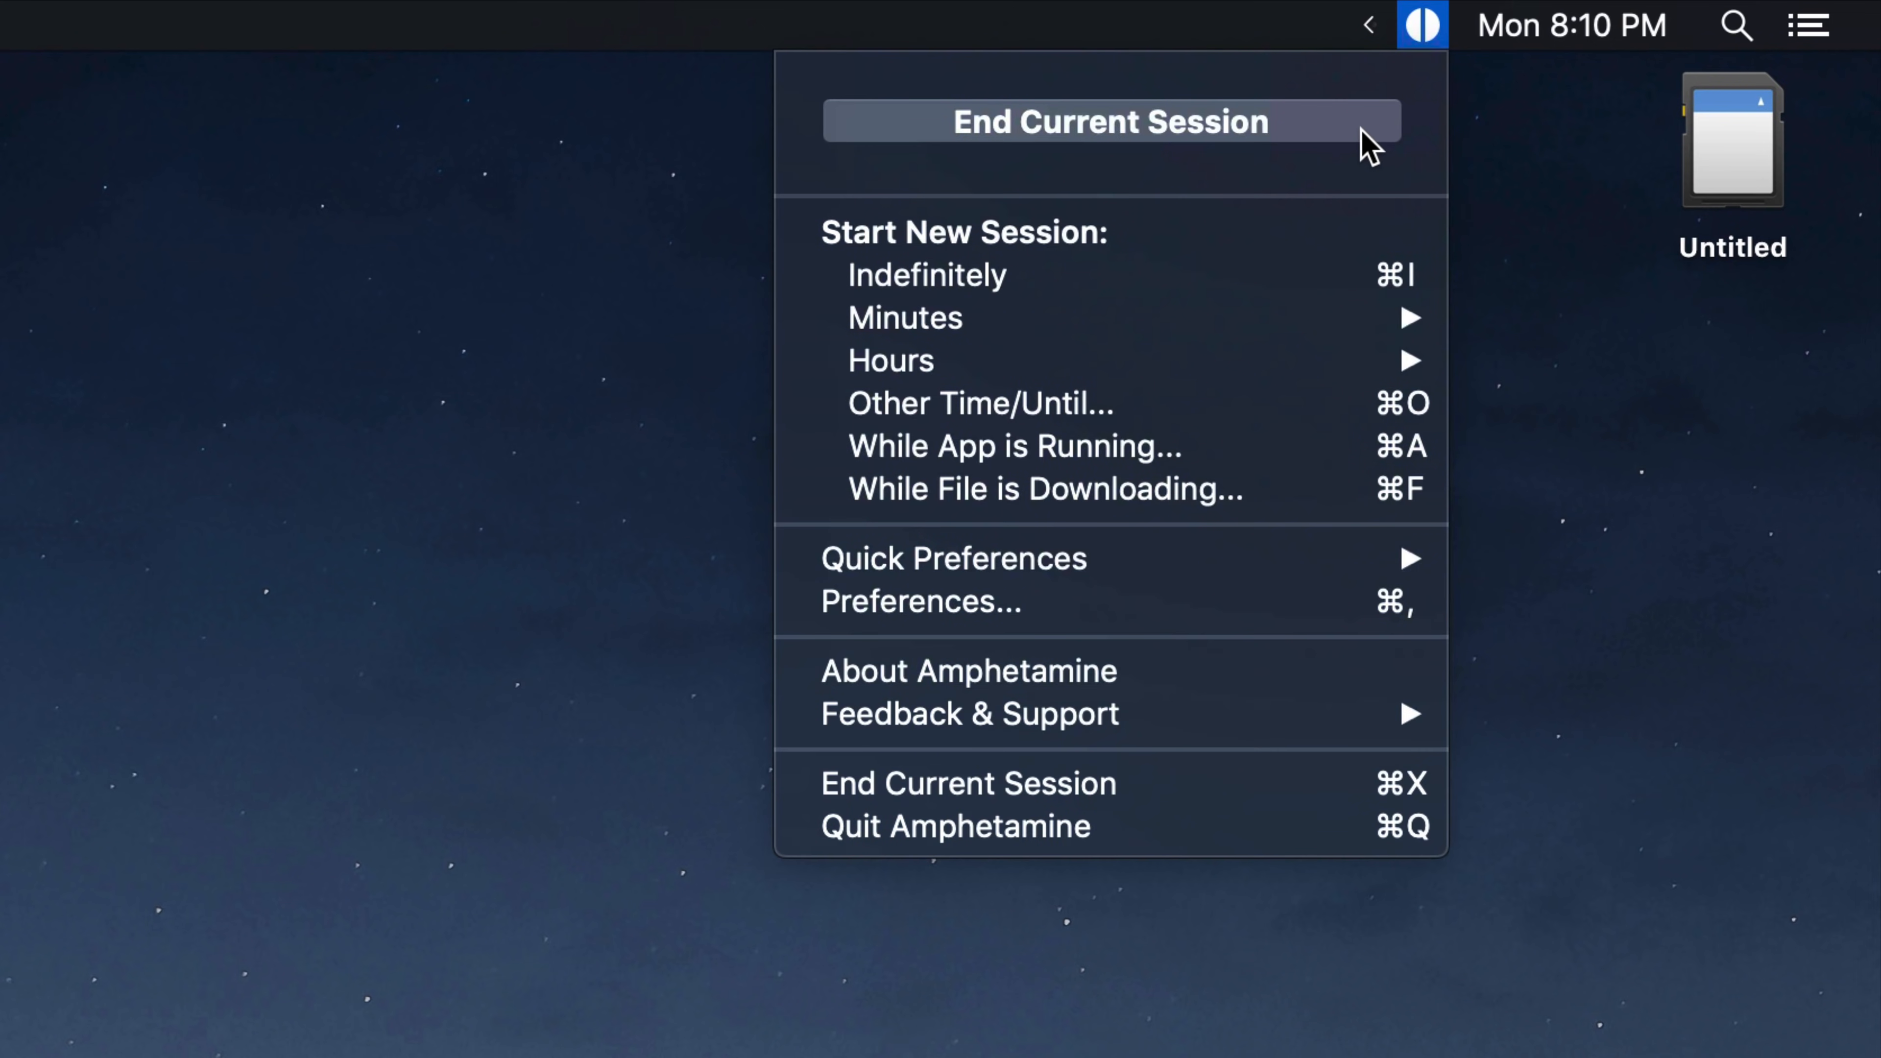
{"action": "mouse_move", "coordinate": [991, 166]}
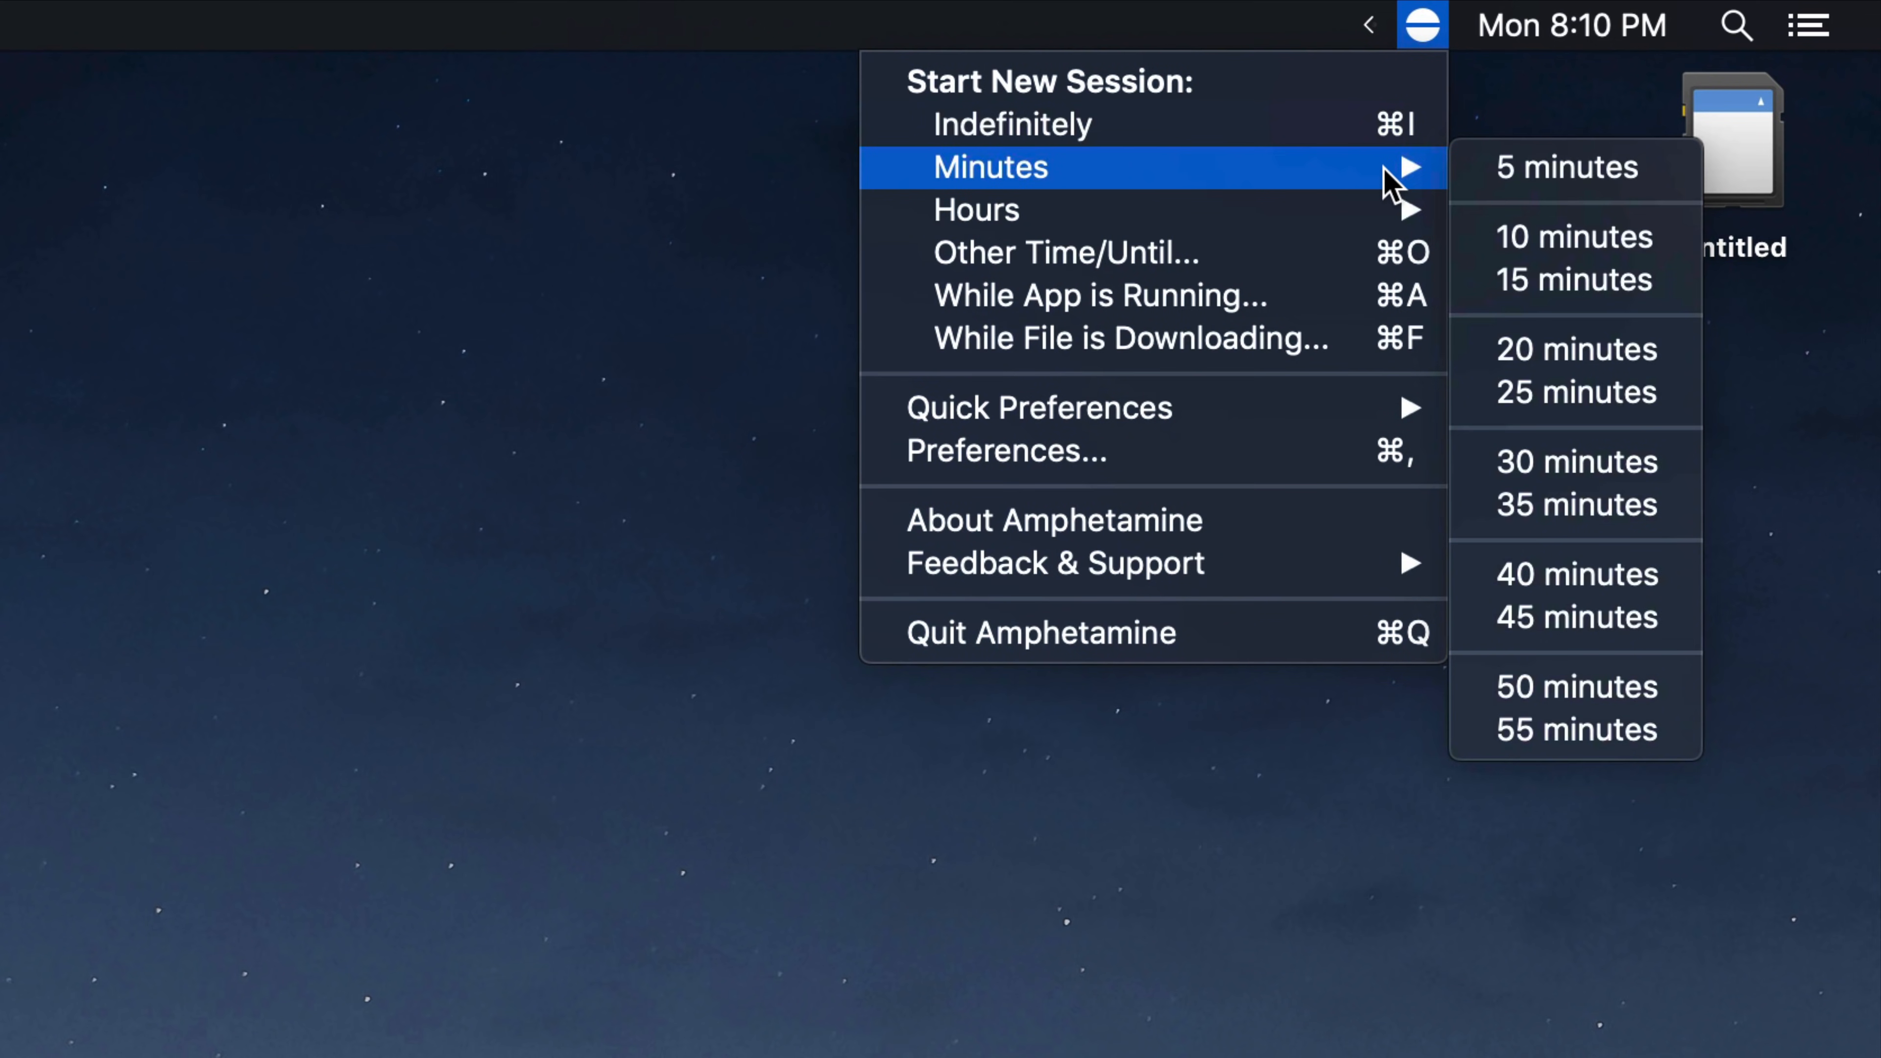
{"action": "mouse_move", "coordinate": [977, 209]}
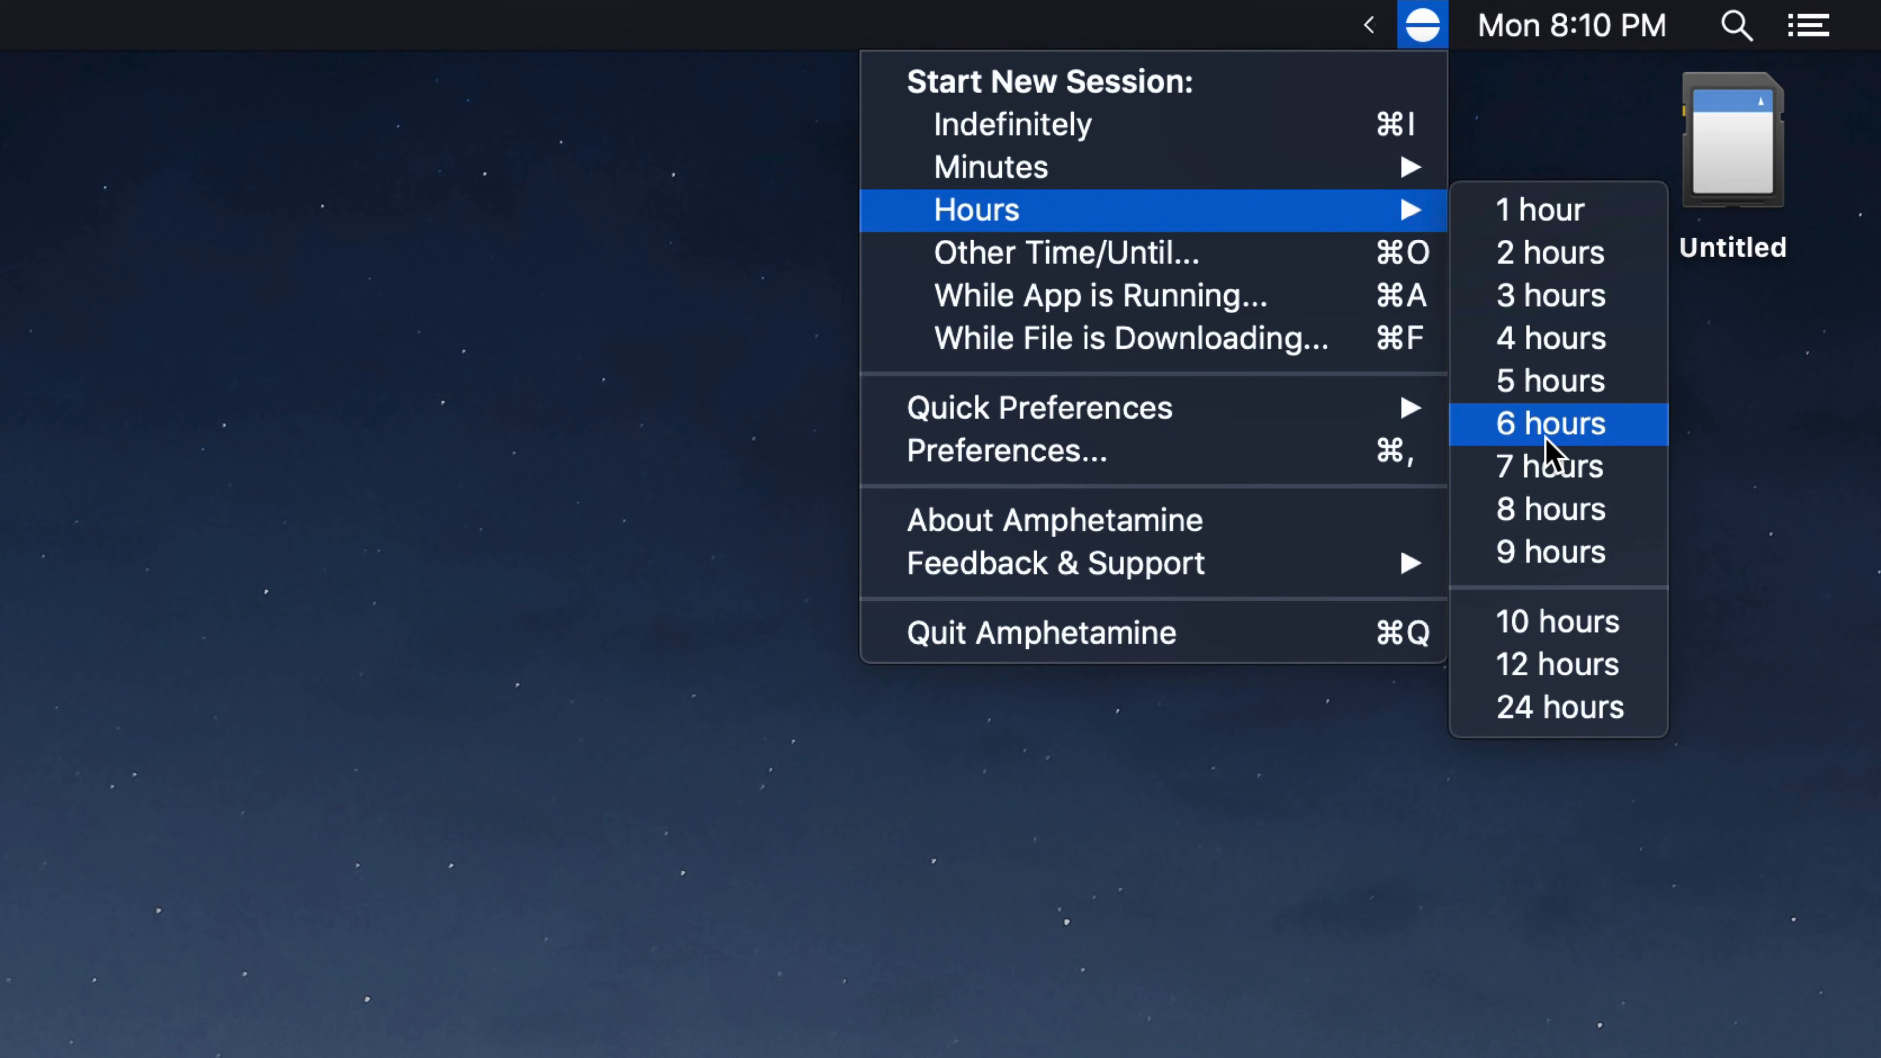
{"action": "left_click", "coordinate": [1549, 423]}
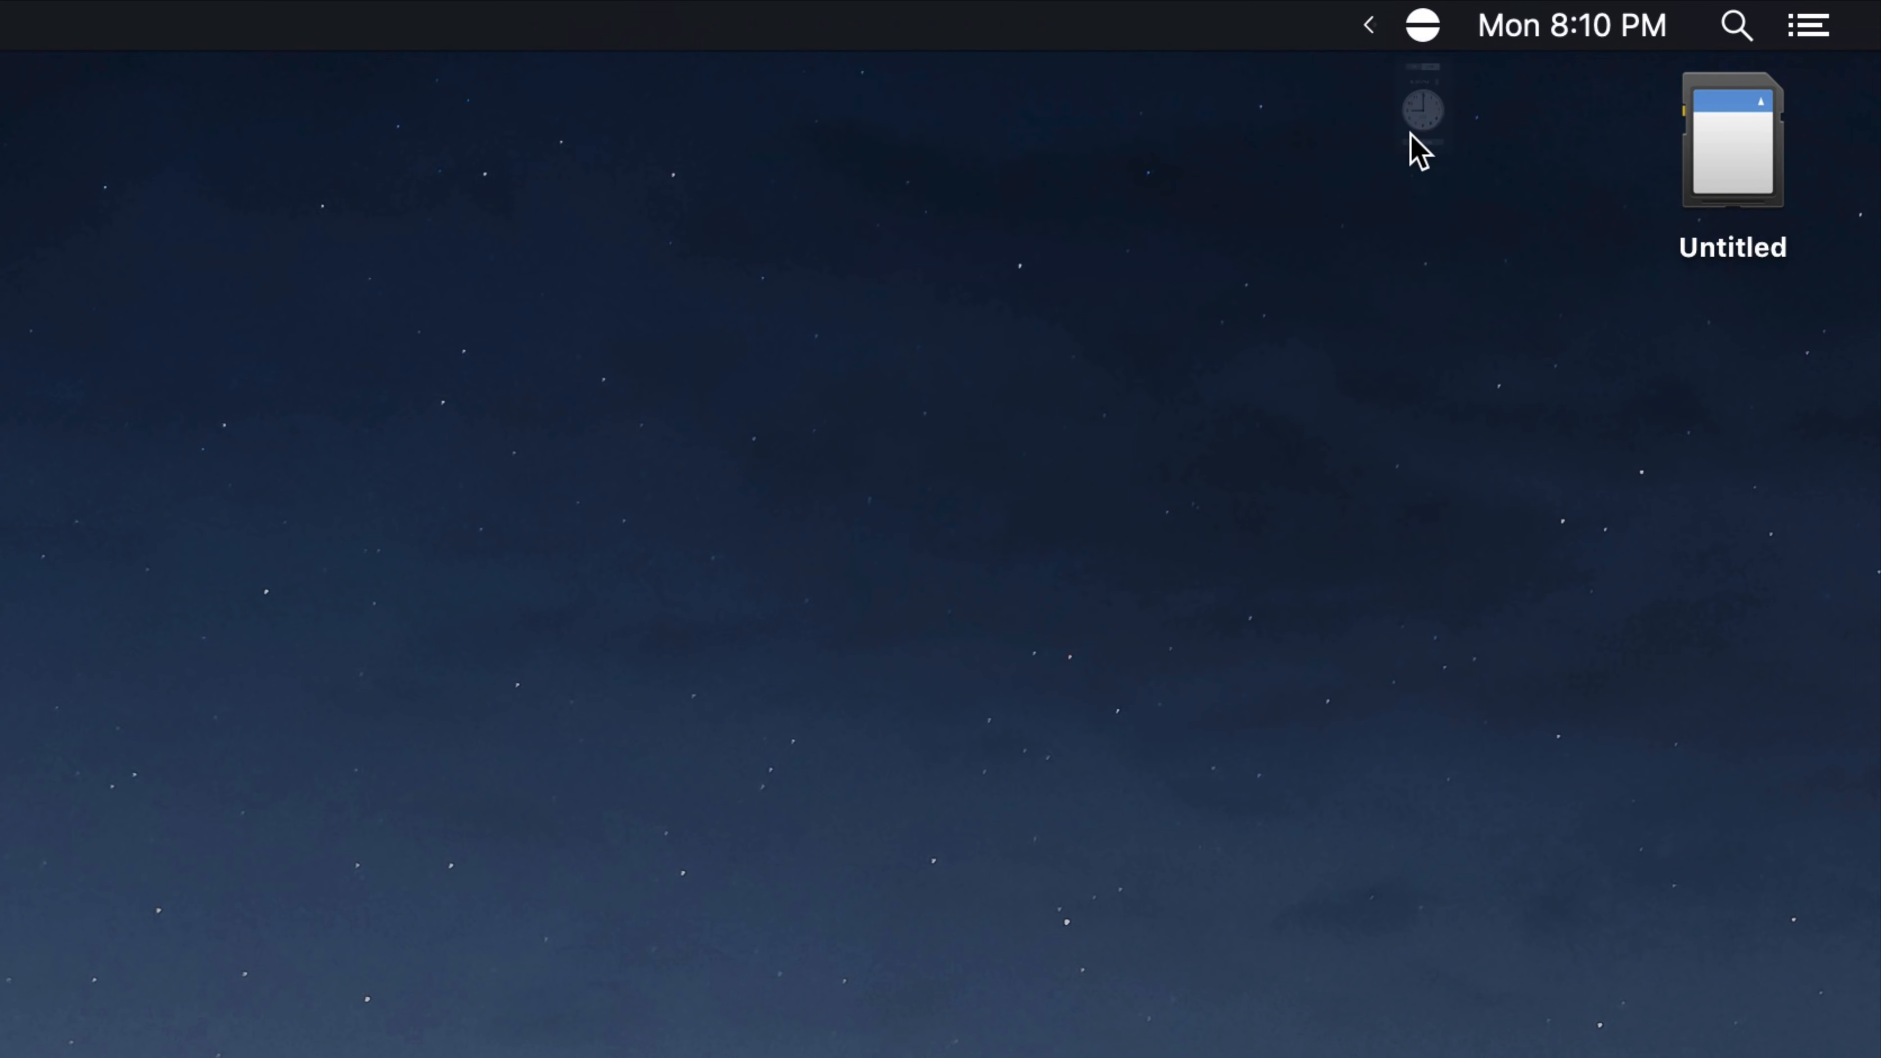
{"action": "left_click", "coordinate": [1422, 106]}
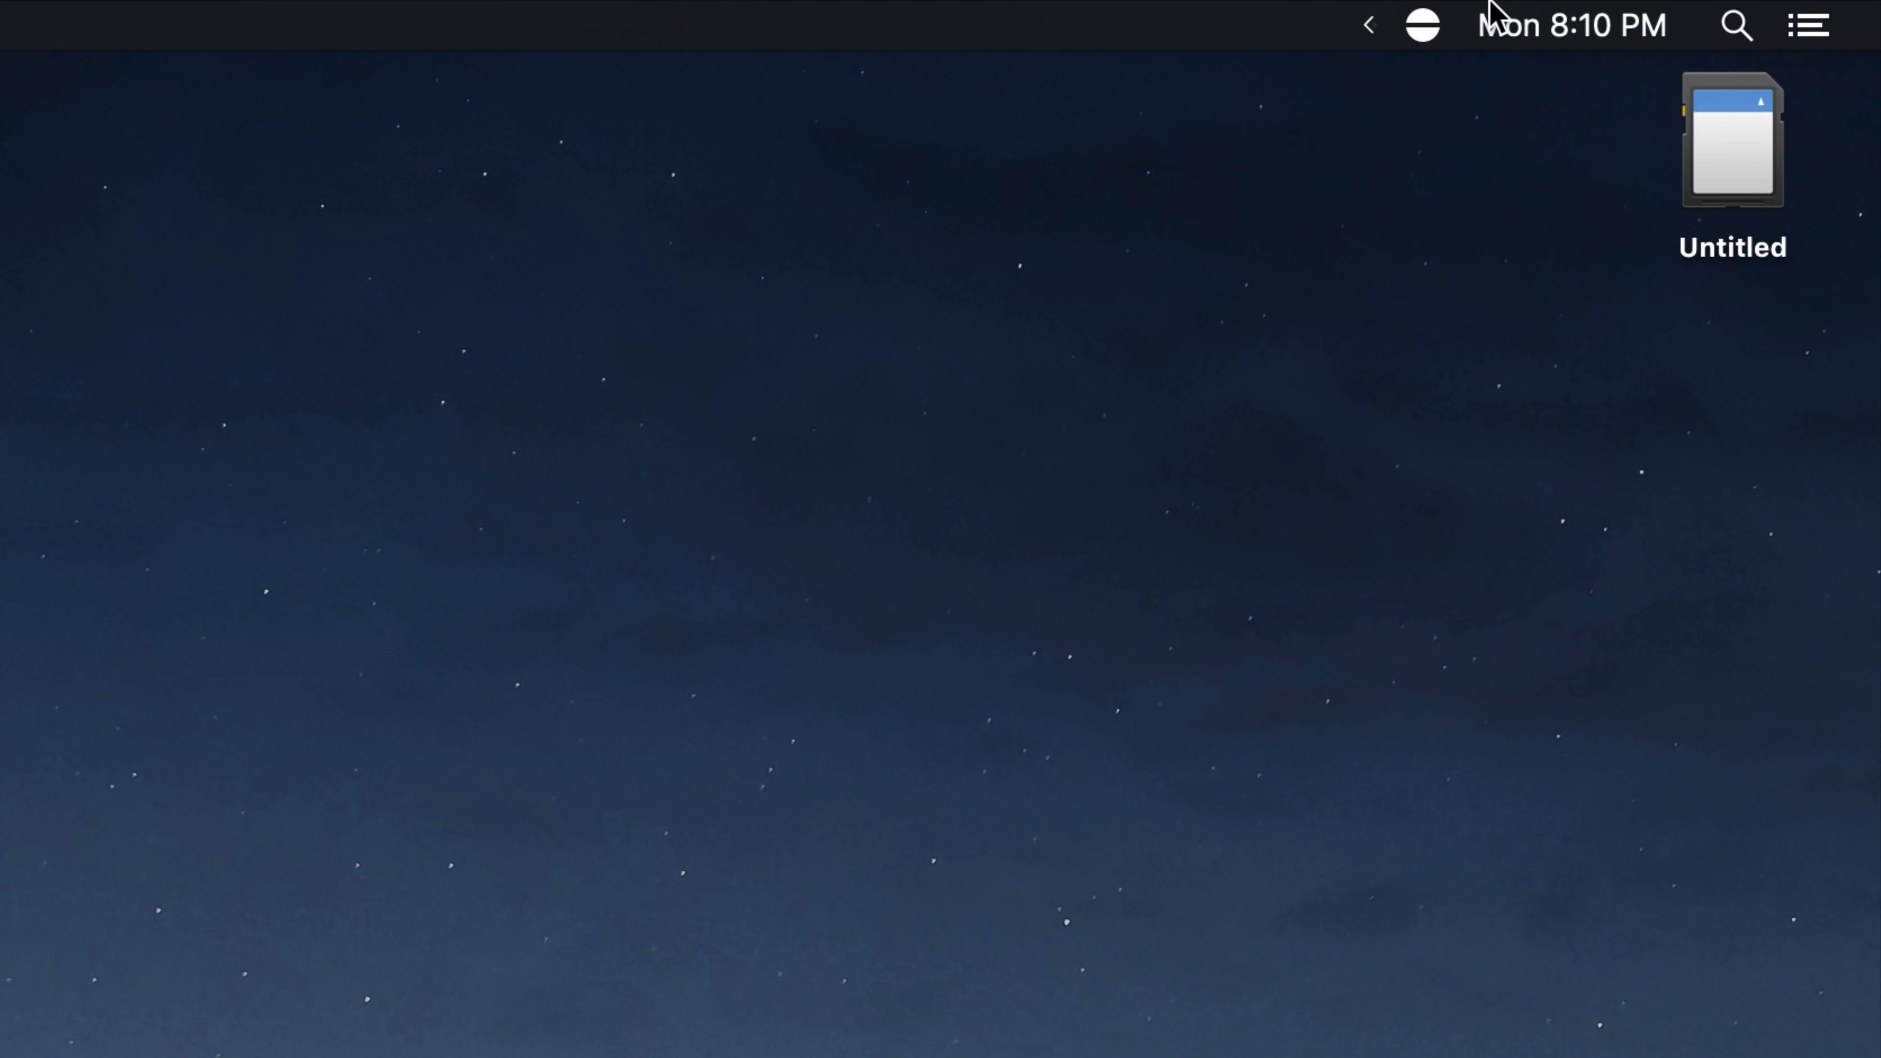
{"action": "left_click", "coordinate": [1423, 24]}
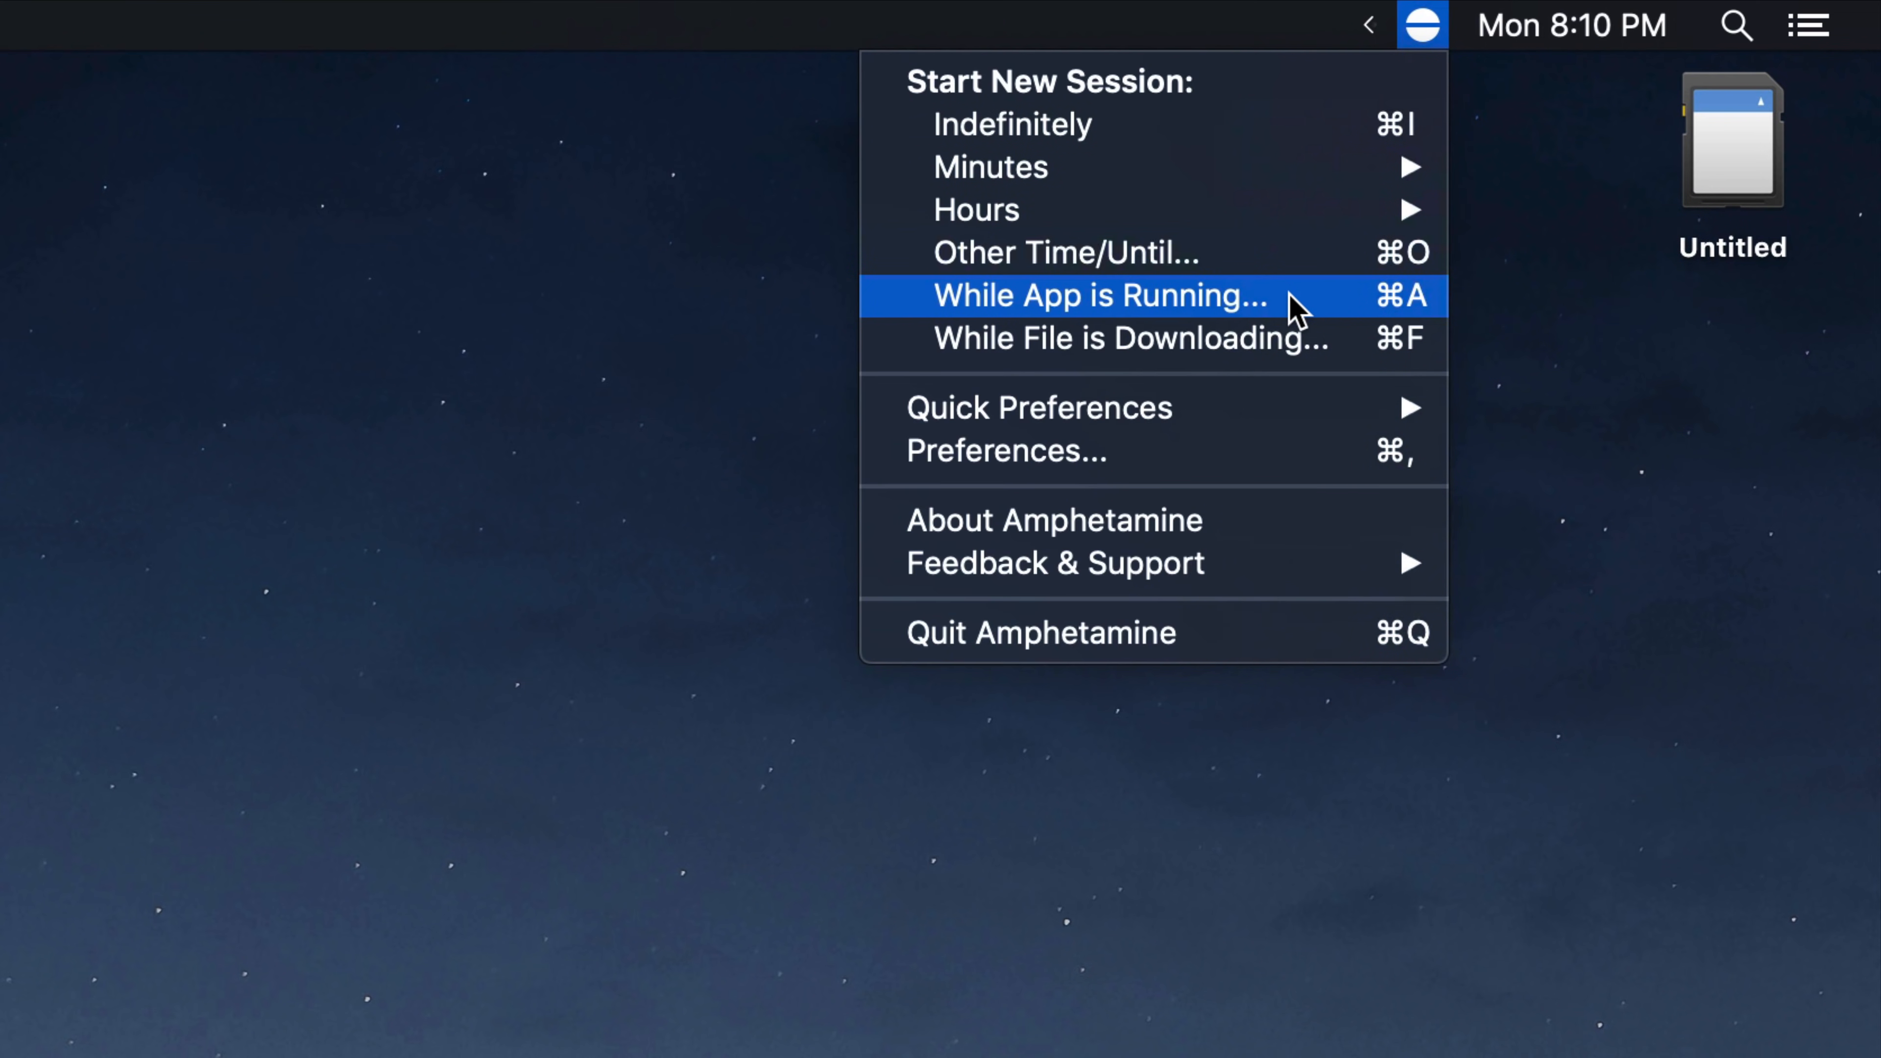
{"action": "mouse_move", "coordinate": [1325, 300]}
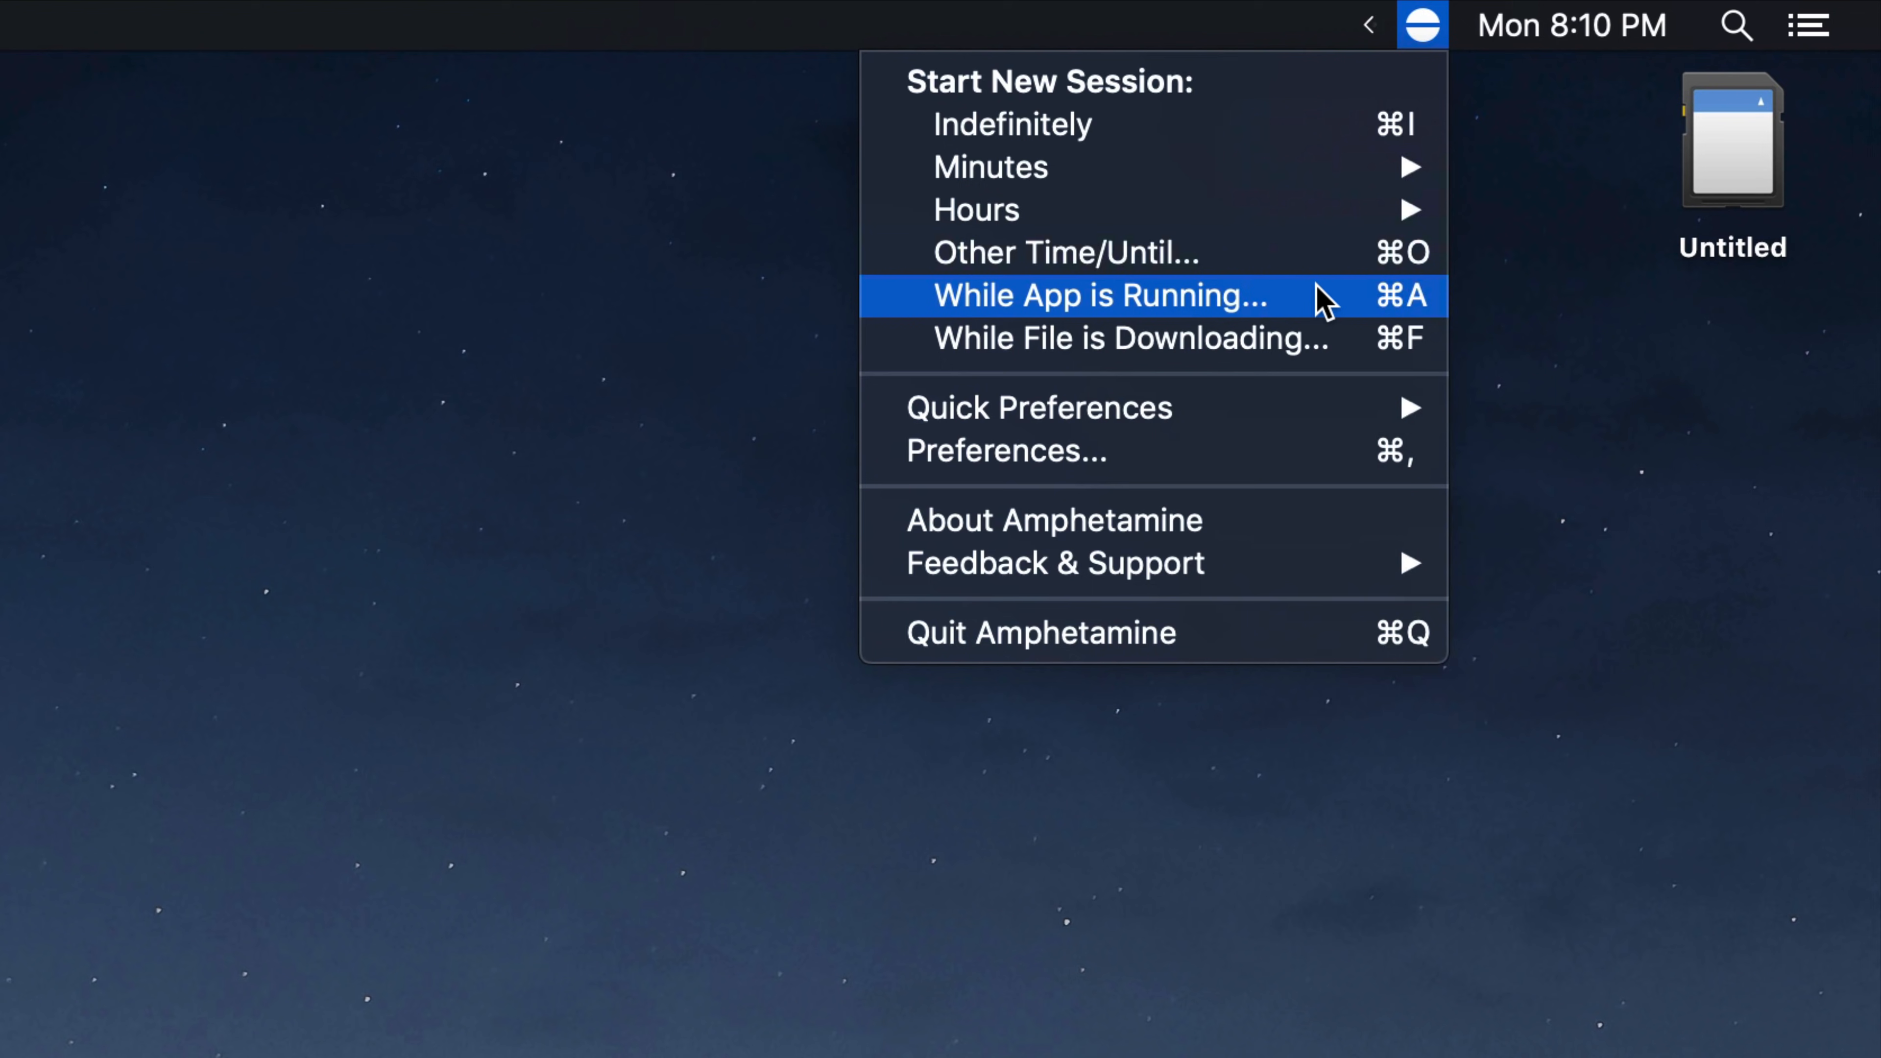
{"action": "mouse_move", "coordinate": [1330, 316]}
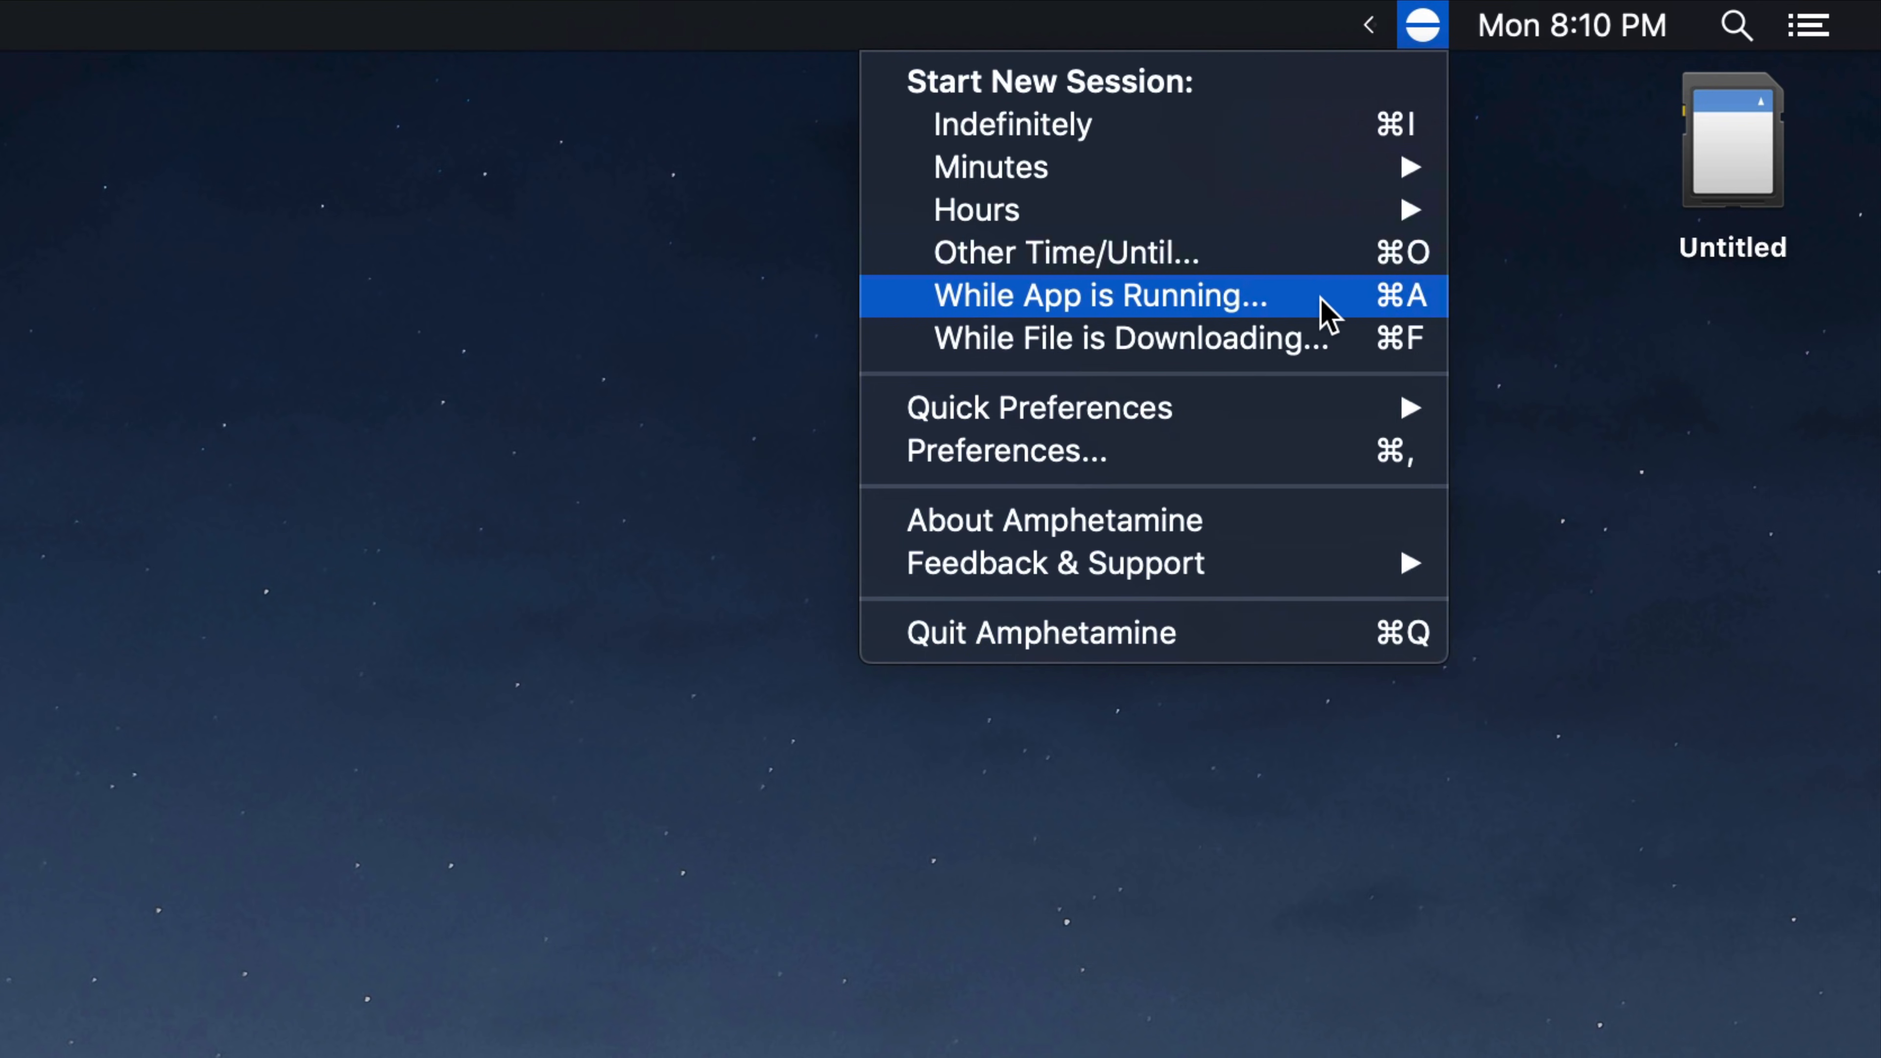
{"action": "mouse_move", "coordinate": [1284, 373]}
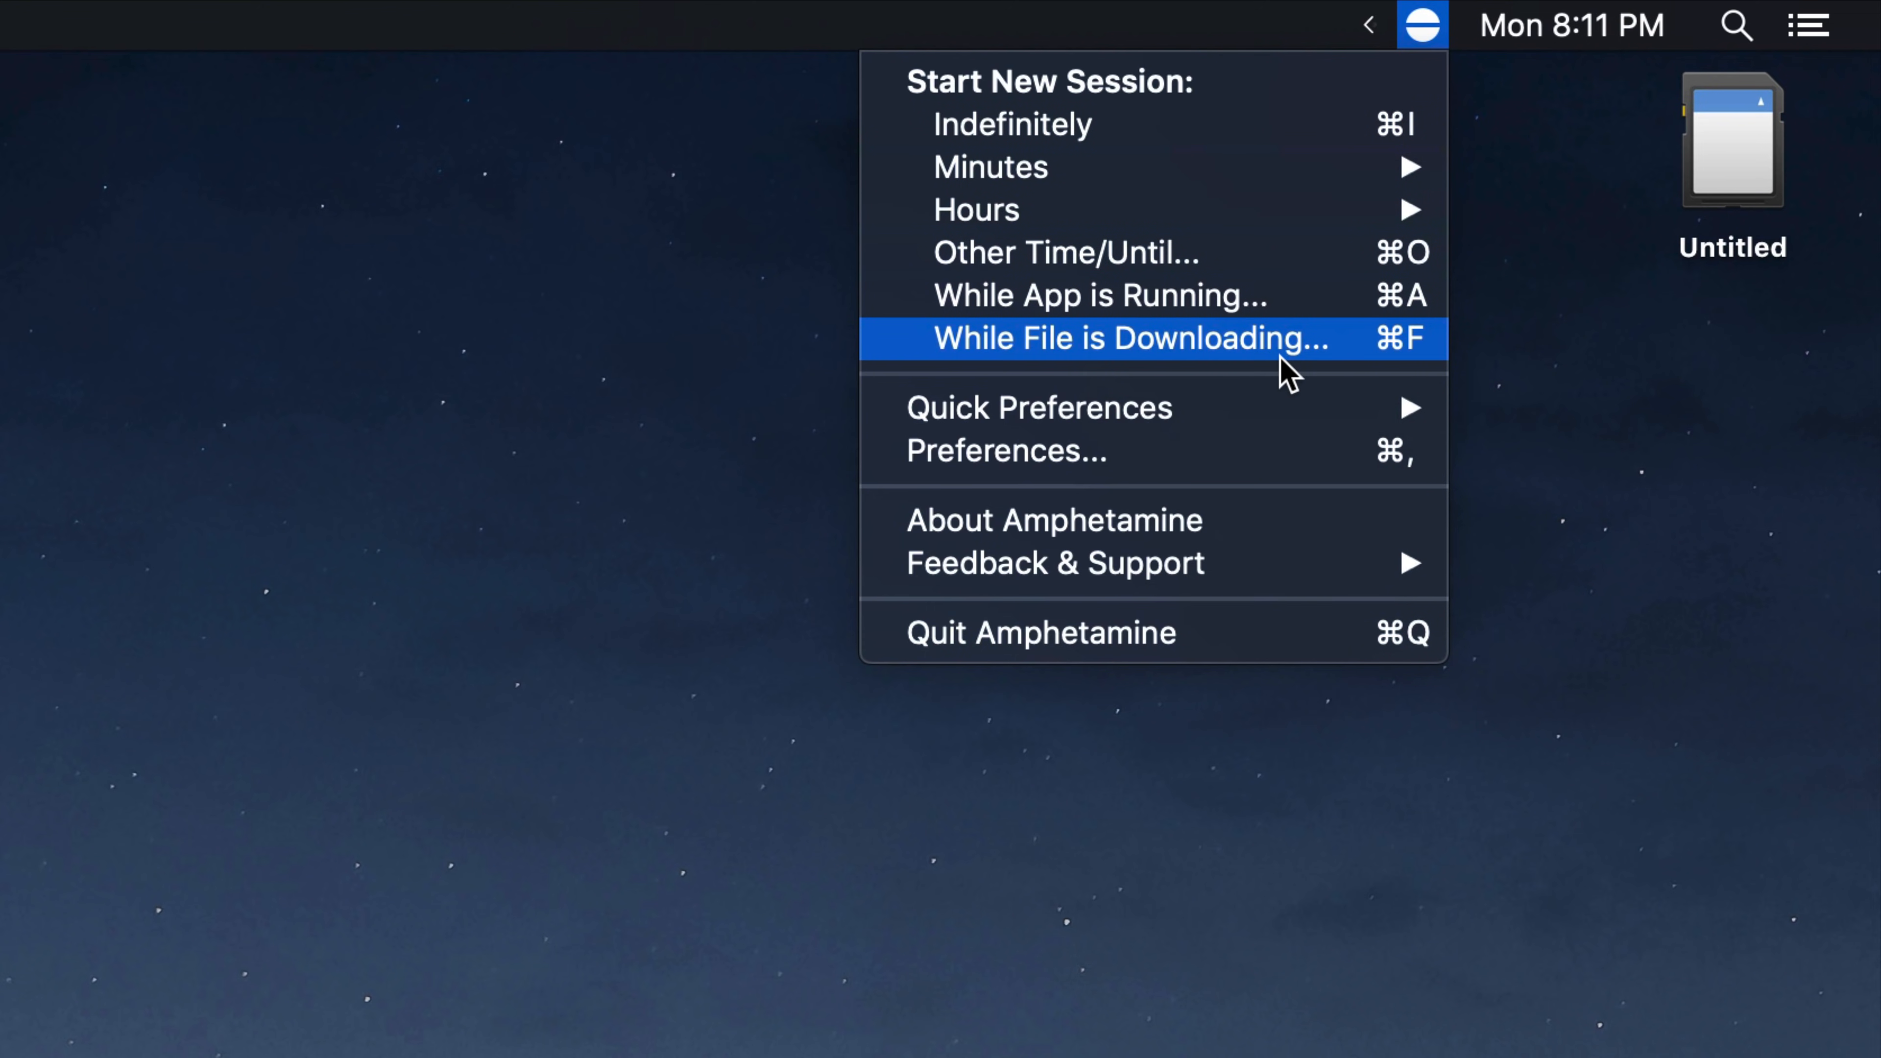
{"action": "mouse_move", "coordinate": [1214, 359]}
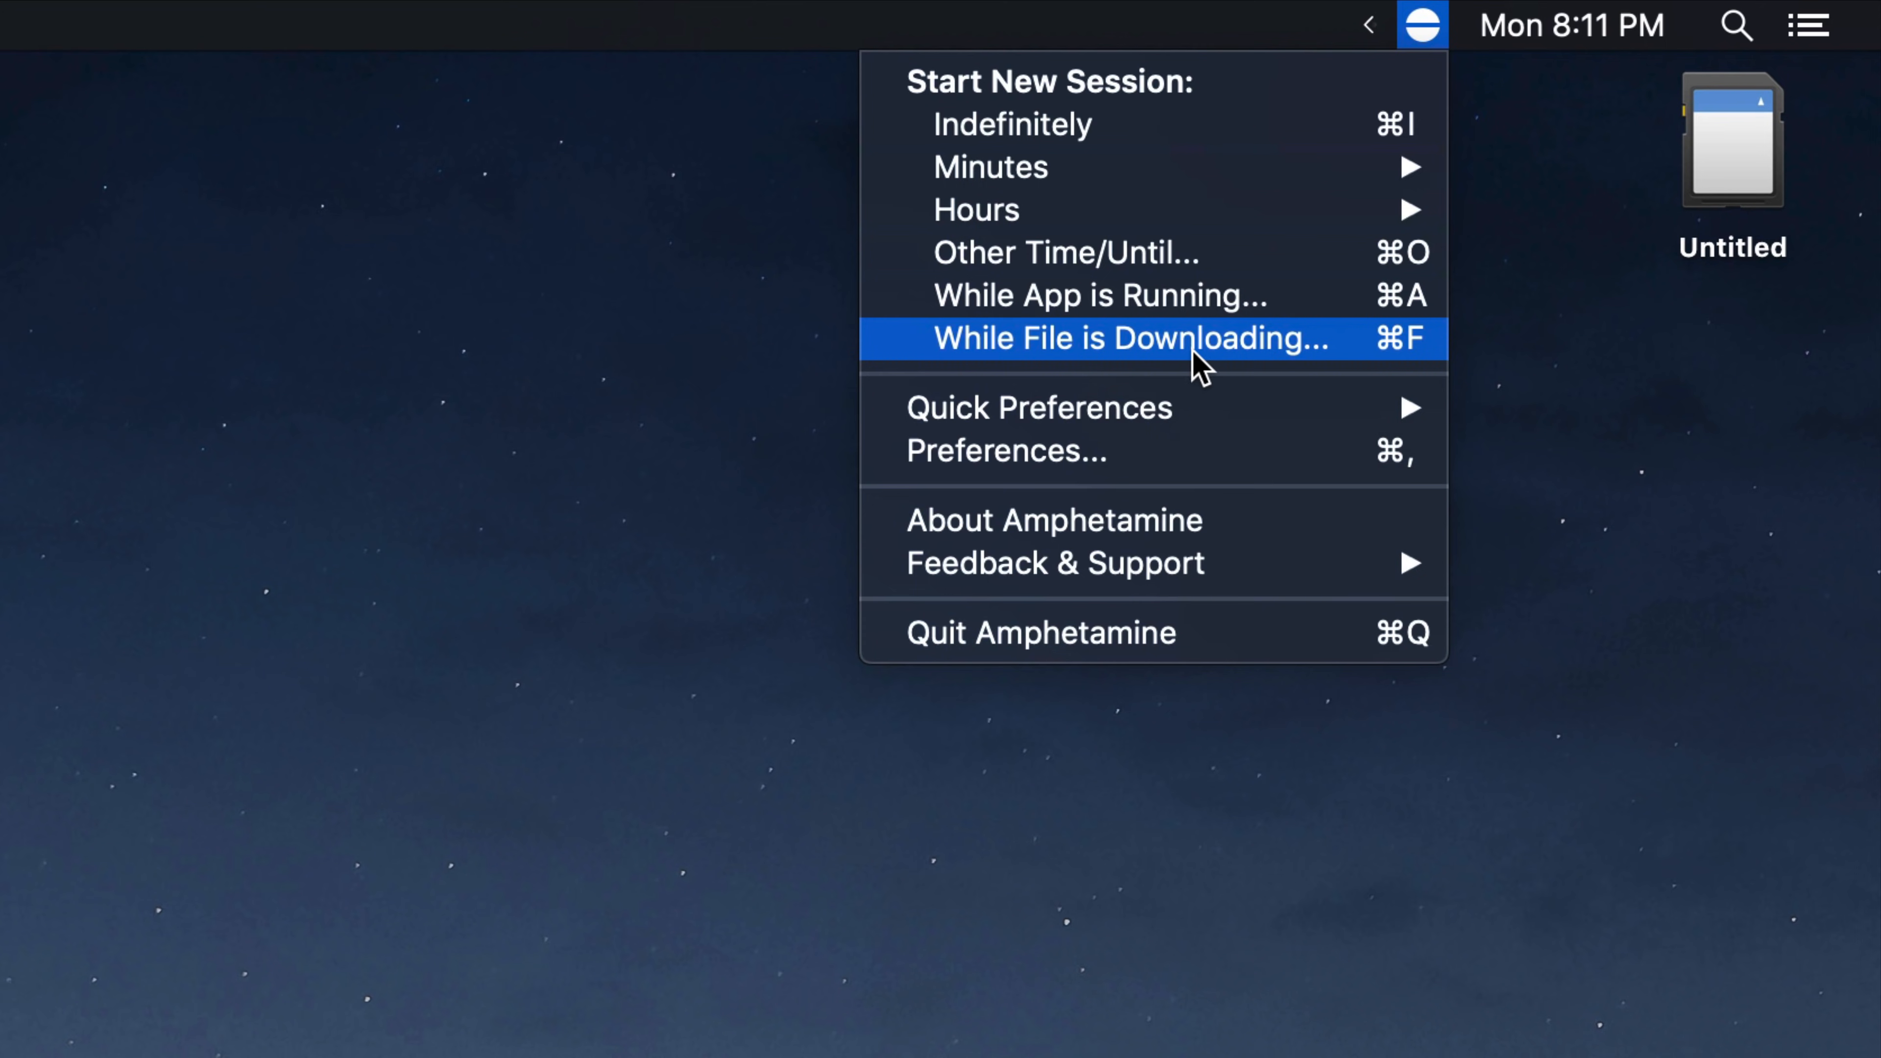
{"action": "mouse_move", "coordinate": [1203, 378]}
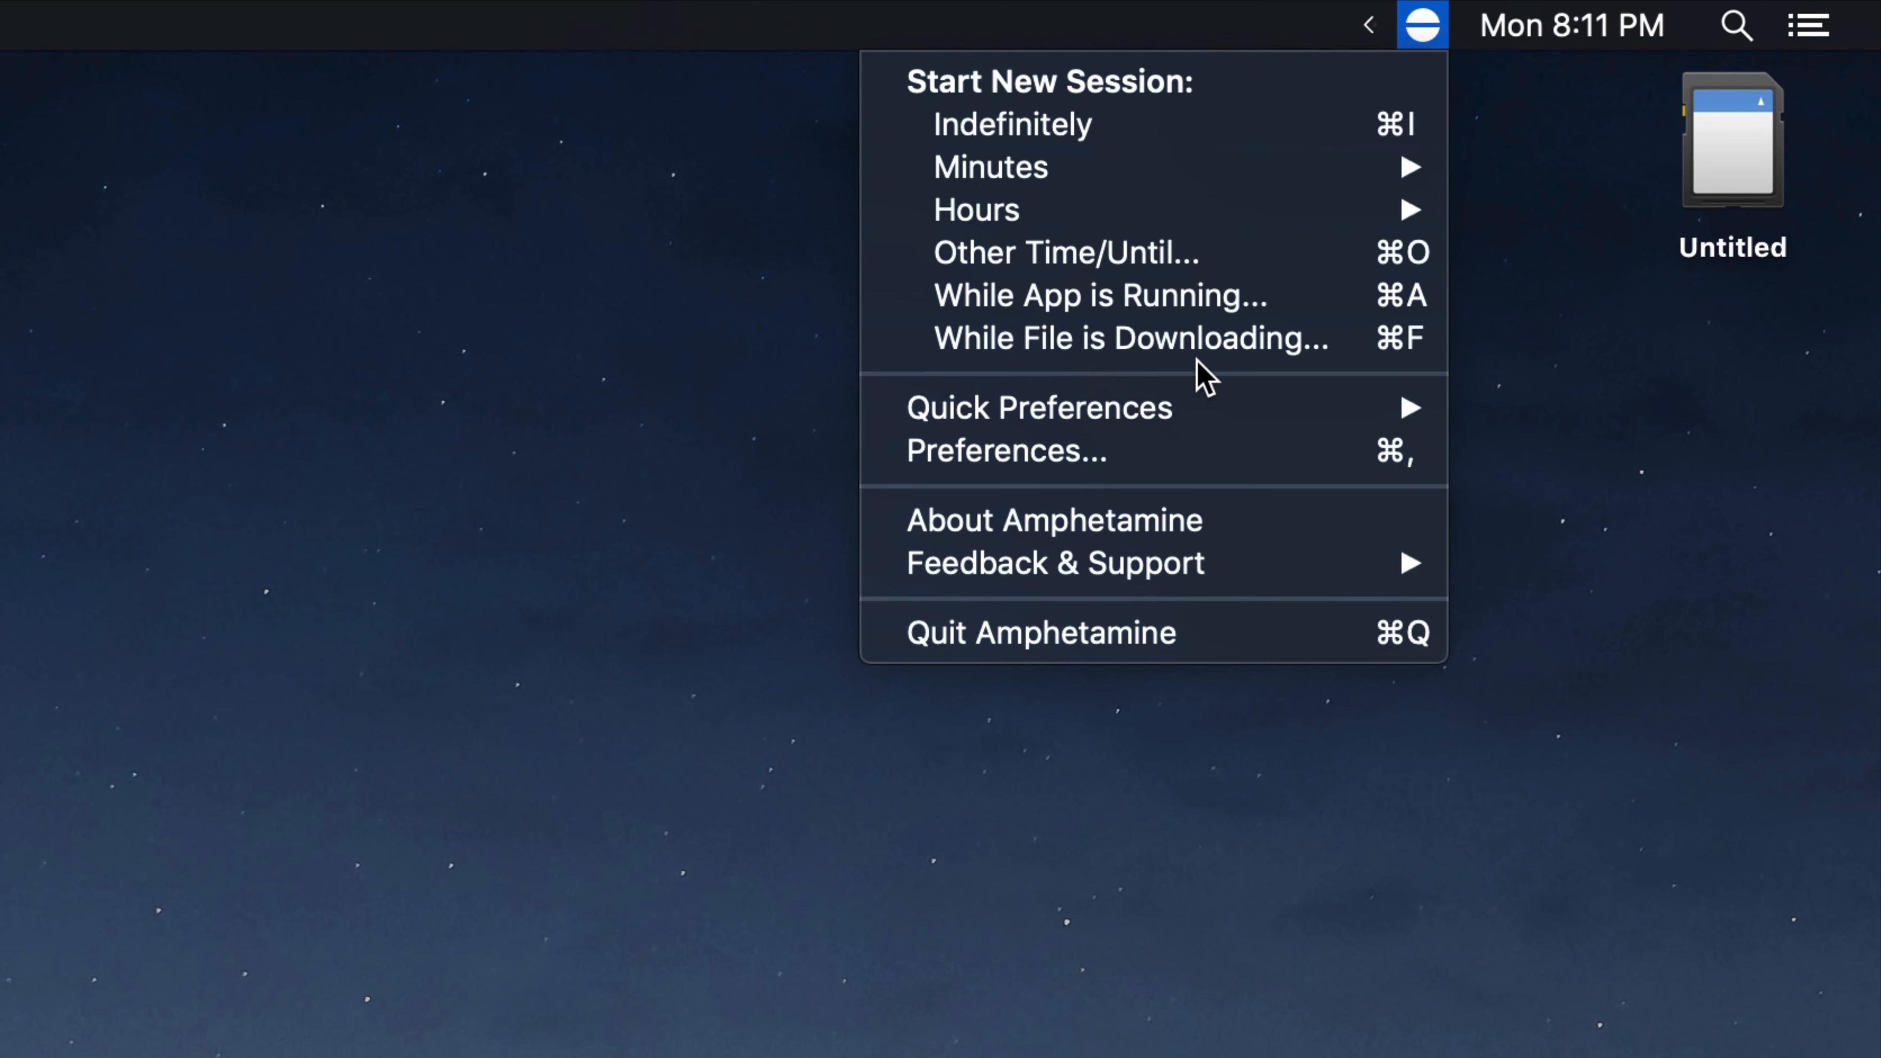
- View Amphetamine's default session, Triggers and Hot Keys preference pages
{"action": "left_click", "coordinate": [1004, 450]}
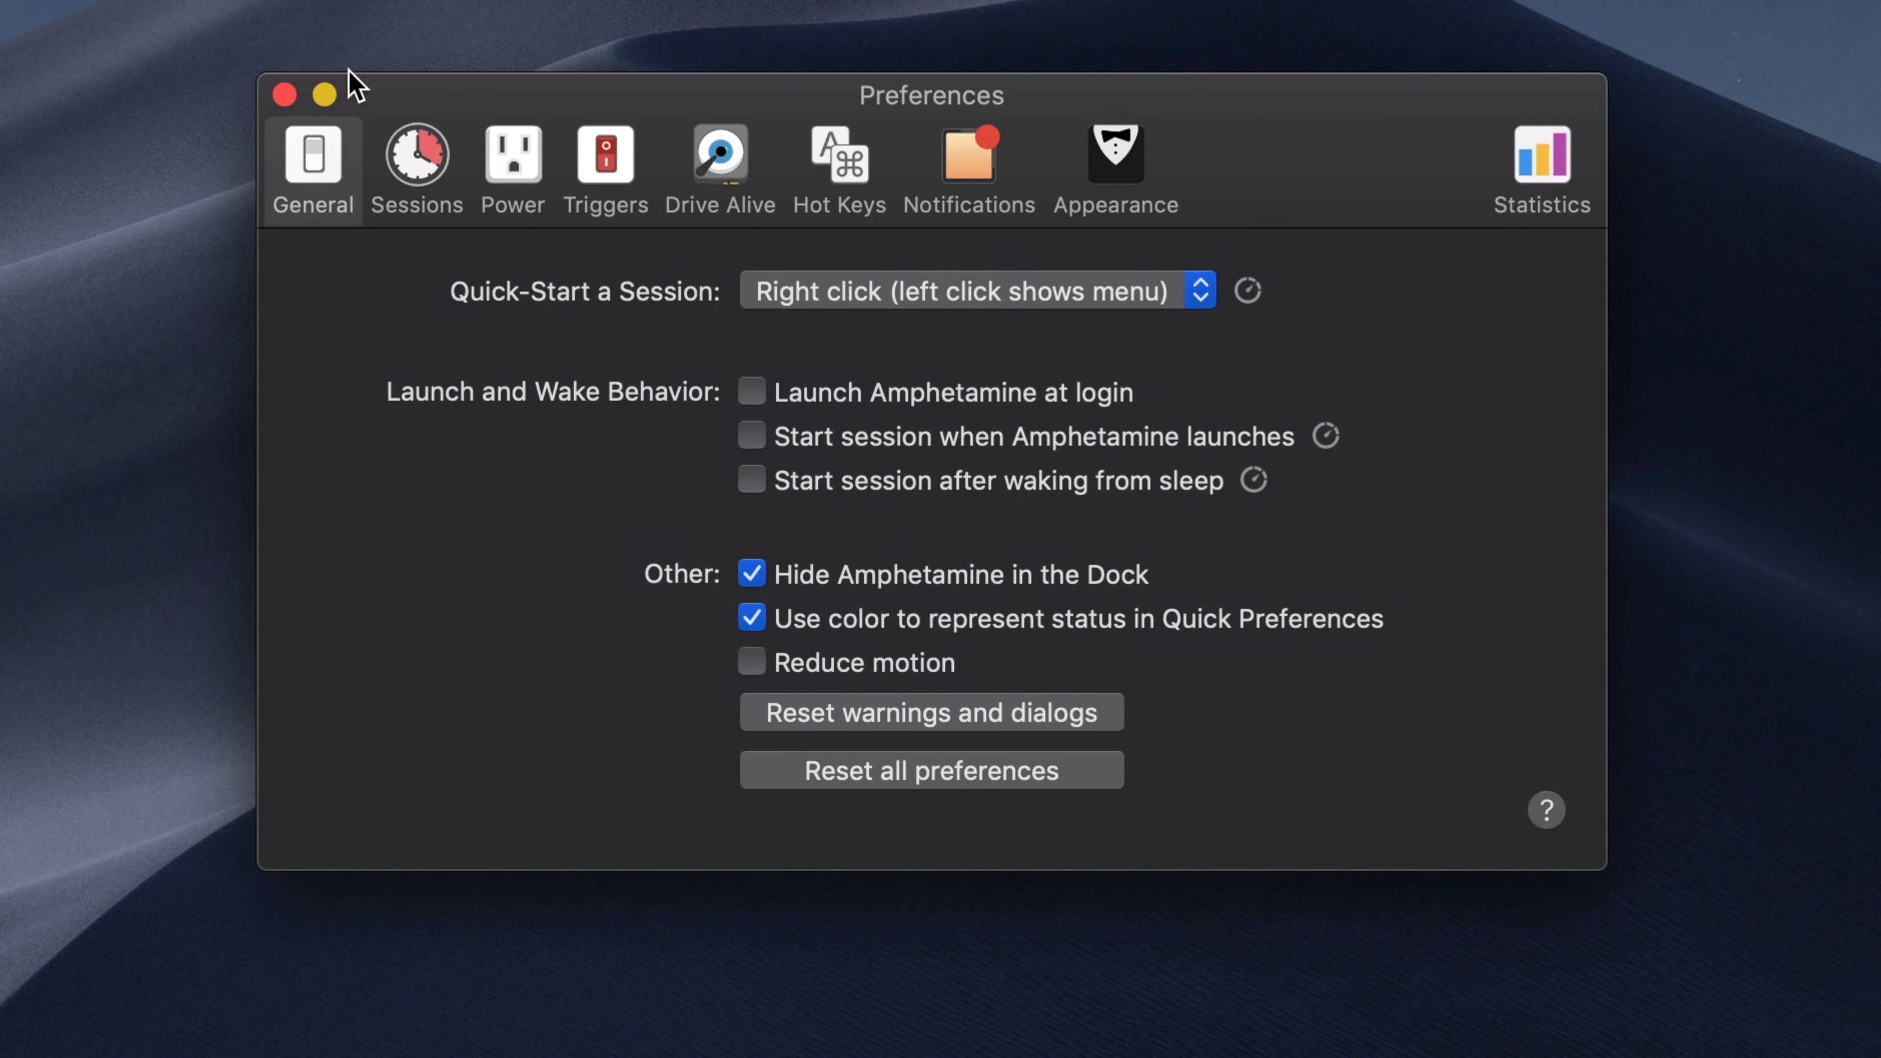
{"action": "mouse_move", "coordinate": [851, 223]}
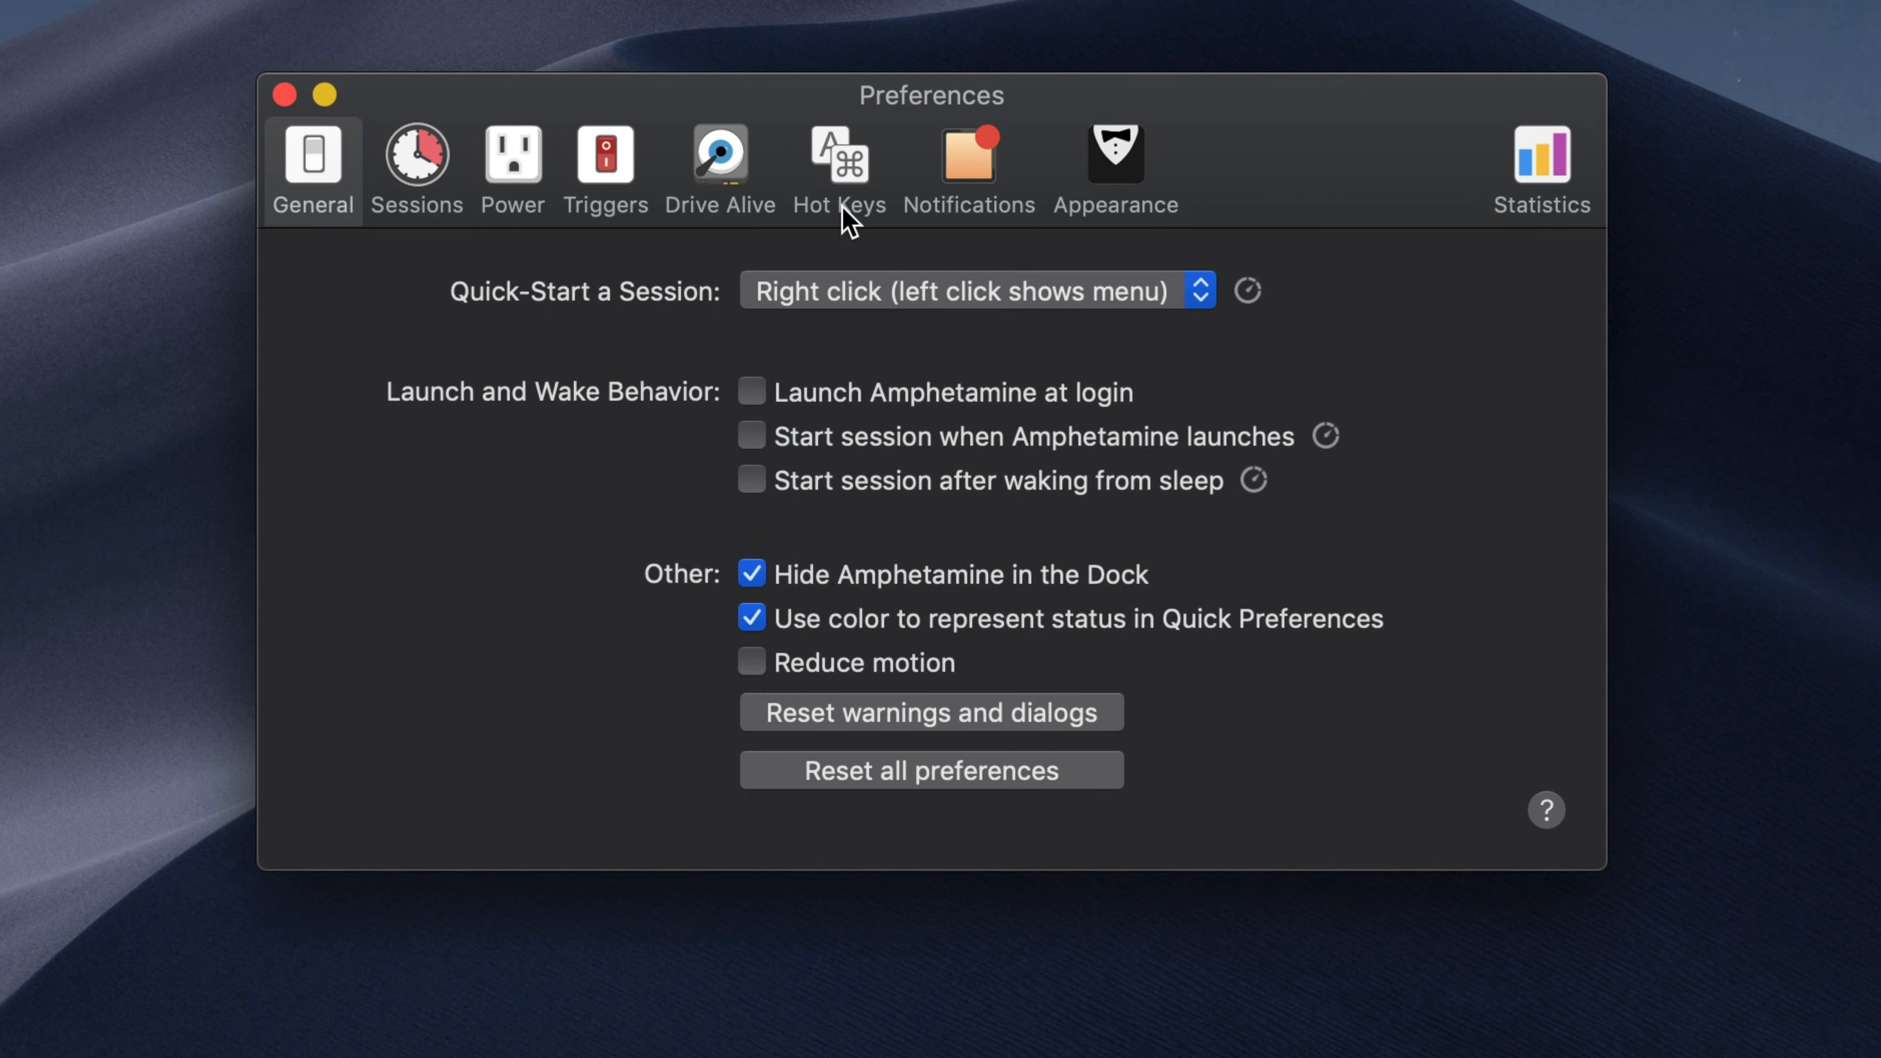
{"action": "mouse_move", "coordinate": [388, 177]}
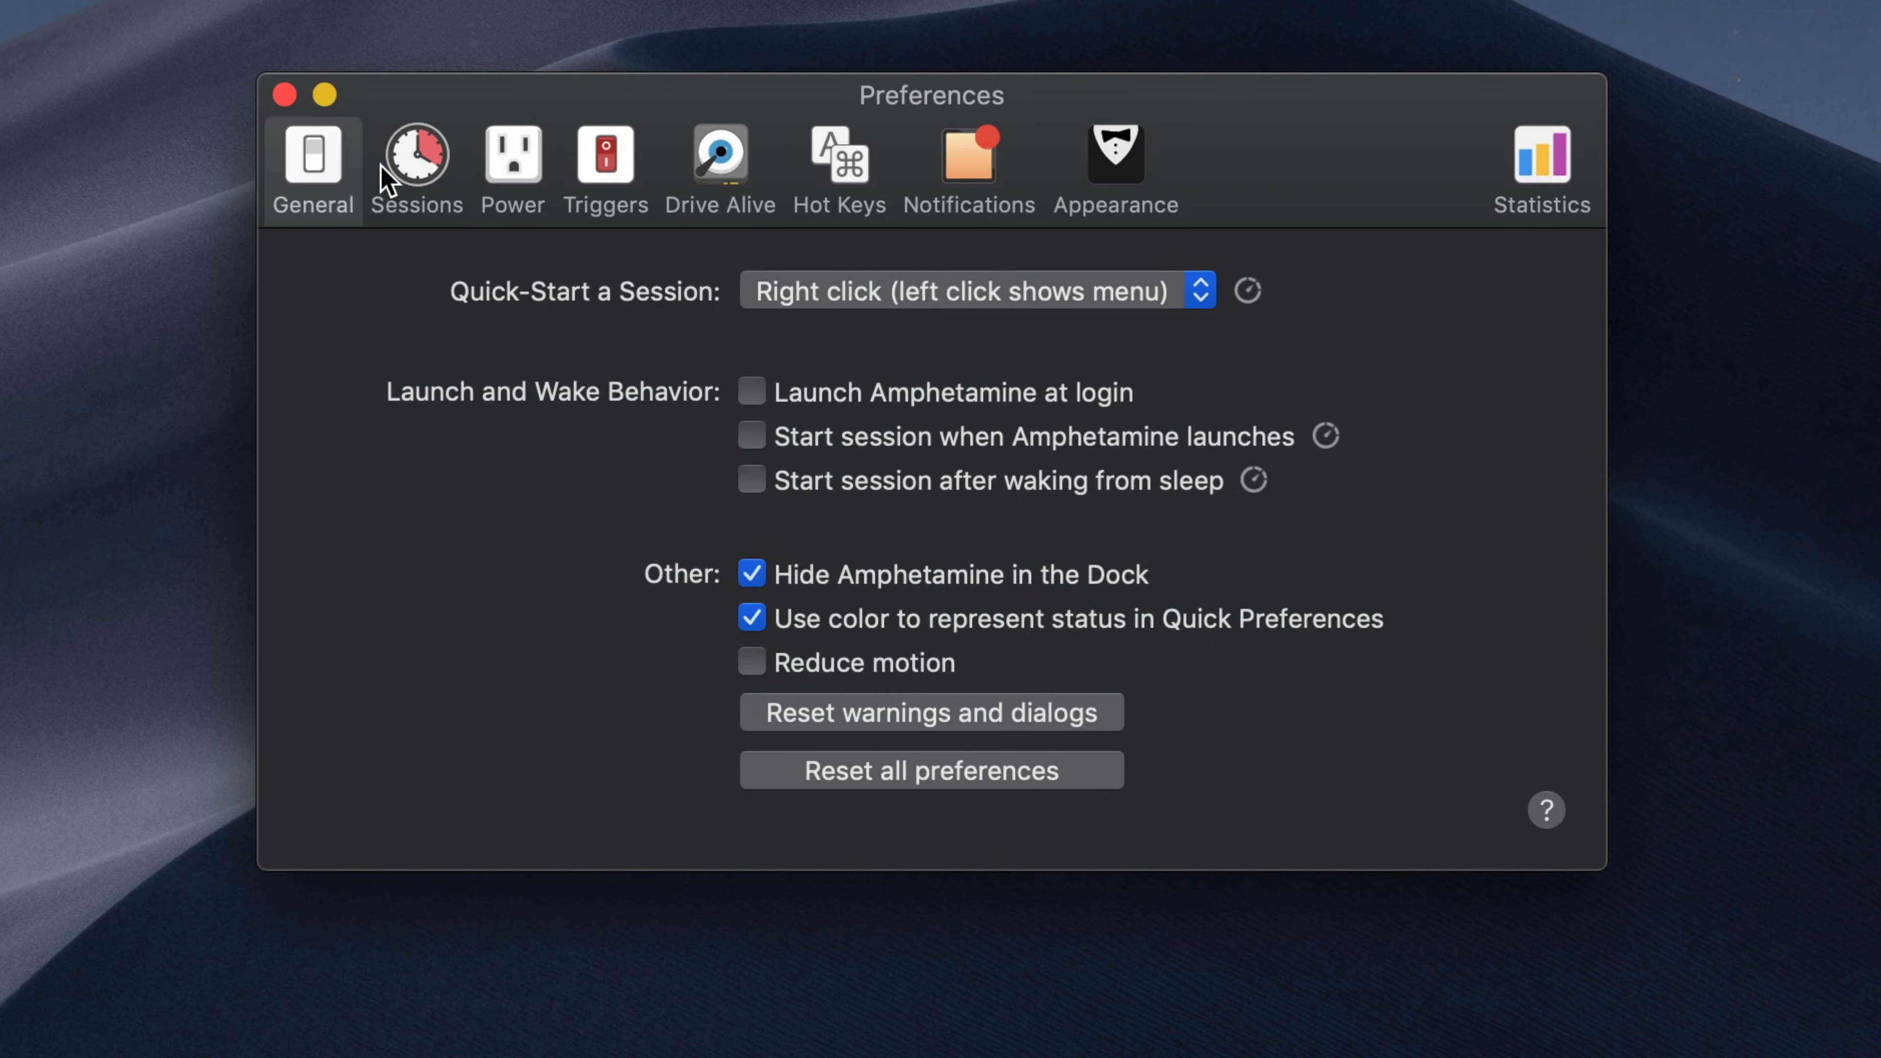
{"action": "mouse_move", "coordinate": [405, 186]}
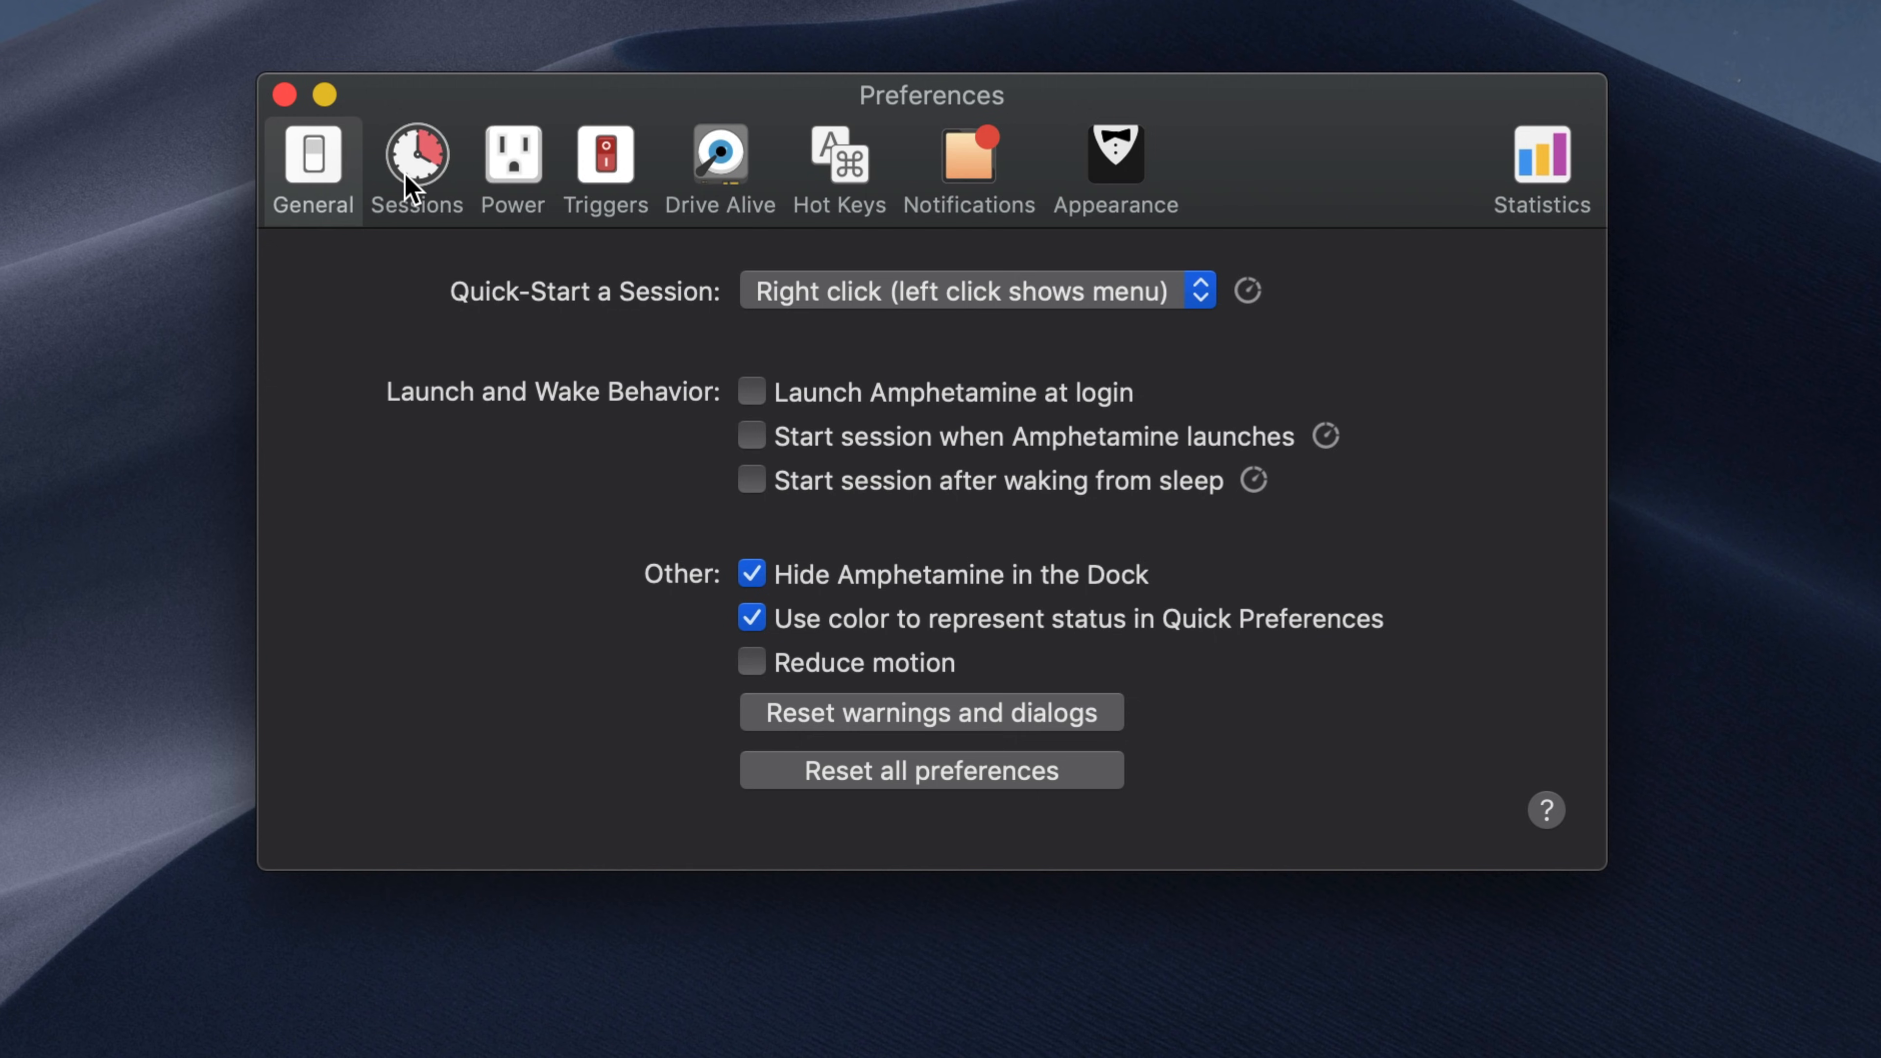
{"action": "left_click", "coordinate": [416, 167]}
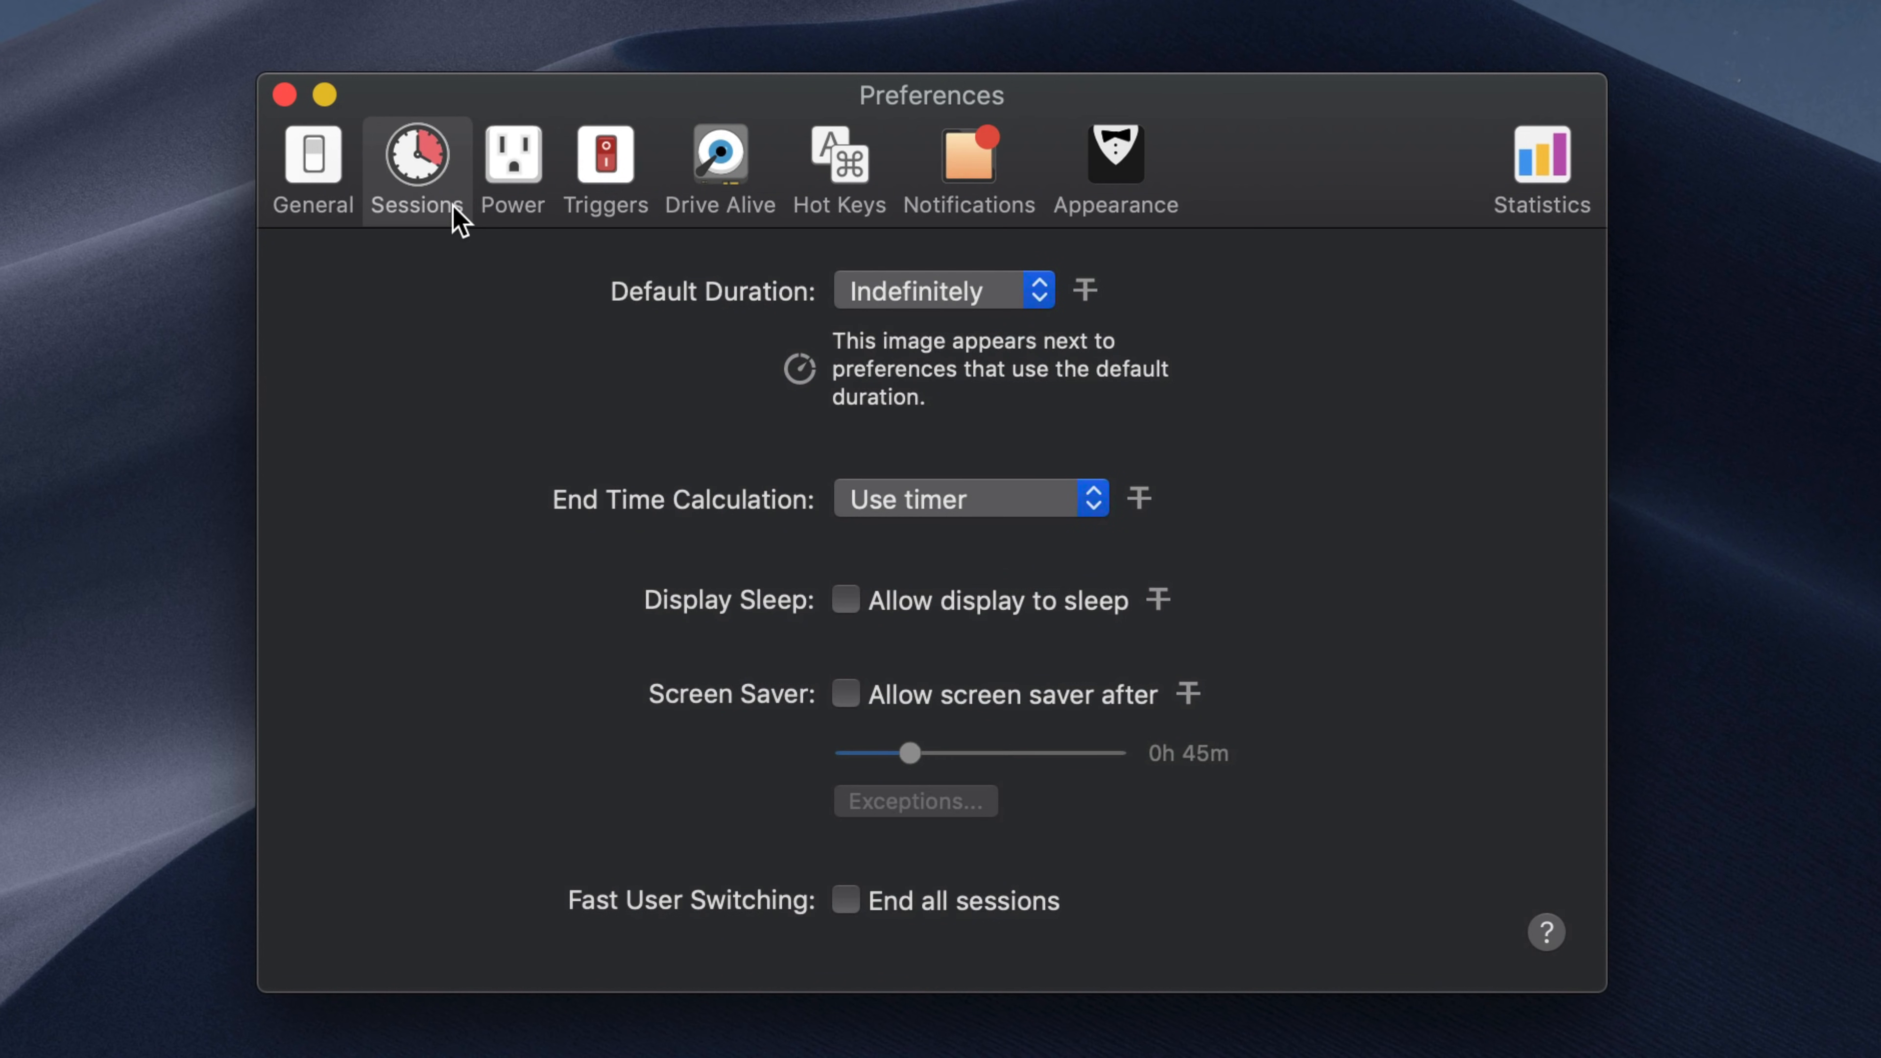
{"action": "left_click", "coordinate": [604, 168]}
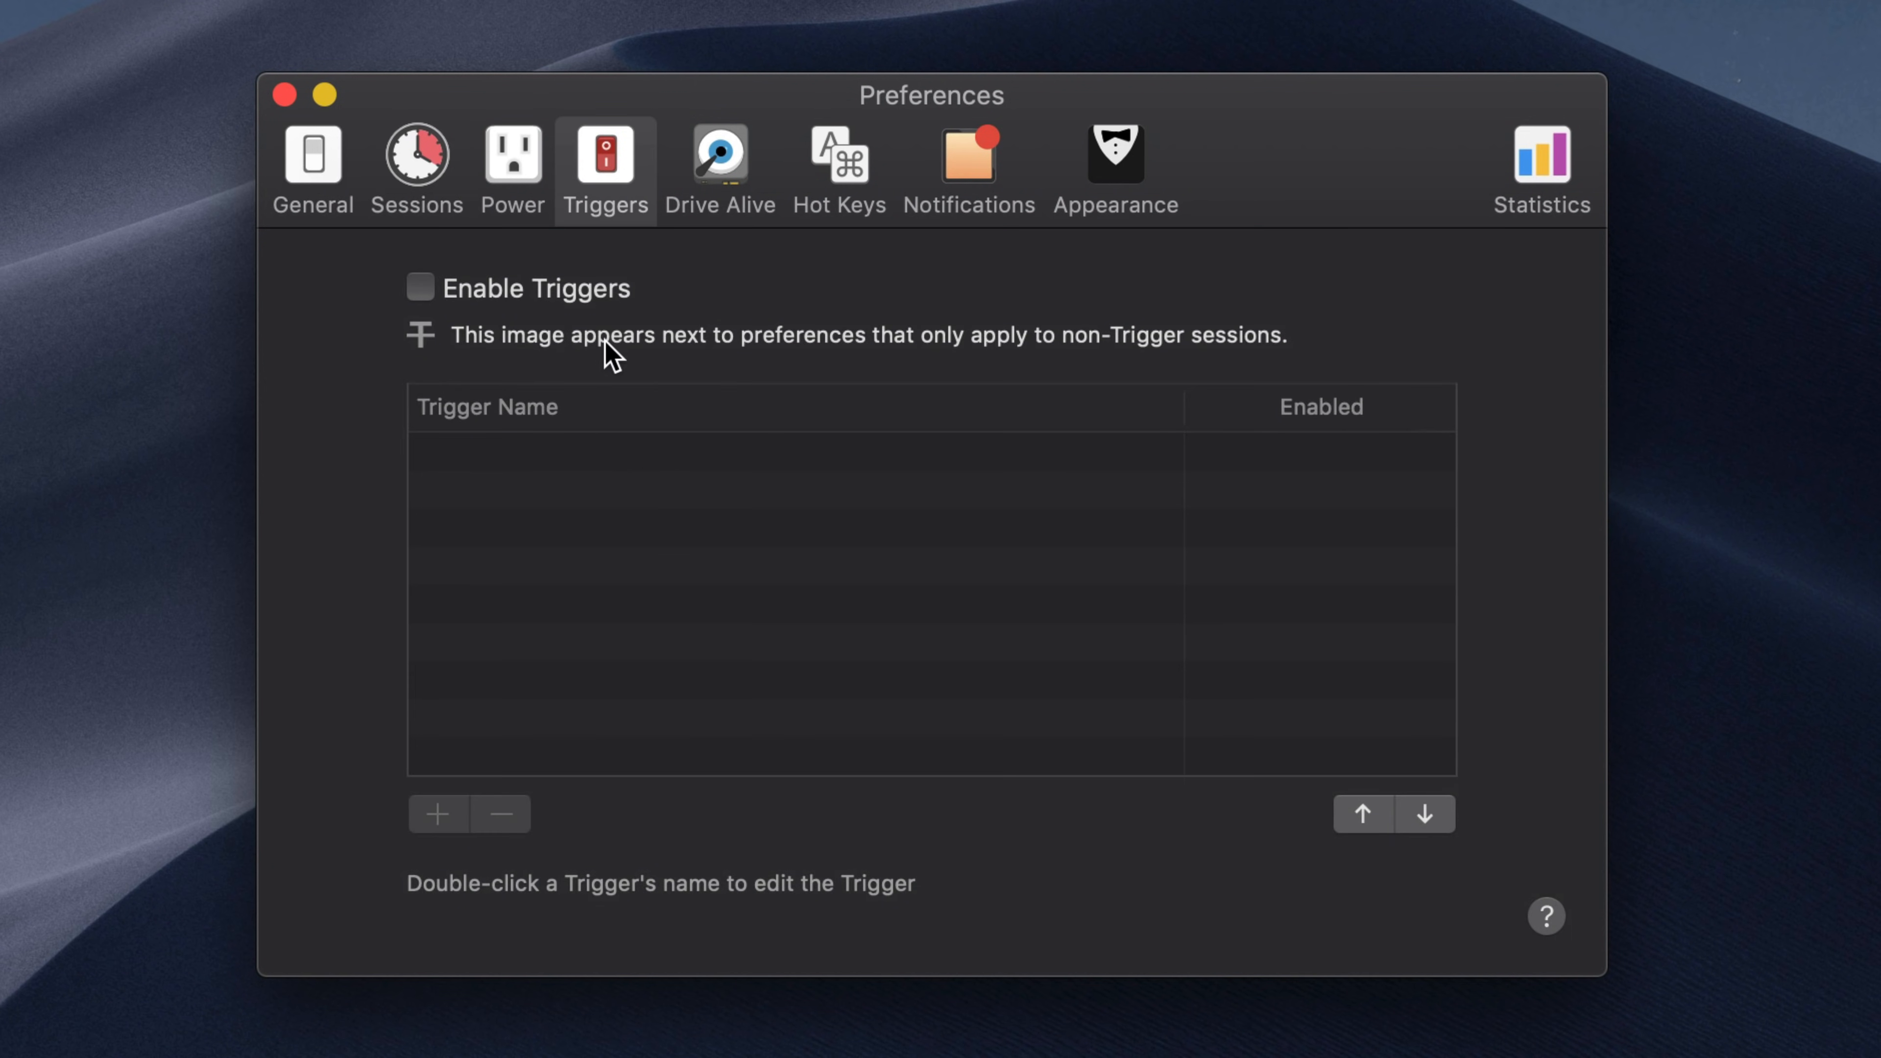
{"action": "mouse_move", "coordinate": [738, 434]}
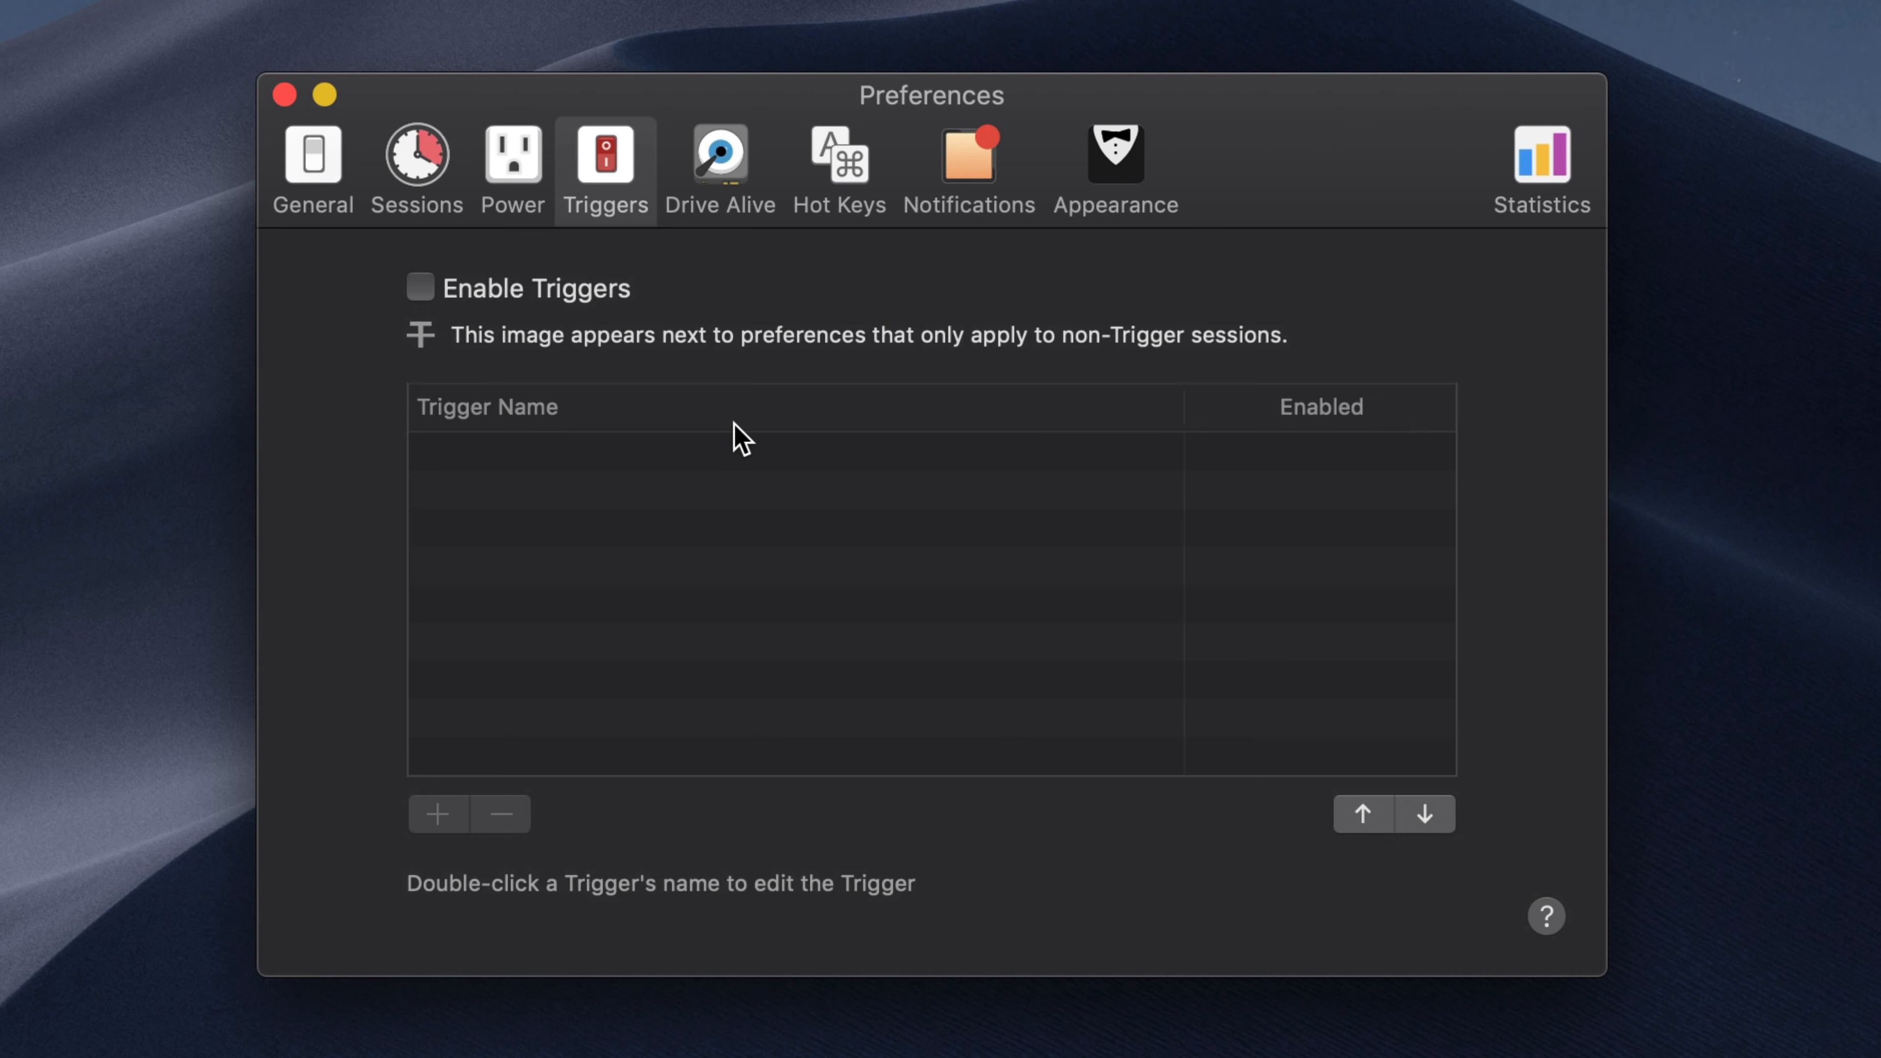
{"action": "mouse_move", "coordinate": [753, 447]}
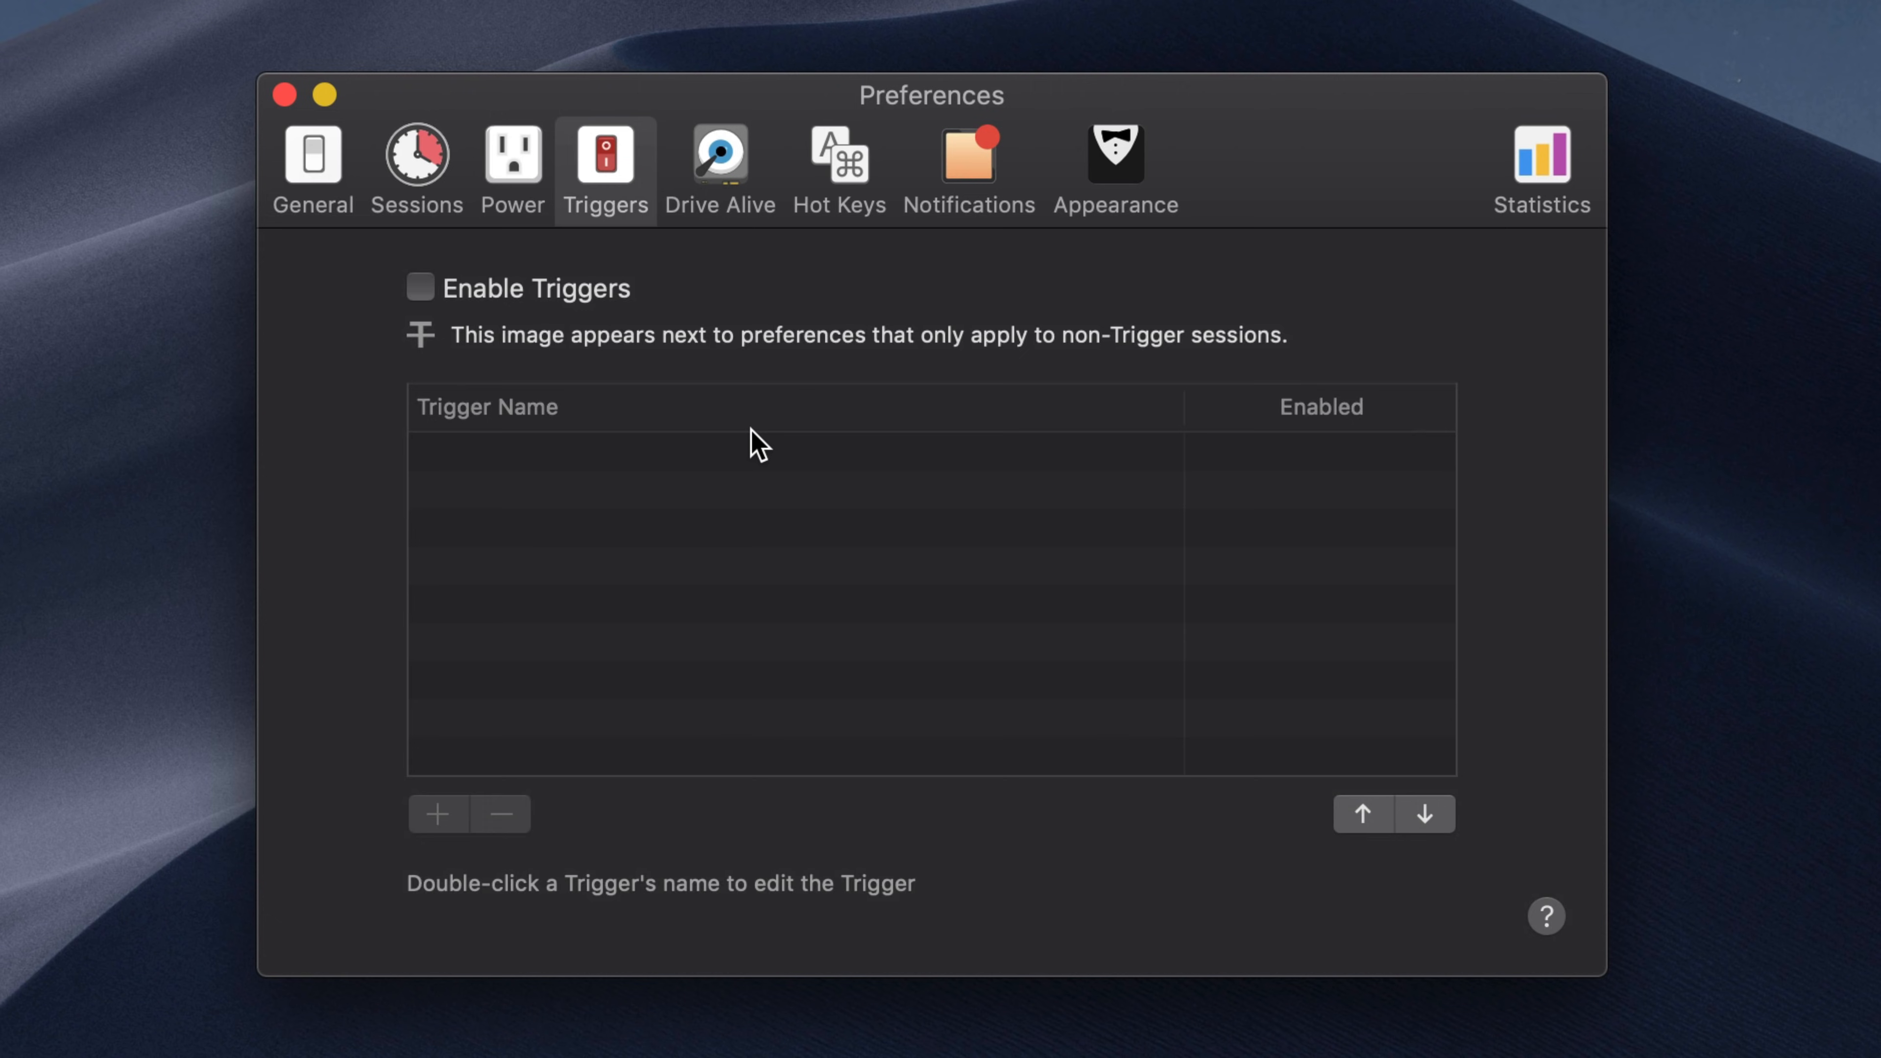
{"action": "left_click", "coordinate": [839, 168]}
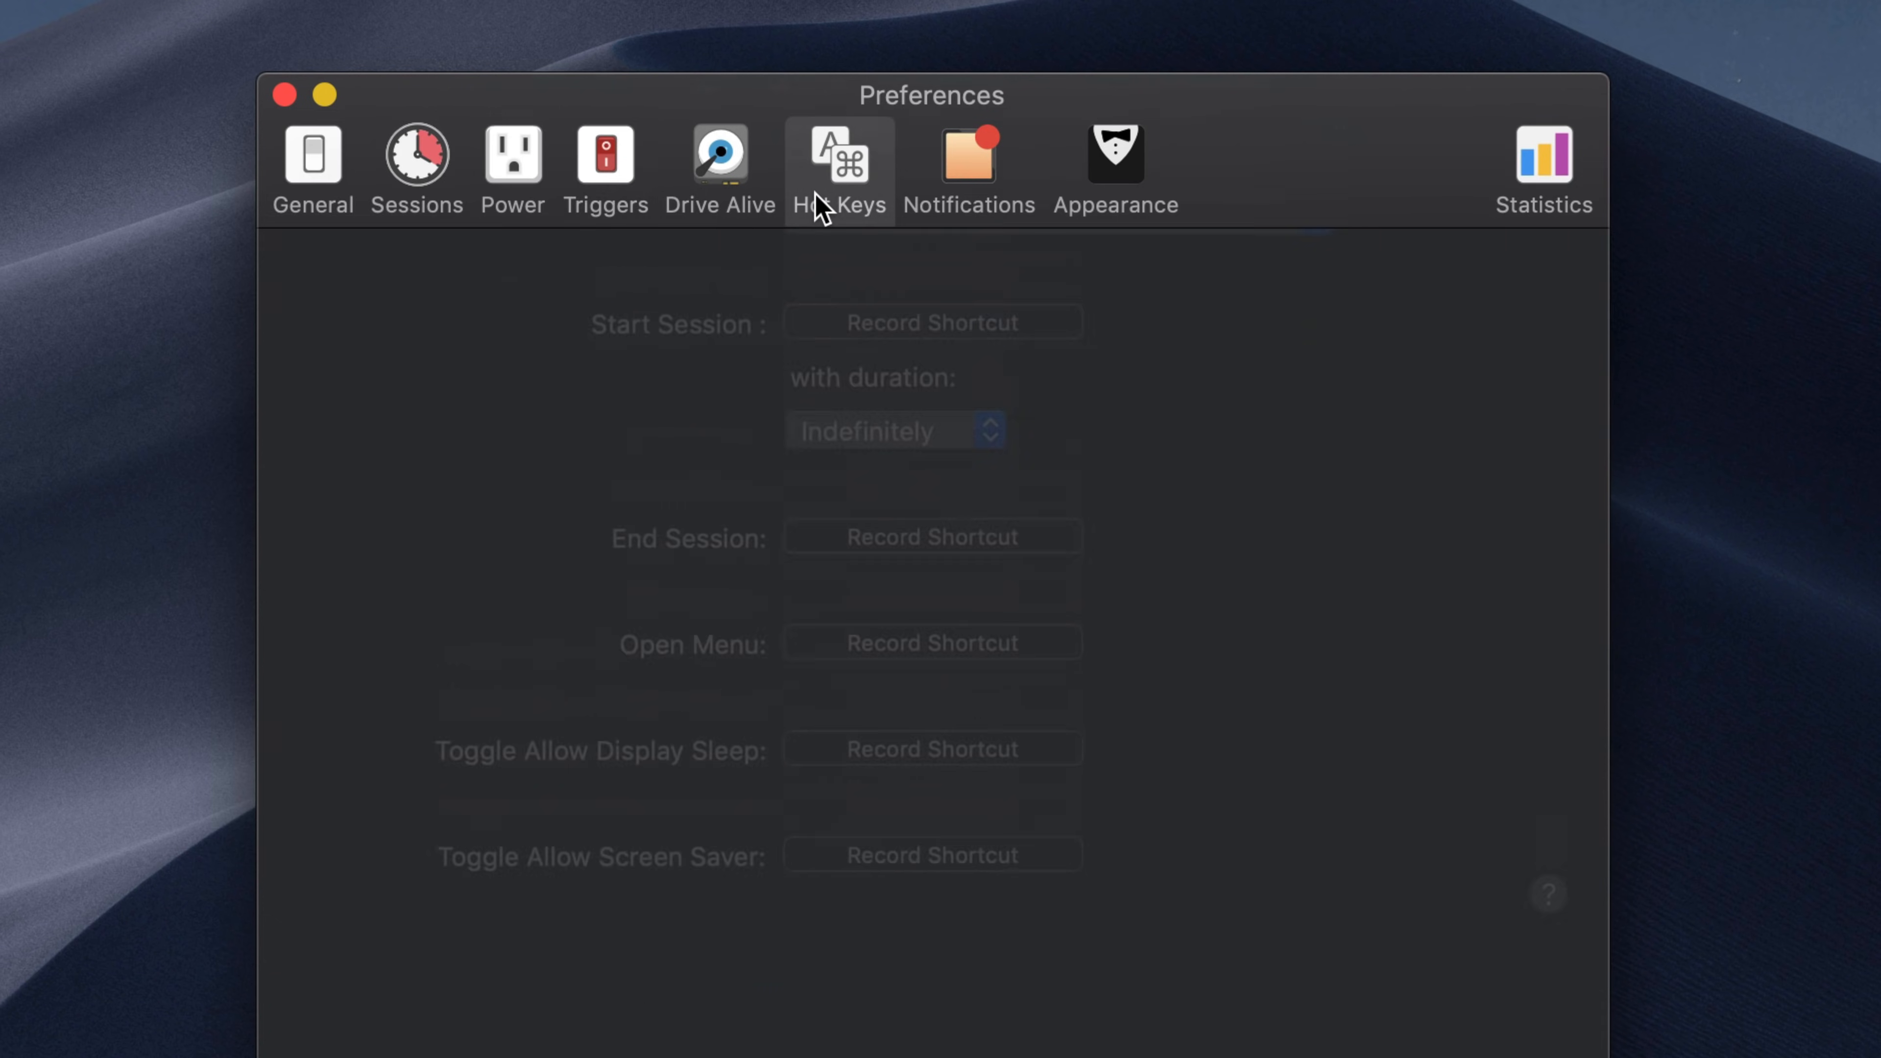
- Review the Power and Sessions pages and return to the Hot Keys settings
{"action": "left_click", "coordinate": [511, 168]}
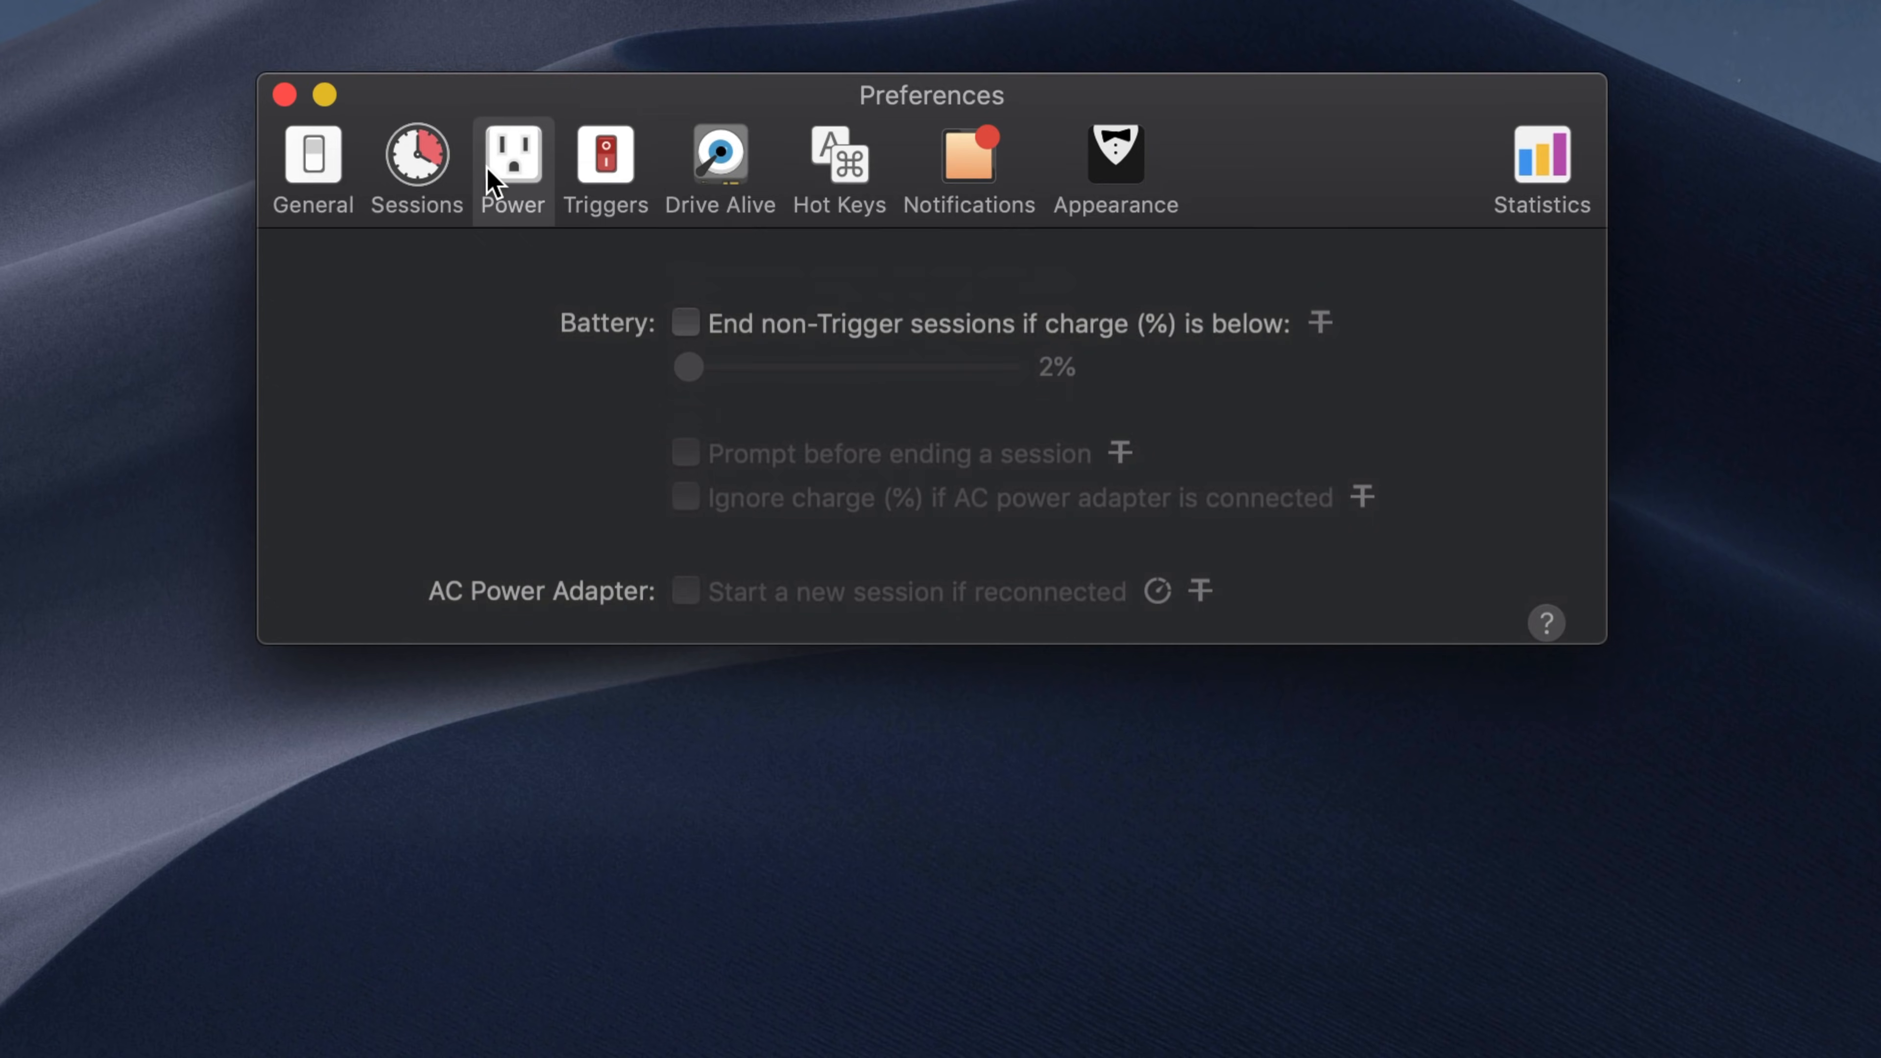
{"action": "left_click", "coordinate": [416, 166]}
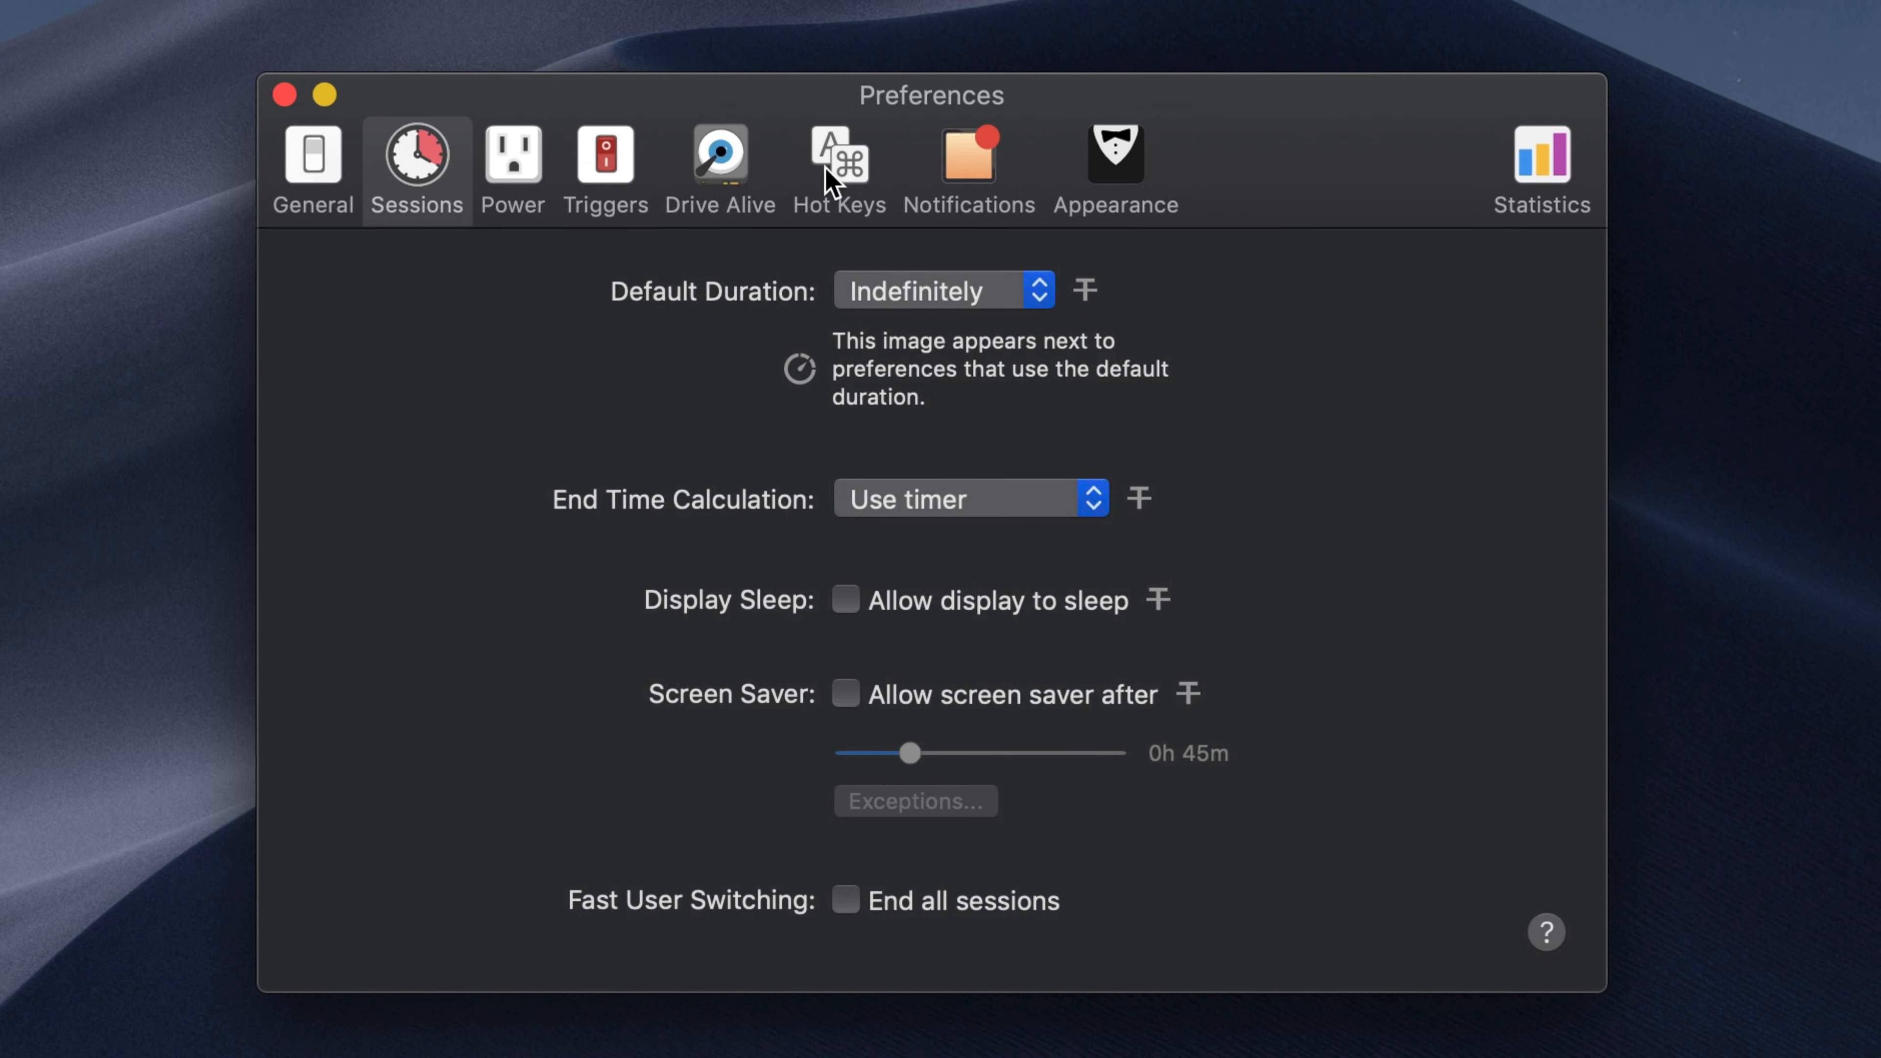
{"action": "left_click", "coordinate": [839, 167]}
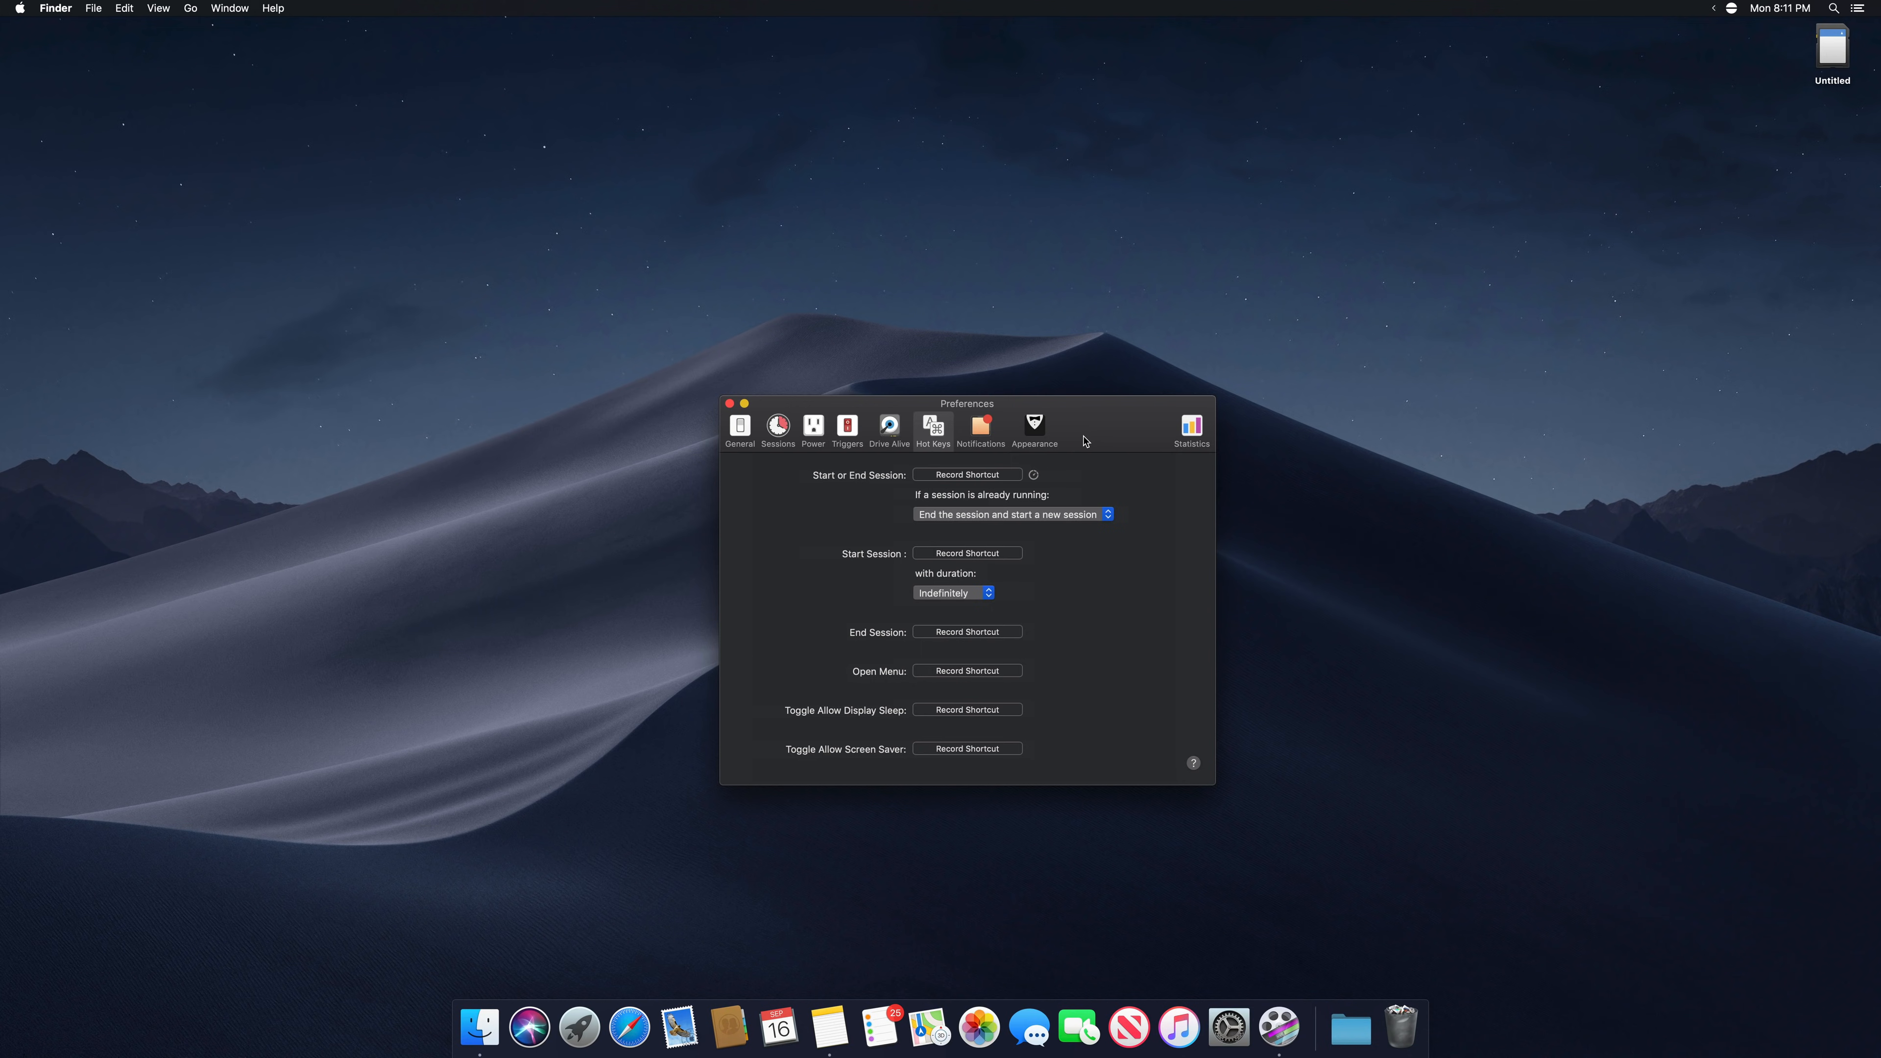
{"action": "left_click", "coordinate": [728, 403]}
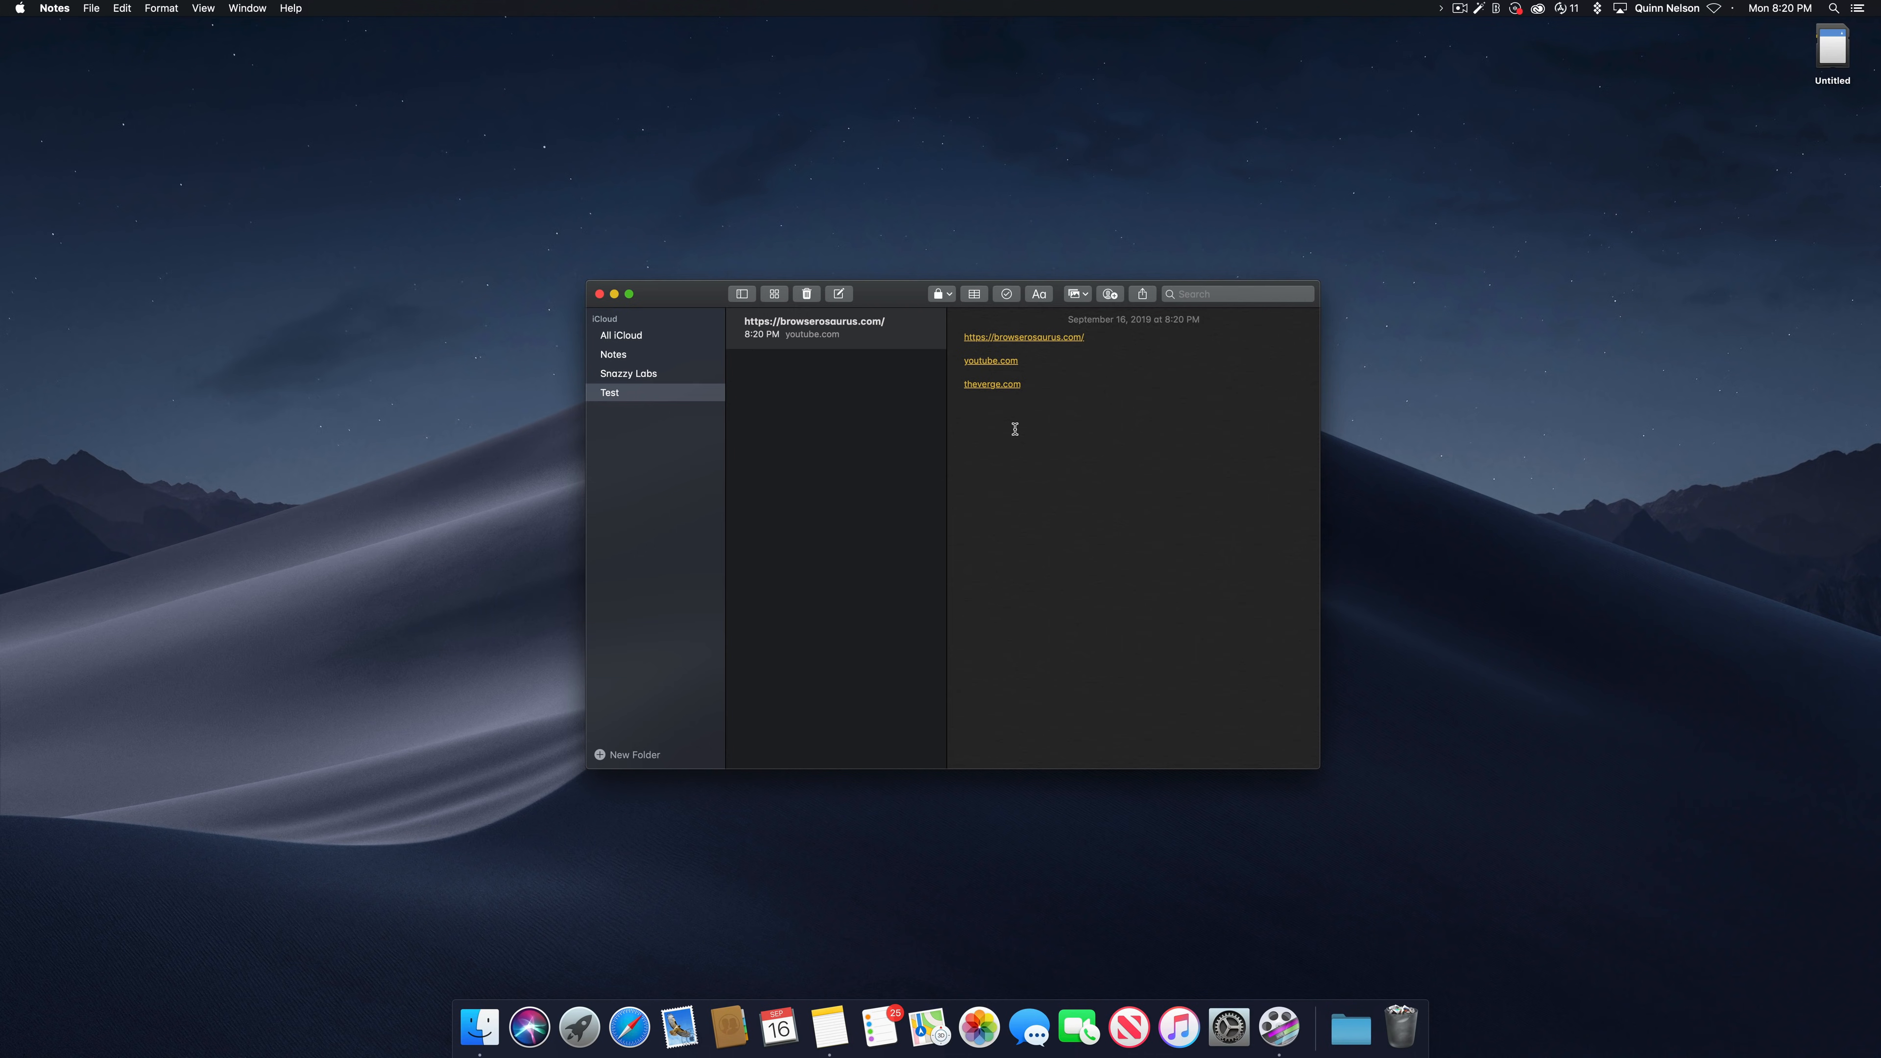
{"action": "mouse_move", "coordinate": [994, 344]}
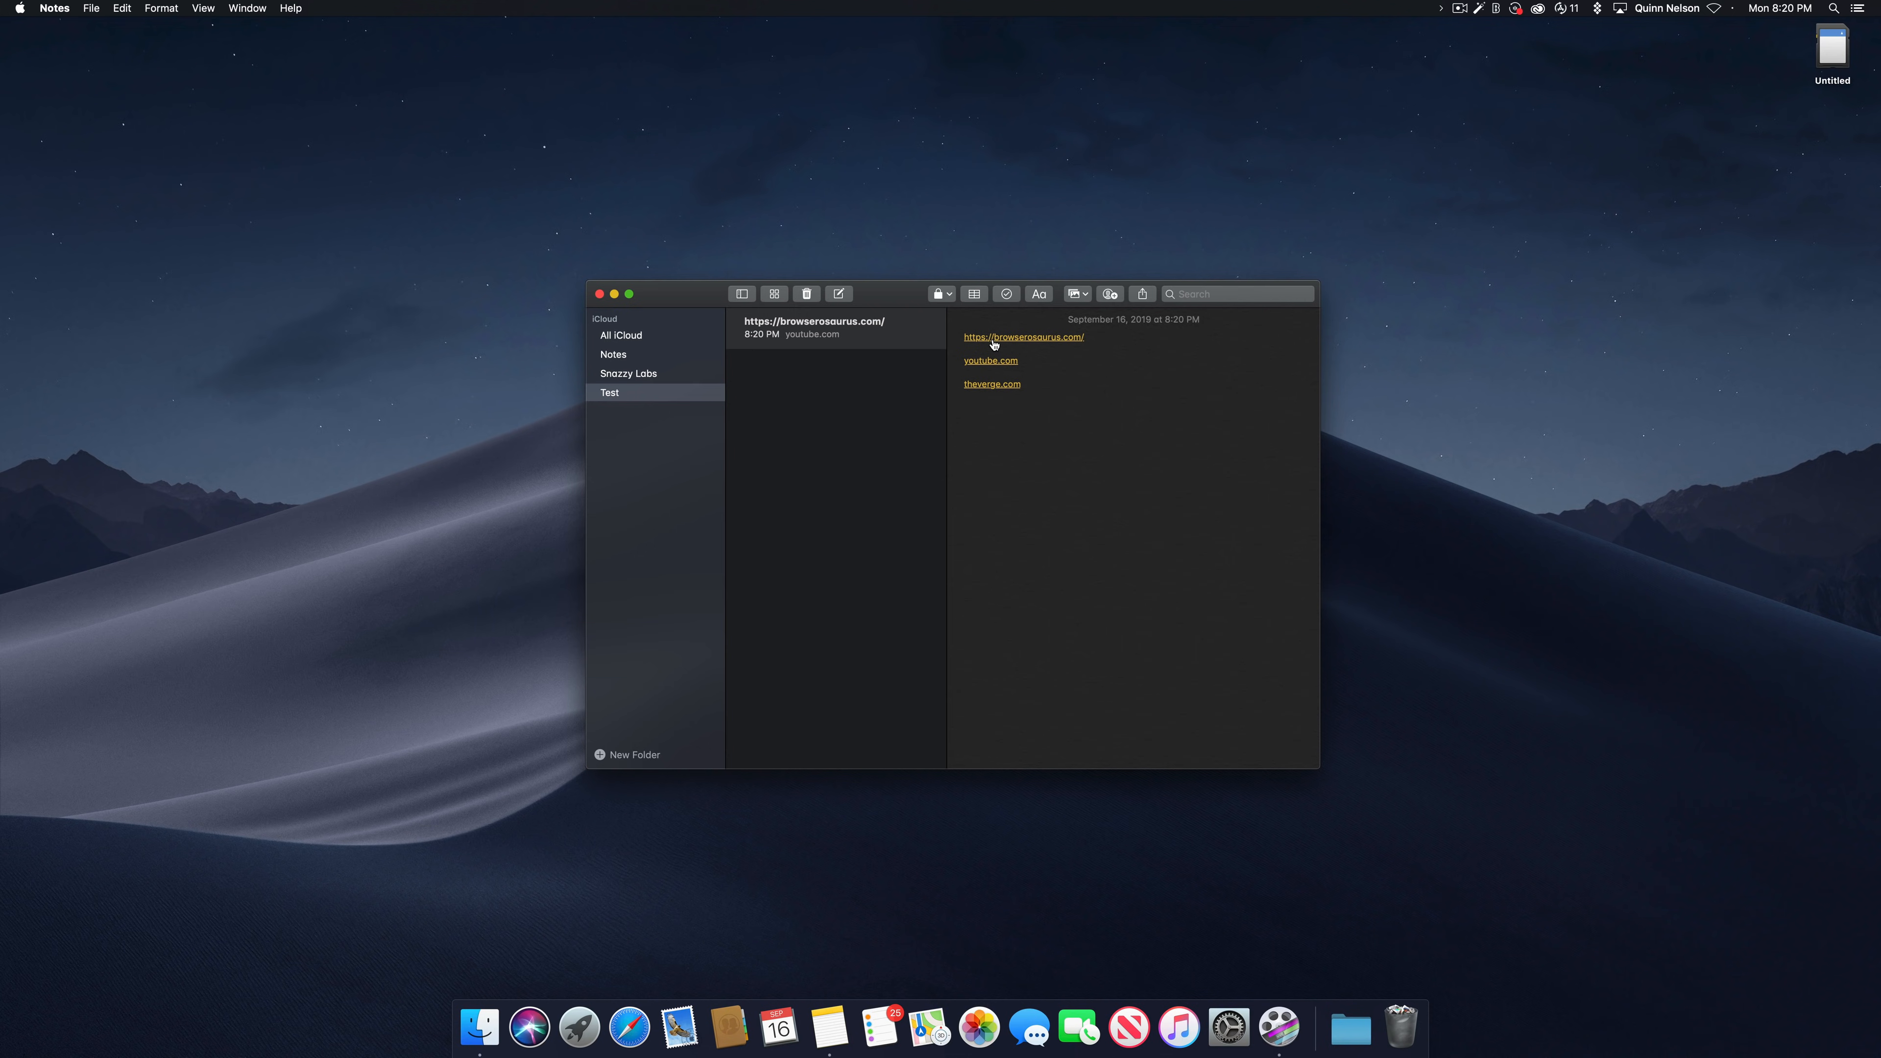
{"action": "left_click", "coordinate": [627, 294]}
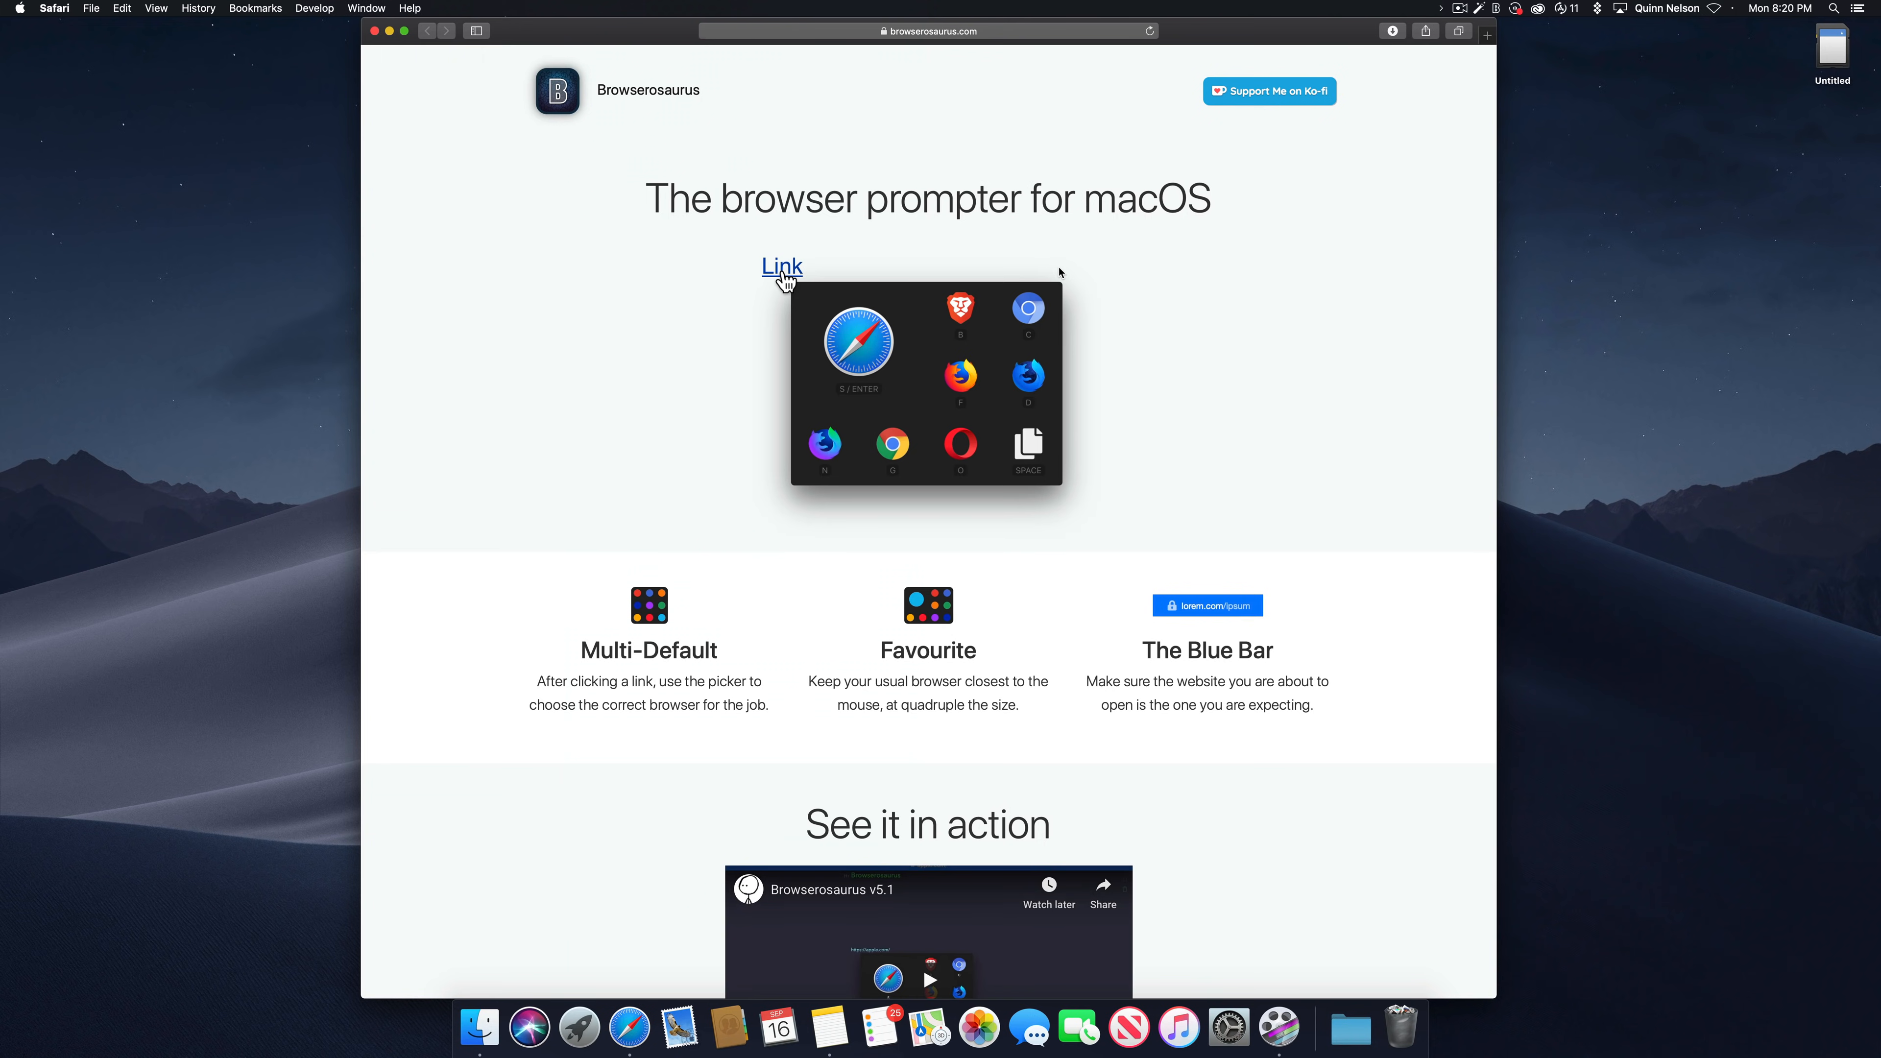
- Copy the theverge.com link via the Browserosaurus picker and place it on a new note line
{"action": "left_click", "coordinate": [781, 266]}
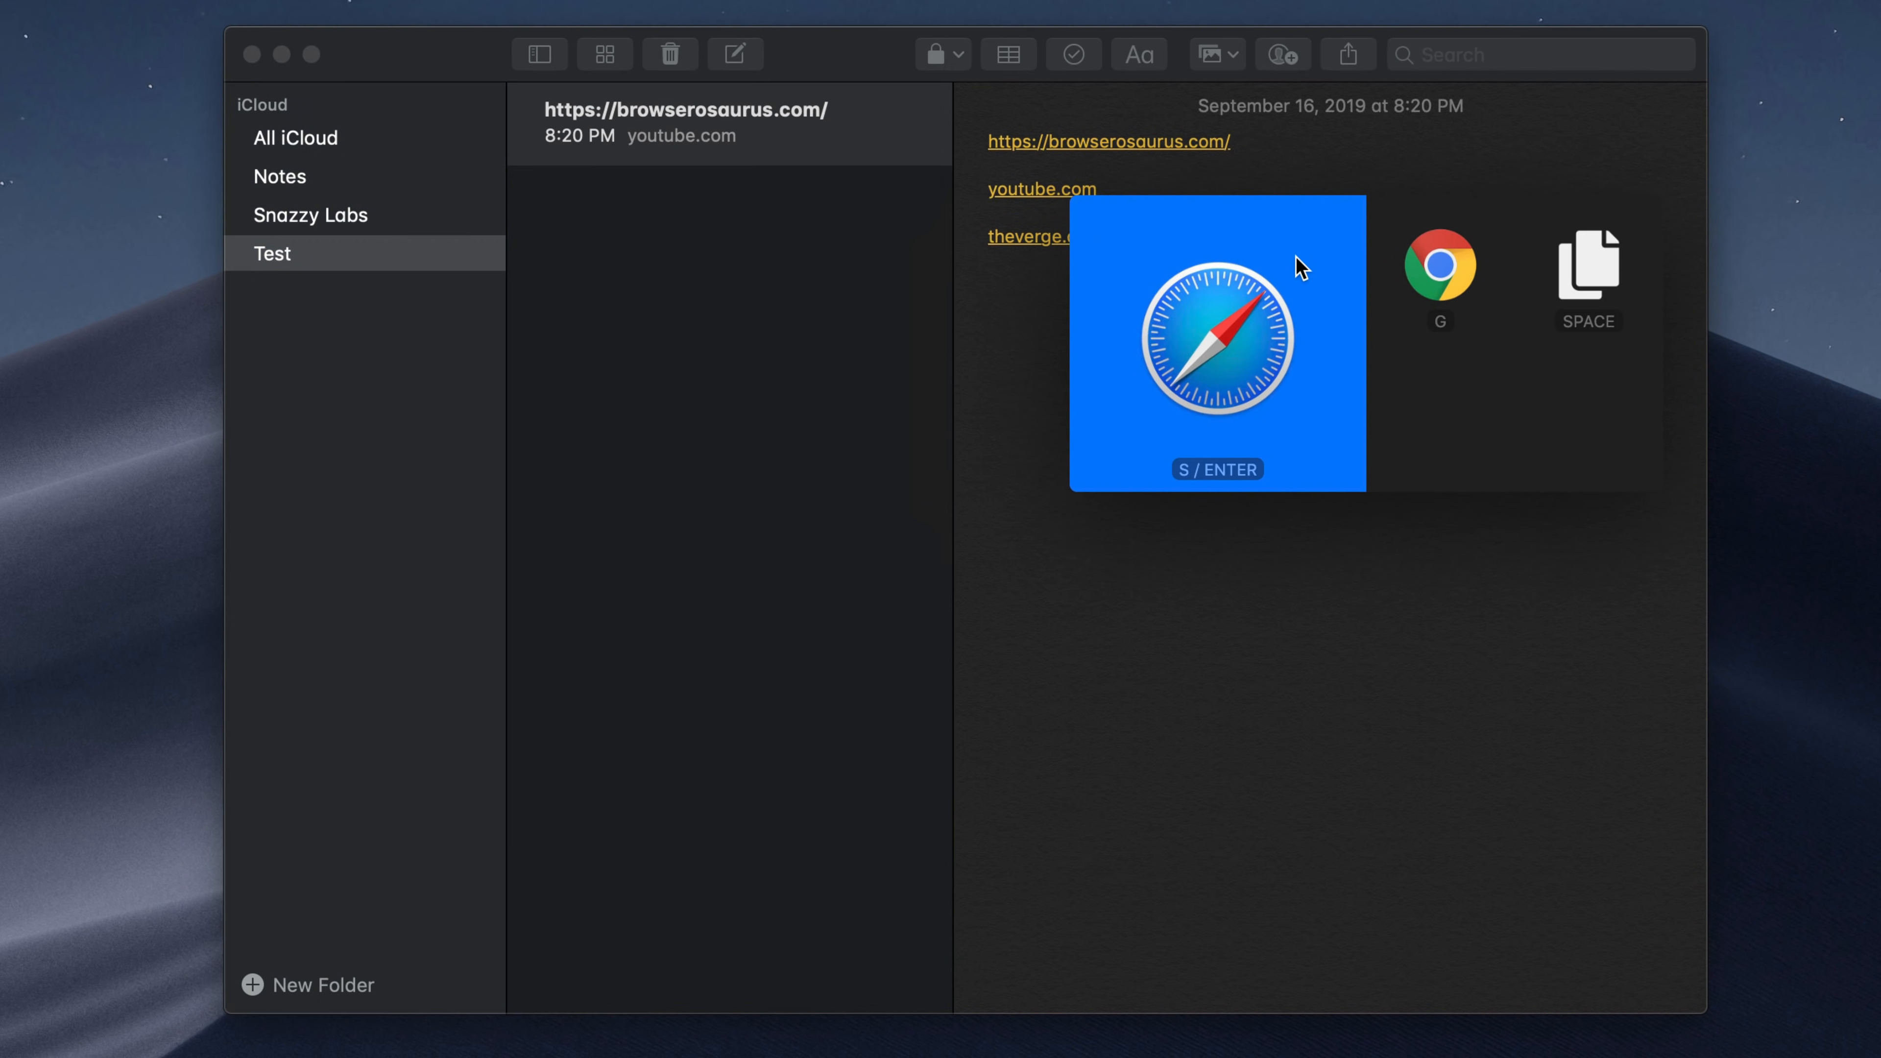
{"action": "left_click", "coordinate": [1217, 336]}
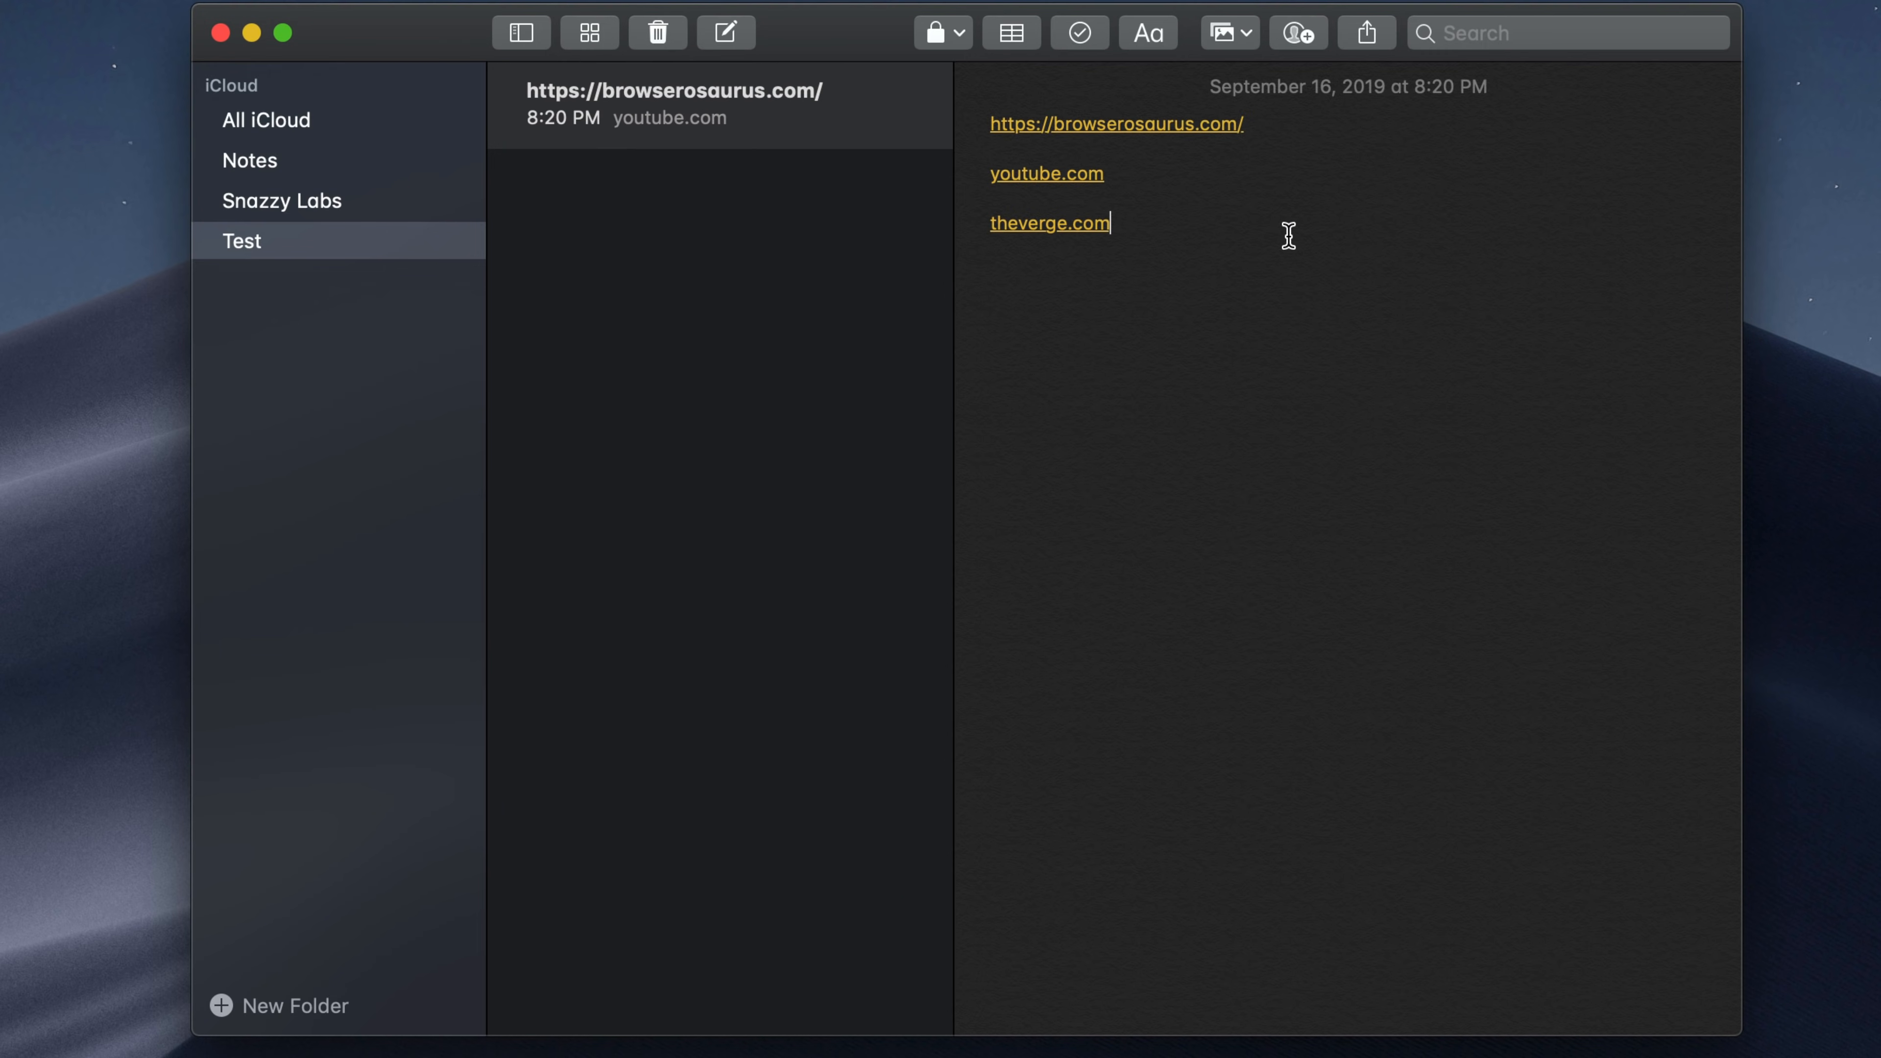
{"action": "mouse_move", "coordinate": [1087, 250]}
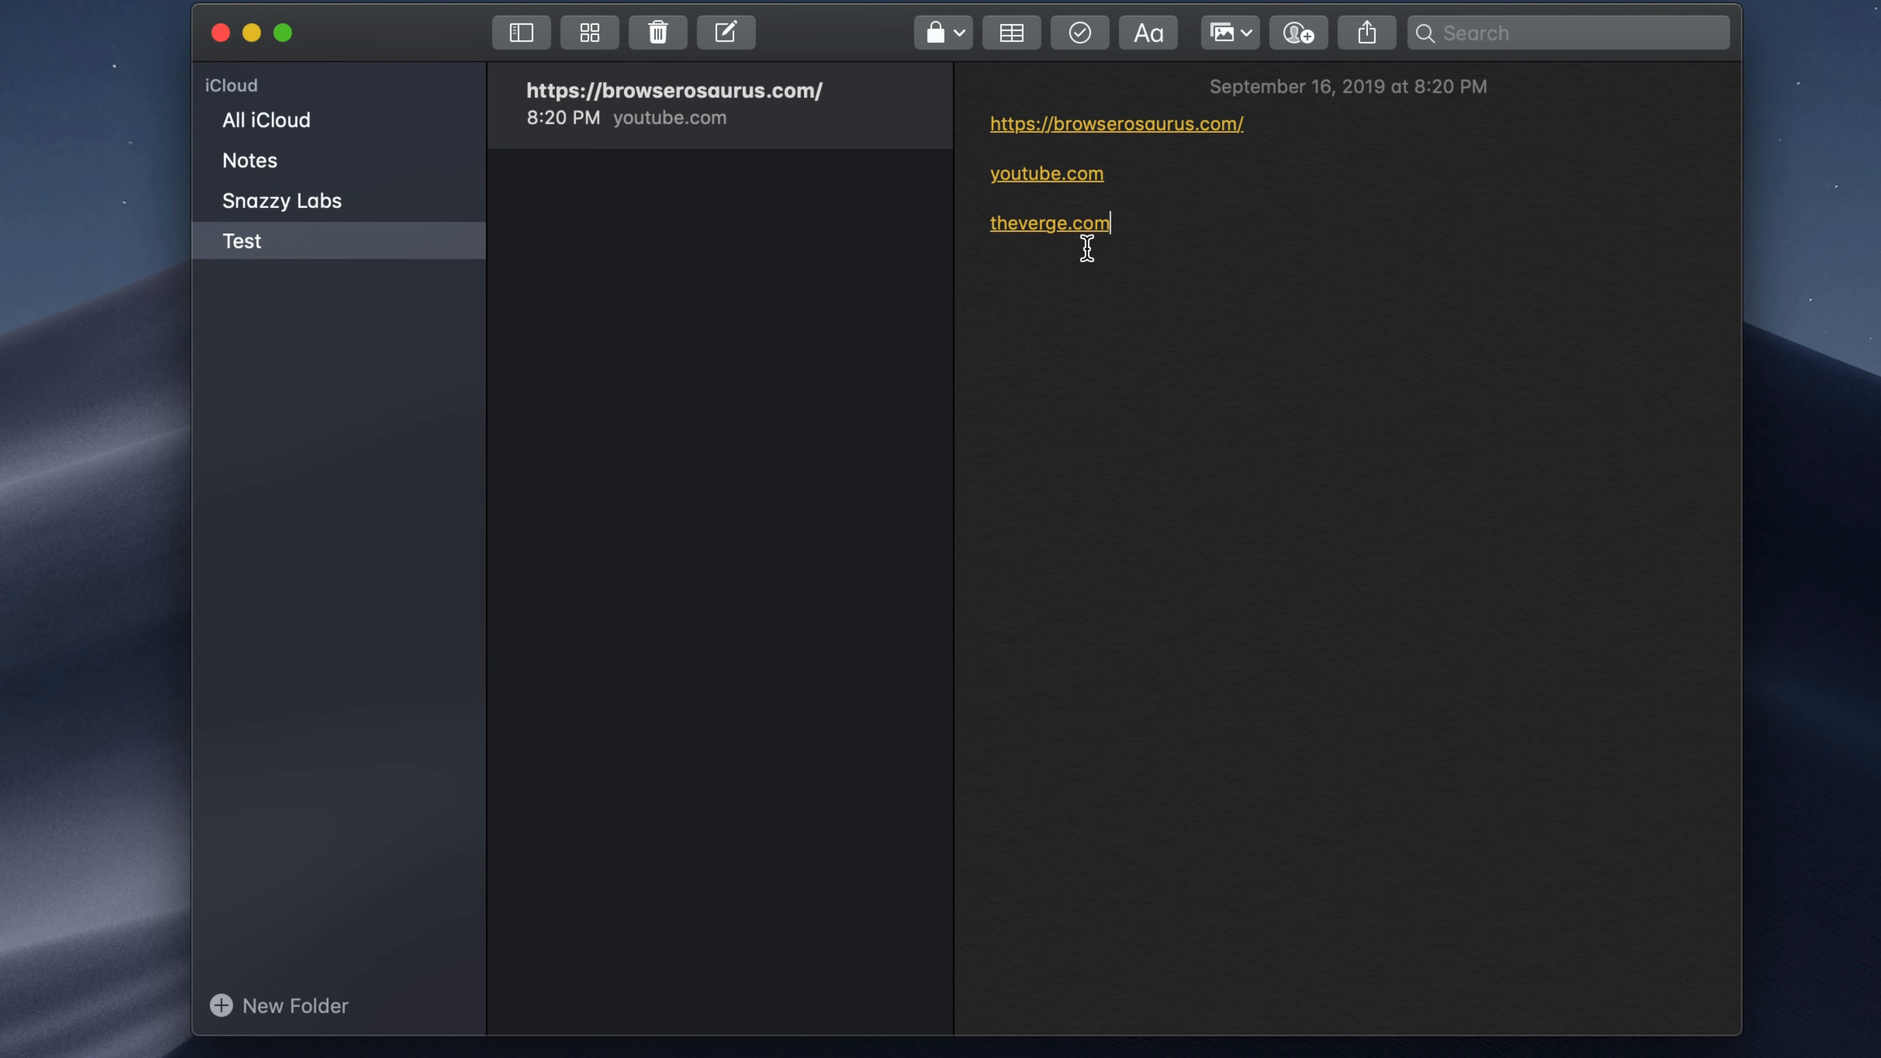
{"action": "left_click", "coordinate": [1048, 223]}
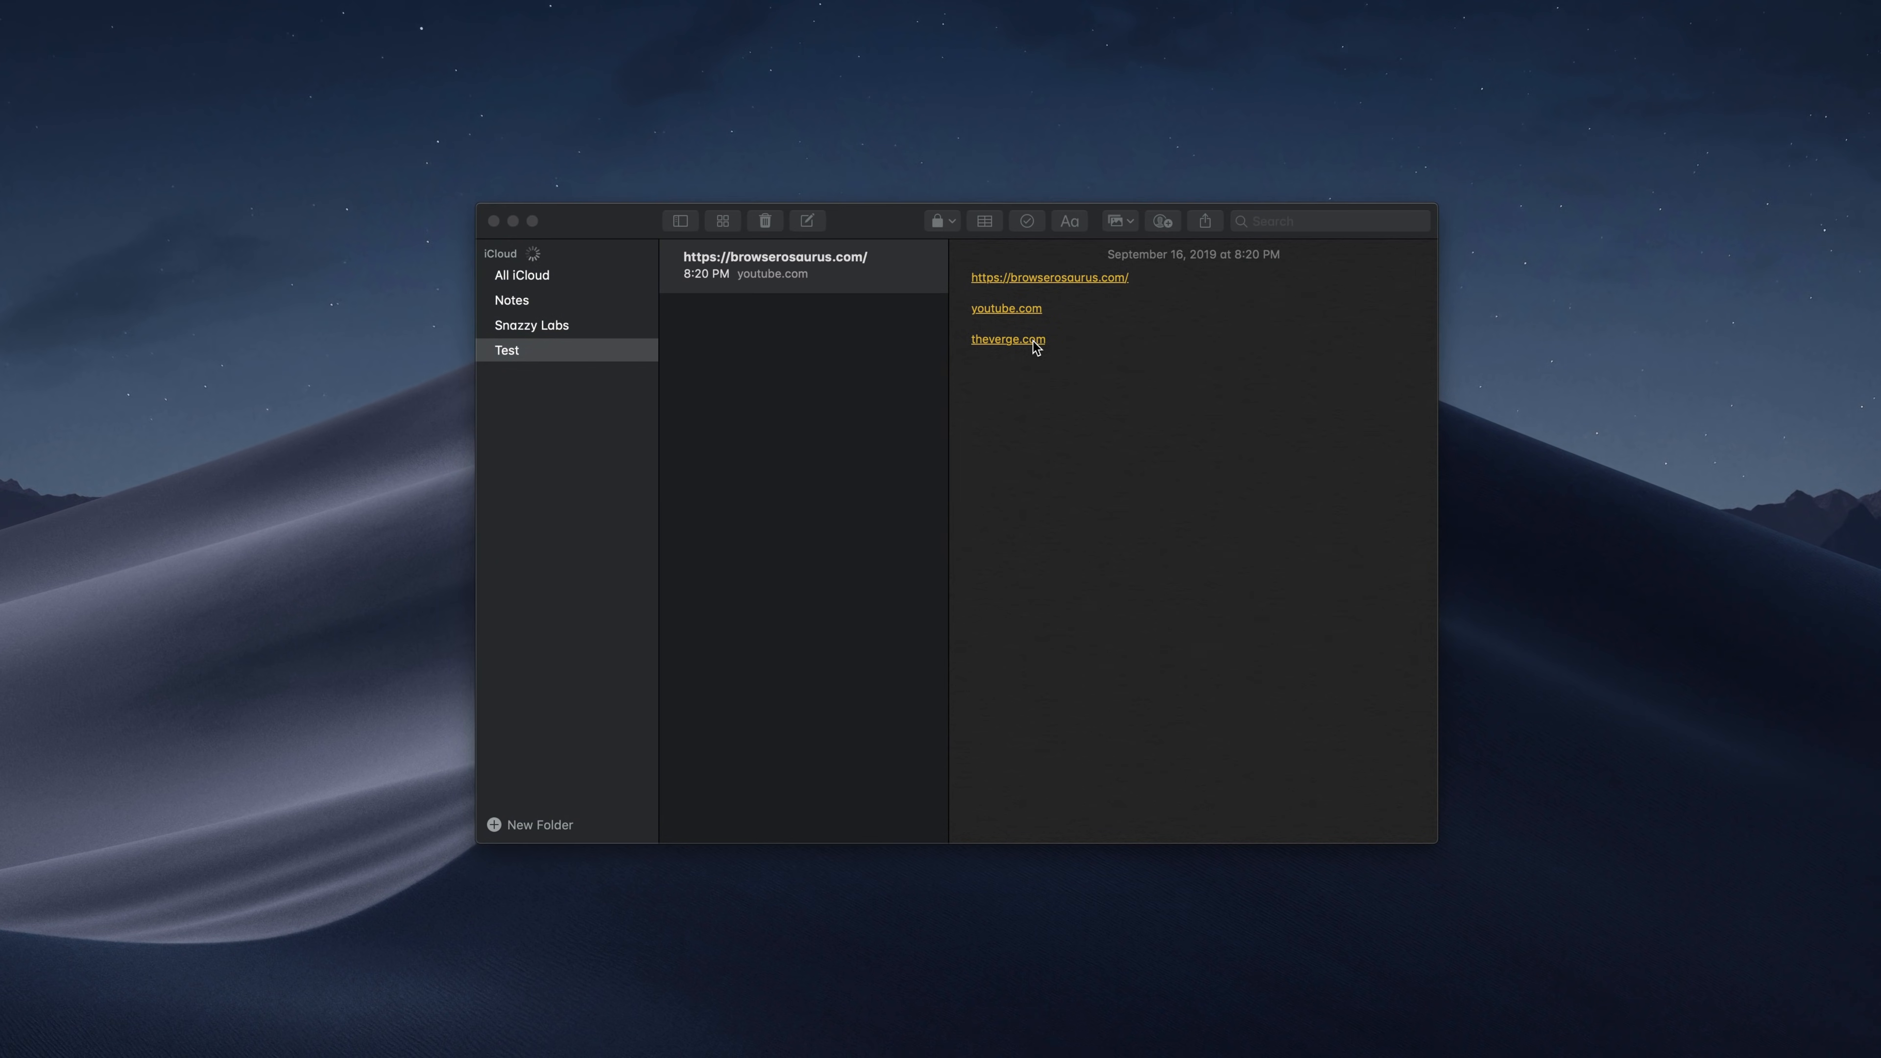
{"action": "left_click", "coordinate": [1008, 340]}
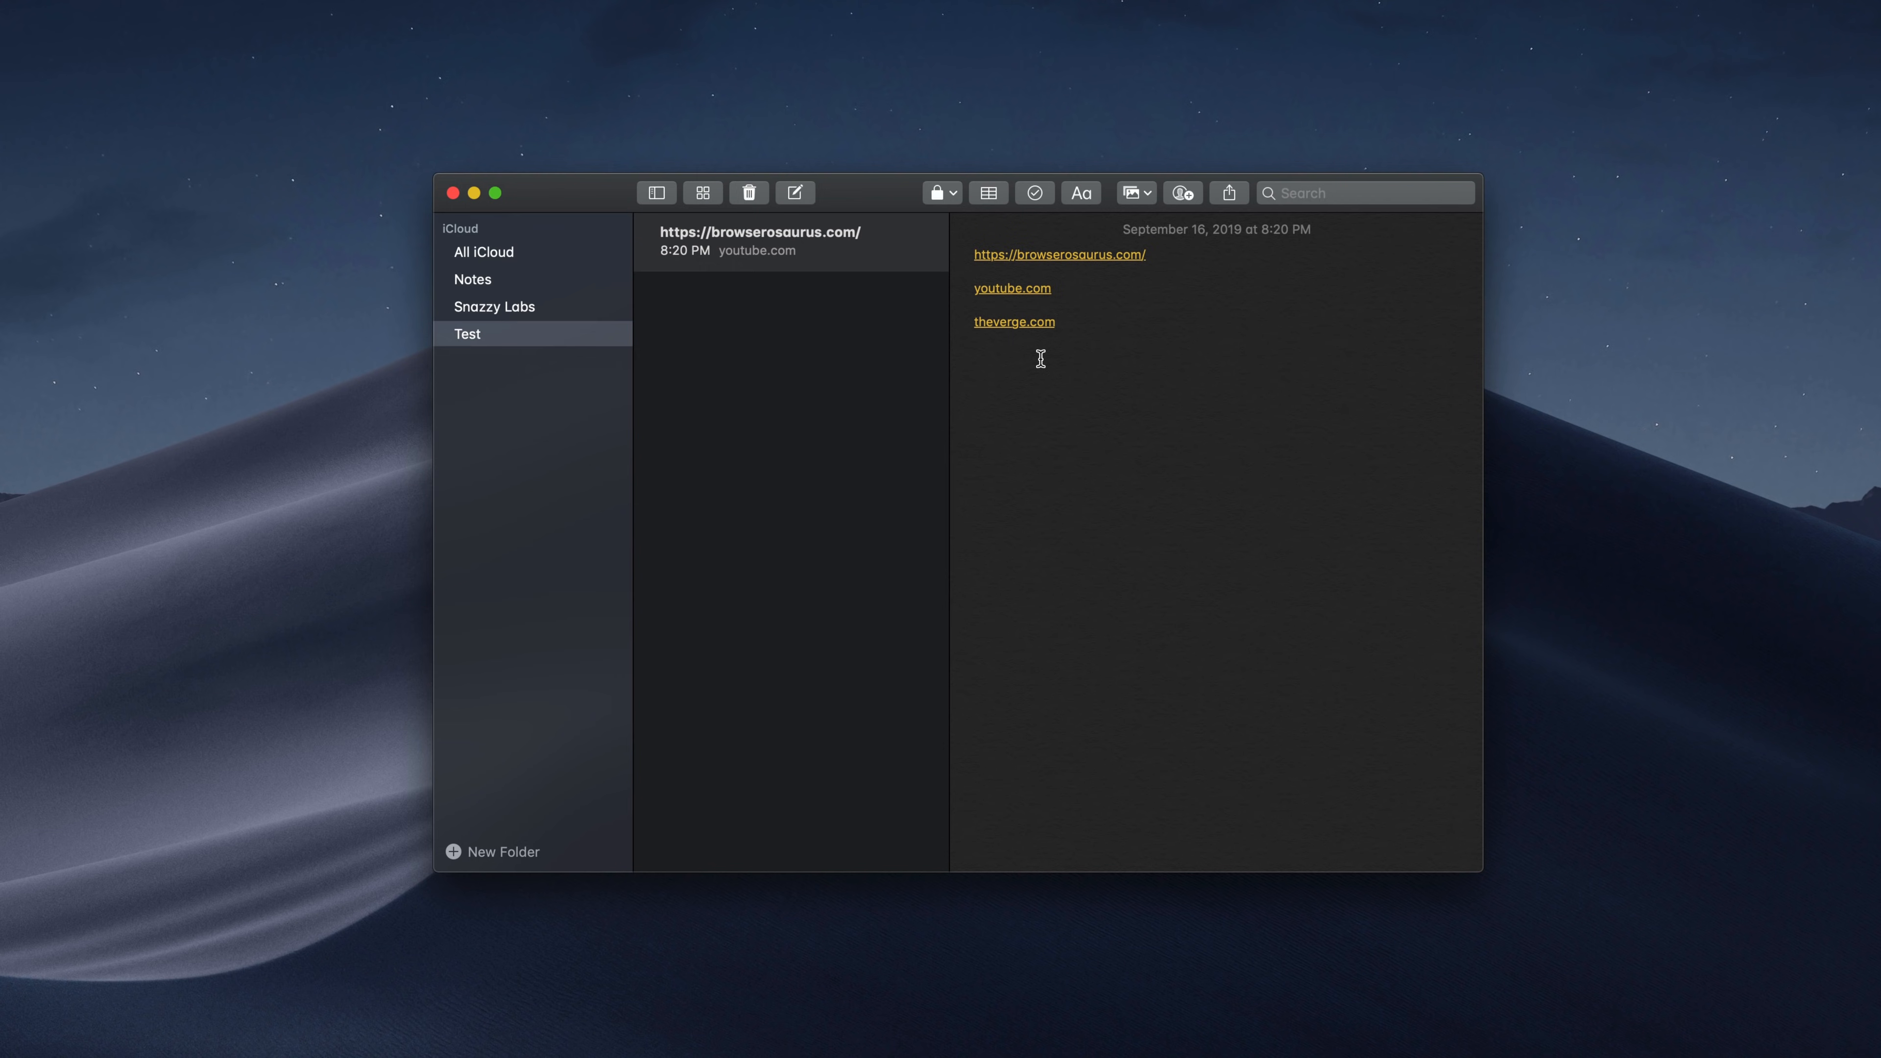
{"action": "mouse_move", "coordinate": [1058, 353]}
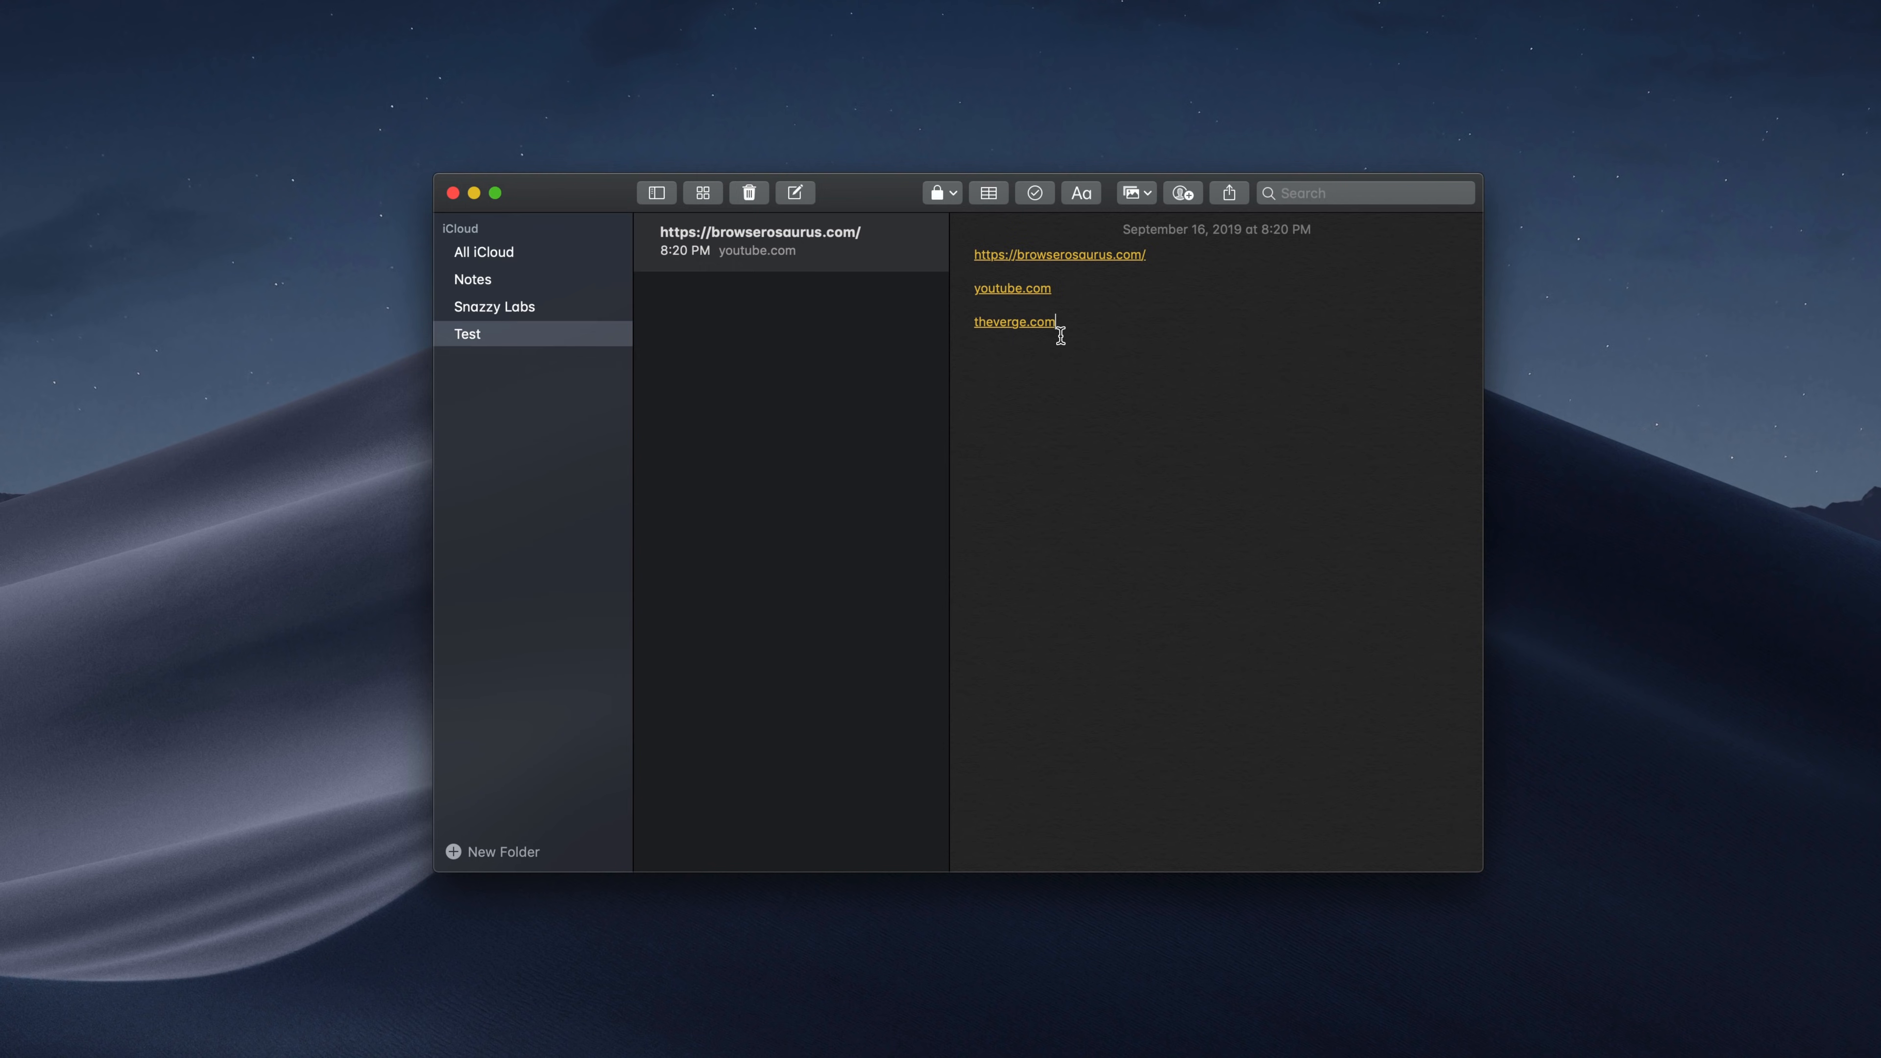
{"action": "left_click", "coordinate": [1014, 322]}
{"action": "type", "text": "http://theverge.com"}
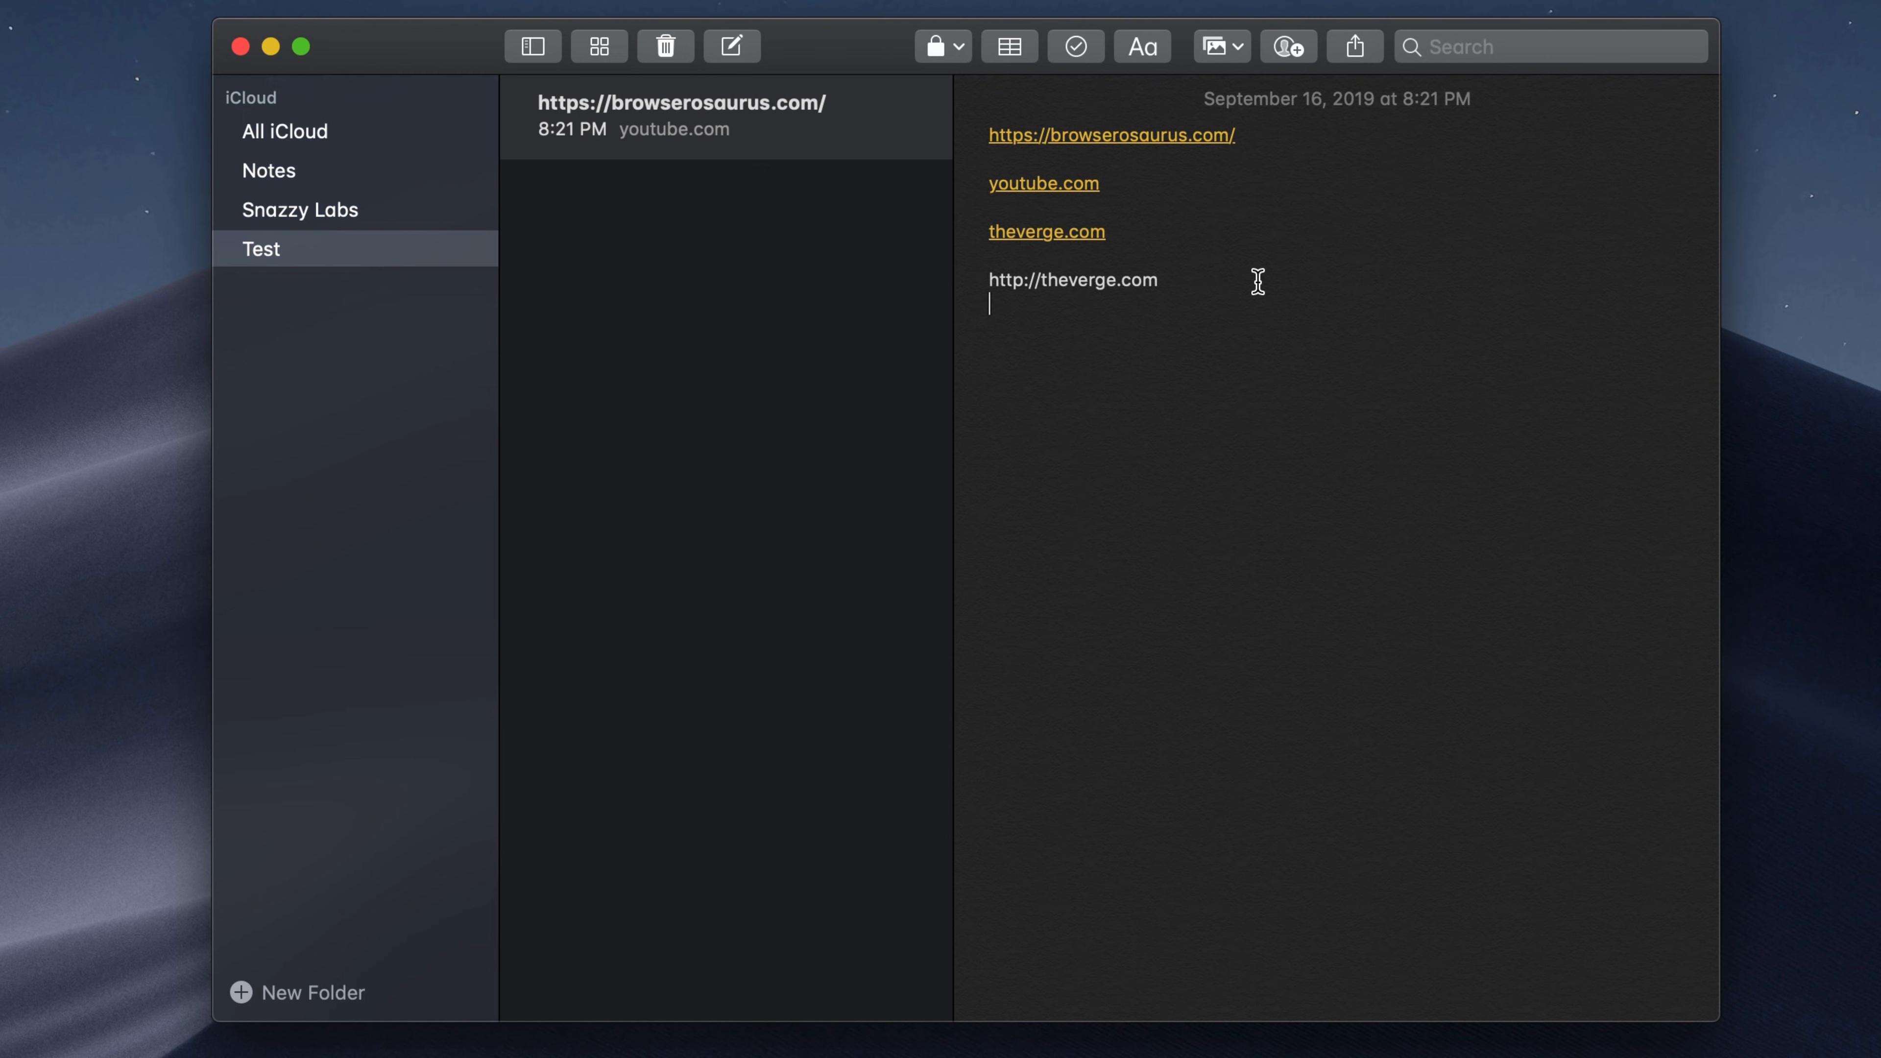
{"action": "mouse_move", "coordinate": [1282, 212]}
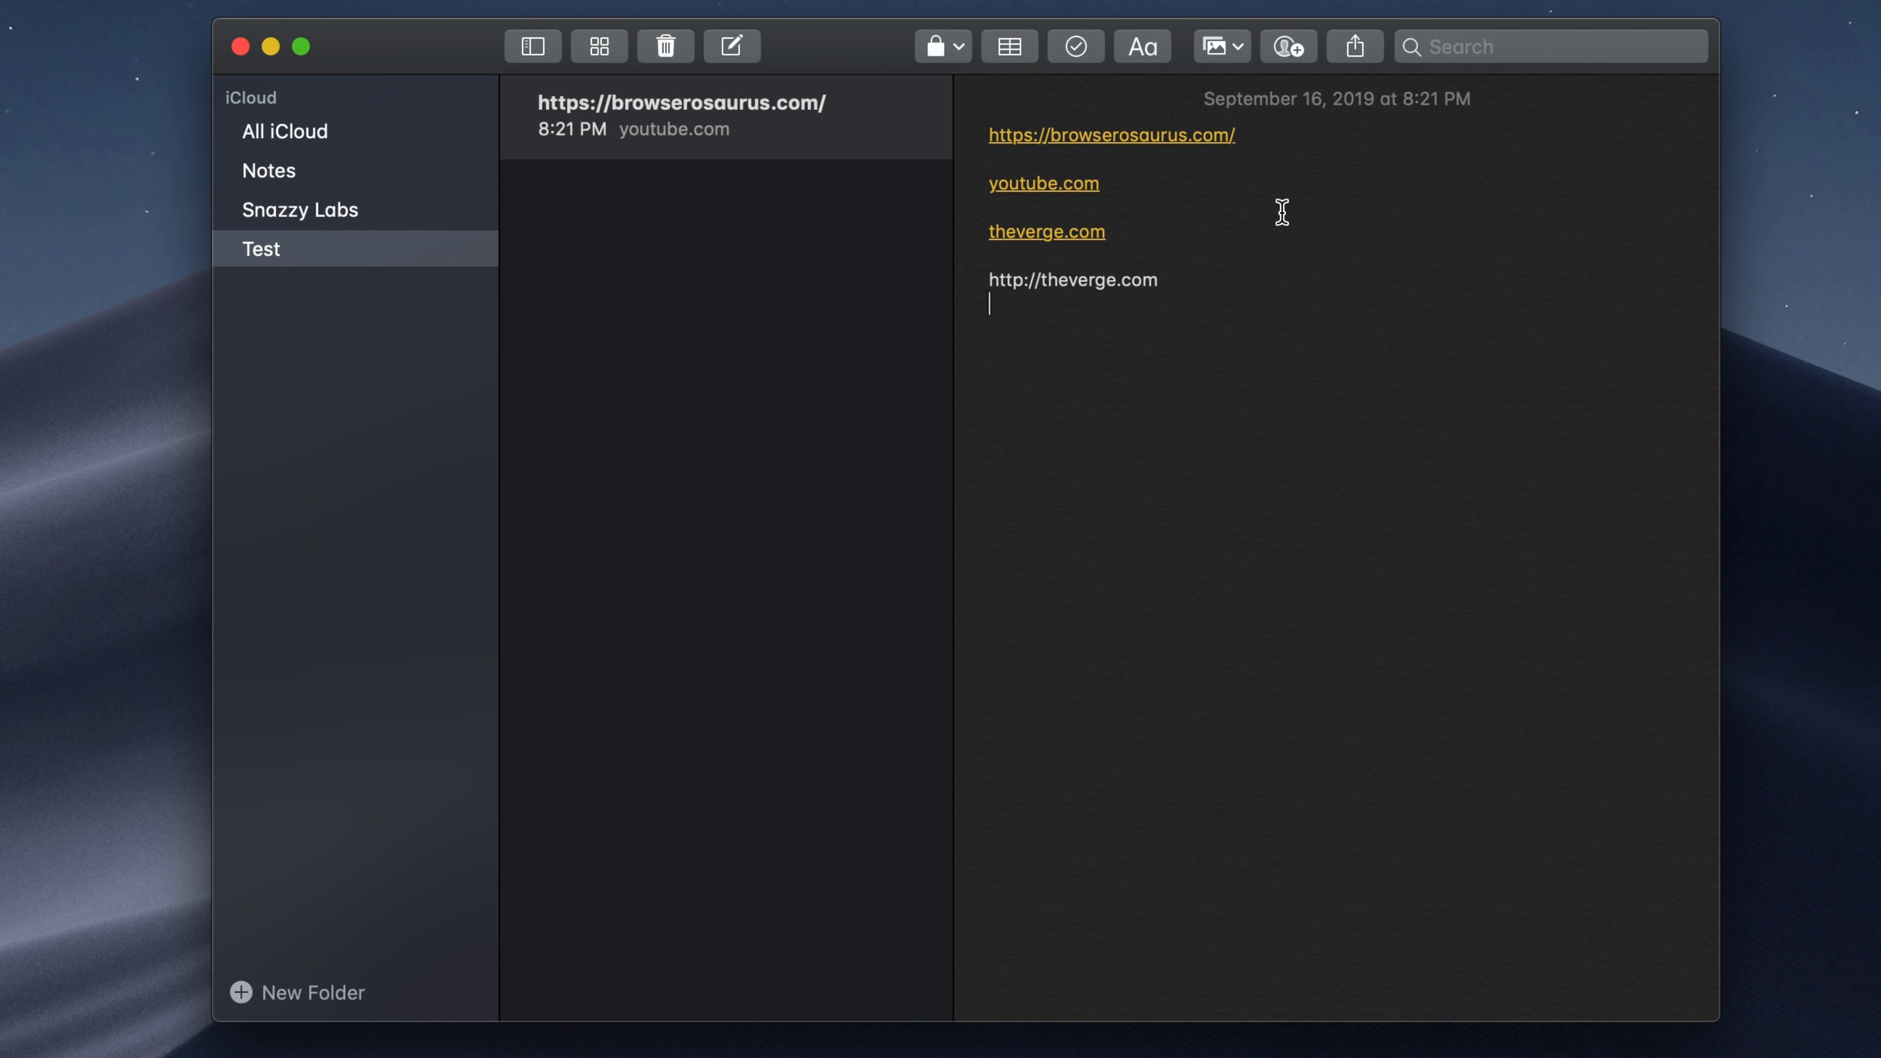
- Set Google Chrome as the Browserosaurus favourite browser in place of Safari
{"action": "left_click", "coordinate": [1090, 17]}
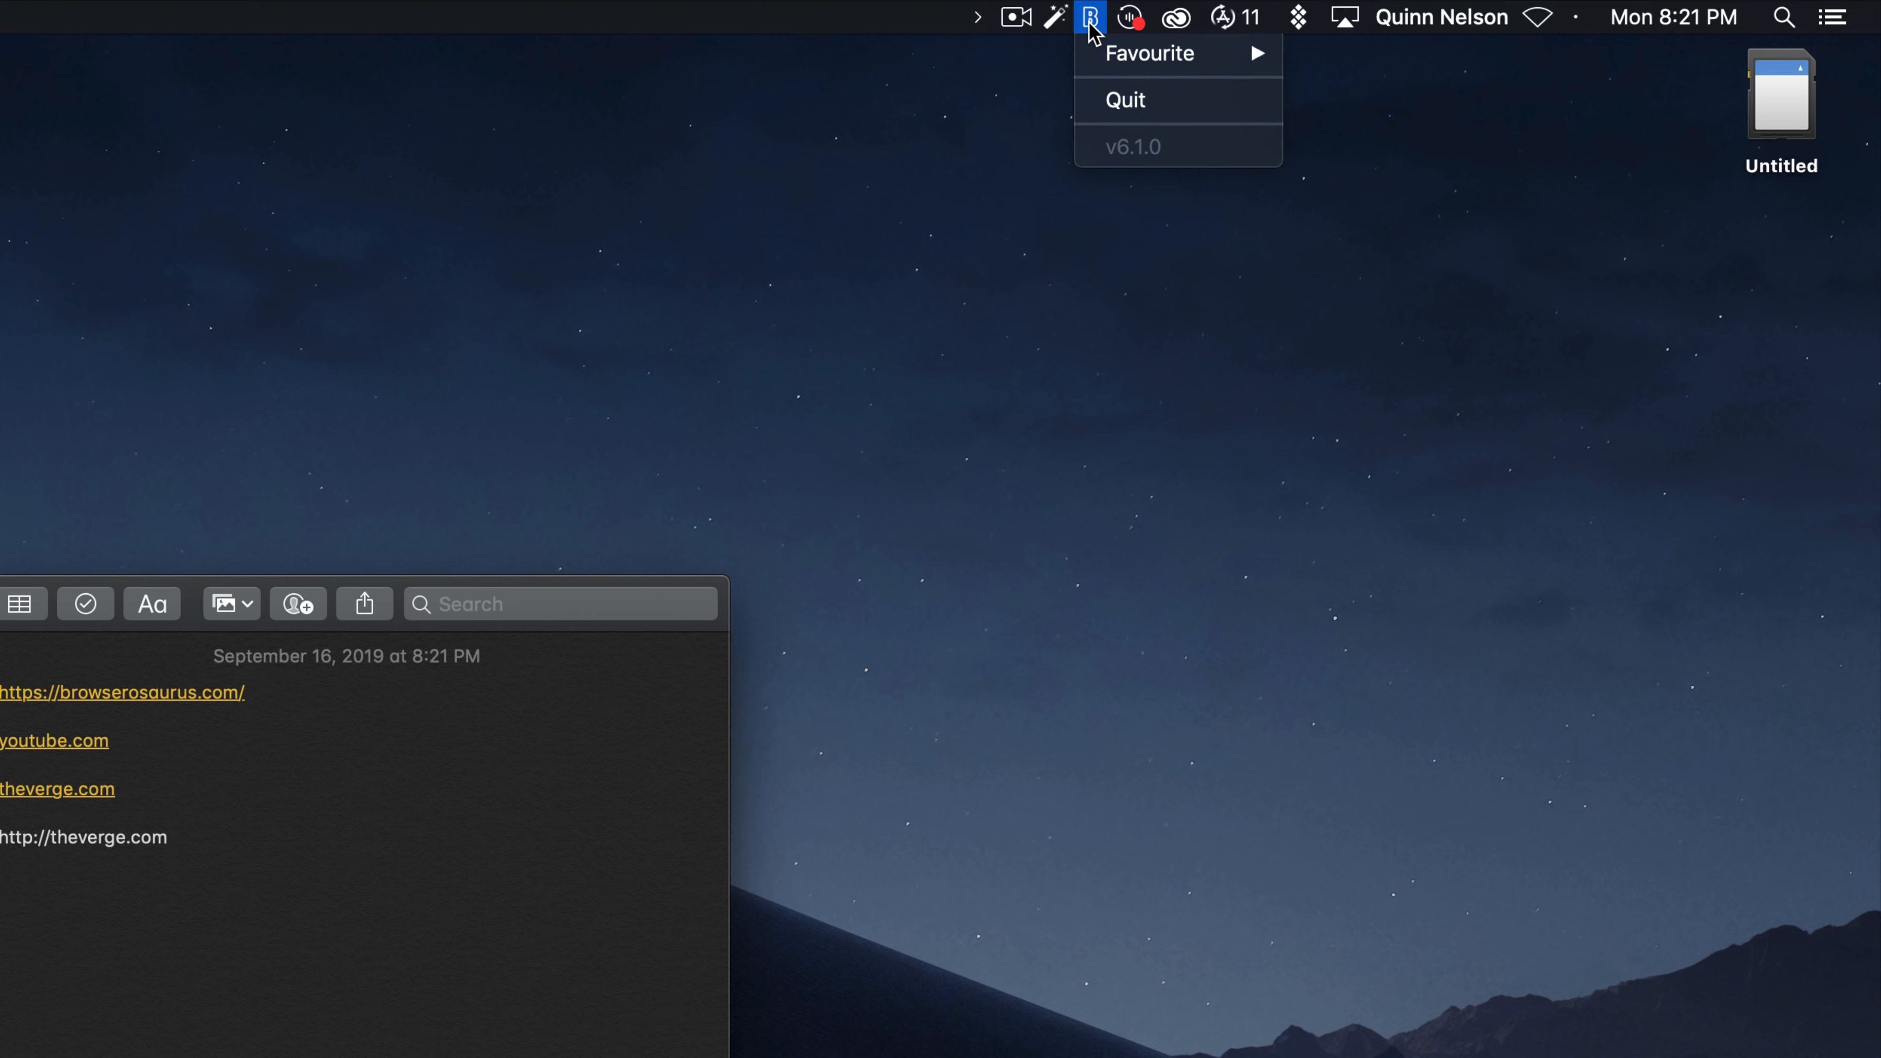
{"action": "mouse_move", "coordinate": [1148, 53]}
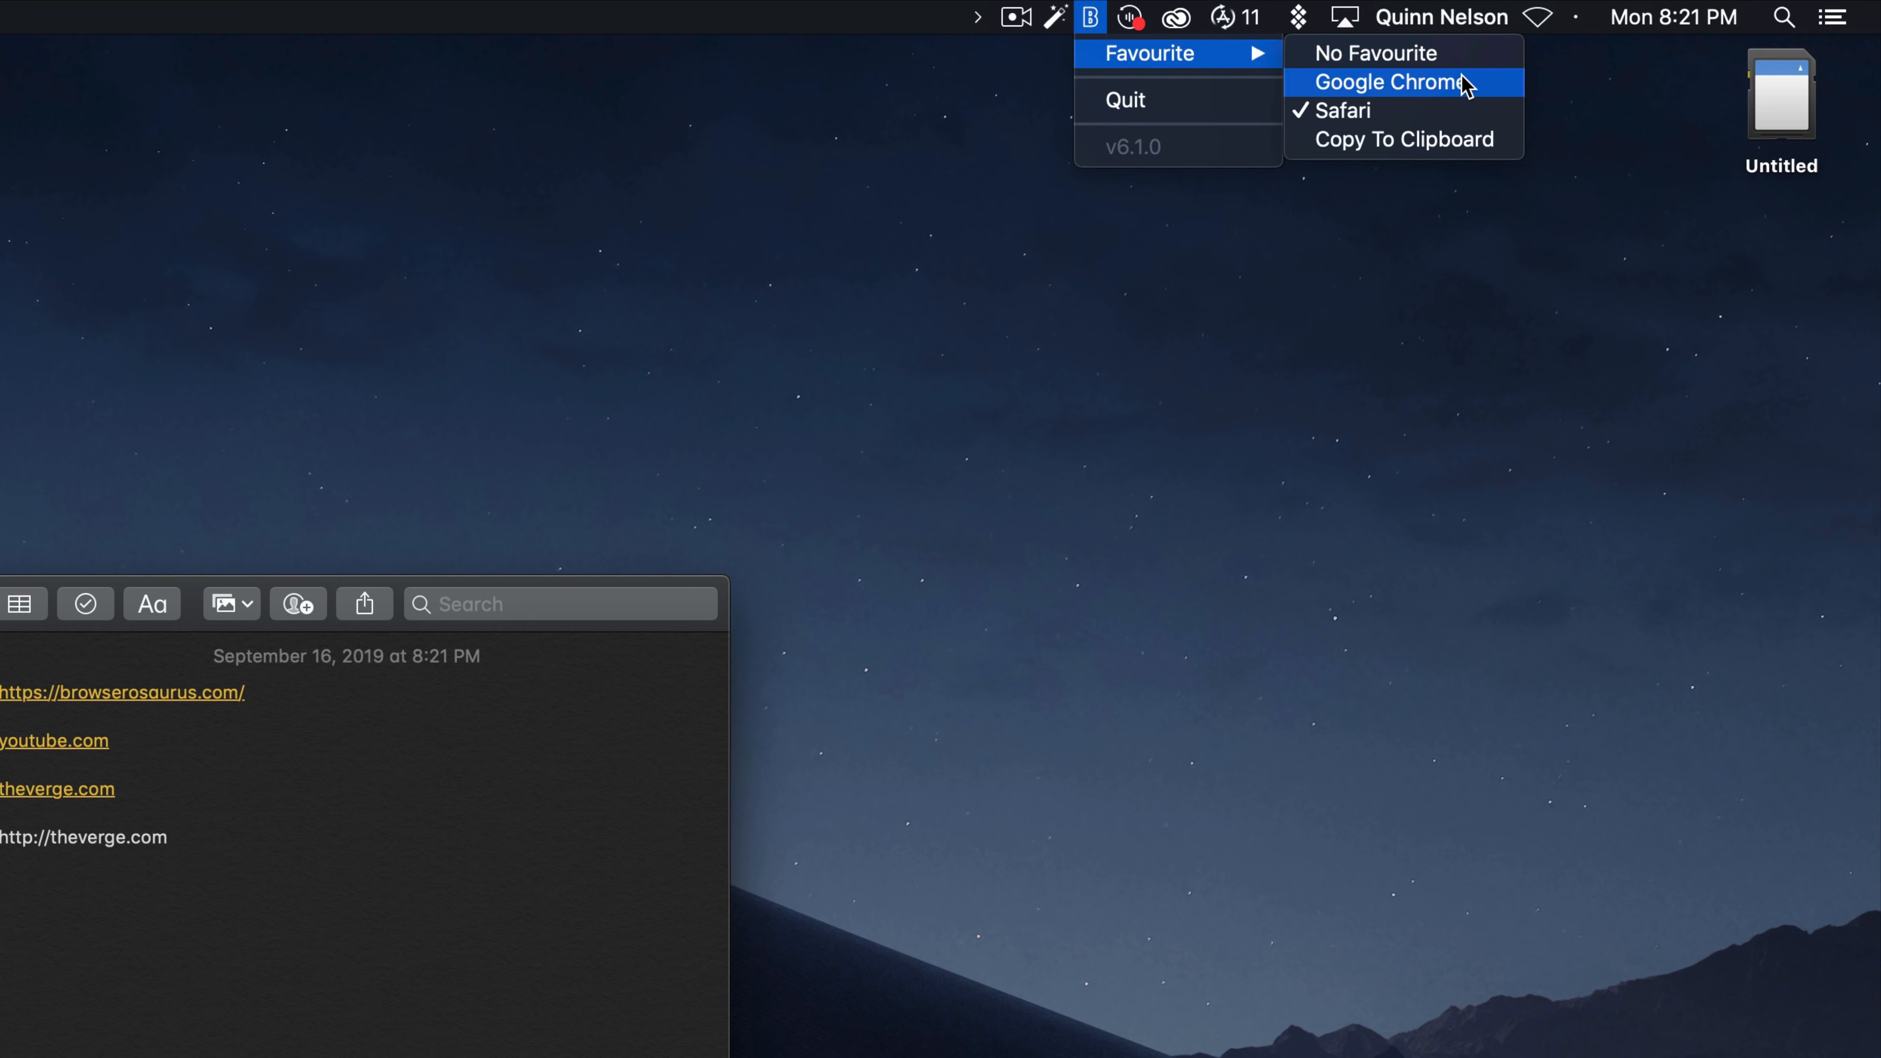
{"action": "left_click", "coordinate": [1393, 81]}
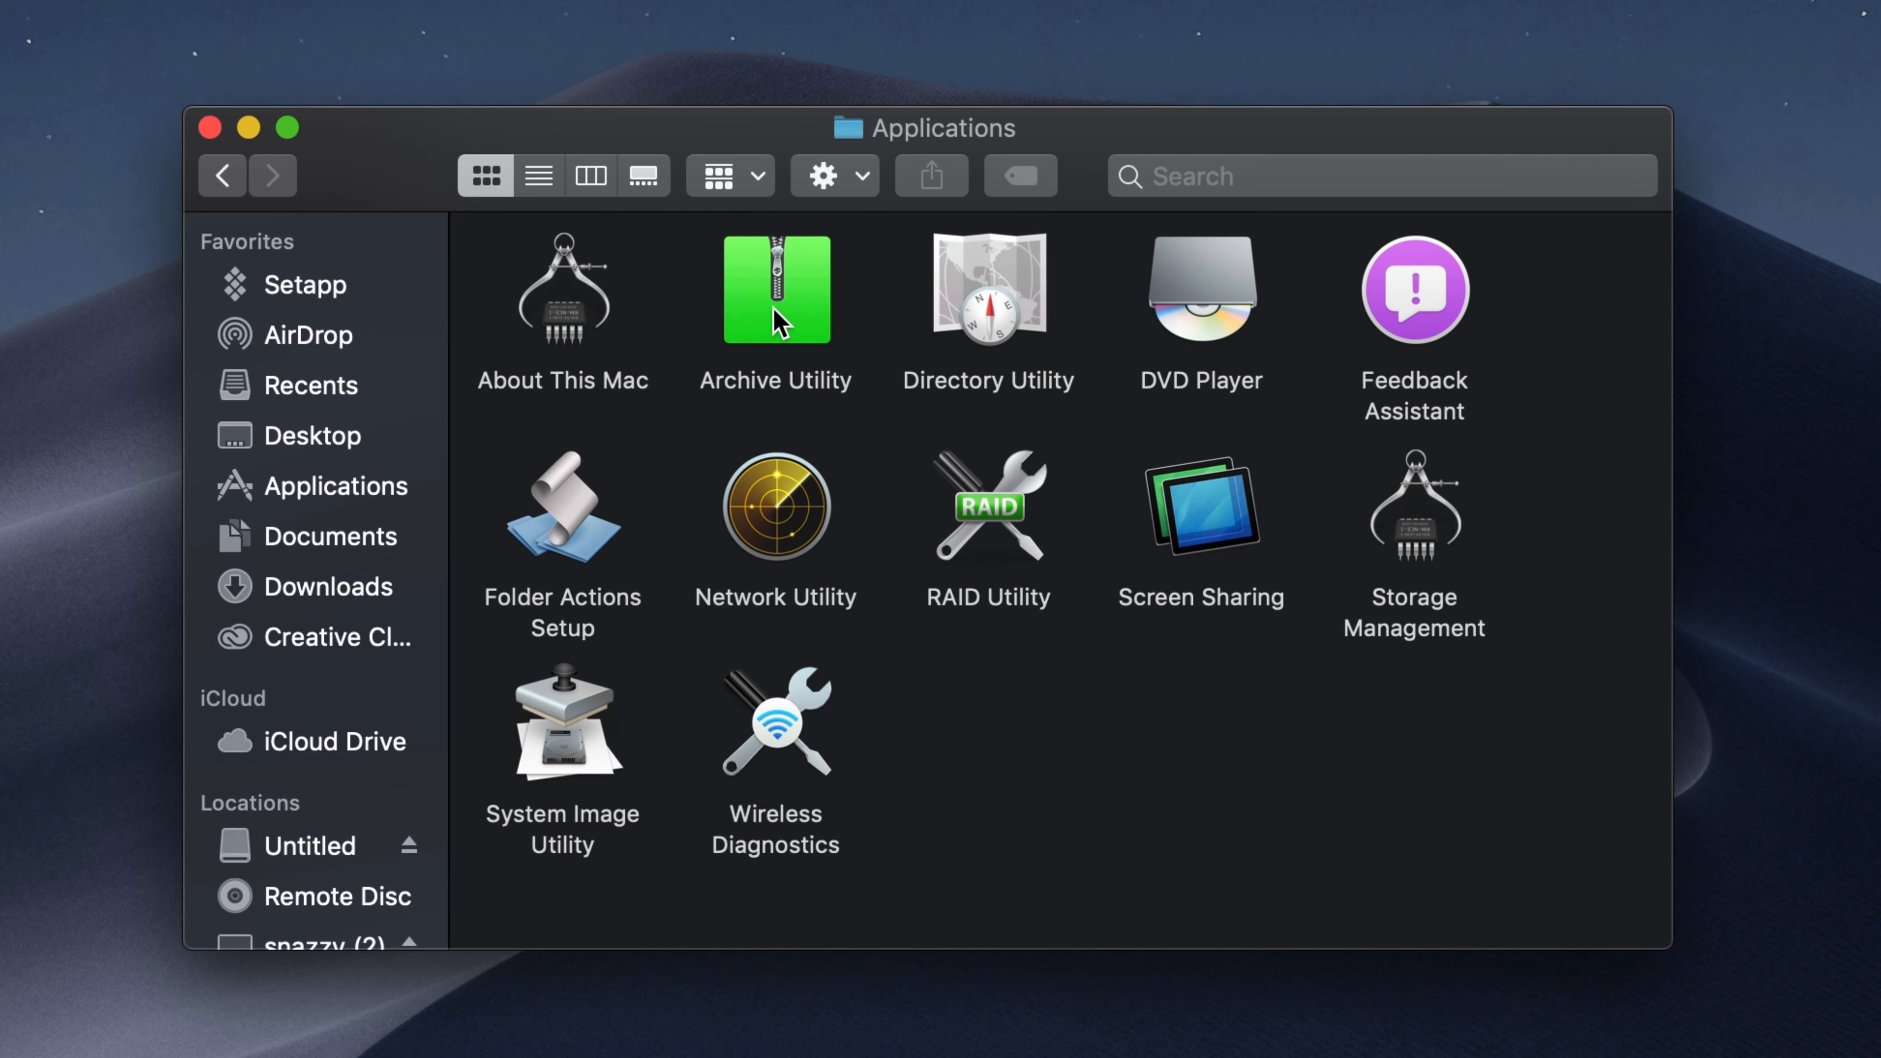
- Single out Archive Utility and then DVD Player in the Utilities folder
{"action": "left_click", "coordinate": [775, 288]}
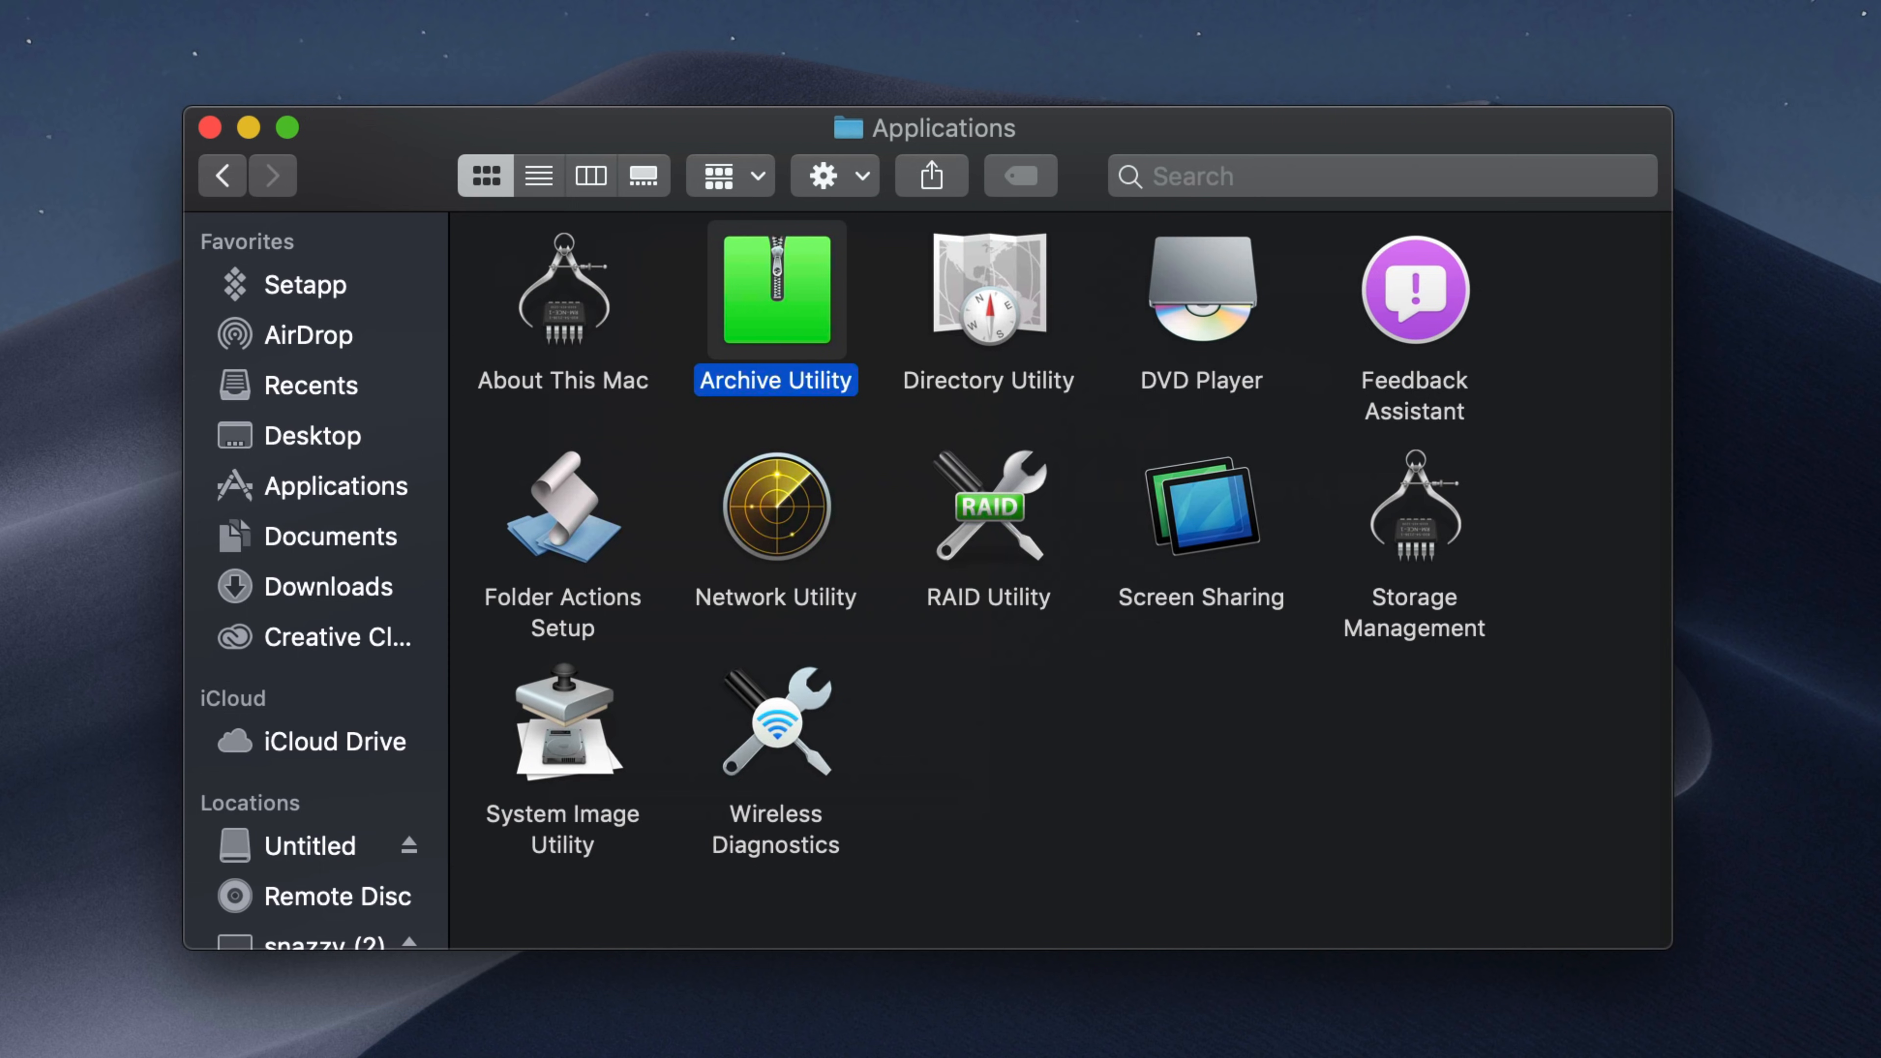
{"action": "mouse_move", "coordinate": [684, 321]}
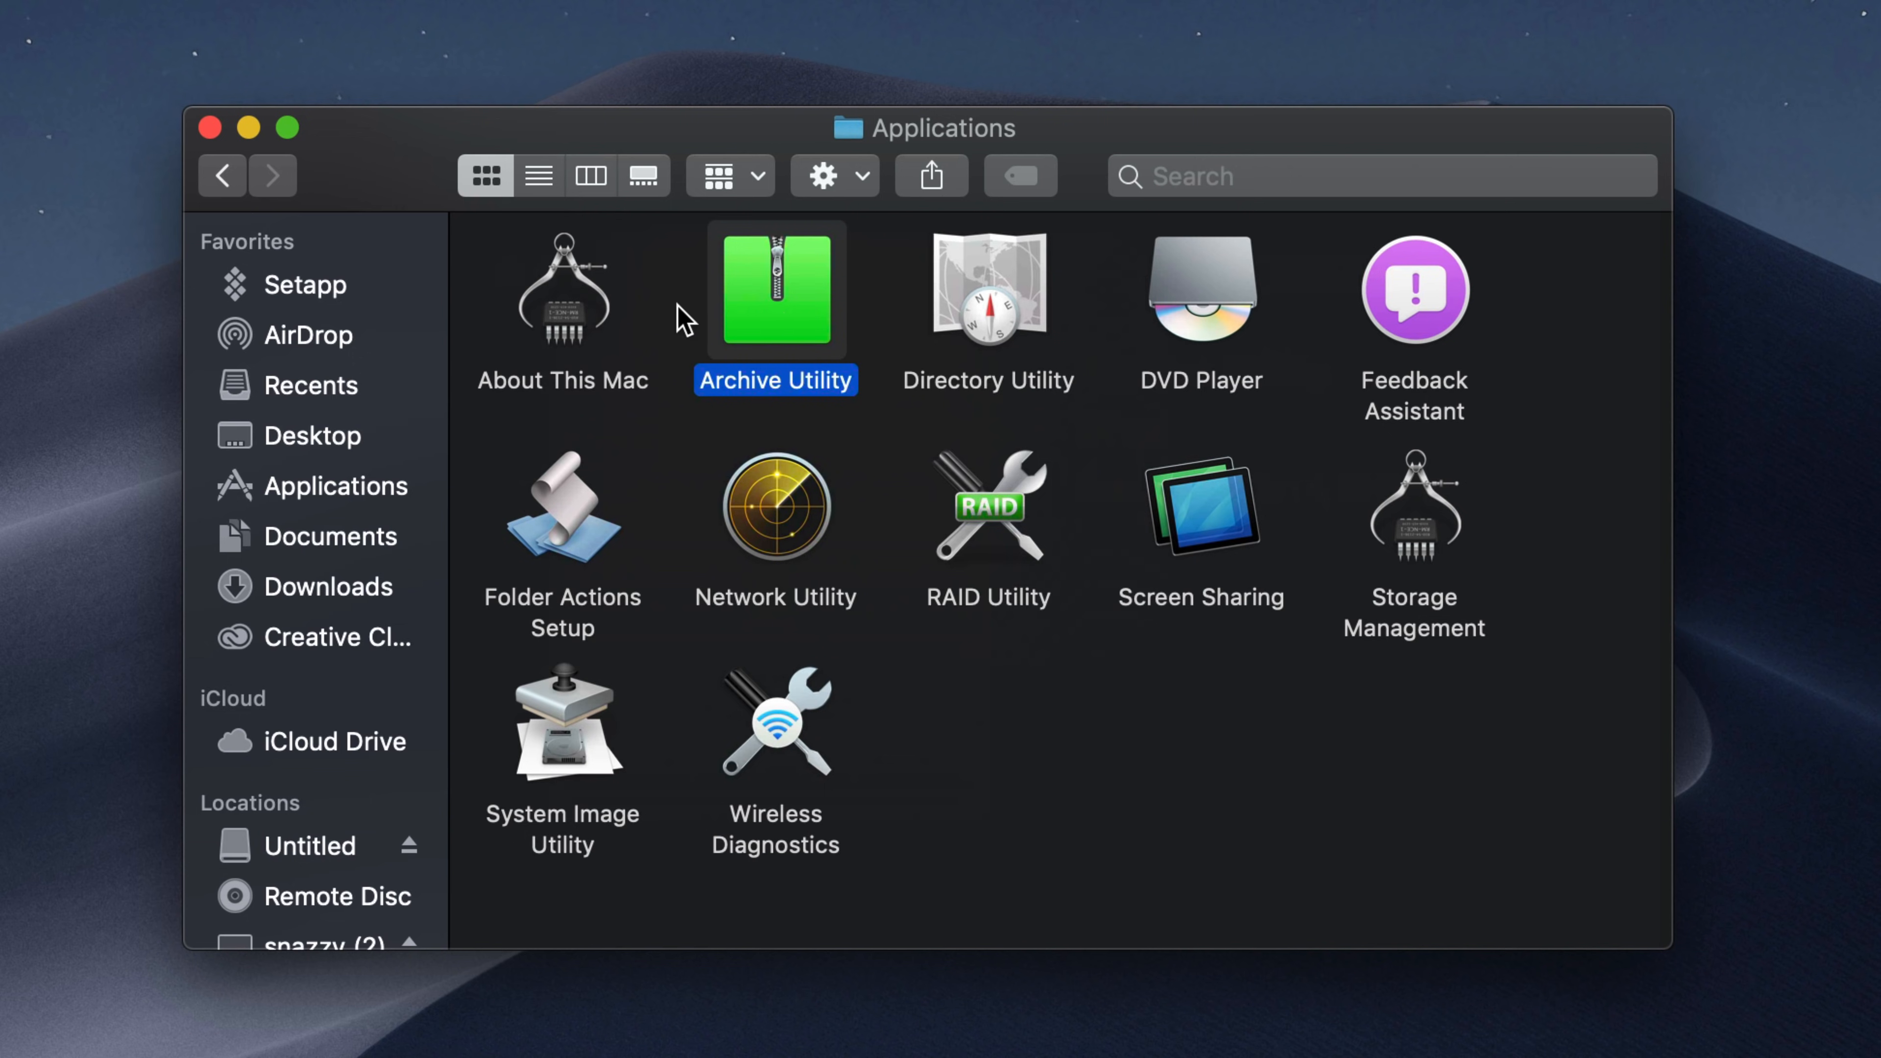
{"action": "mouse_move", "coordinate": [819, 412]}
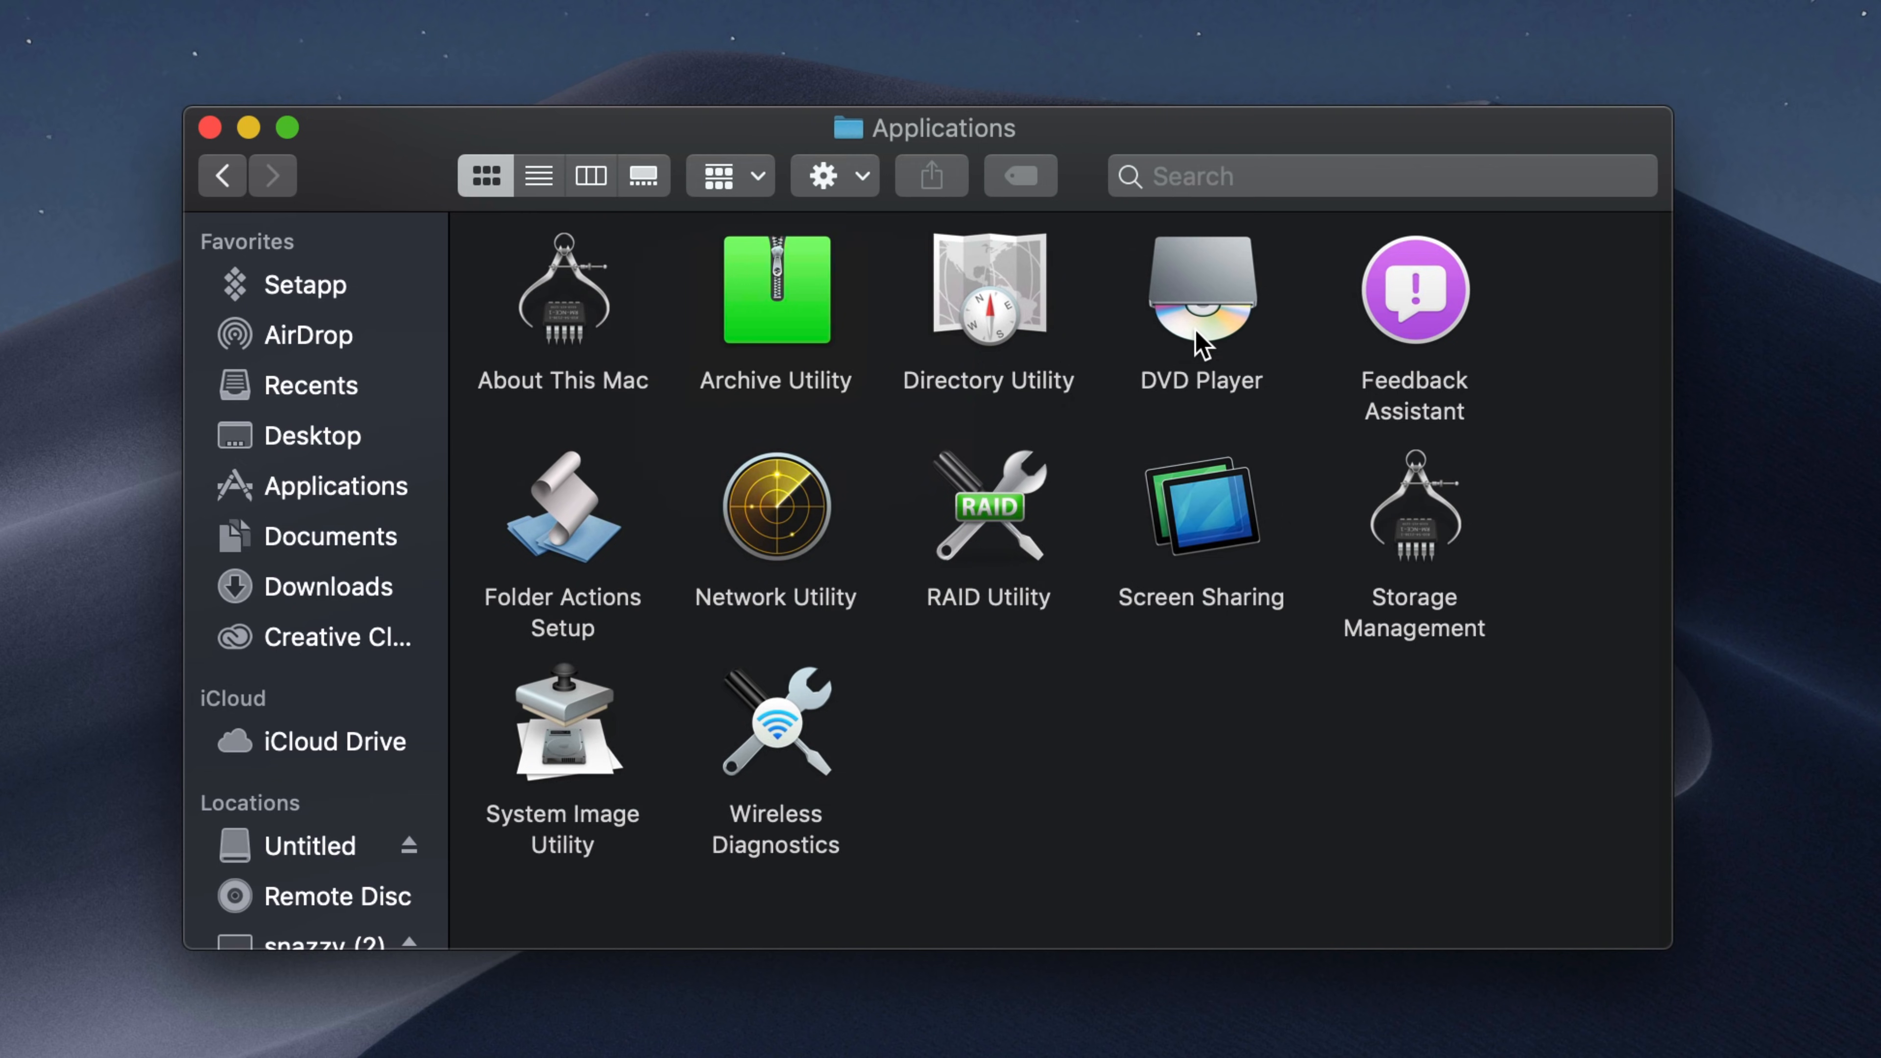
{"action": "left_click", "coordinate": [1200, 288]}
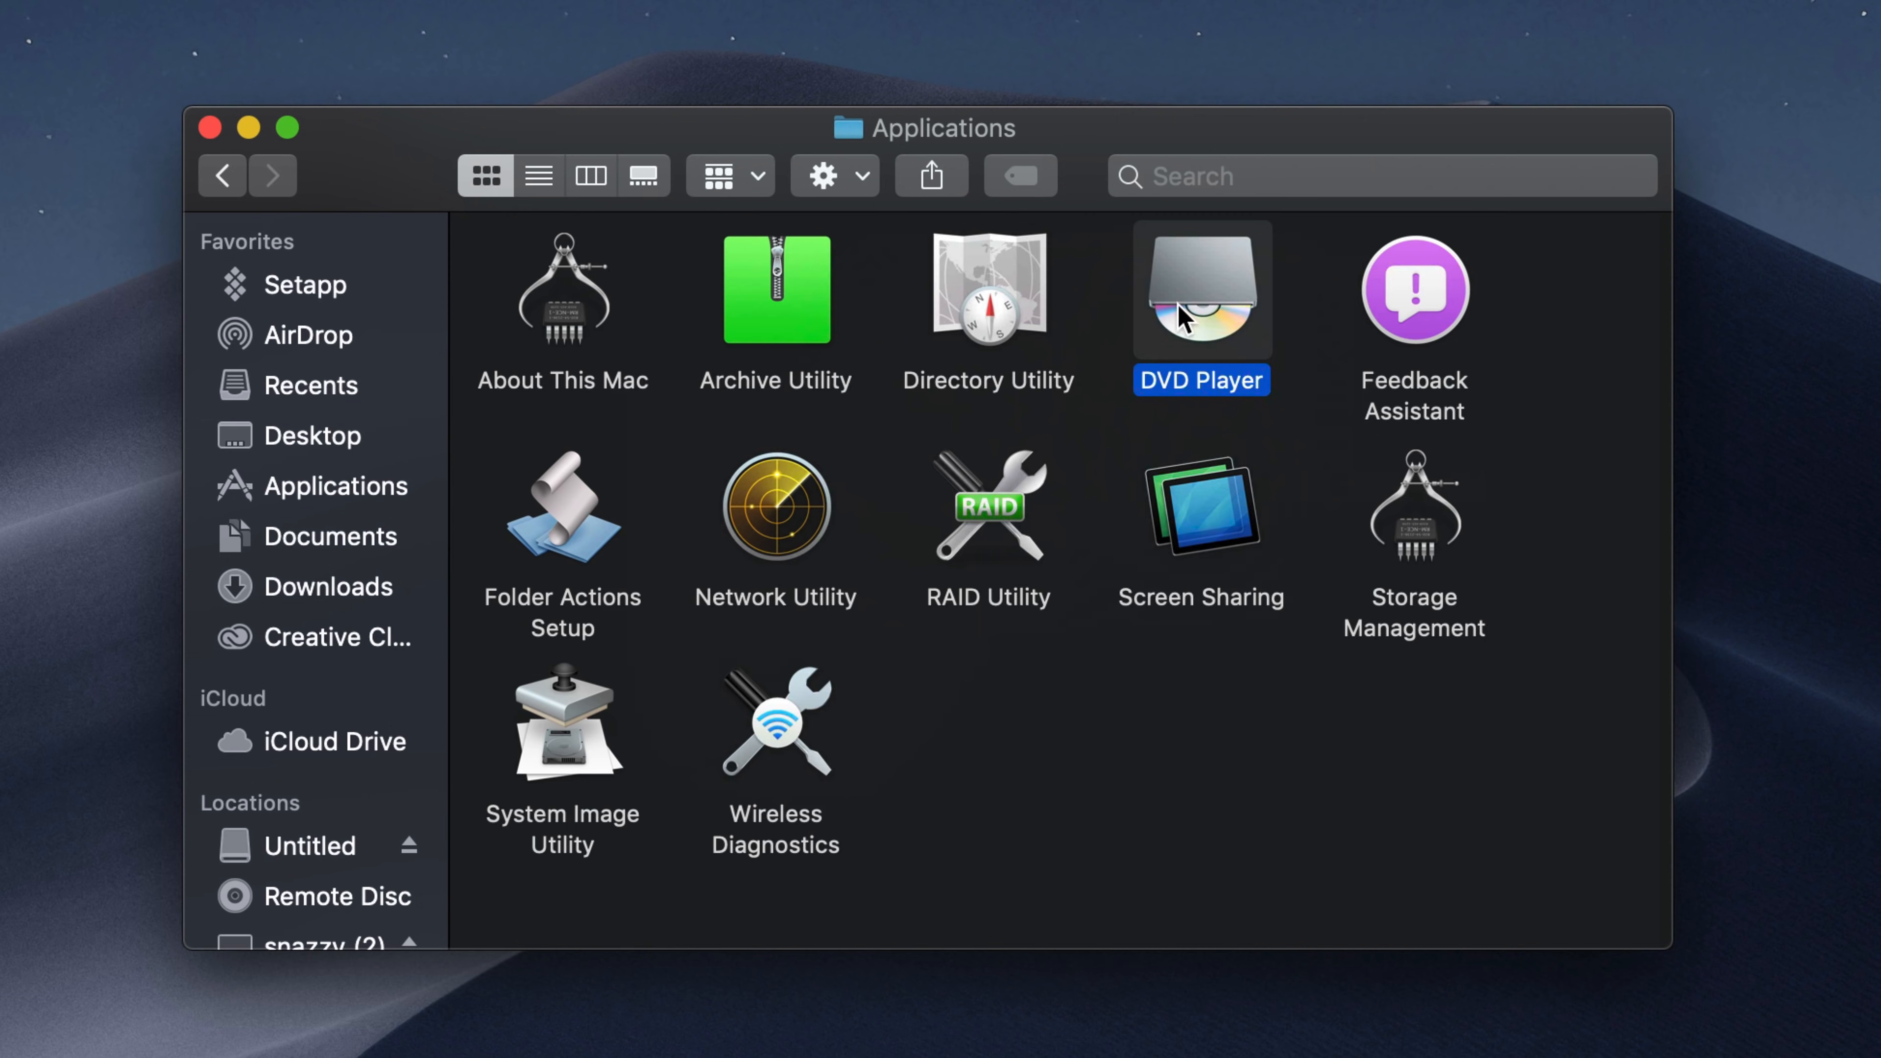
{"action": "mouse_move", "coordinate": [1186, 352]}
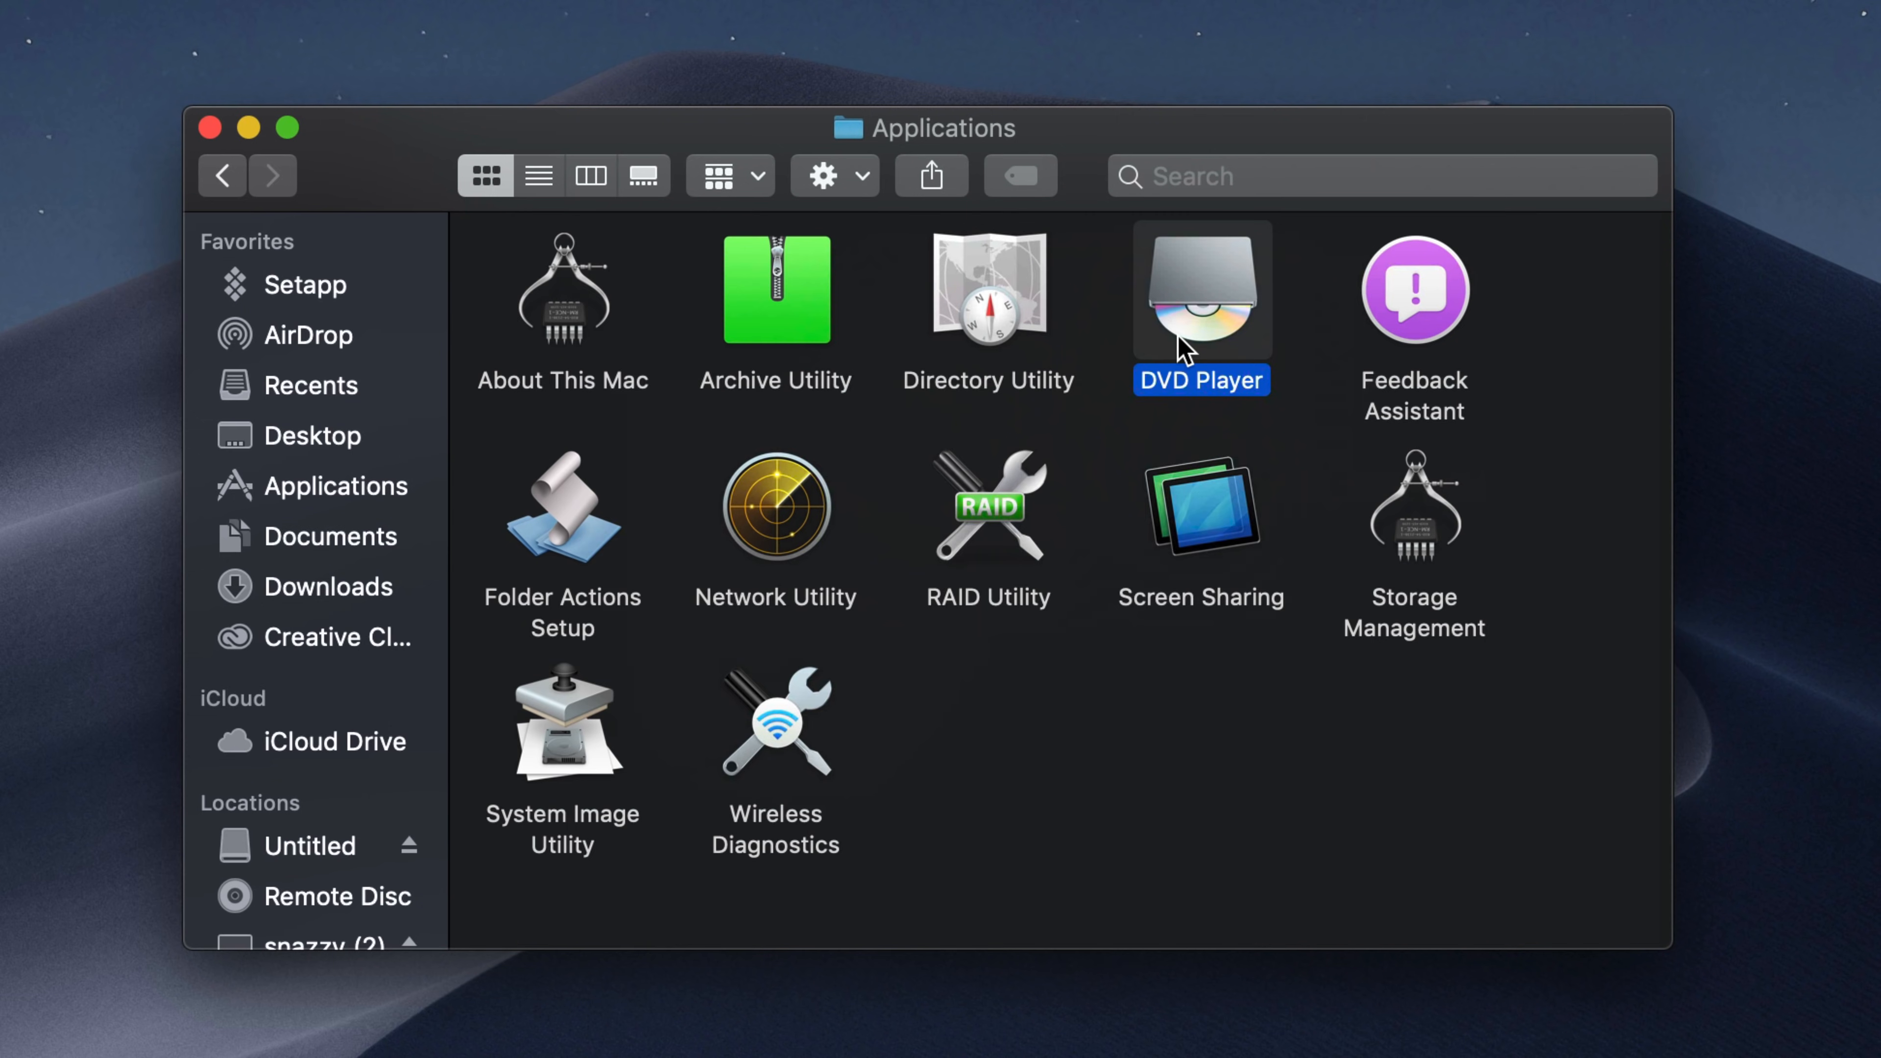
{"action": "mouse_move", "coordinate": [1195, 317]}
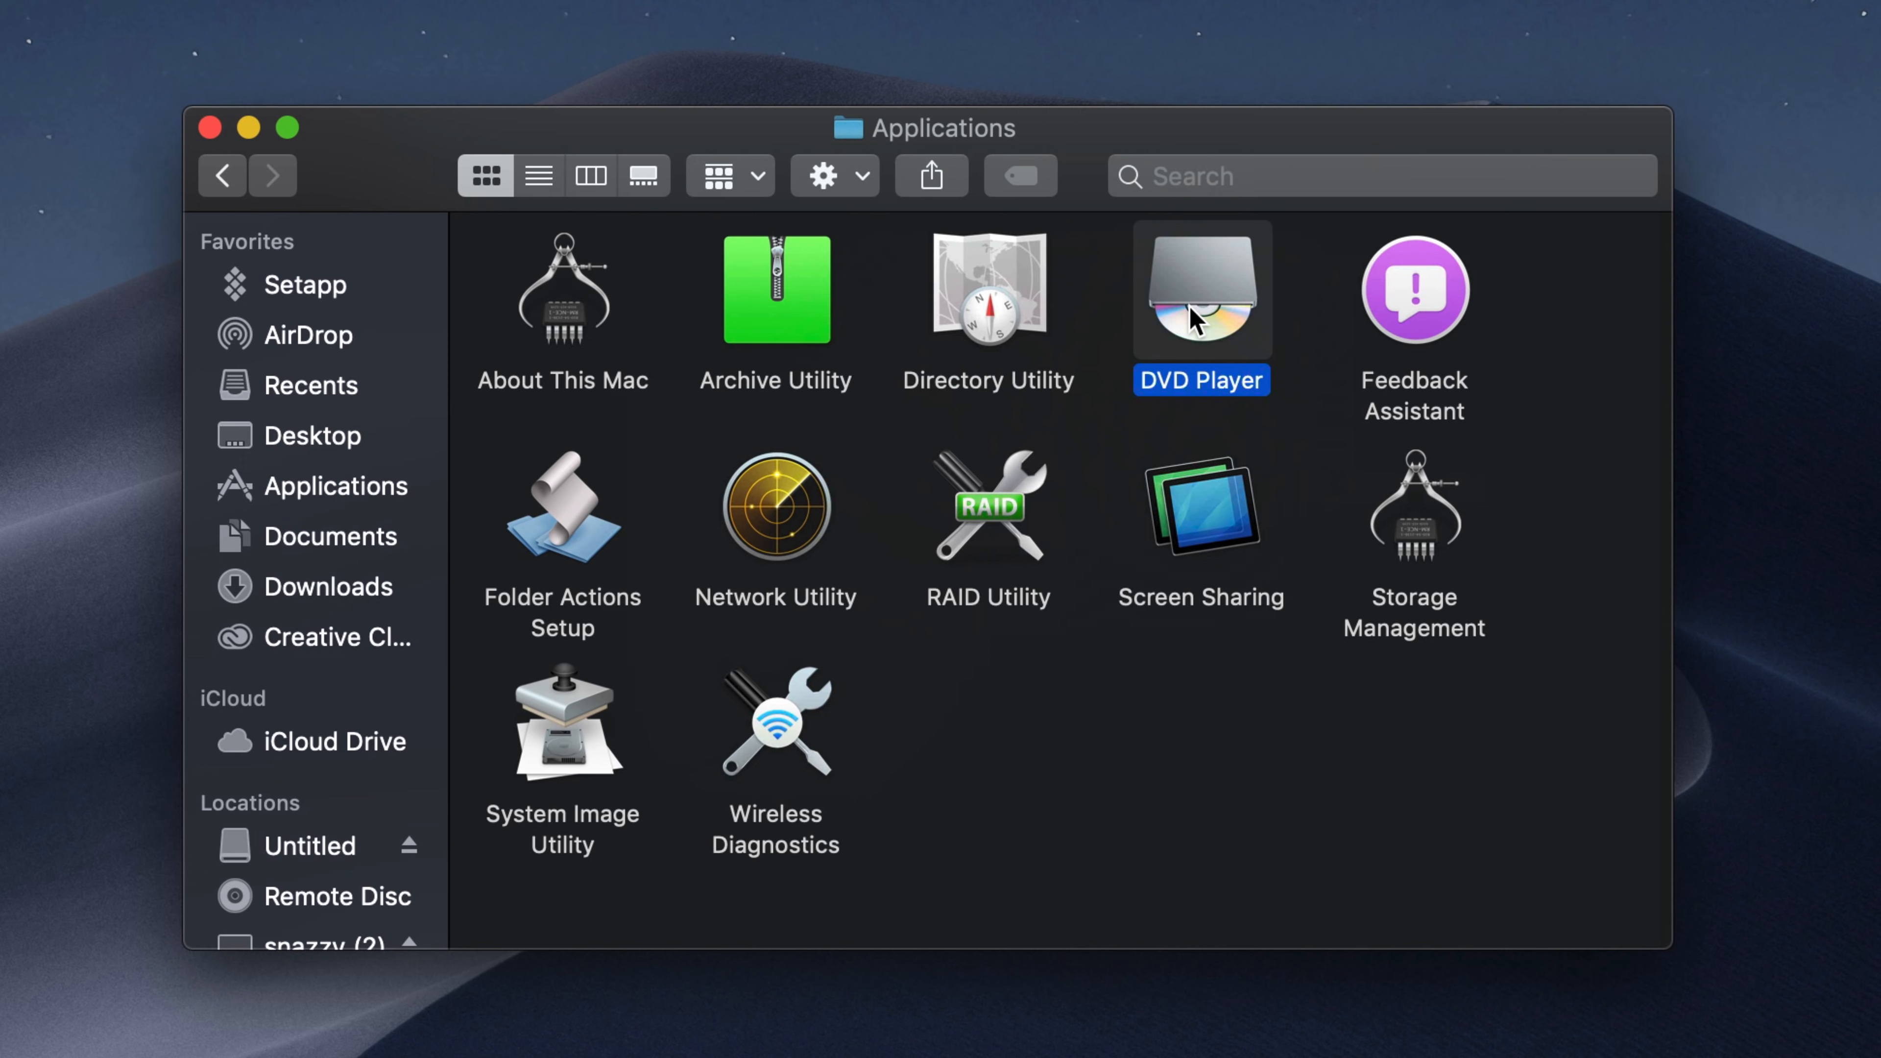
{"action": "mouse_move", "coordinate": [1206, 348]}
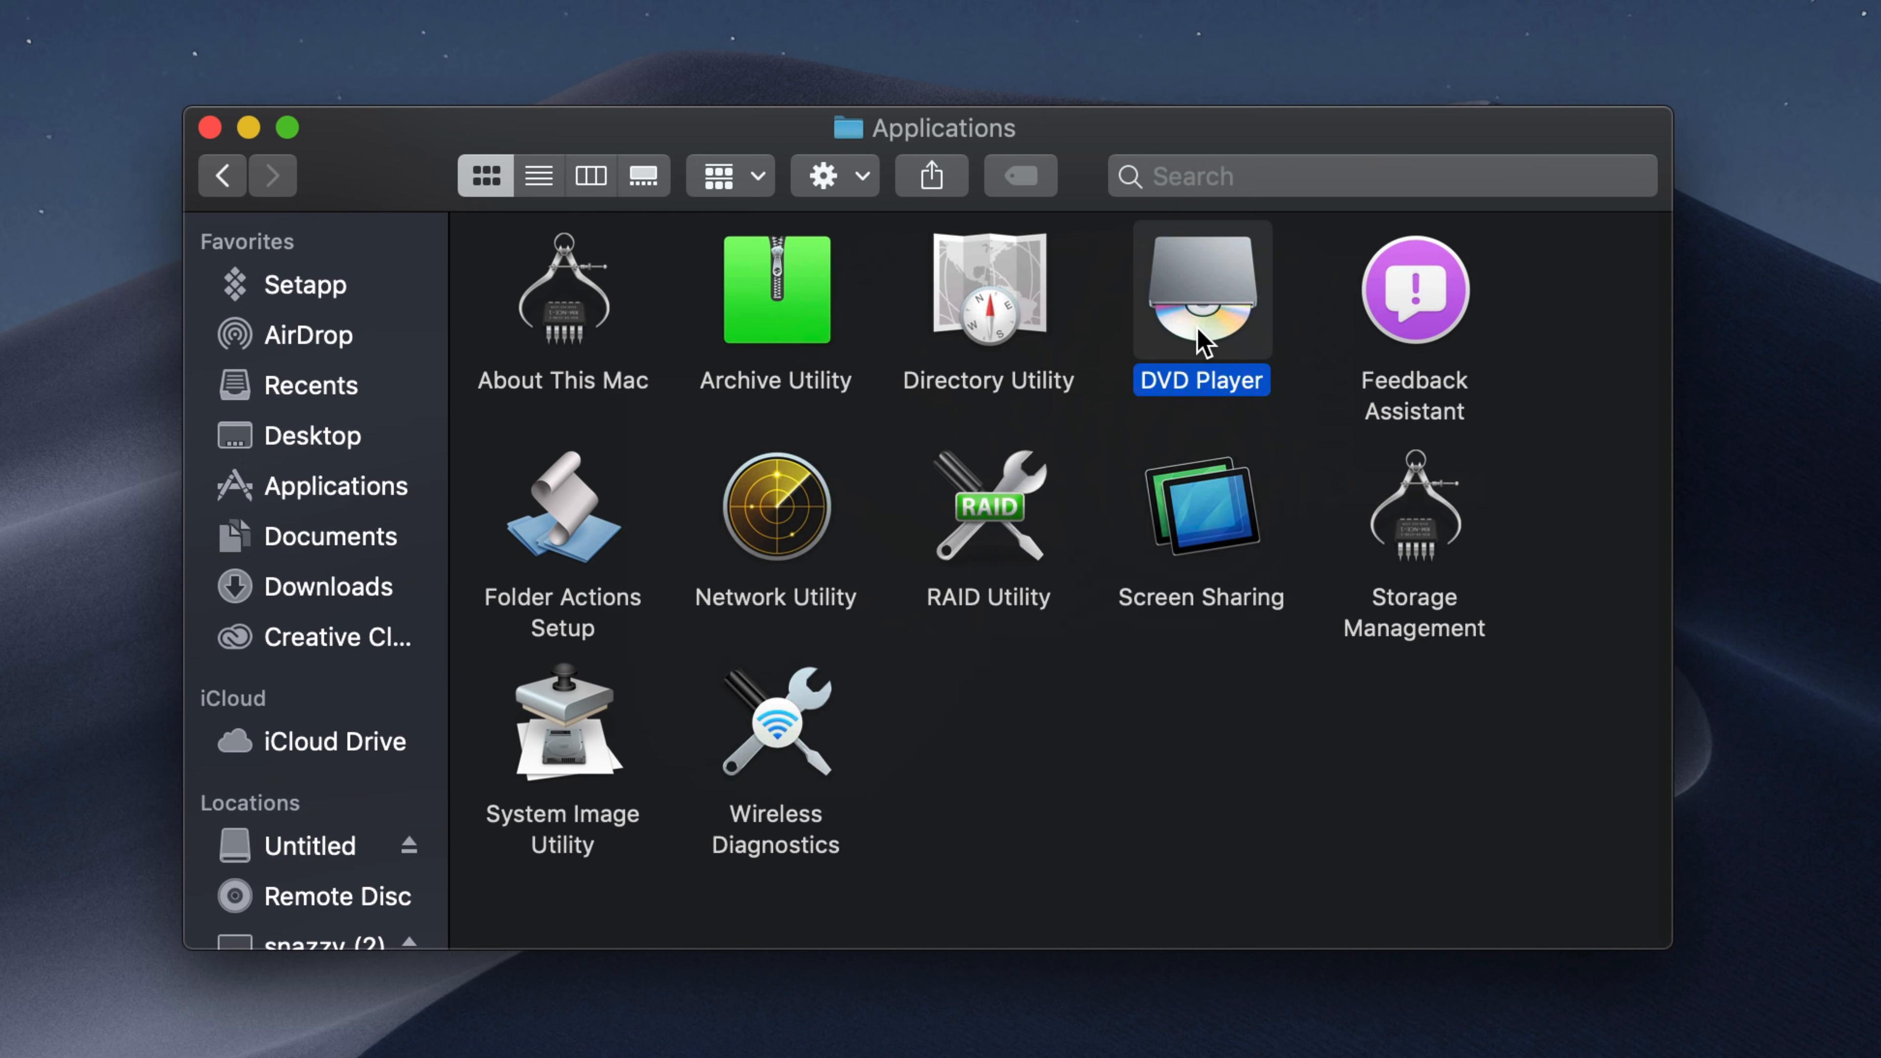
{"action": "mouse_move", "coordinate": [1554, 315]}
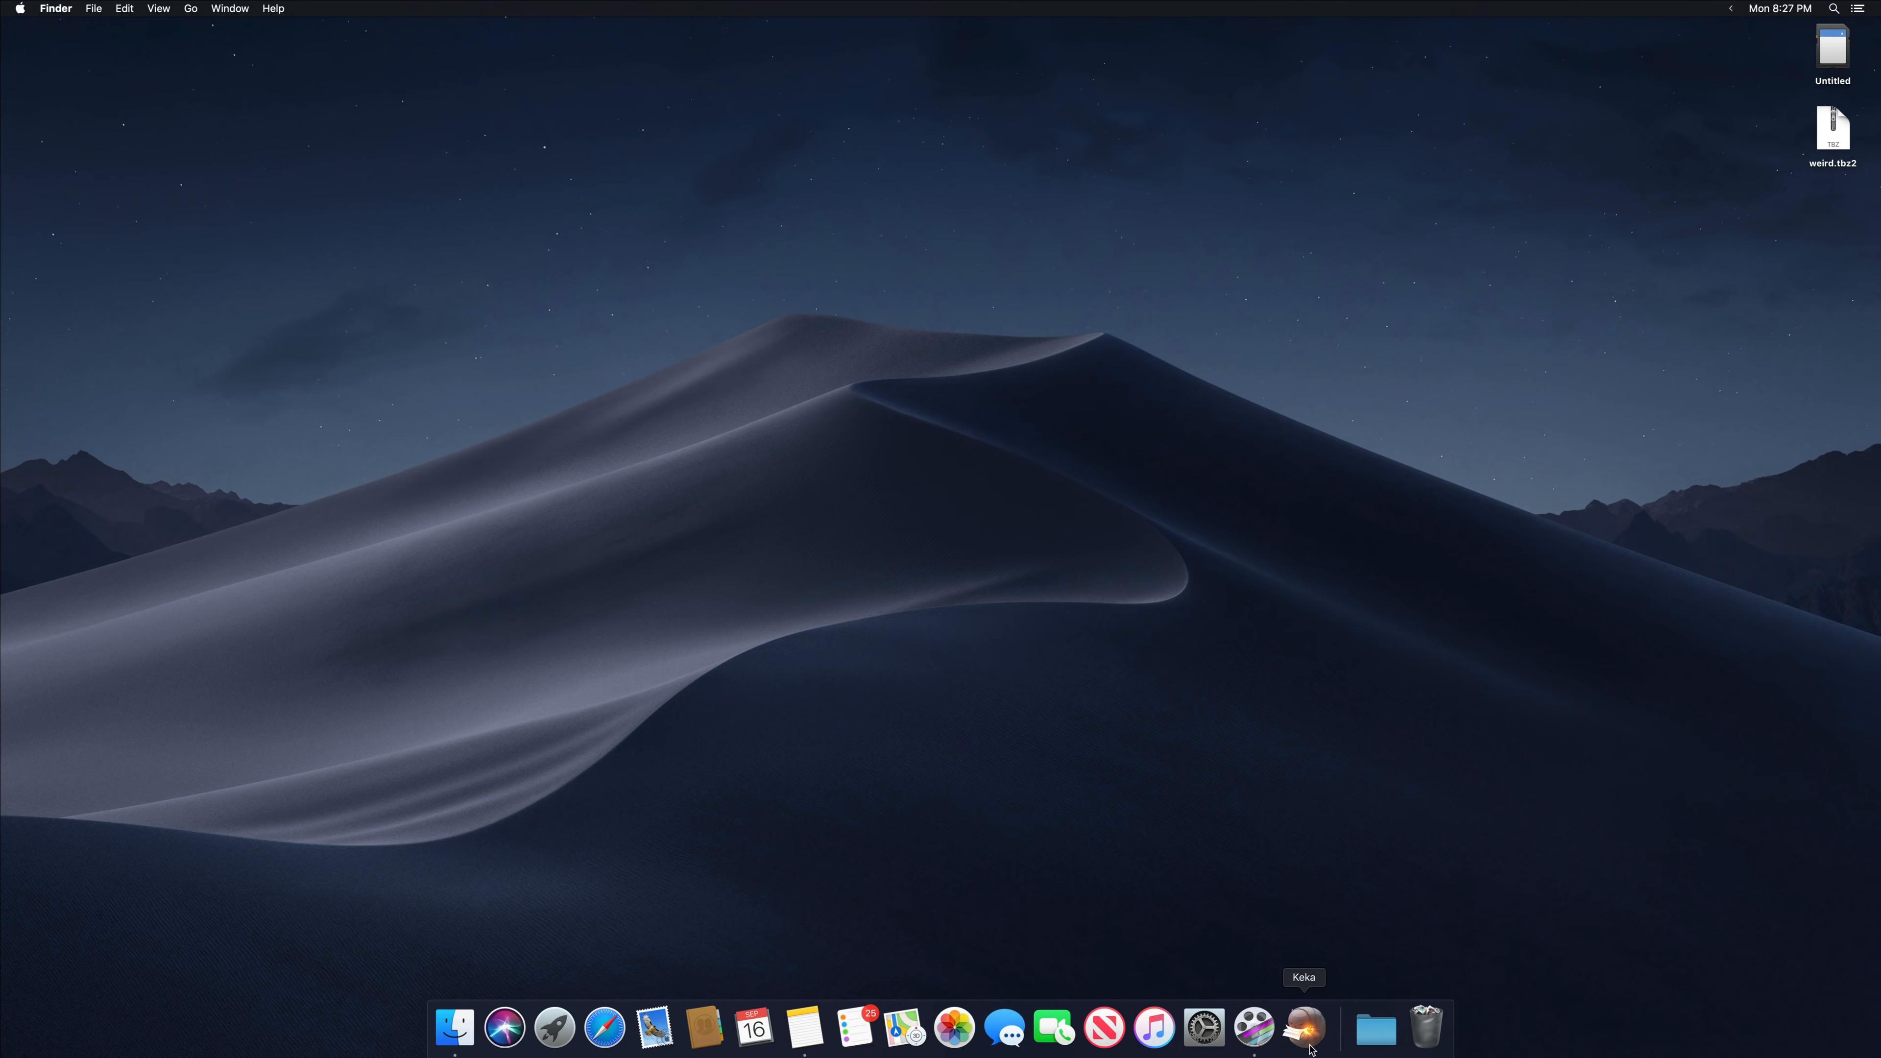
{"action": "mouse_move", "coordinate": [1330, 898]}
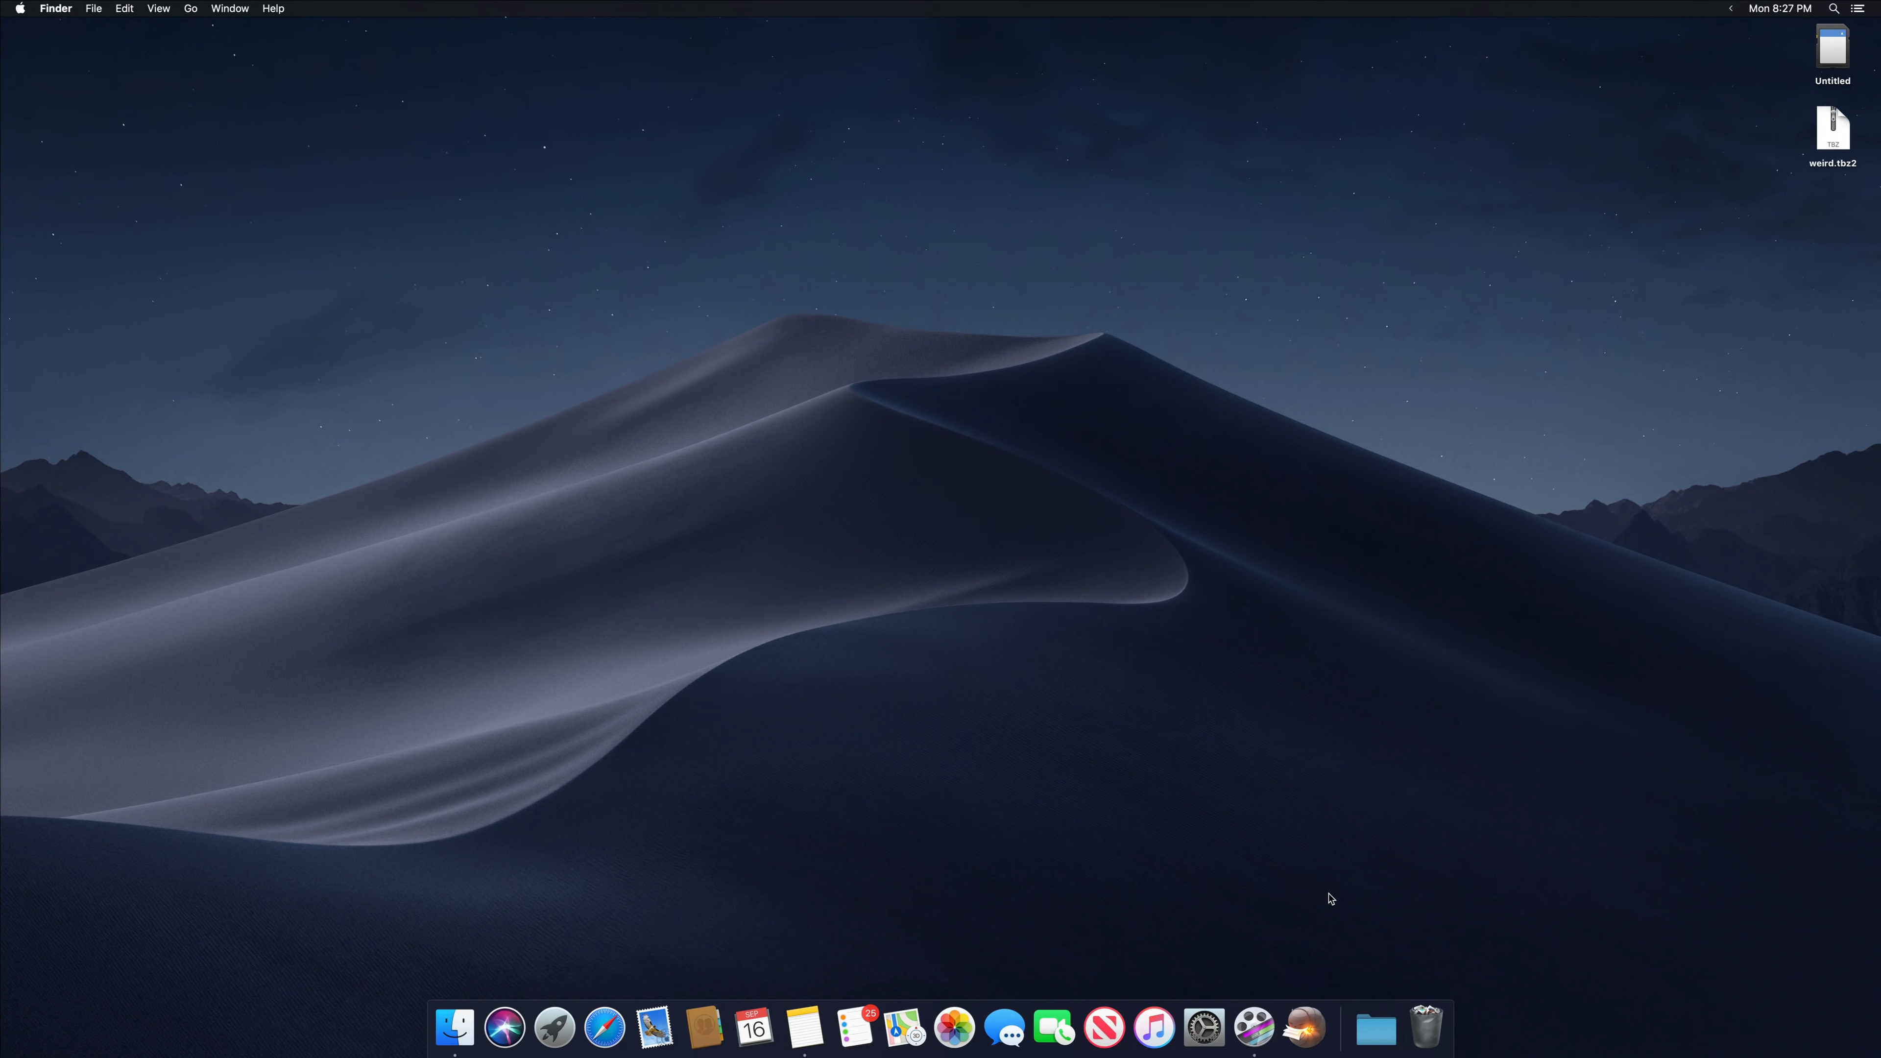
{"action": "mouse_move", "coordinate": [1314, 942]}
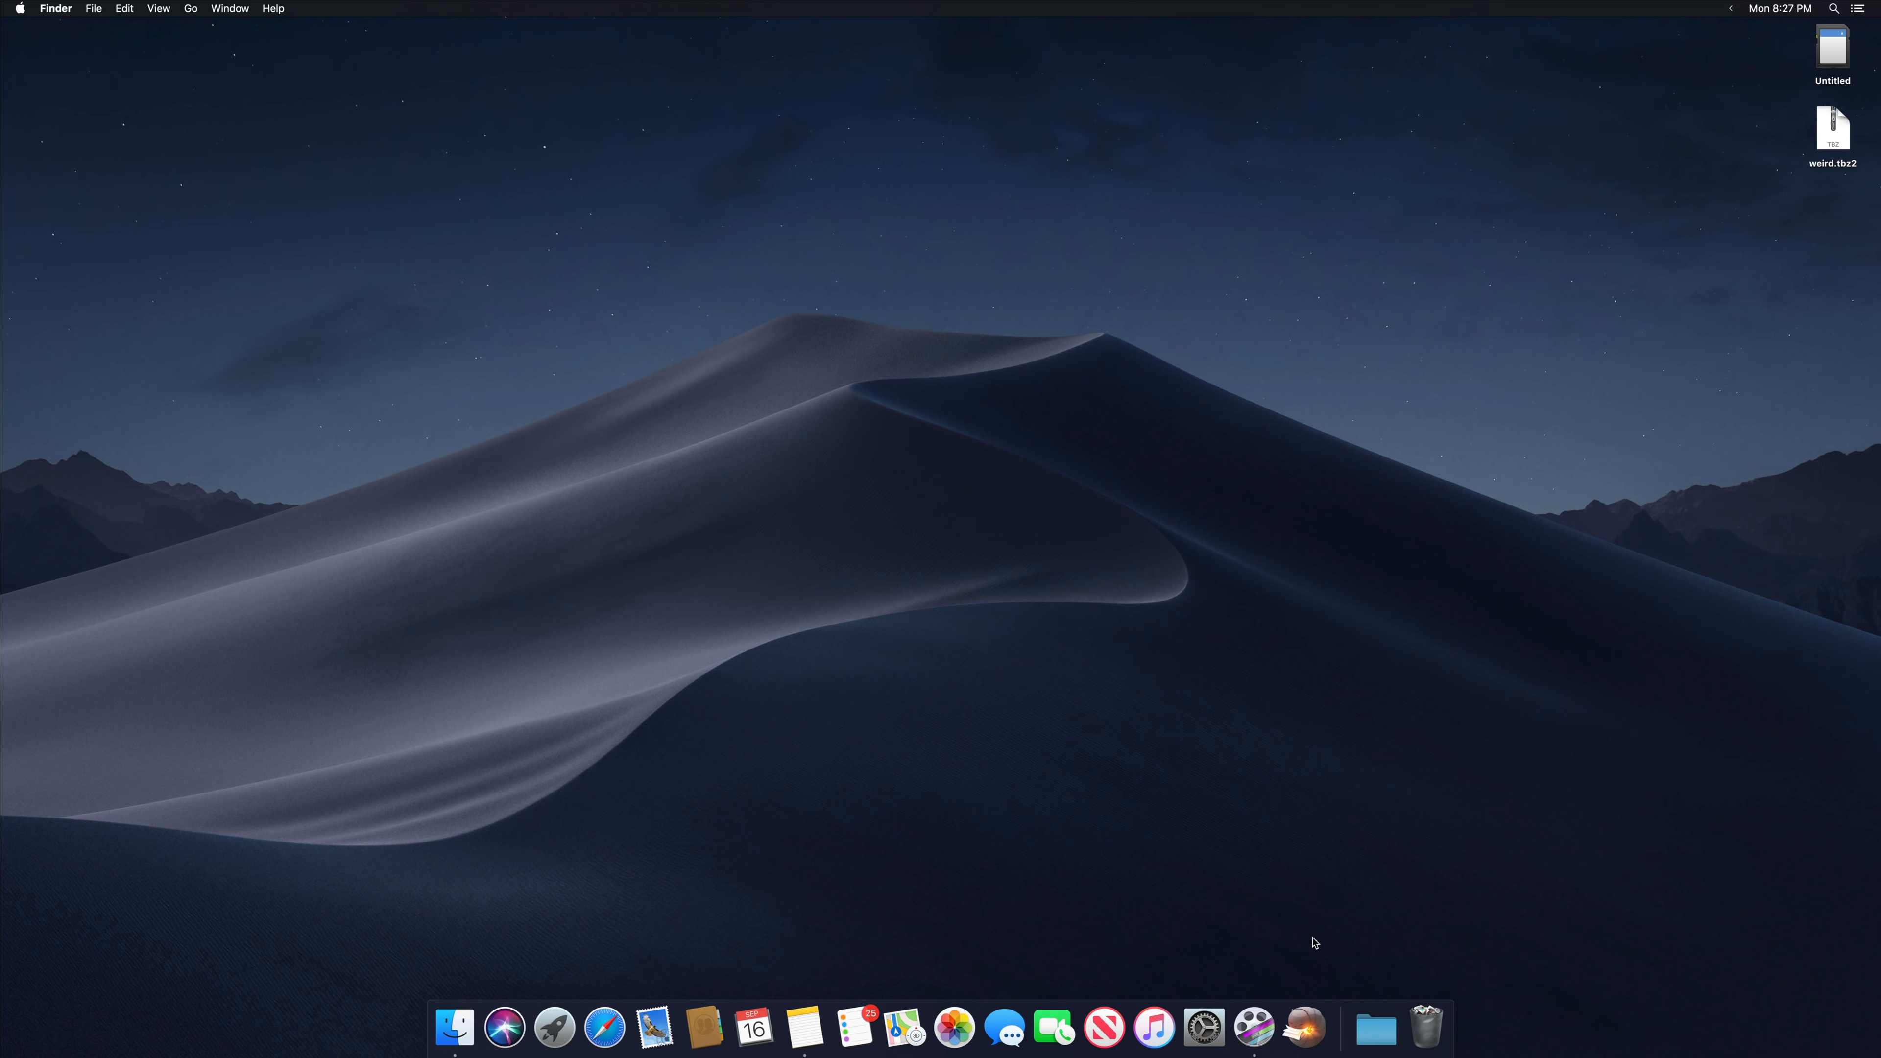
{"action": "mouse_move", "coordinate": [1787, 153]}
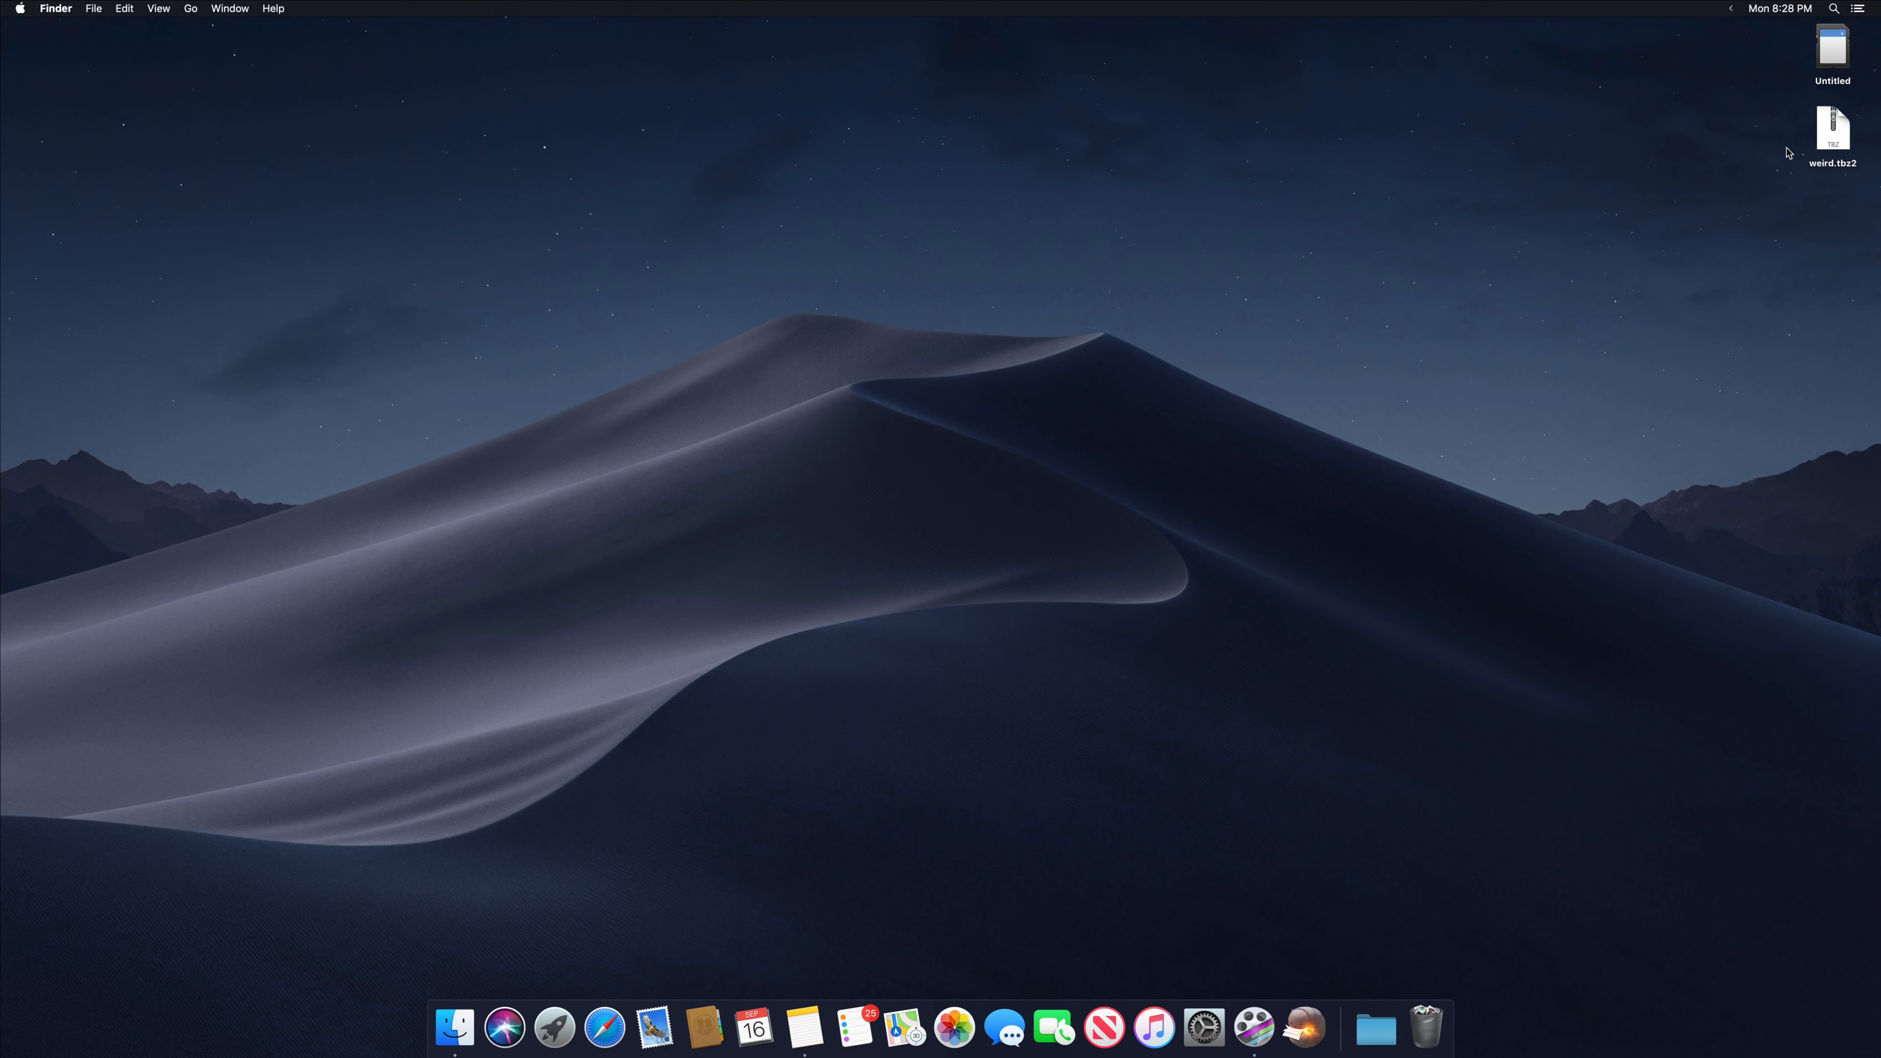
{"action": "mouse_move", "coordinate": [1781, 153]}
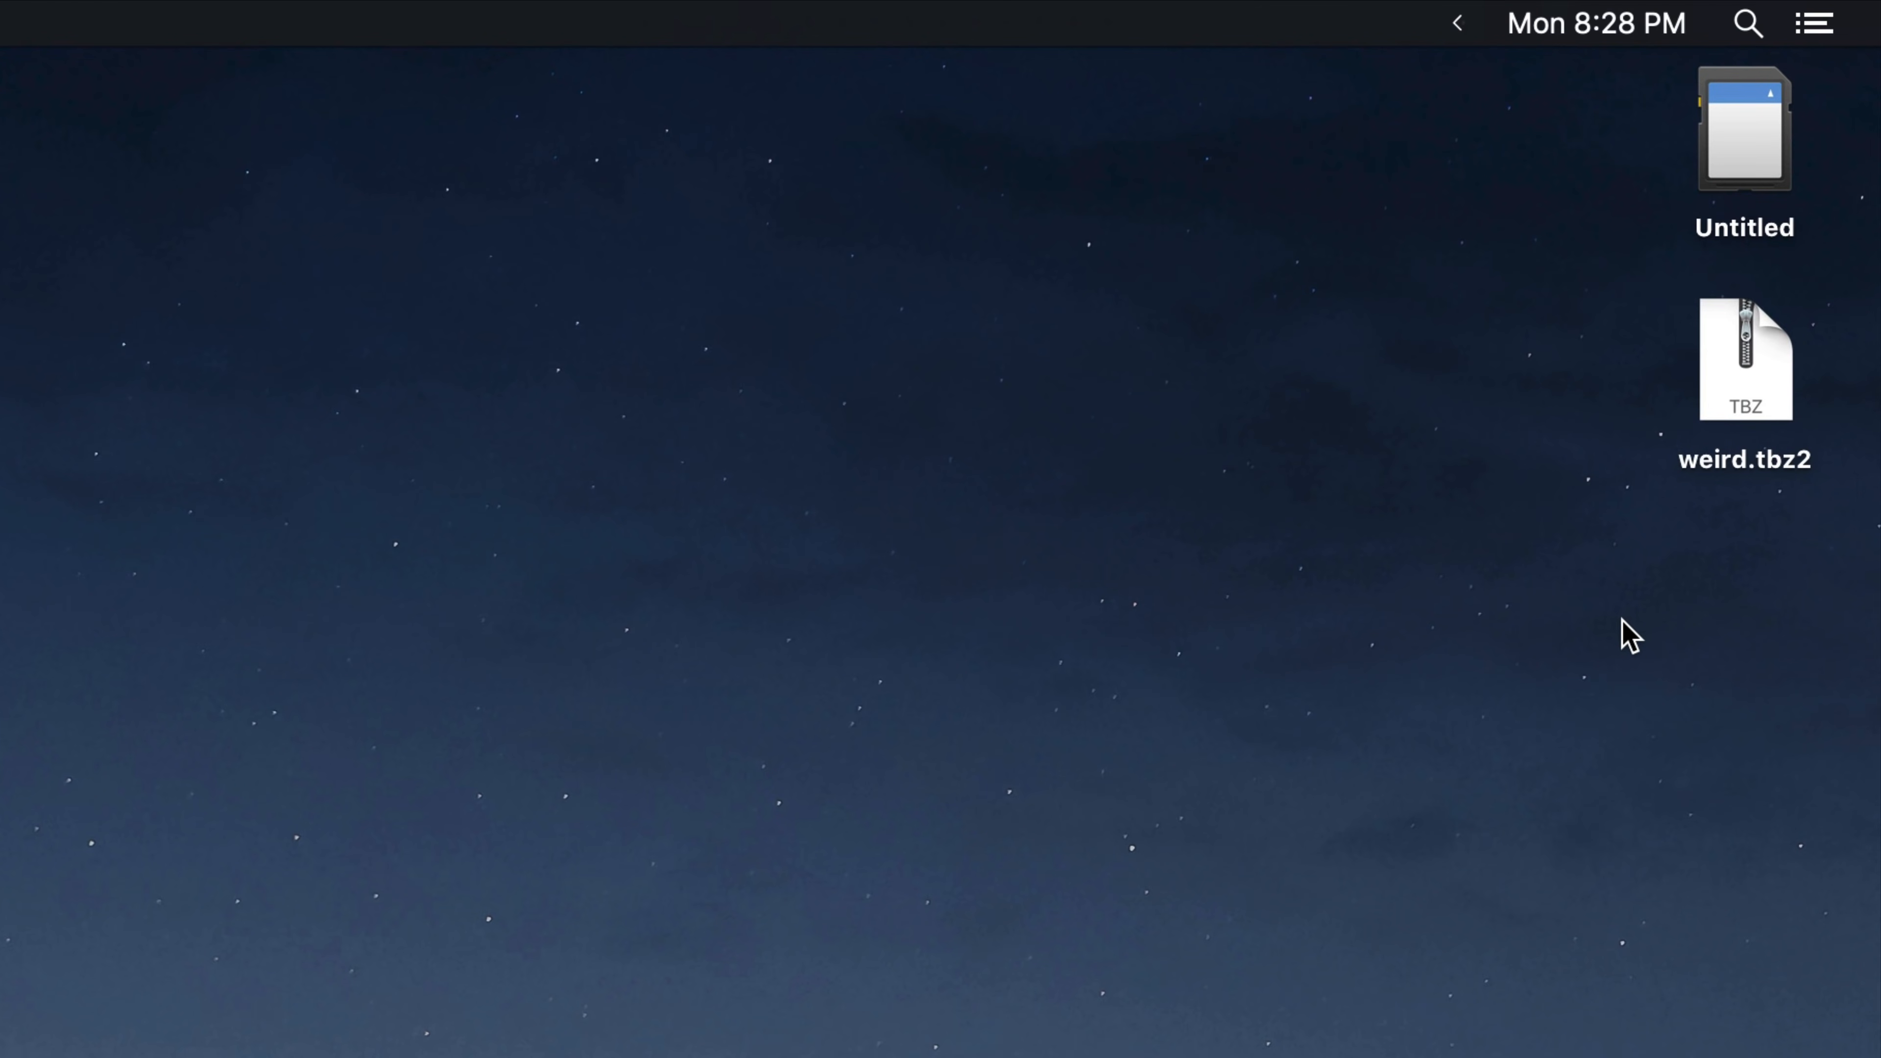
- Open the weird.tbz2 archive from the desktop with Keka
{"action": "left_click", "coordinate": [1743, 359]}
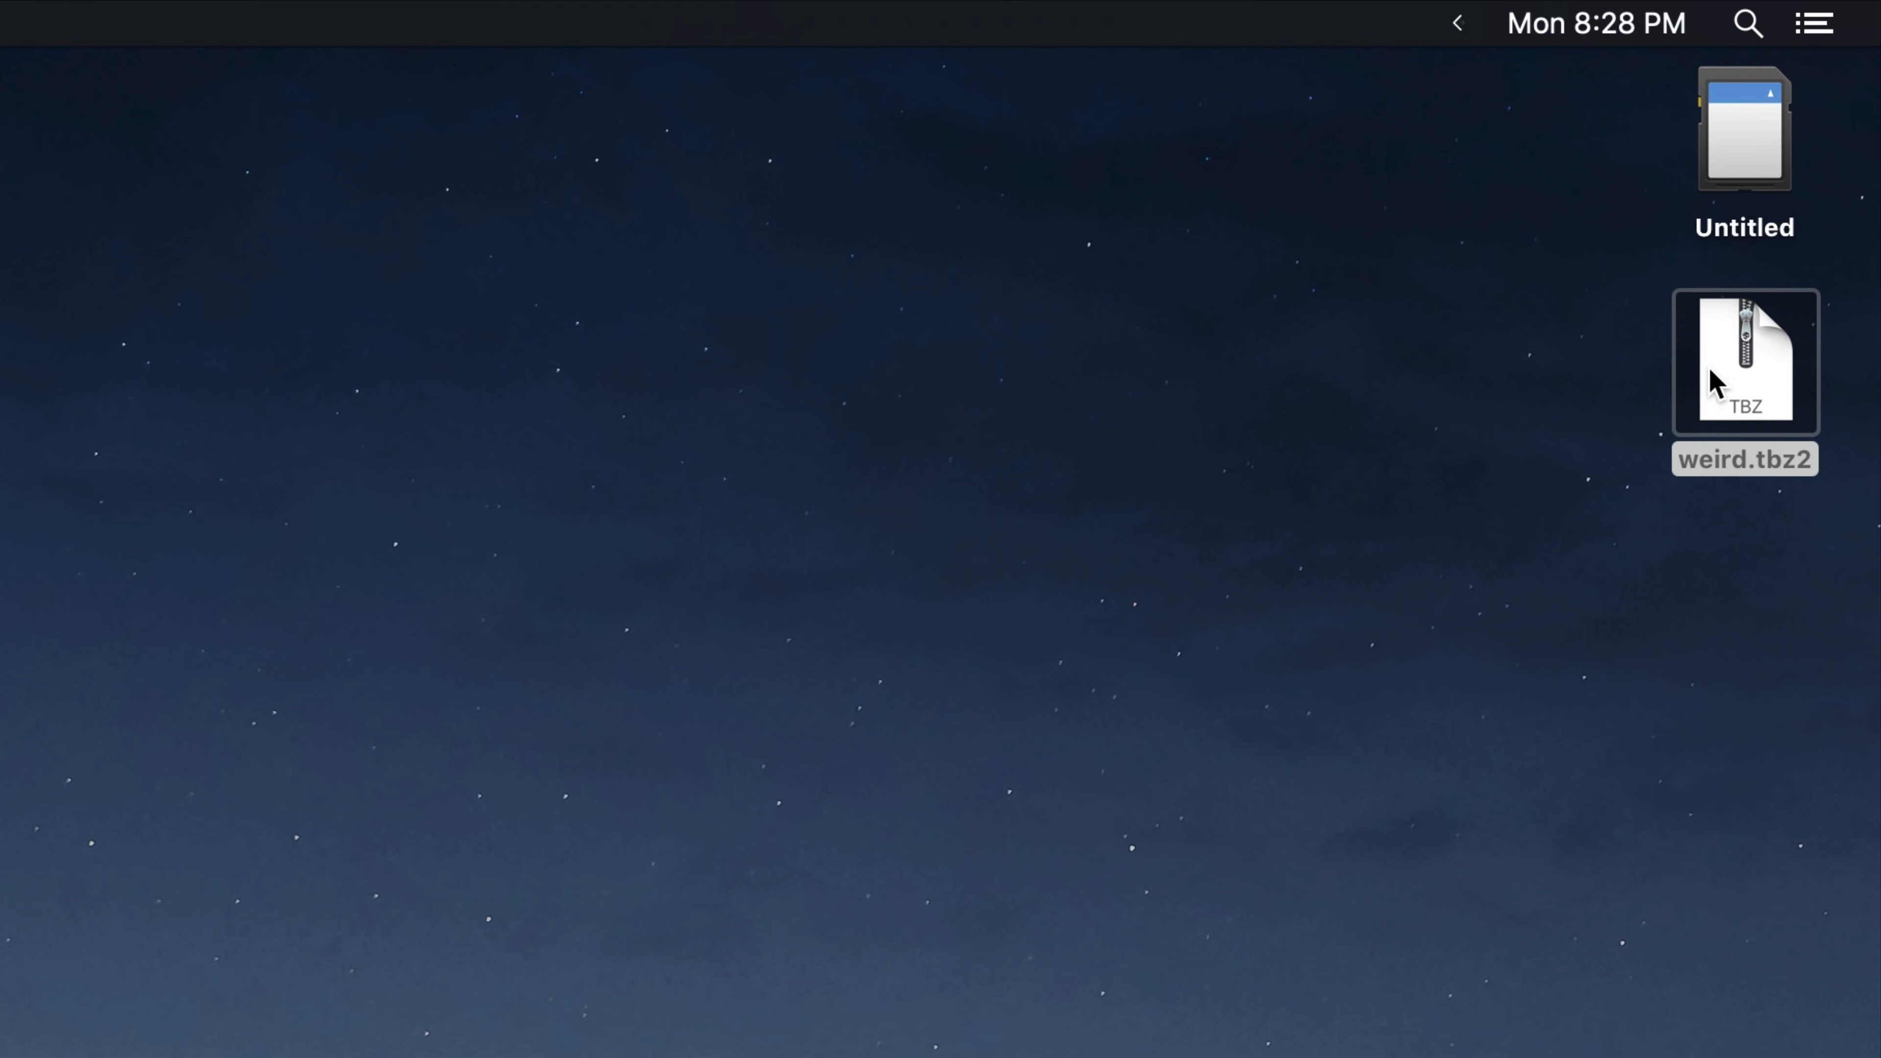
{"action": "double_click", "coordinate": [1744, 362]}
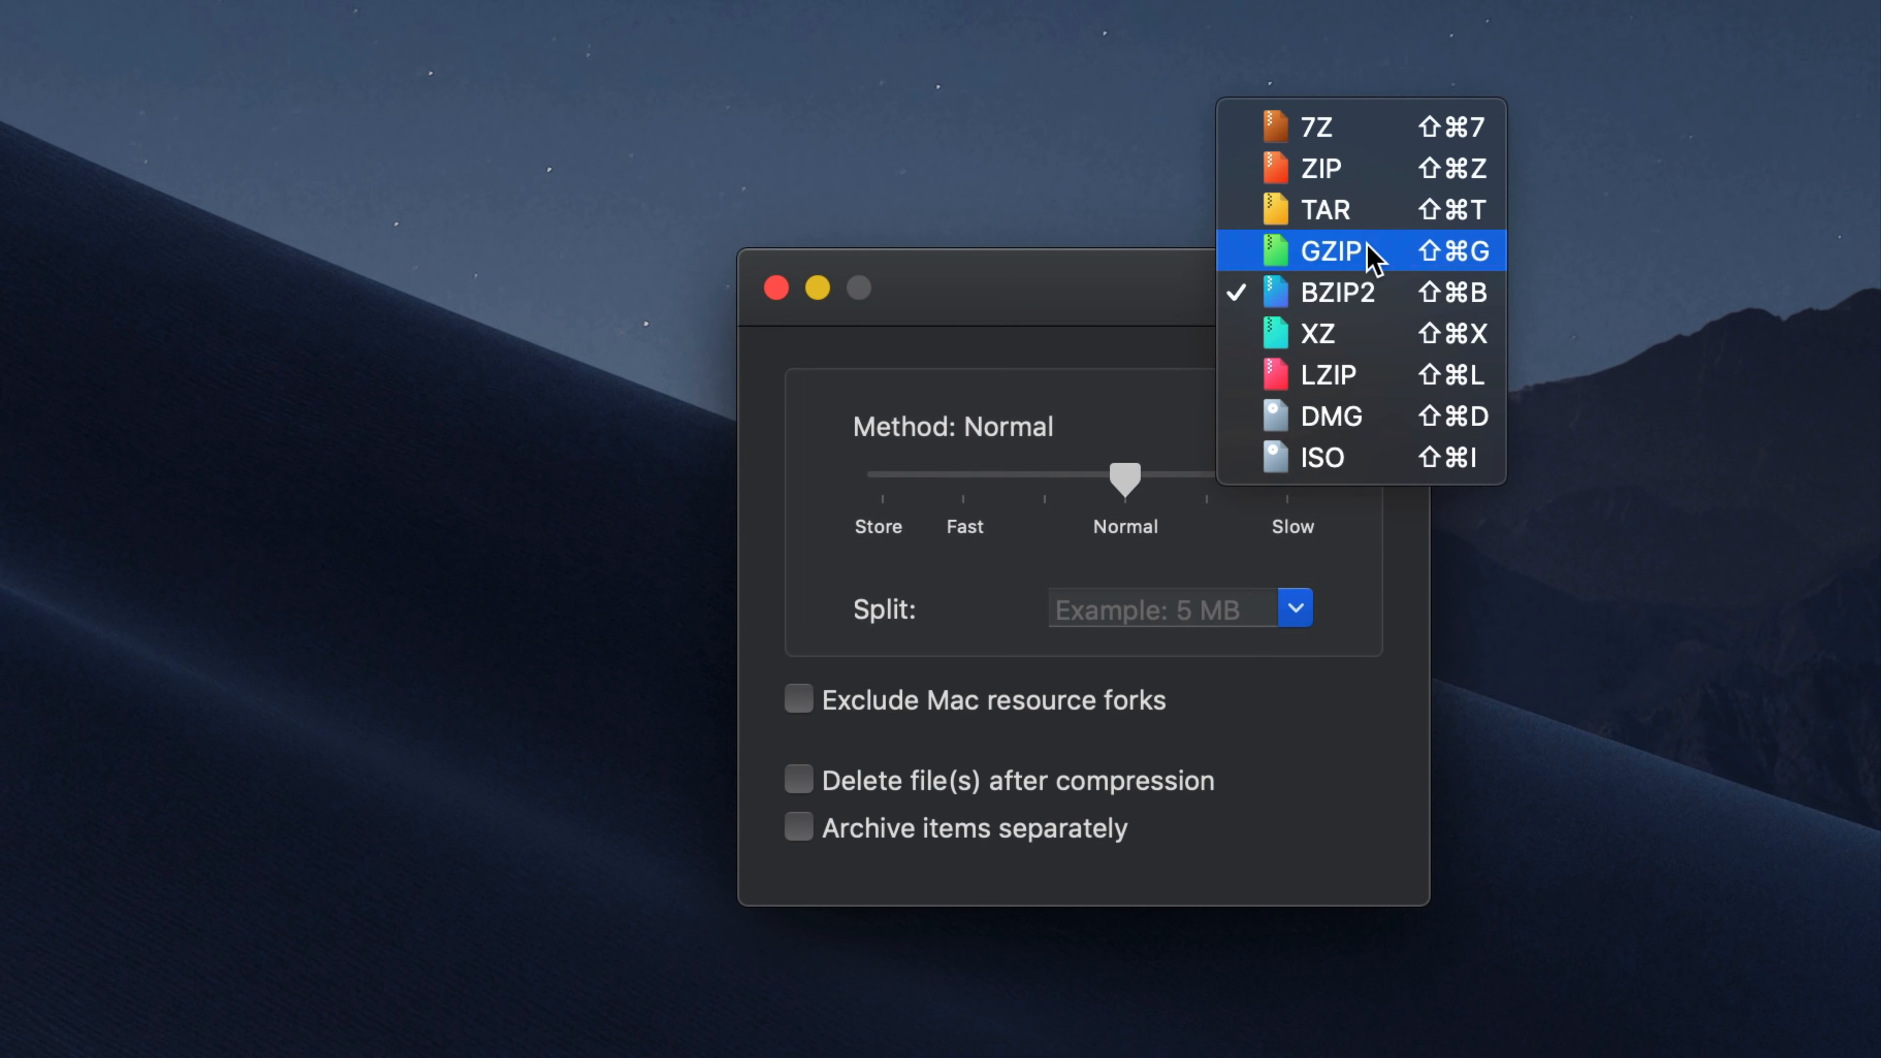
{"action": "mouse_move", "coordinate": [1383, 128]}
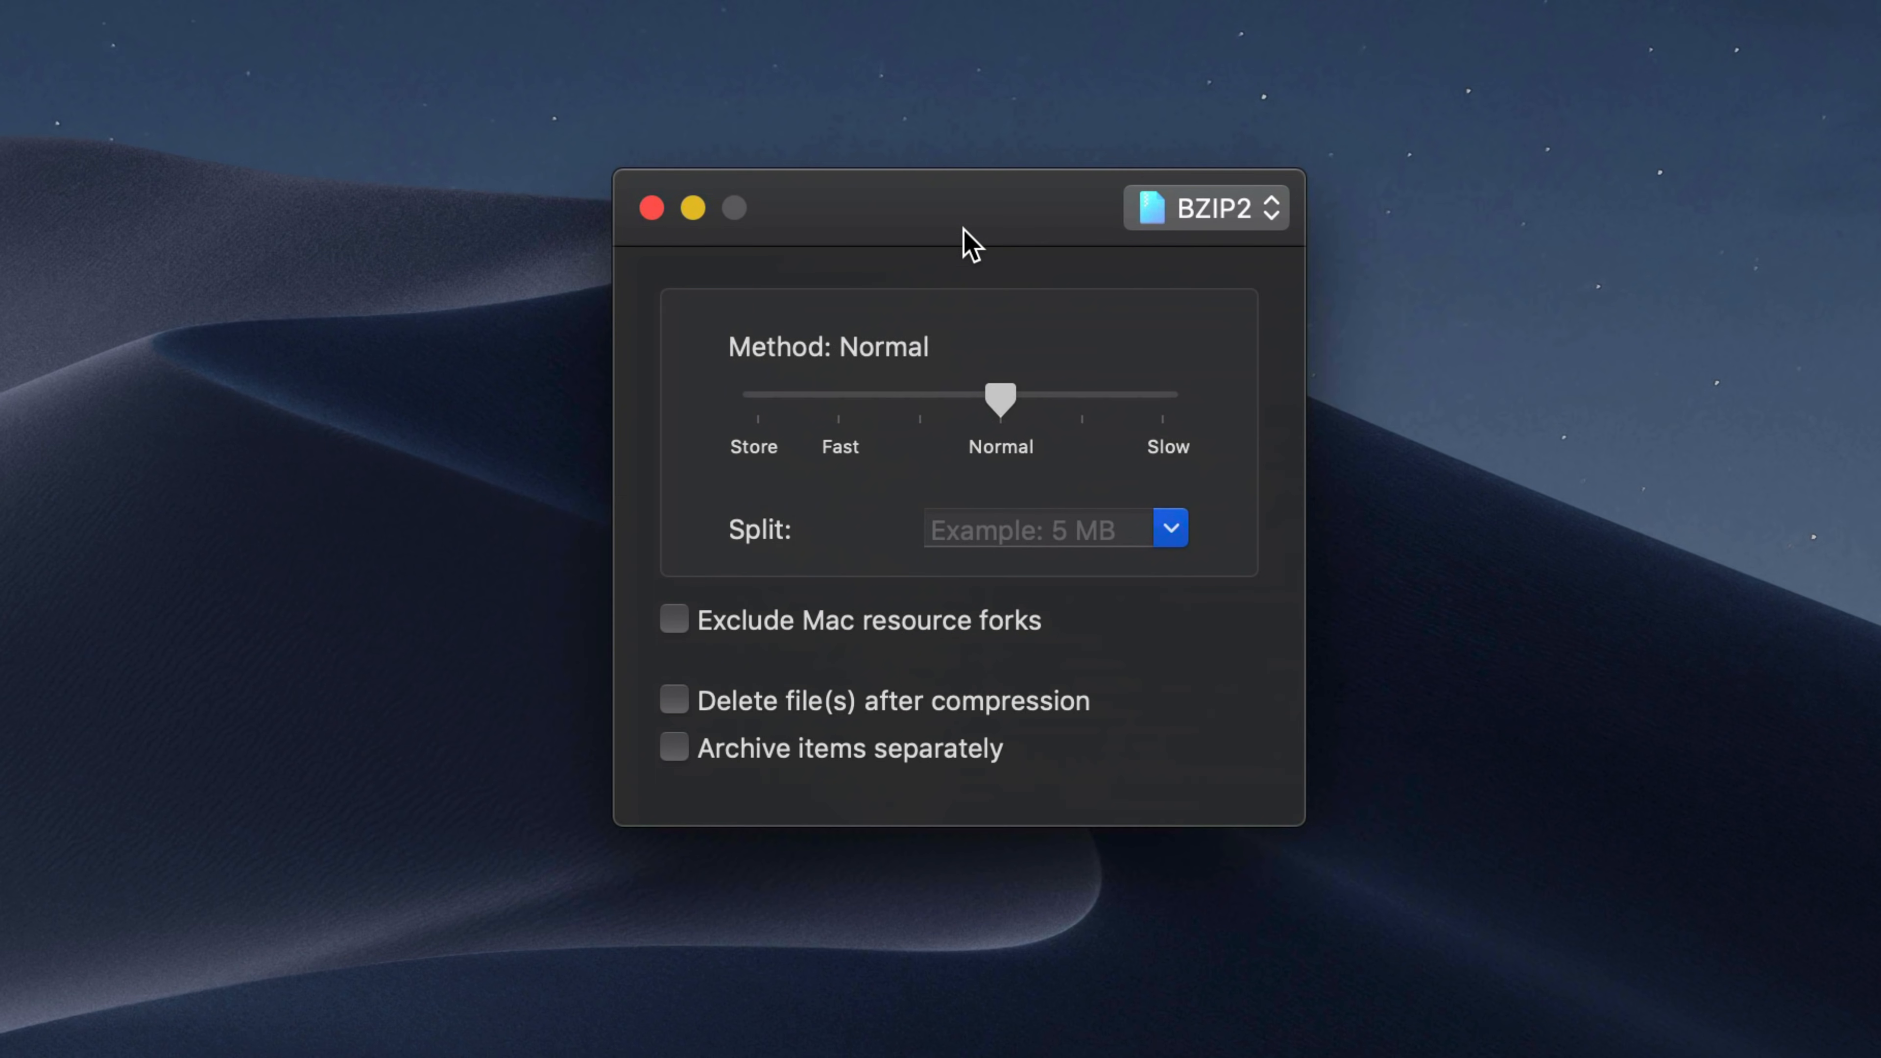
{"action": "left_click", "coordinate": [652, 208]}
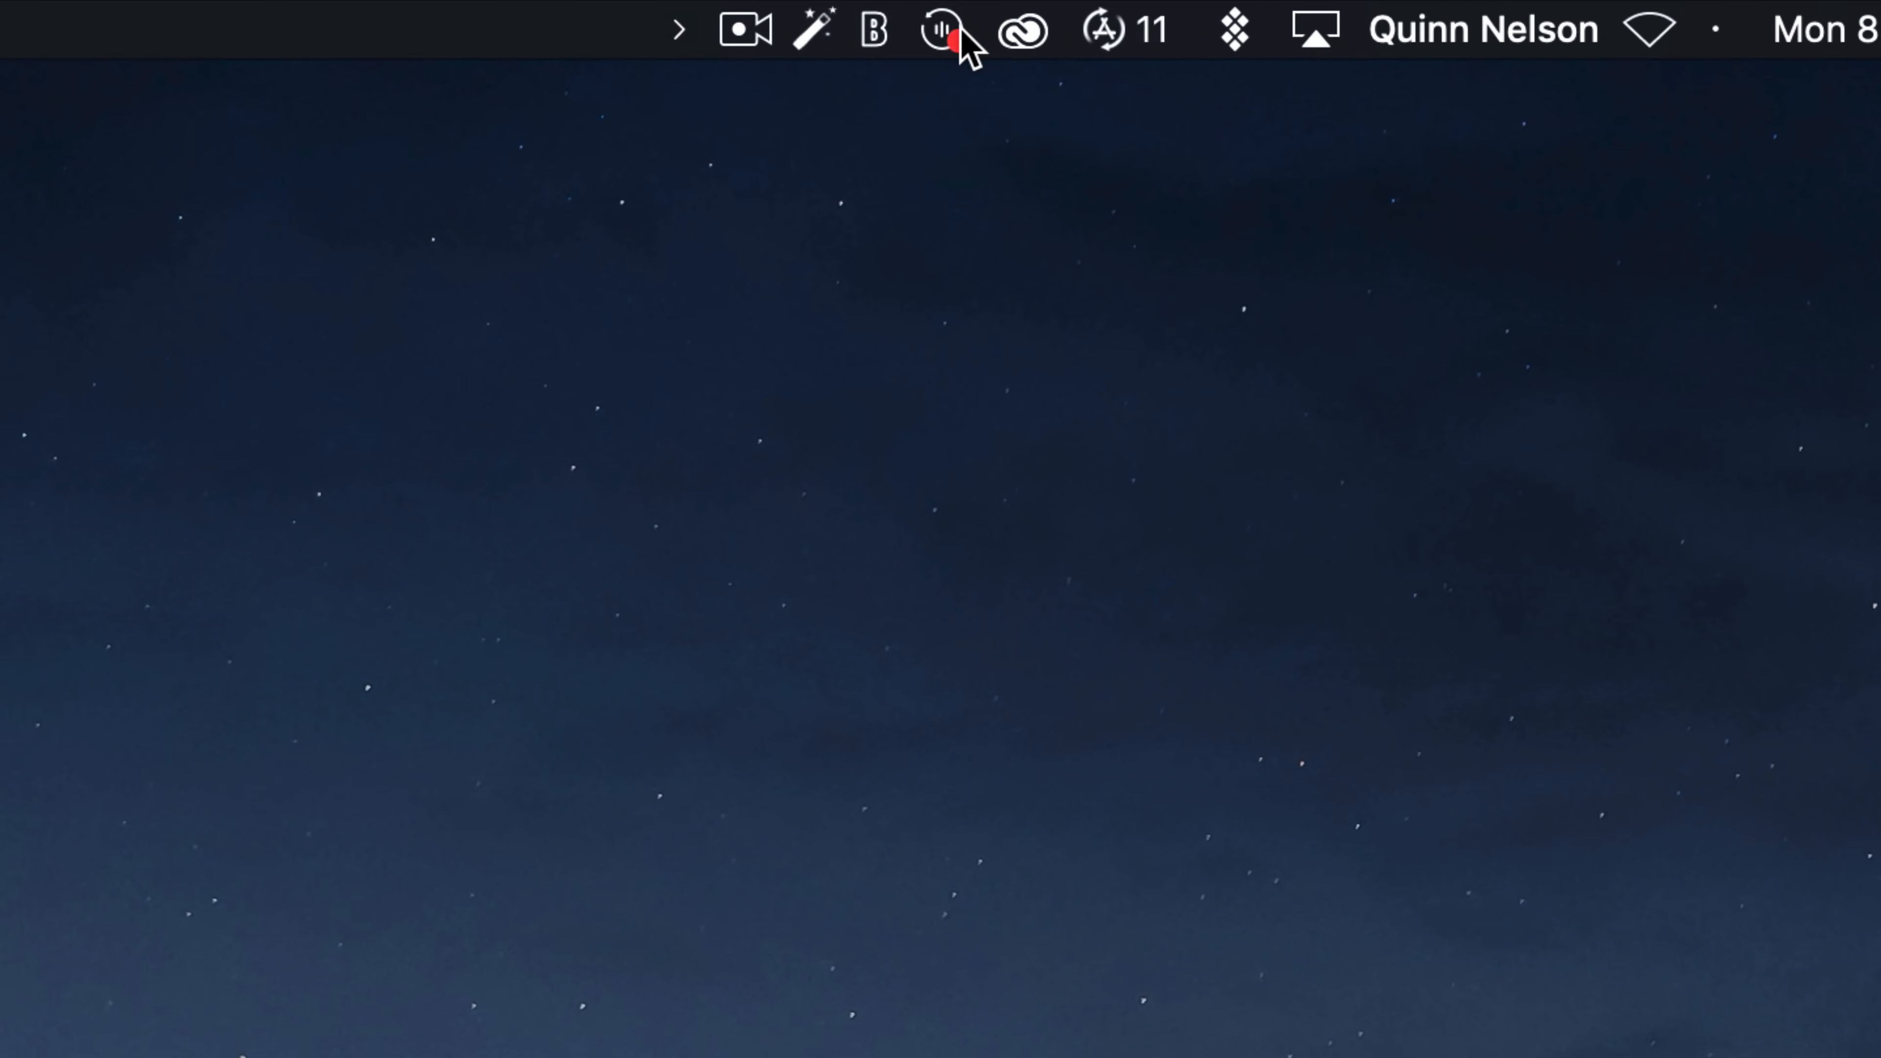
- Toggle Backtrack's menu-bar settings popover to show Microphone: Default while it records in the background
{"action": "left_click", "coordinate": [940, 28]}
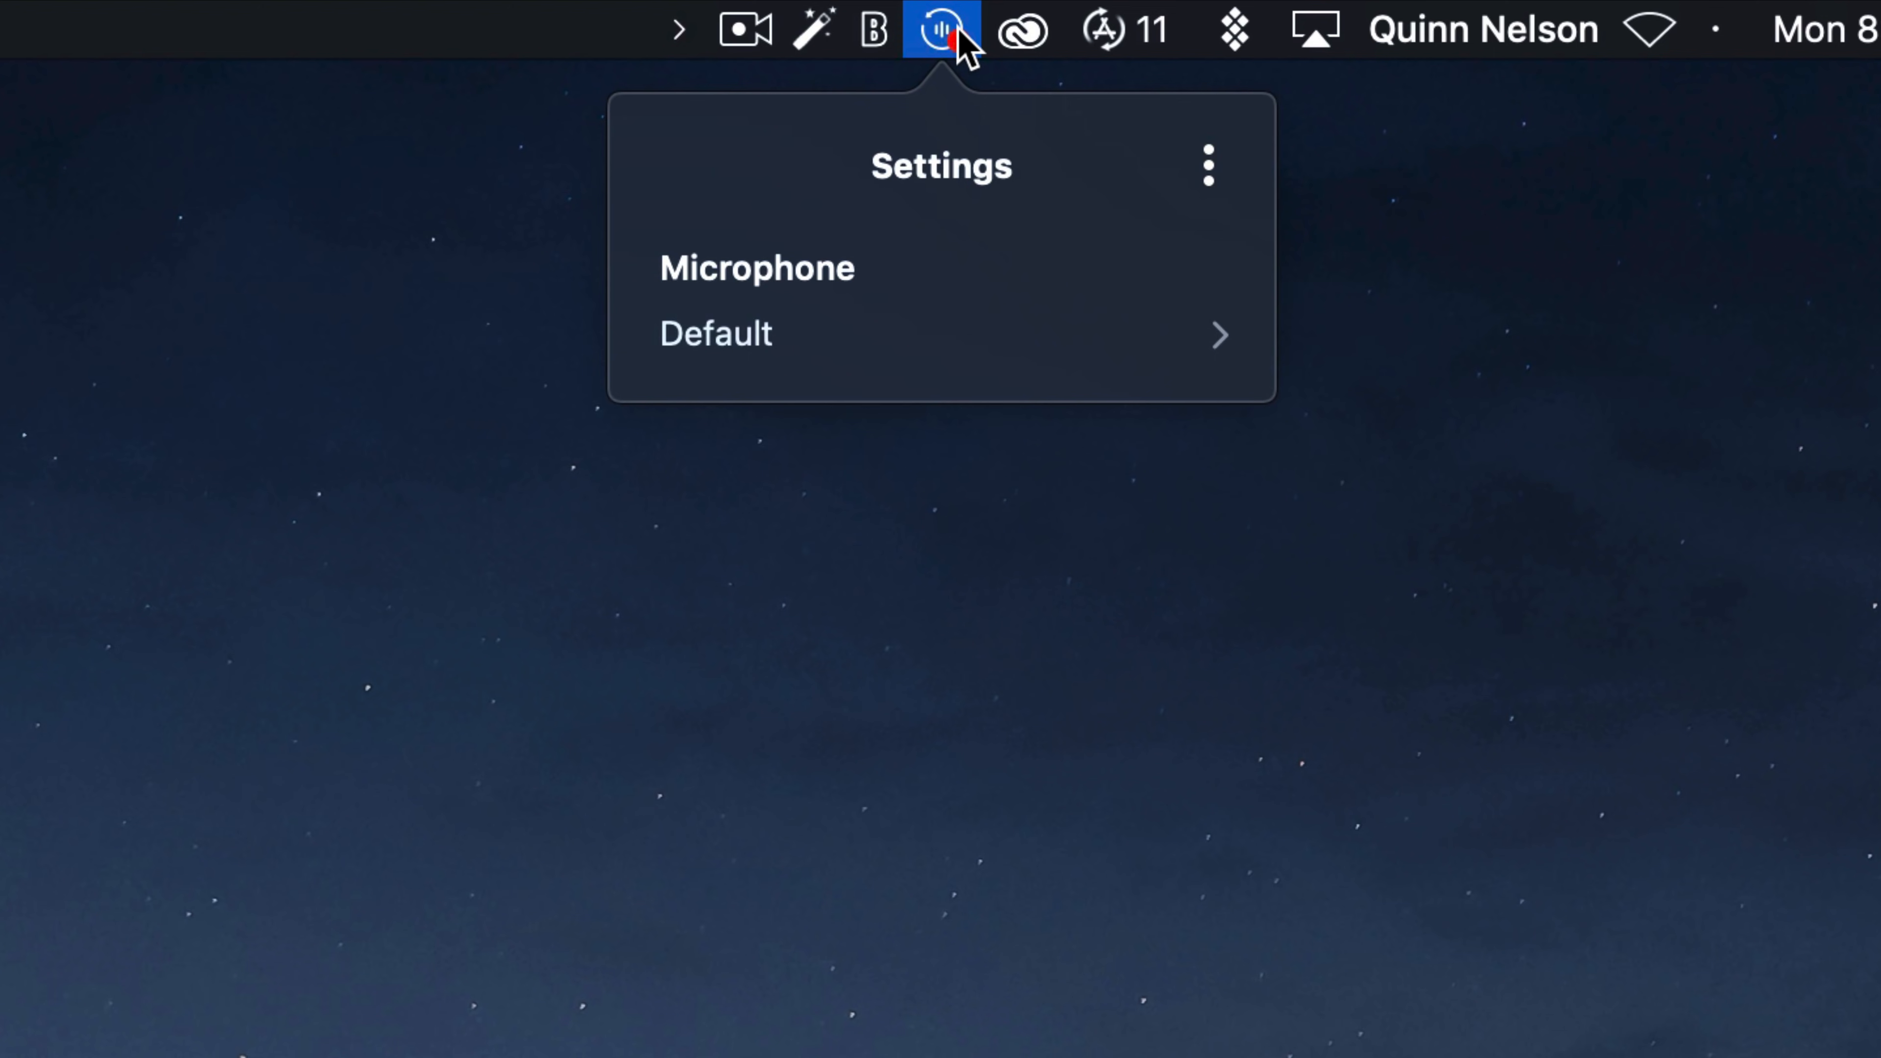
{"action": "left_click", "coordinate": [941, 29]}
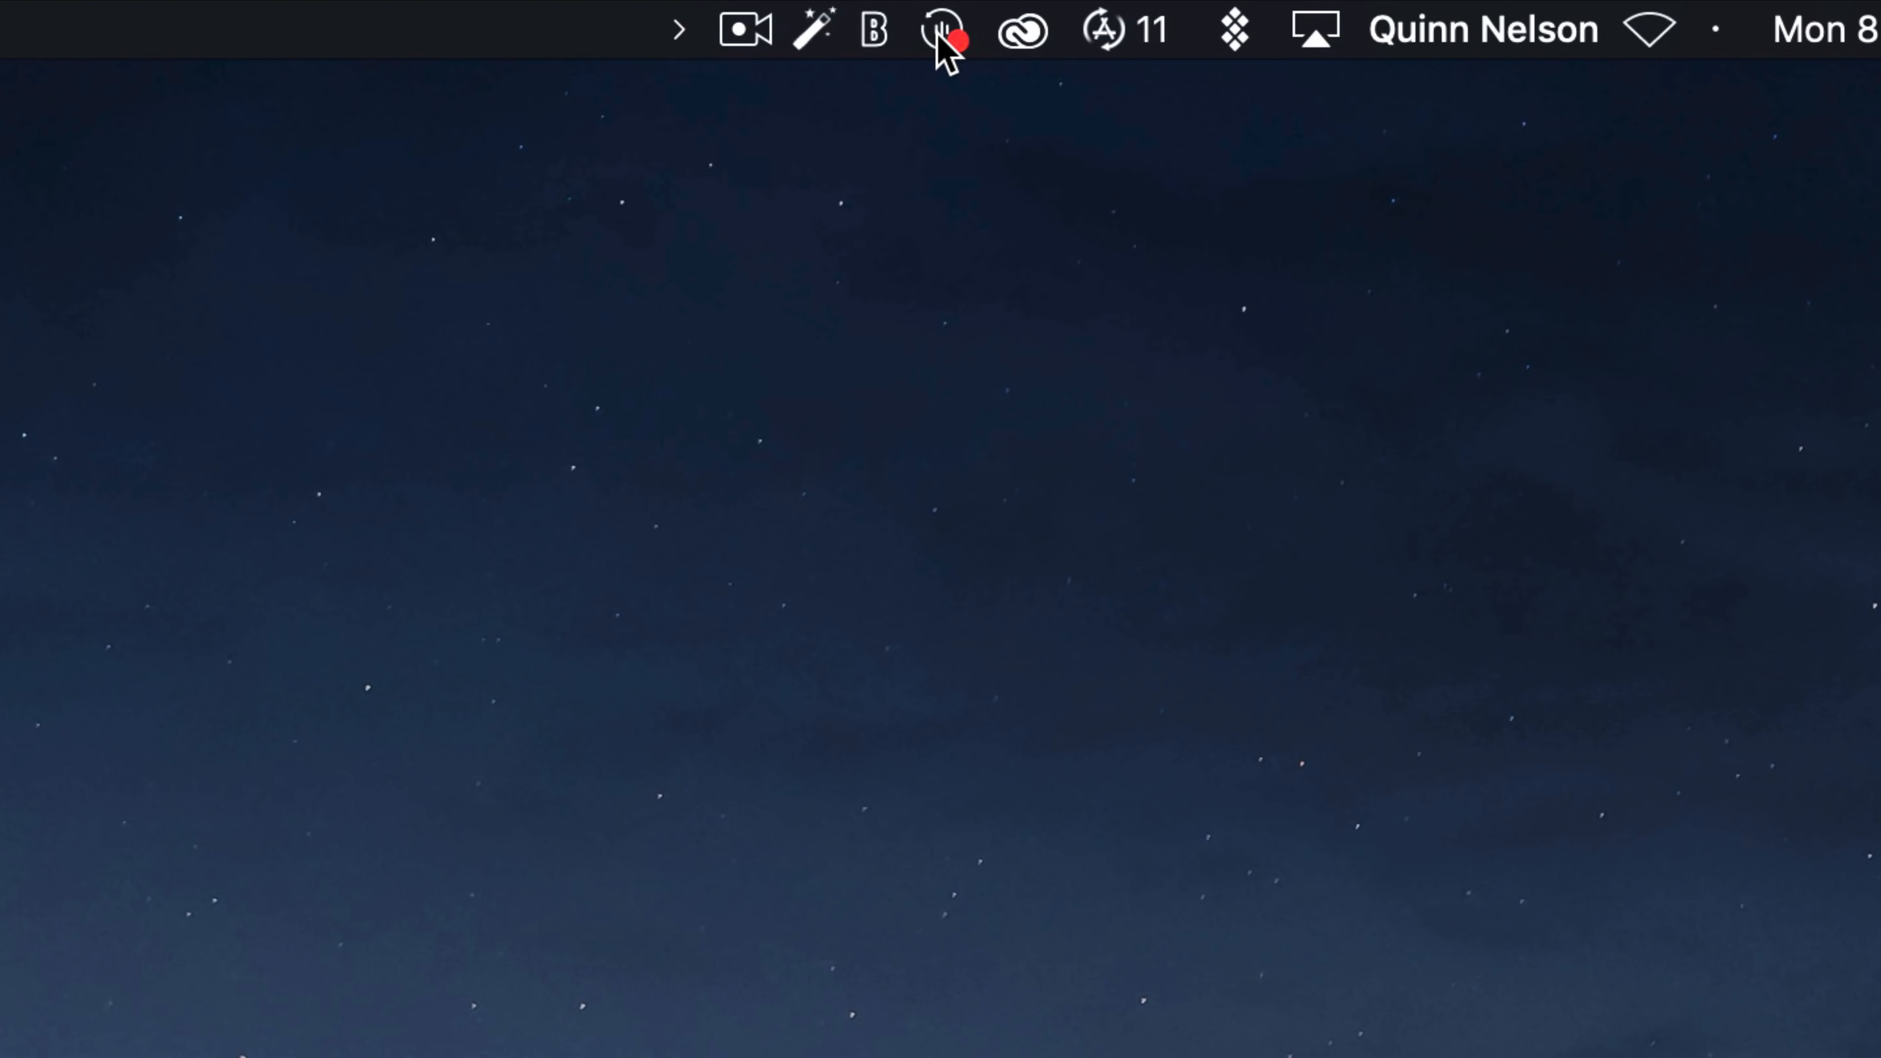
{"action": "mouse_move", "coordinate": [952, 150]}
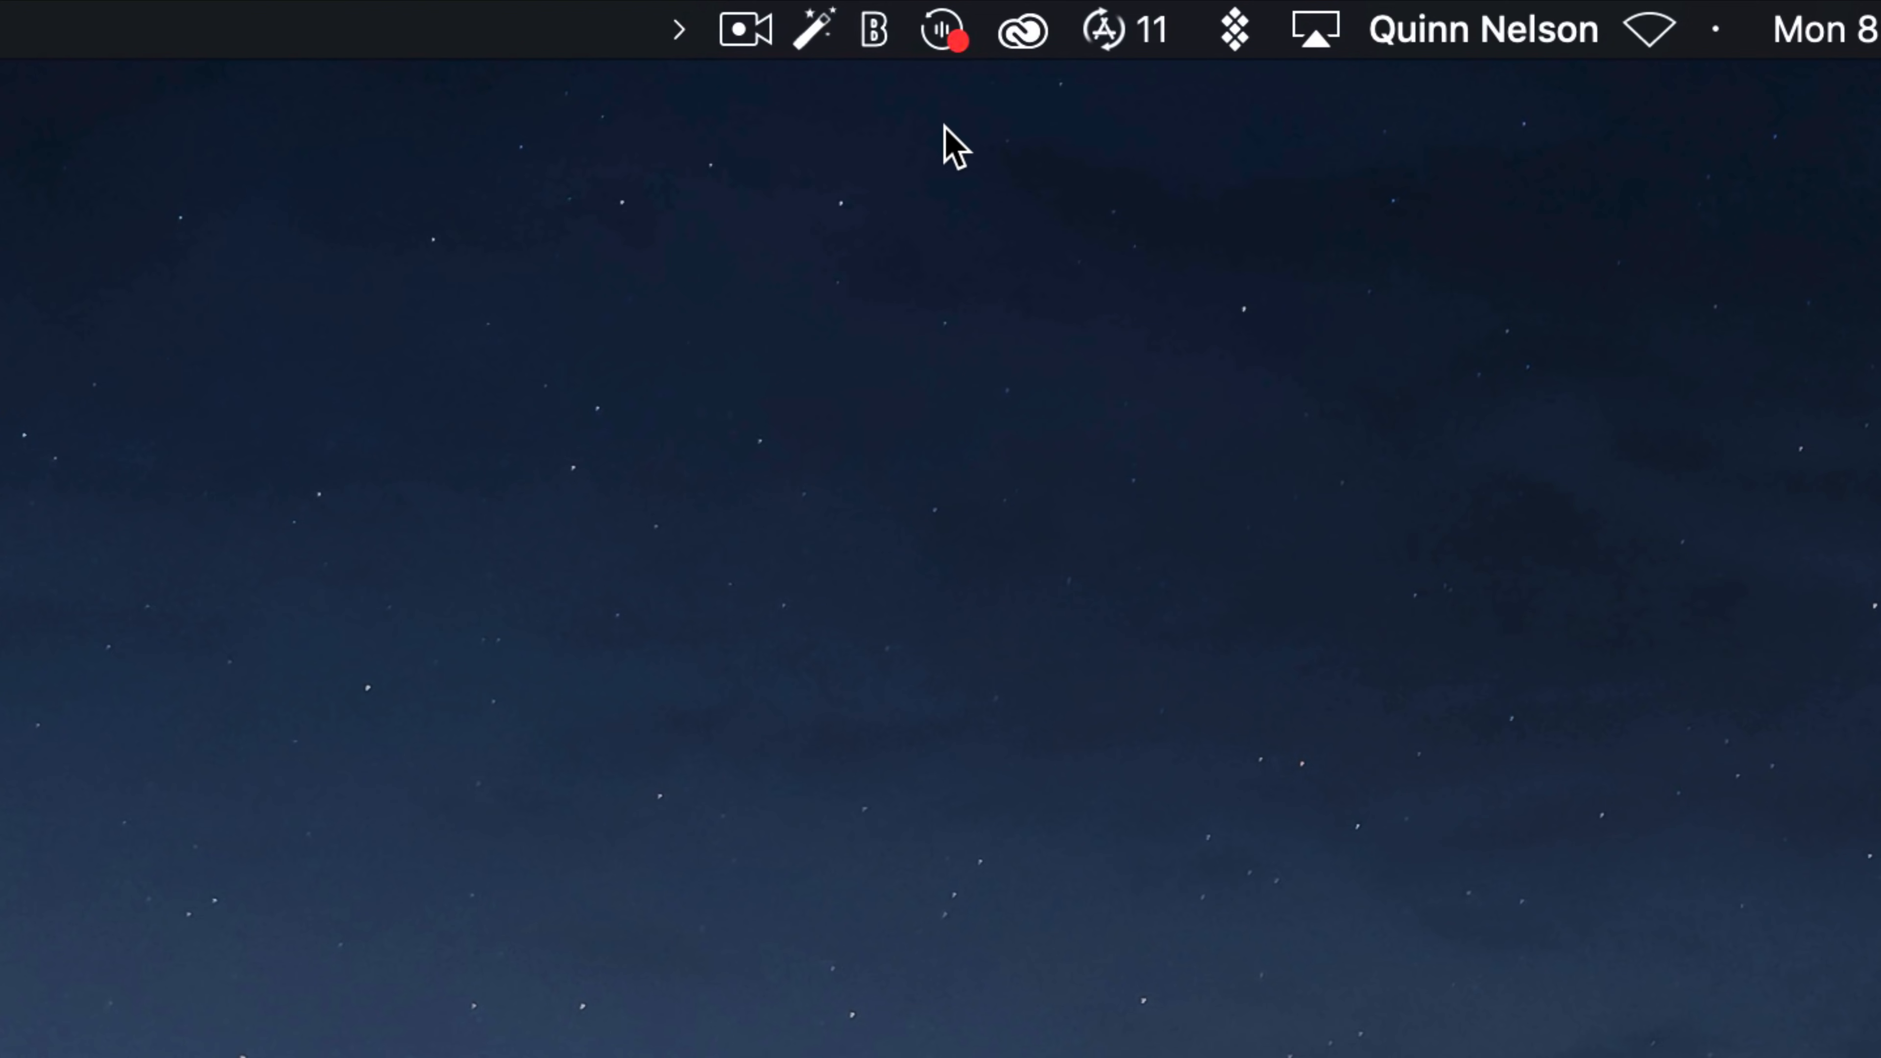
{"action": "mouse_move", "coordinate": [956, 236]}
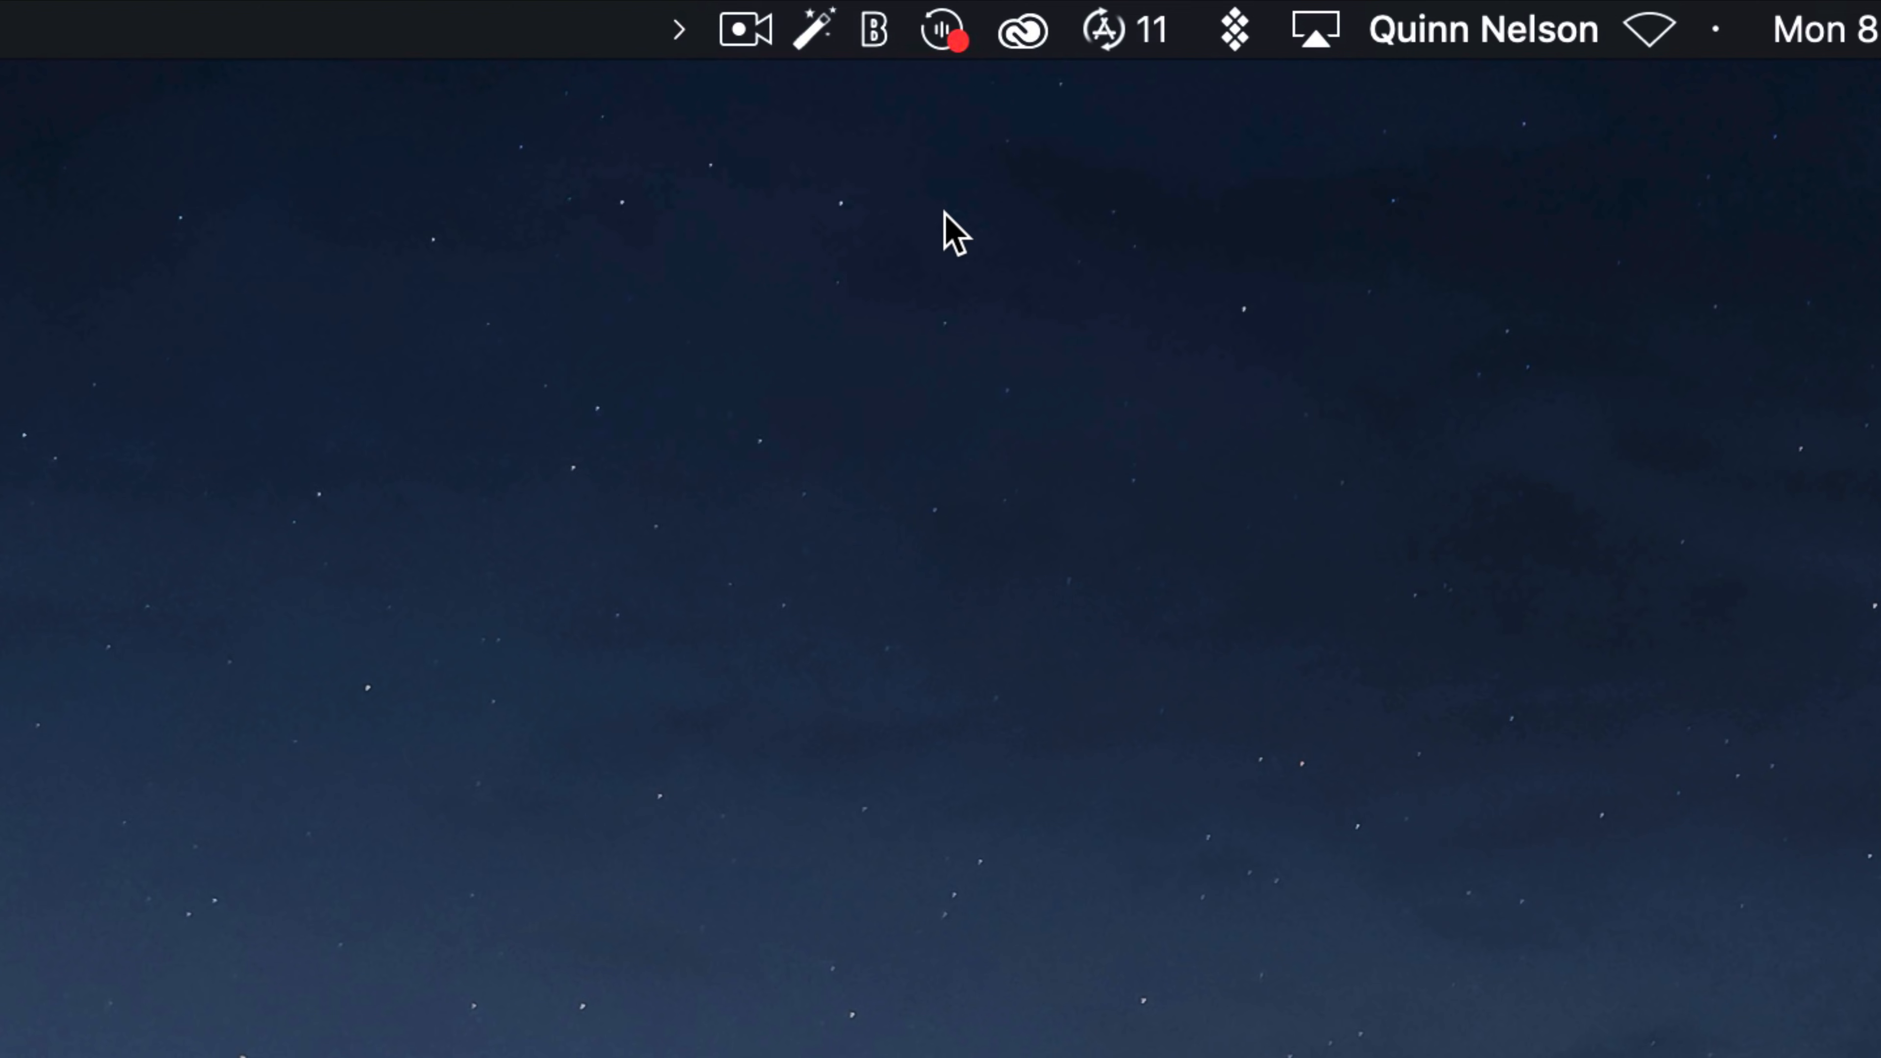
{"action": "mouse_move", "coordinate": [936, 135]}
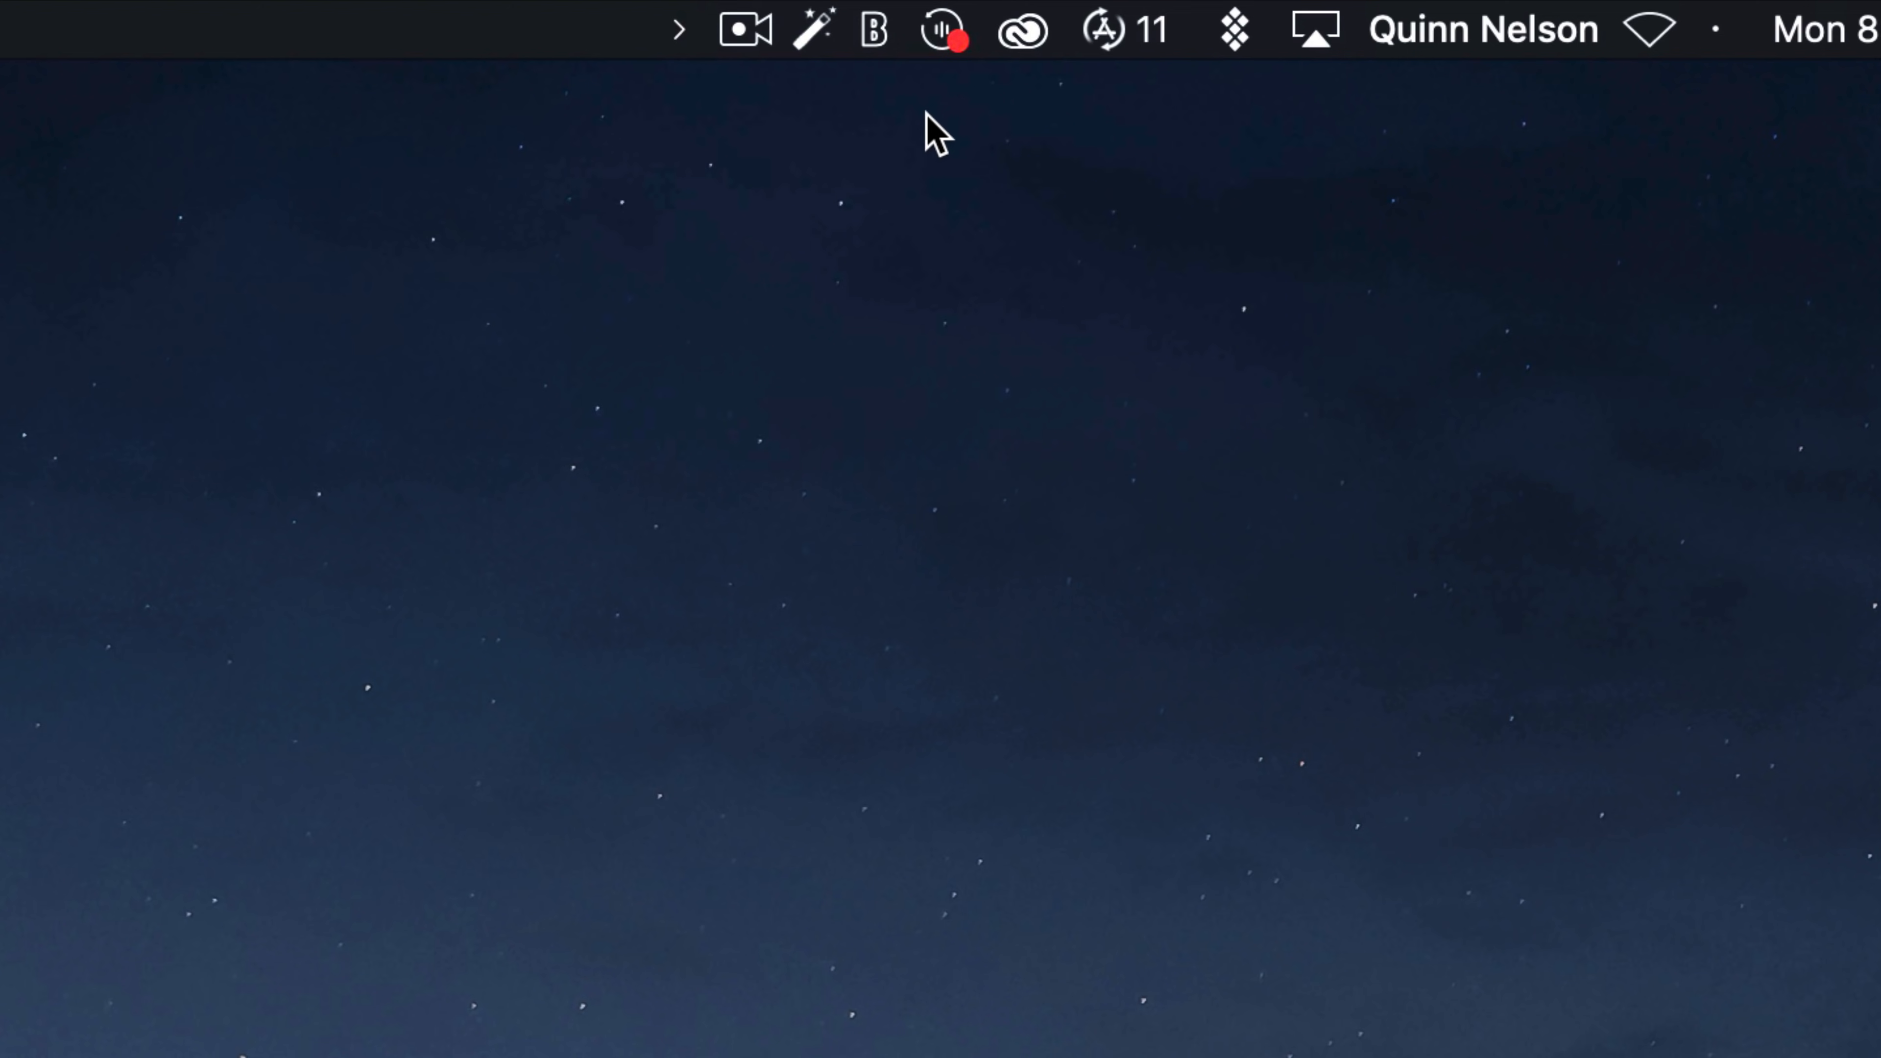
{"action": "left_click", "coordinate": [941, 28]}
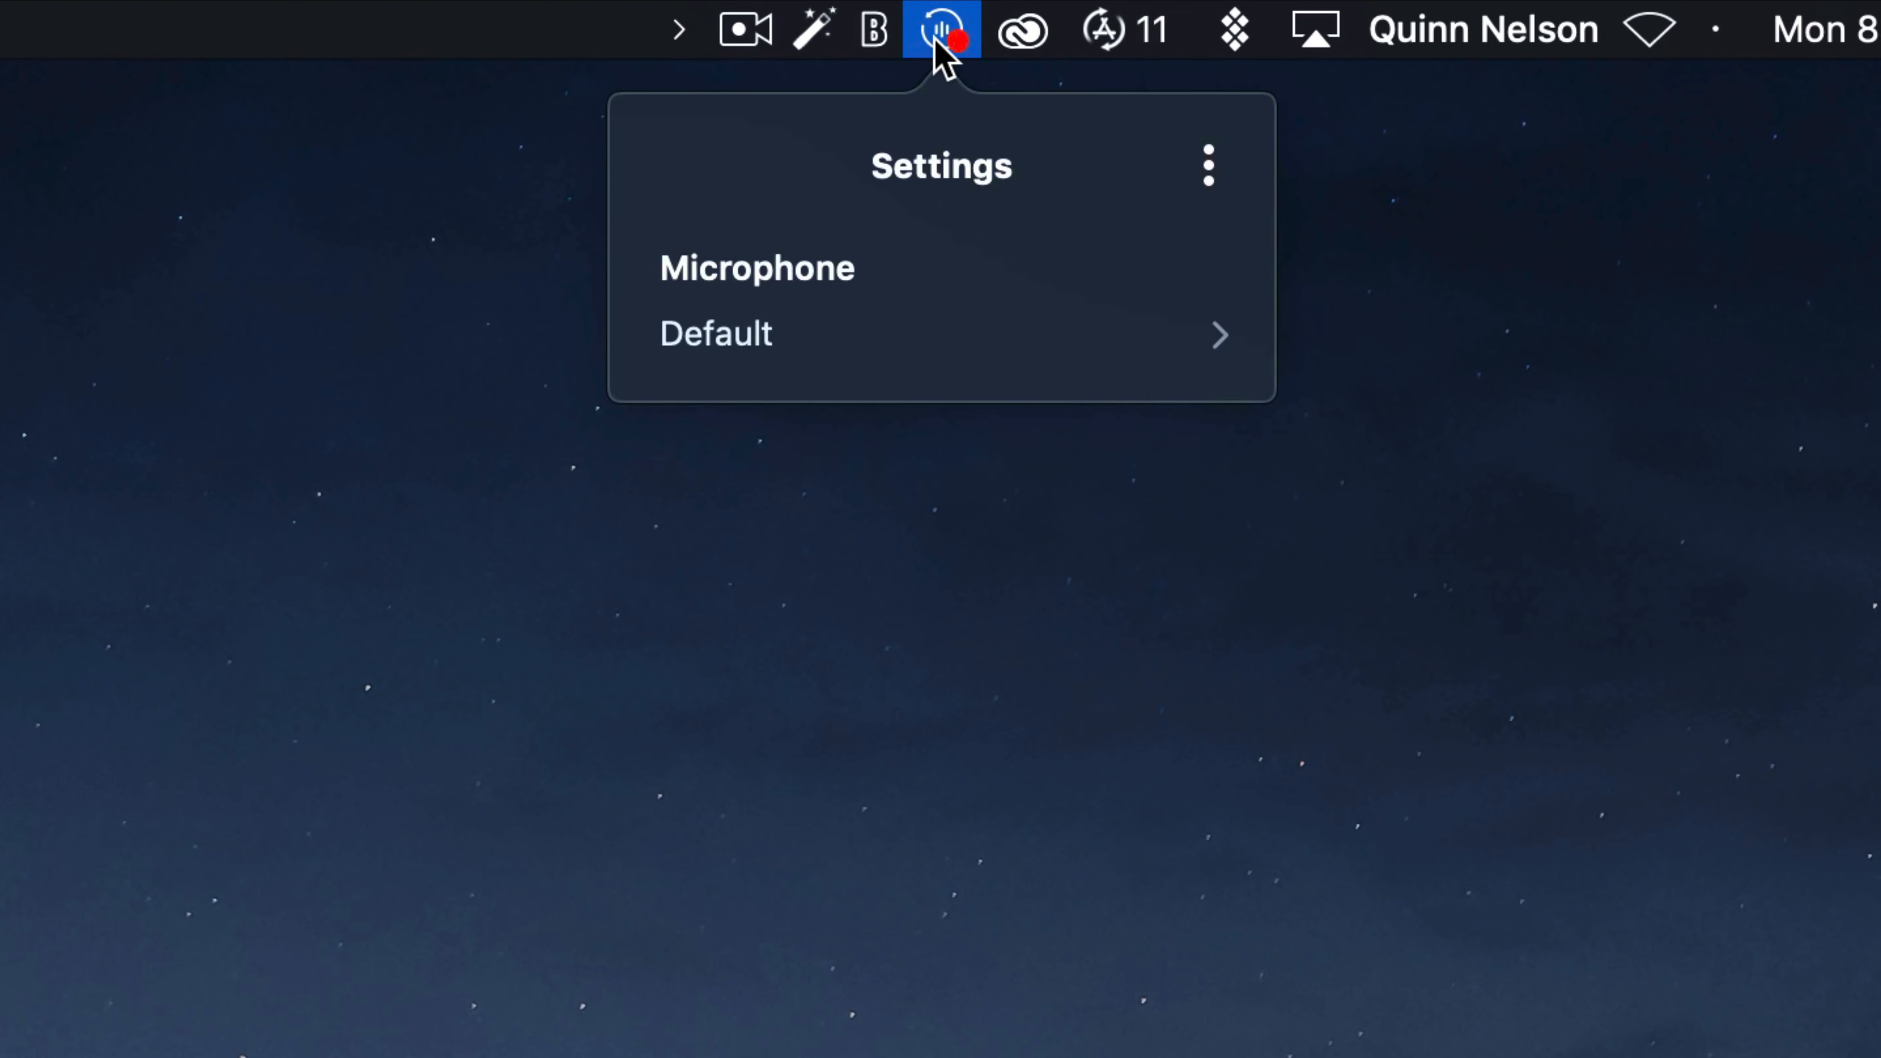
{"action": "mouse_move", "coordinate": [939, 71]}
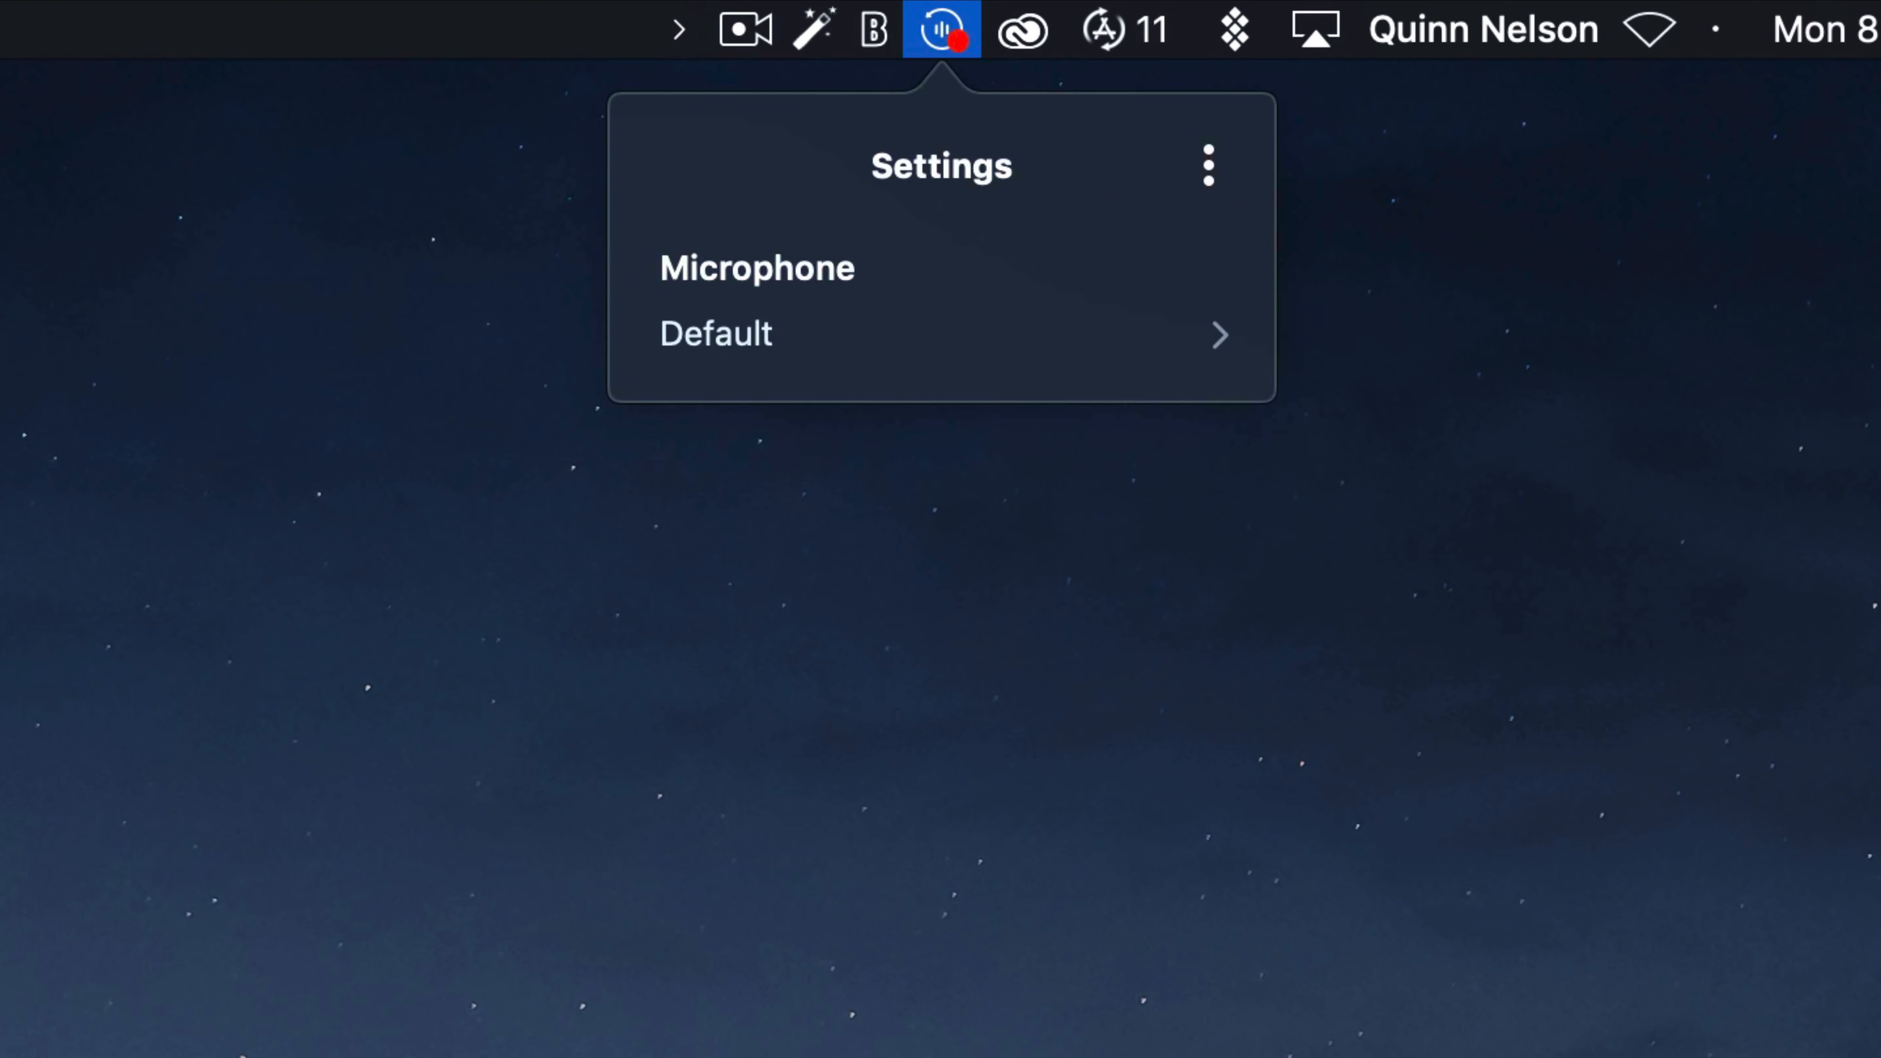
{"action": "mouse_move", "coordinate": [921, 60]}
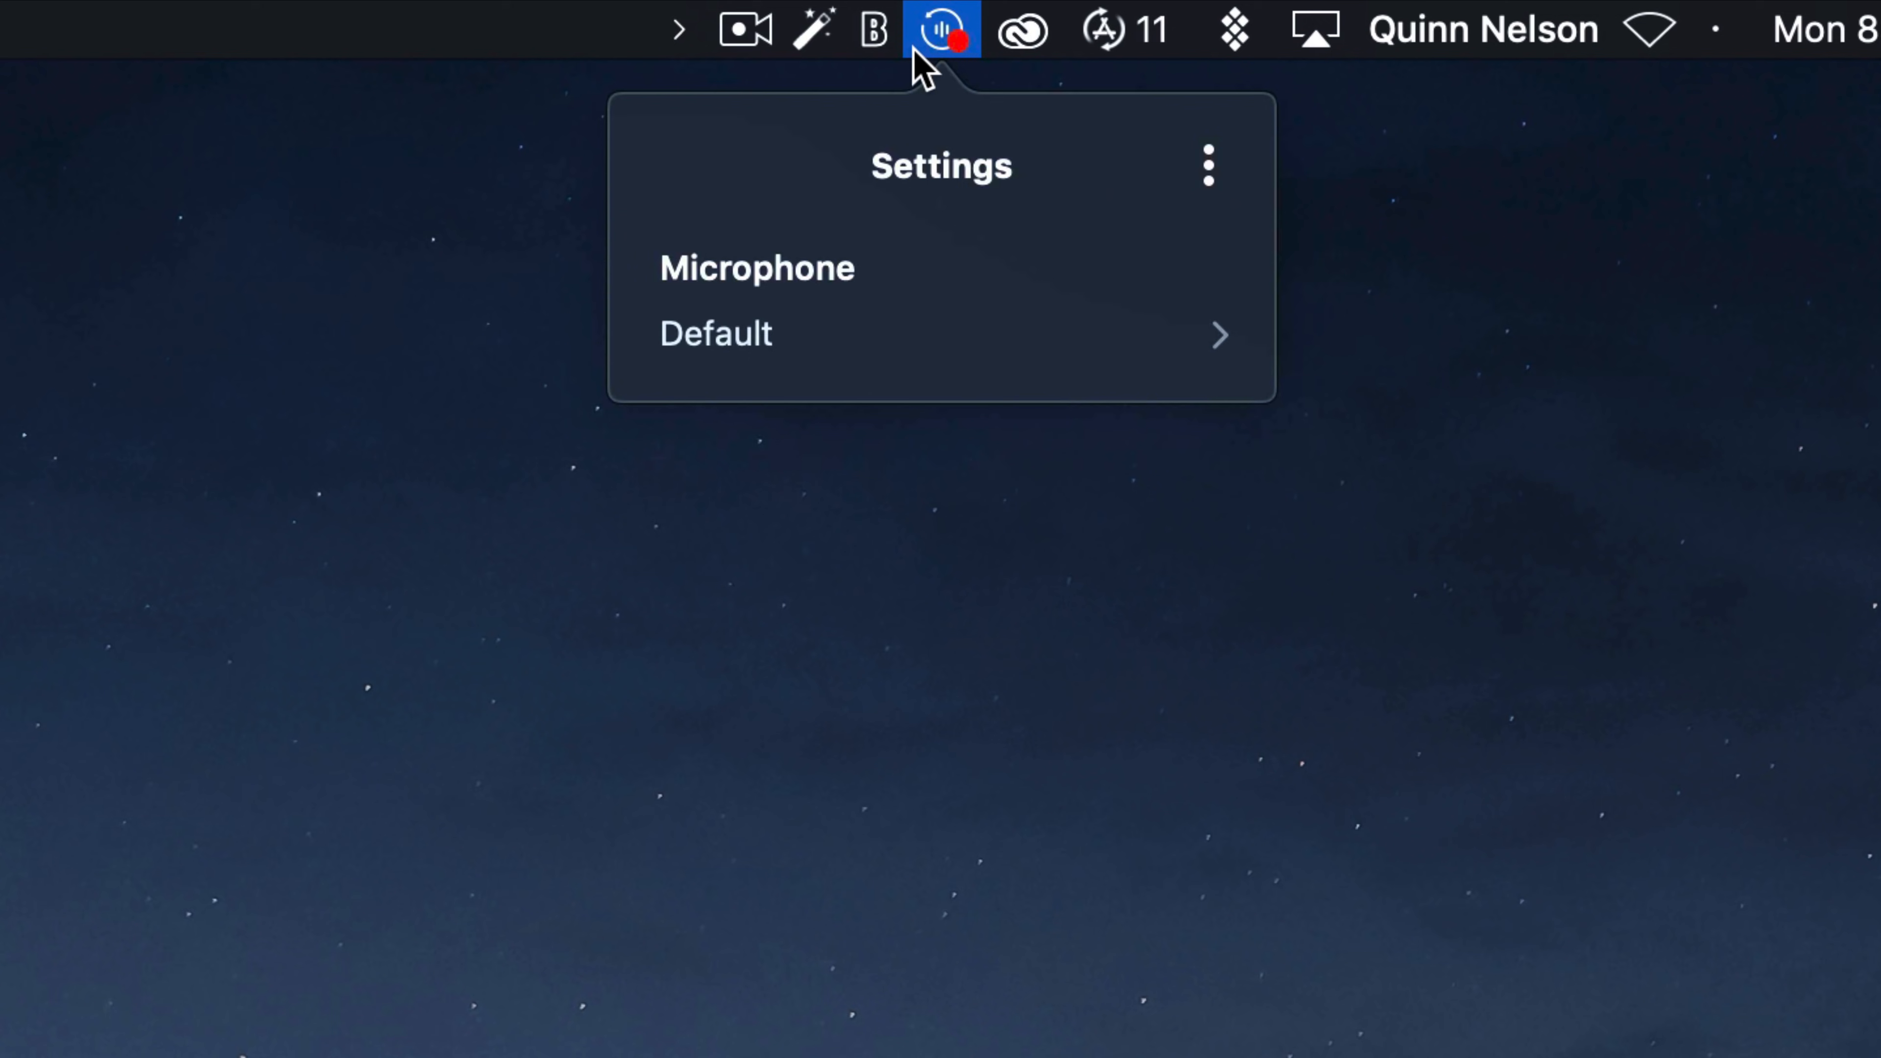
{"action": "mouse_move", "coordinate": [960, 43]}
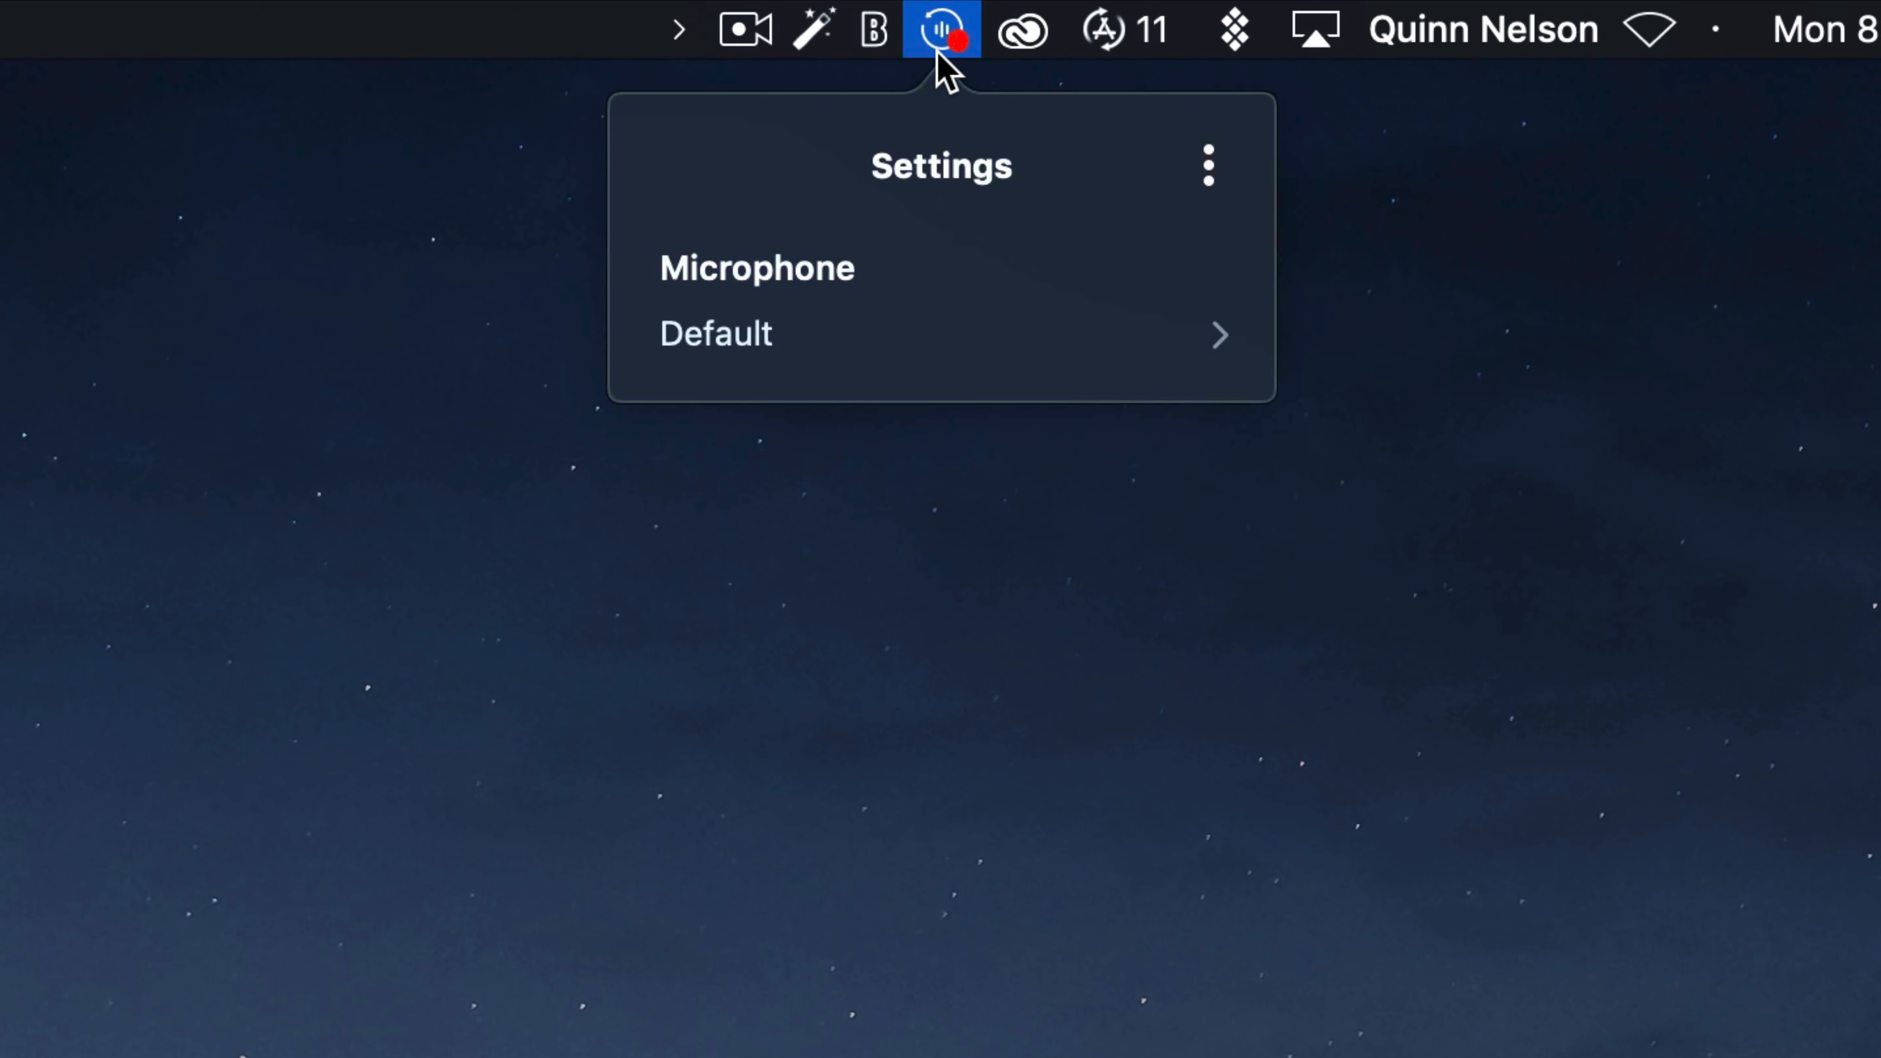
{"action": "left_click", "coordinate": [941, 29]}
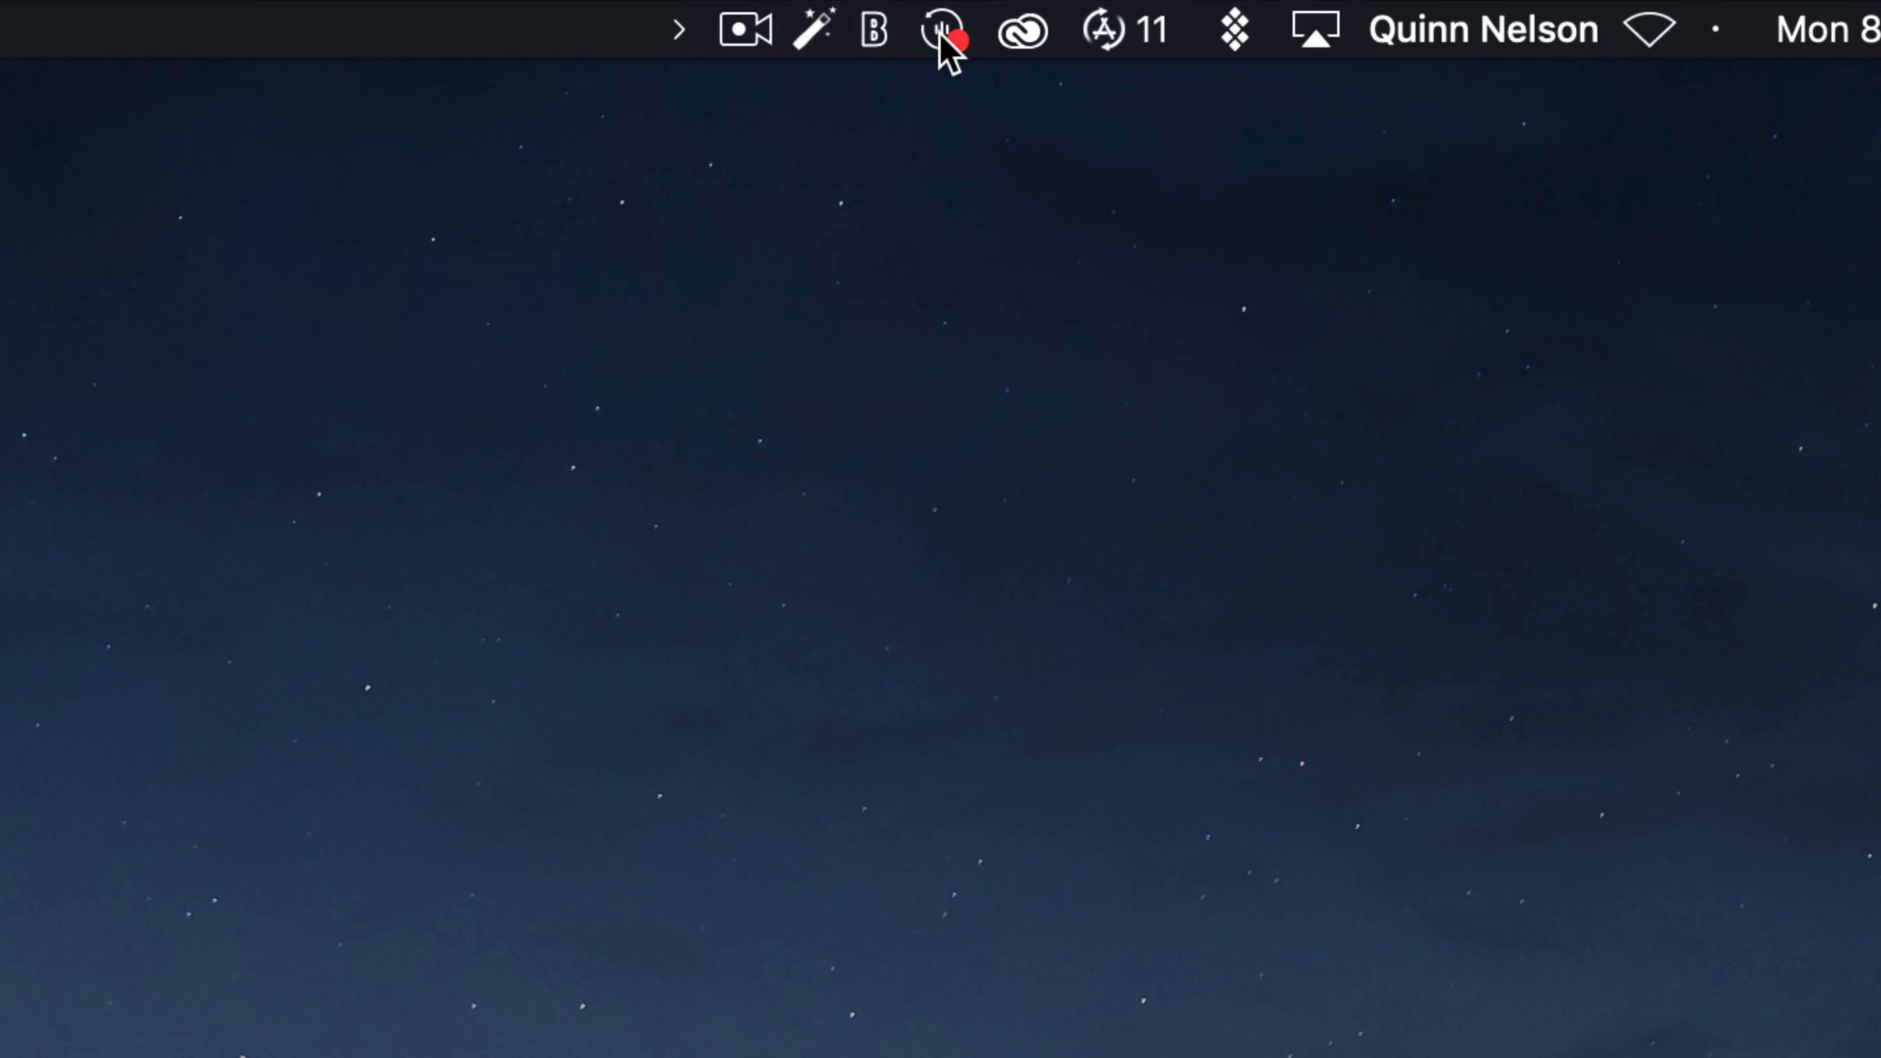
{"action": "left_click", "coordinate": [941, 29]}
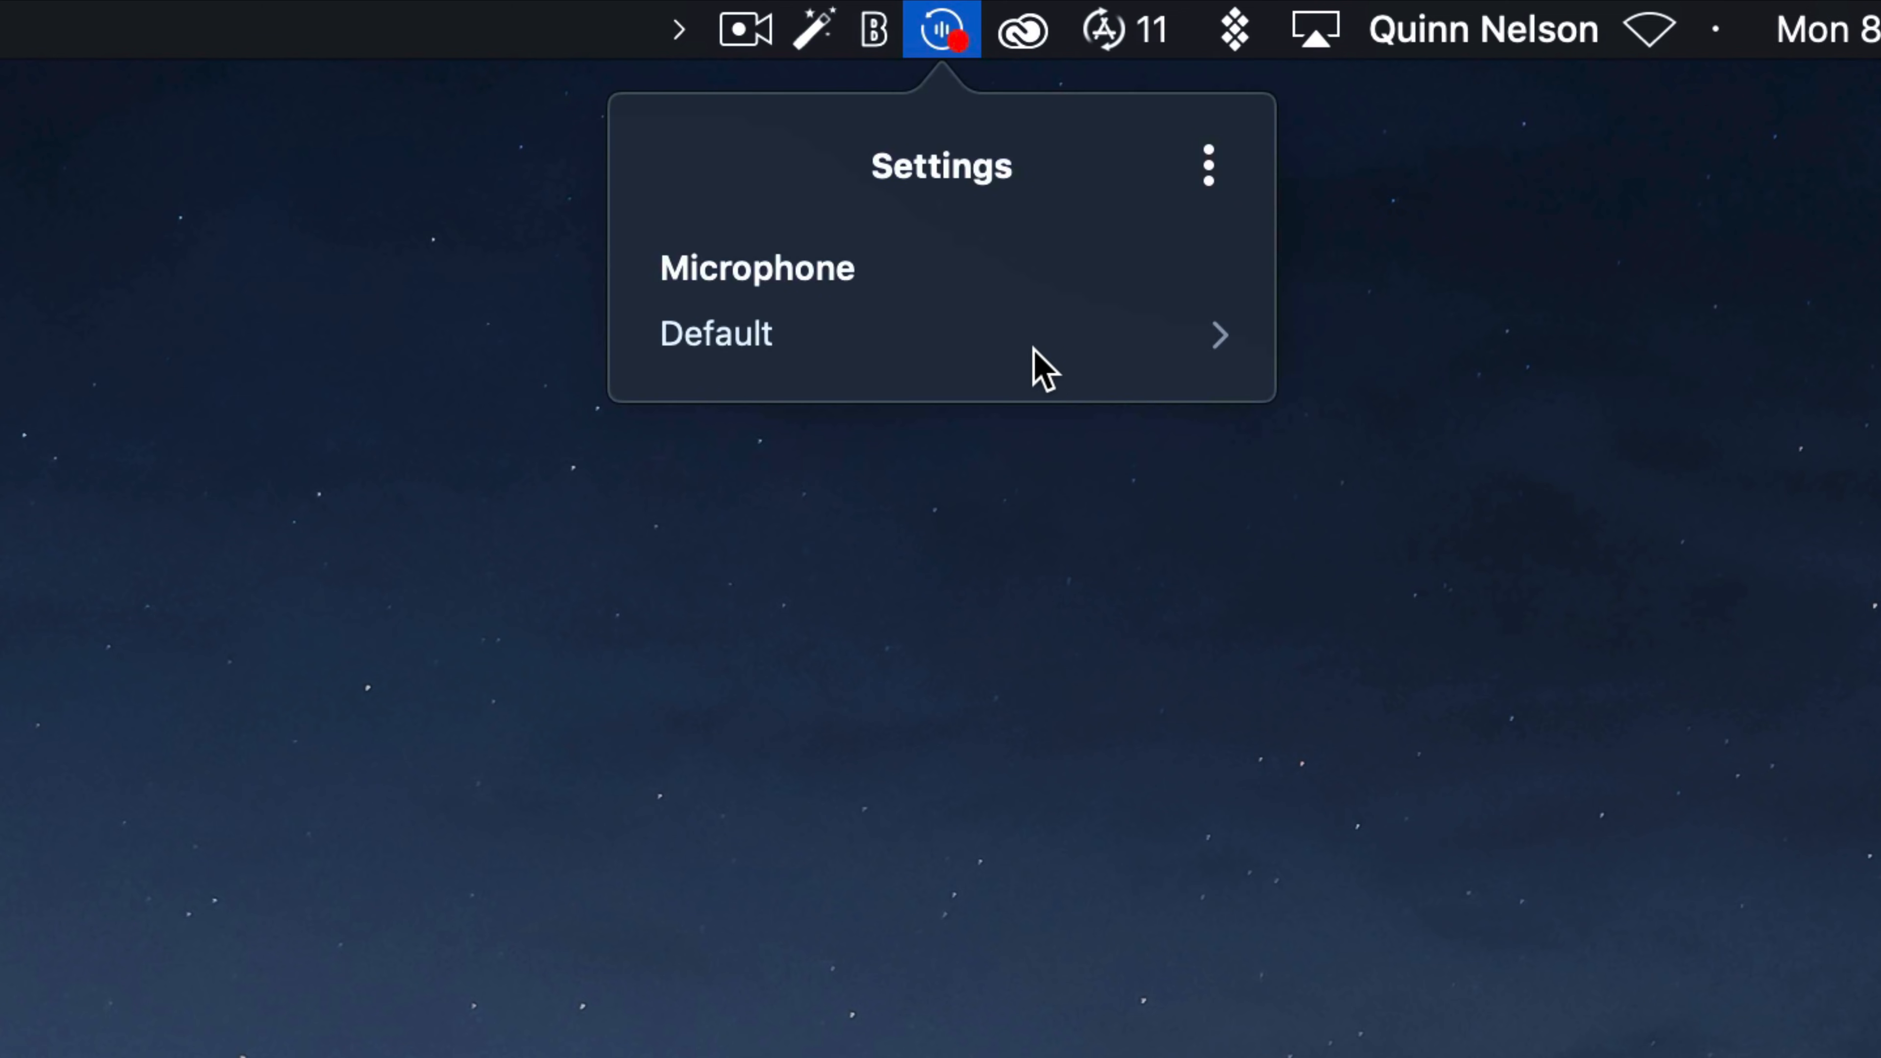
{"action": "left_click", "coordinate": [940, 28]}
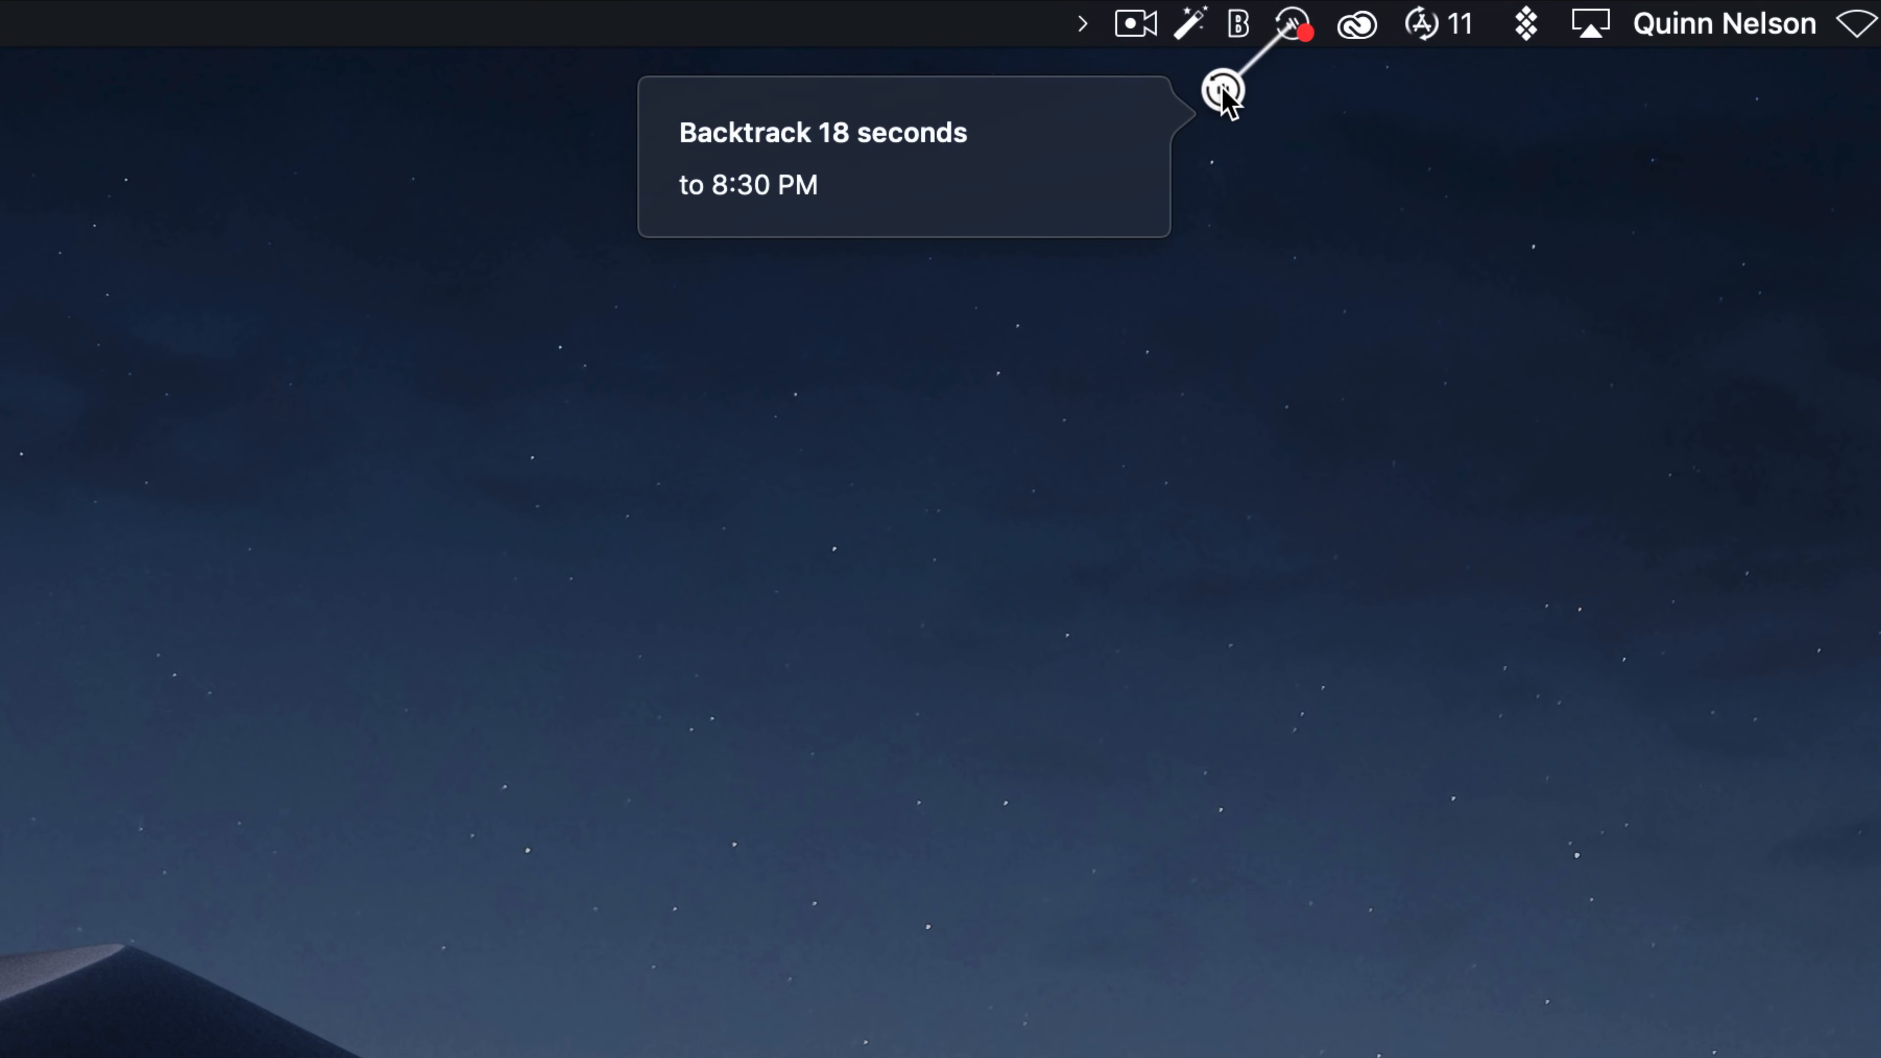
- Capture the last 18 seconds of audio and save the timestamped clip to Documents
{"action": "left_click", "coordinate": [1224, 91]}
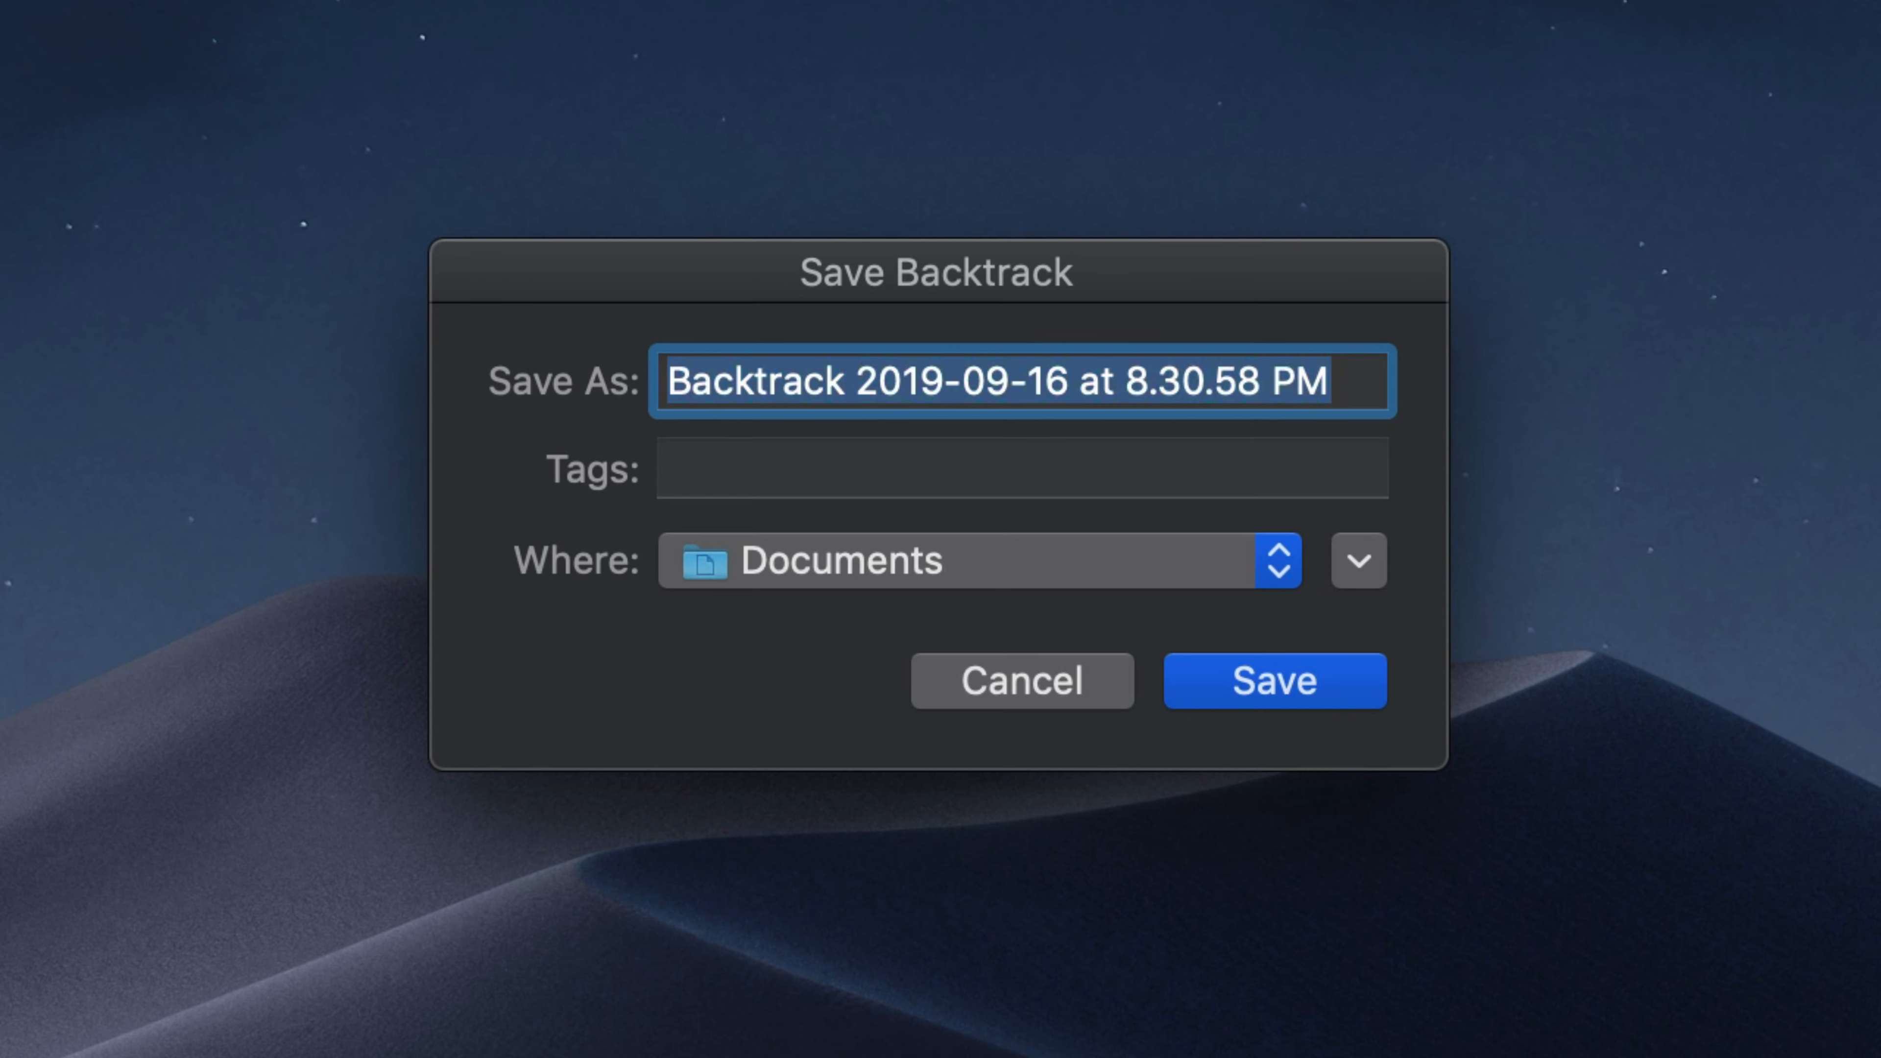
{"action": "mouse_move", "coordinate": [701, 234]}
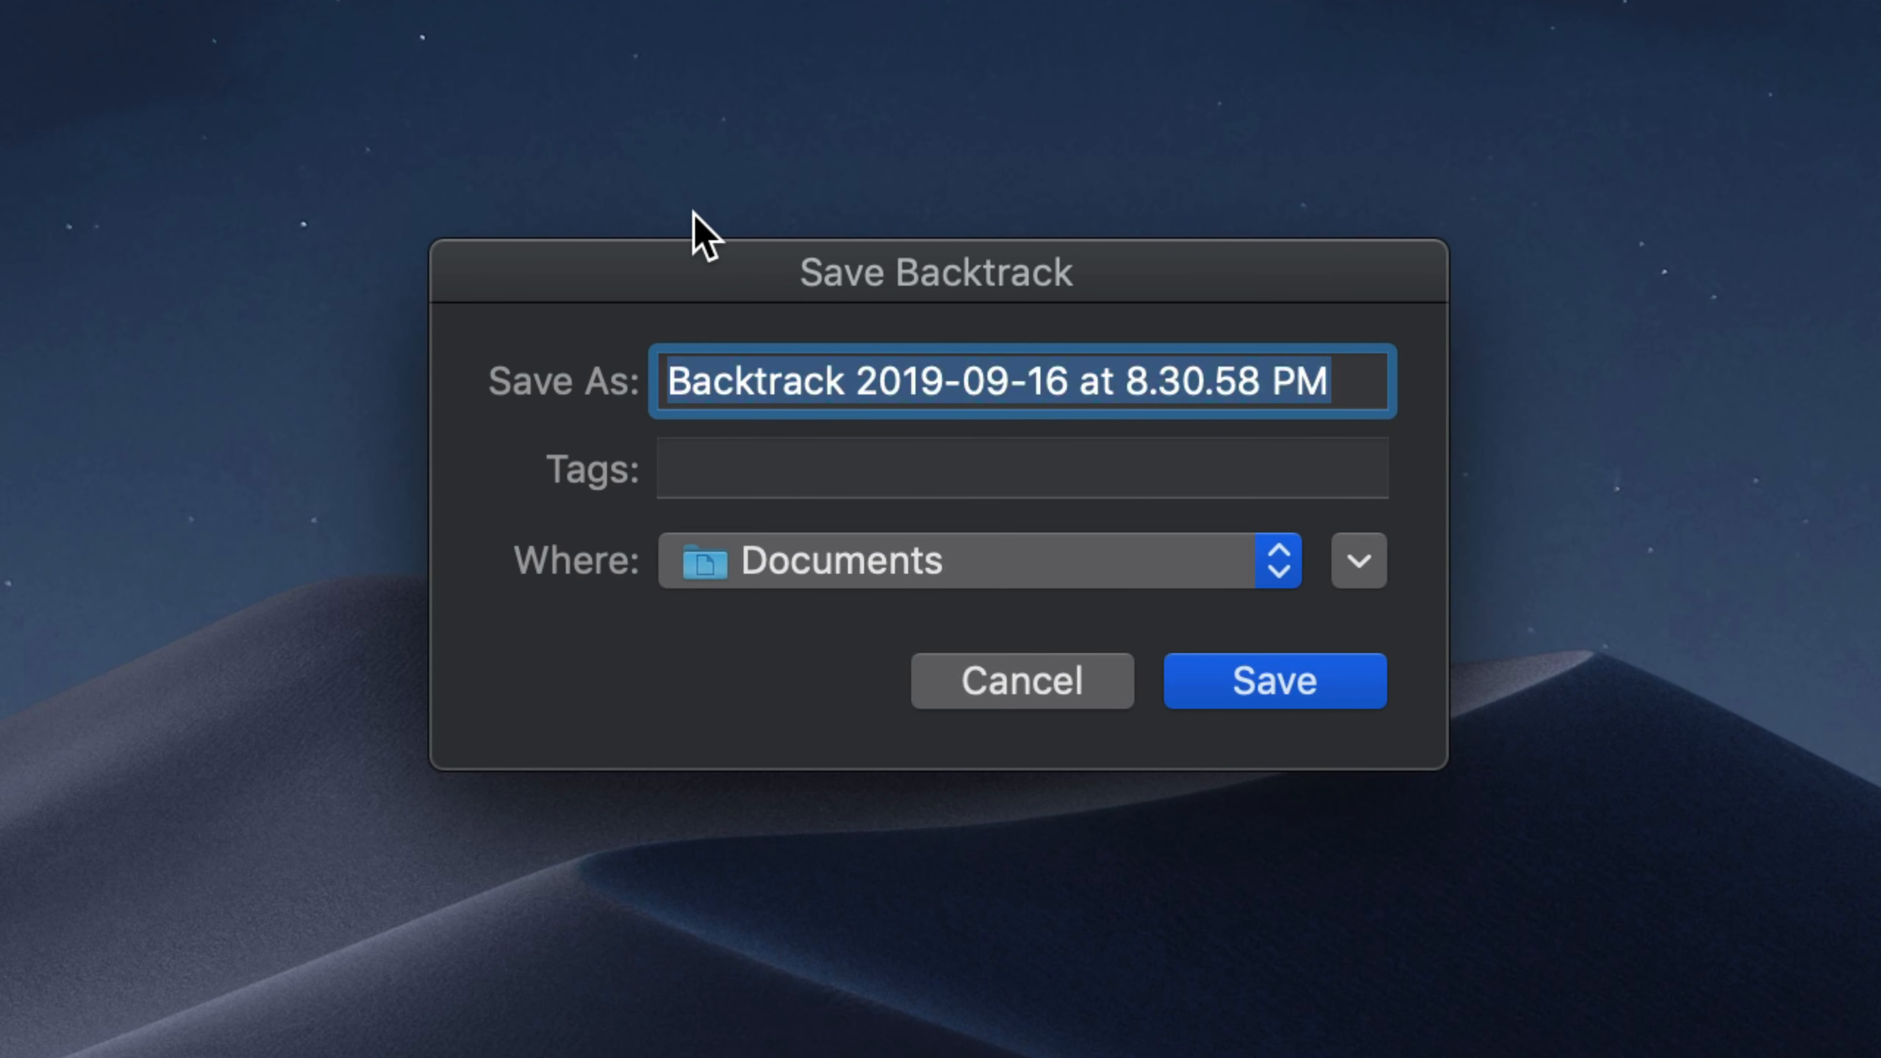
{"action": "mouse_move", "coordinate": [1465, 538]}
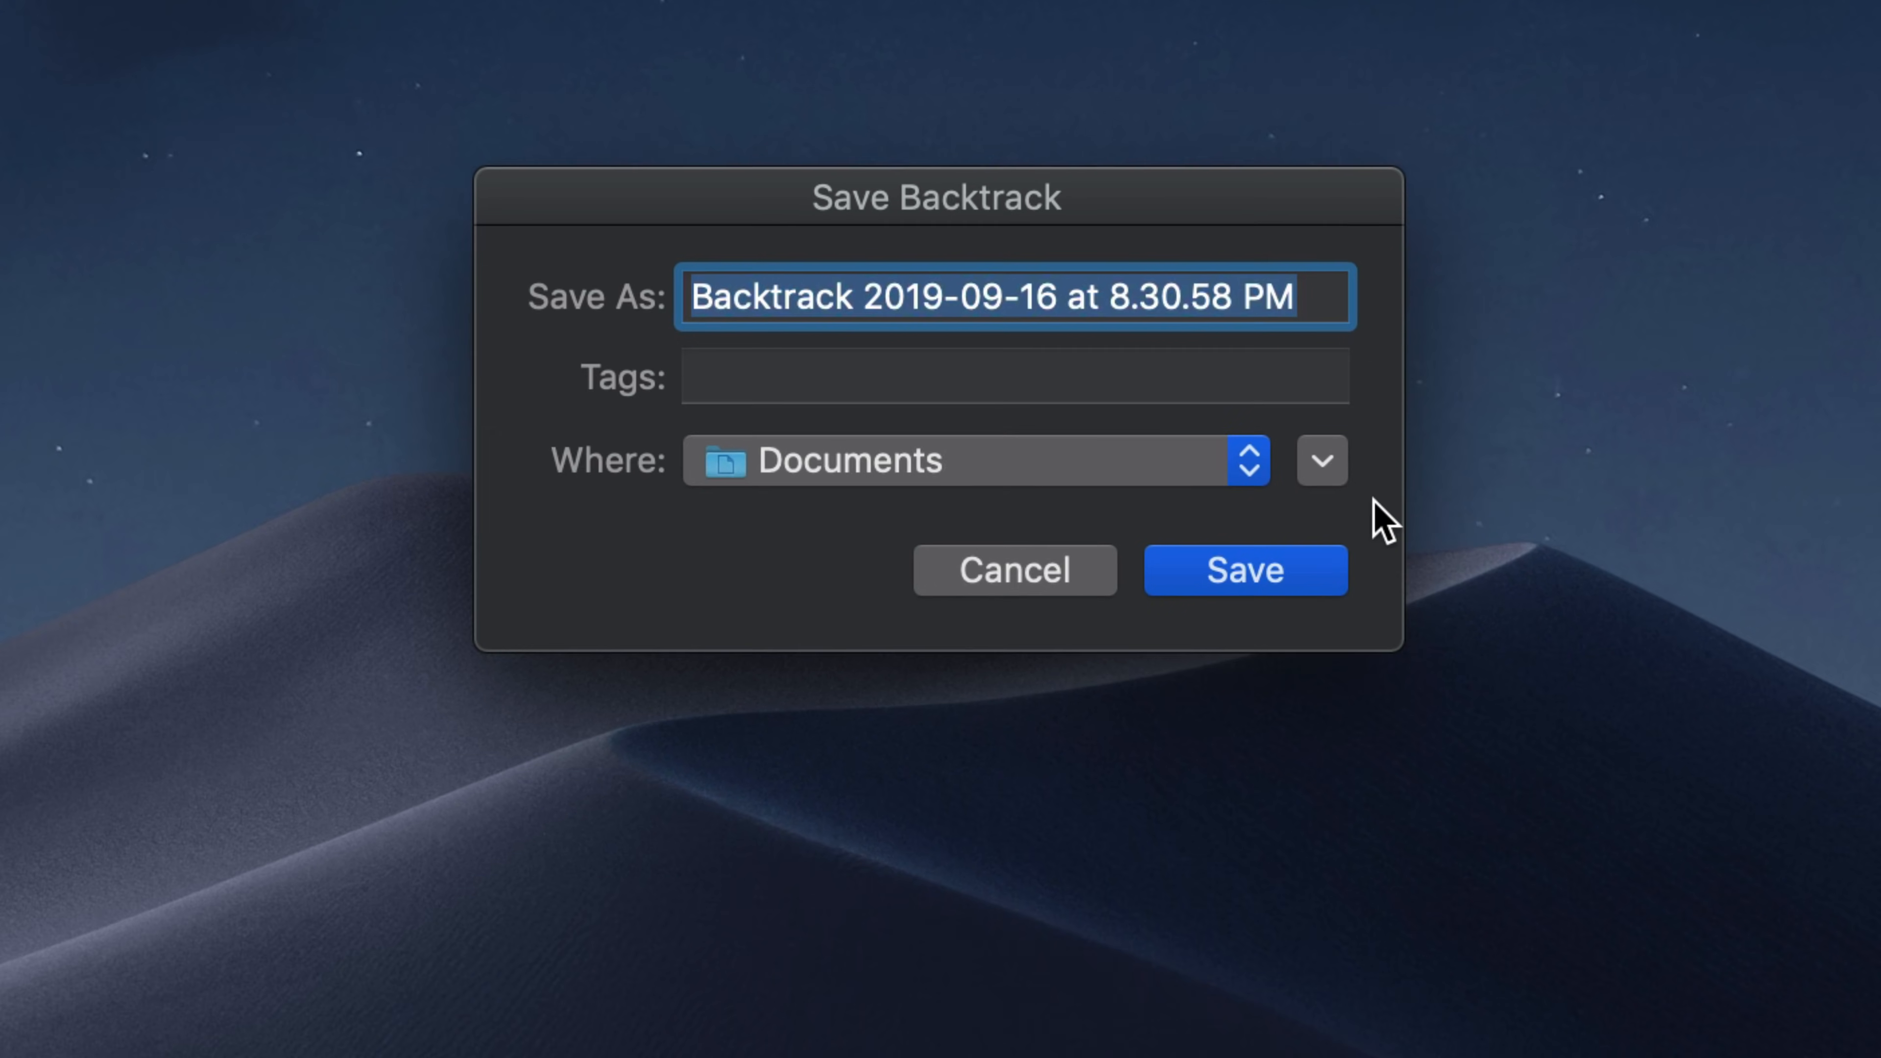
{"action": "left_click", "coordinate": [1321, 459]}
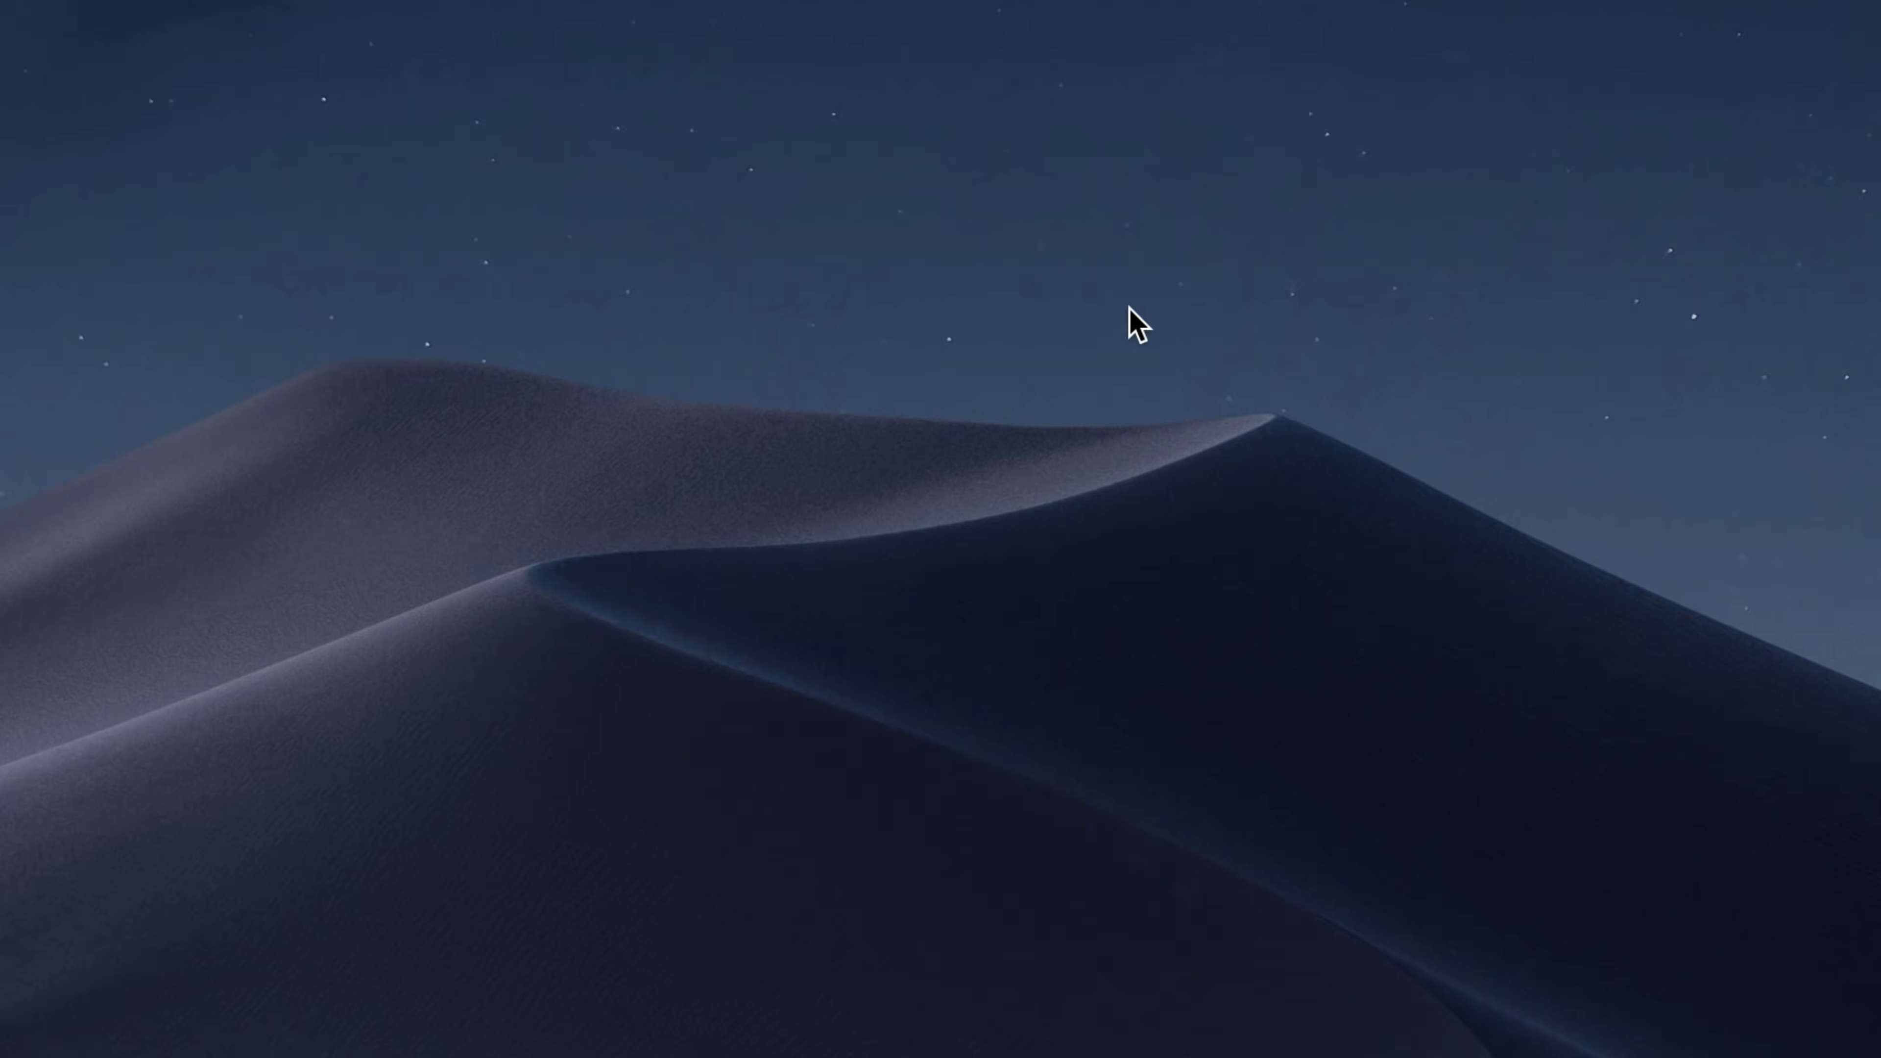
{"action": "left_click", "coordinate": [1532, 23]}
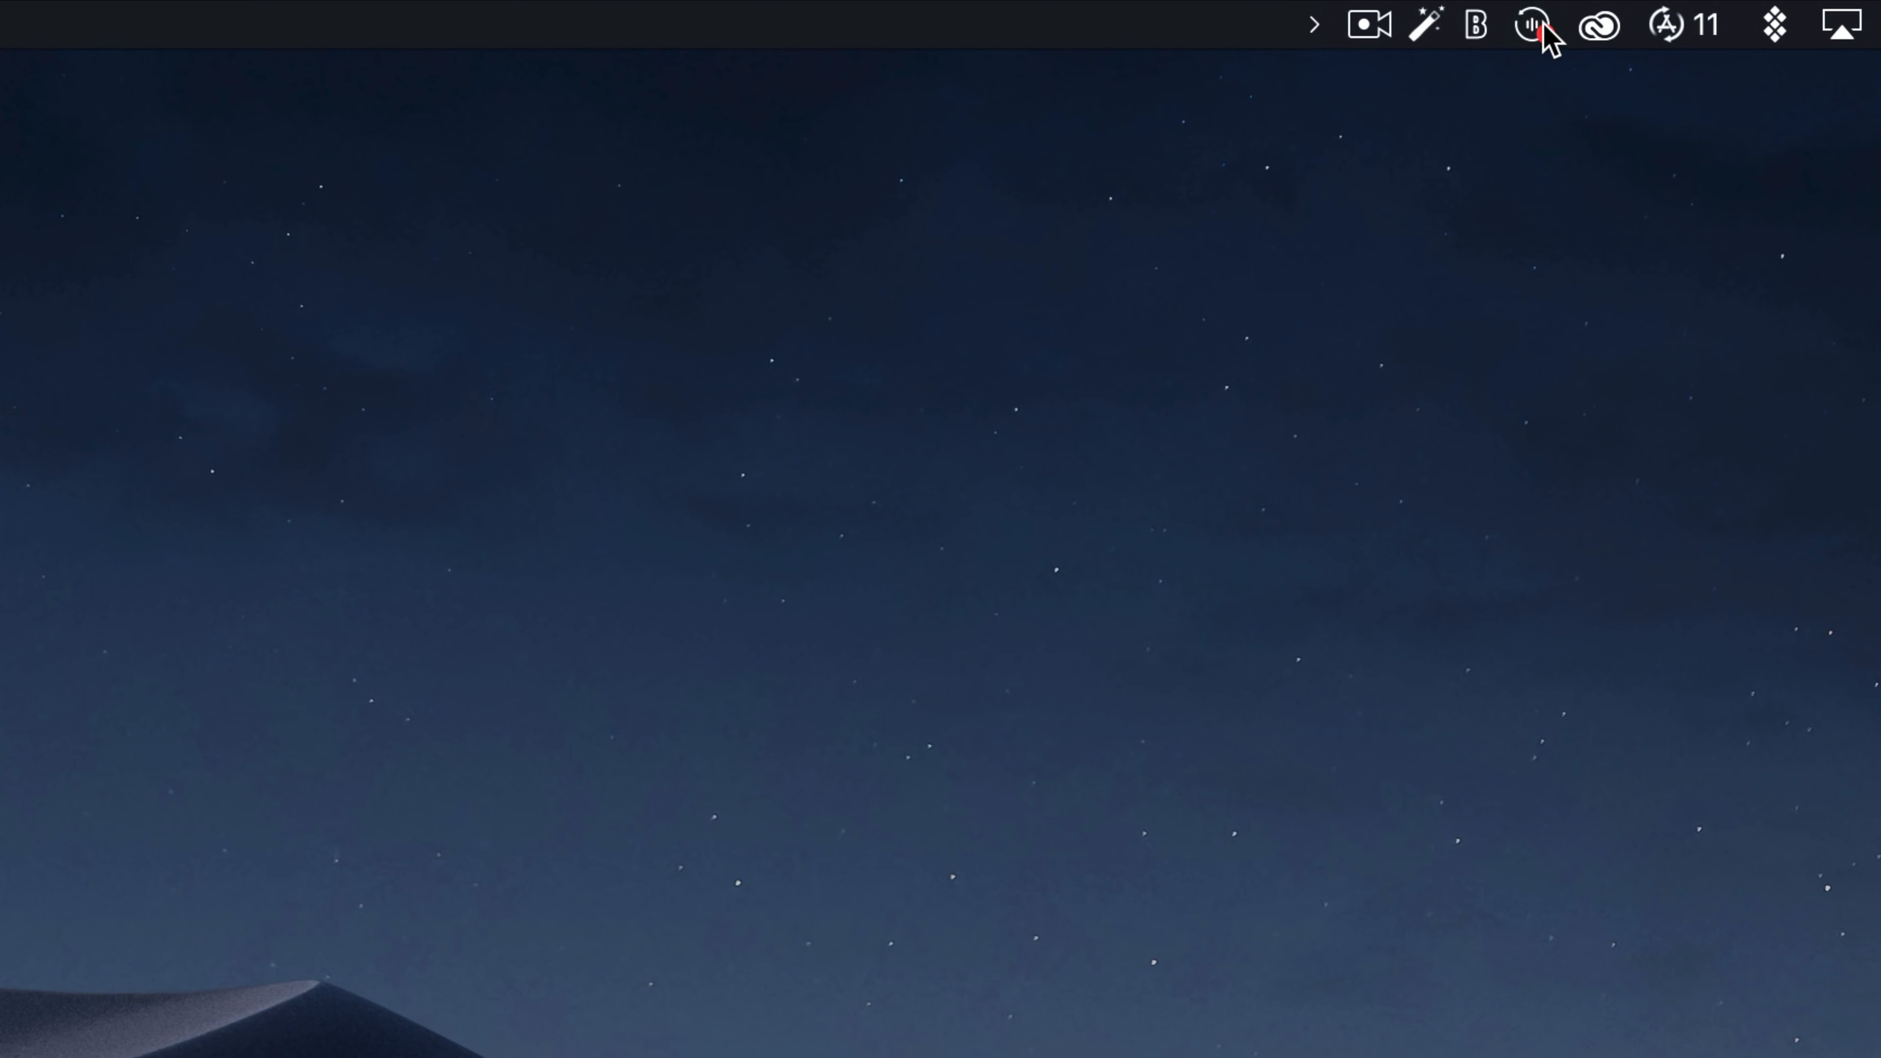
{"action": "mouse_move", "coordinate": [1326, 33]}
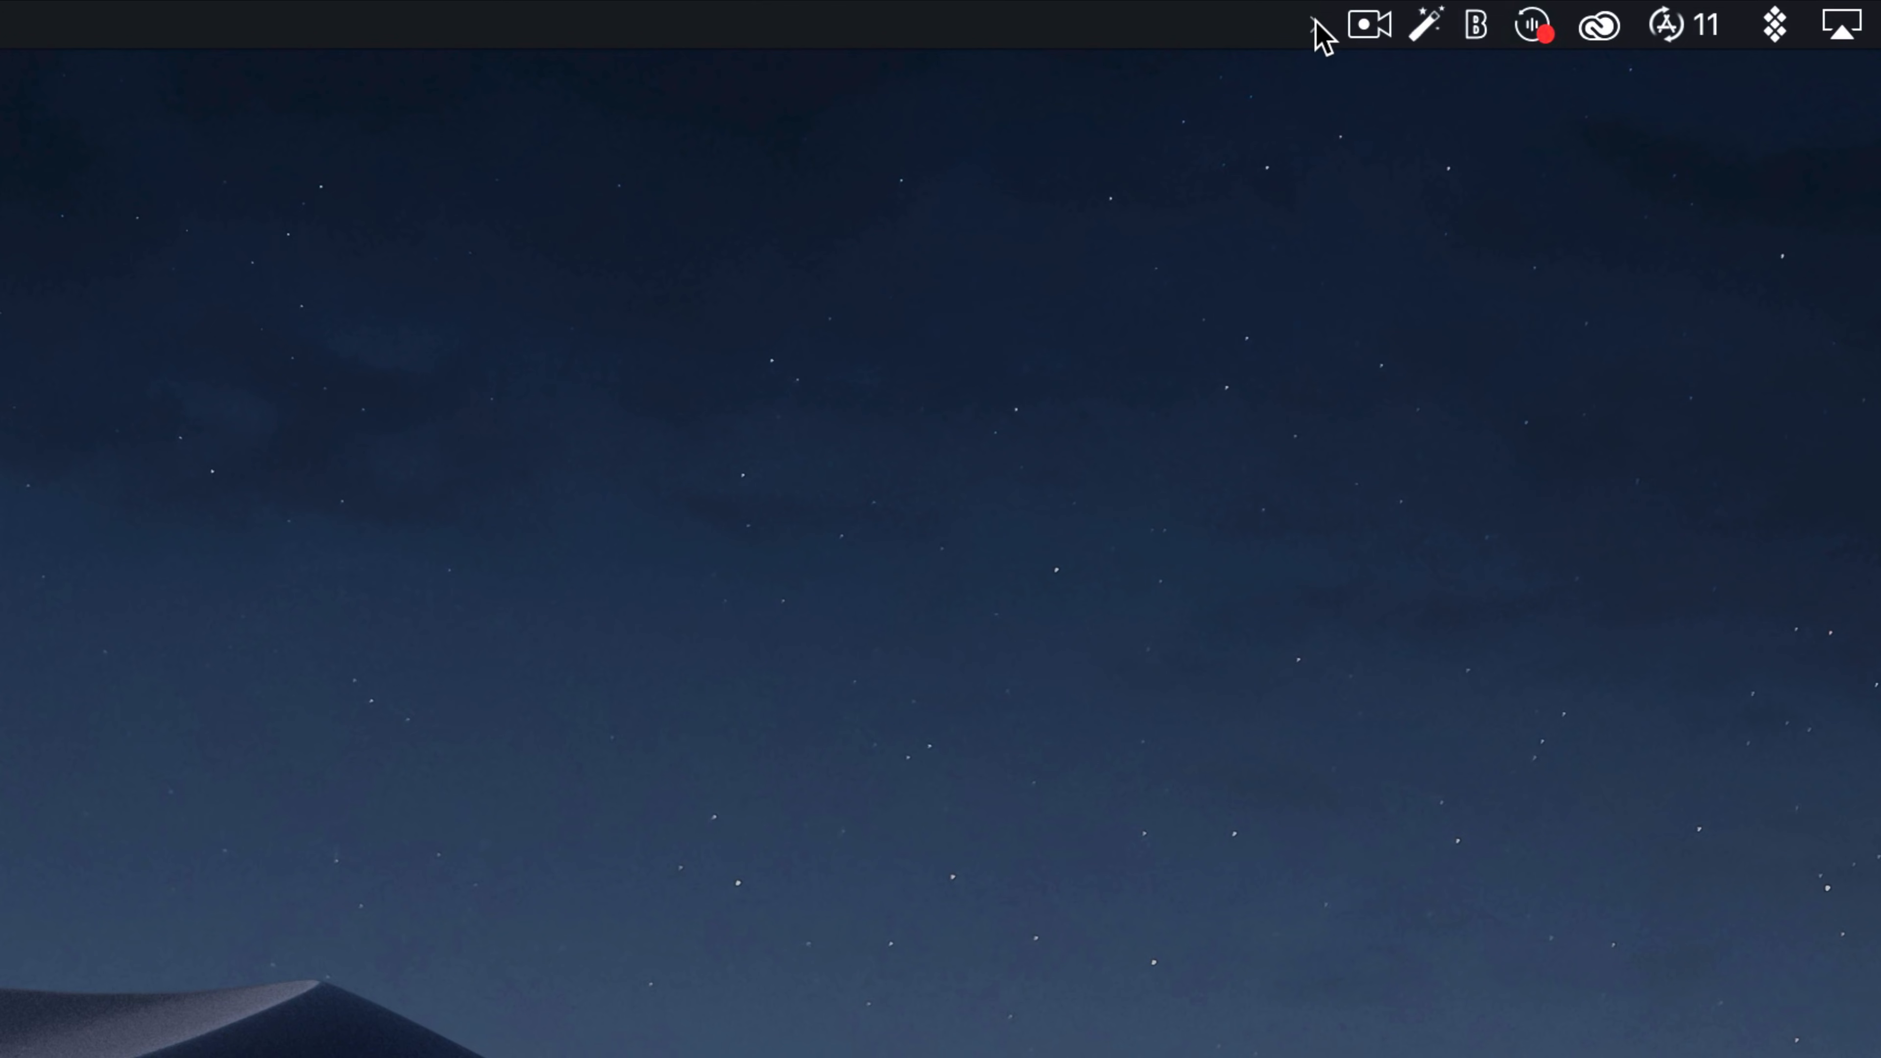